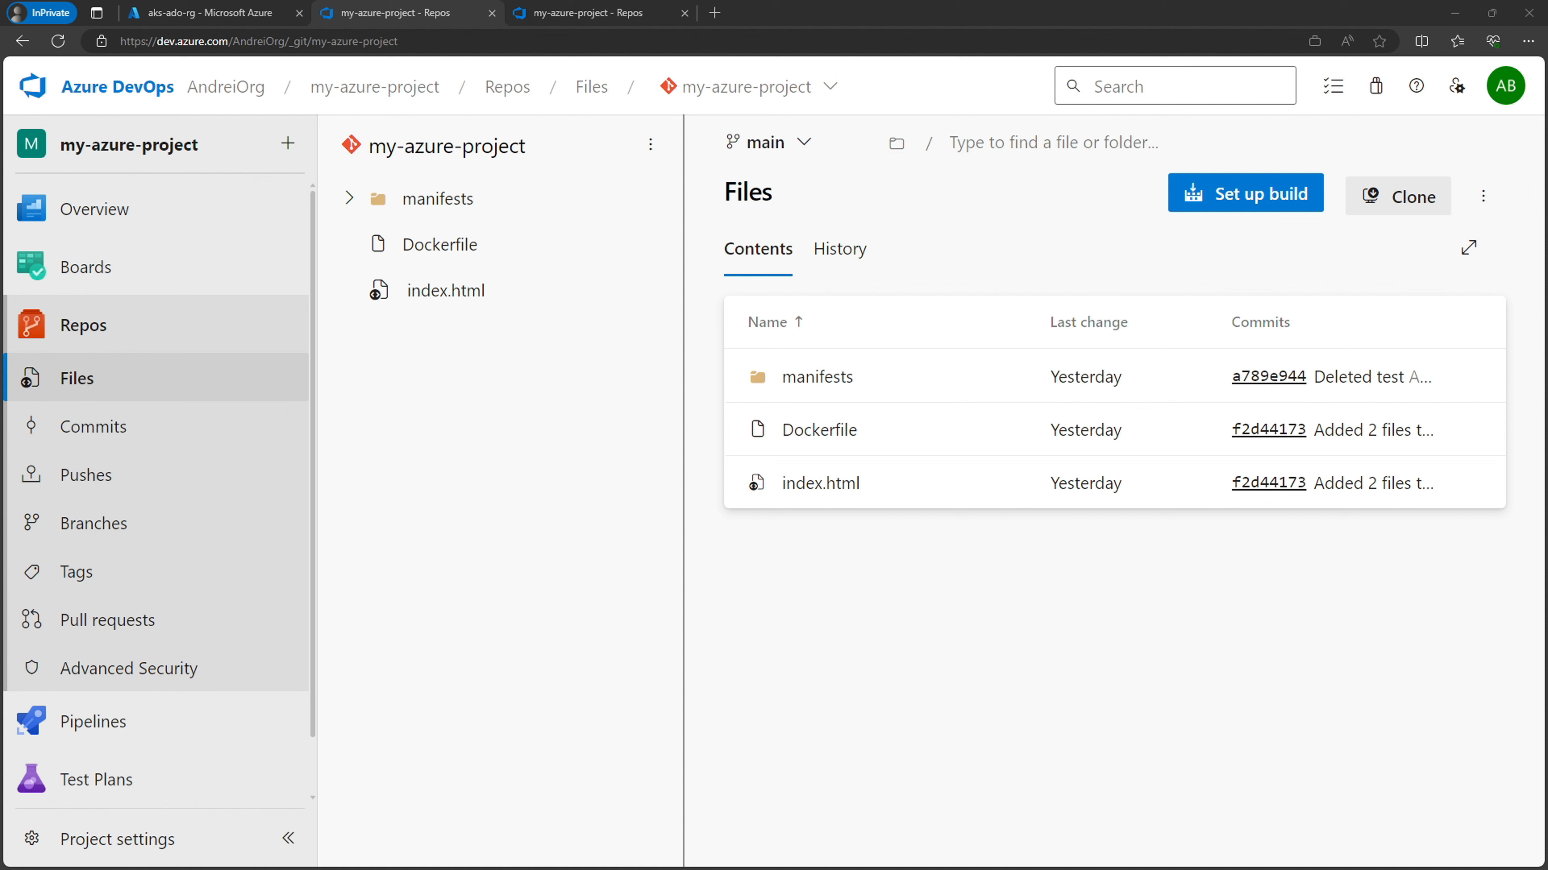
{"action": "mouse_move", "coordinate": [815, 572]}
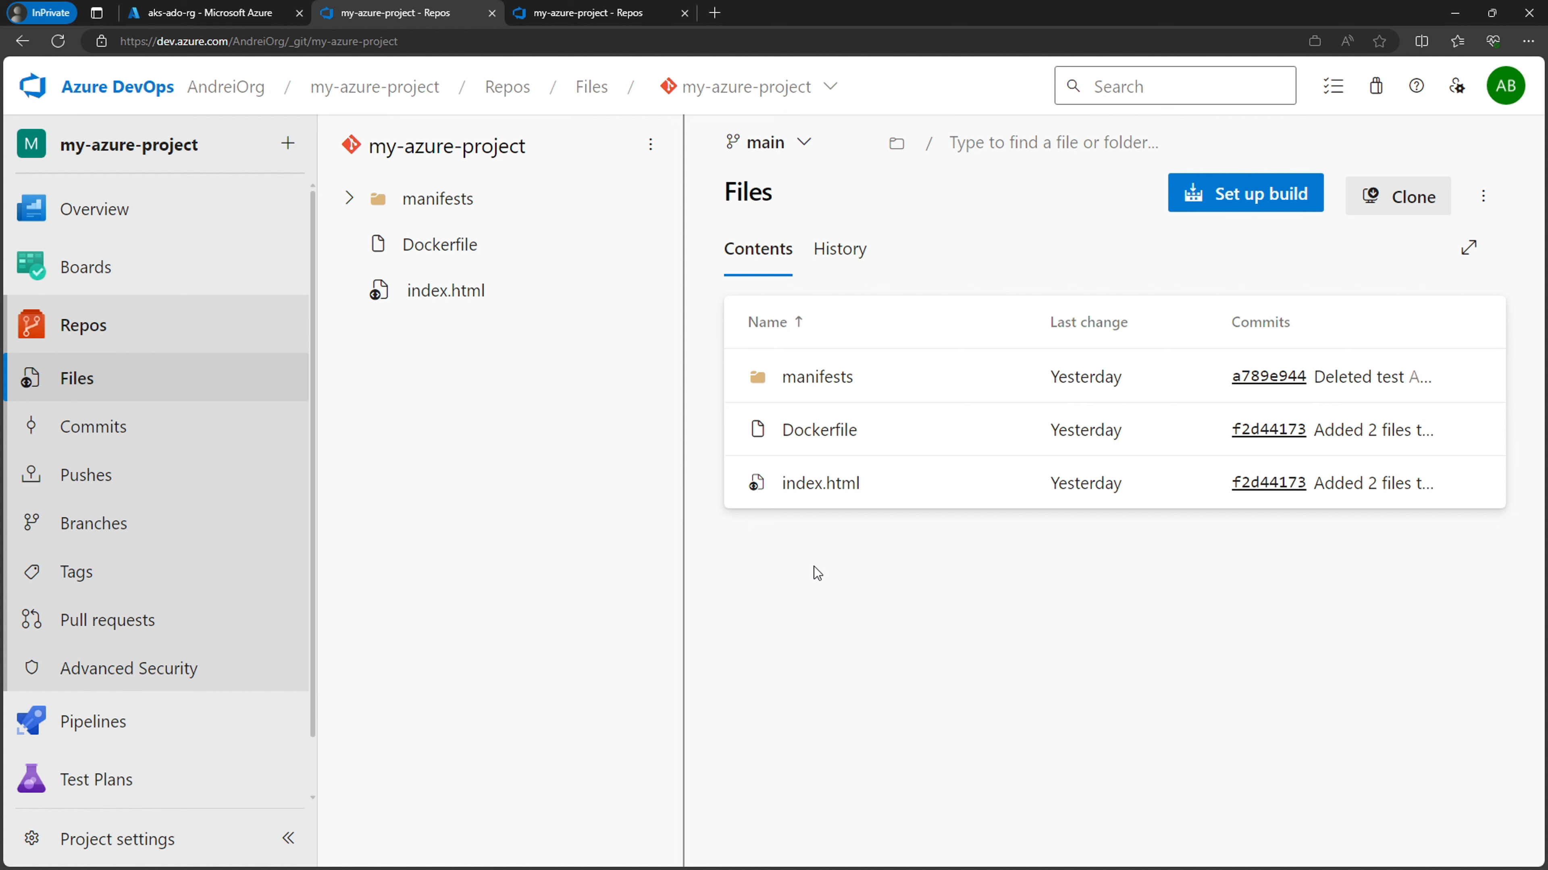
{"action": "mouse_move", "coordinate": [819, 483]}
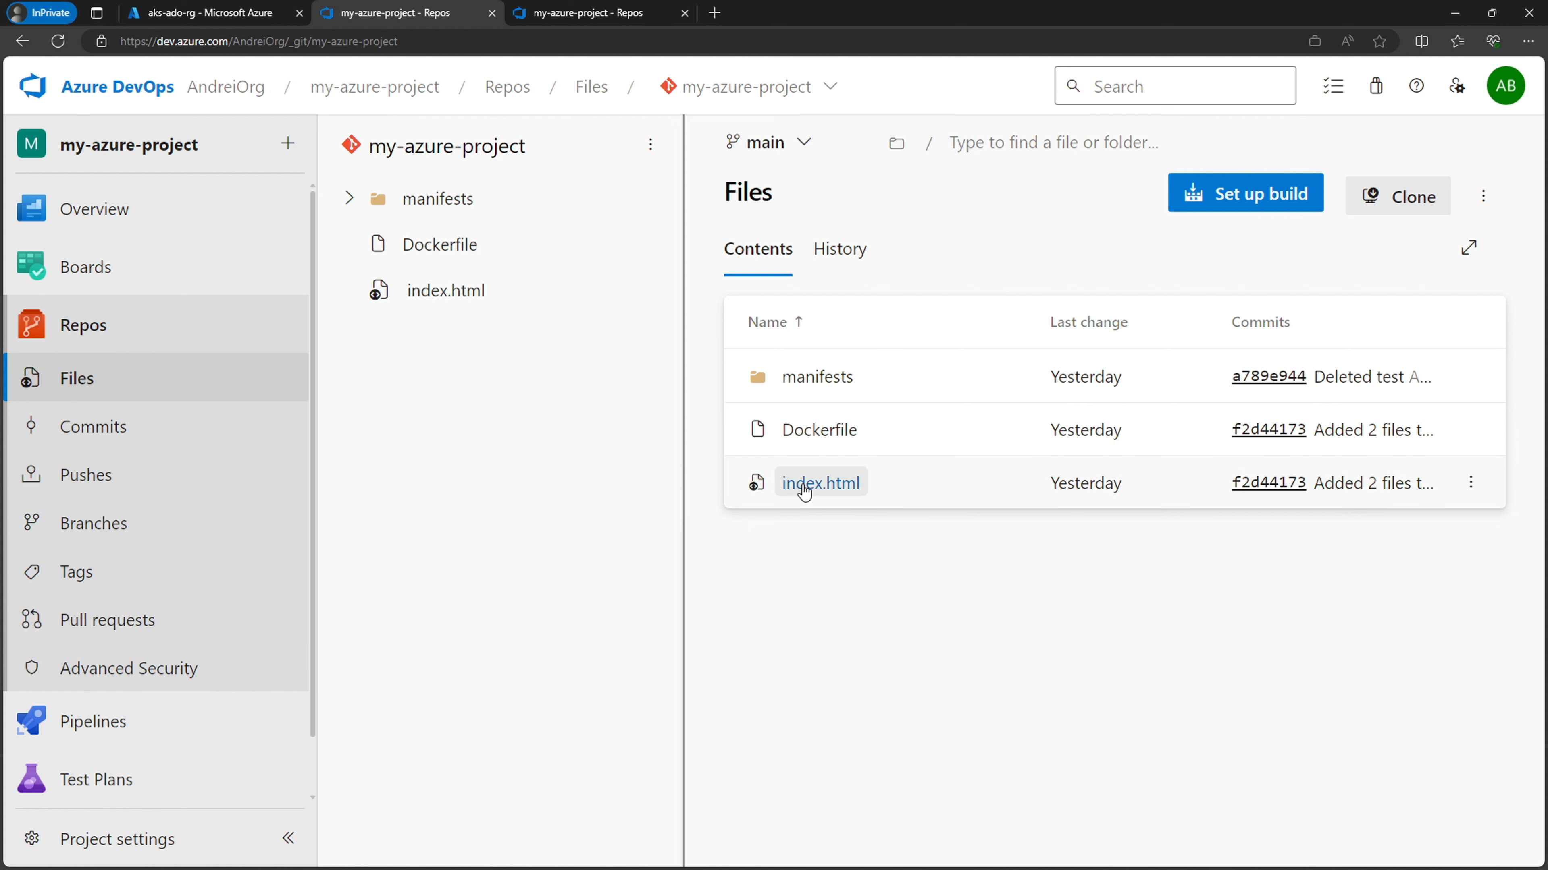
Review index.html and the Dockerfile in the repo's file browser.
{"action": "left_click", "coordinate": [819, 482]}
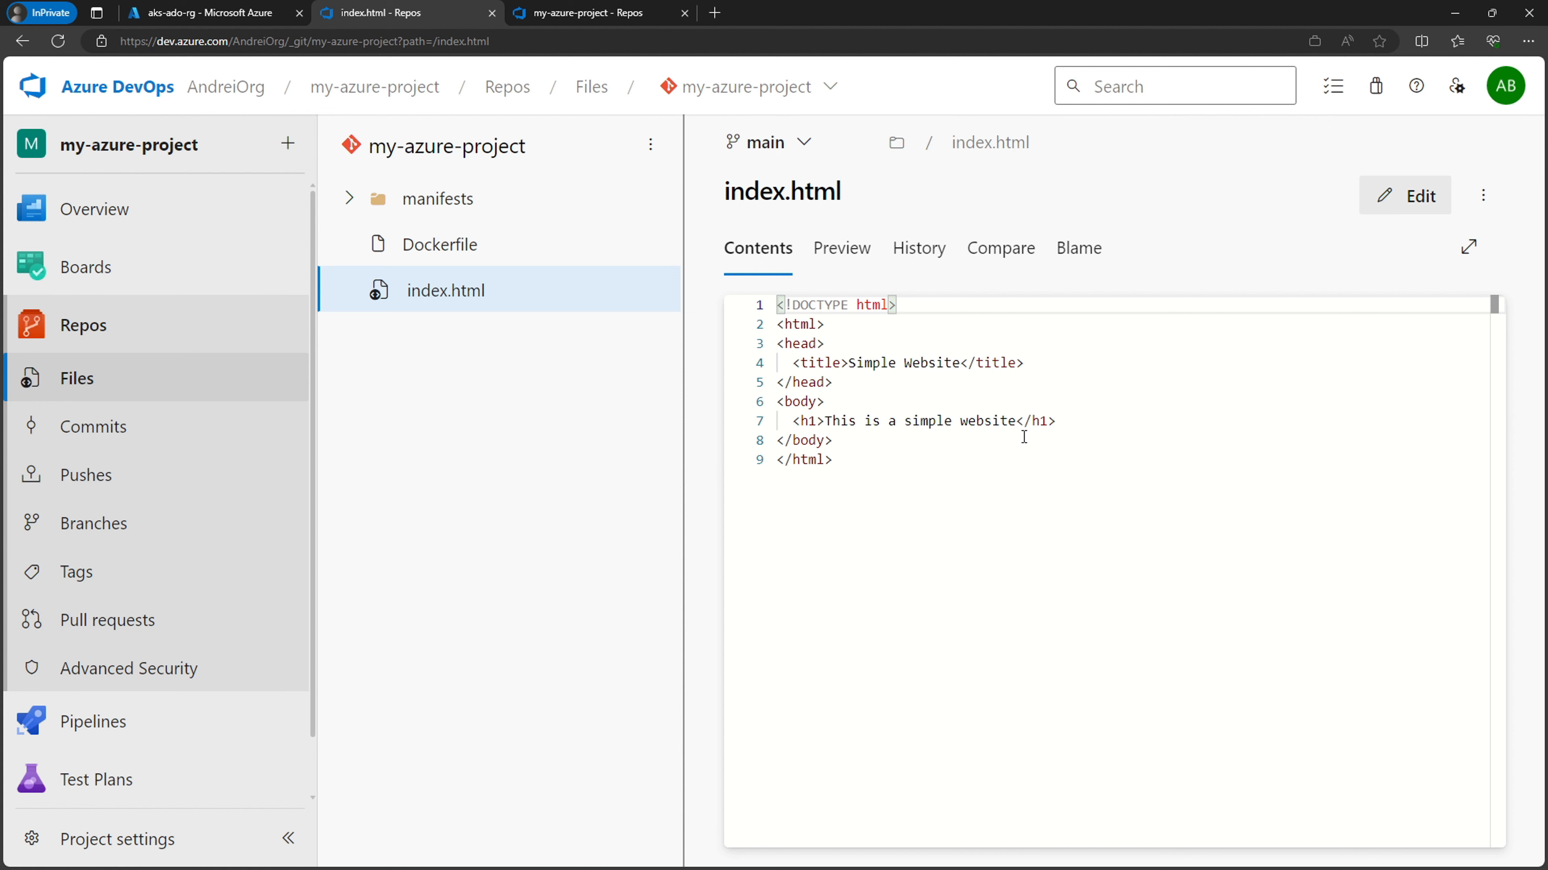
{"action": "left_click", "coordinate": [439, 243]}
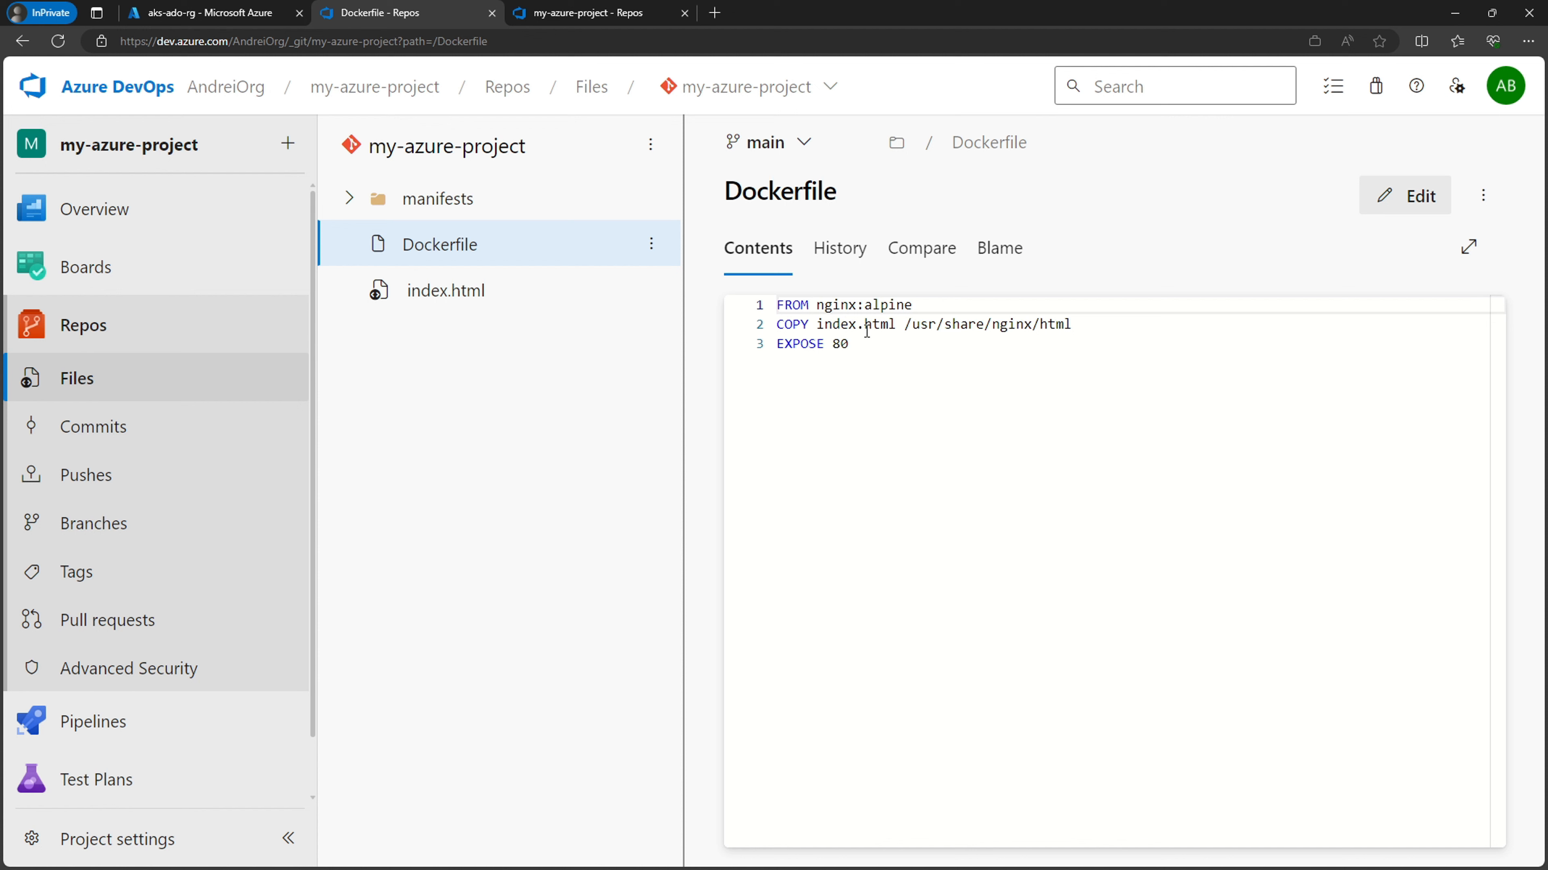
{"action": "mouse_move", "coordinate": [876, 337]}
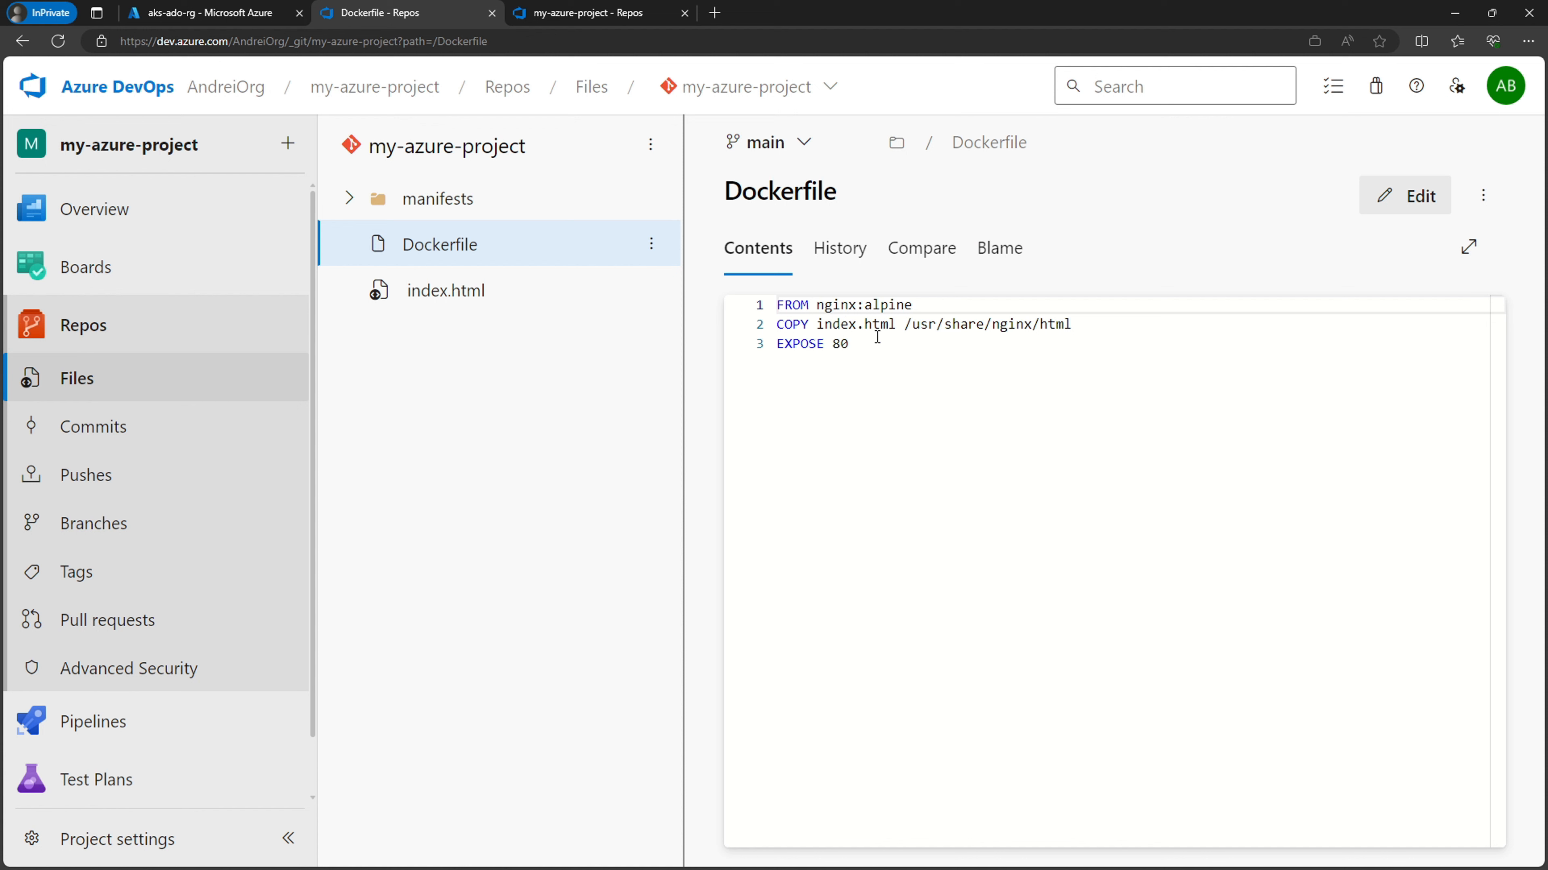
{"action": "mouse_move", "coordinate": [966, 339]}
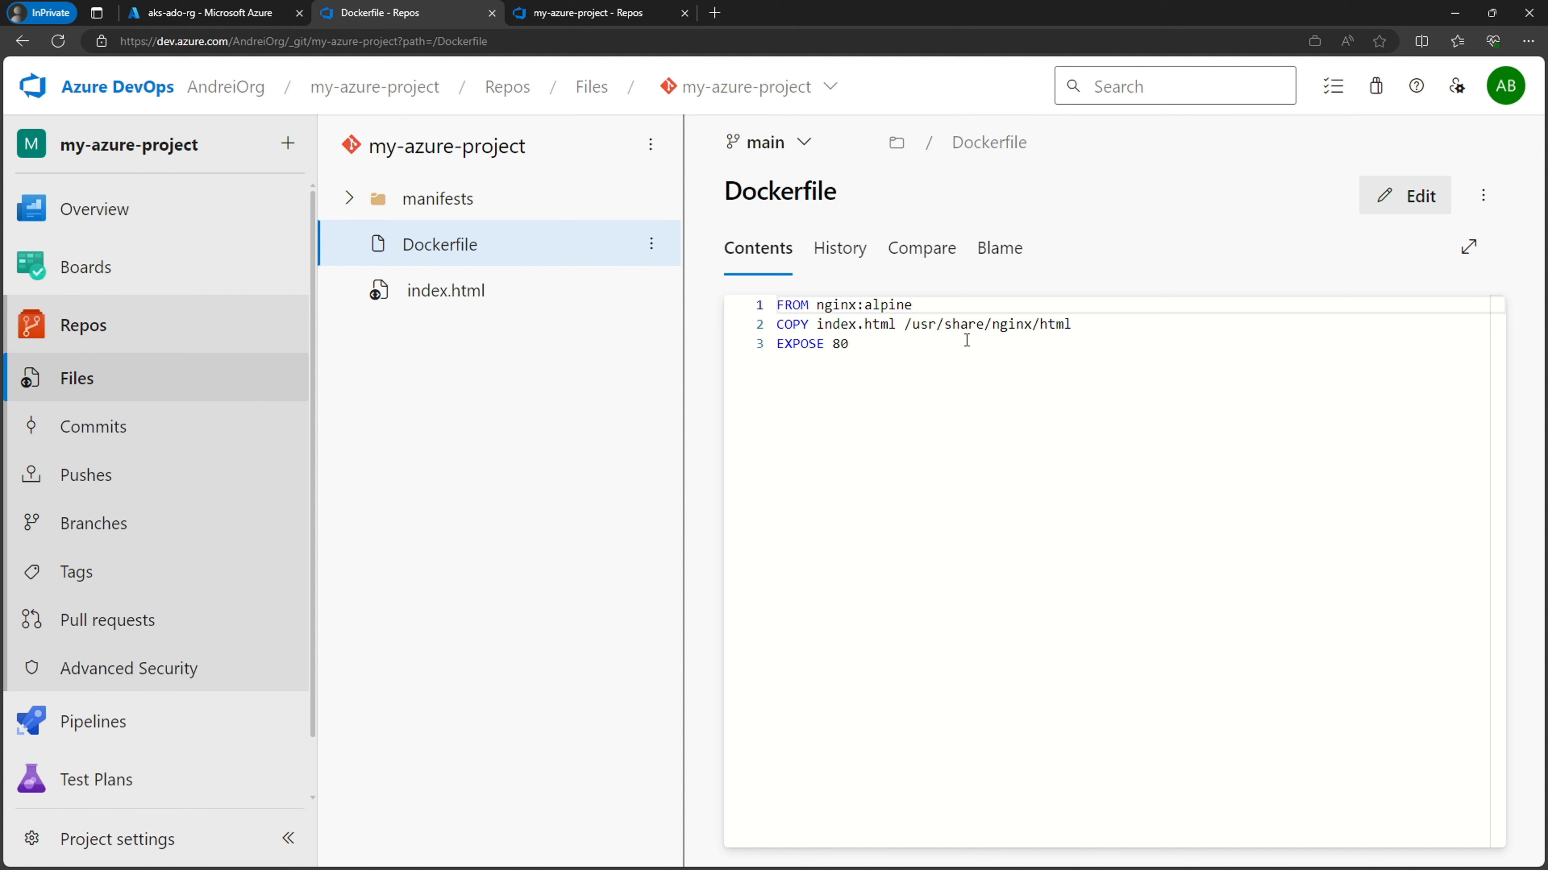
{"action": "mouse_move", "coordinate": [1063, 342]}
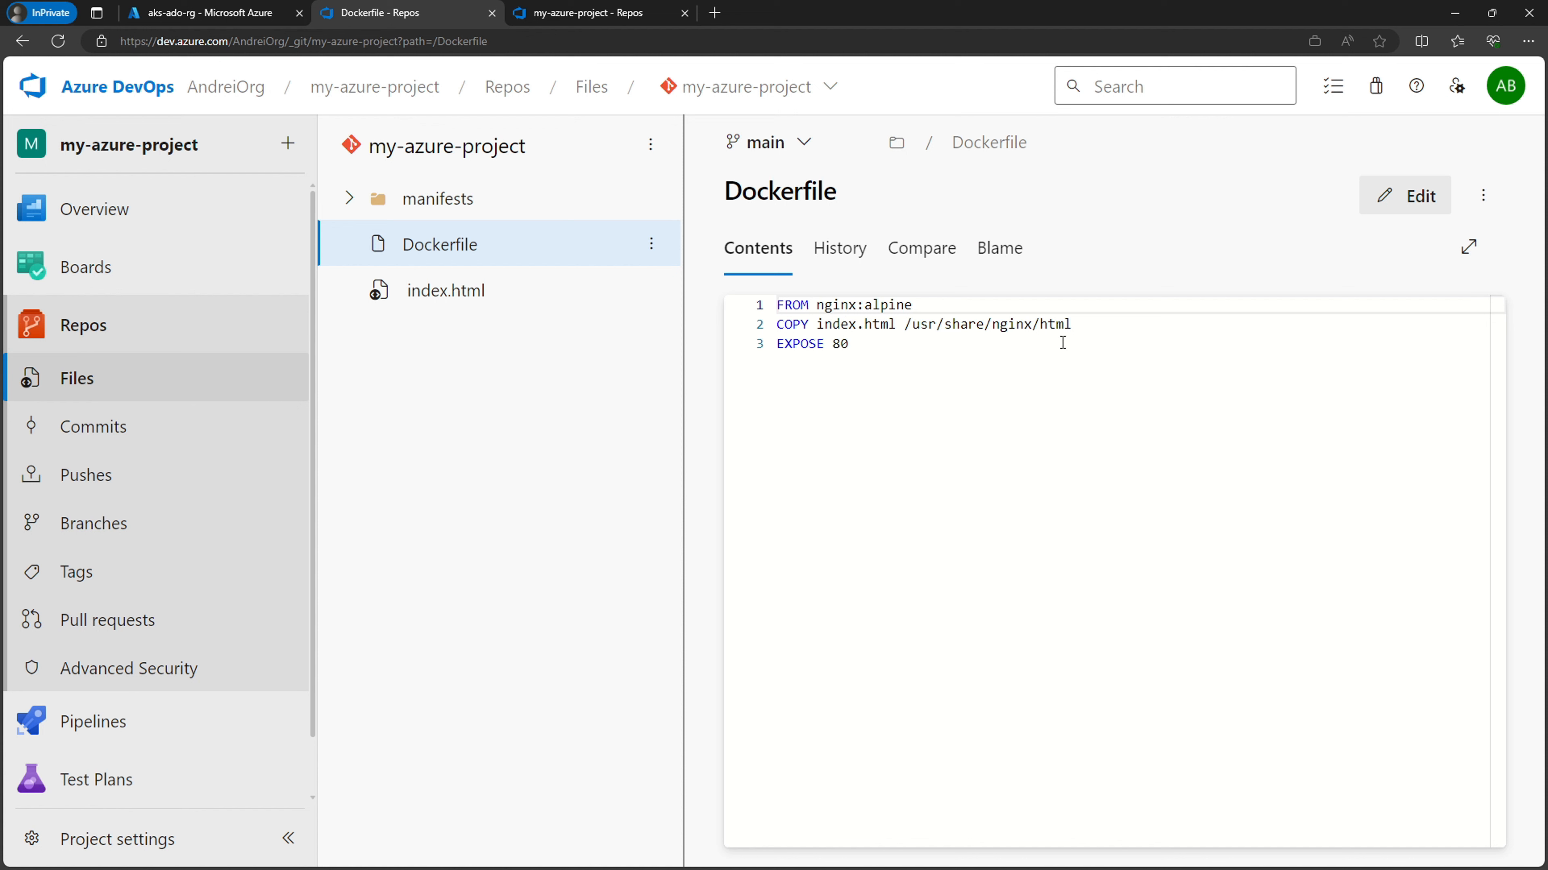
Review deploy.yaml (noting the registry address in the image line) and svc.yaml under manifests.
{"action": "left_click", "coordinate": [439, 198]}
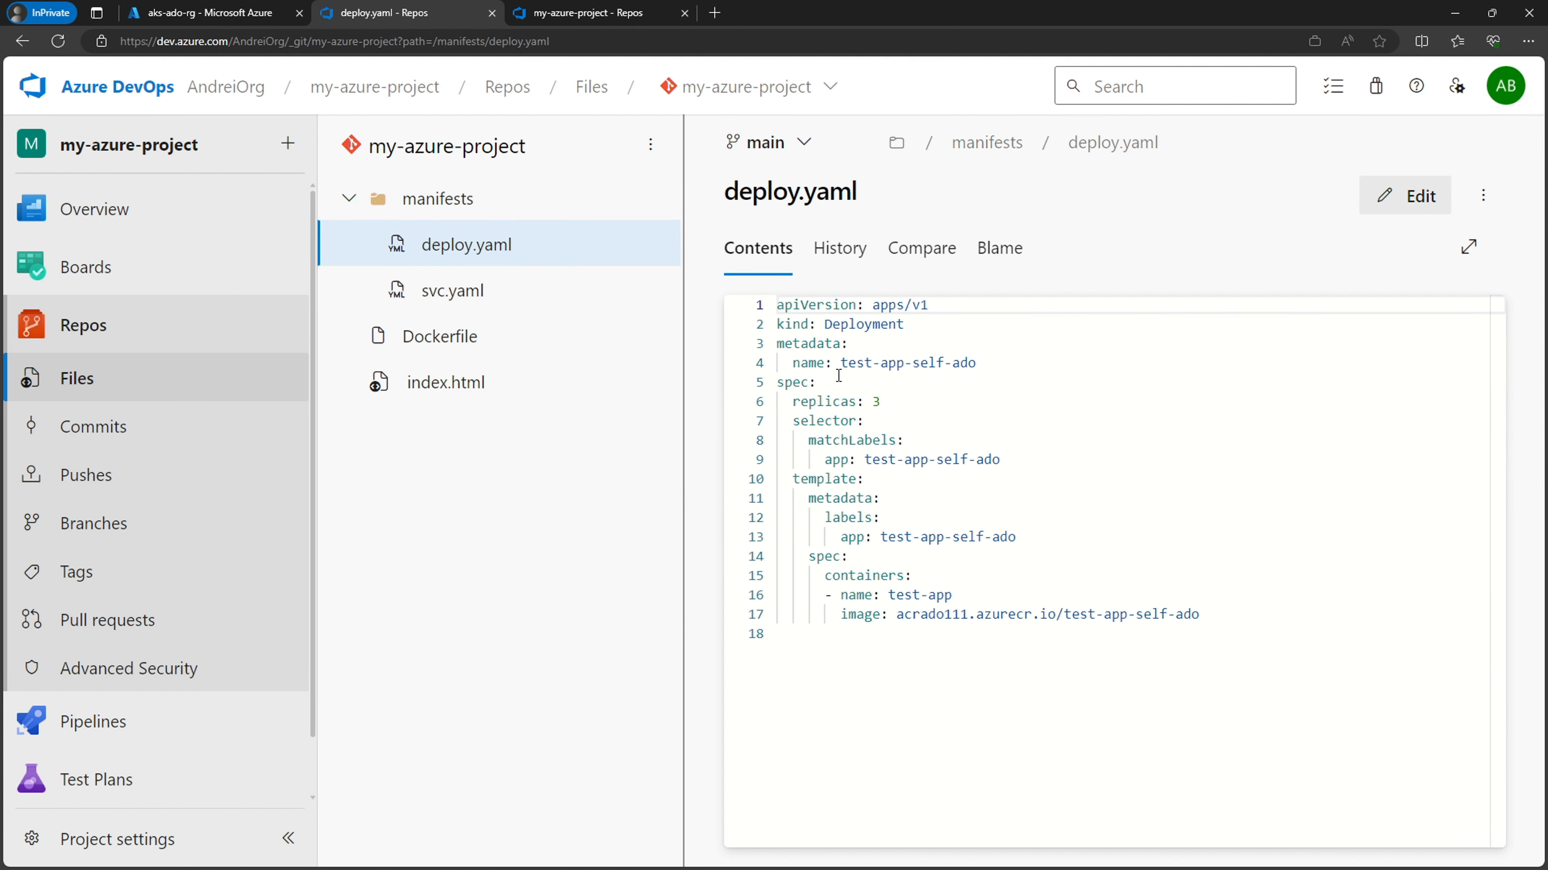
{"action": "double_click", "coordinate": [920, 614]}
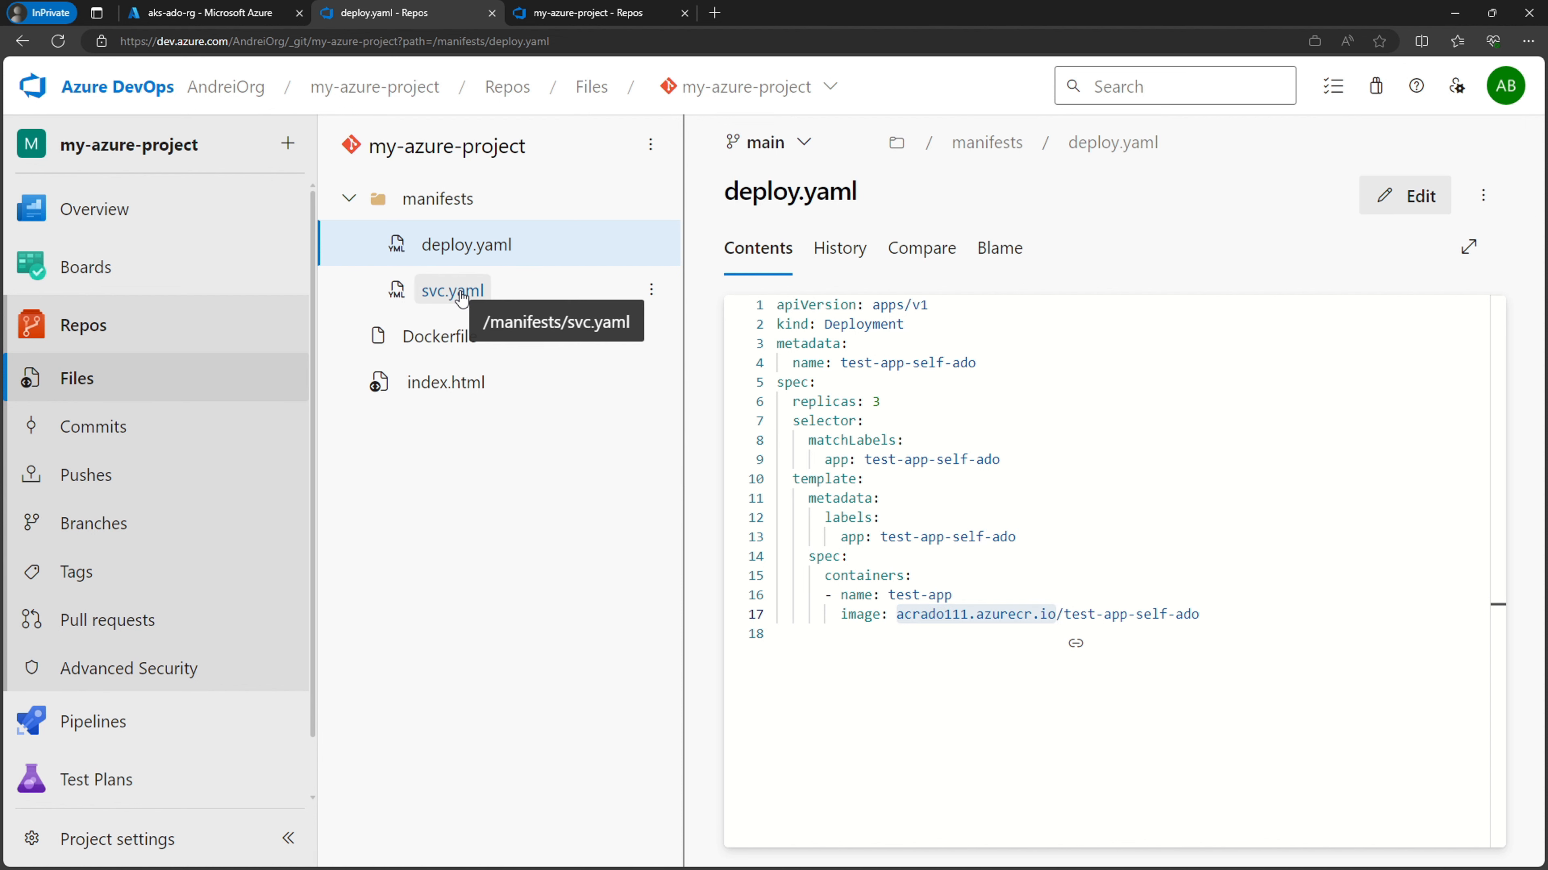
{"action": "left_click", "coordinate": [452, 289]}
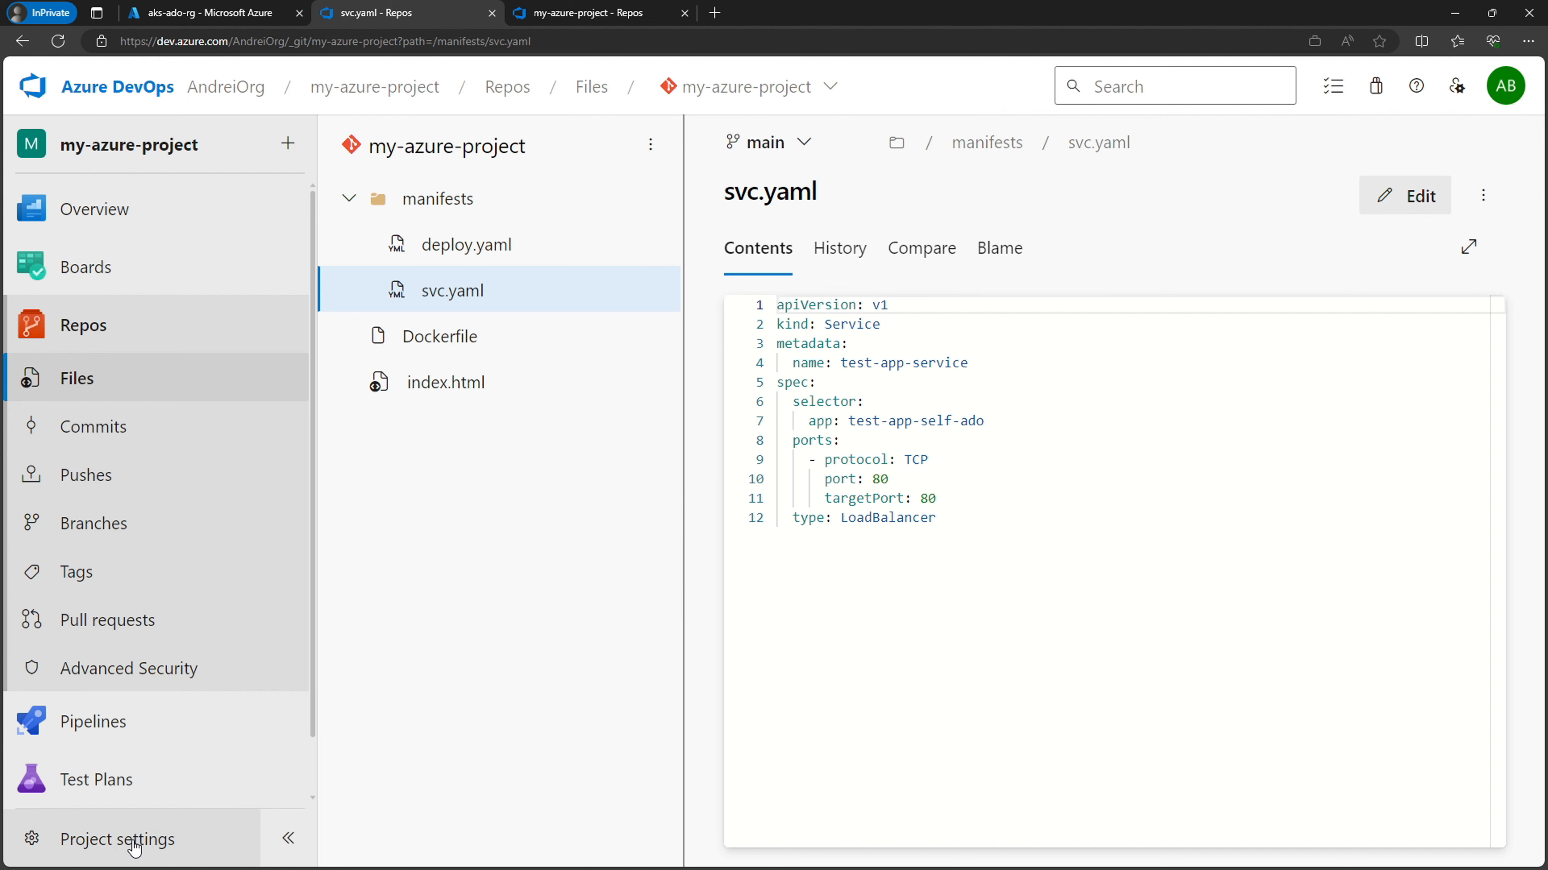
Go to Project settings and reach Service connections listing ado-sc.
{"action": "left_click", "coordinate": [117, 839]}
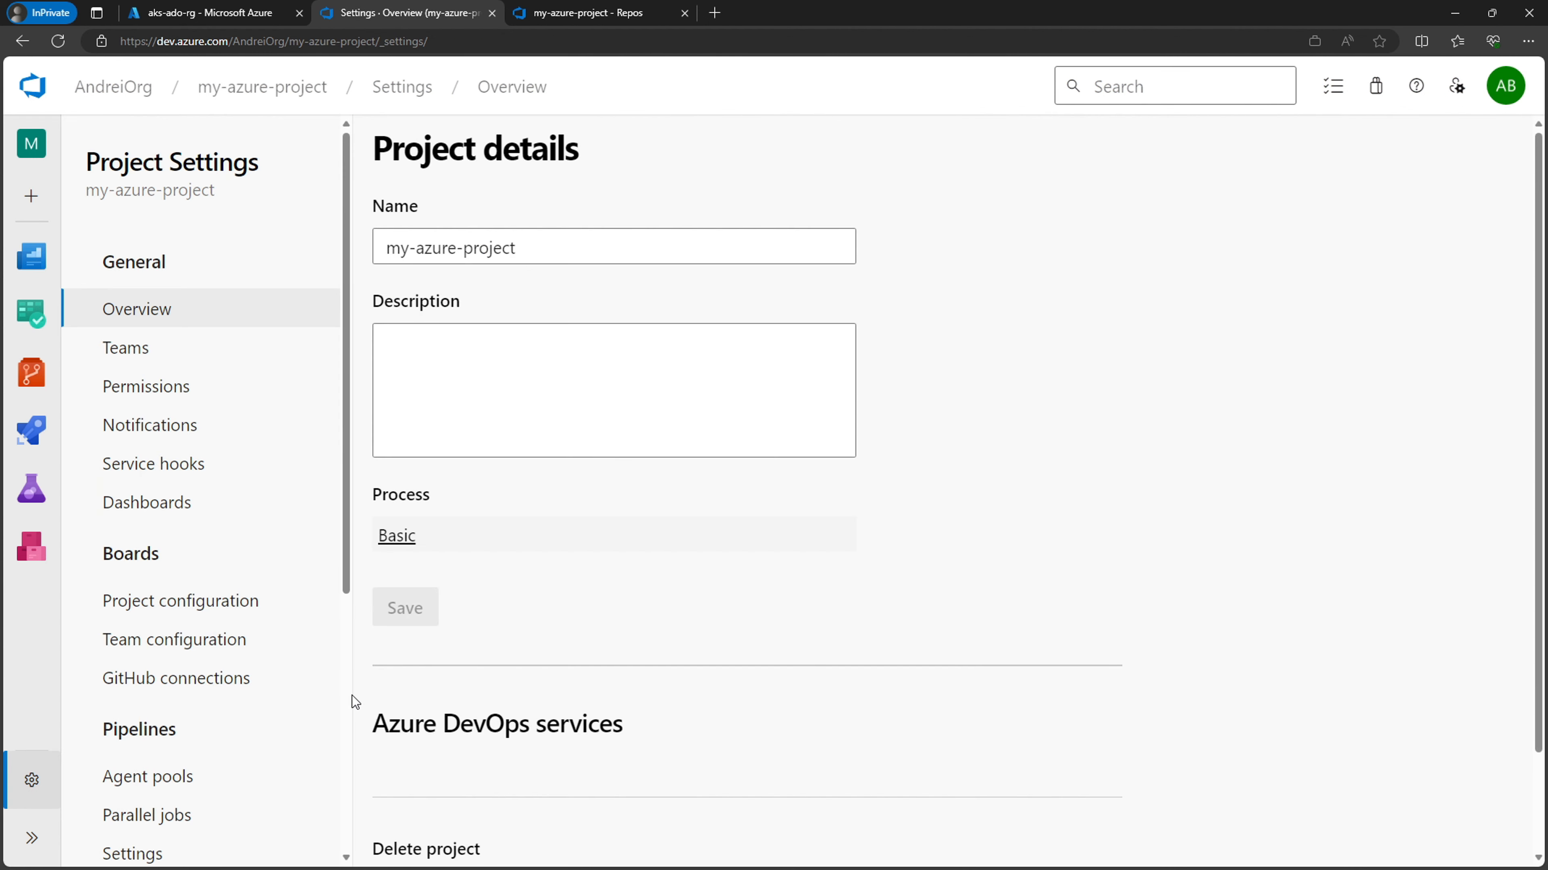
{"action": "scroll", "scroll_direction": "down", "scroll_amount": 3}
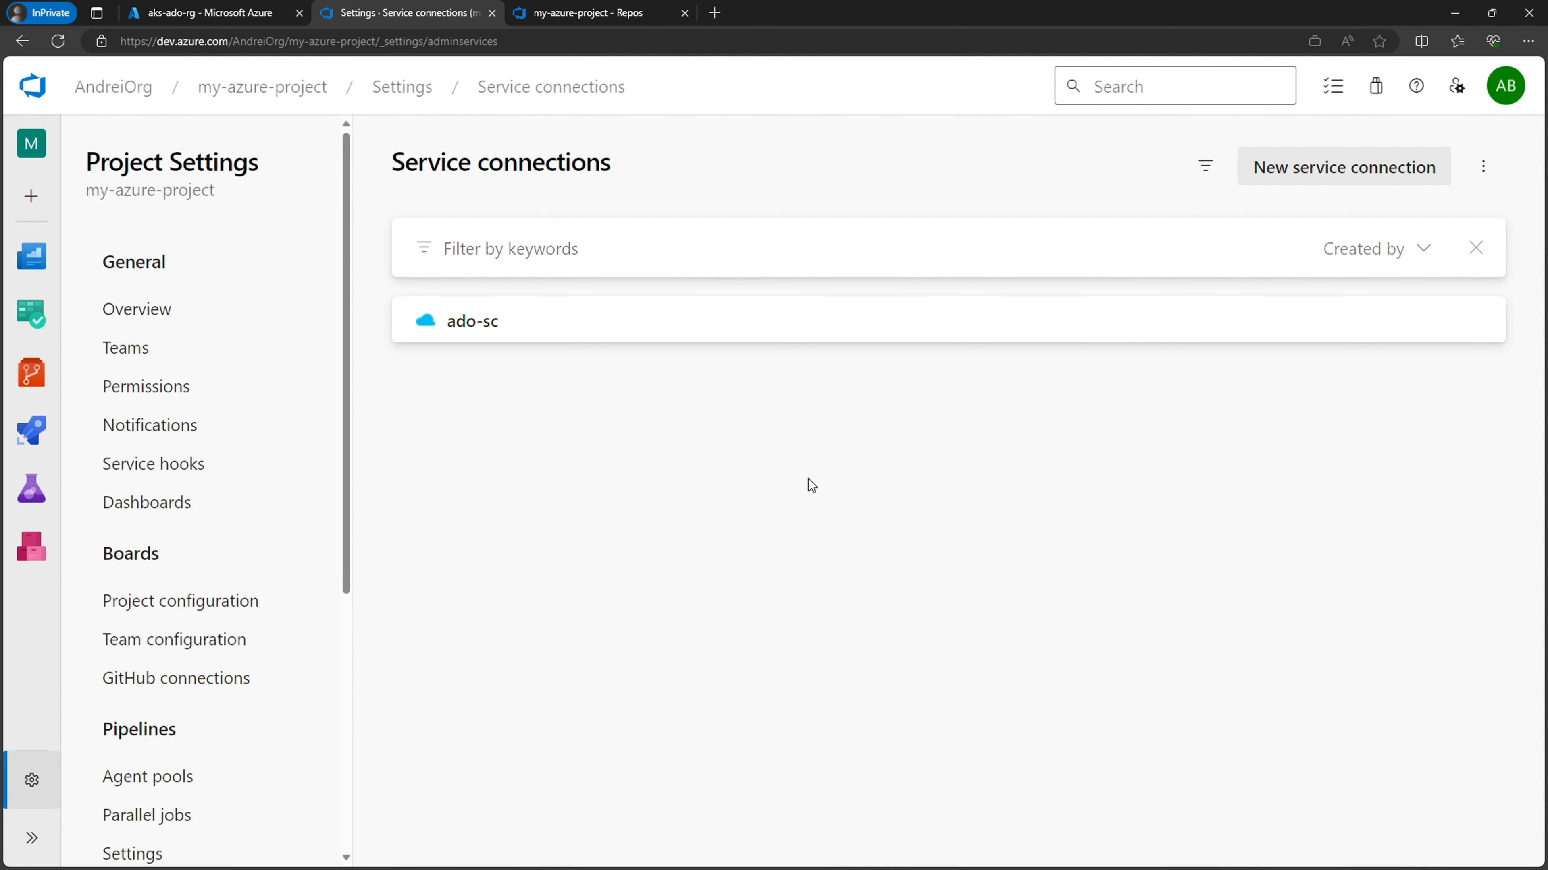
{"action": "mouse_move", "coordinate": [491, 340]}
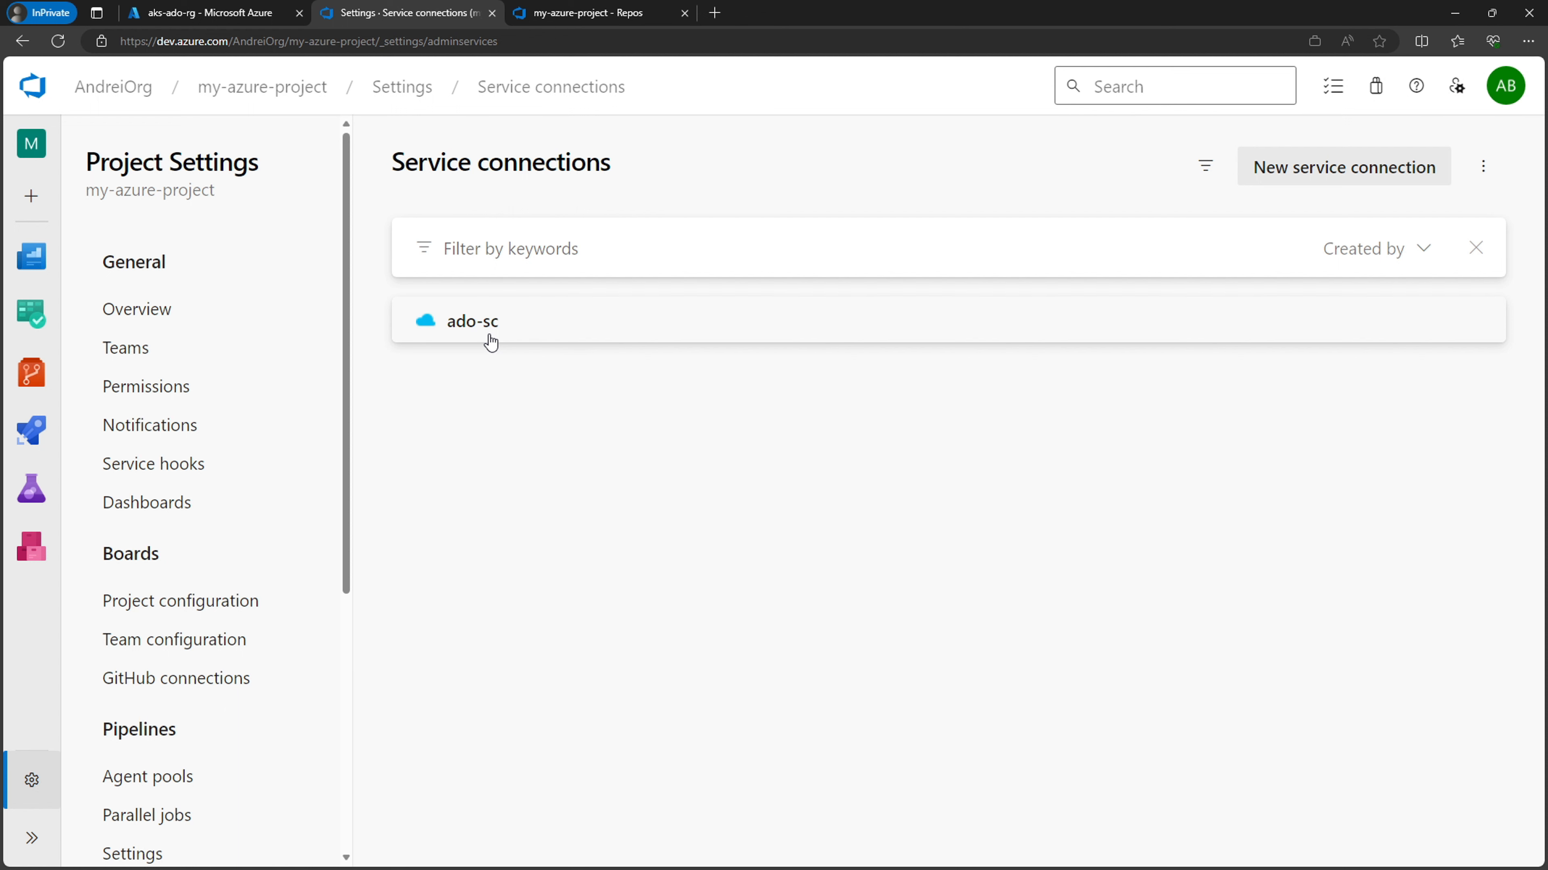
{"action": "mouse_move", "coordinate": [637, 561]}
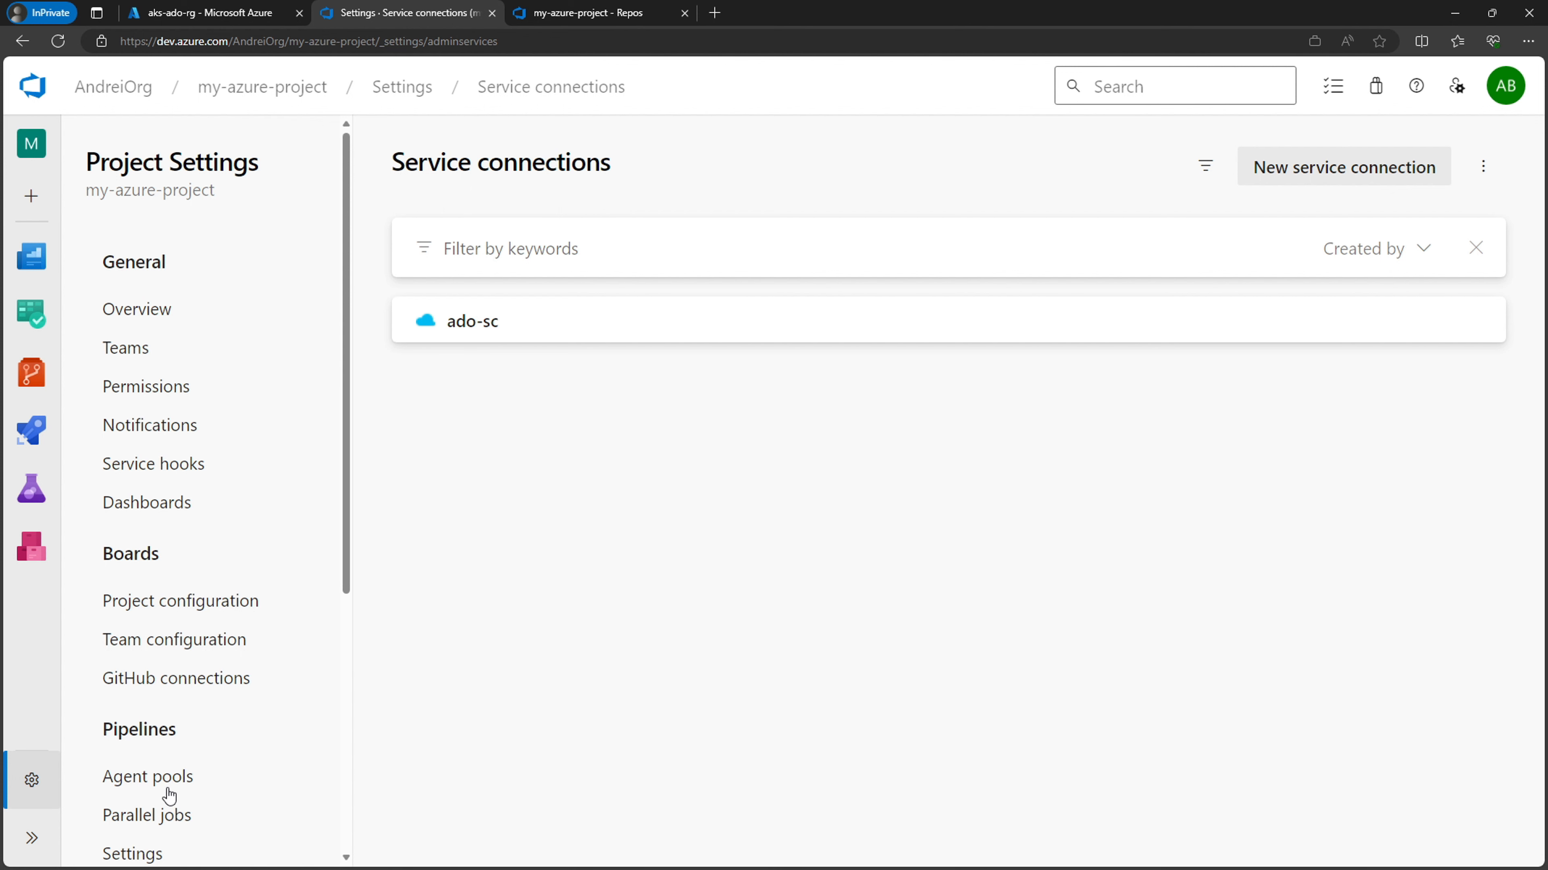
Create self-hosted agent pool 'my-pool' with access granted to all pipelines.
{"action": "left_click", "coordinate": [148, 775]}
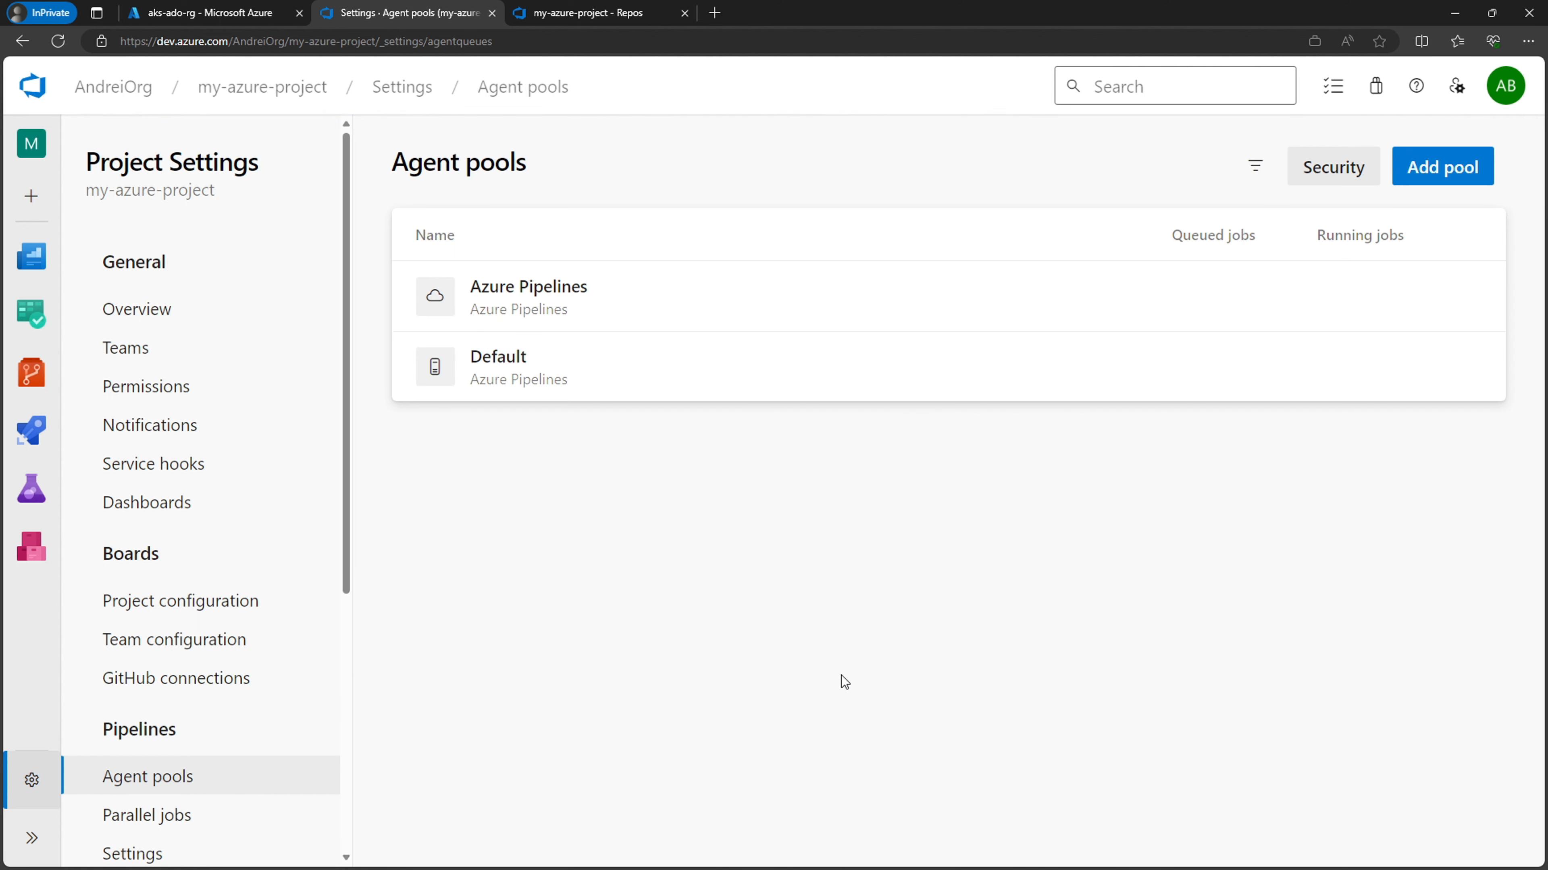
{"action": "mouse_move", "coordinate": [550, 533]}
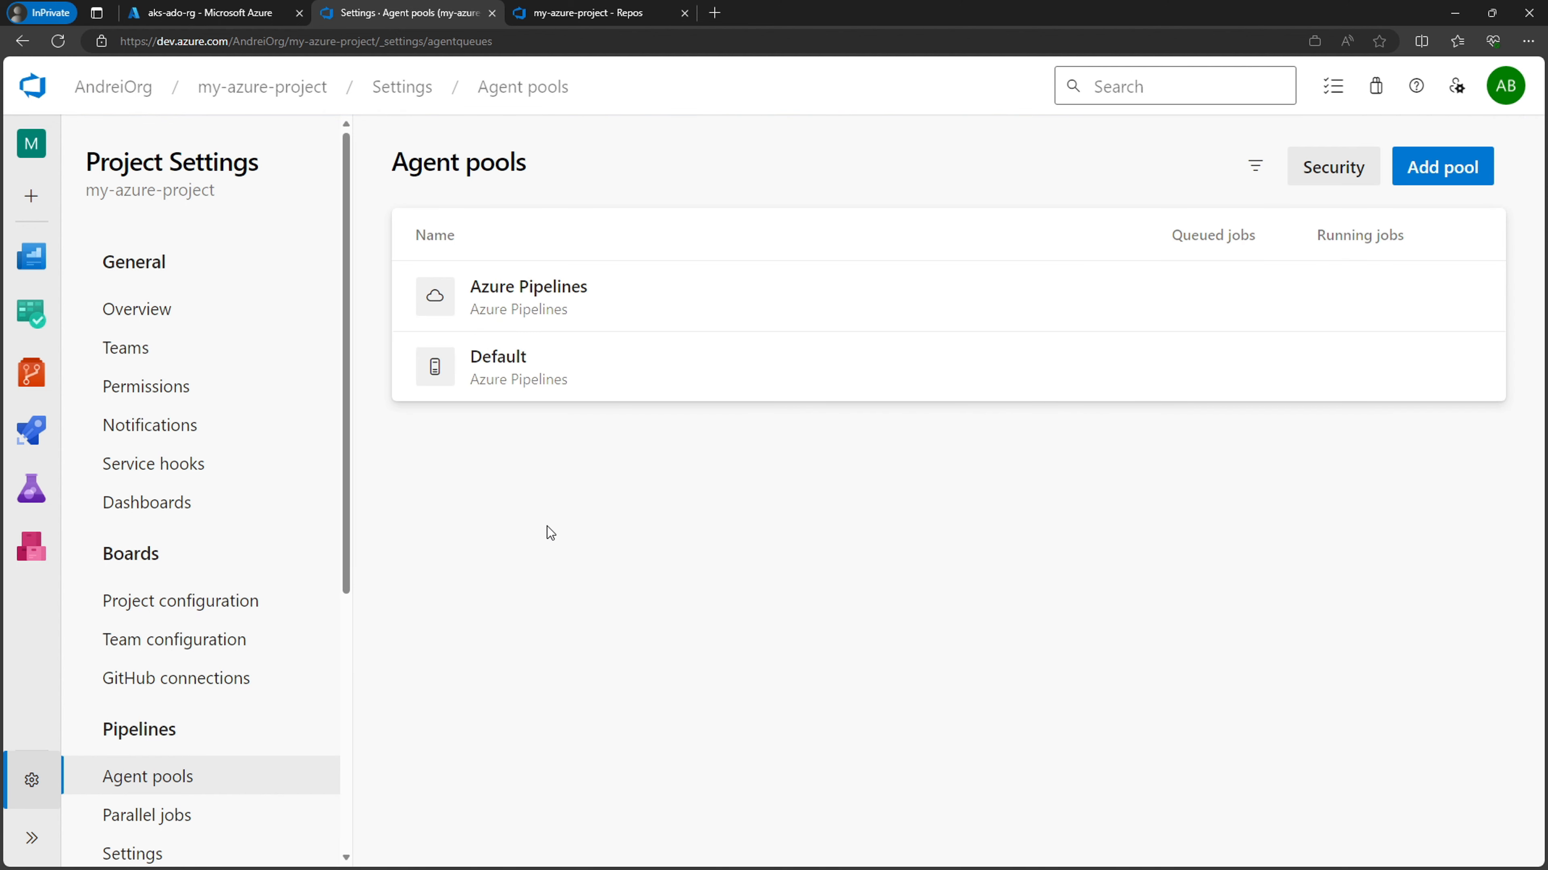
{"action": "mouse_move", "coordinate": [430, 437]}
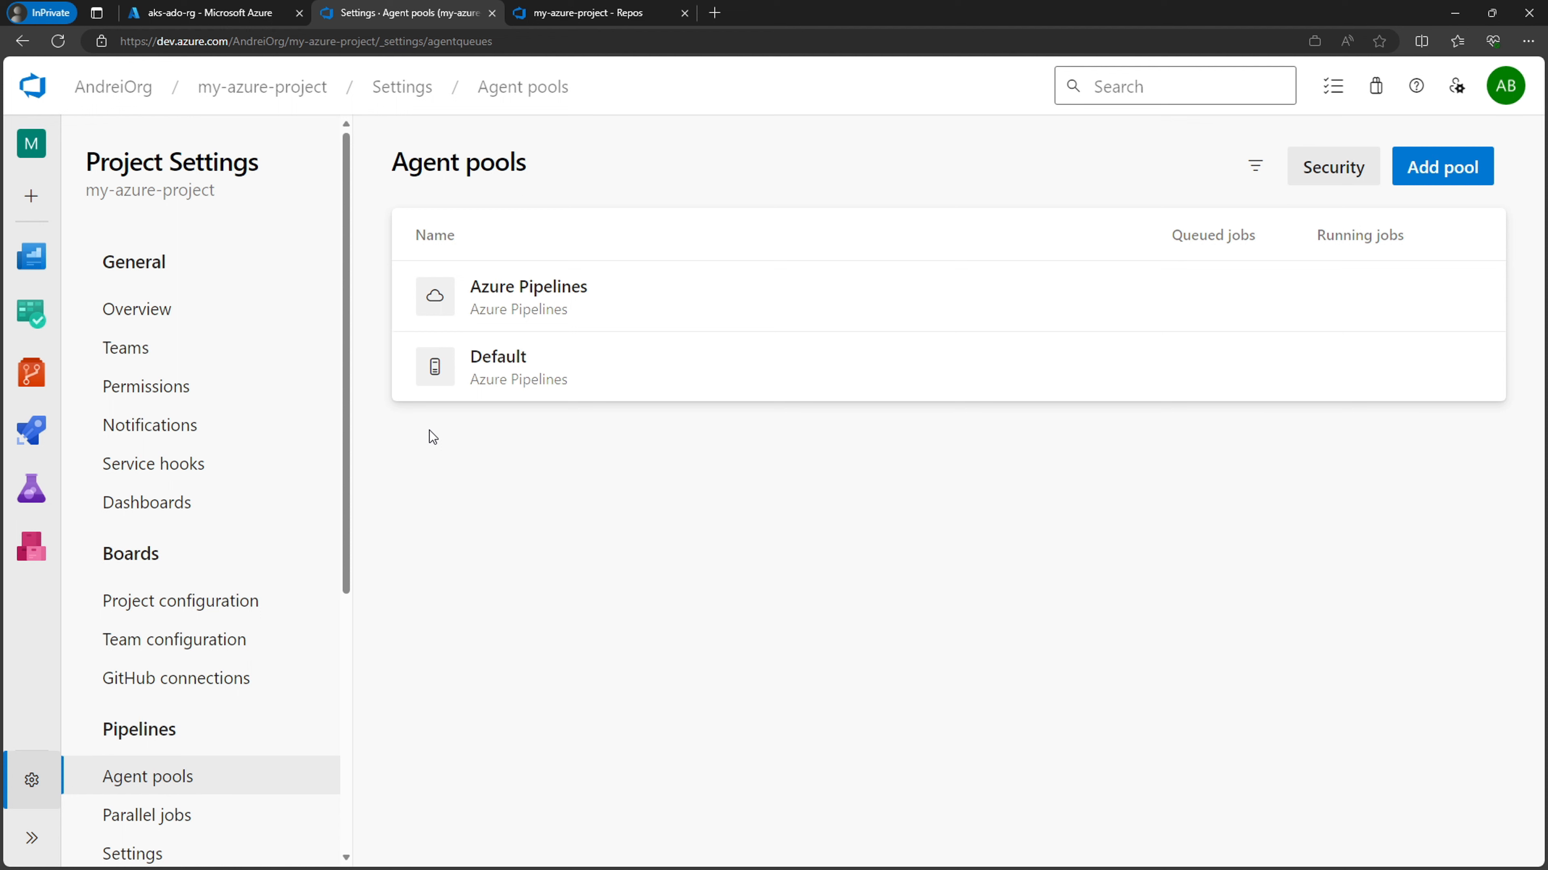
{"action": "mouse_move", "coordinate": [642, 515]}
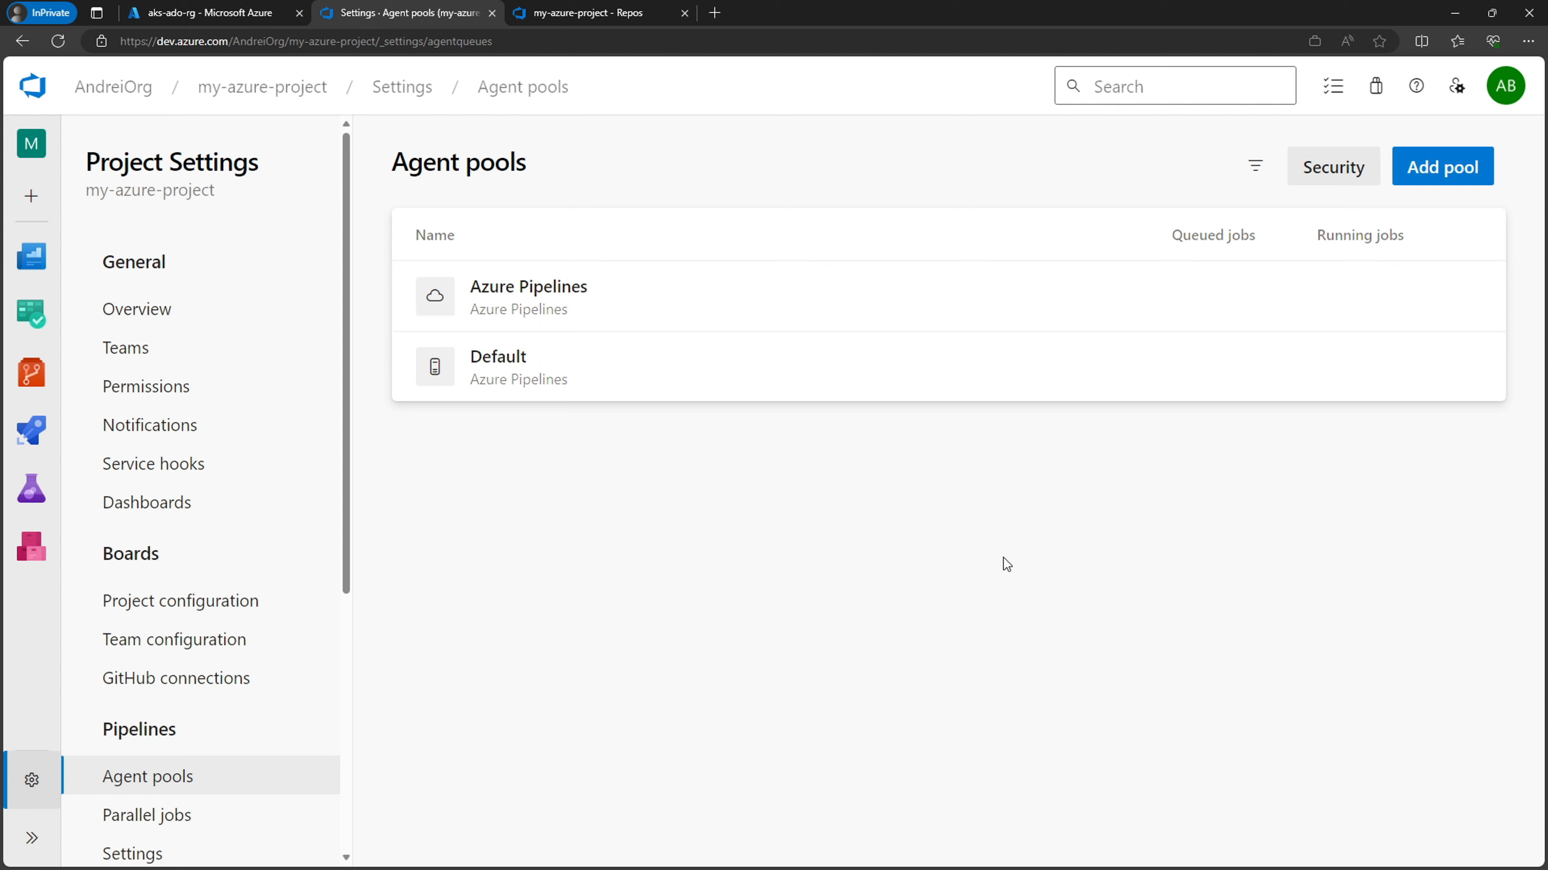
{"action": "left_click", "coordinate": [1442, 166]}
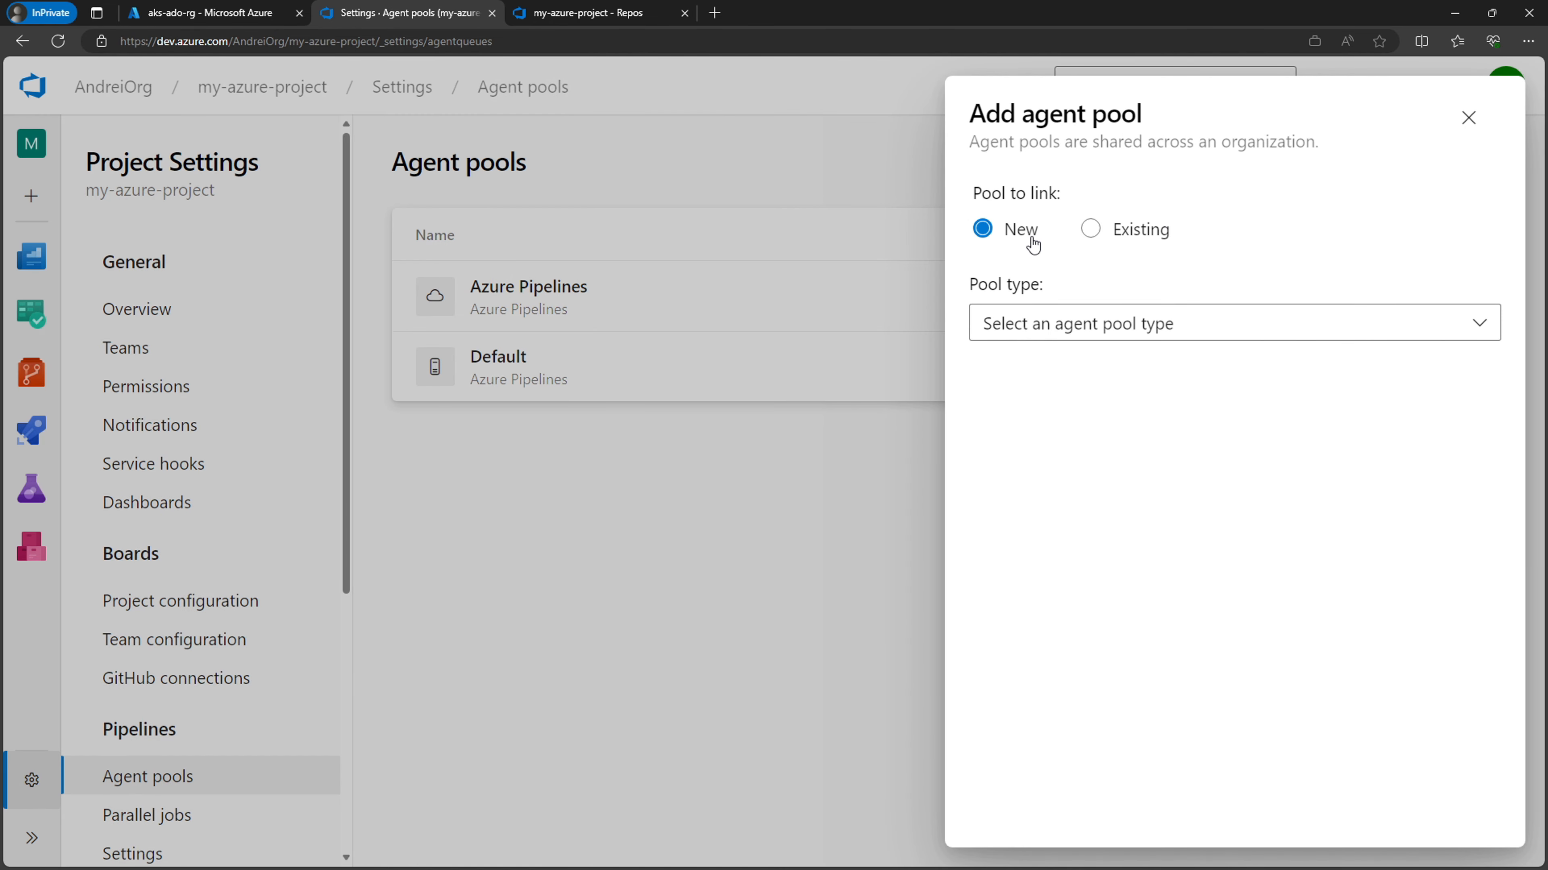
{"action": "left_click", "coordinate": [1232, 323]}
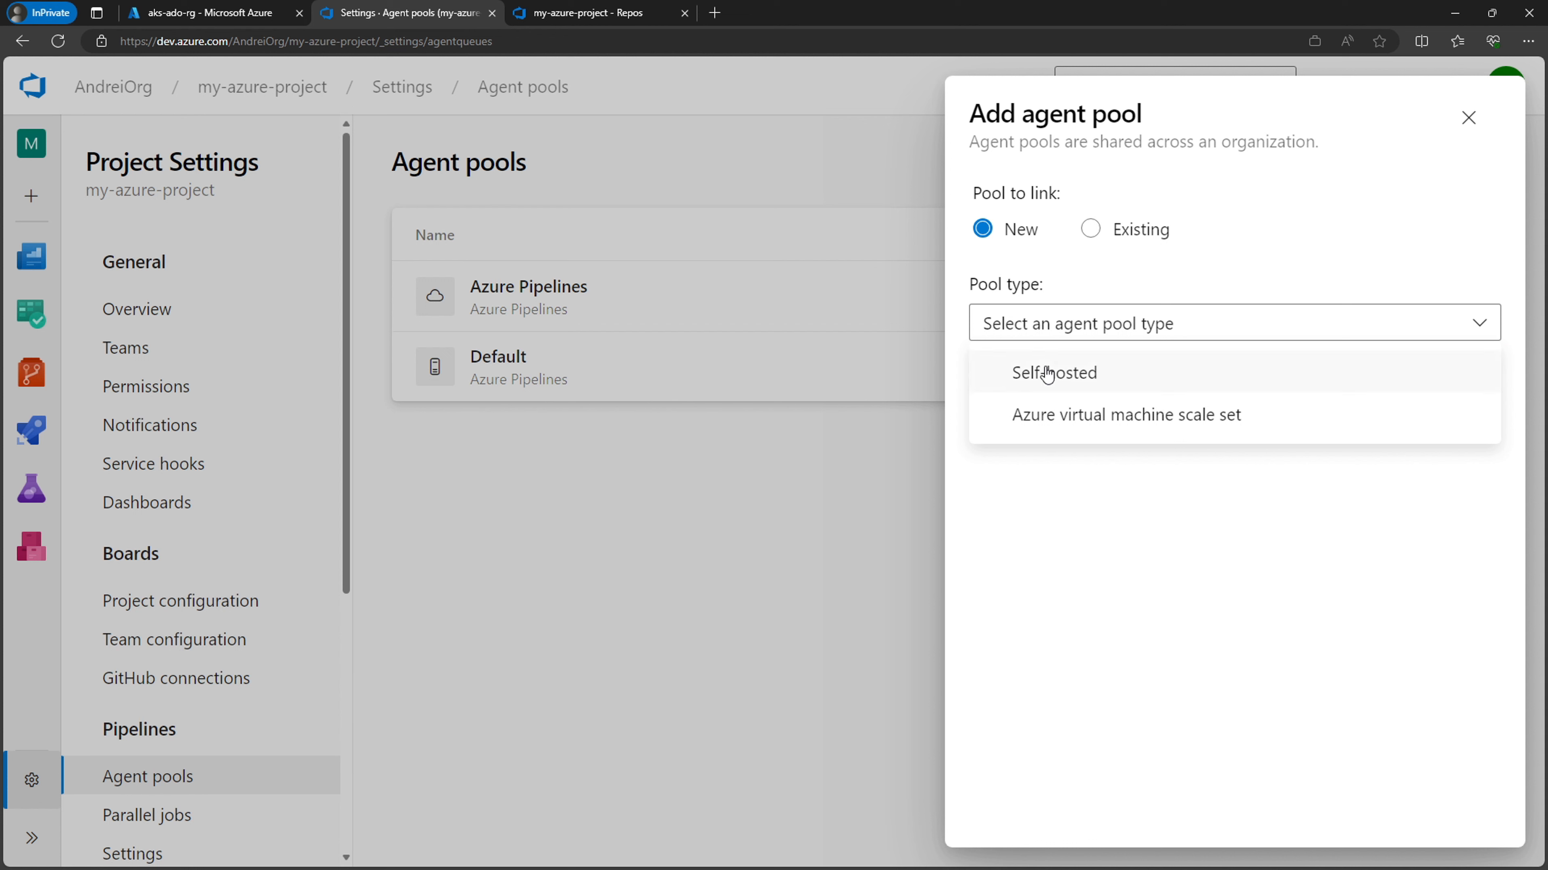
{"action": "left_click", "coordinate": [1054, 374]}
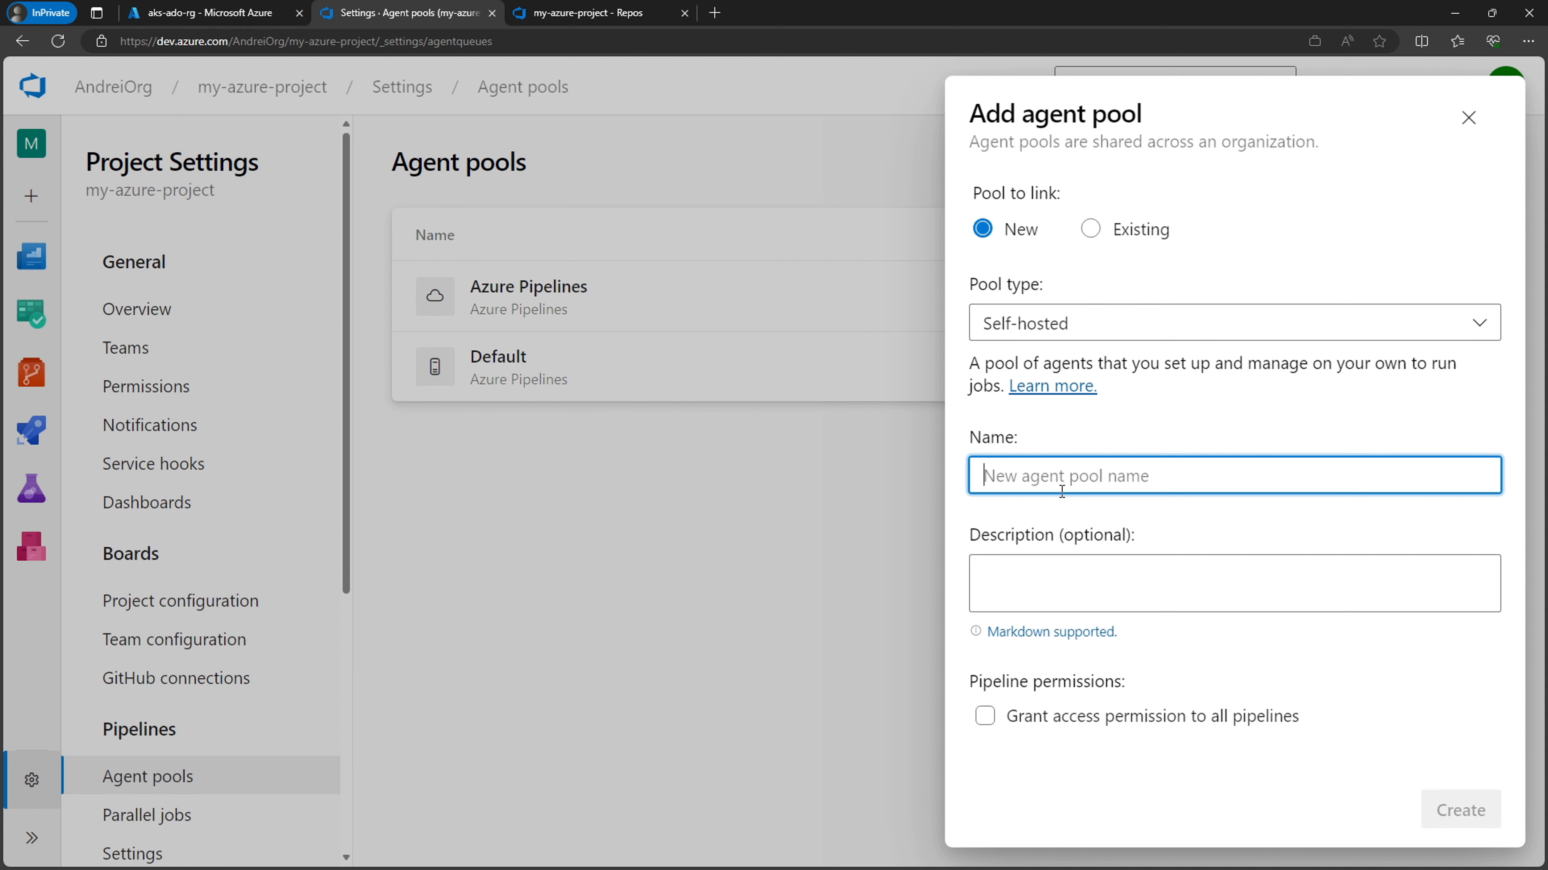
{"action": "type", "text": "my-po"}
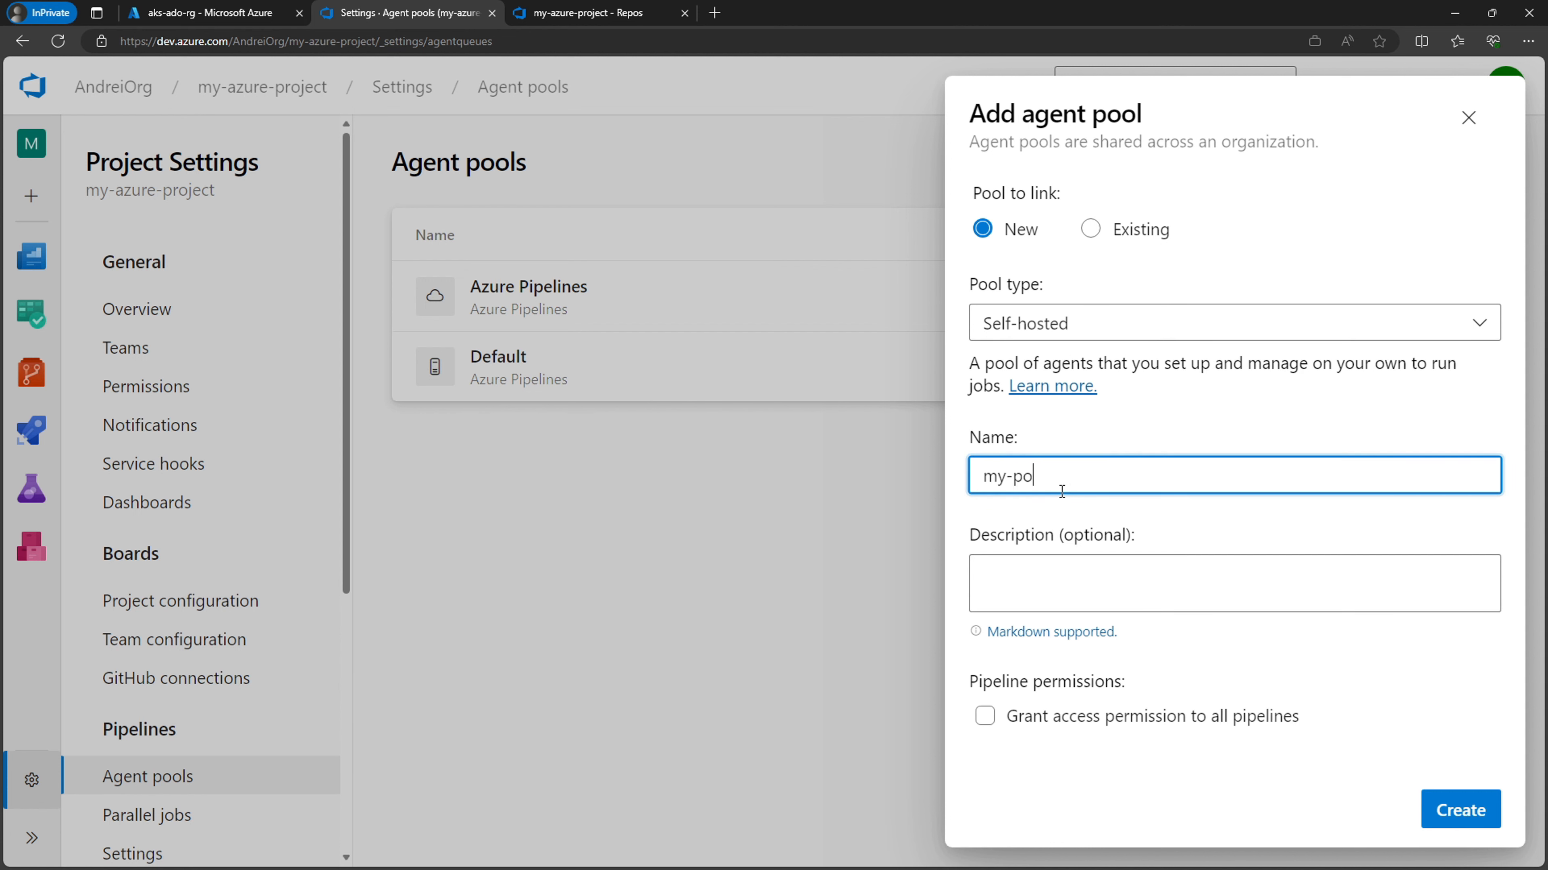
{"action": "type", "text": "ol"}
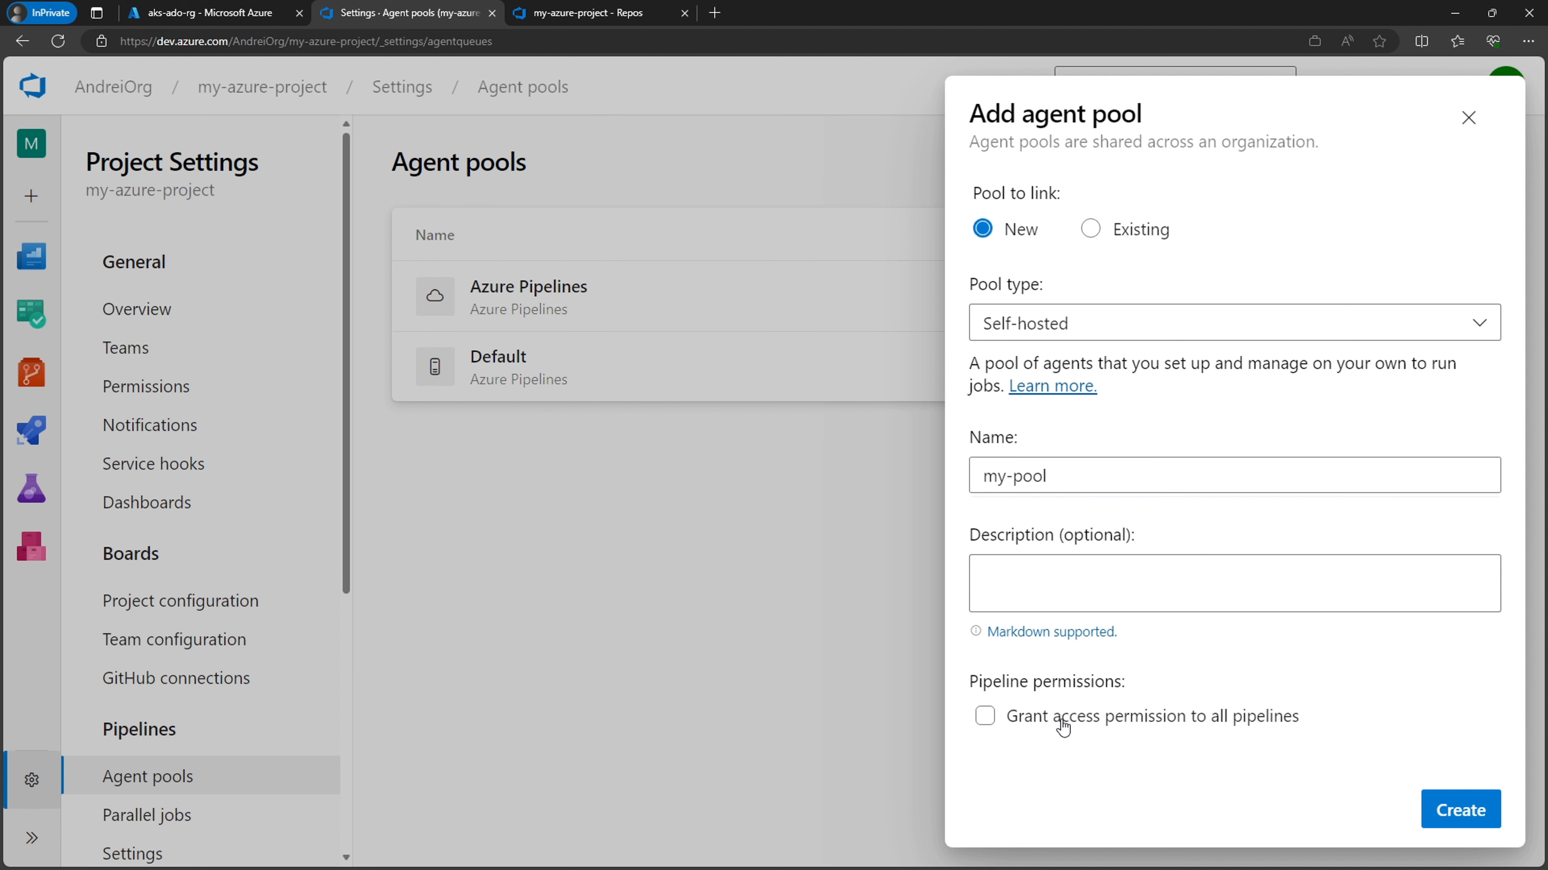
{"action": "left_click", "coordinate": [984, 715]}
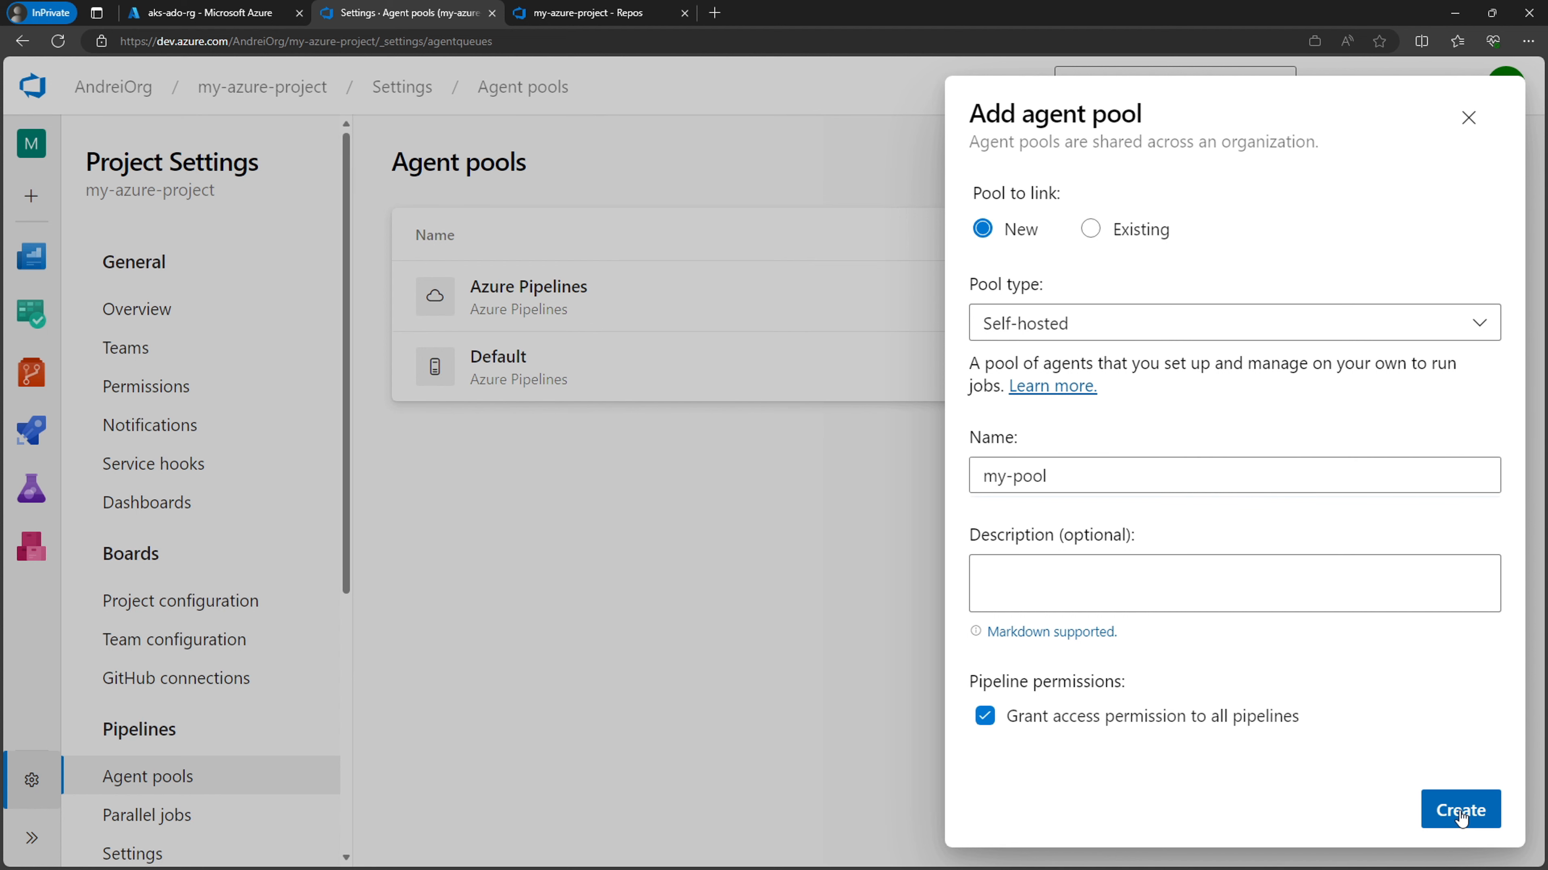
{"action": "left_click", "coordinate": [1459, 809]}
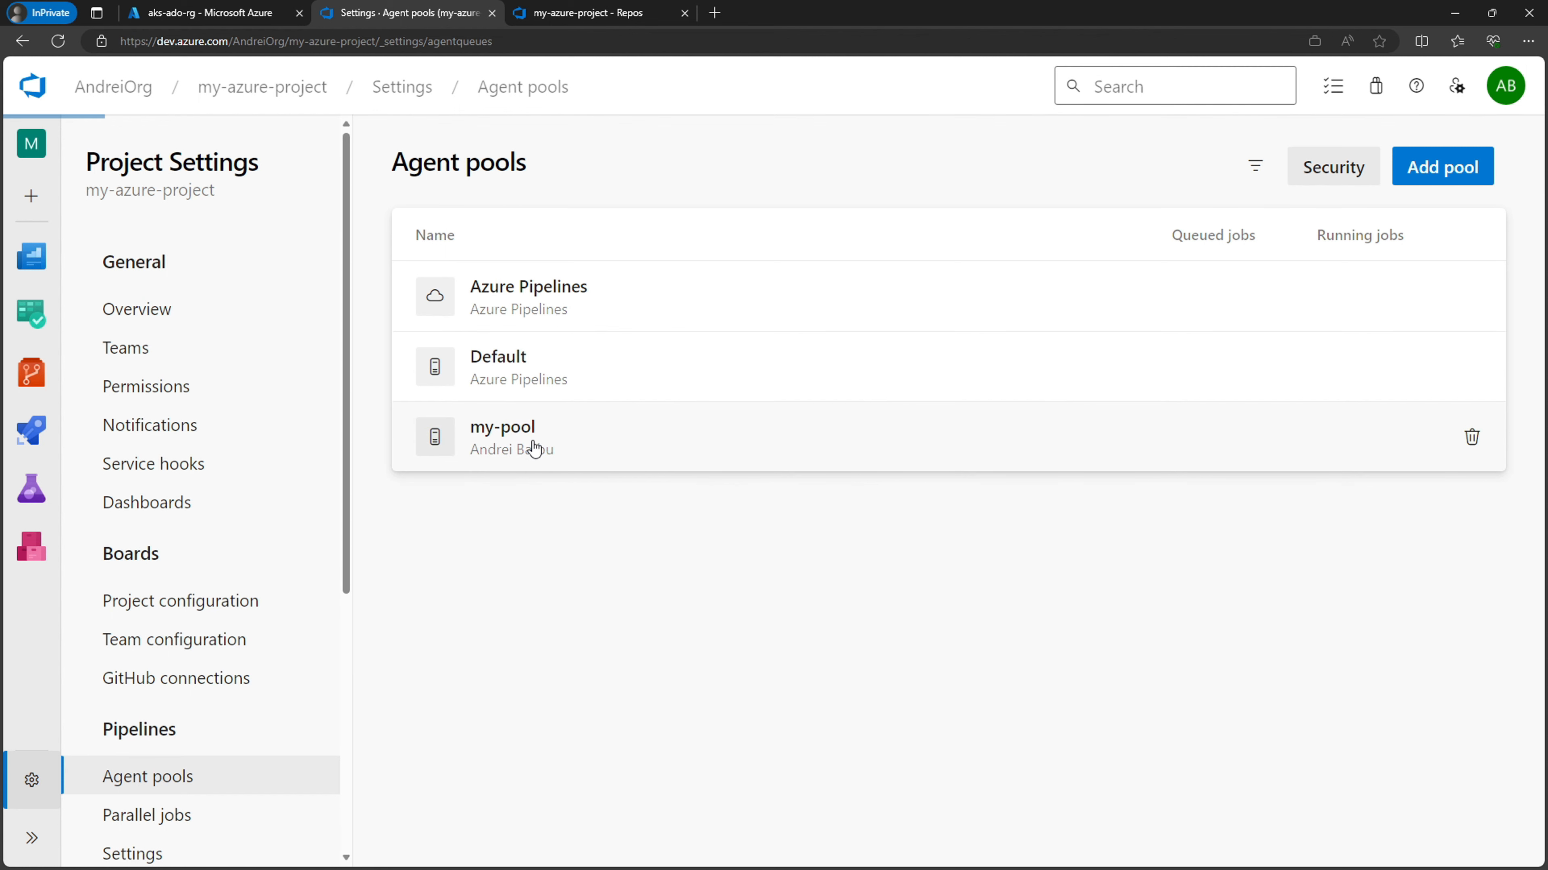
Show the Linux x64 agent setup instructions for a new agent in my-pool.
{"action": "left_click", "coordinate": [502, 426]}
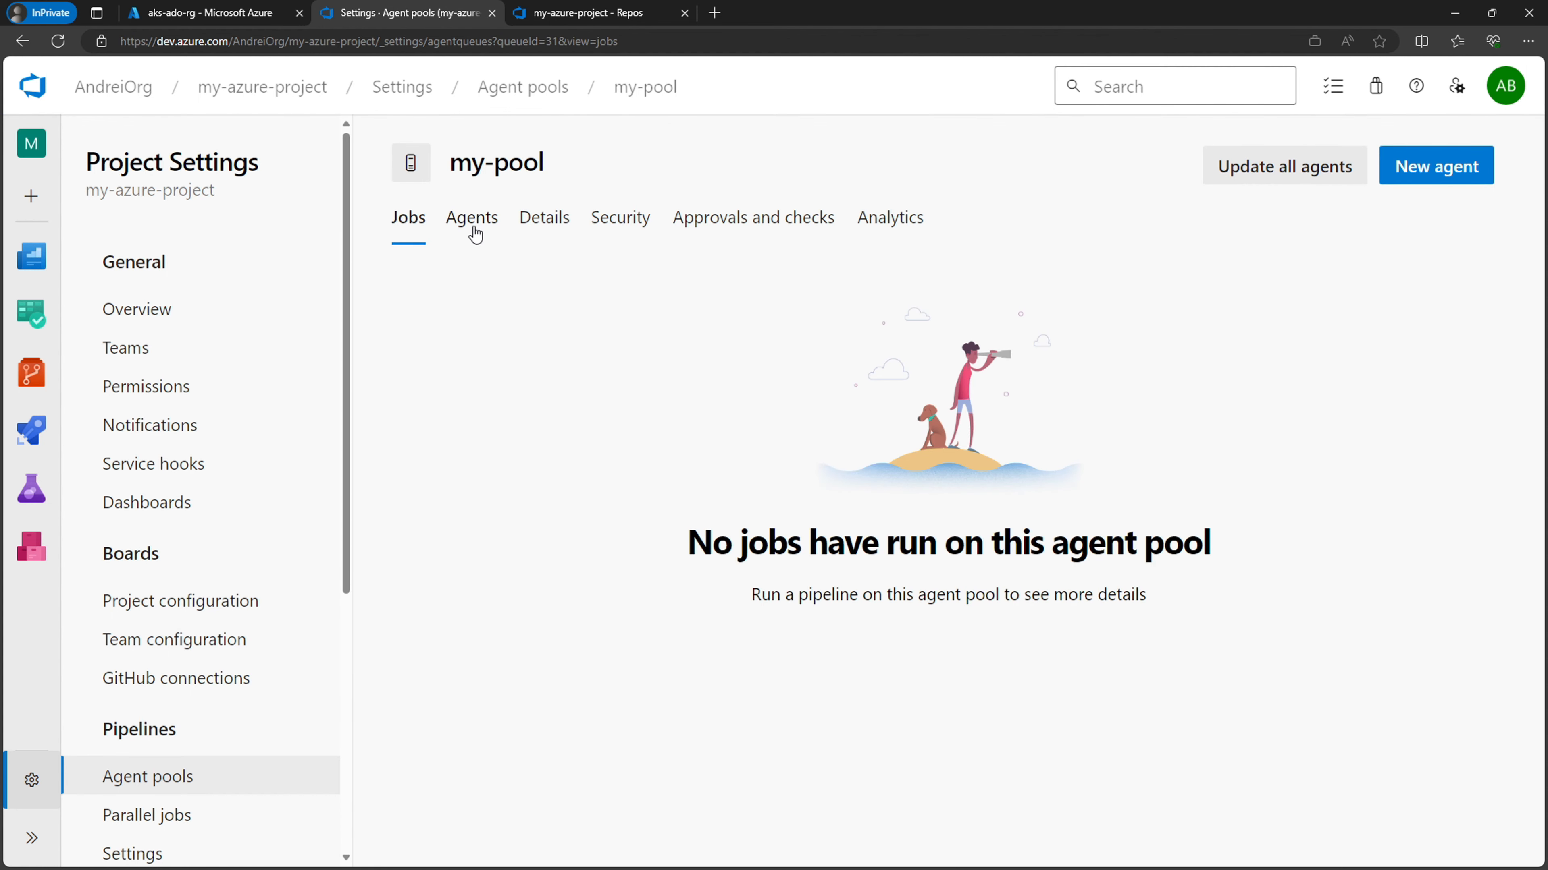
{"action": "left_click", "coordinate": [471, 216]}
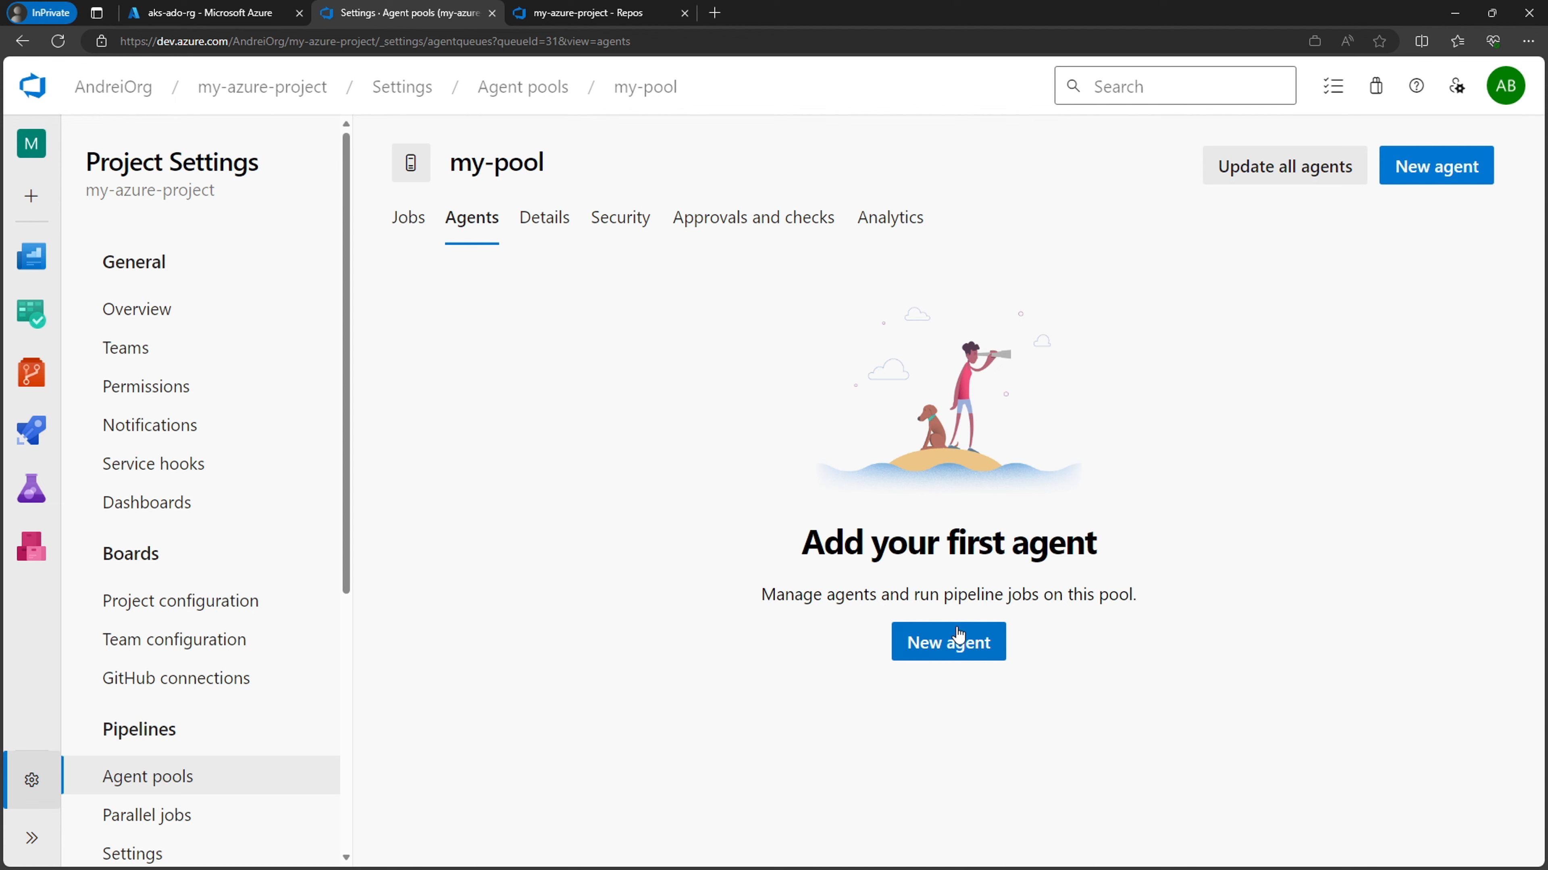
{"action": "left_click", "coordinate": [947, 641]}
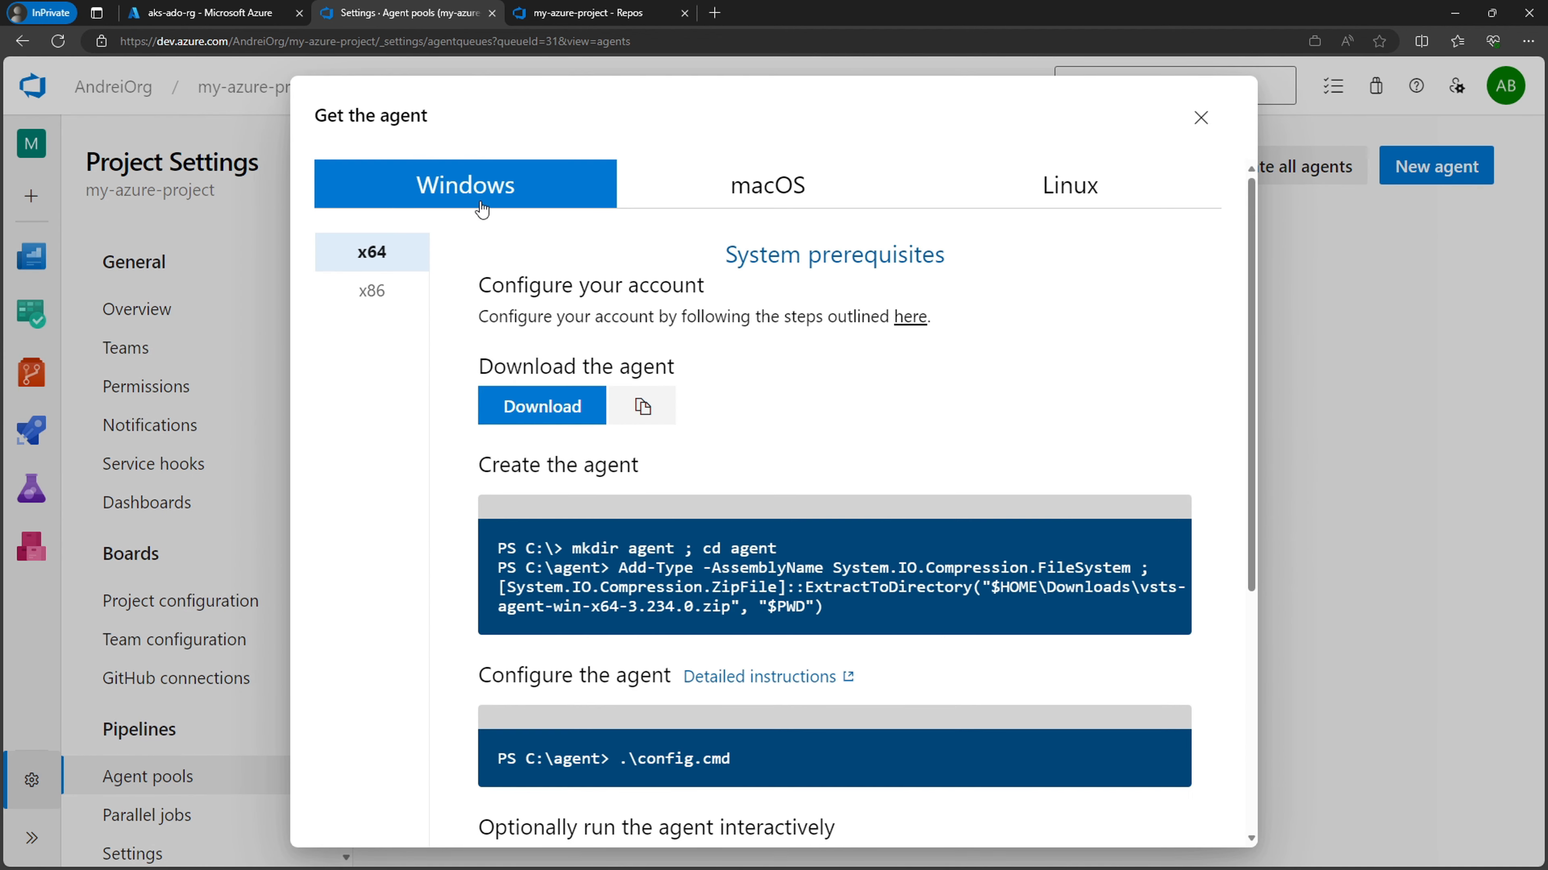
{"action": "mouse_move", "coordinate": [1072, 208]}
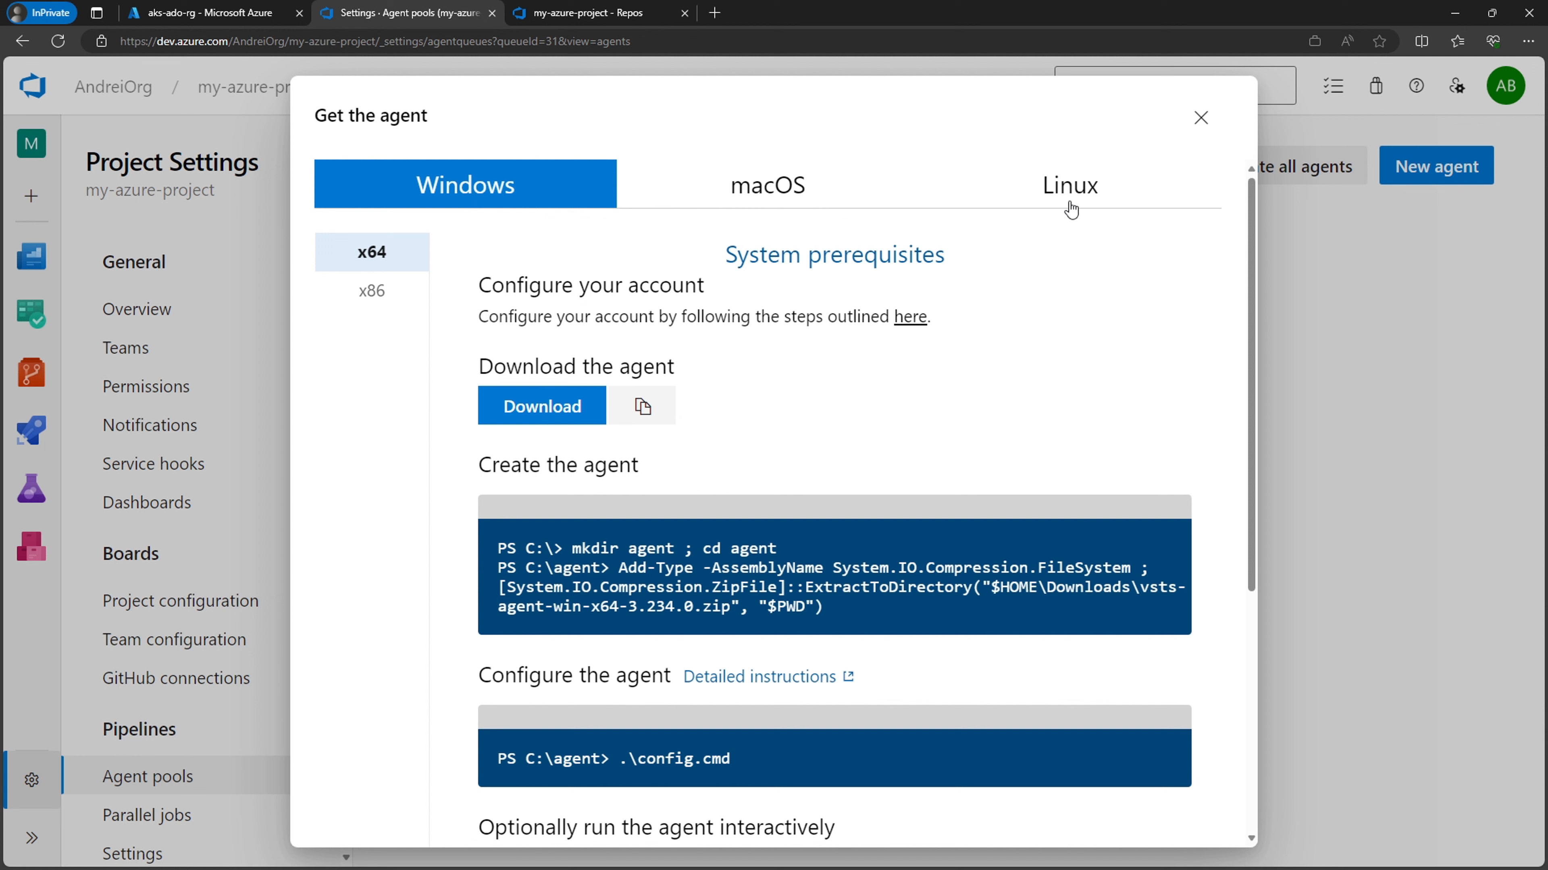
{"action": "left_click", "coordinate": [1068, 185]}
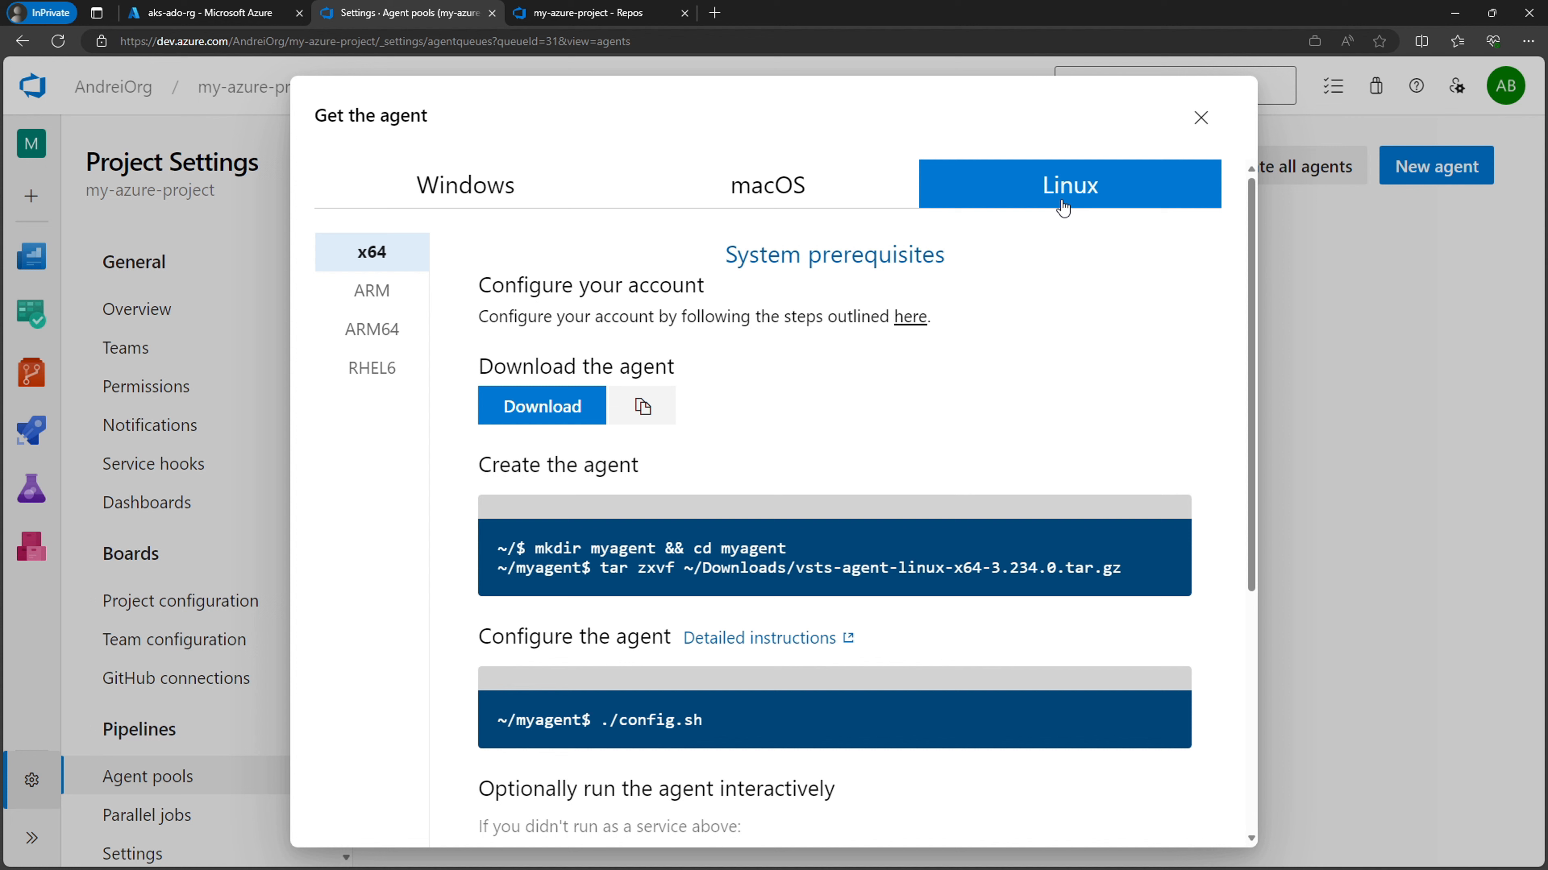
{"action": "mouse_move", "coordinate": [960, 207]}
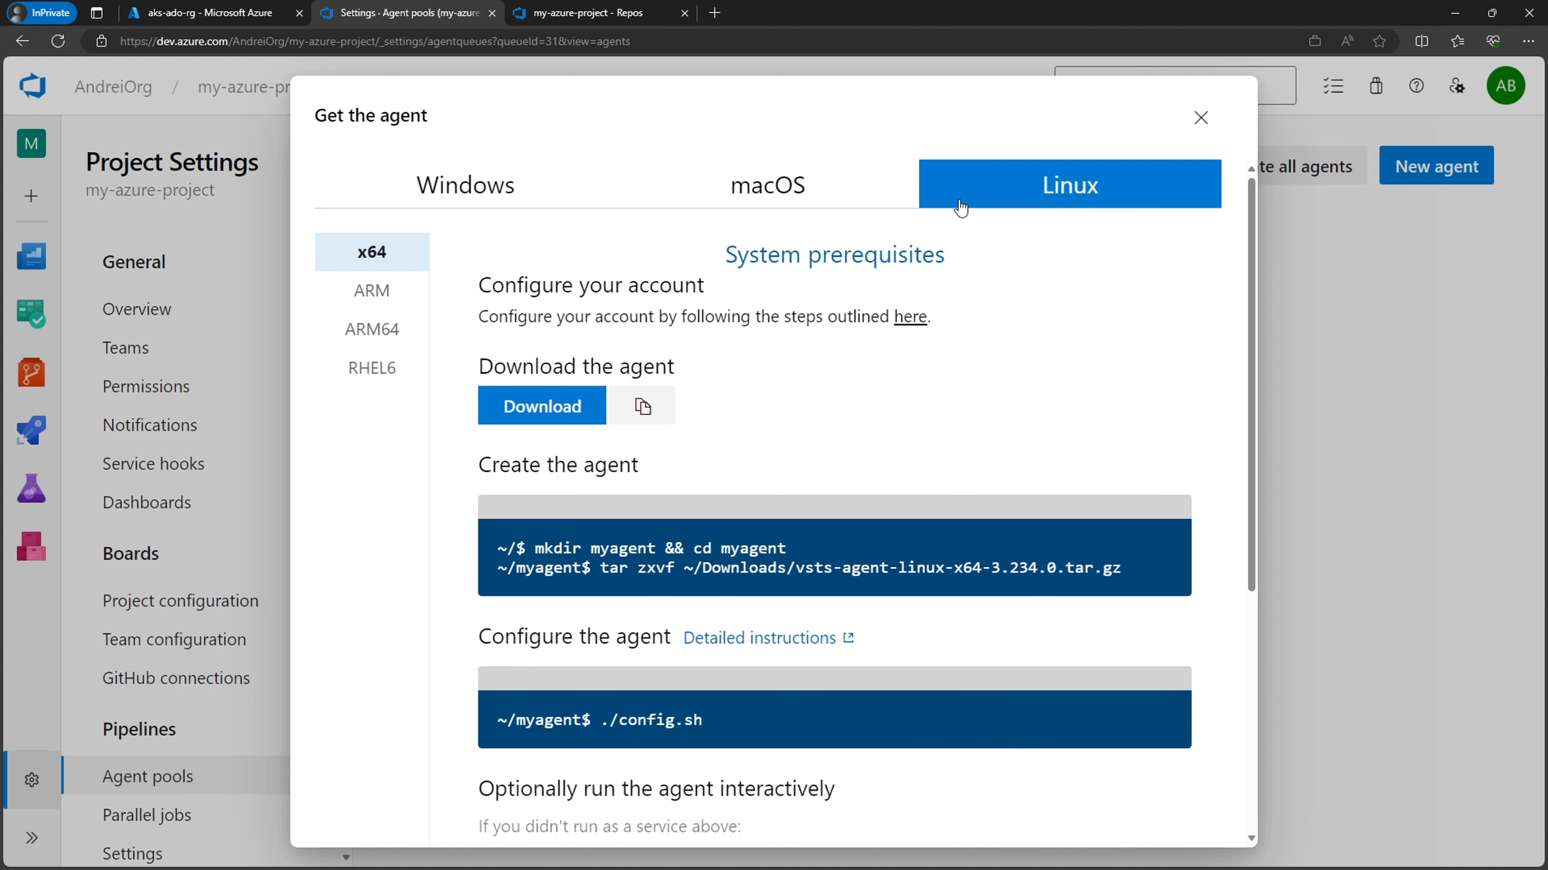
Switch to the Azure portal tab showing the aks-ado-rg resource group.
{"action": "left_click", "coordinate": [198, 12]}
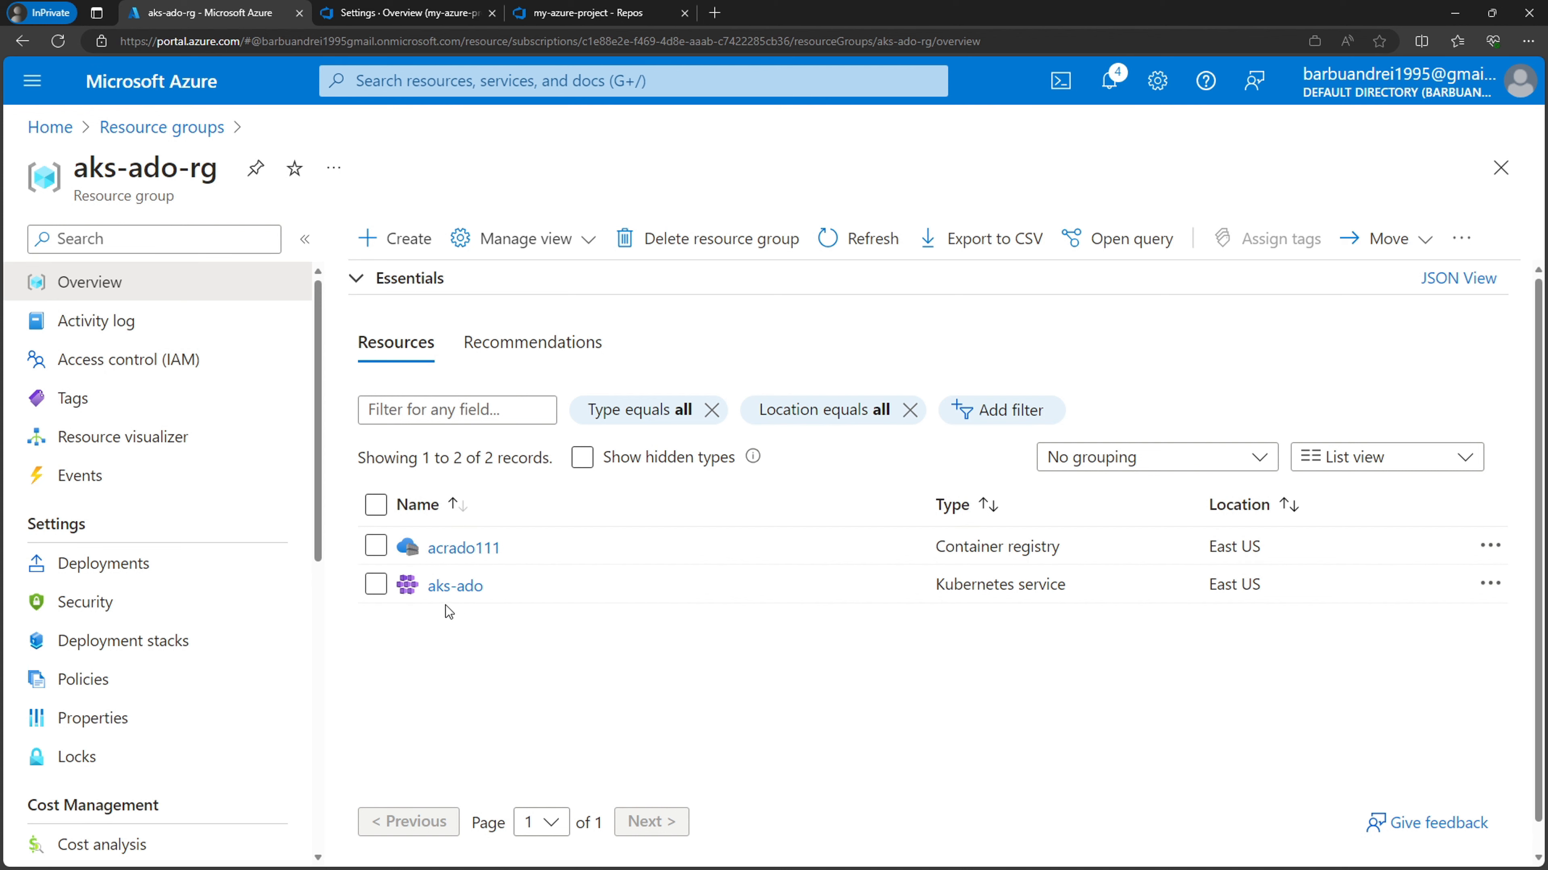
{"action": "mouse_move", "coordinate": [493, 655]}
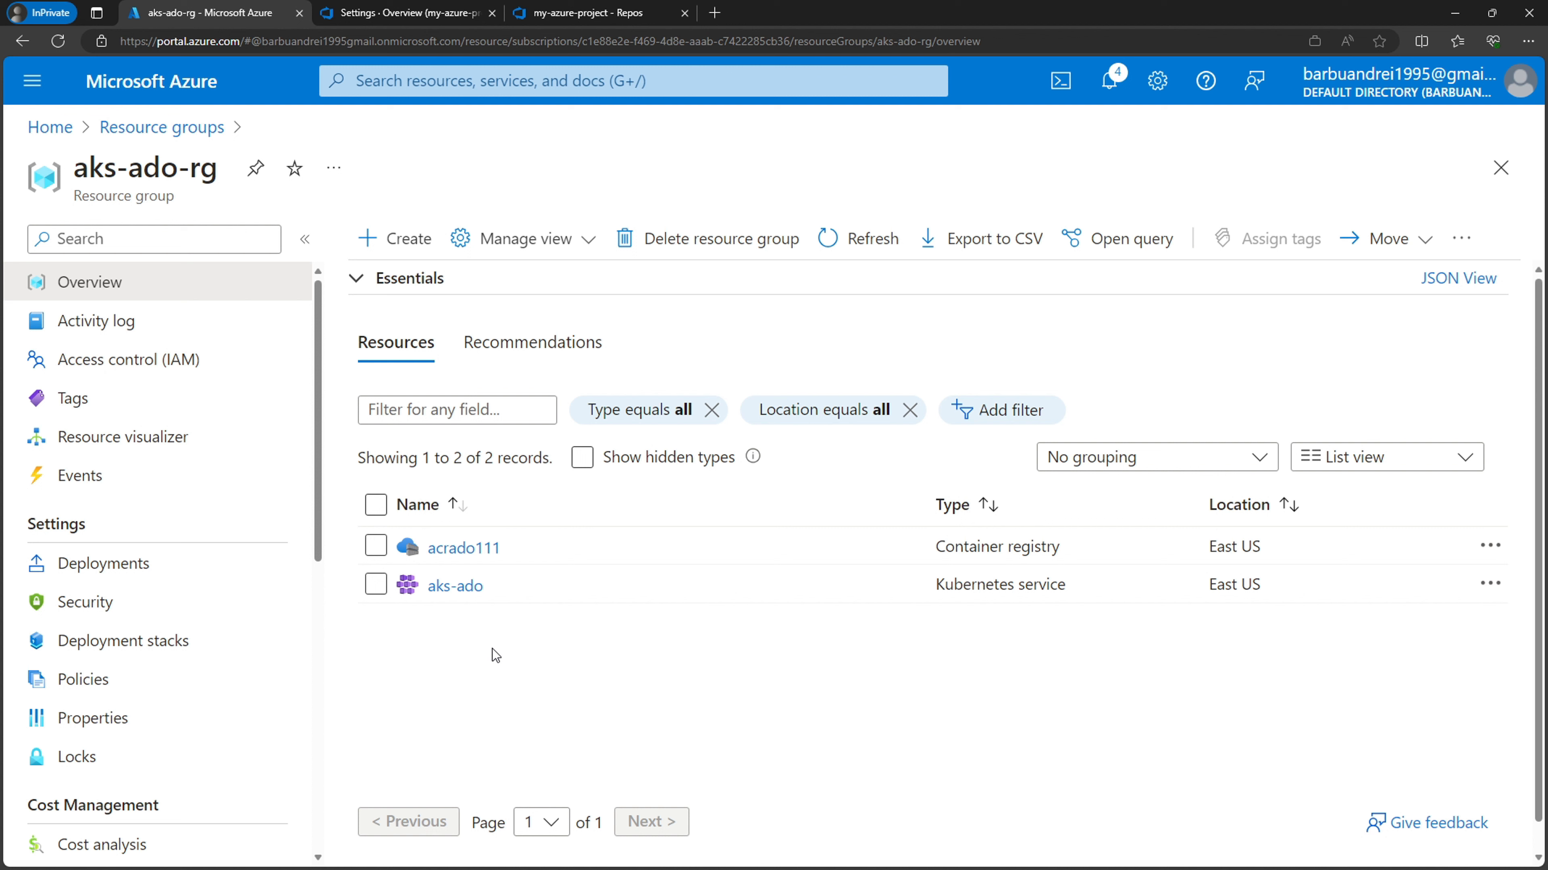
{"action": "mouse_move", "coordinate": [450, 620]}
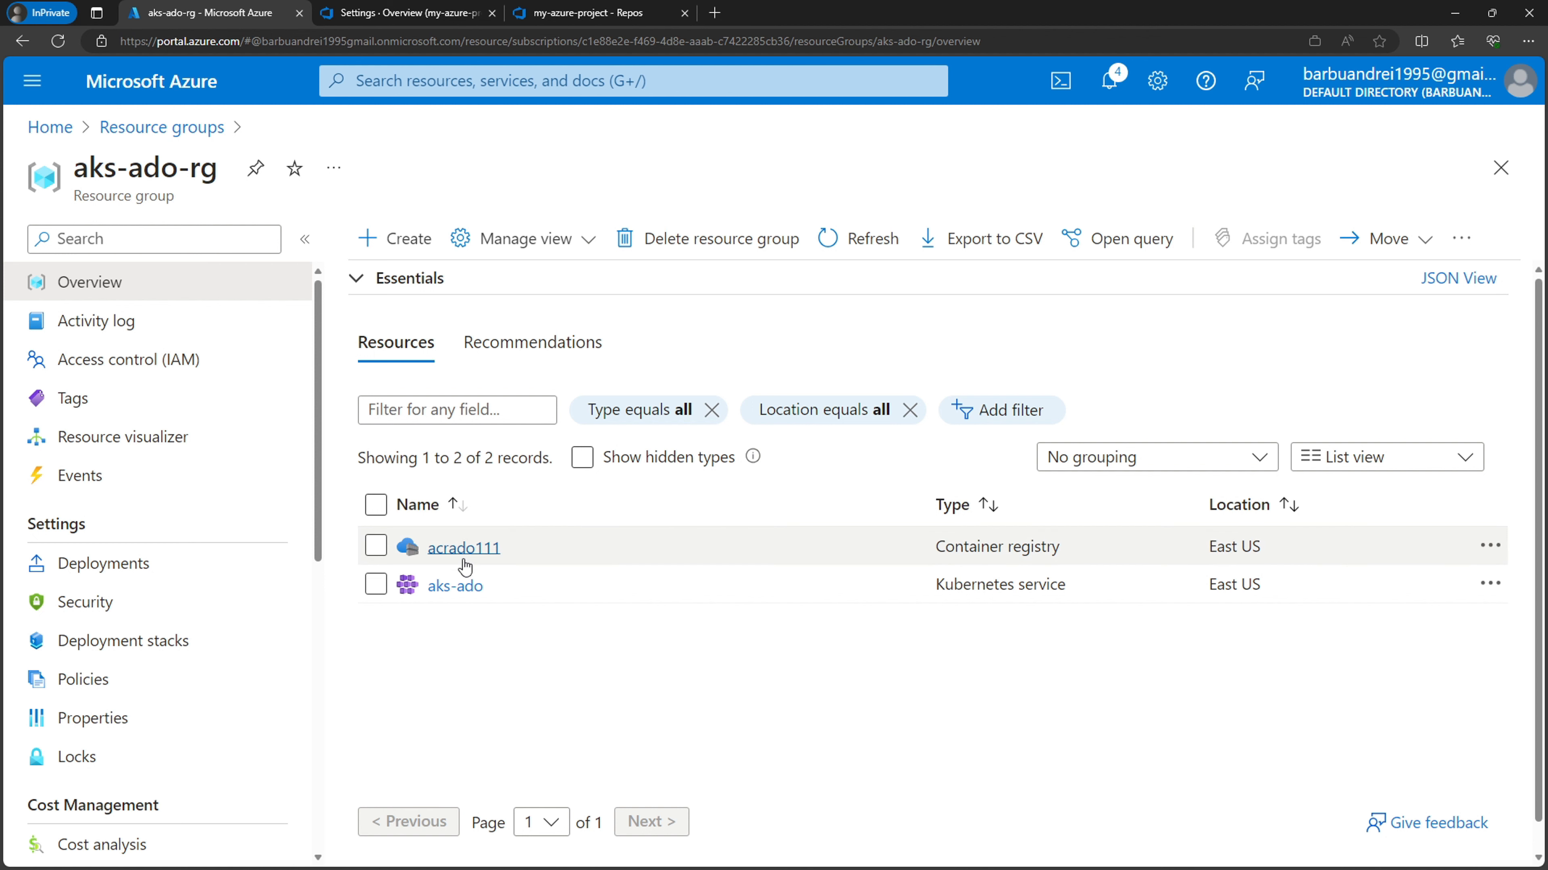
View acrado111's Access control (IAM) role assignments, including AcrPull for aks-ado-agentpool.
{"action": "left_click", "coordinate": [463, 546]}
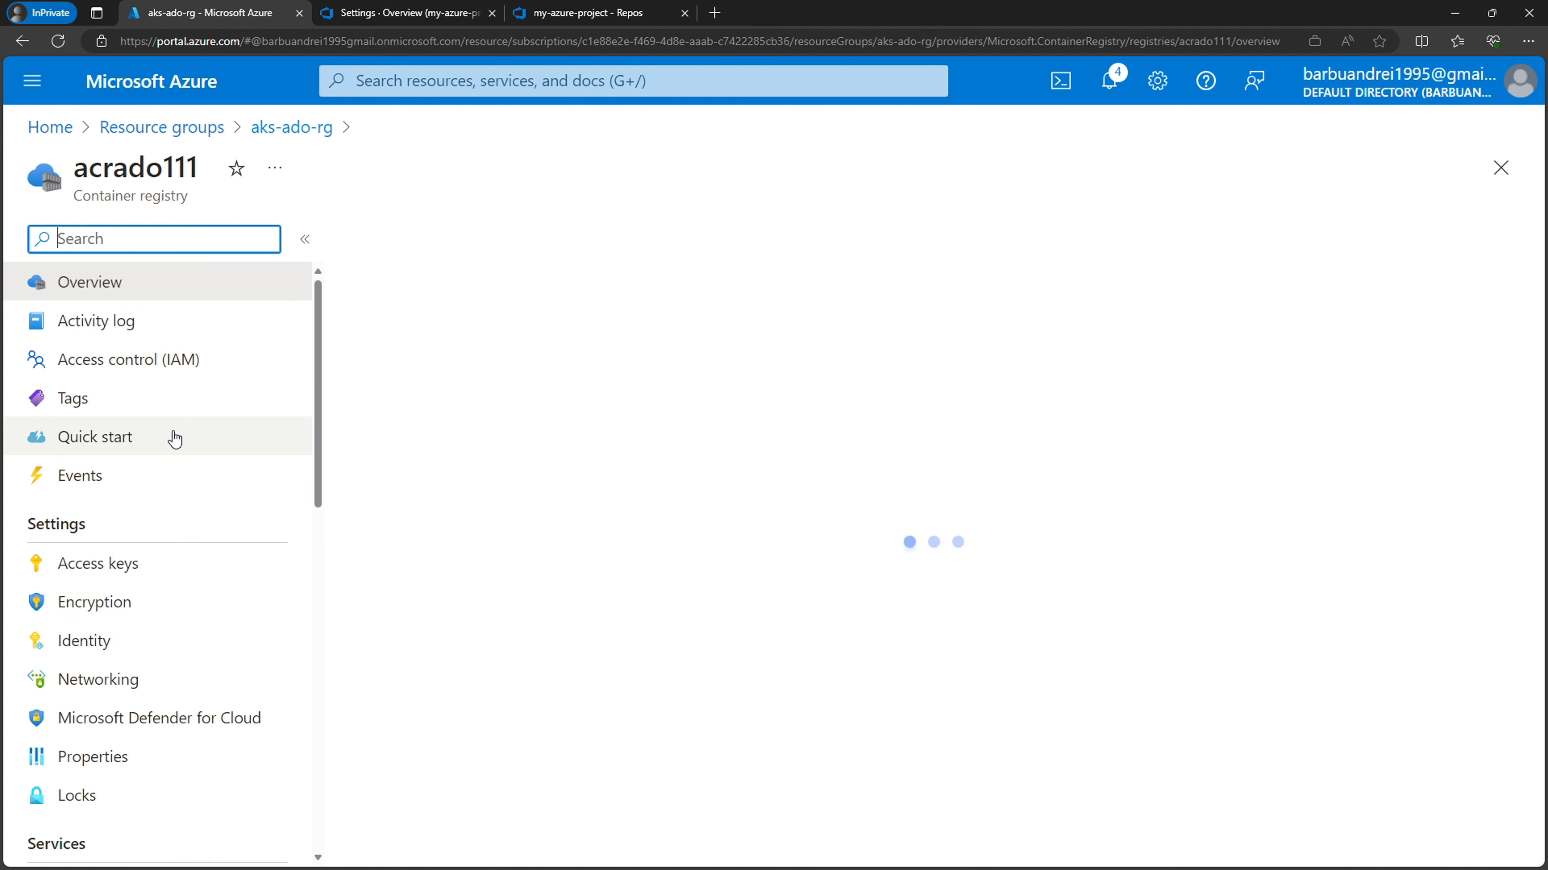
{"action": "left_click", "coordinate": [129, 357]}
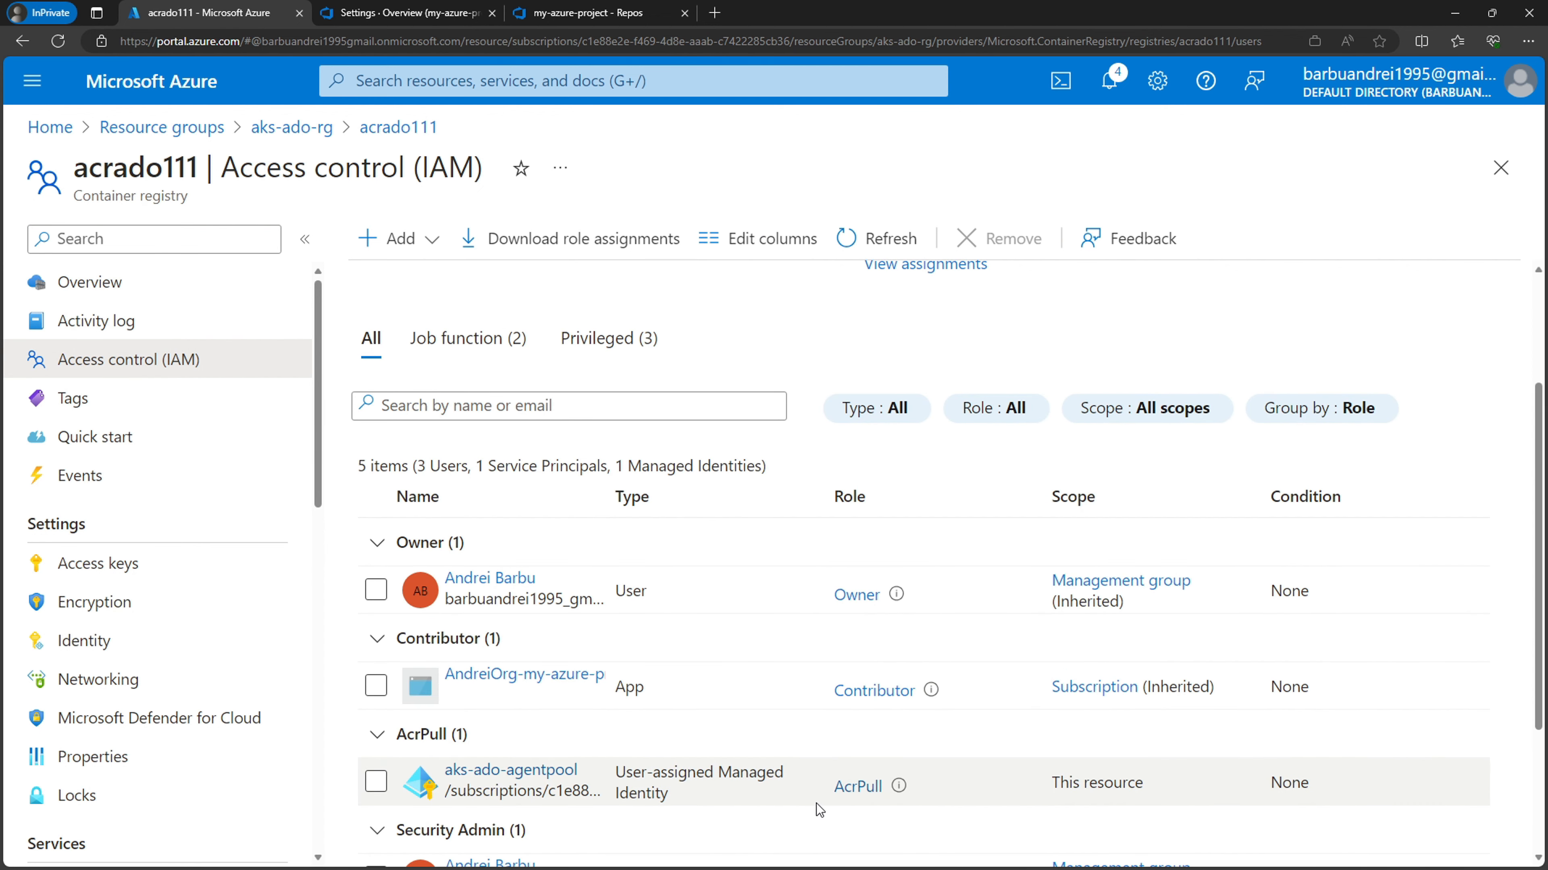
{"action": "mouse_move", "coordinate": [906, 778]}
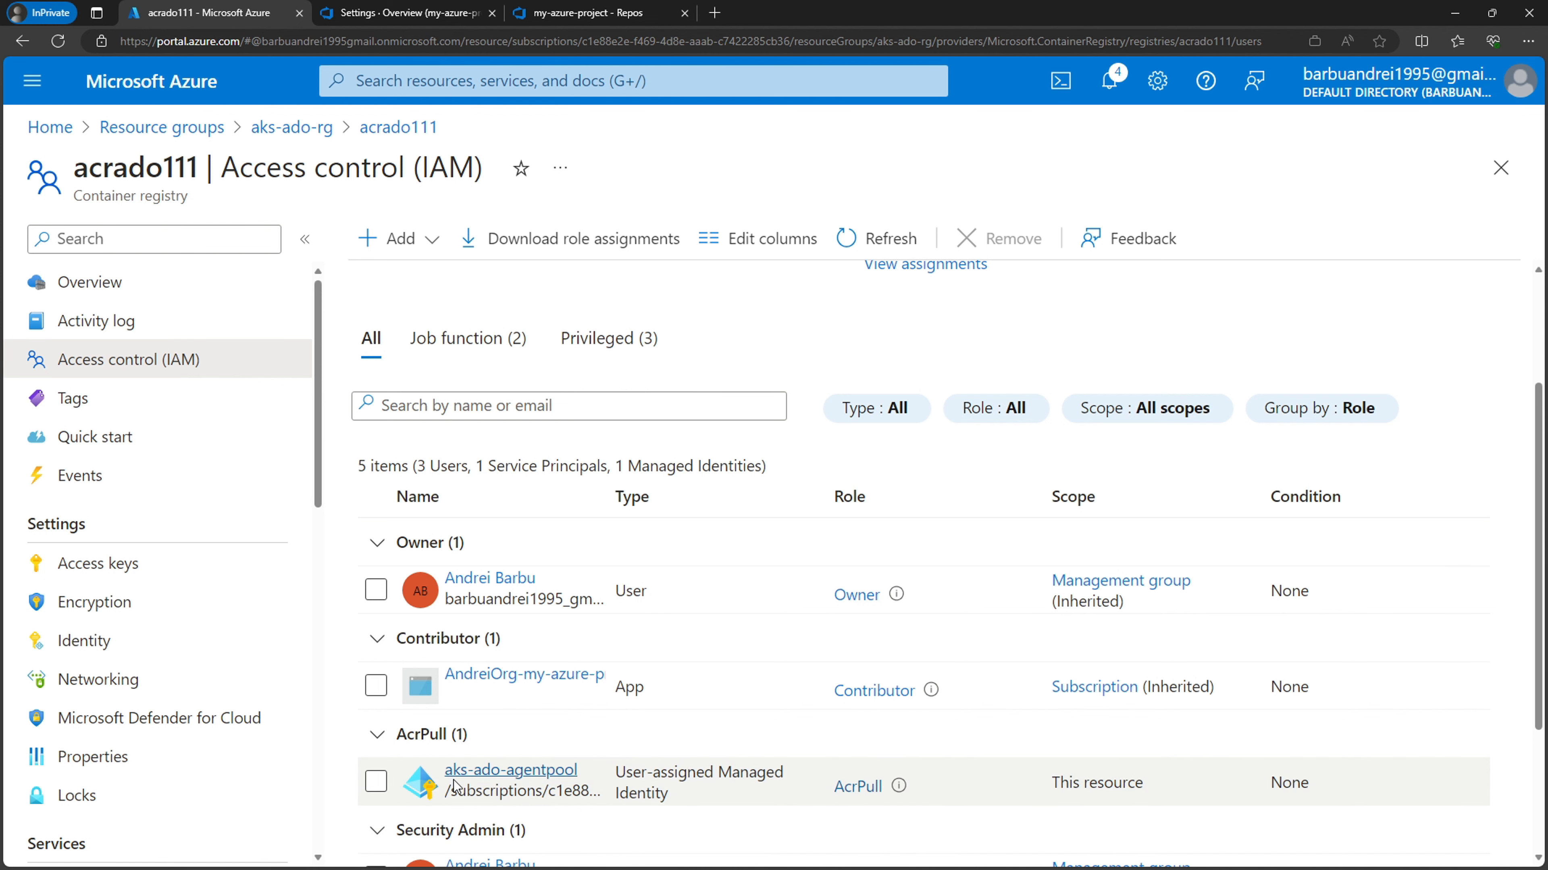
{"action": "mouse_move", "coordinate": [501, 810]}
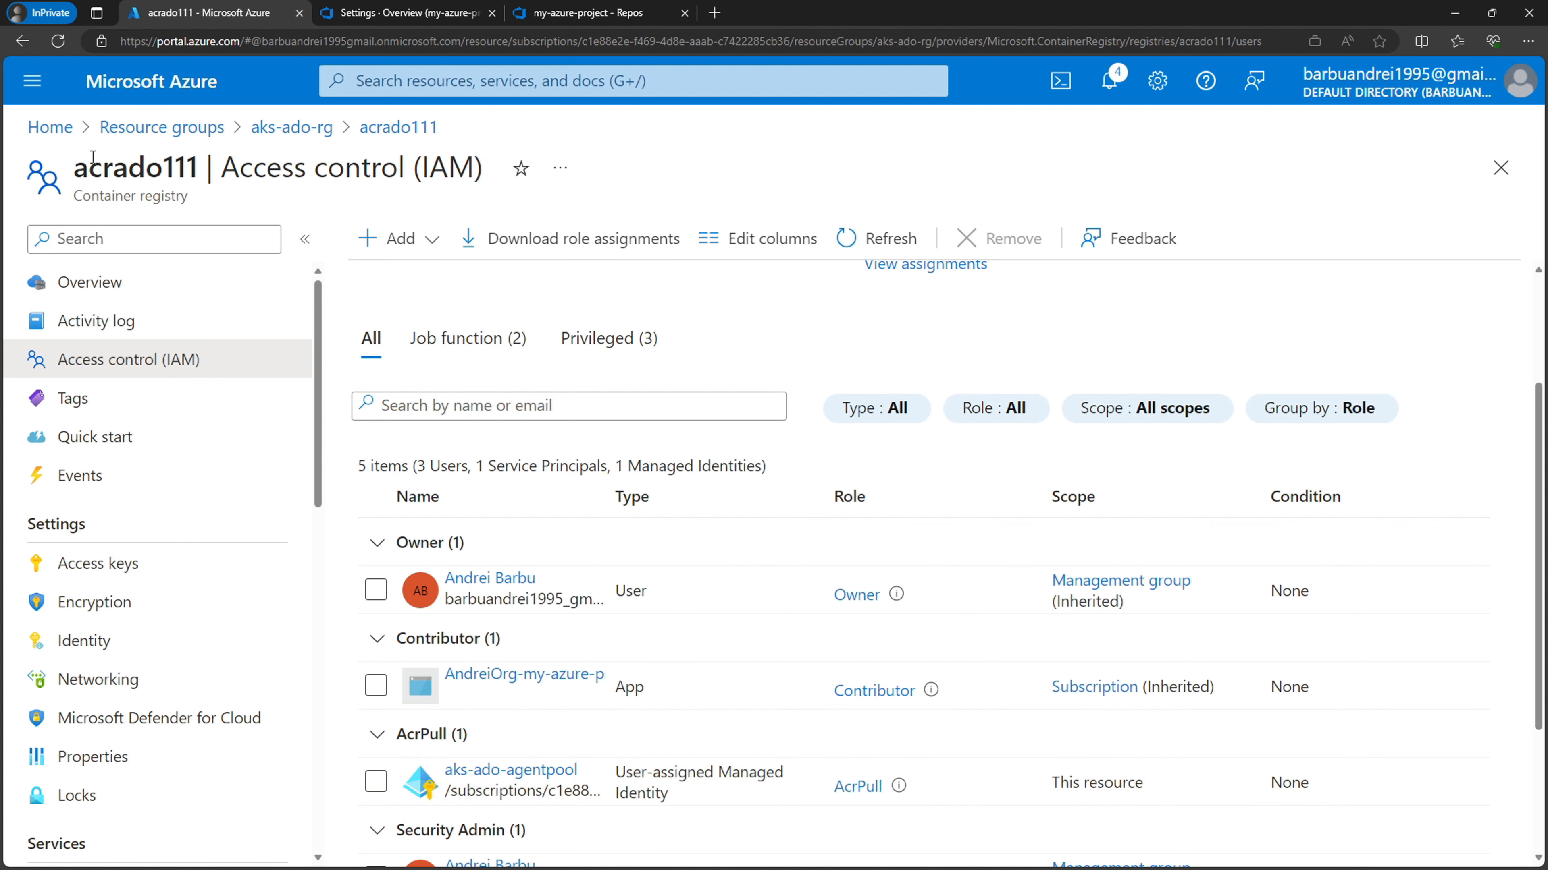
{"action": "mouse_move", "coordinate": [49, 127]}
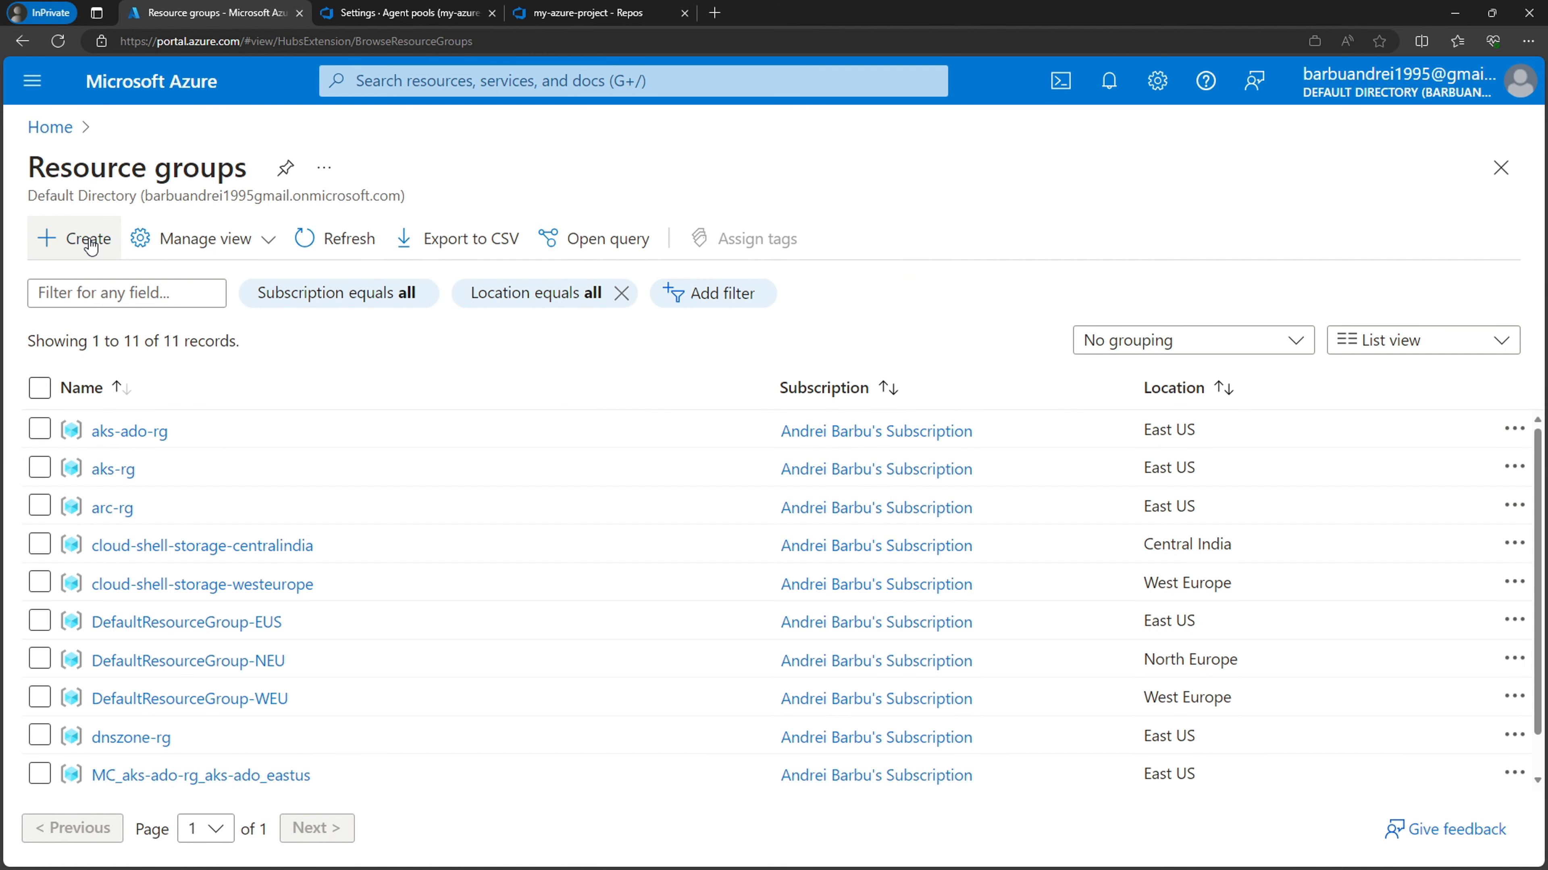
Create resource group 'my-self-hosted-agent-vm-rg' and start adding a resource to it.
{"action": "left_click", "coordinate": [75, 237]}
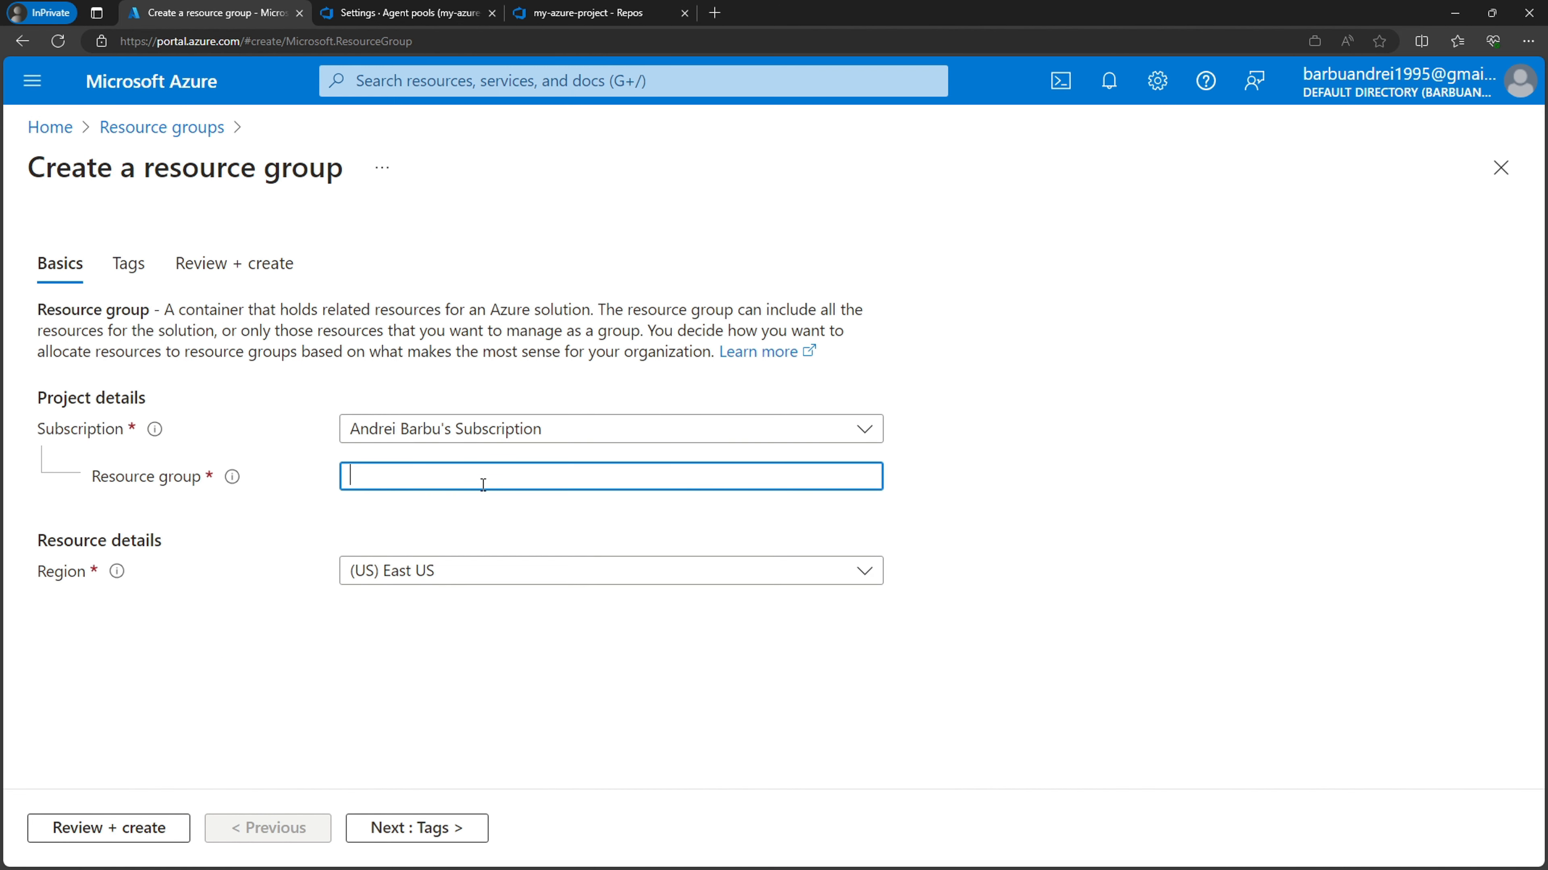
{"action": "type", "text": "my-self-hosted-a"}
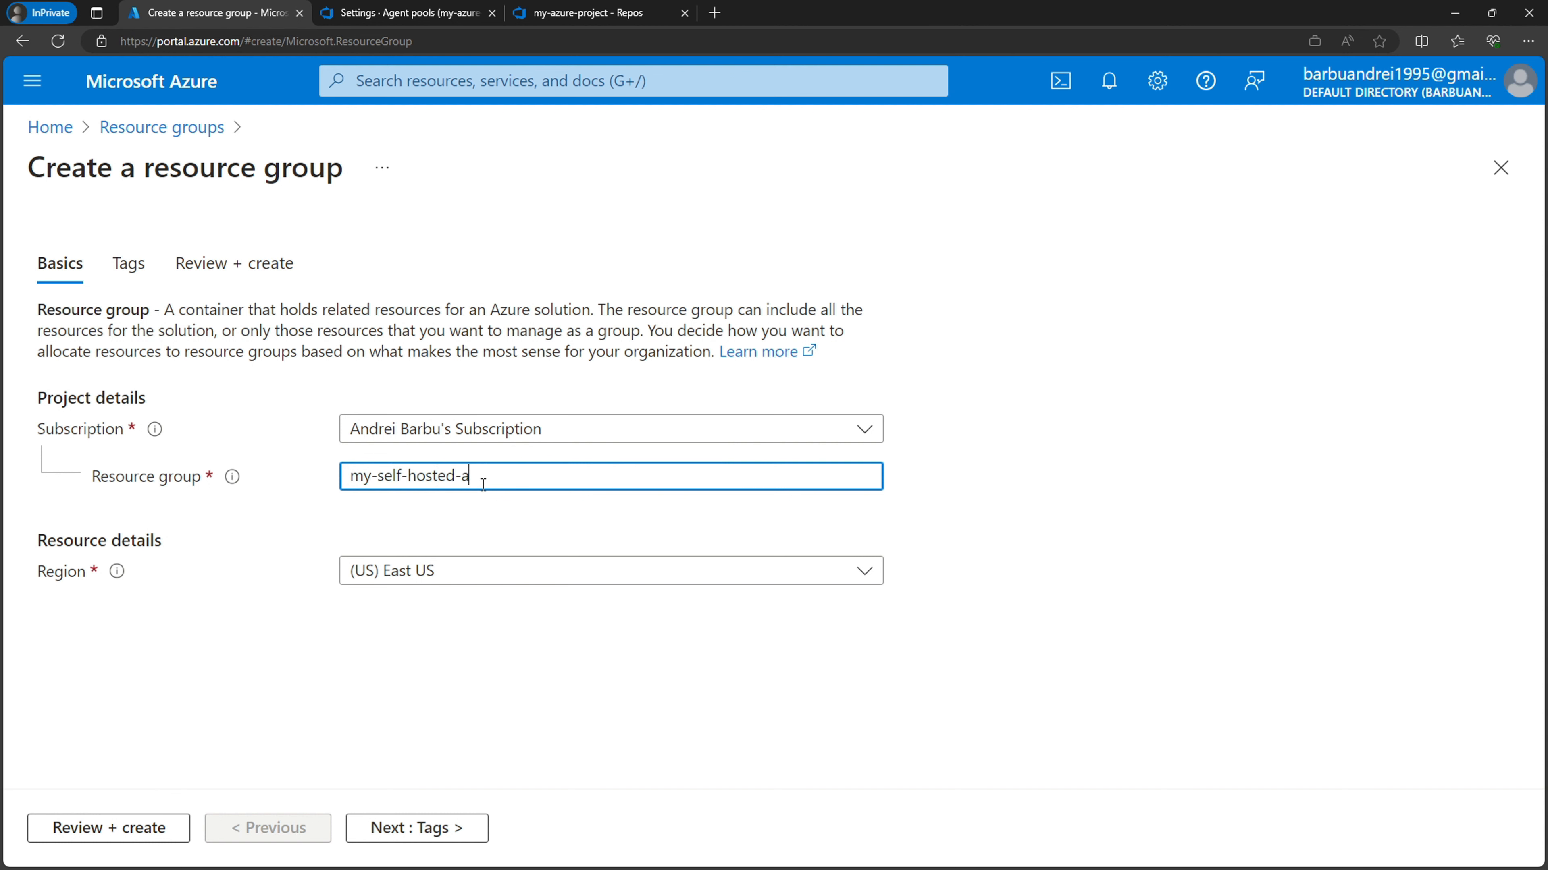
{"action": "type", "text": "gent-vm-rg"}
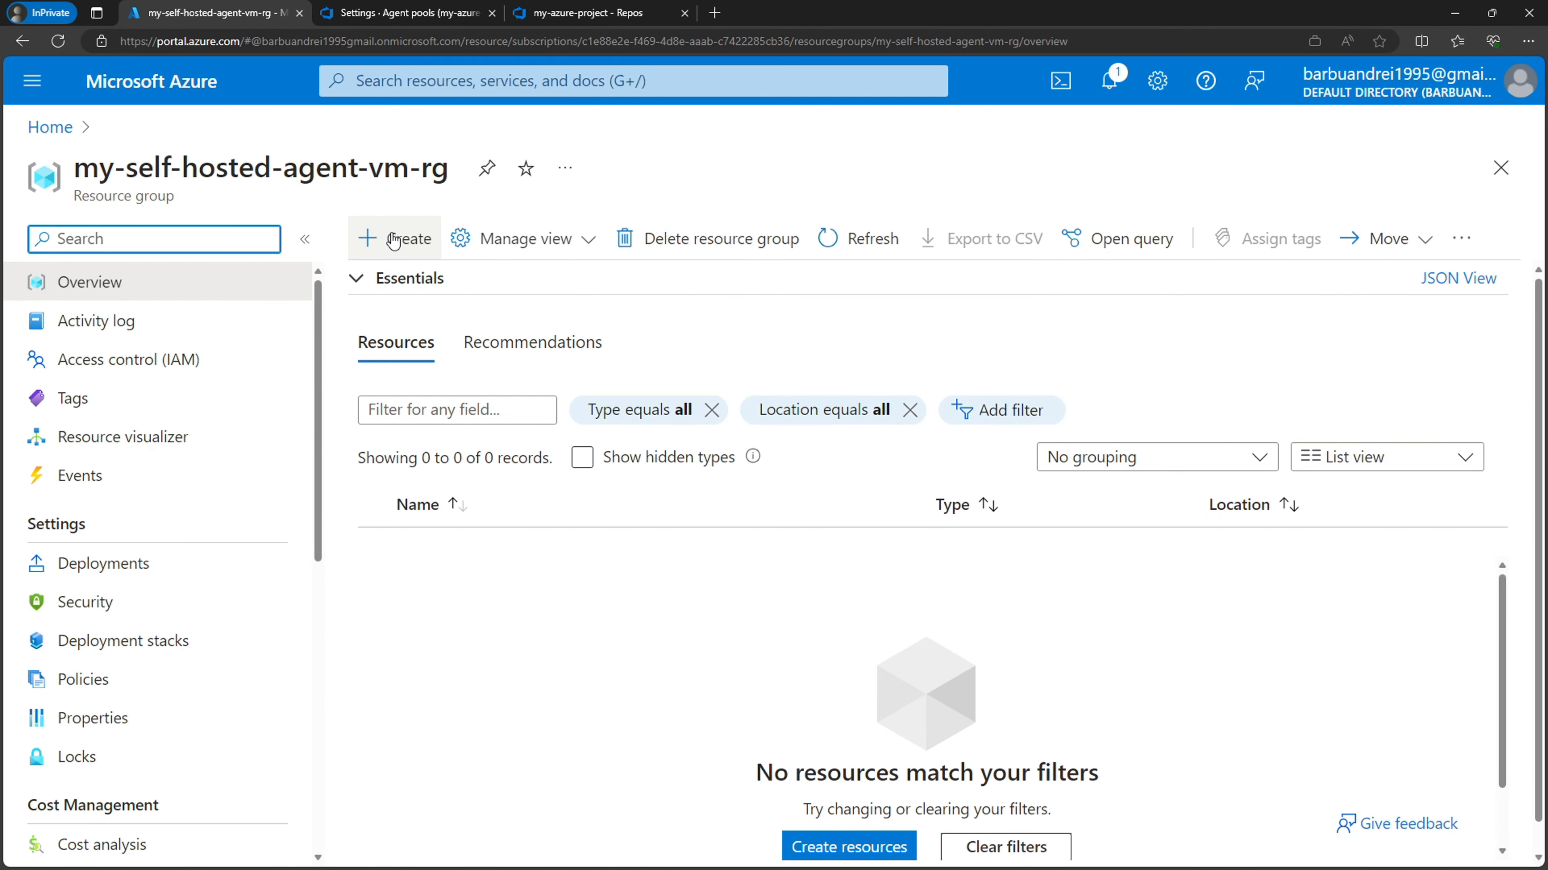
{"action": "left_click", "coordinate": [394, 238]}
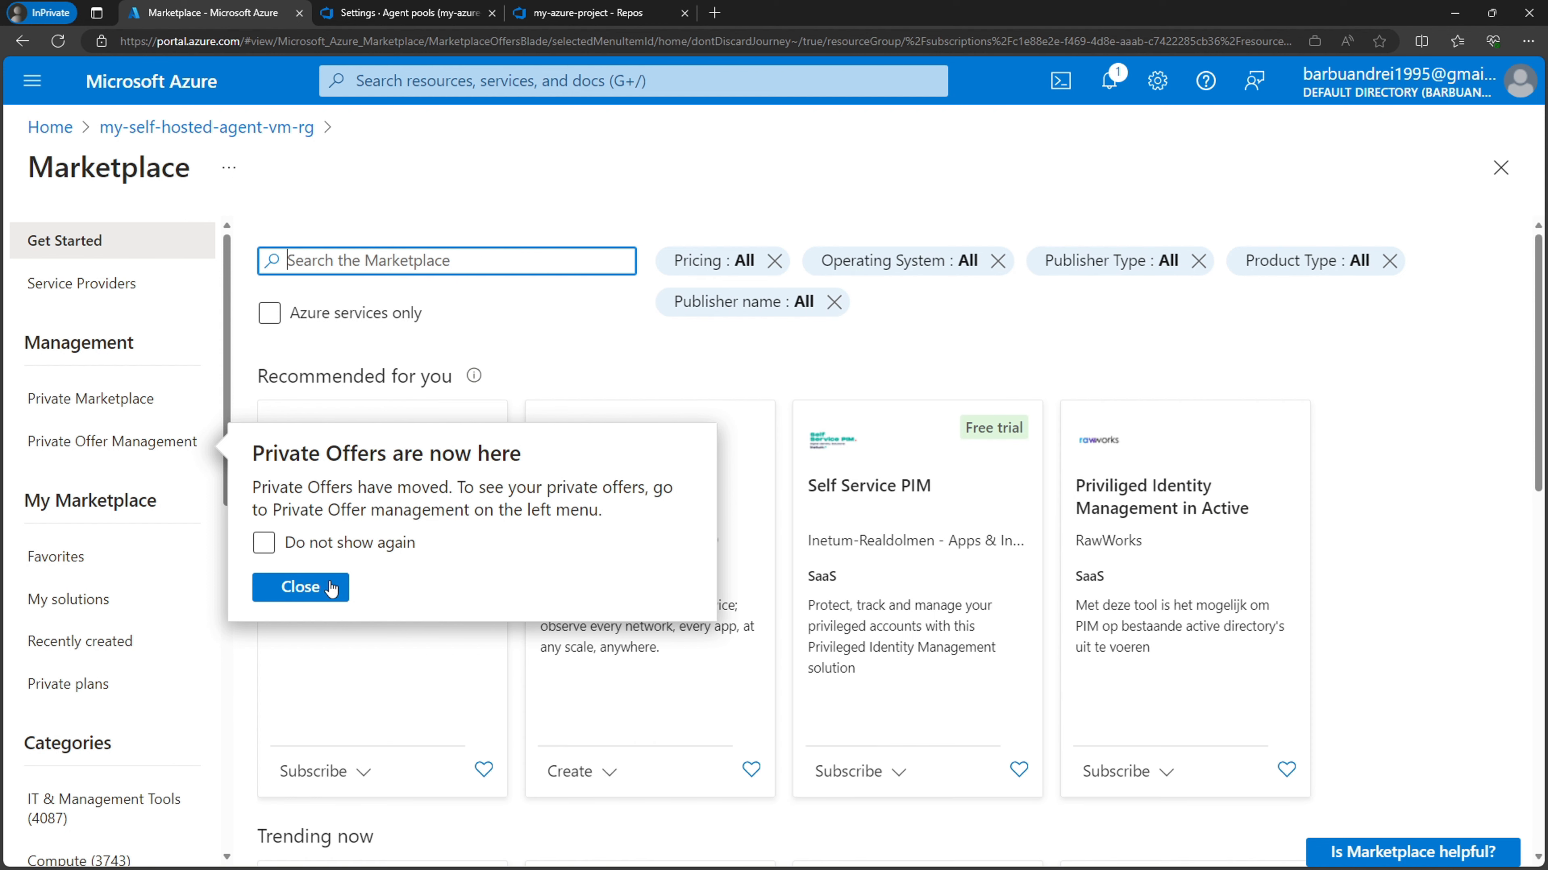
Find 'Virtual machine' in the Marketplace and start its creation form.
{"action": "left_click", "coordinate": [299, 586]}
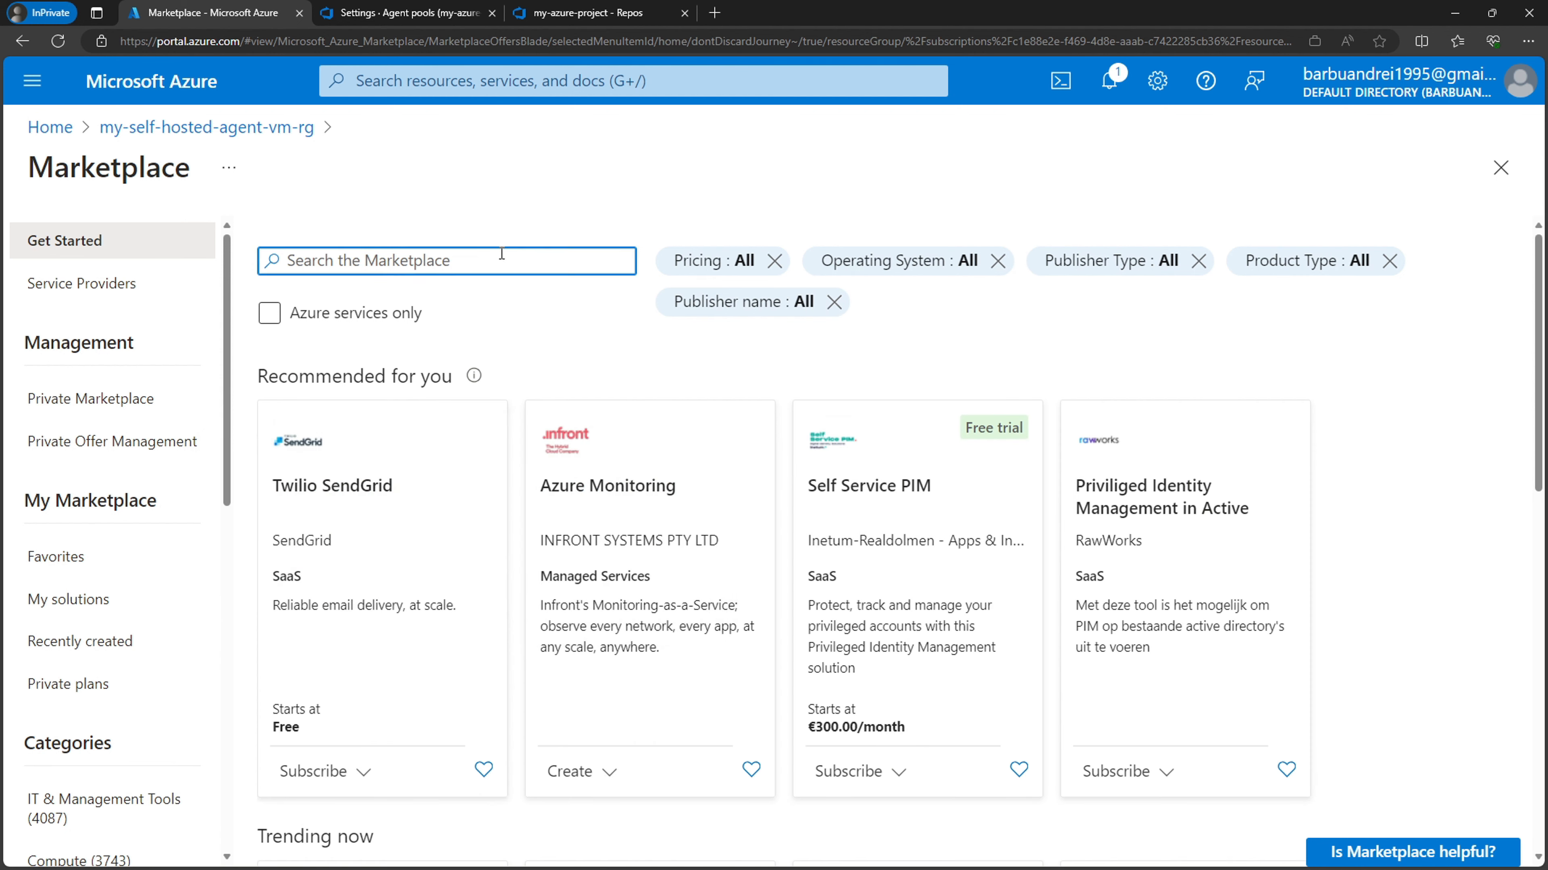
{"action": "type", "text": "virtual machine"}
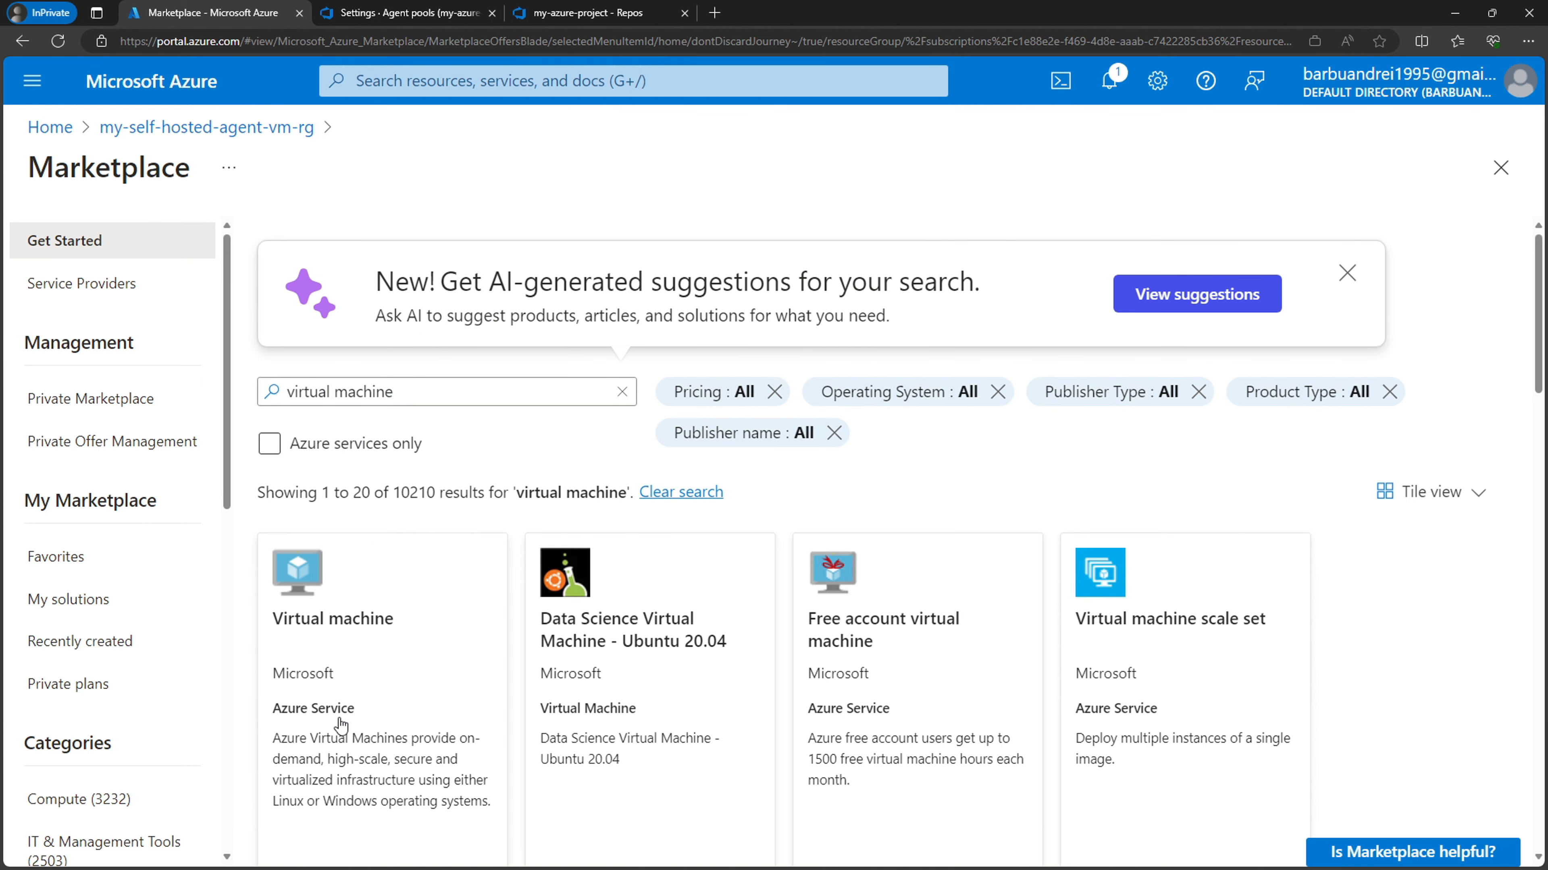
{"action": "left_click", "coordinate": [333, 619]}
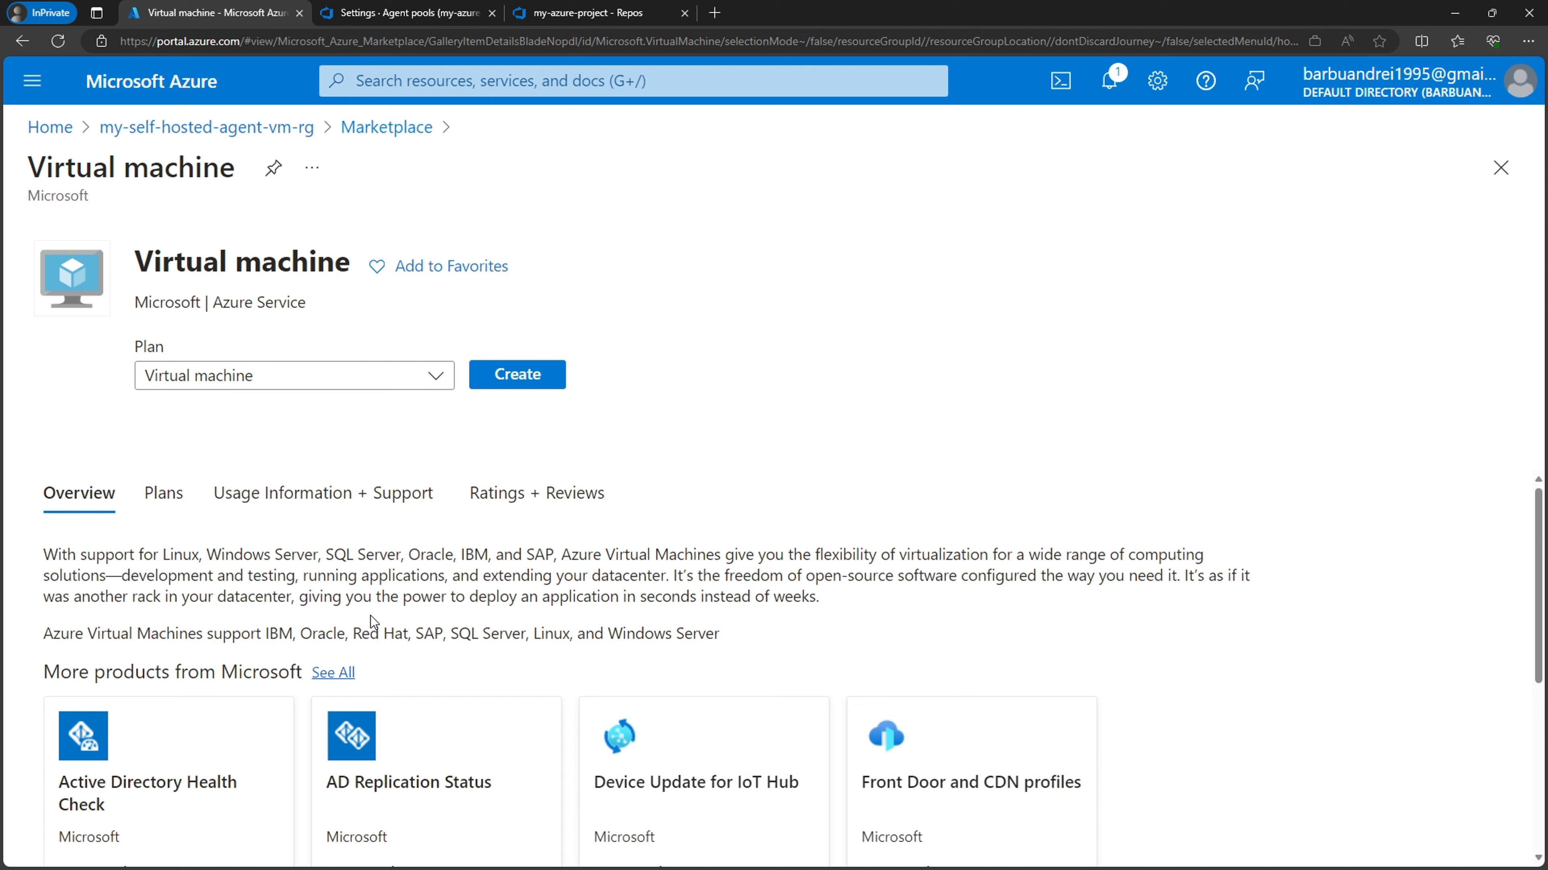
{"action": "left_click", "coordinate": [516, 374]}
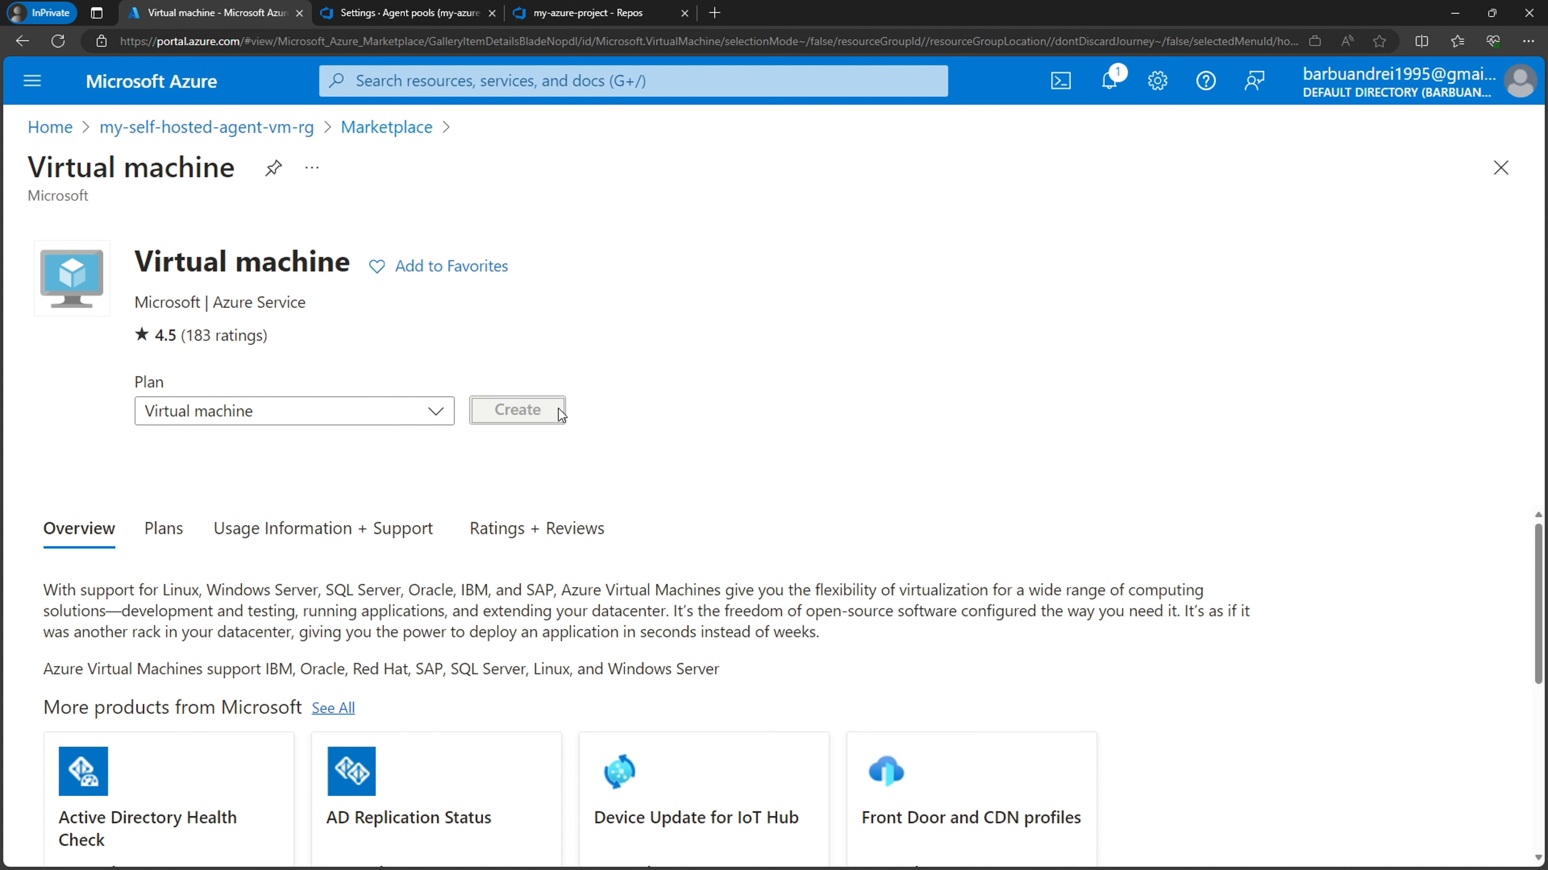
{"action": "left_click", "coordinate": [517, 410]}
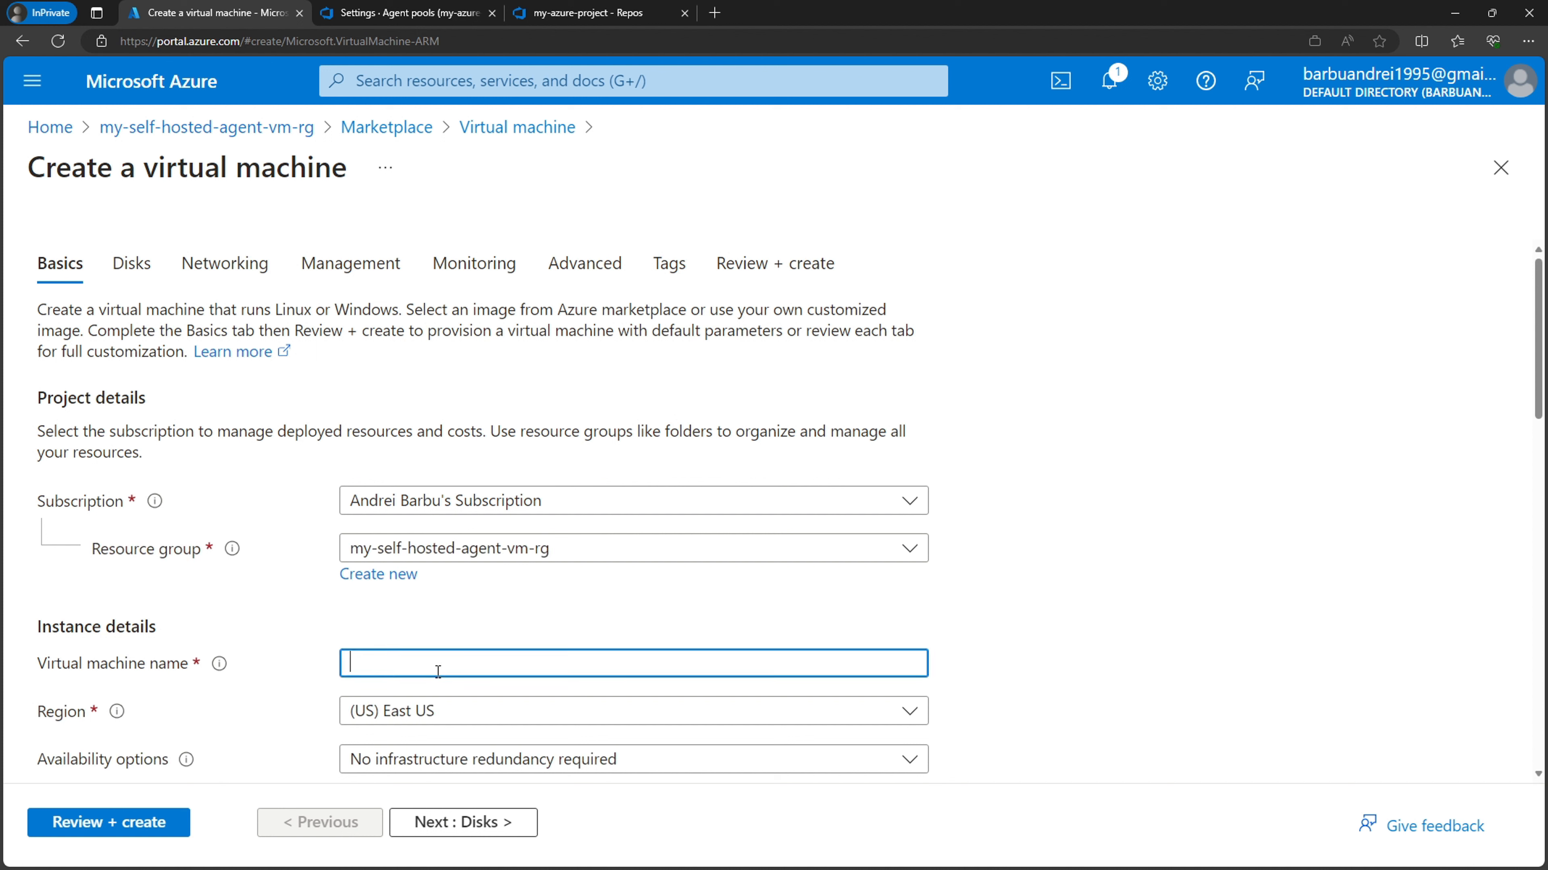
Name the VM 'my-self-hosted-agent-vm' and choose the Ubuntu Server 22.04 LTS image.
{"action": "type", "text": "my-self-h"}
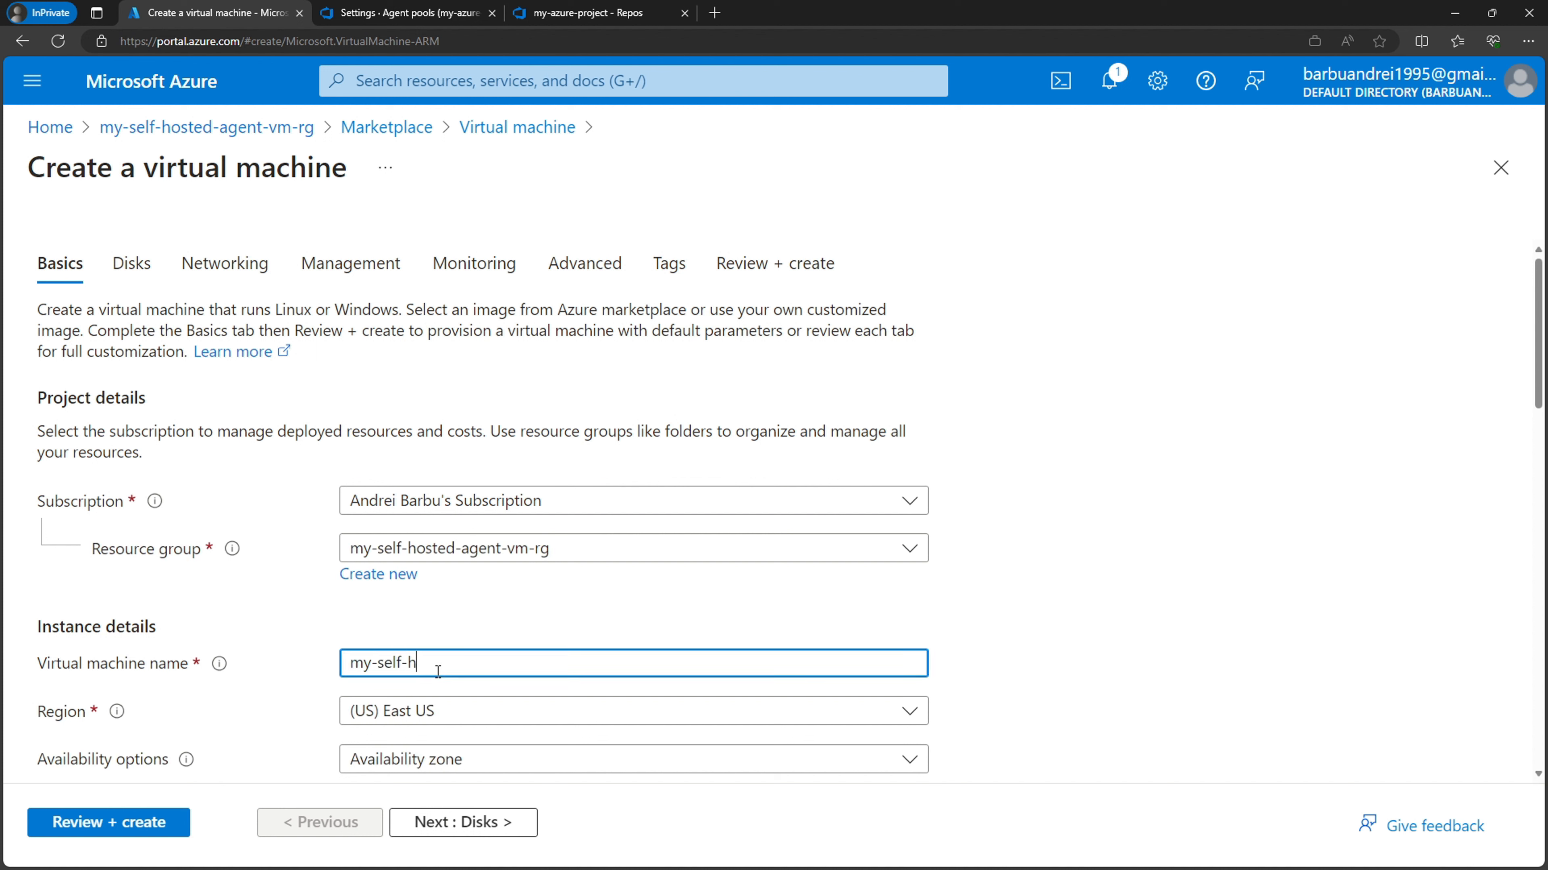
{"action": "type", "text": "osted-agent-vm"}
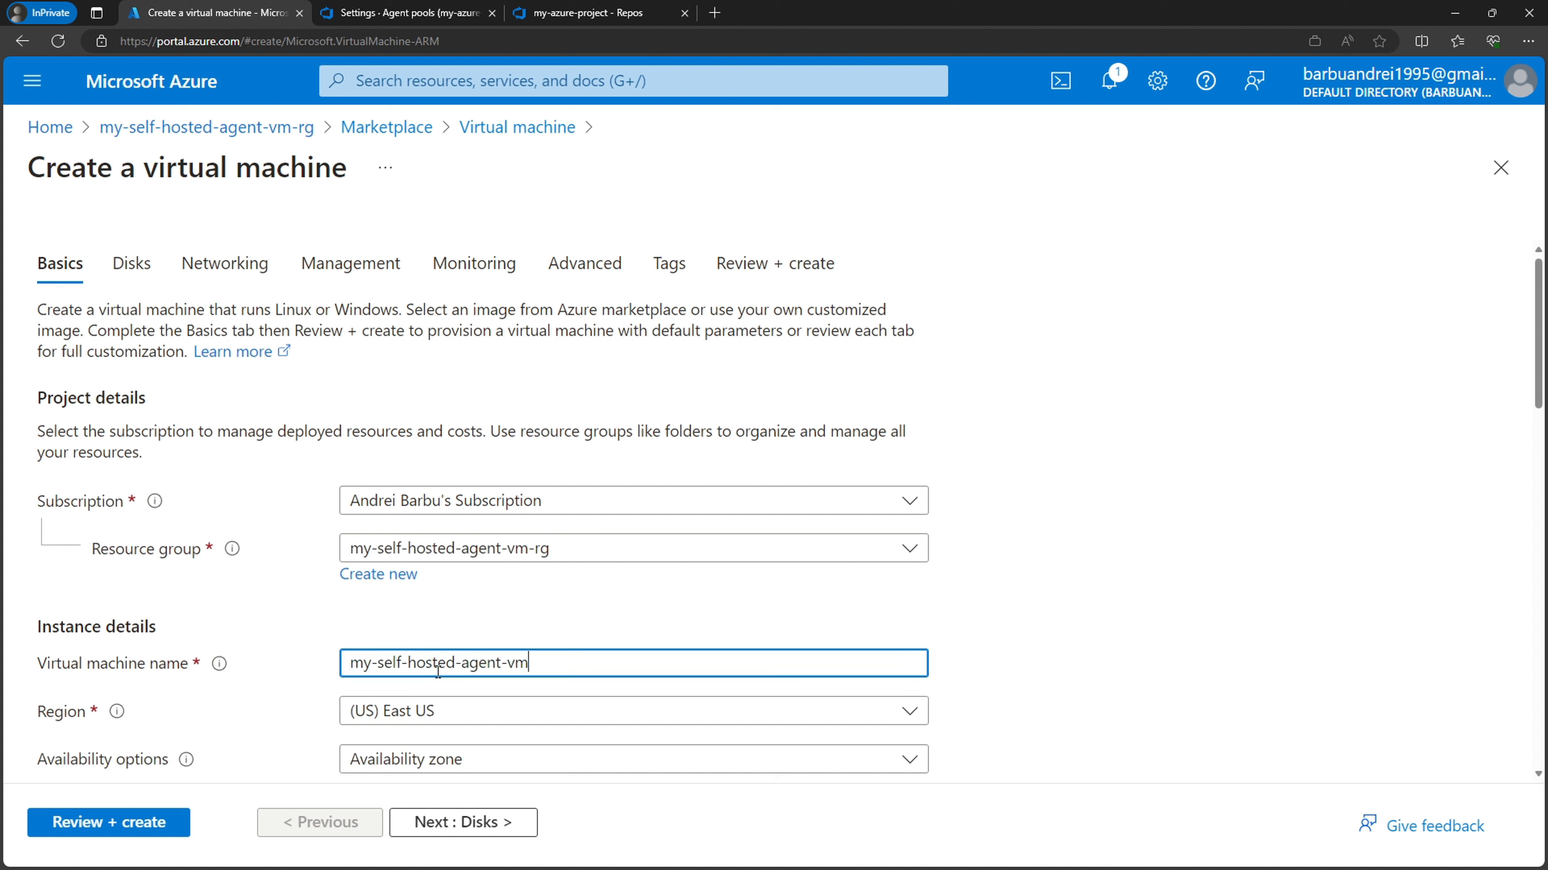
{"action": "scroll", "scroll_direction": "down", "scroll_amount": 3}
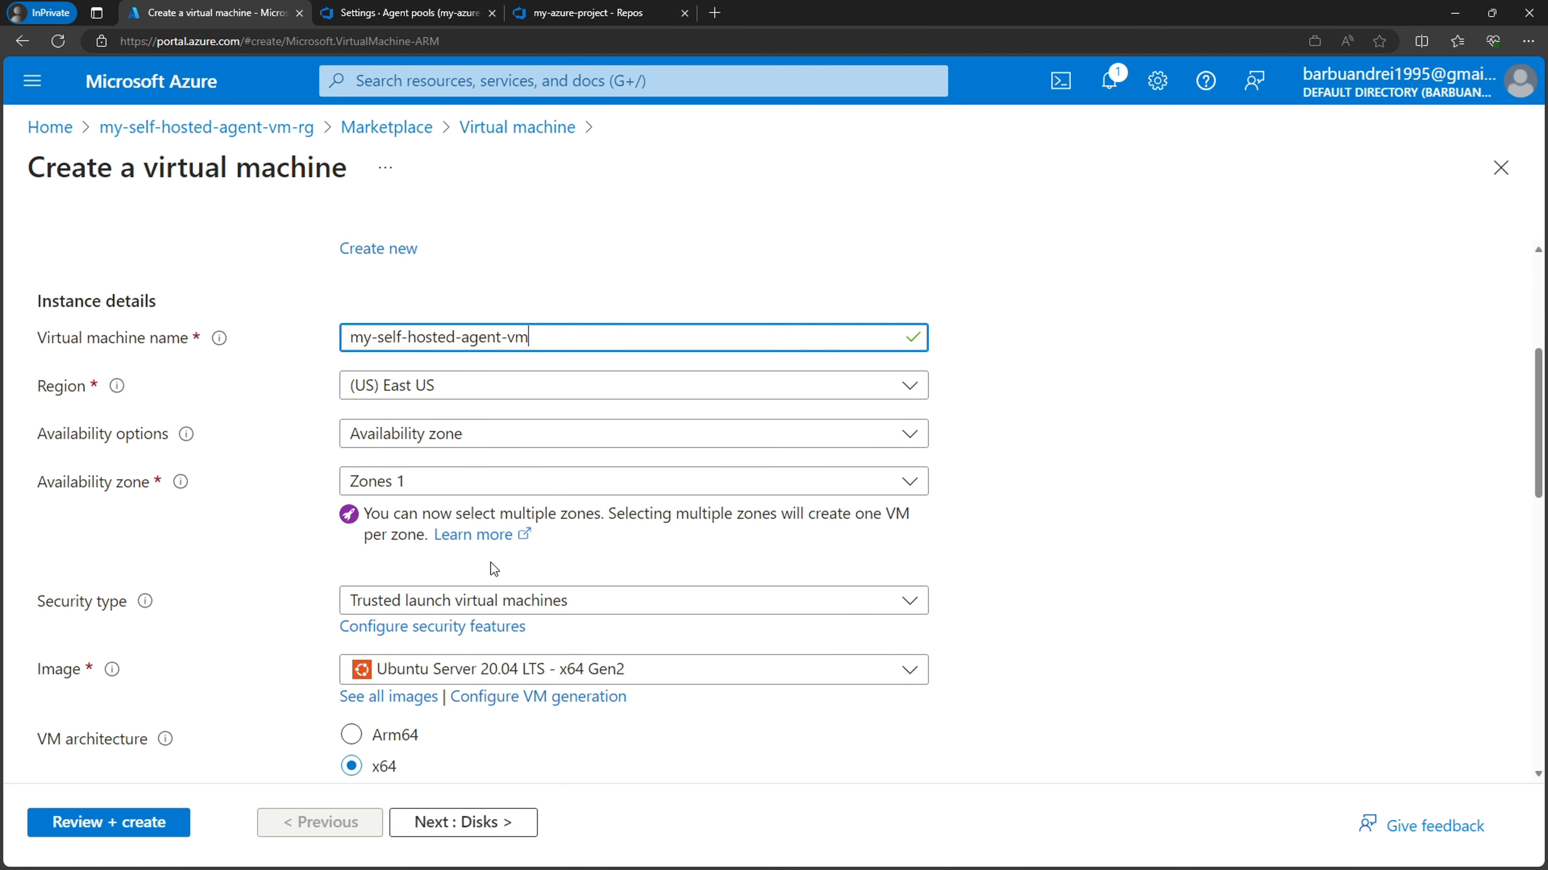
{"action": "left_click", "coordinate": [632, 669]}
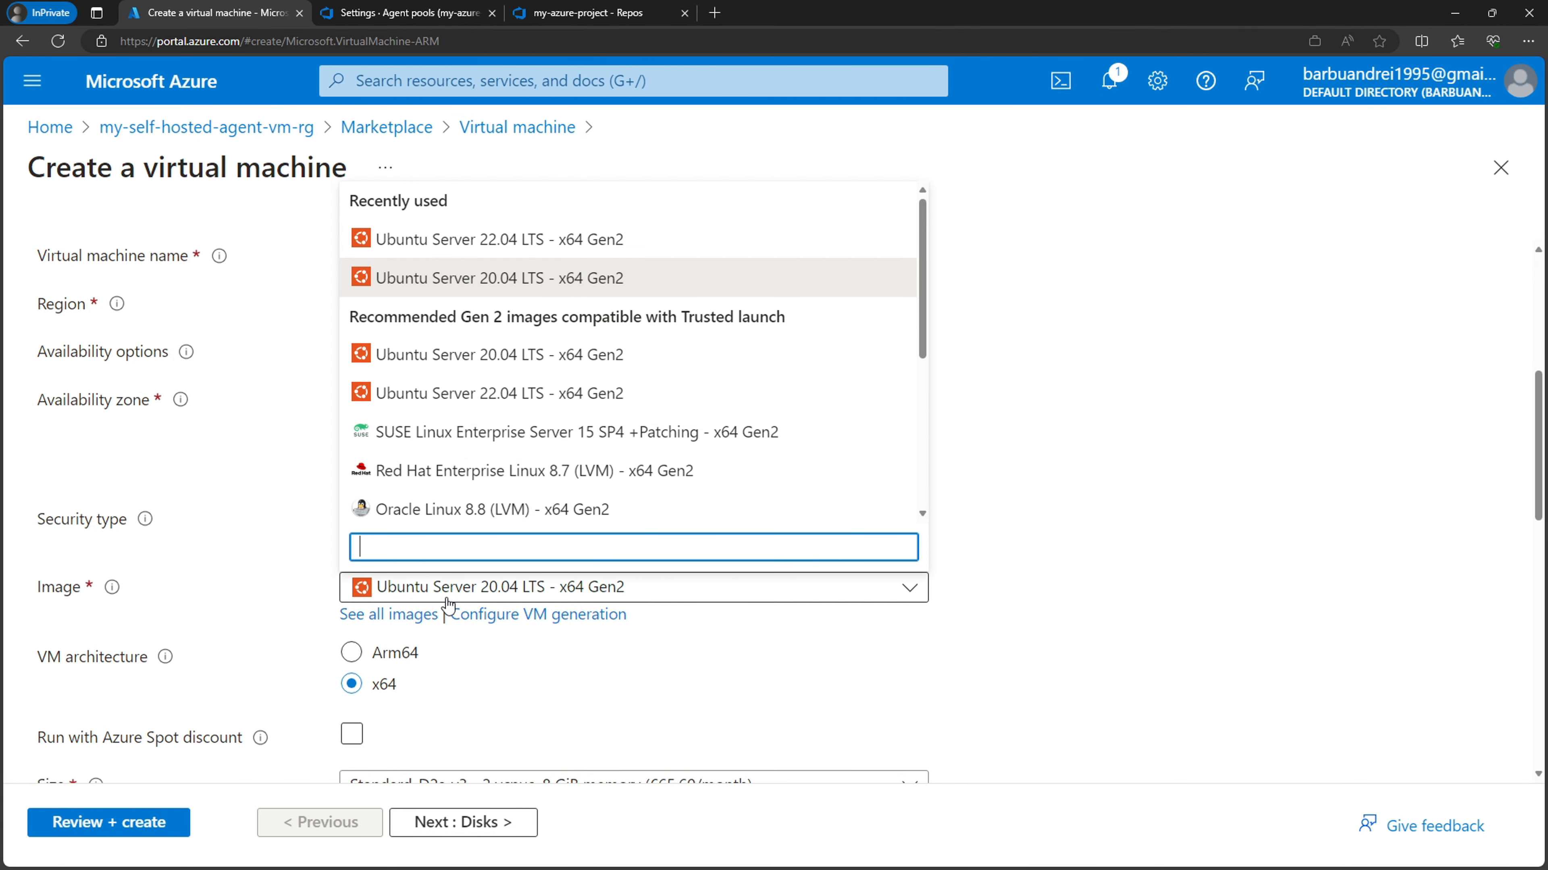
{"action": "mouse_move", "coordinate": [524, 254]}
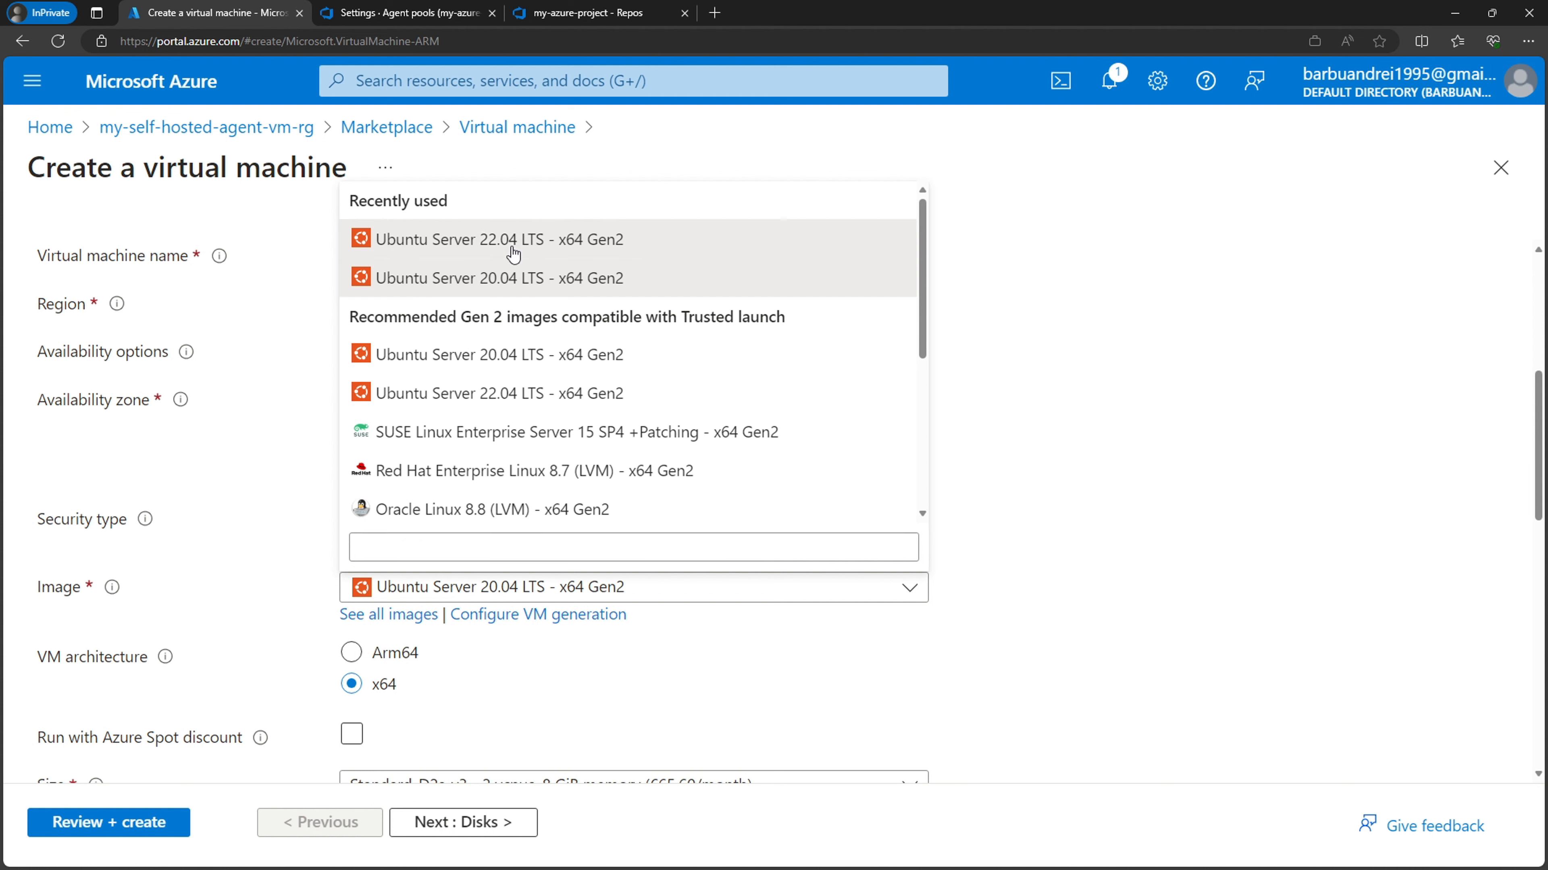
{"action": "left_click", "coordinate": [498, 238]}
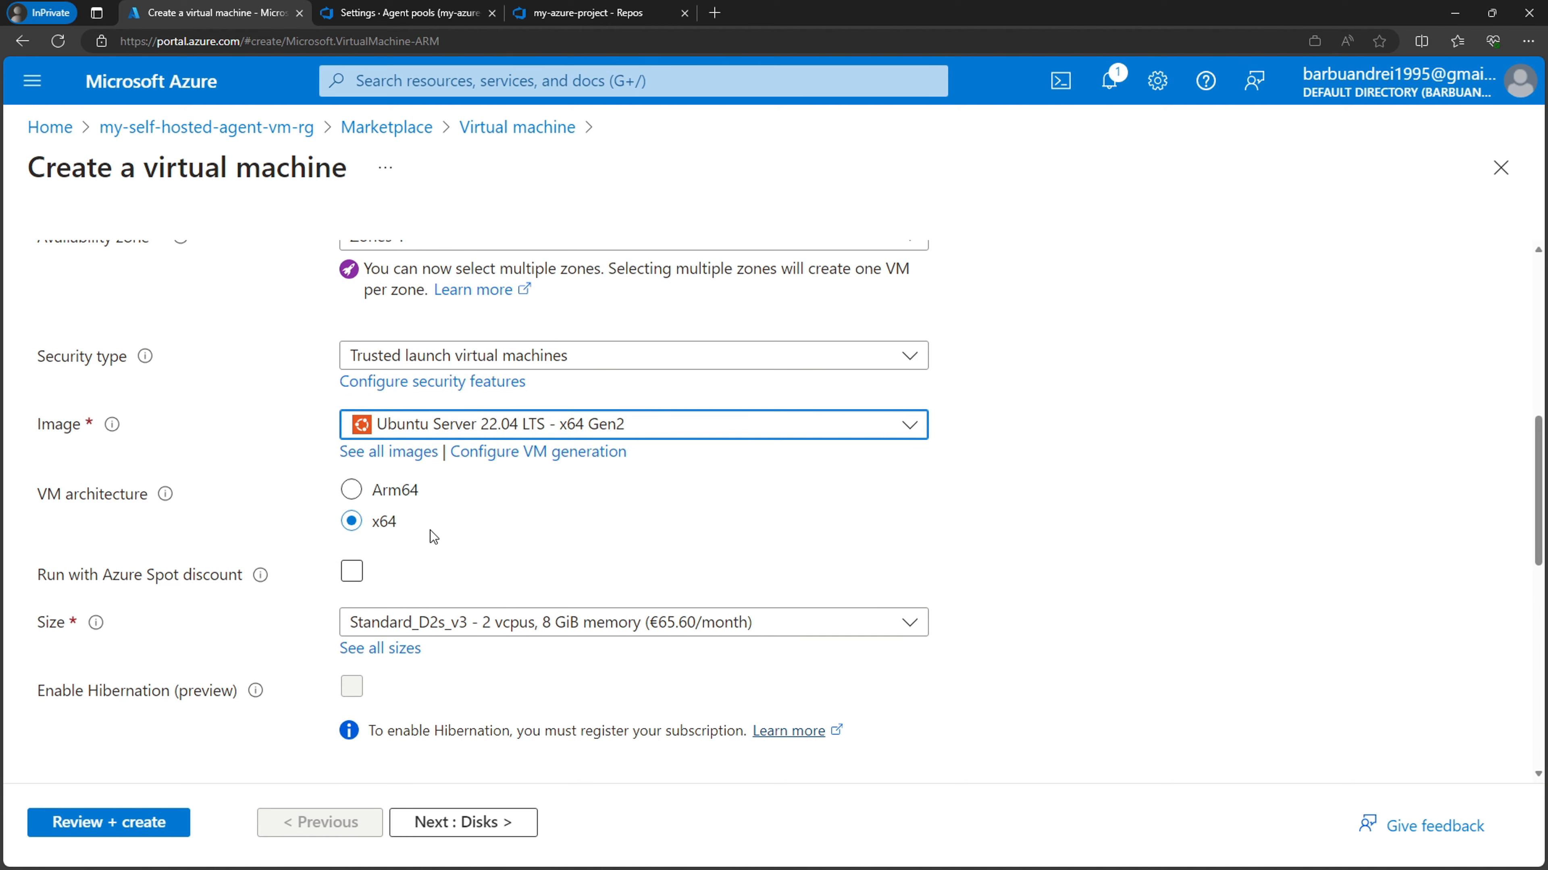
Use password authentication, block all public inbound ports, and proceed to Disks.
{"action": "scroll", "scroll_direction": "down", "scroll_amount": 3}
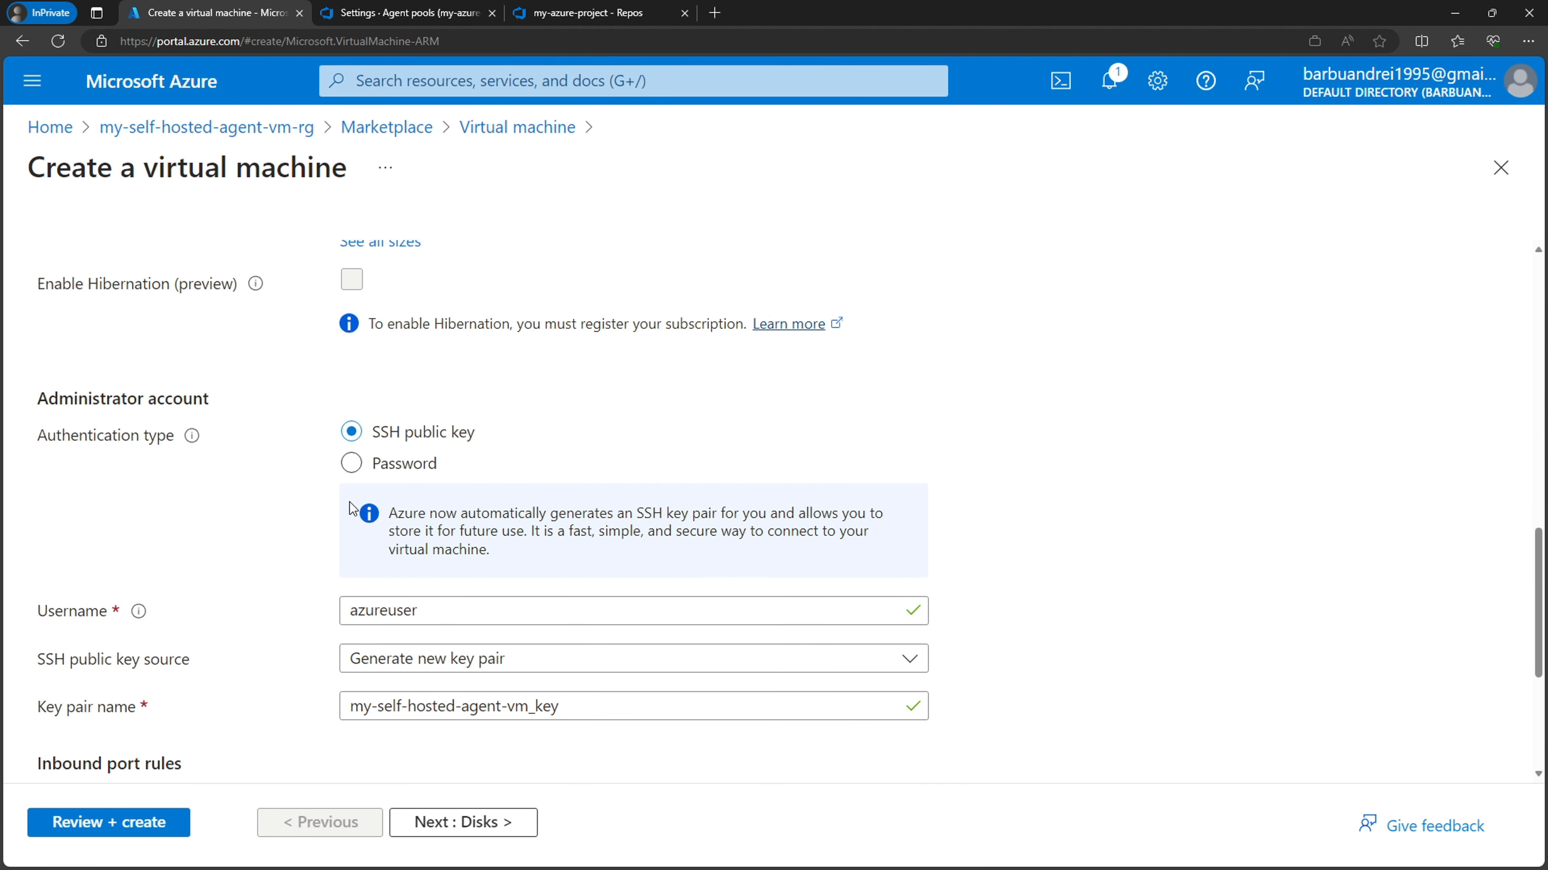
{"action": "left_click", "coordinate": [351, 463]}
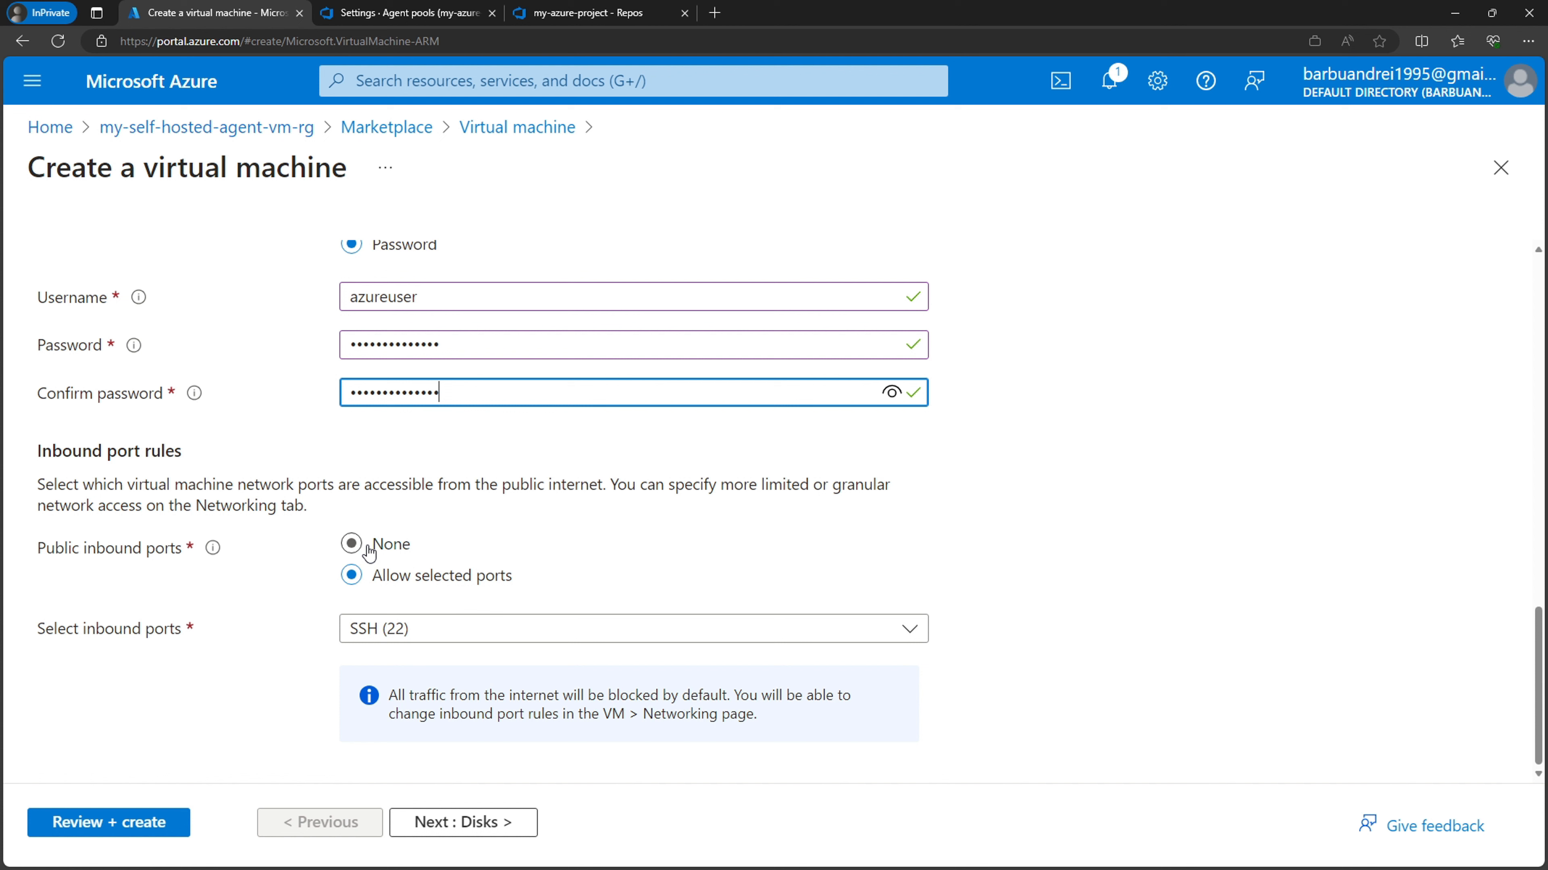
{"action": "left_click", "coordinate": [351, 544]}
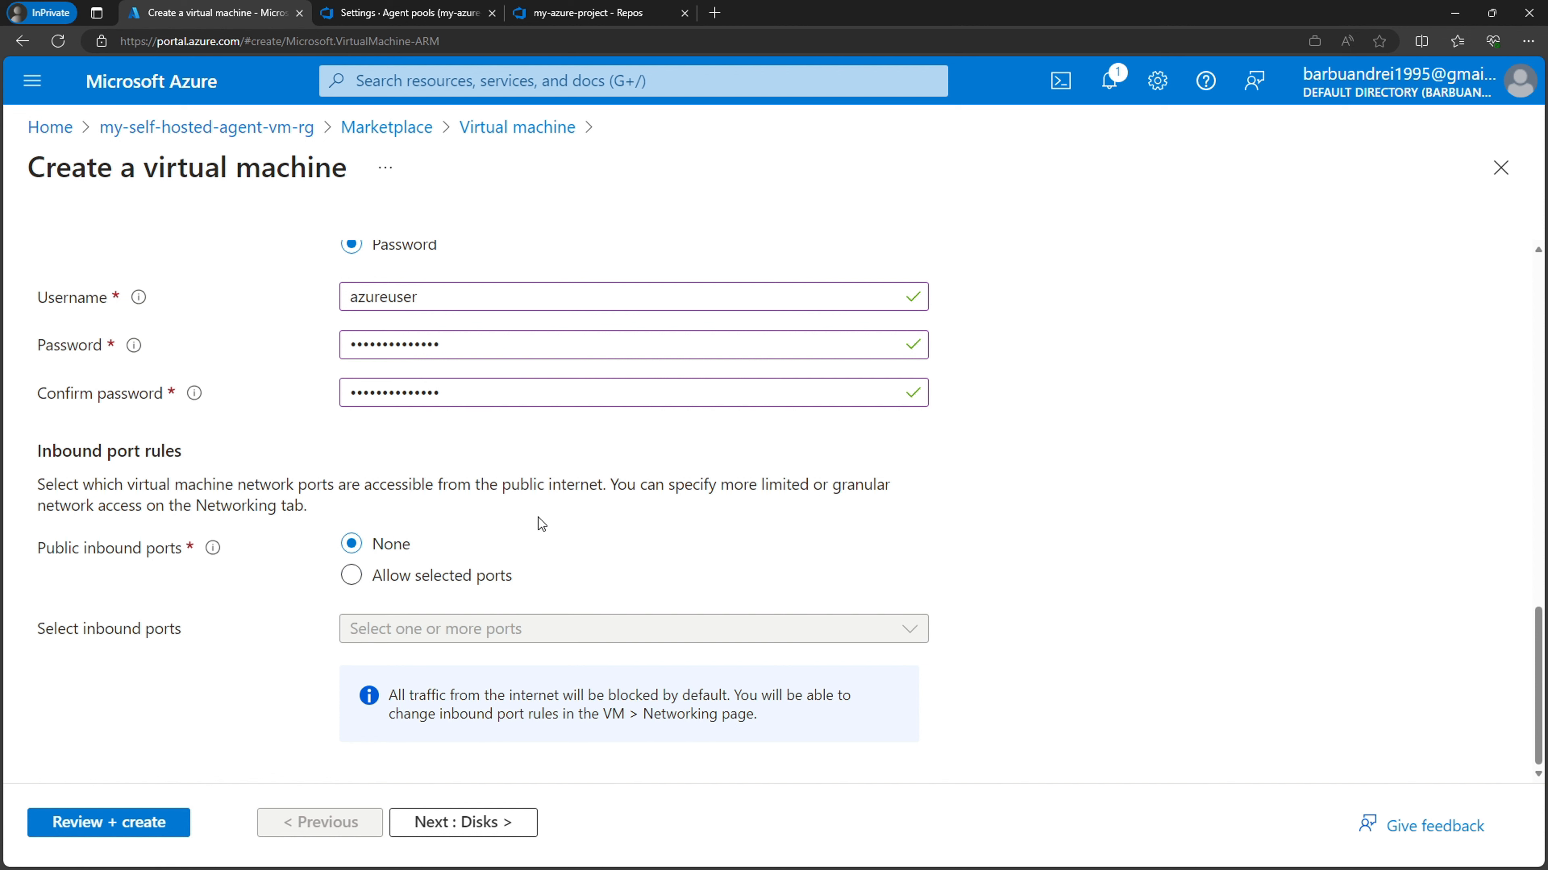
{"action": "left_click", "coordinate": [461, 822]}
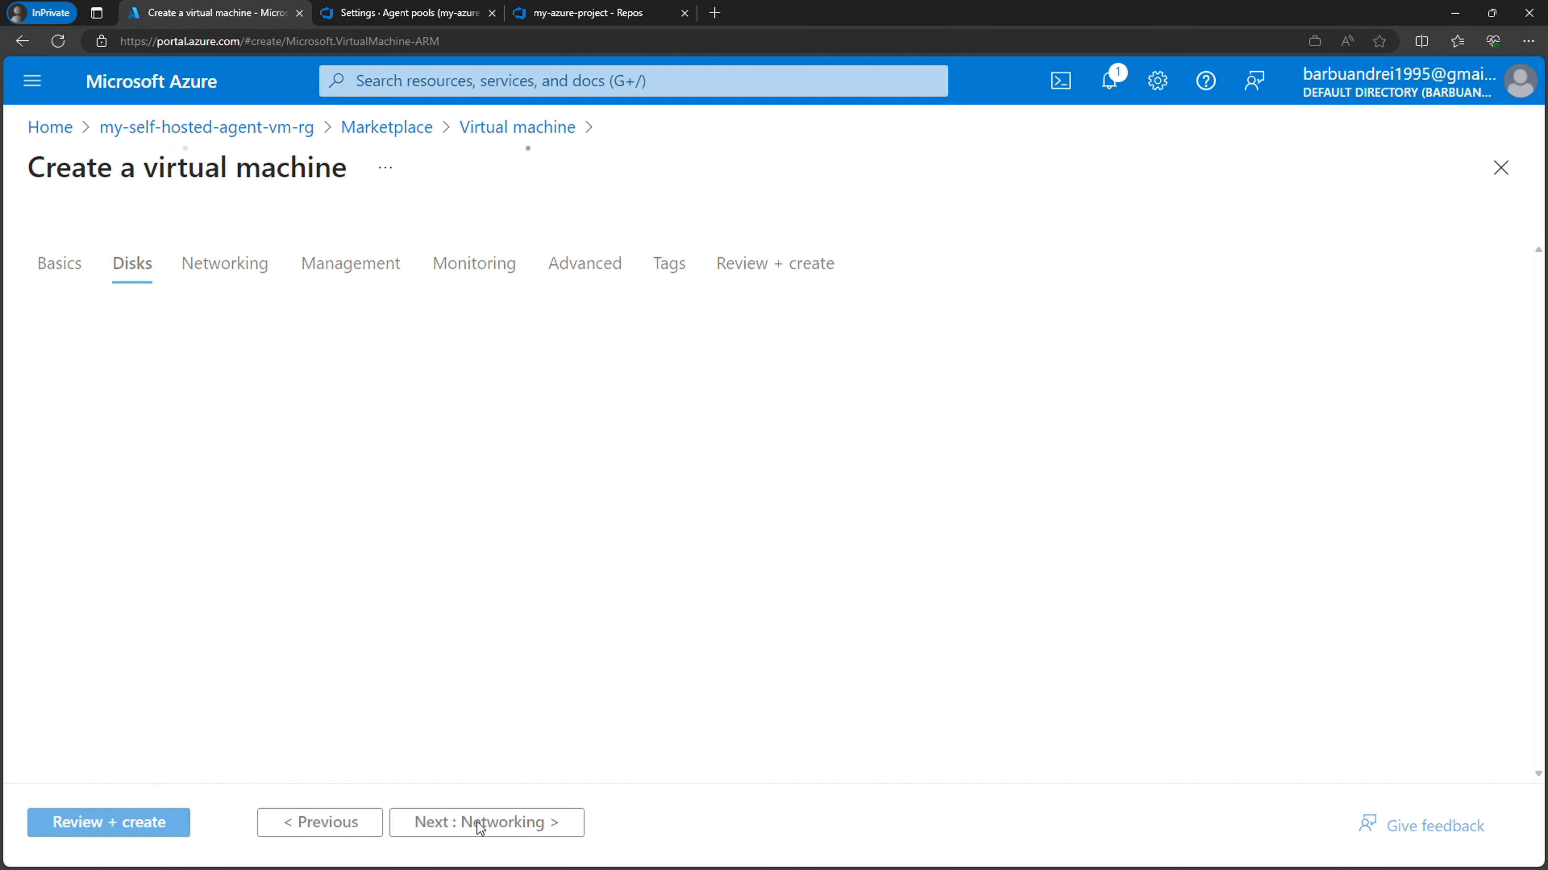
Advance through Disks and Networking, disabling auto-shutdown in Management.
{"action": "left_click", "coordinate": [485, 822]}
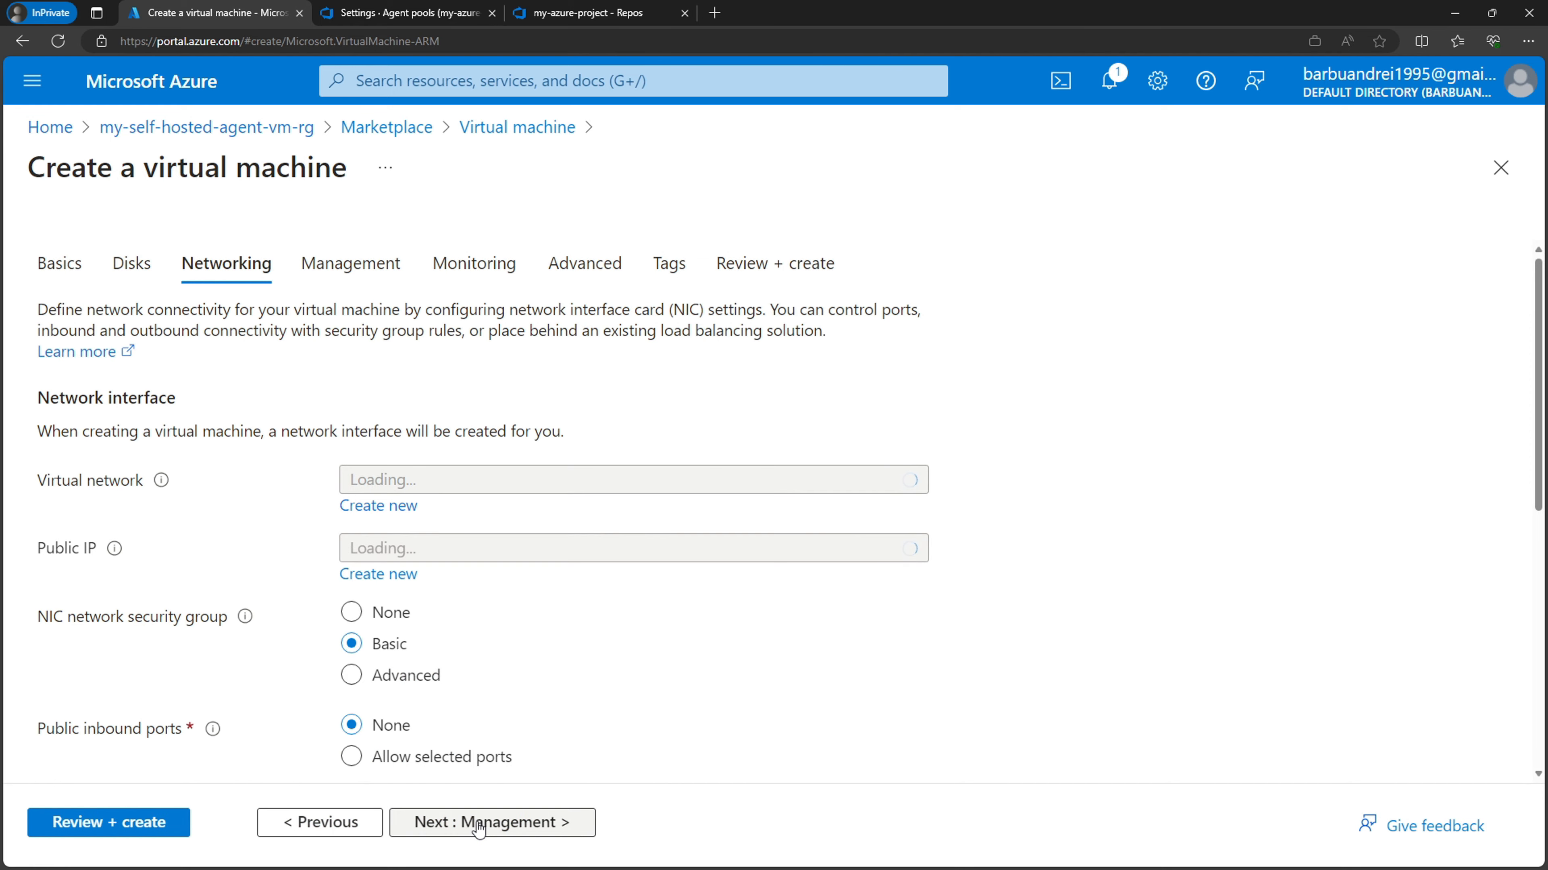
{"action": "left_click", "coordinate": [484, 822]}
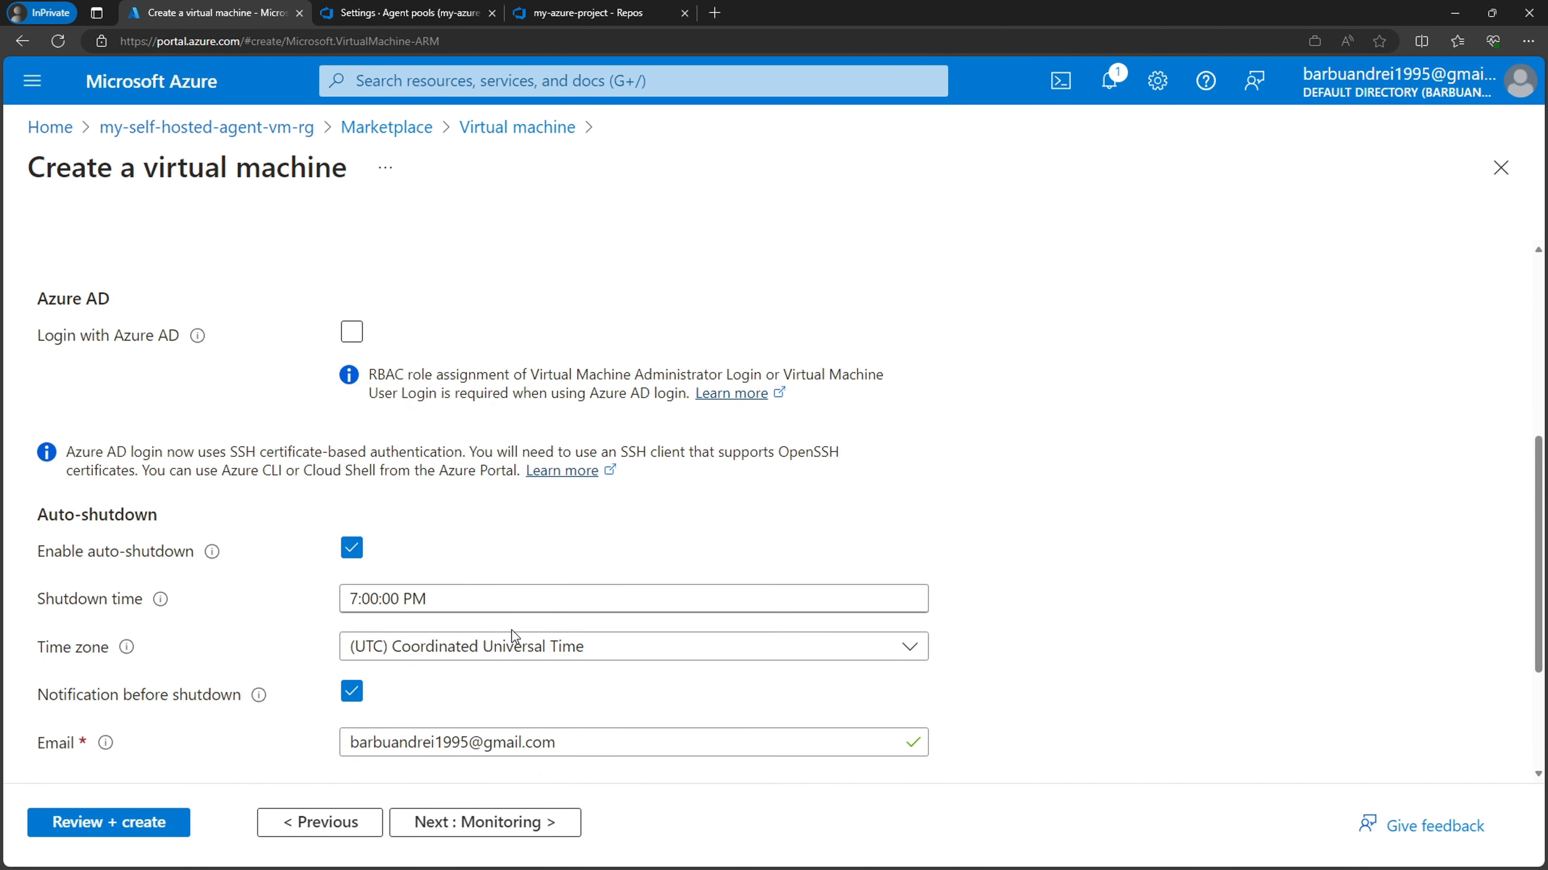
{"action": "scroll", "scroll_direction": "down", "scroll_amount": 3}
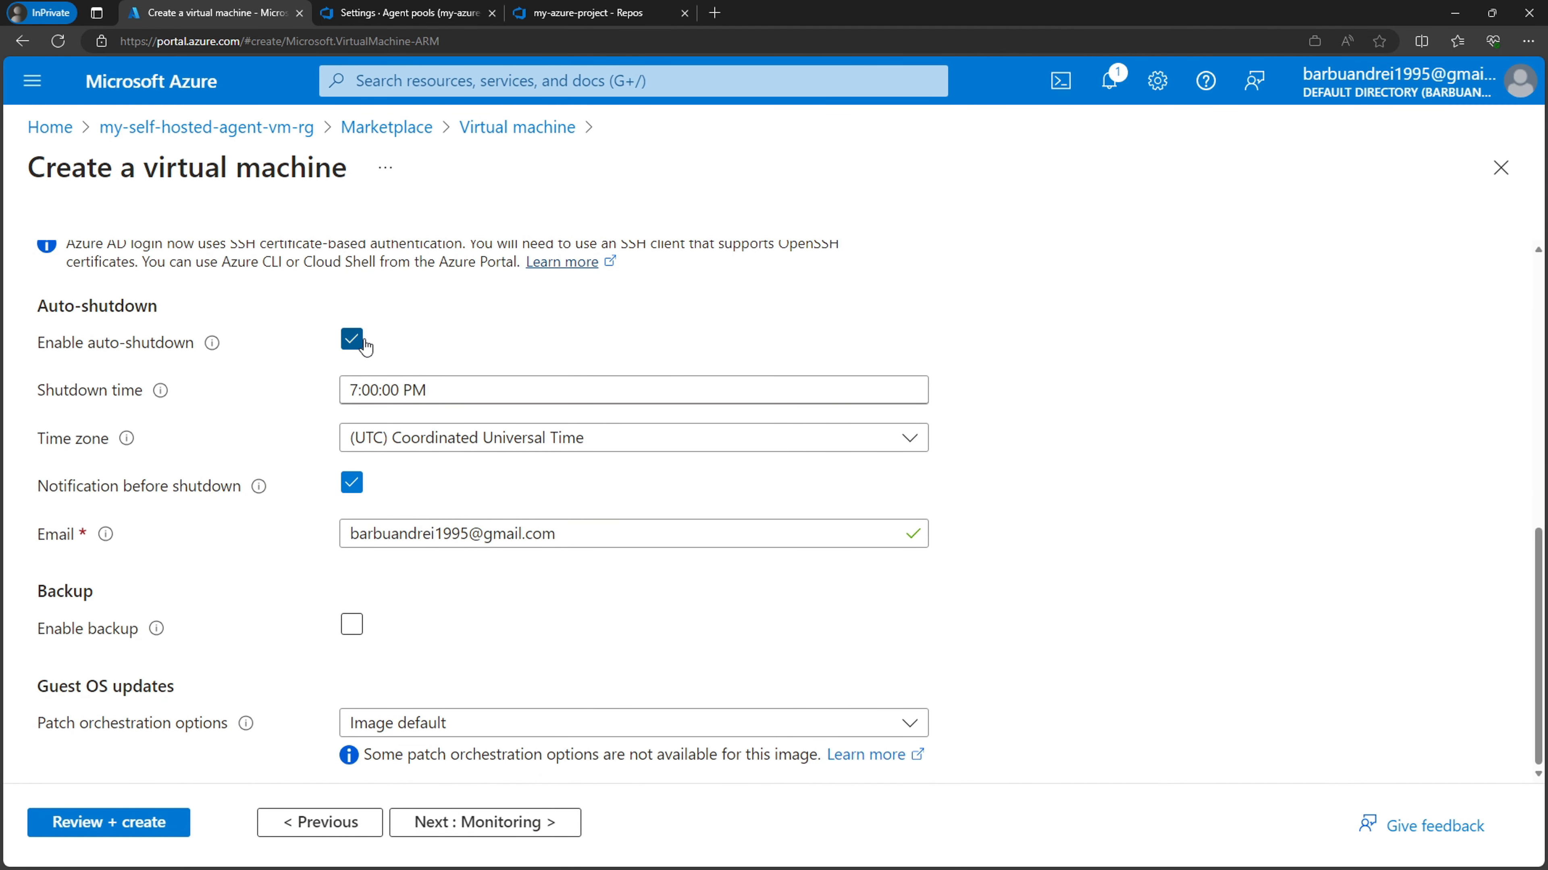
{"action": "left_click", "coordinate": [351, 339]}
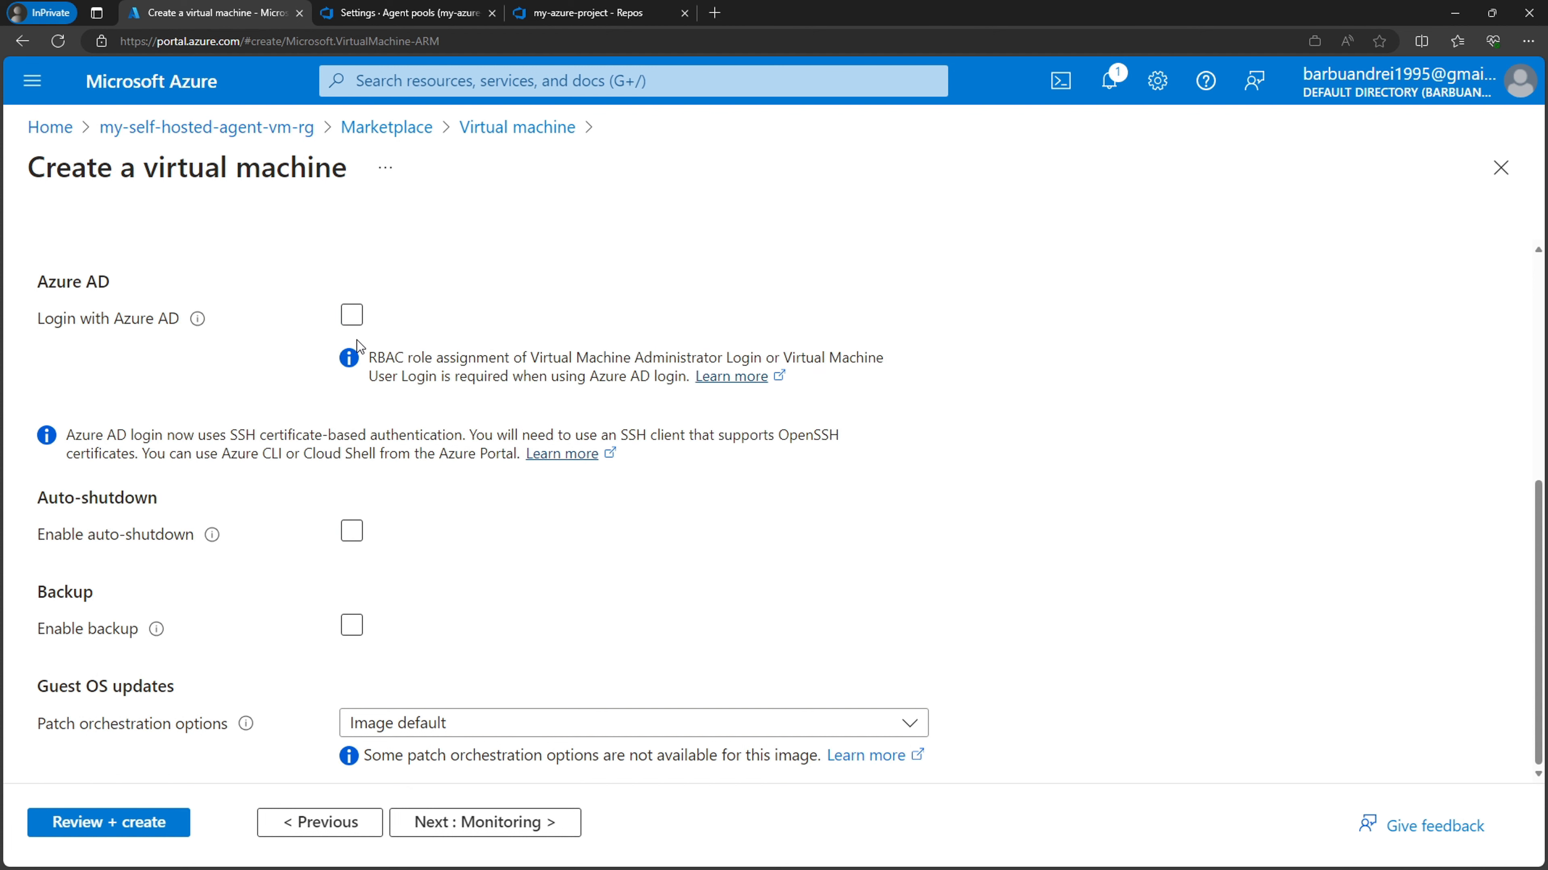
{"action": "left_click", "coordinate": [484, 822]}
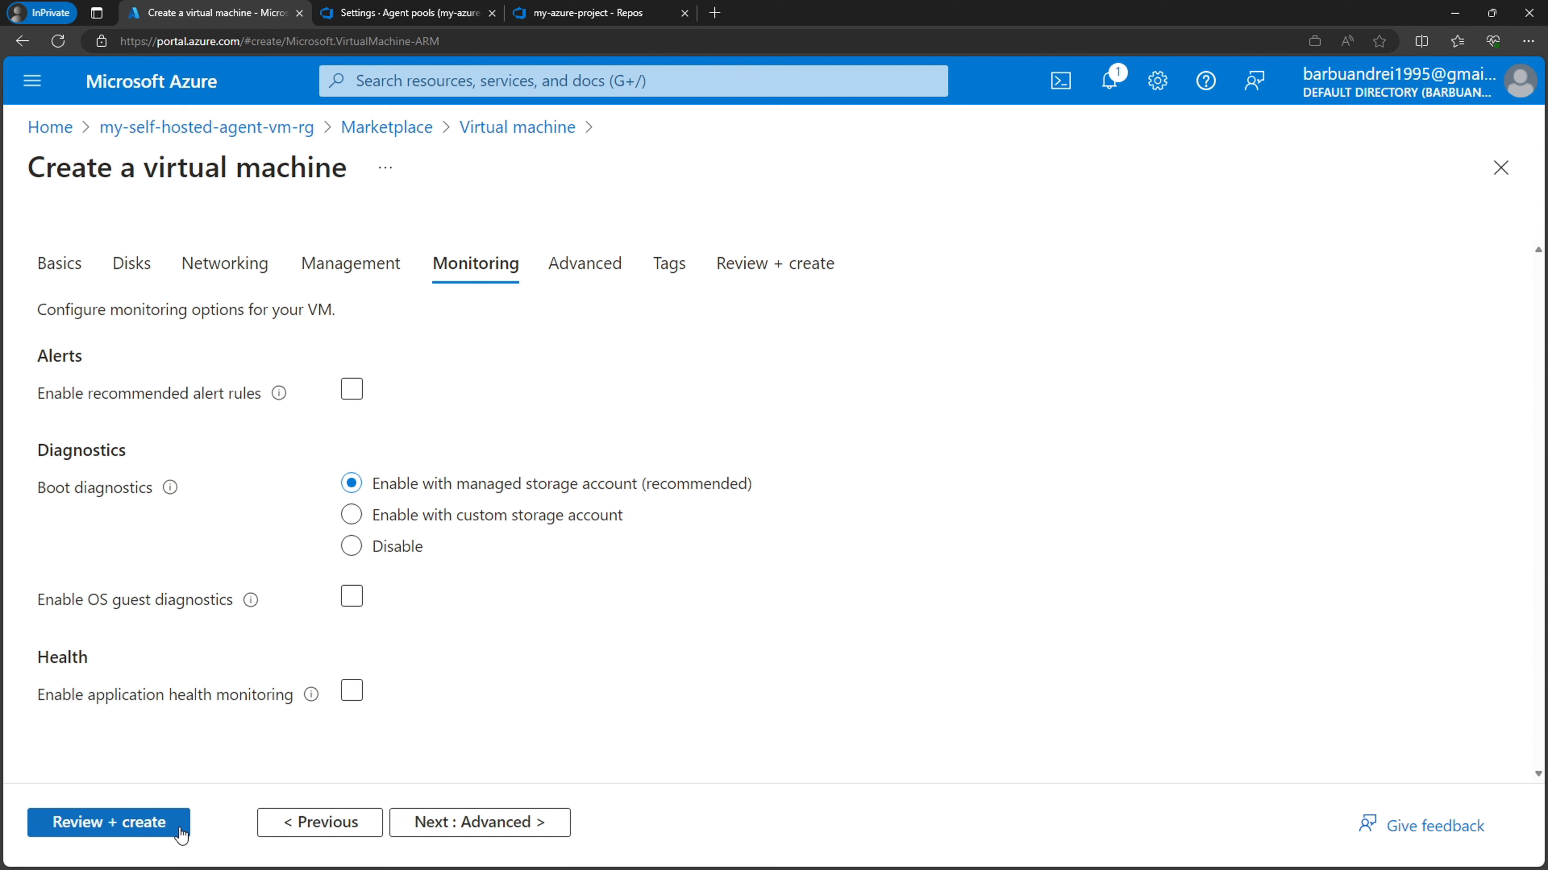
Reach Review + create, pass validation, and create the virtual machine.
{"action": "left_click", "coordinate": [106, 822]}
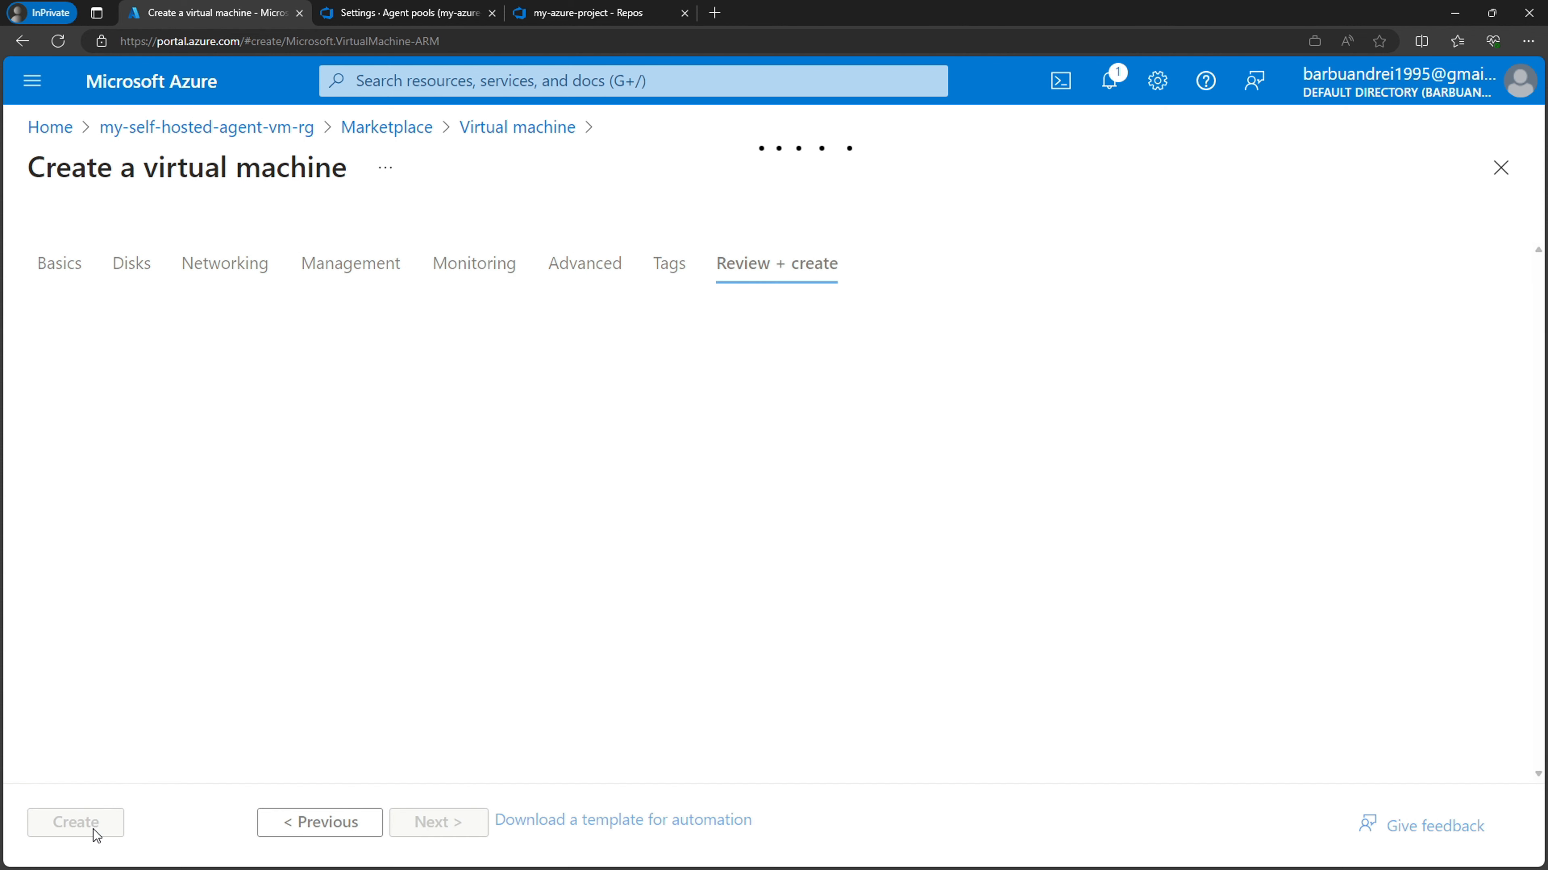
{"action": "left_click", "coordinate": [776, 264]}
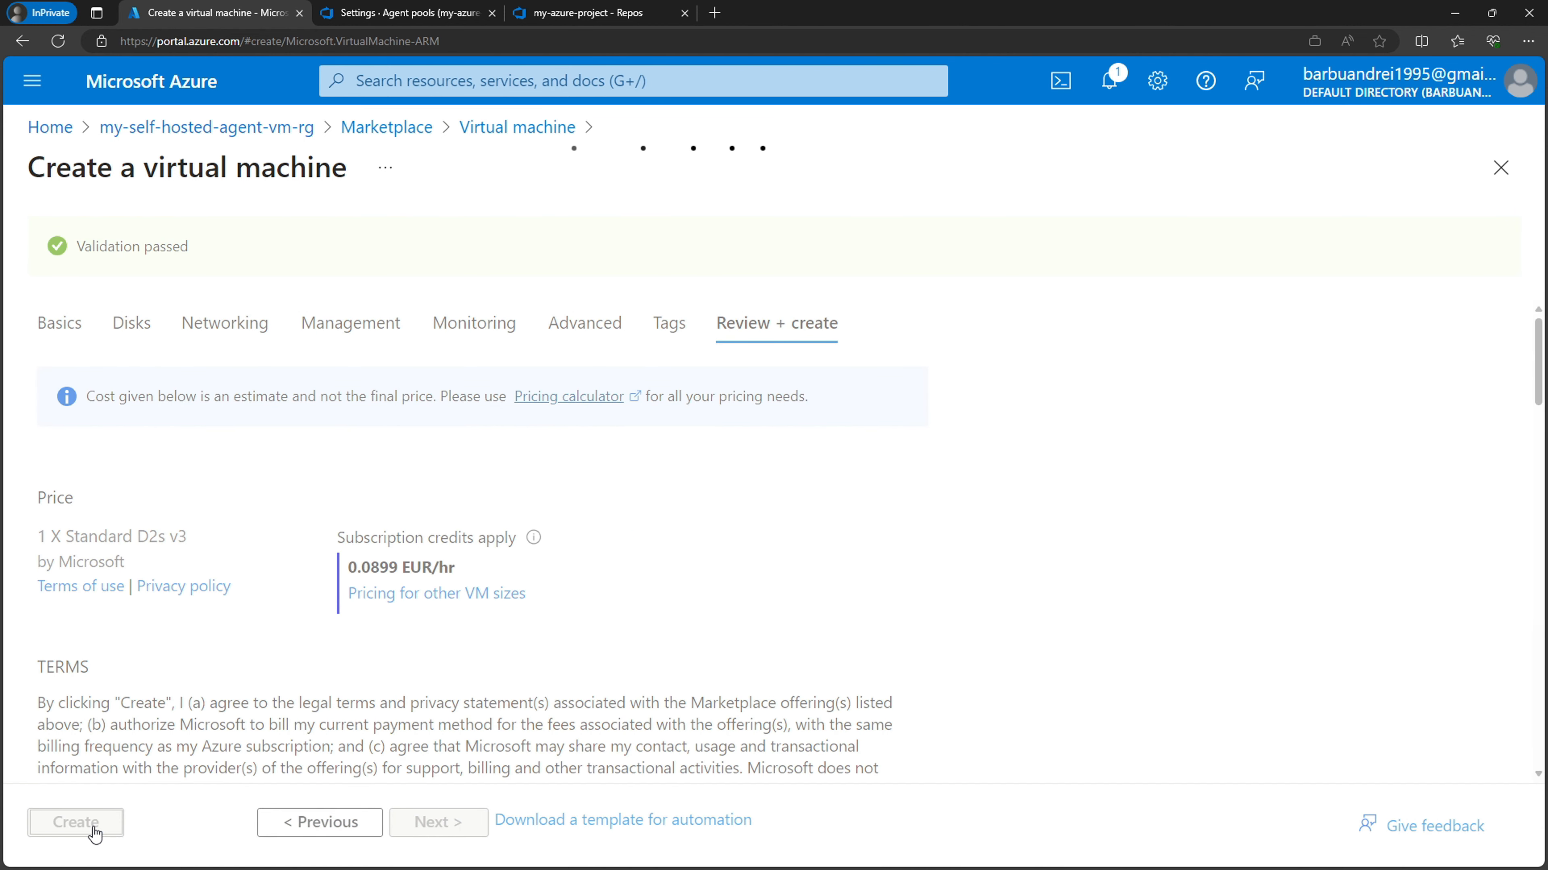
{"action": "left_click", "coordinate": [75, 822]}
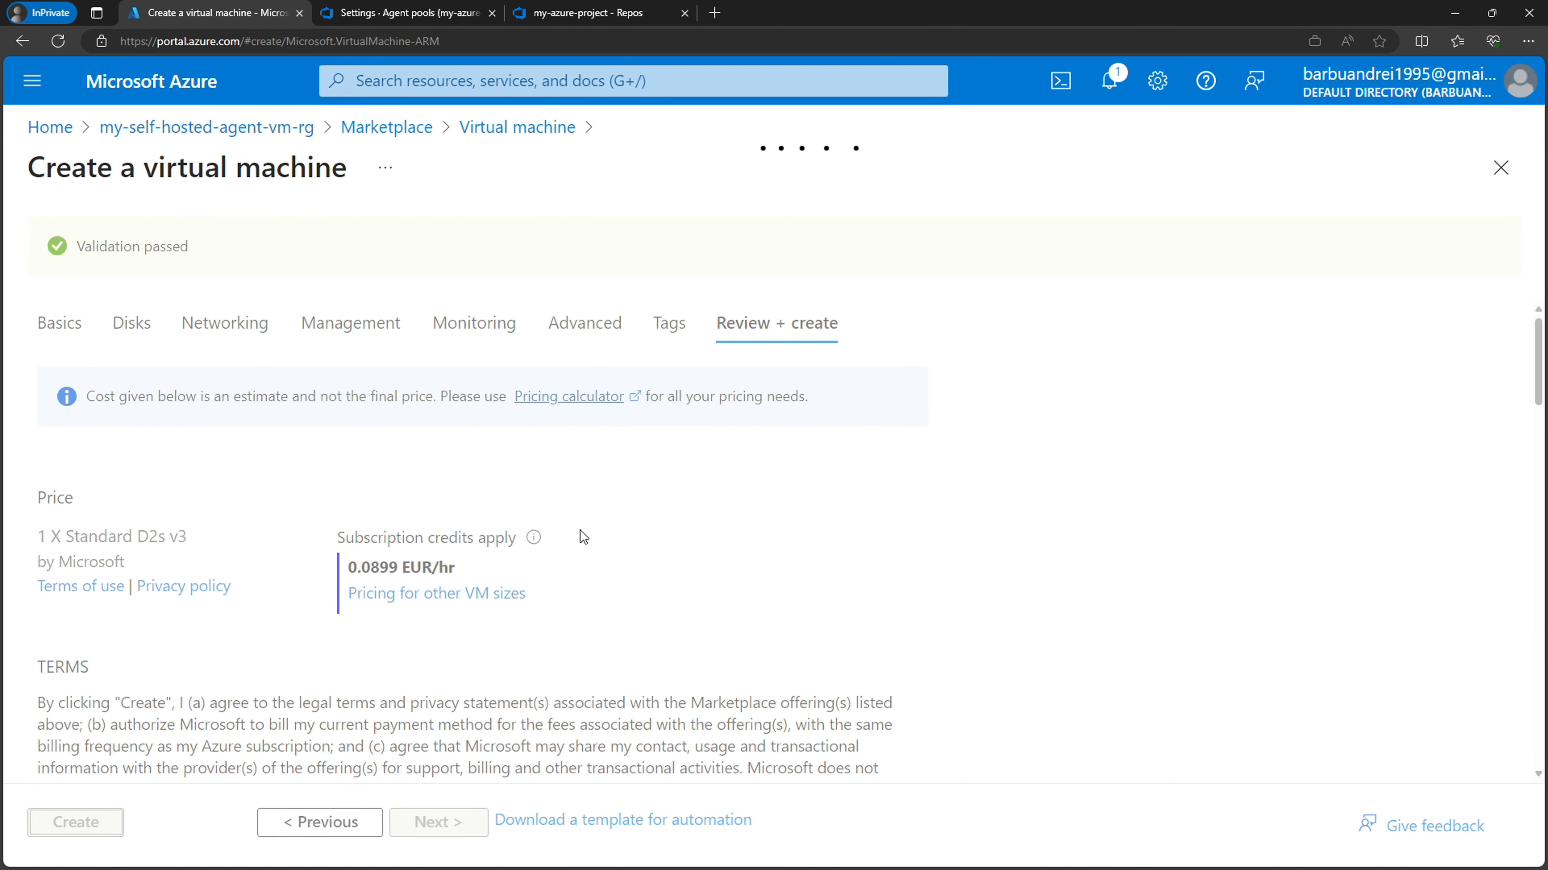
Go to the newly deployed VM and its Networking settings.
{"action": "left_click", "coordinate": [75, 822]}
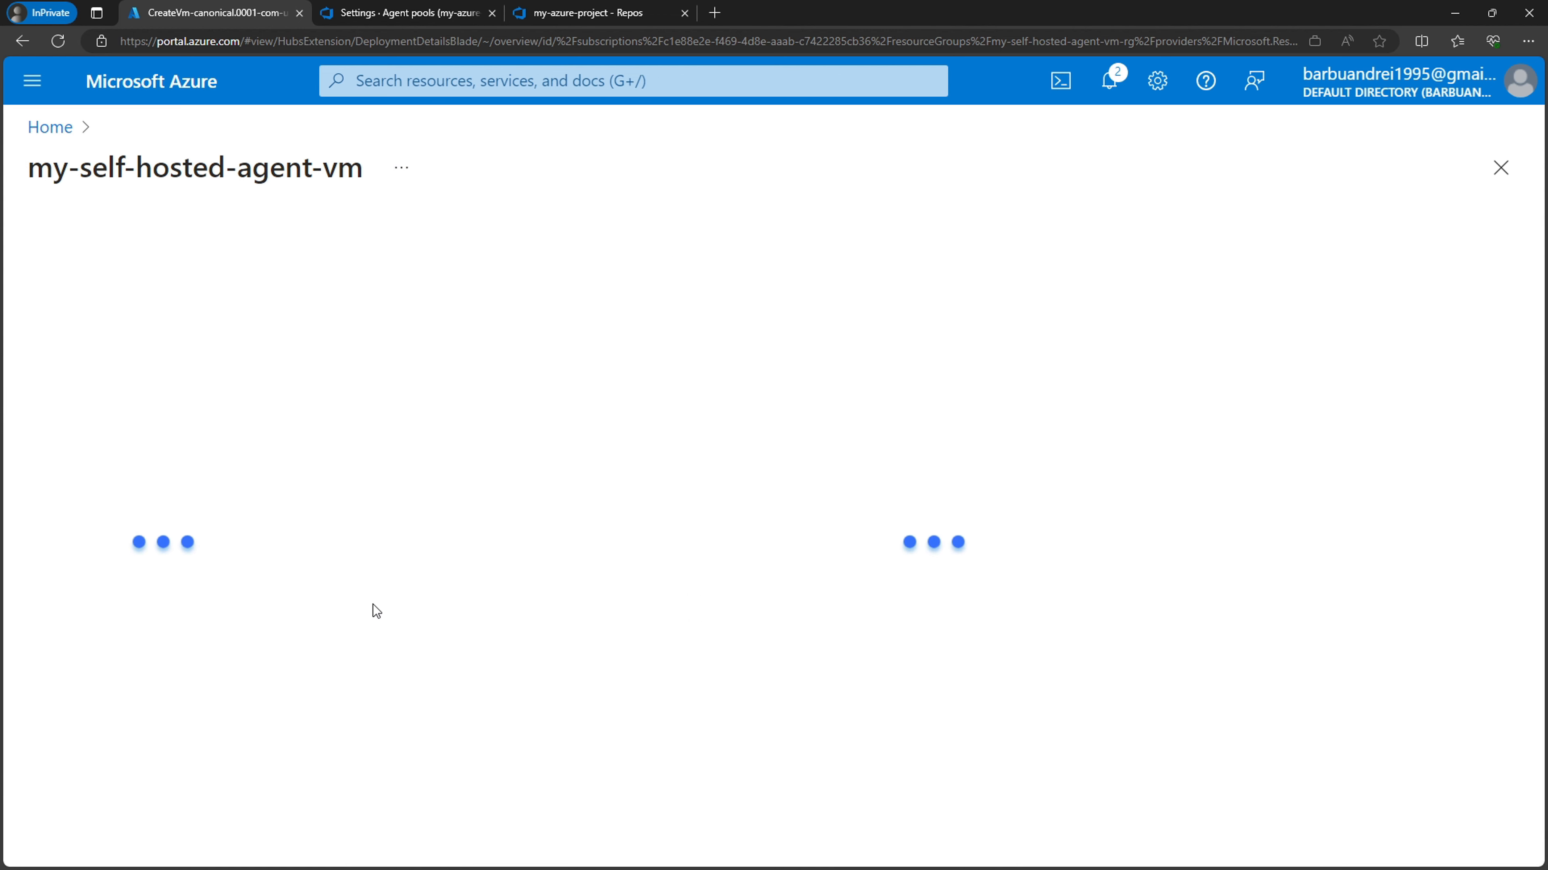
{"action": "left_click", "coordinate": [96, 524]}
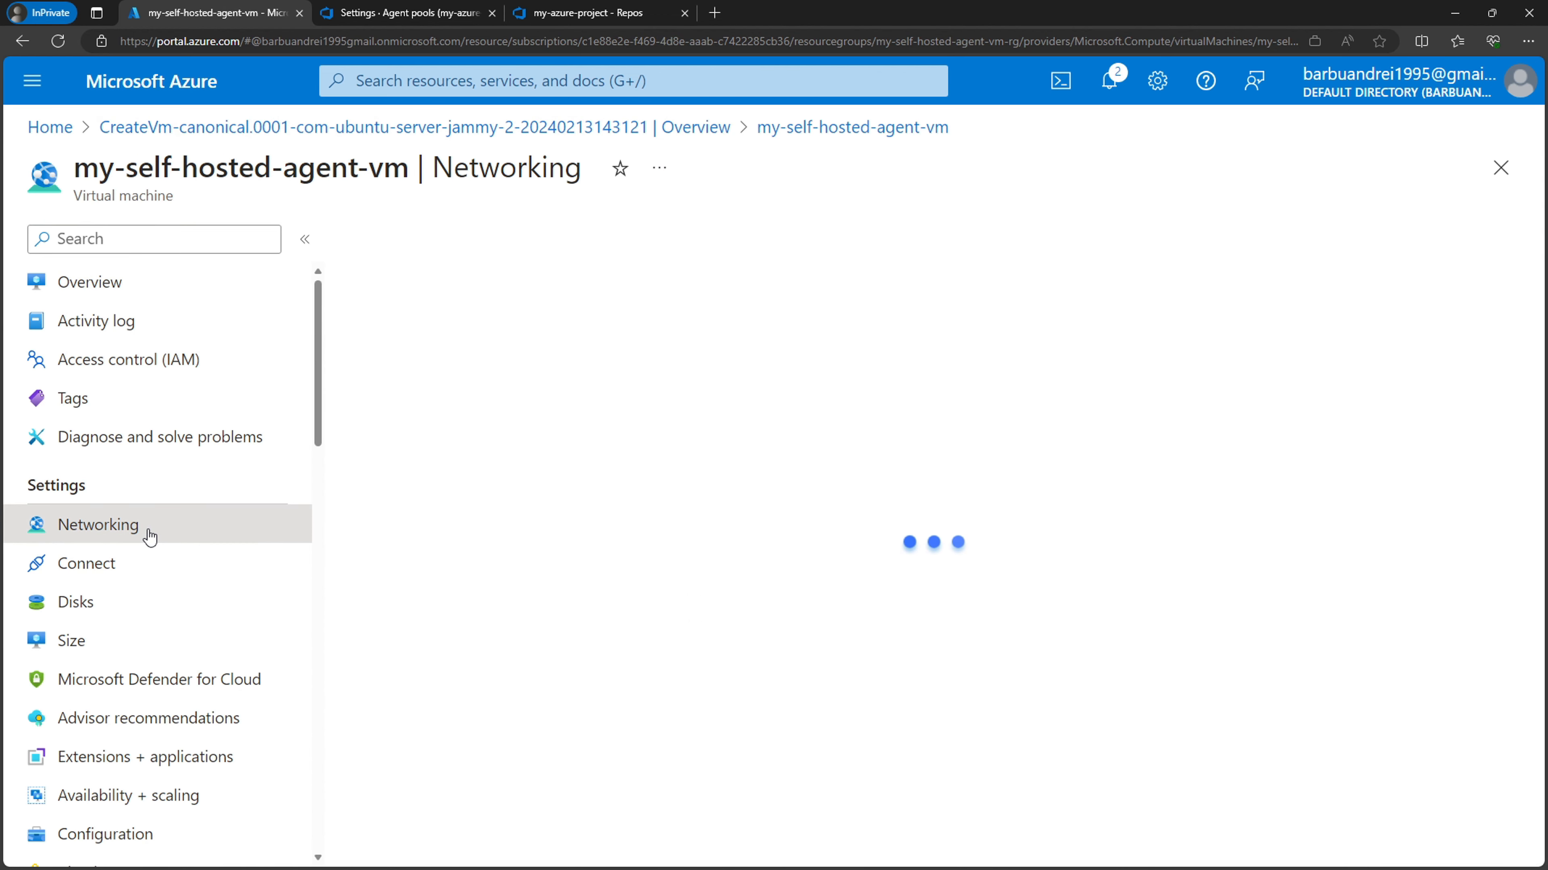
{"action": "left_click", "coordinate": [98, 524]}
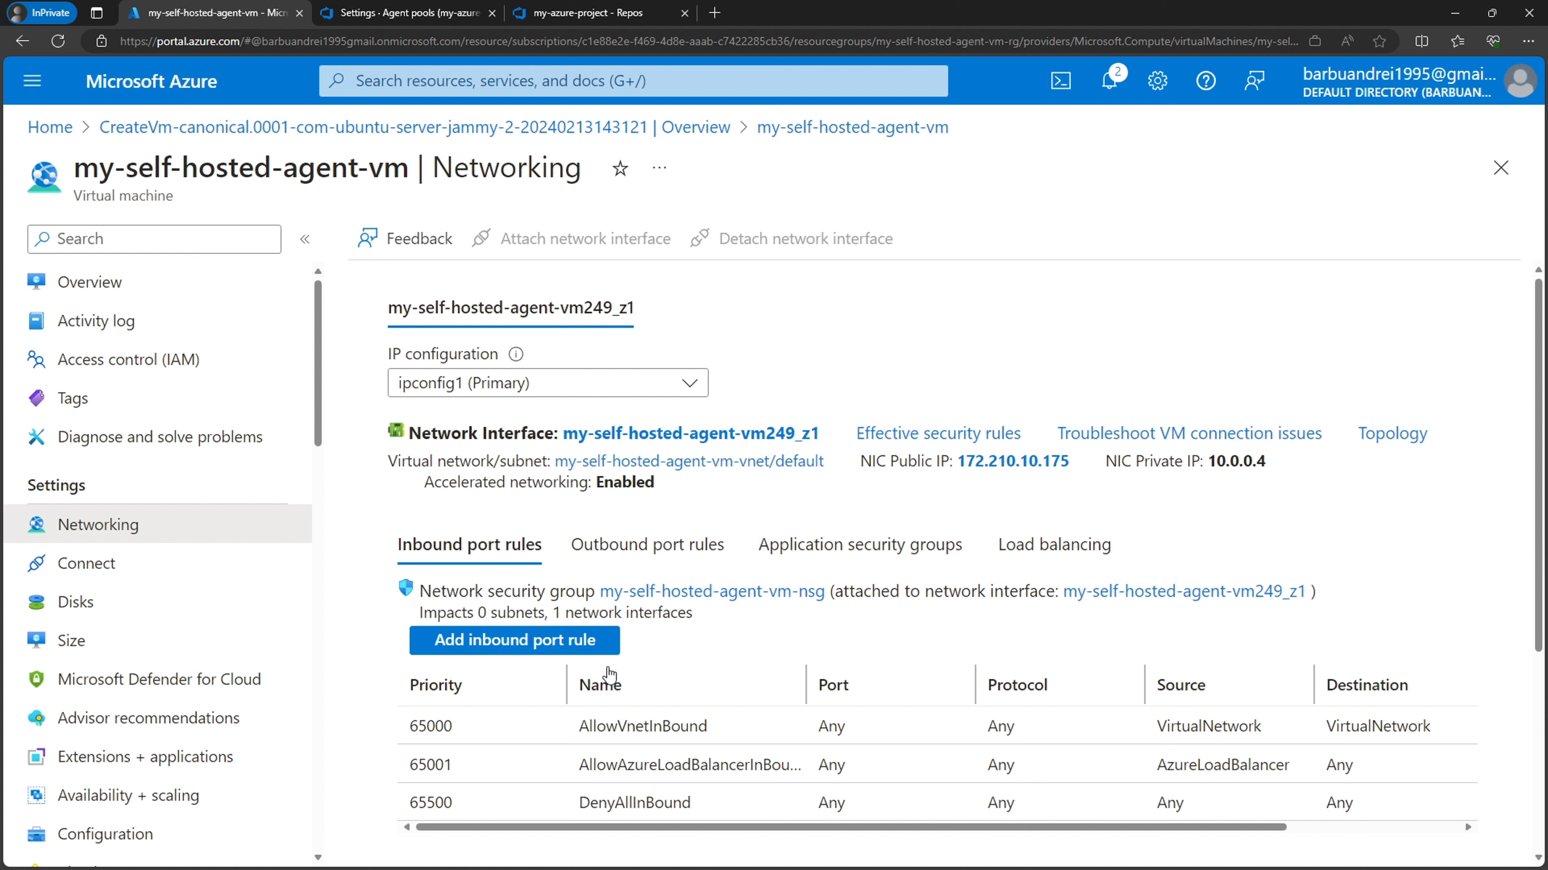
Start a new inbound port rule allowing the SSH service.
{"action": "left_click", "coordinate": [513, 639]}
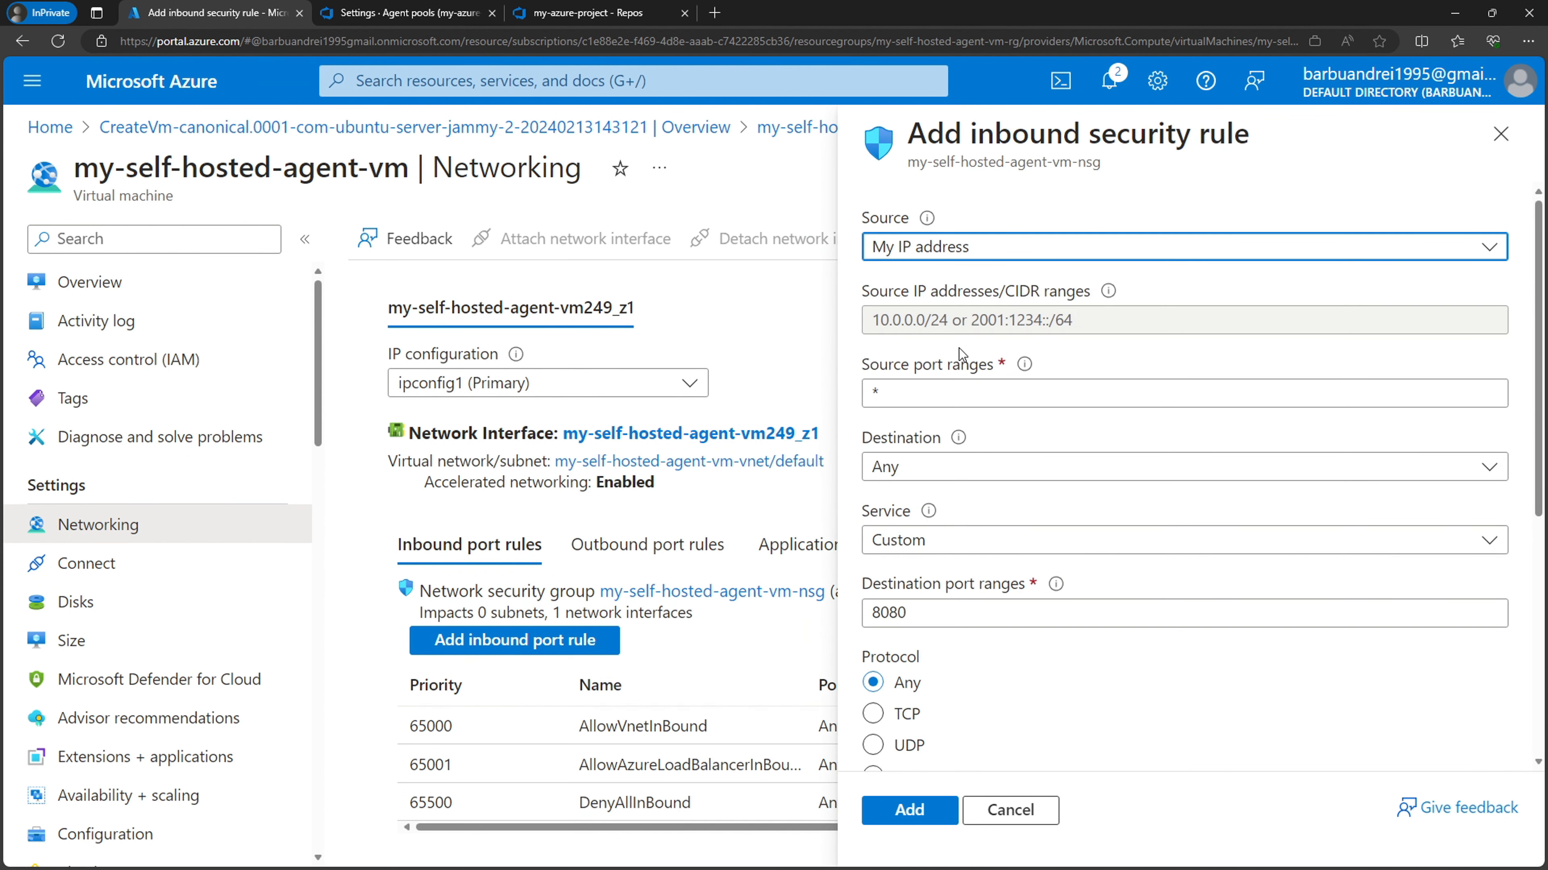
{"action": "left_click", "coordinate": [1181, 540]}
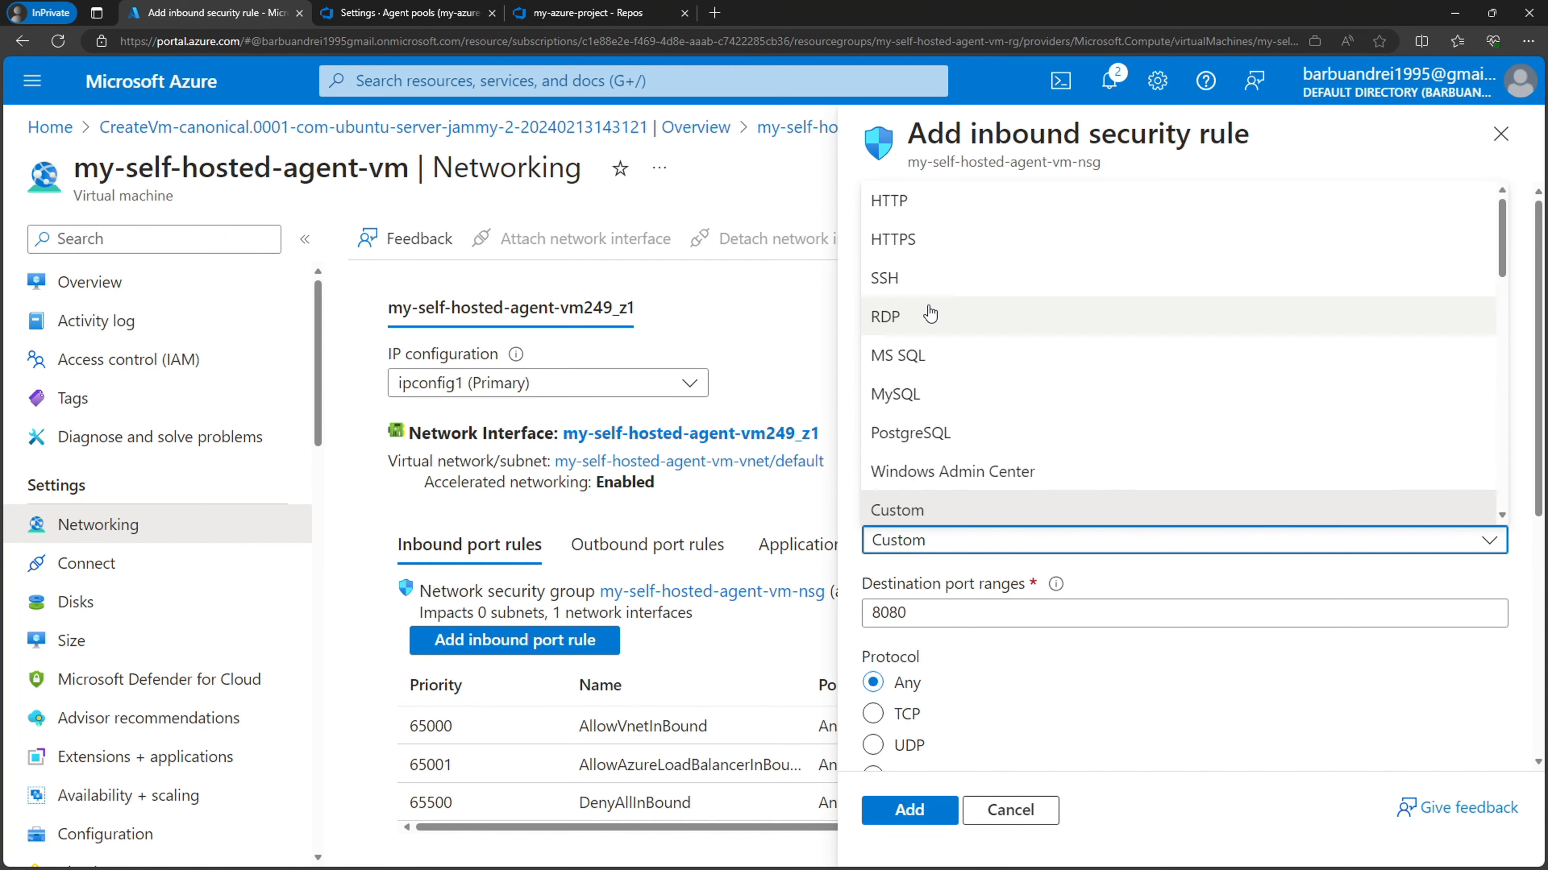
{"action": "left_click", "coordinate": [909, 809]}
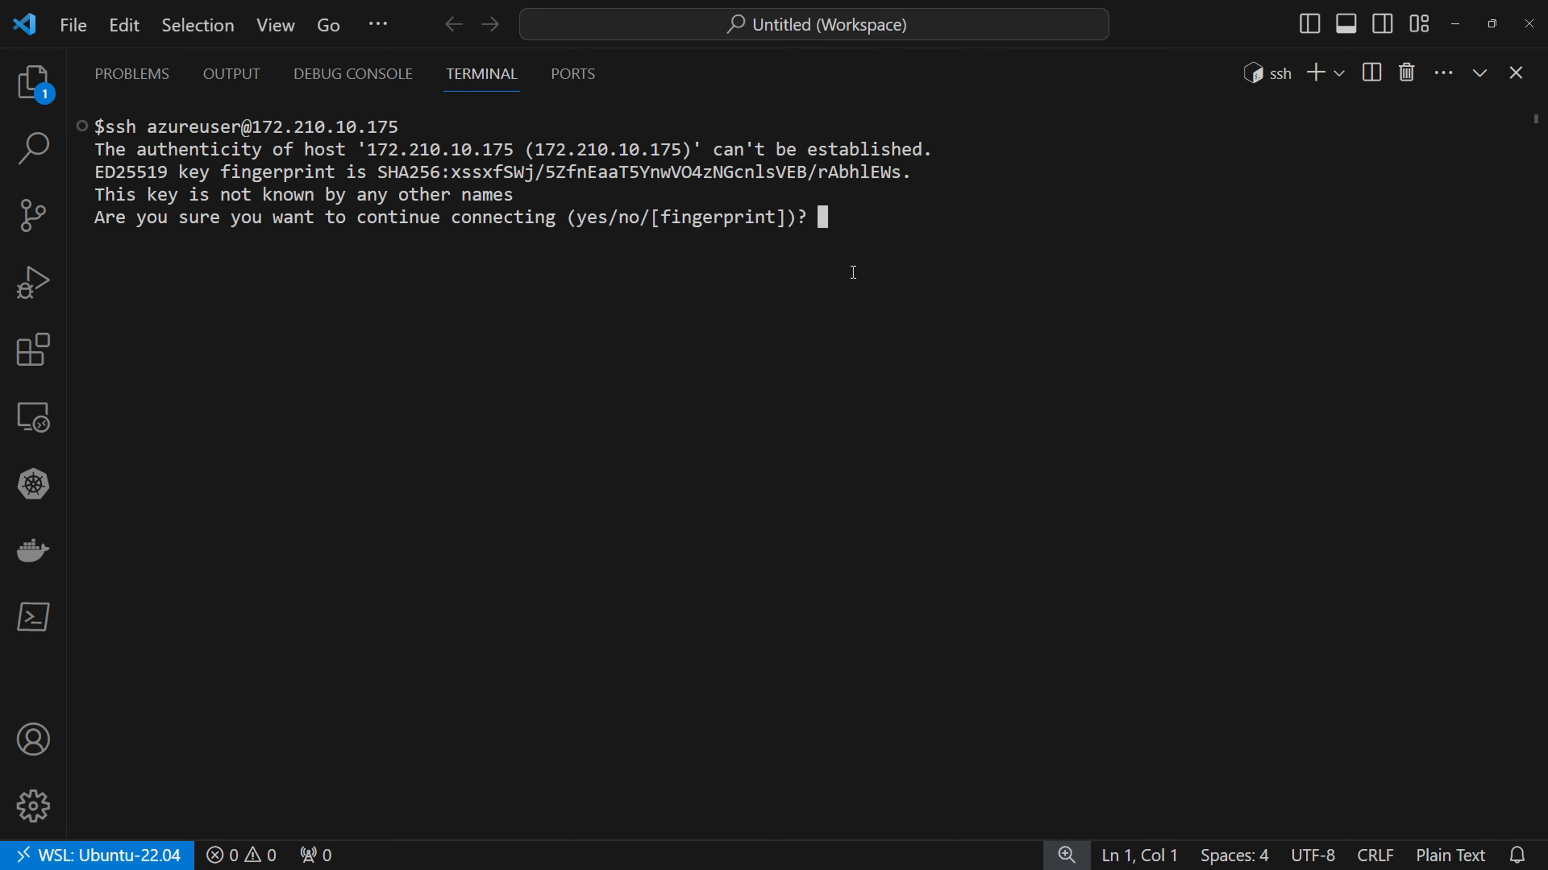
Answer yes to the SSH host-key prompt and return to the Agent pools page.
{"action": "type", "text": "yes"}
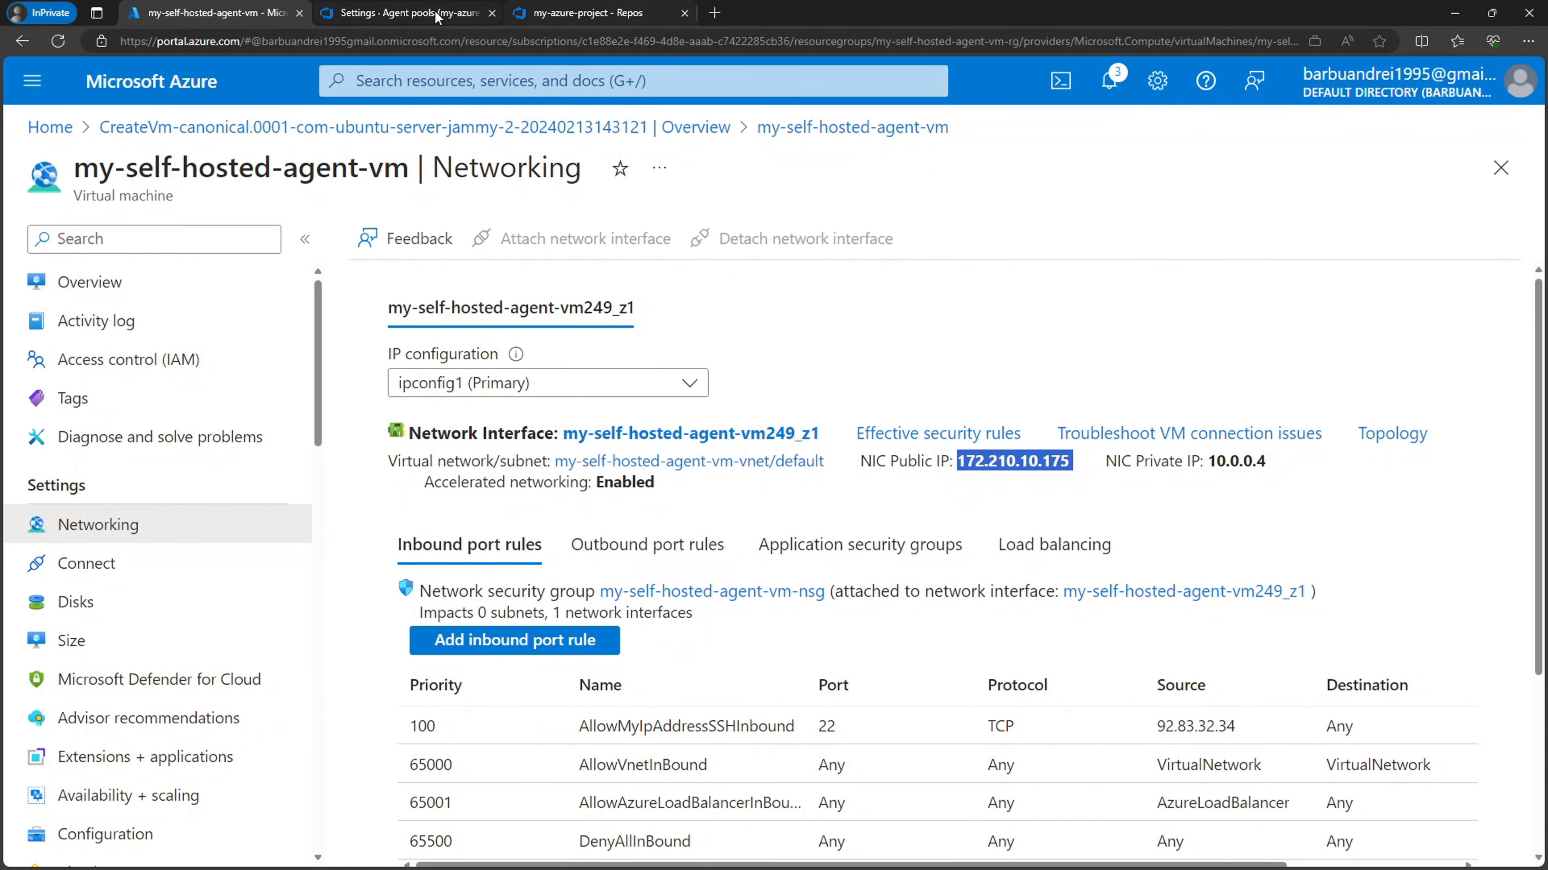
{"action": "left_click", "coordinate": [406, 13]}
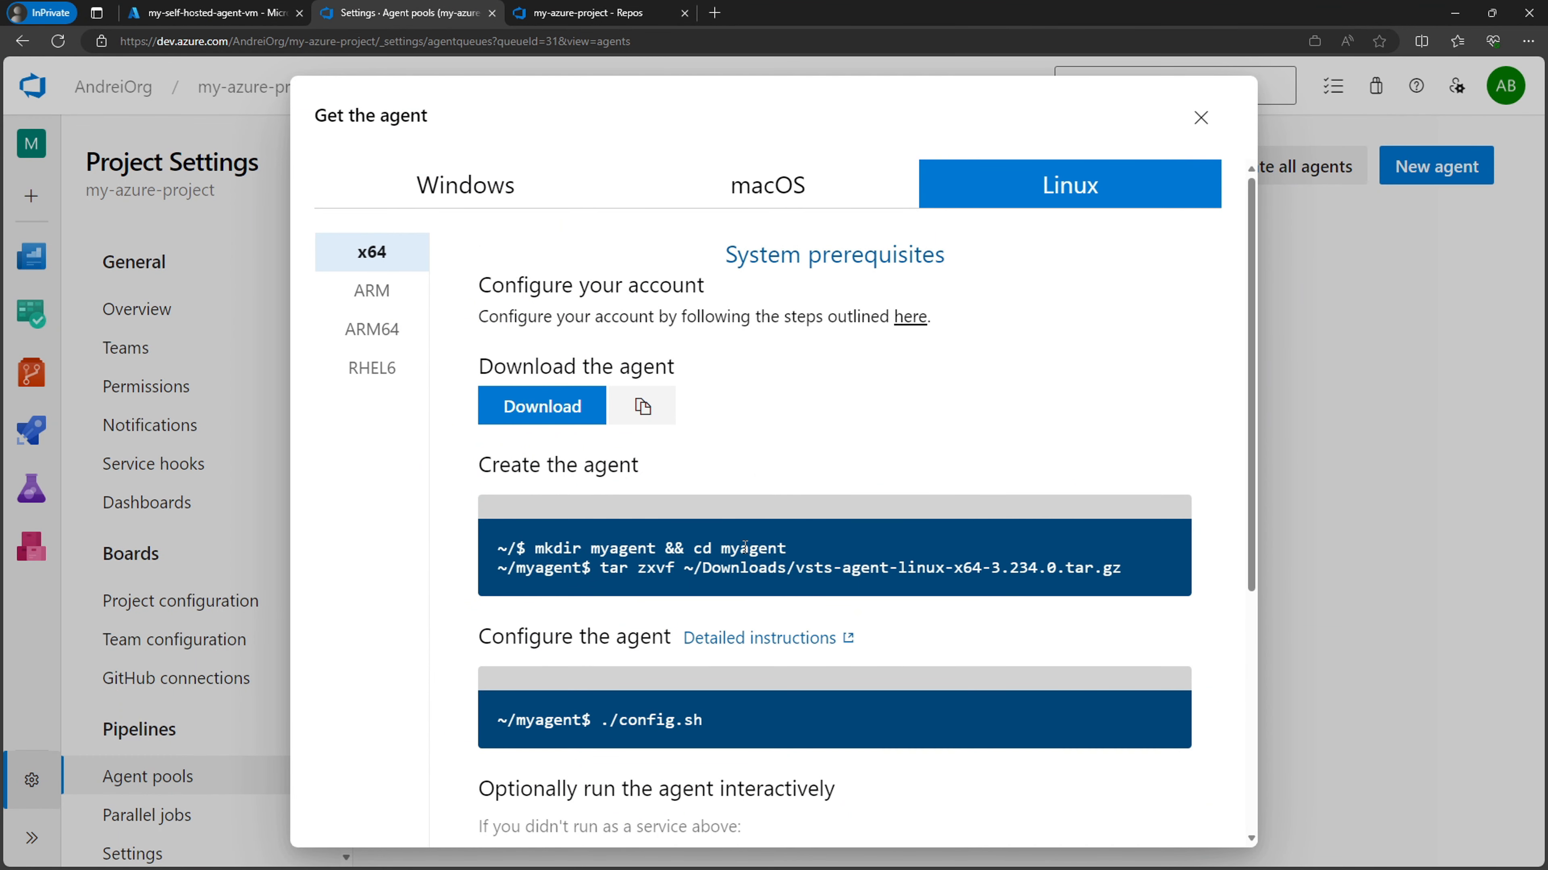
Create and enter the myagent folder, then wget the vsts-agent-linux-x64-3.234.0 package.
{"action": "left_click_drag", "start_coordinate": [533, 548], "coordinate": [786, 548]}
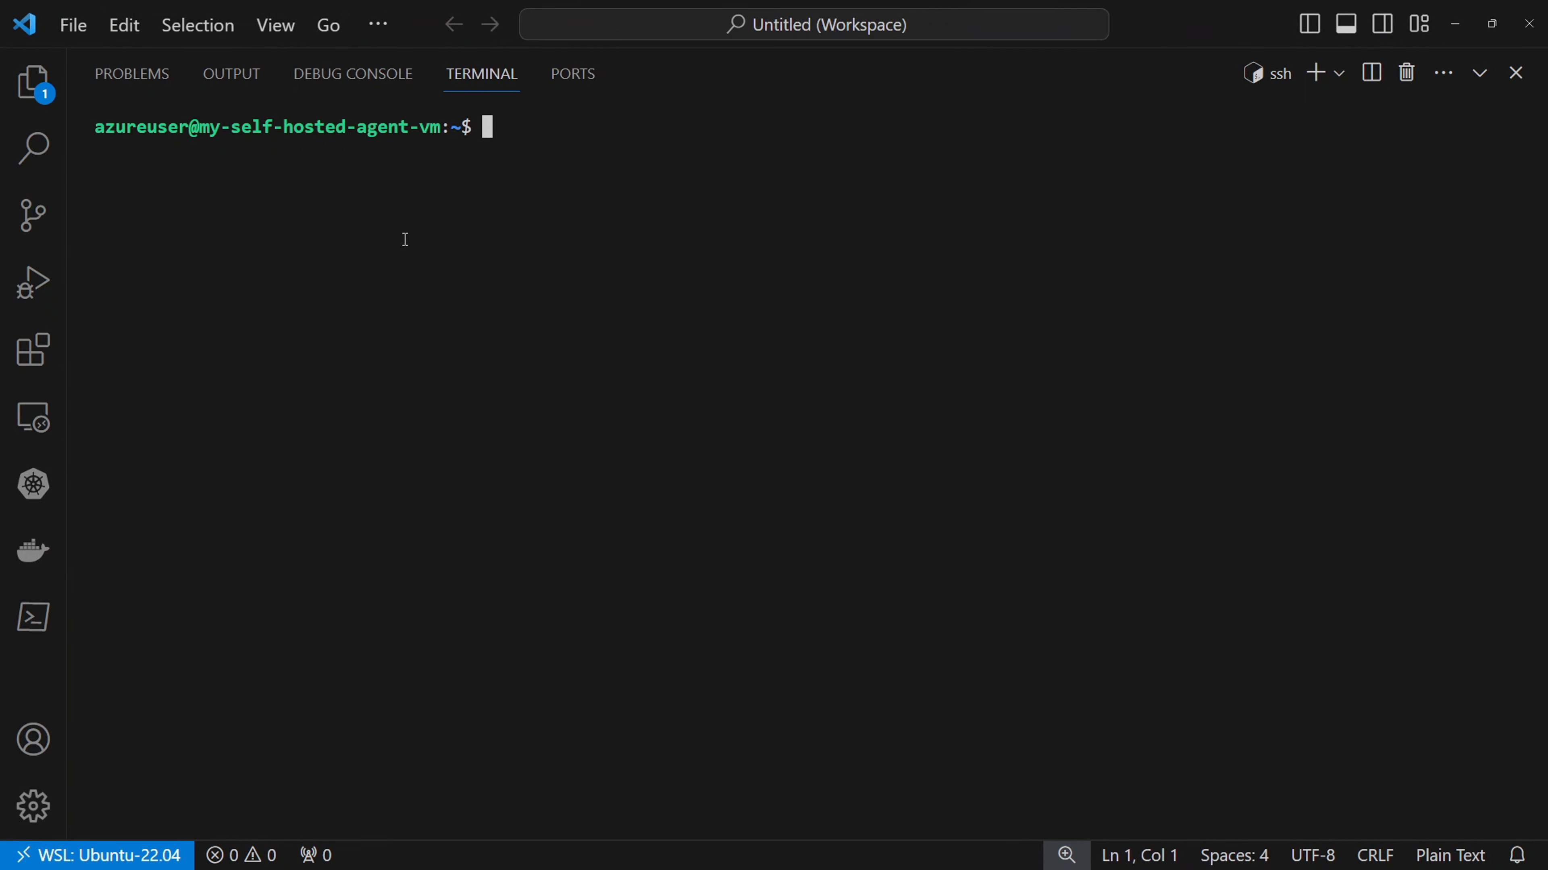
{"action": "type", "text": "mkdir myagent && cd myagent"}
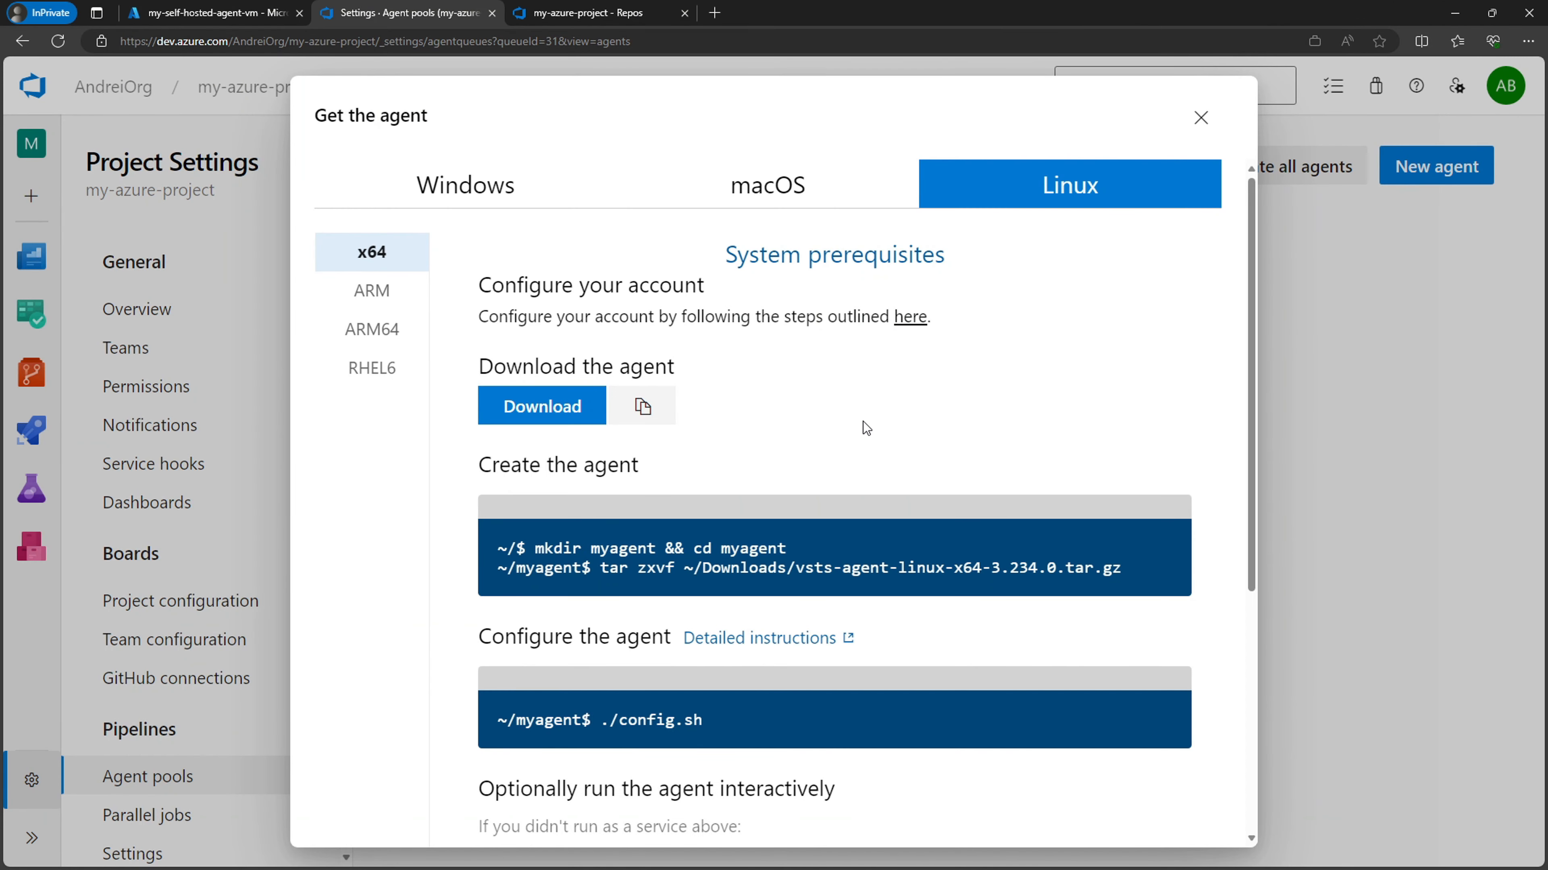
{"action": "mouse_move", "coordinate": [642, 406]}
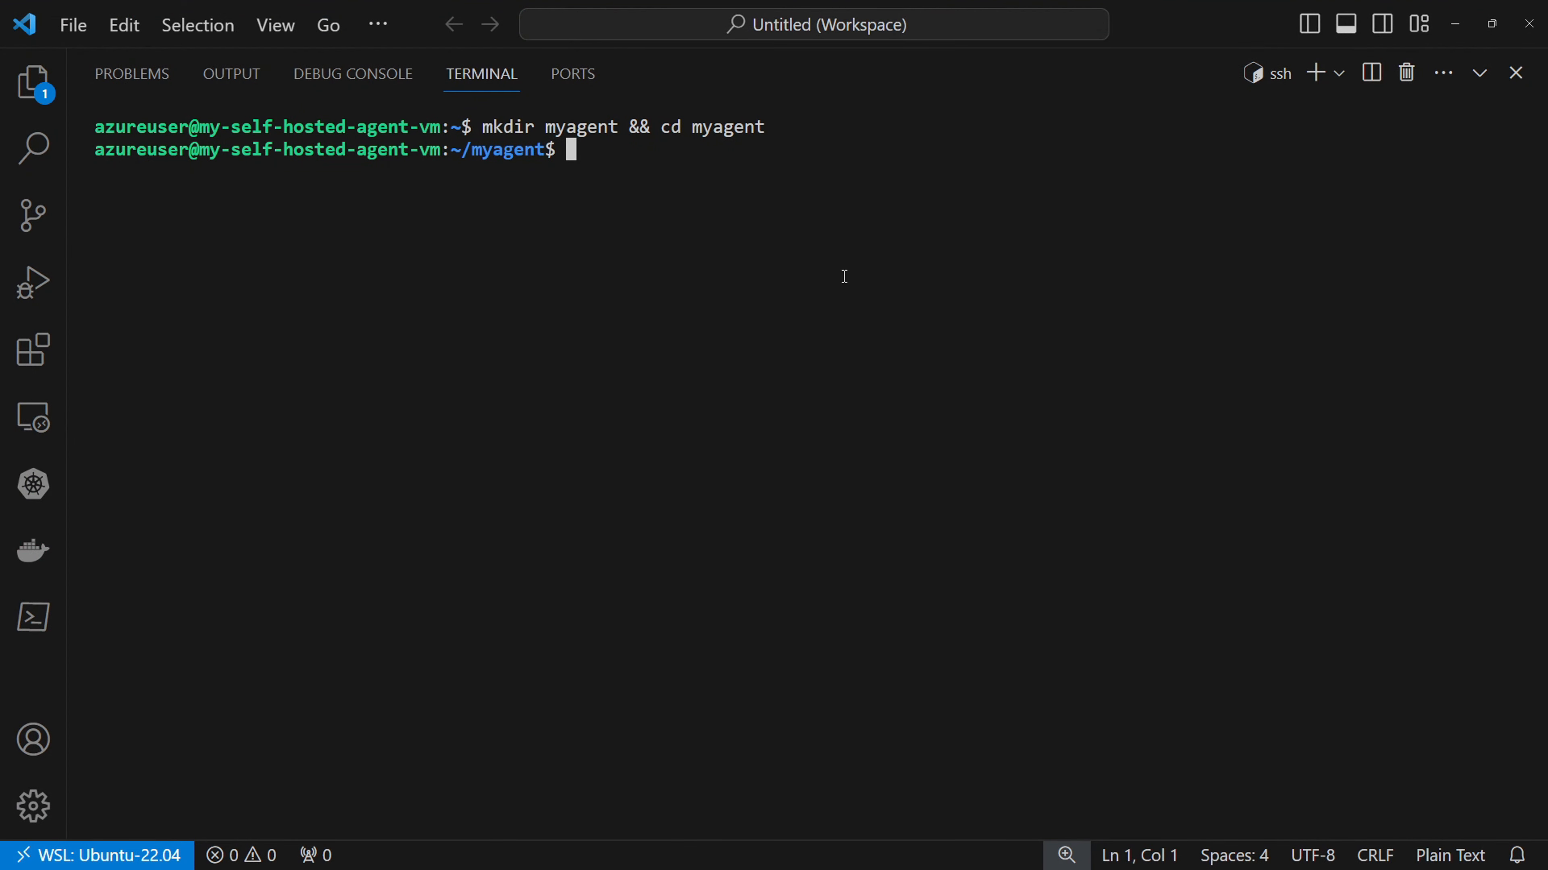
{"action": "type", "text": "wget https://vstsagentpackage.azureedge.net/agent/3.234.0/vsts-agent-linux-x64-3.234.0.tar.gz"}
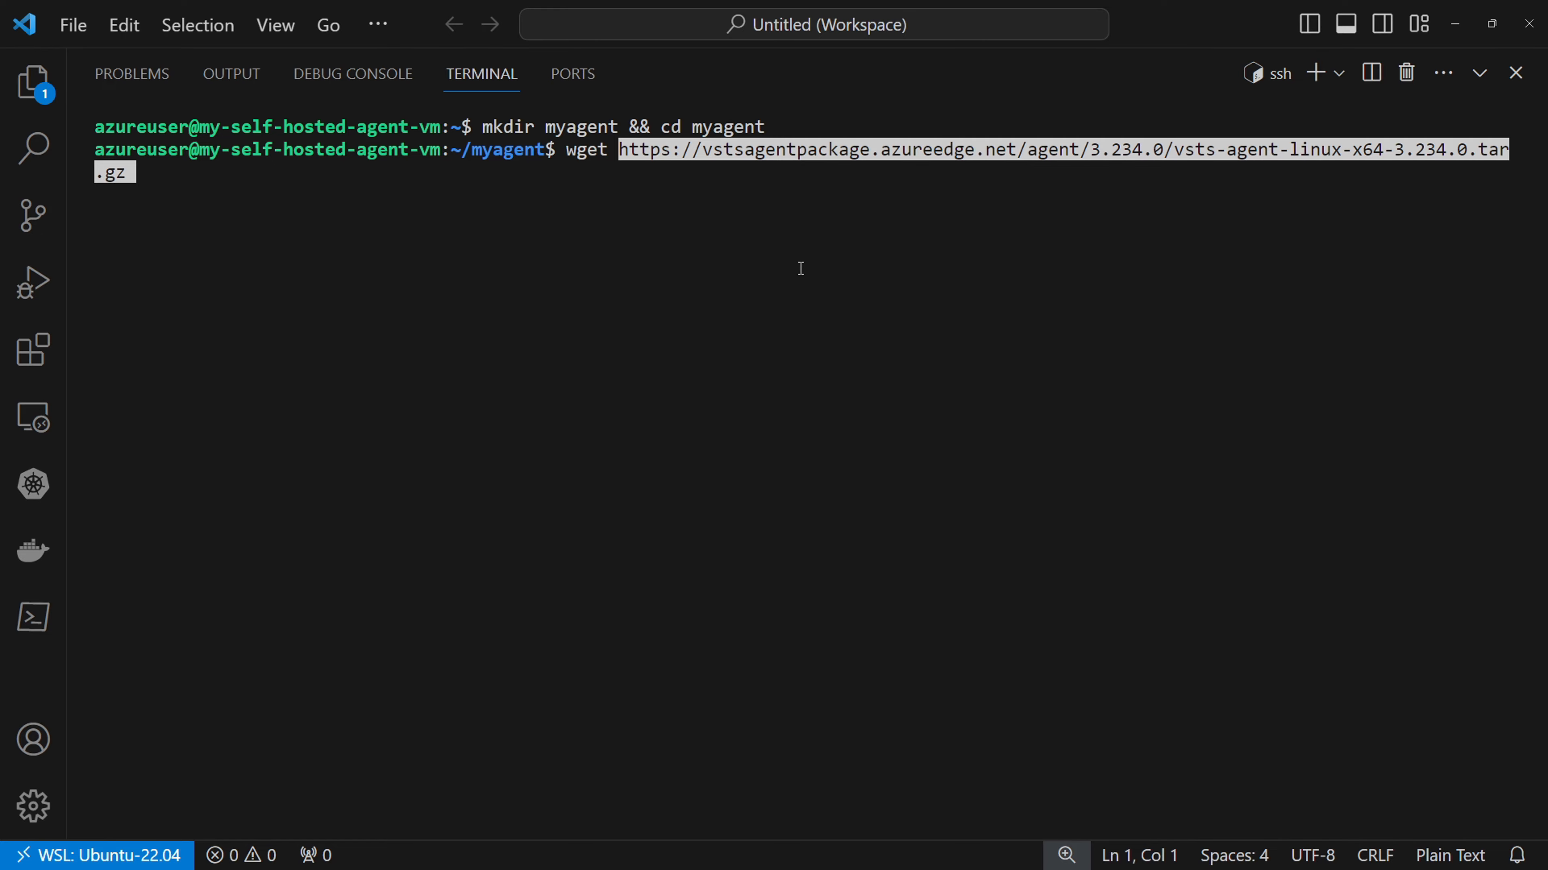
{"action": "key", "text": "Enter"}
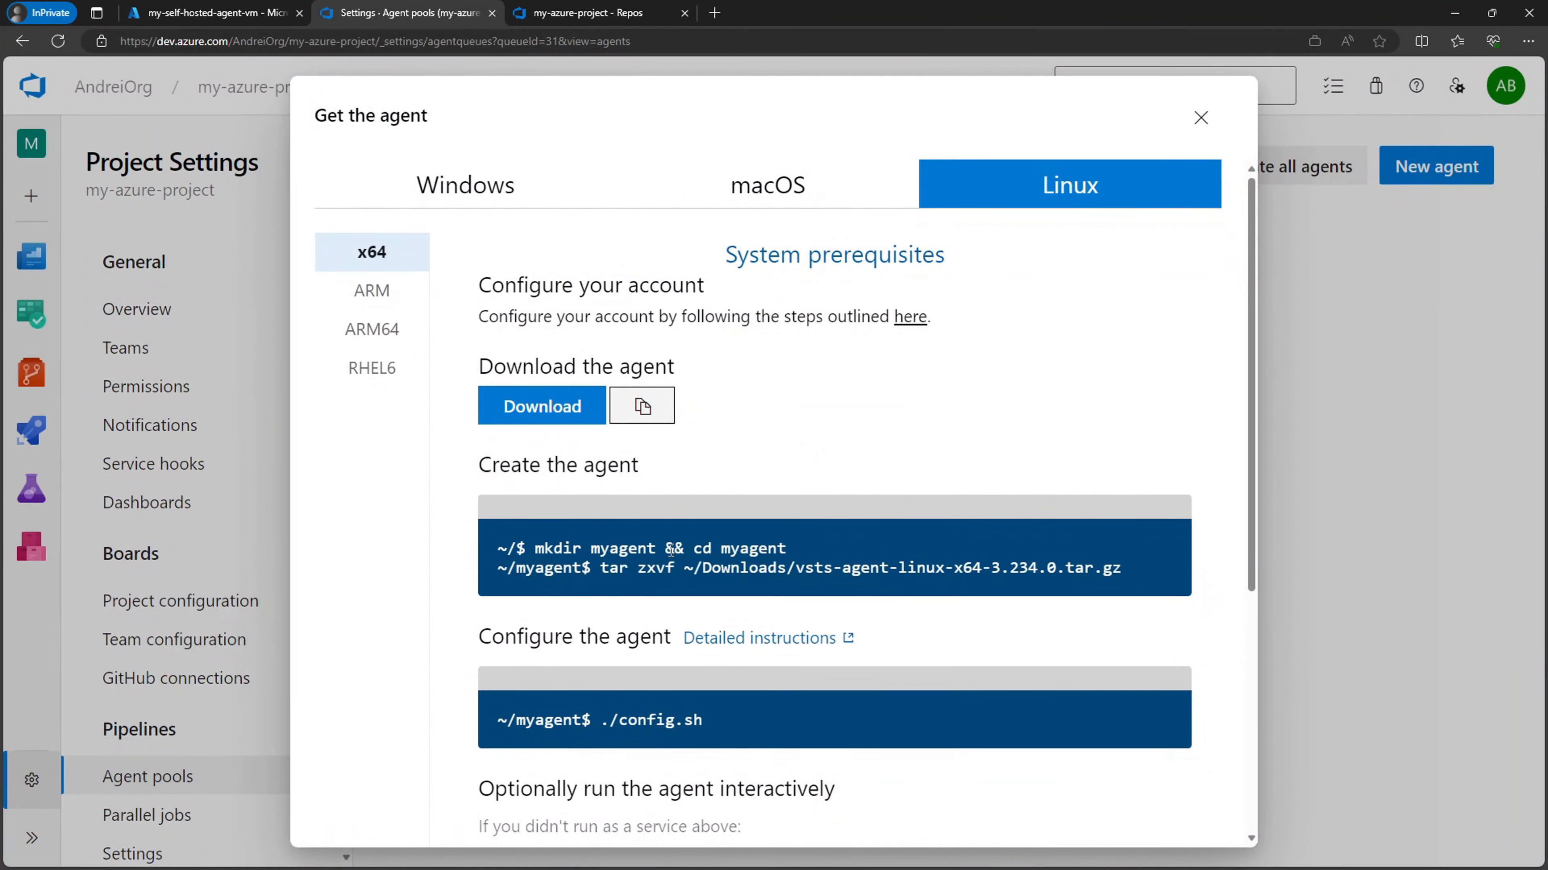
Extract vsts-agent-linux-x64-3.234.0.tar.gz with tar zxvf and select the configuration command.
{"action": "double_click", "coordinate": [612, 567]}
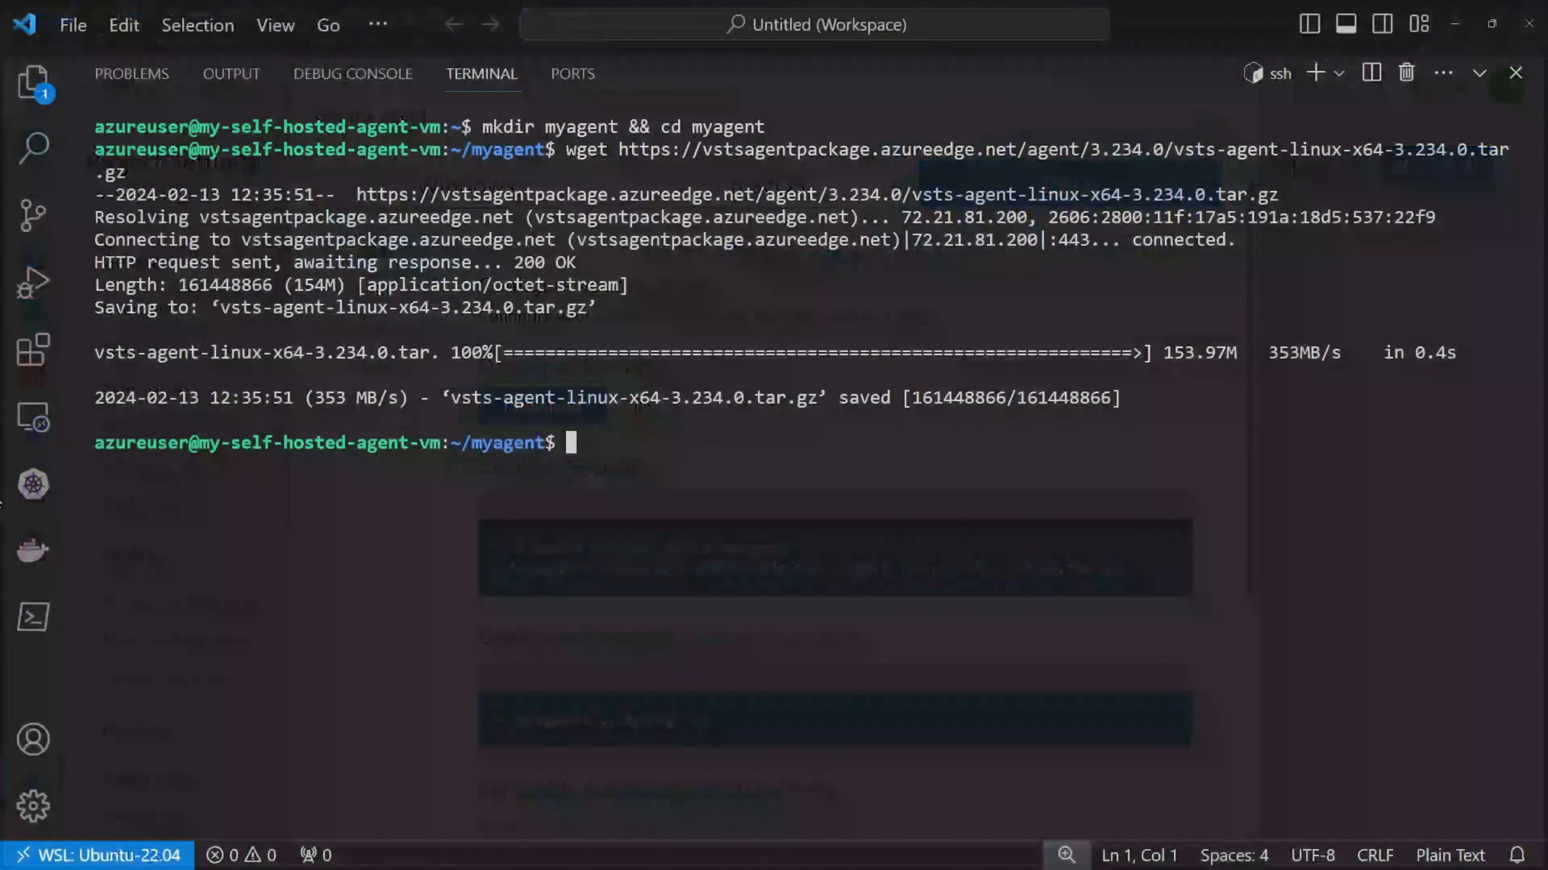
{"action": "type", "text": "ls"}
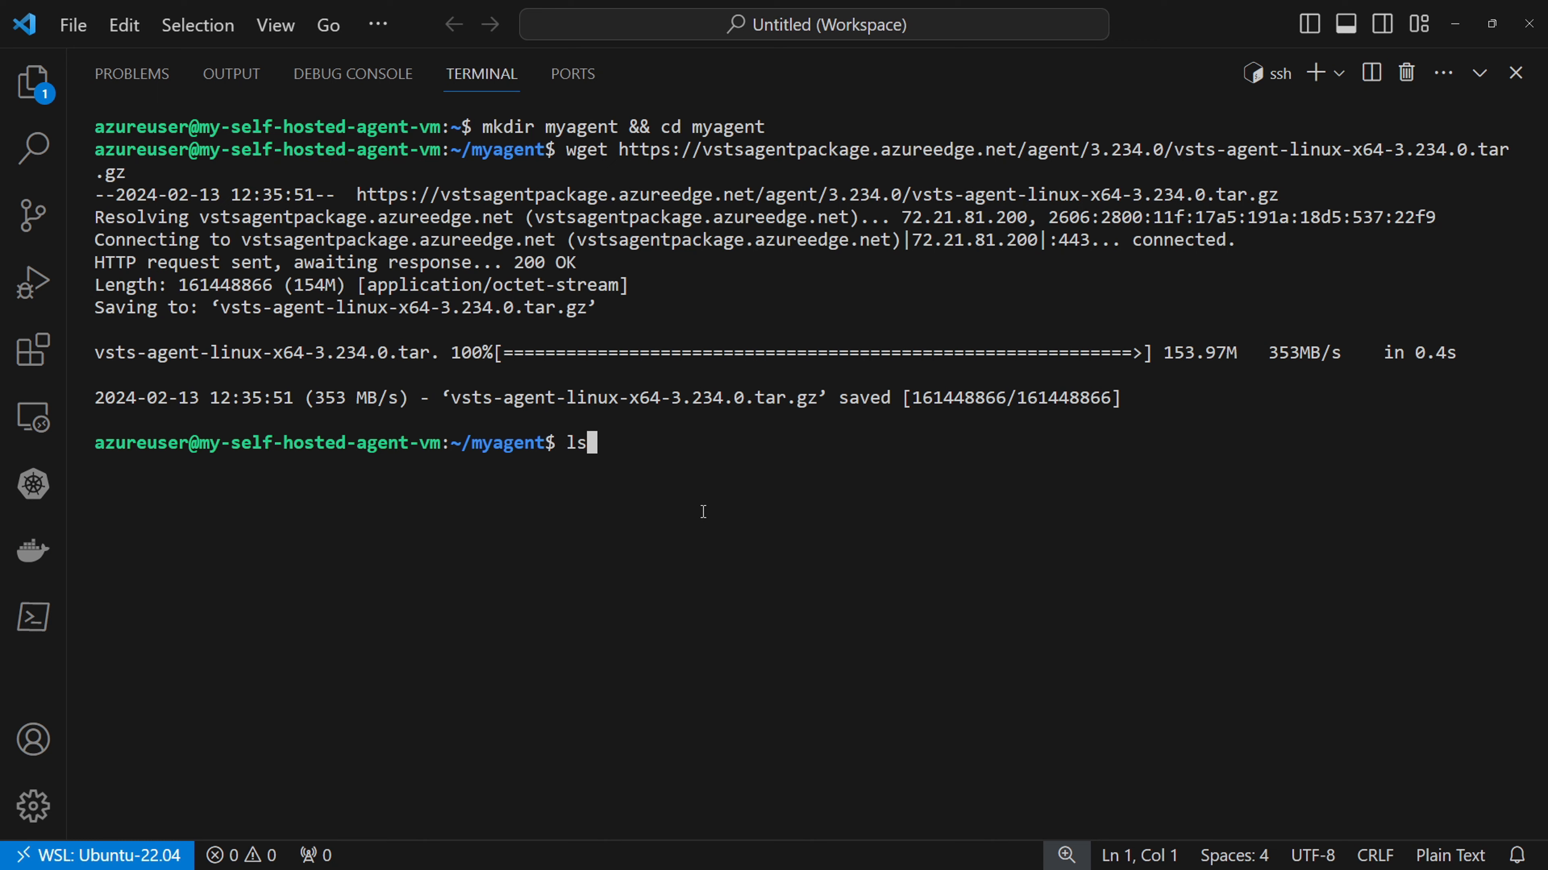
{"action": "type", "text": "tar zxvf"}
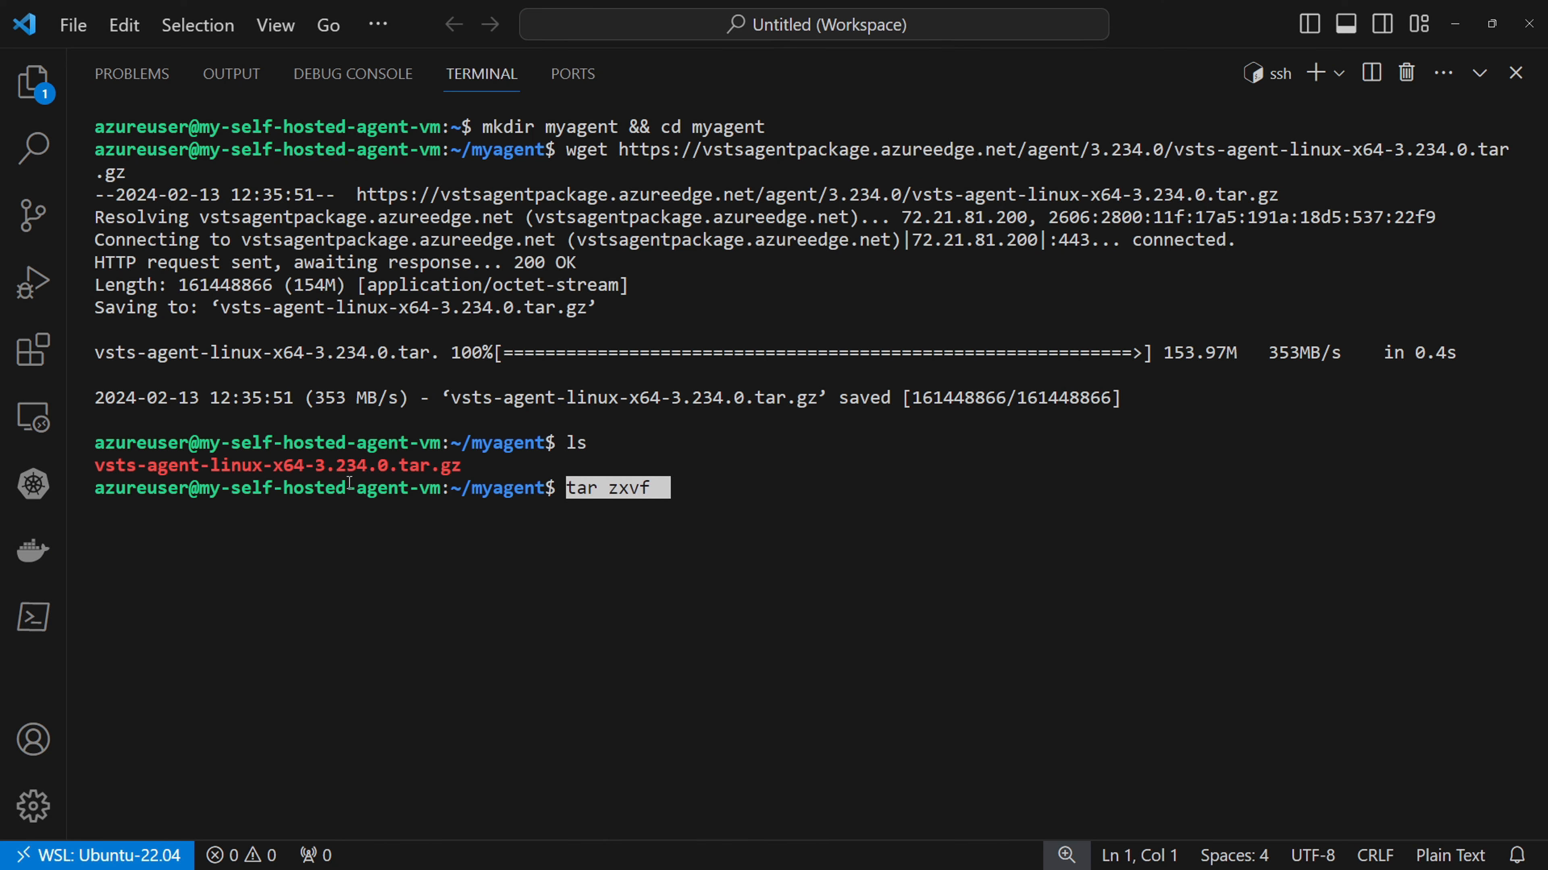
{"action": "type", "text": "vsts-agent-linux-x64-3.234.0.tar.gz"}
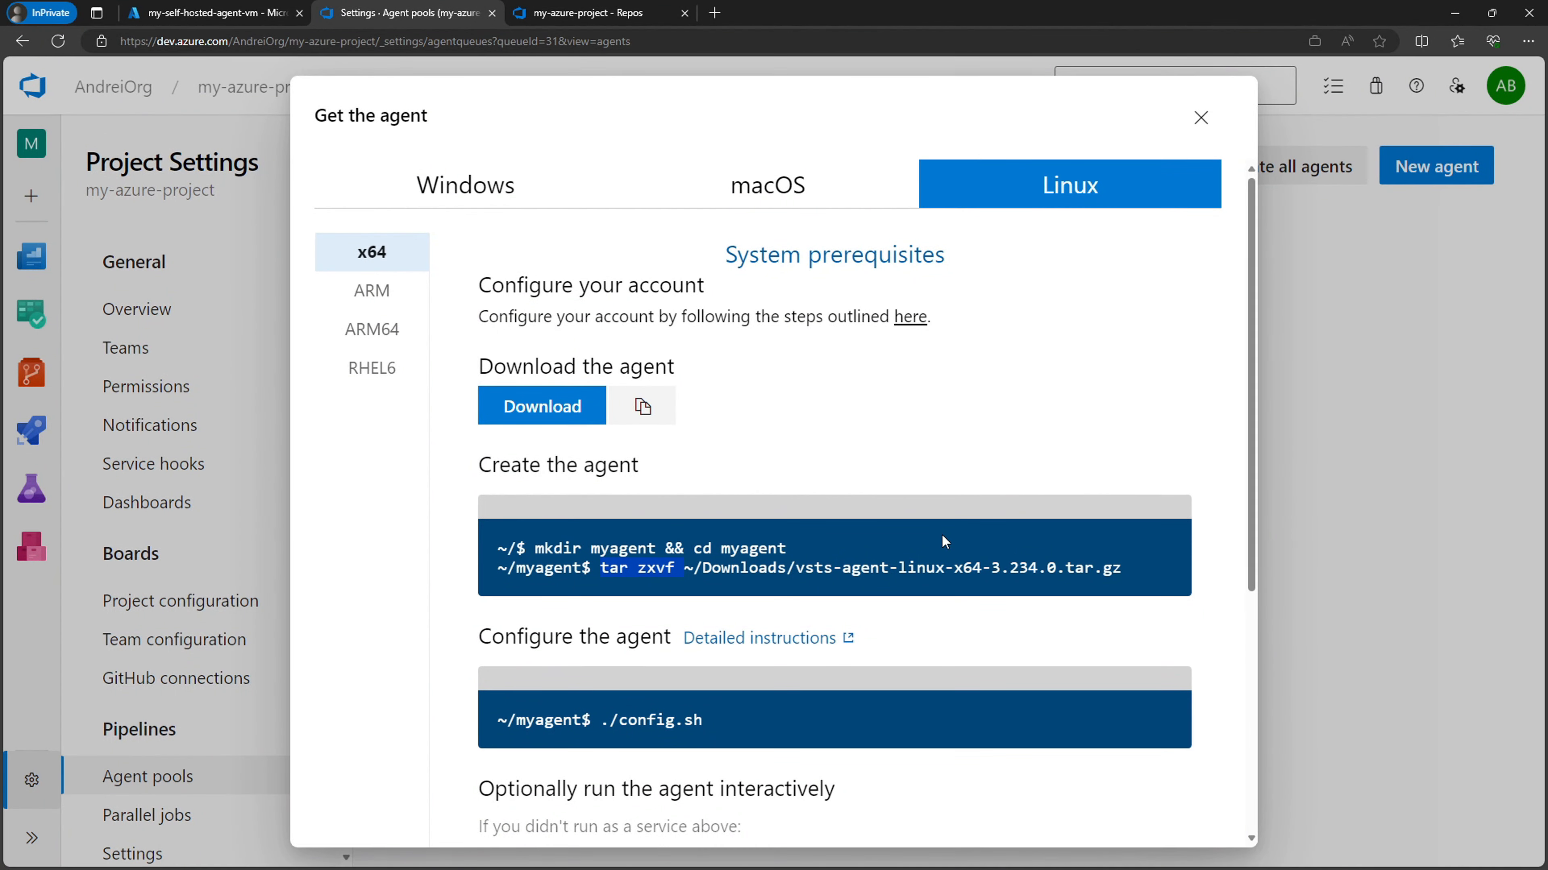
{"action": "scroll", "scroll_direction": "down", "scroll_amount": 3}
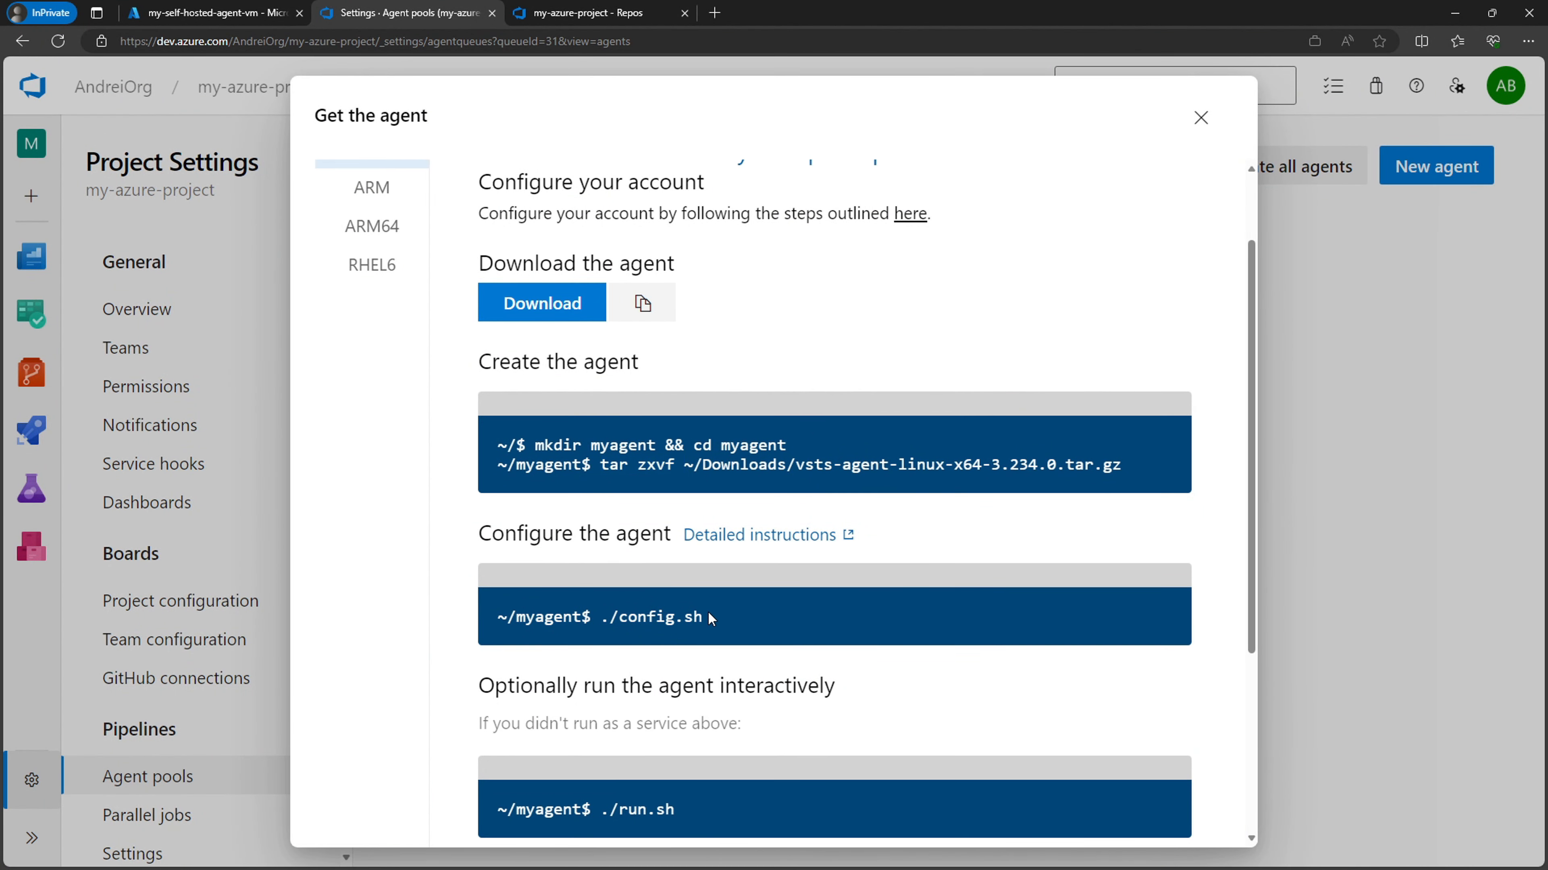
{"action": "double_click", "coordinate": [650, 617]}
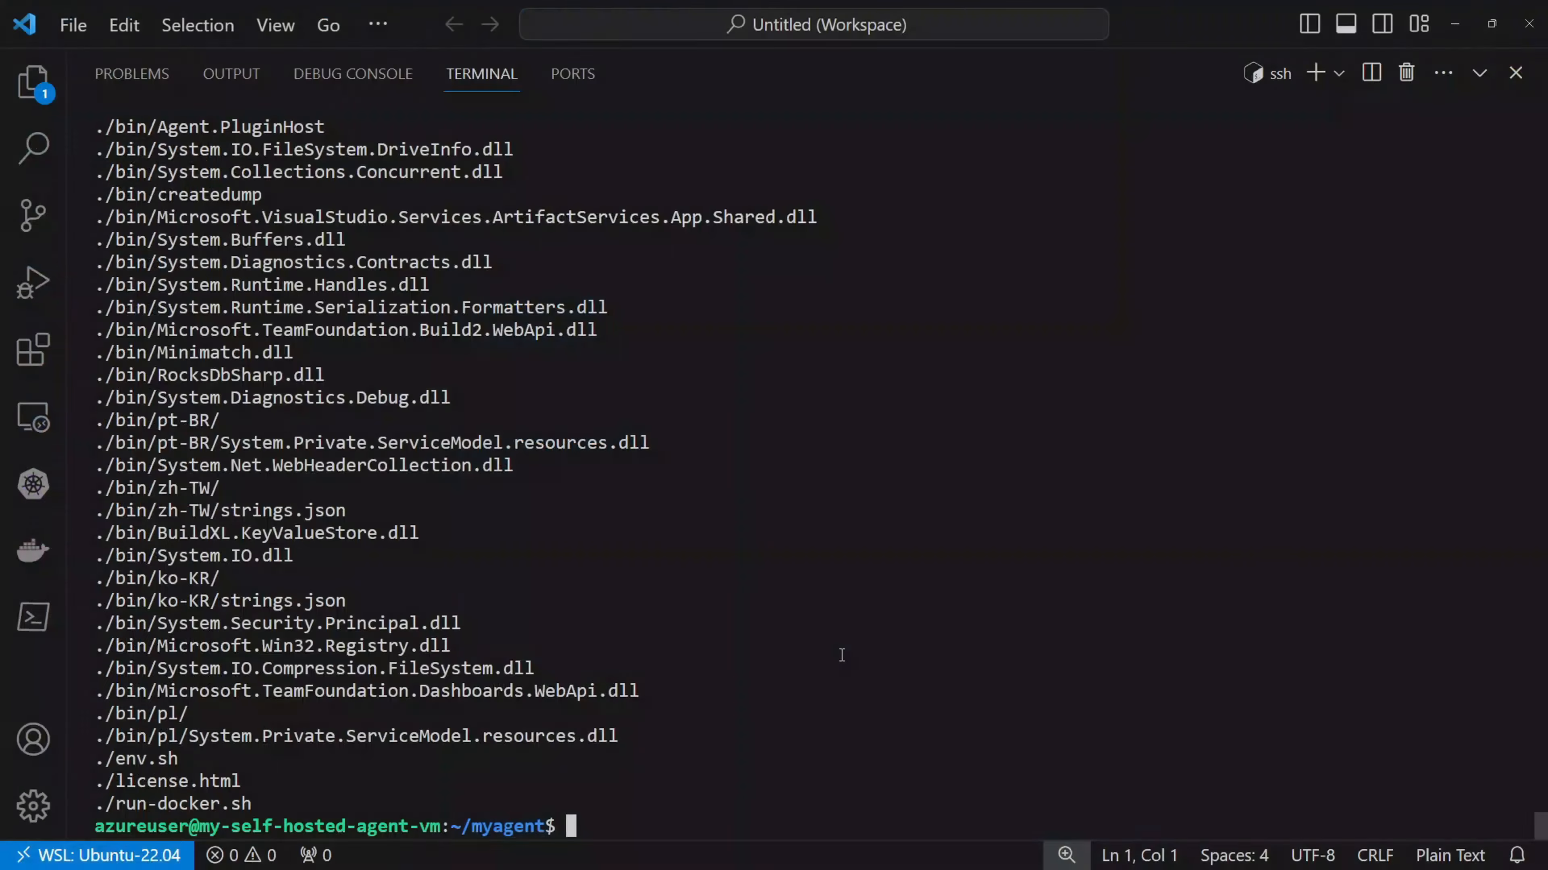
Run ./config.sh and accept the license agreement with y.
{"action": "type", "text": "ls"}
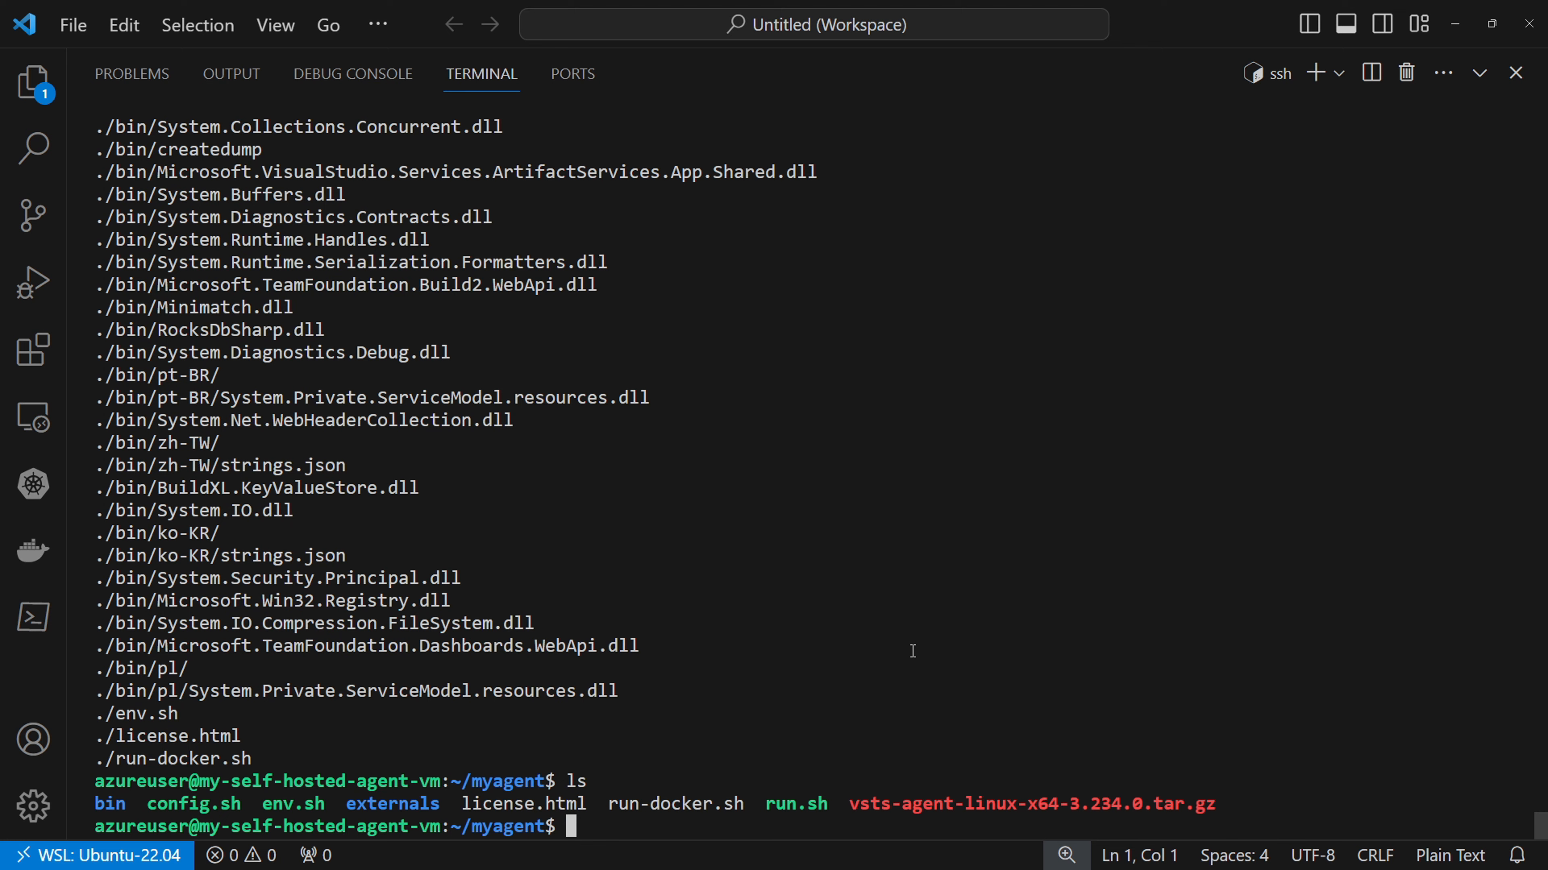
{"action": "type", "text": "./config.sh"}
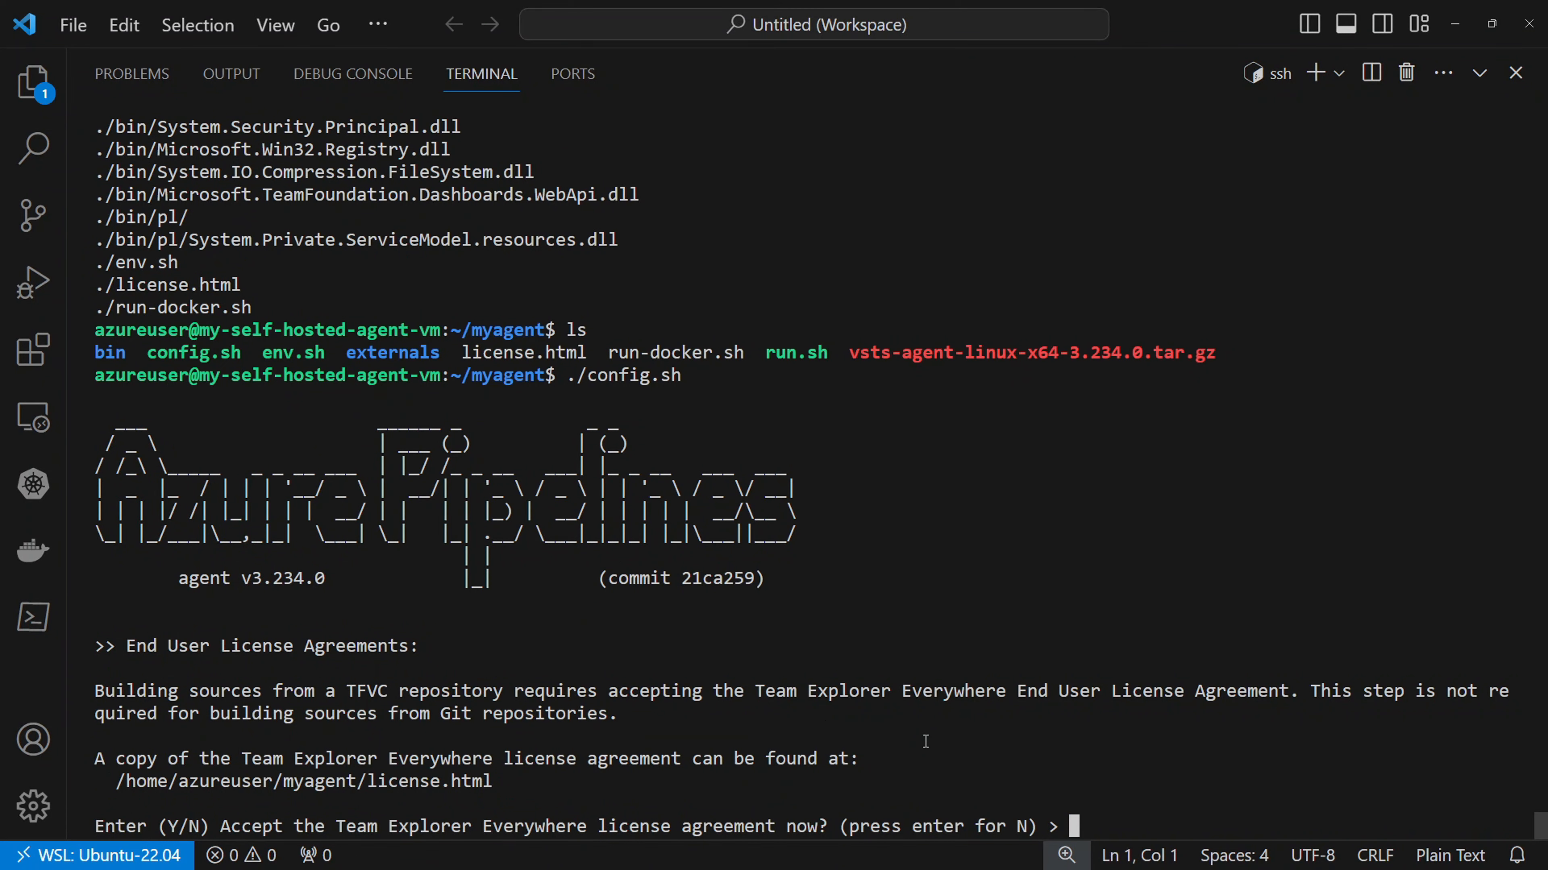
{"action": "type", "text": "y"}
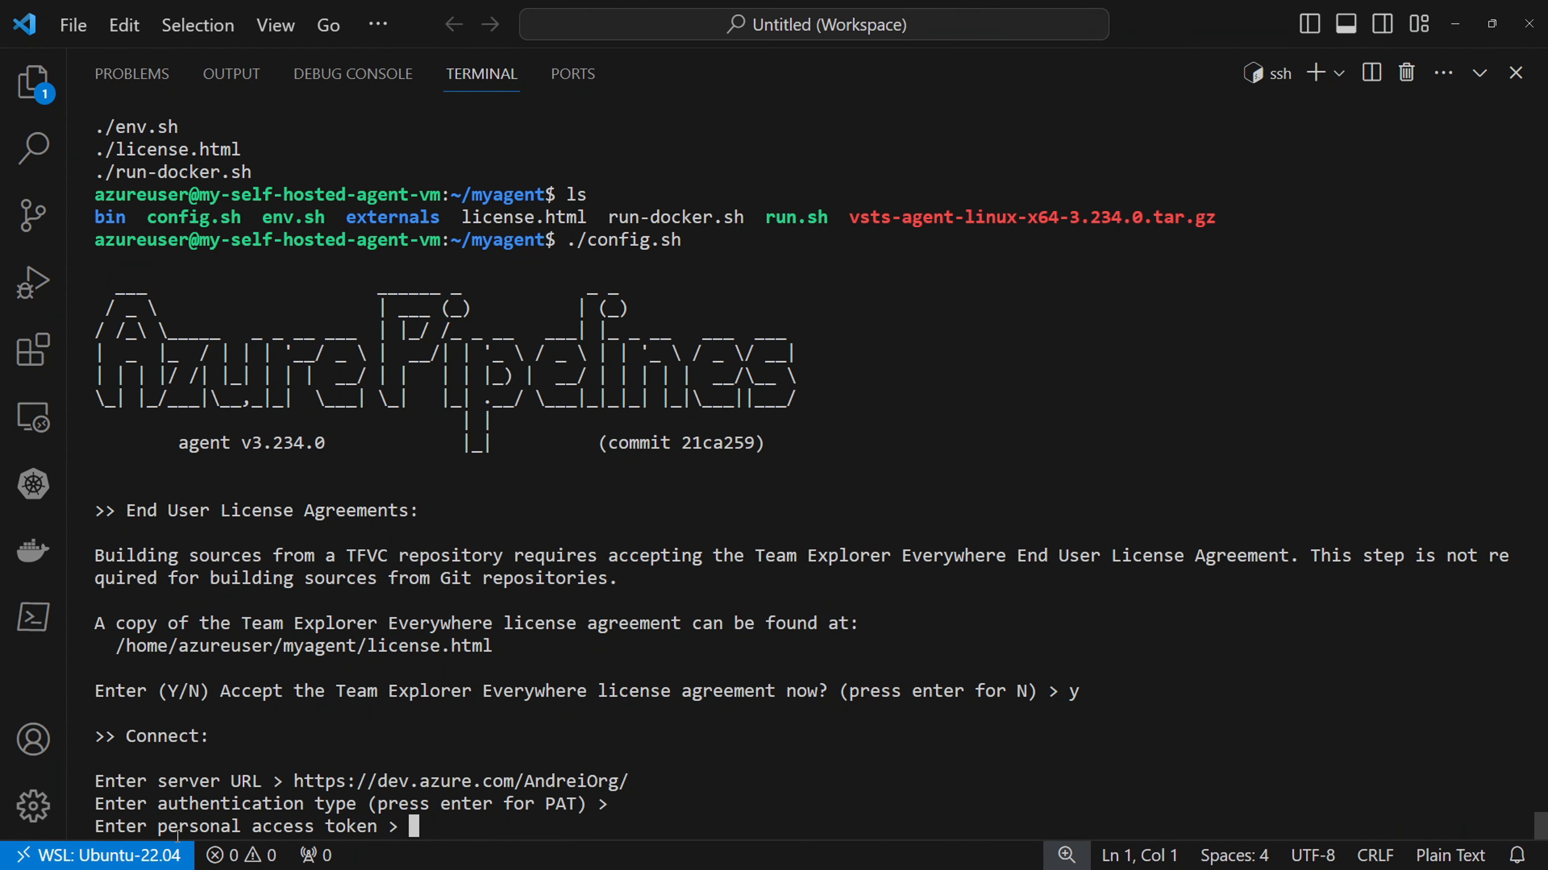
{"action": "mouse_move", "coordinate": [454, 826]}
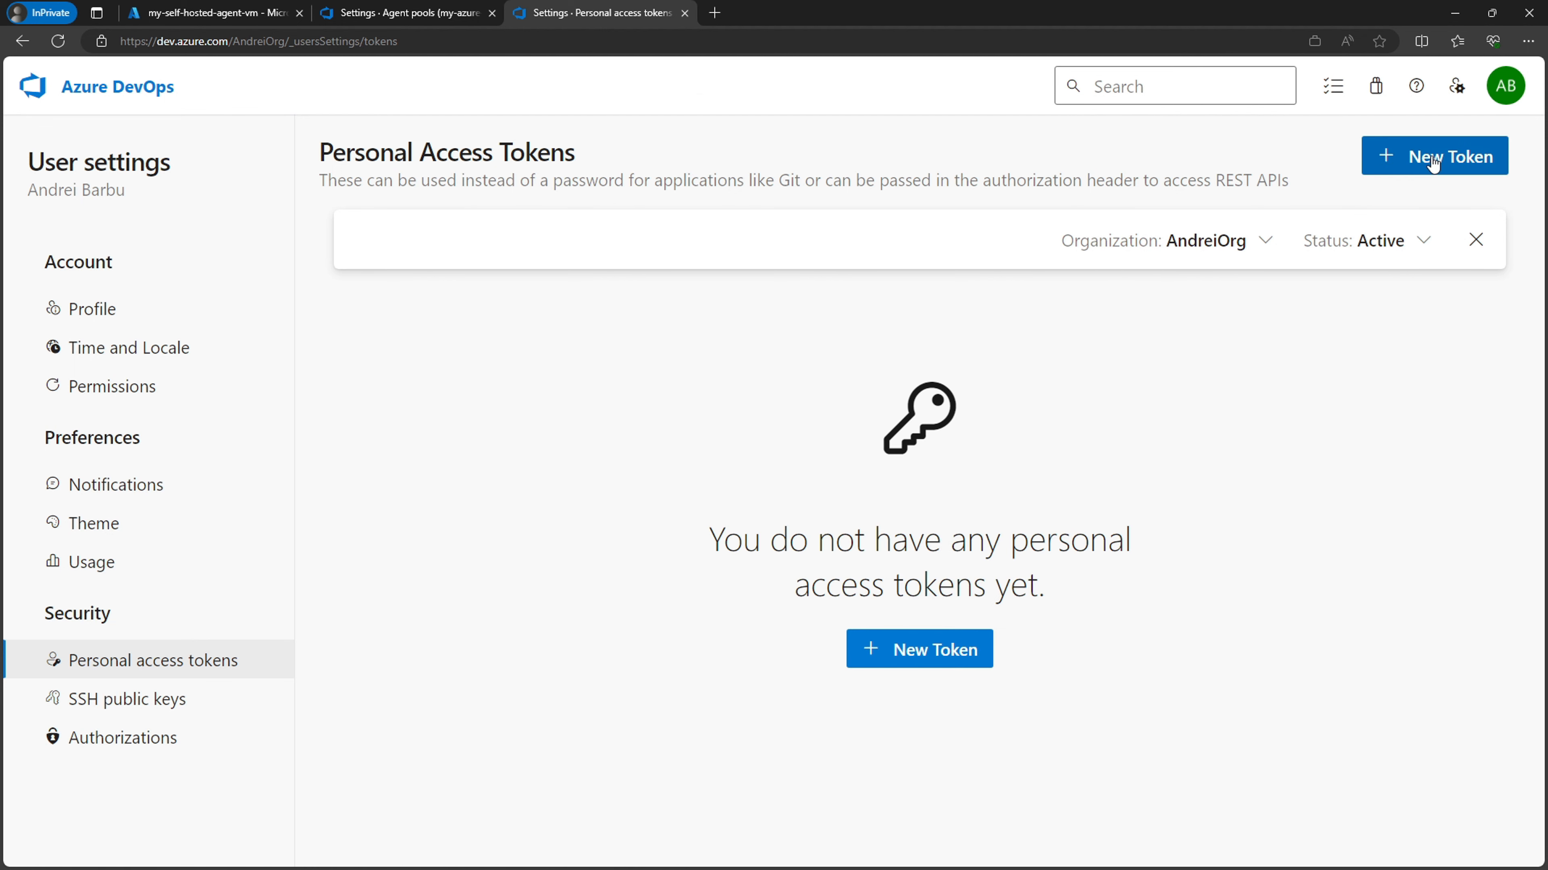
Create token my-personal-access-token with Agent Pools Read & manage scope.
{"action": "left_click", "coordinate": [1433, 156]}
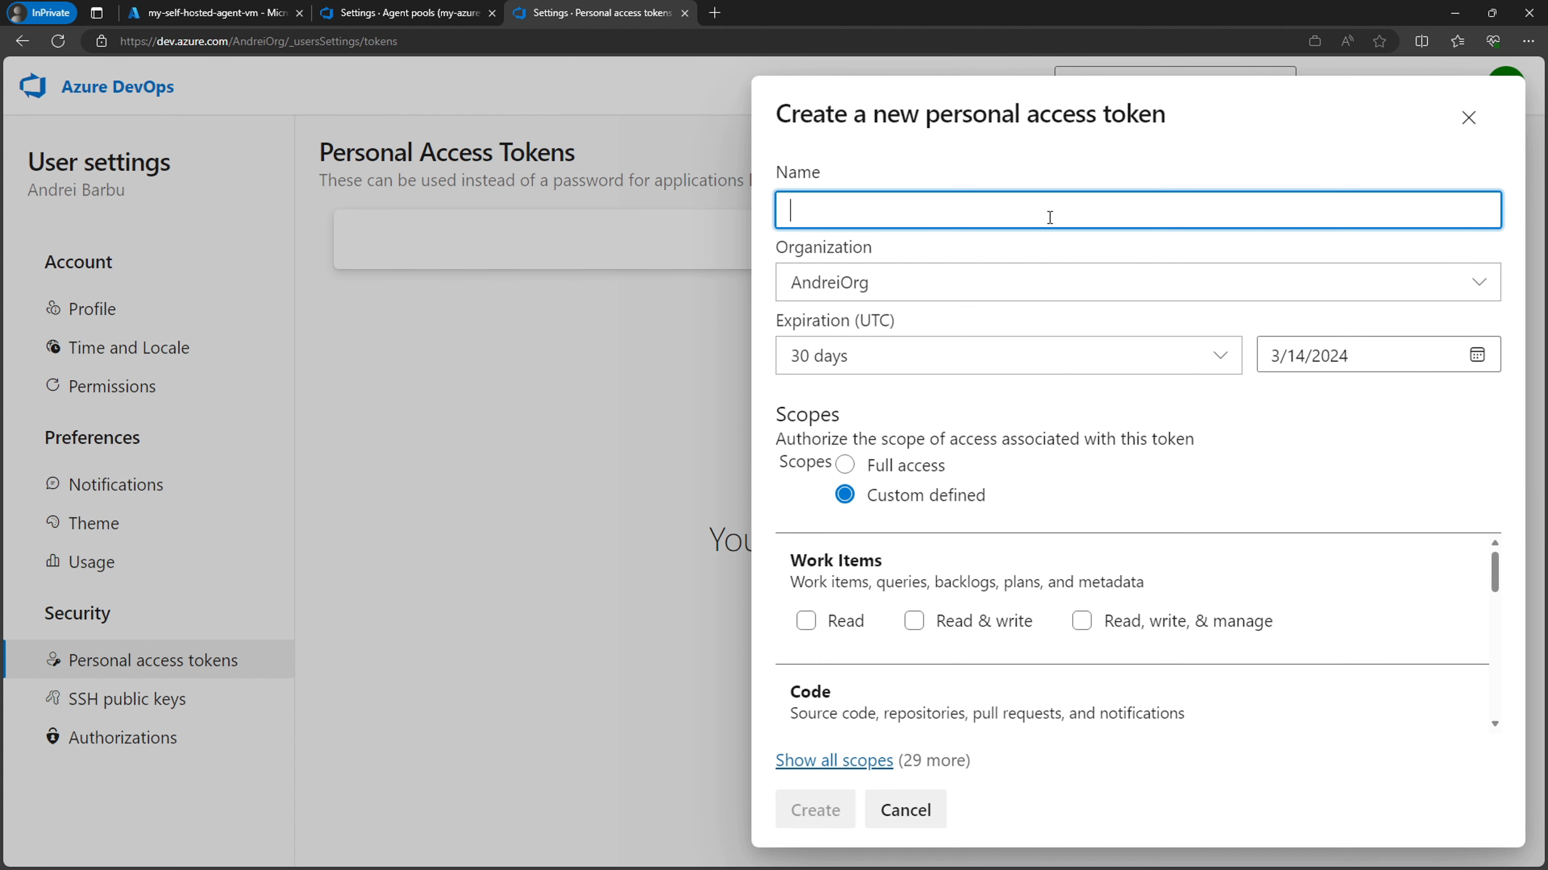
{"action": "type", "text": "my-personal-access-token"}
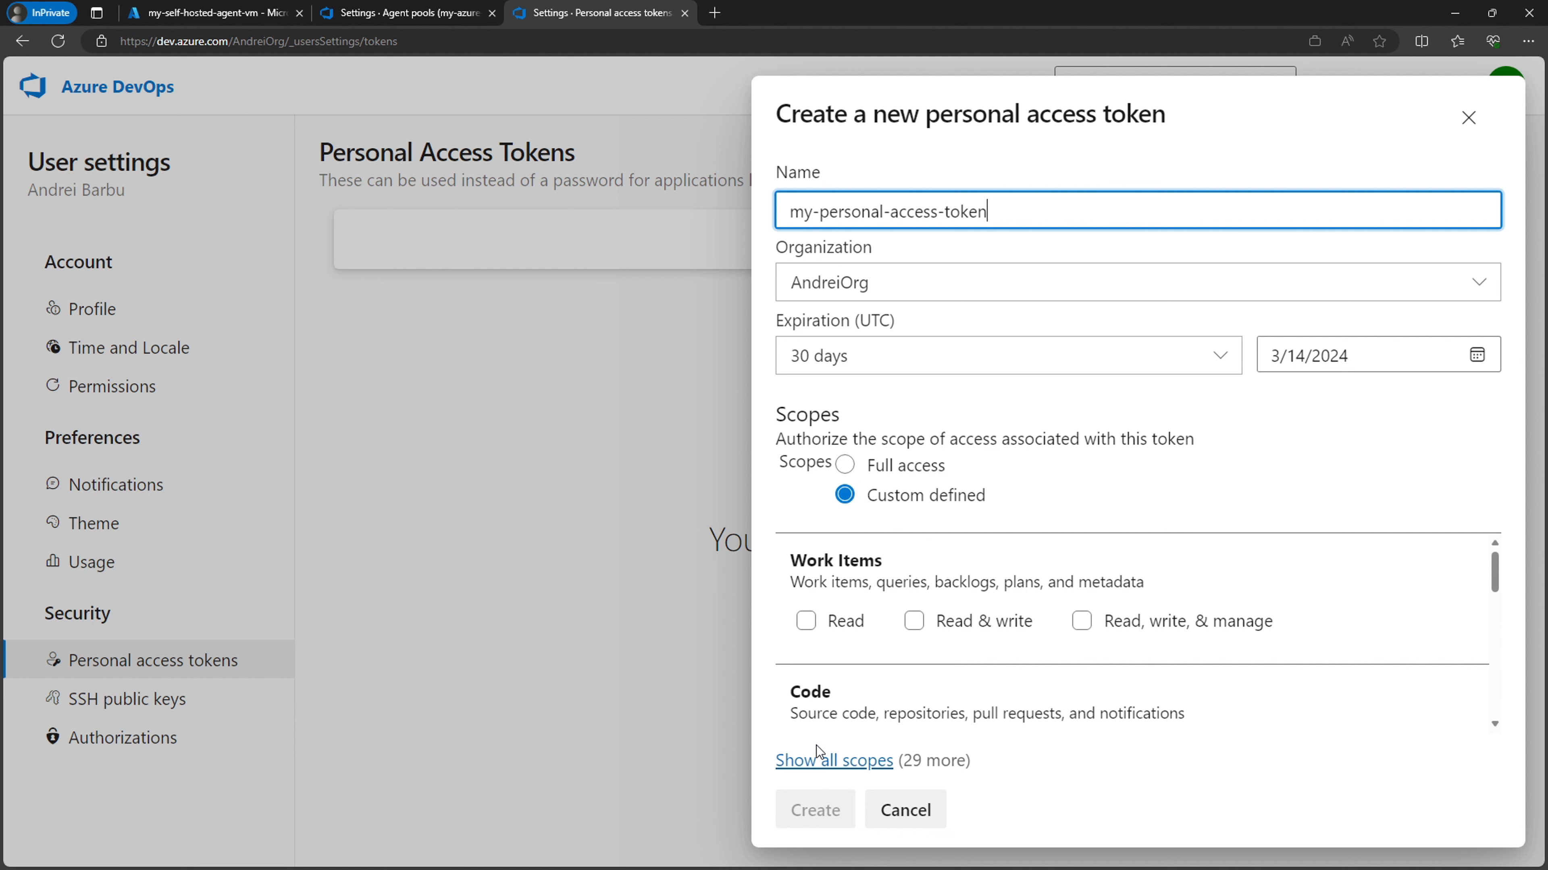
{"action": "left_click", "coordinate": [832, 760]}
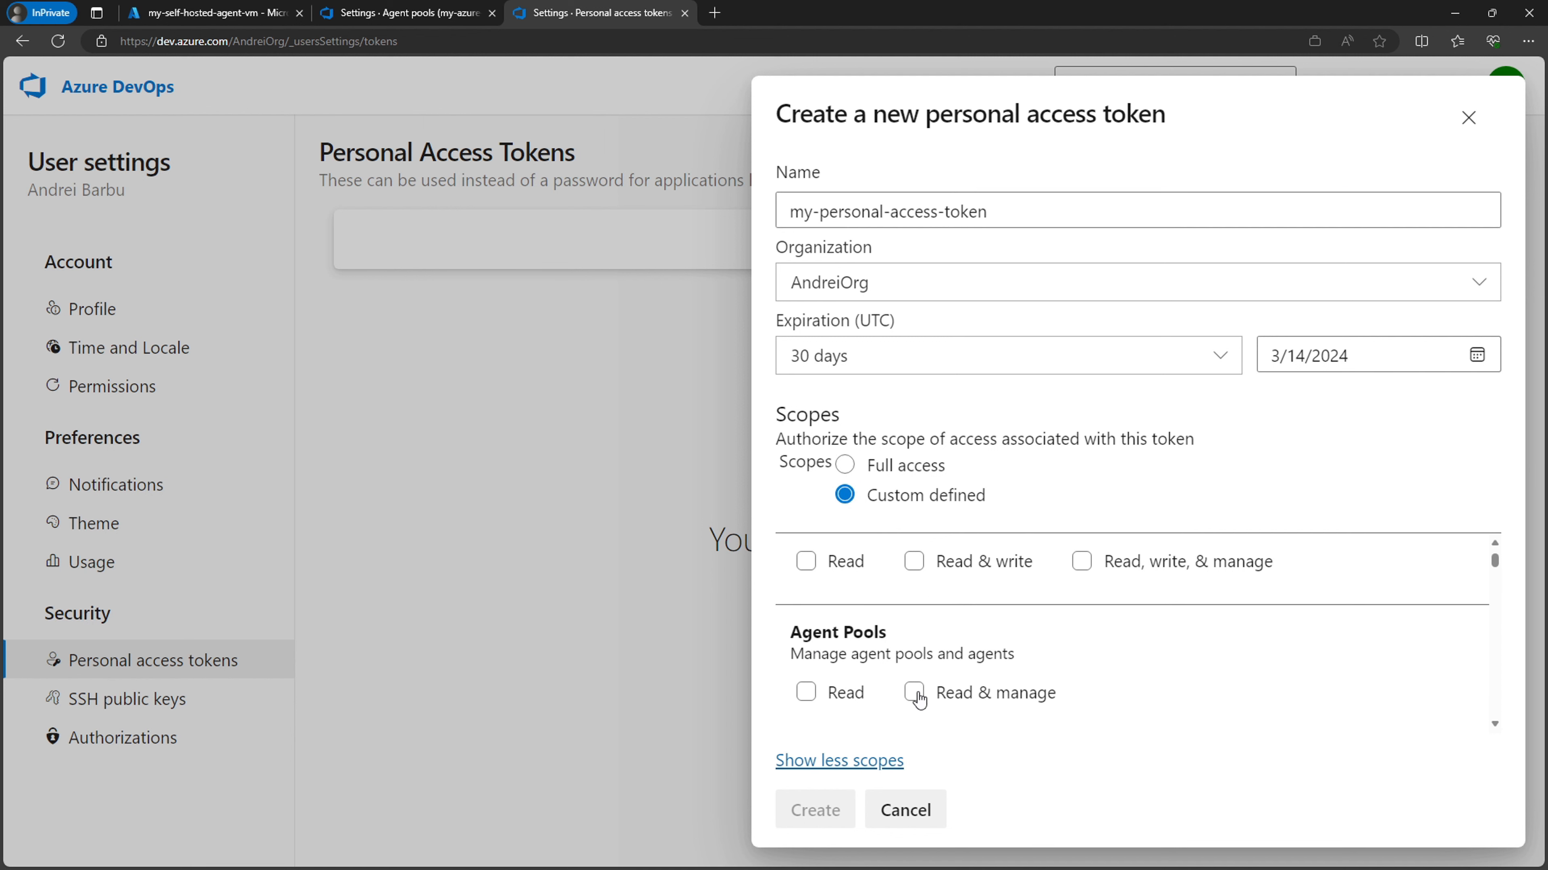
{"action": "left_click", "coordinate": [913, 691]}
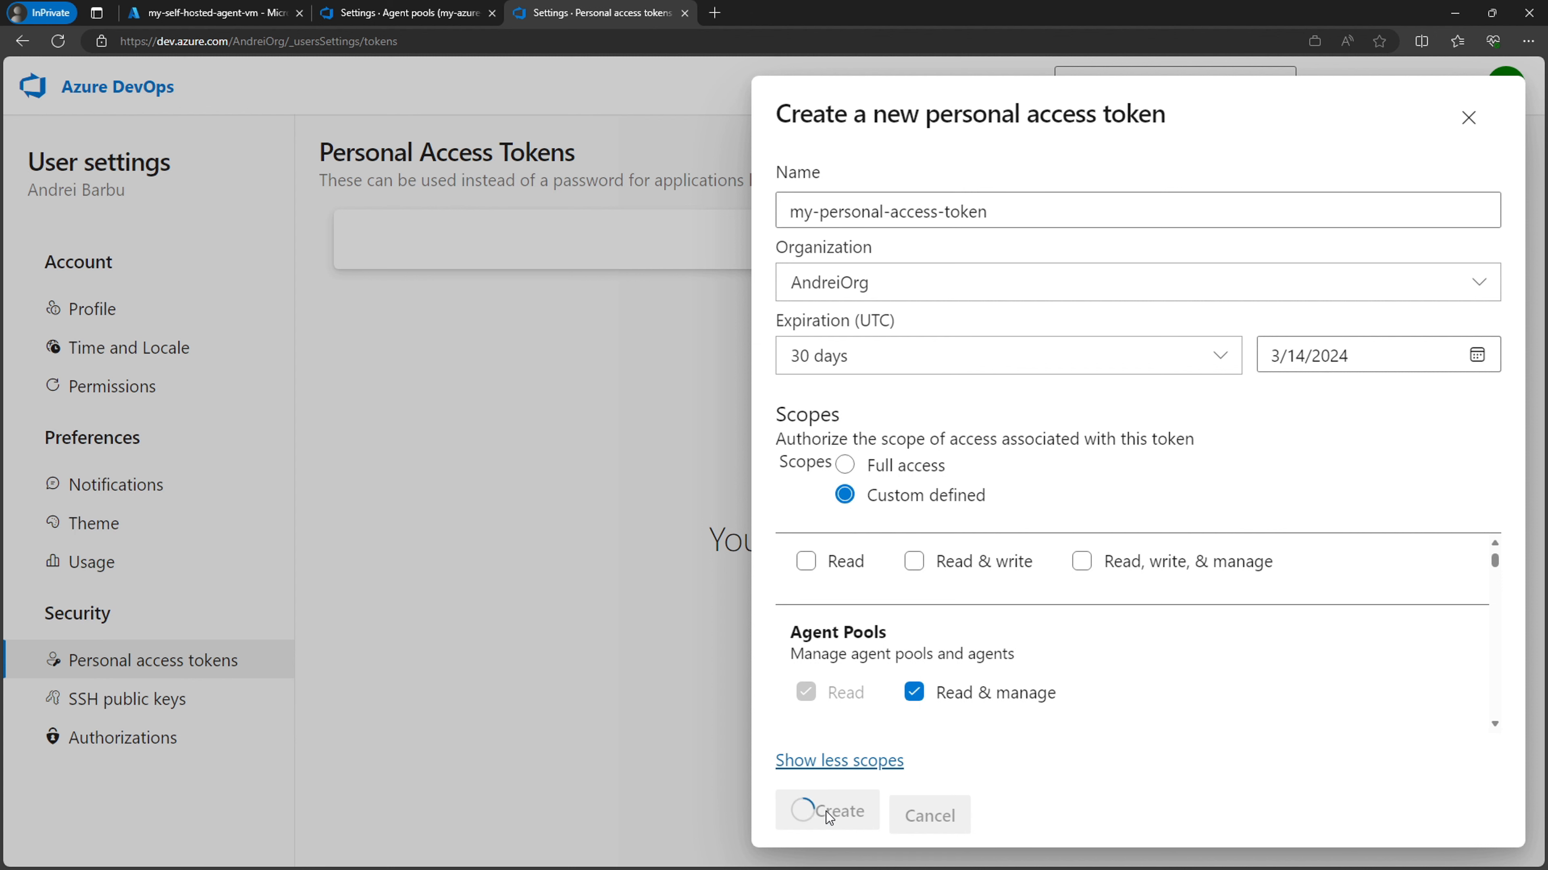
{"action": "left_click", "coordinate": [827, 812]}
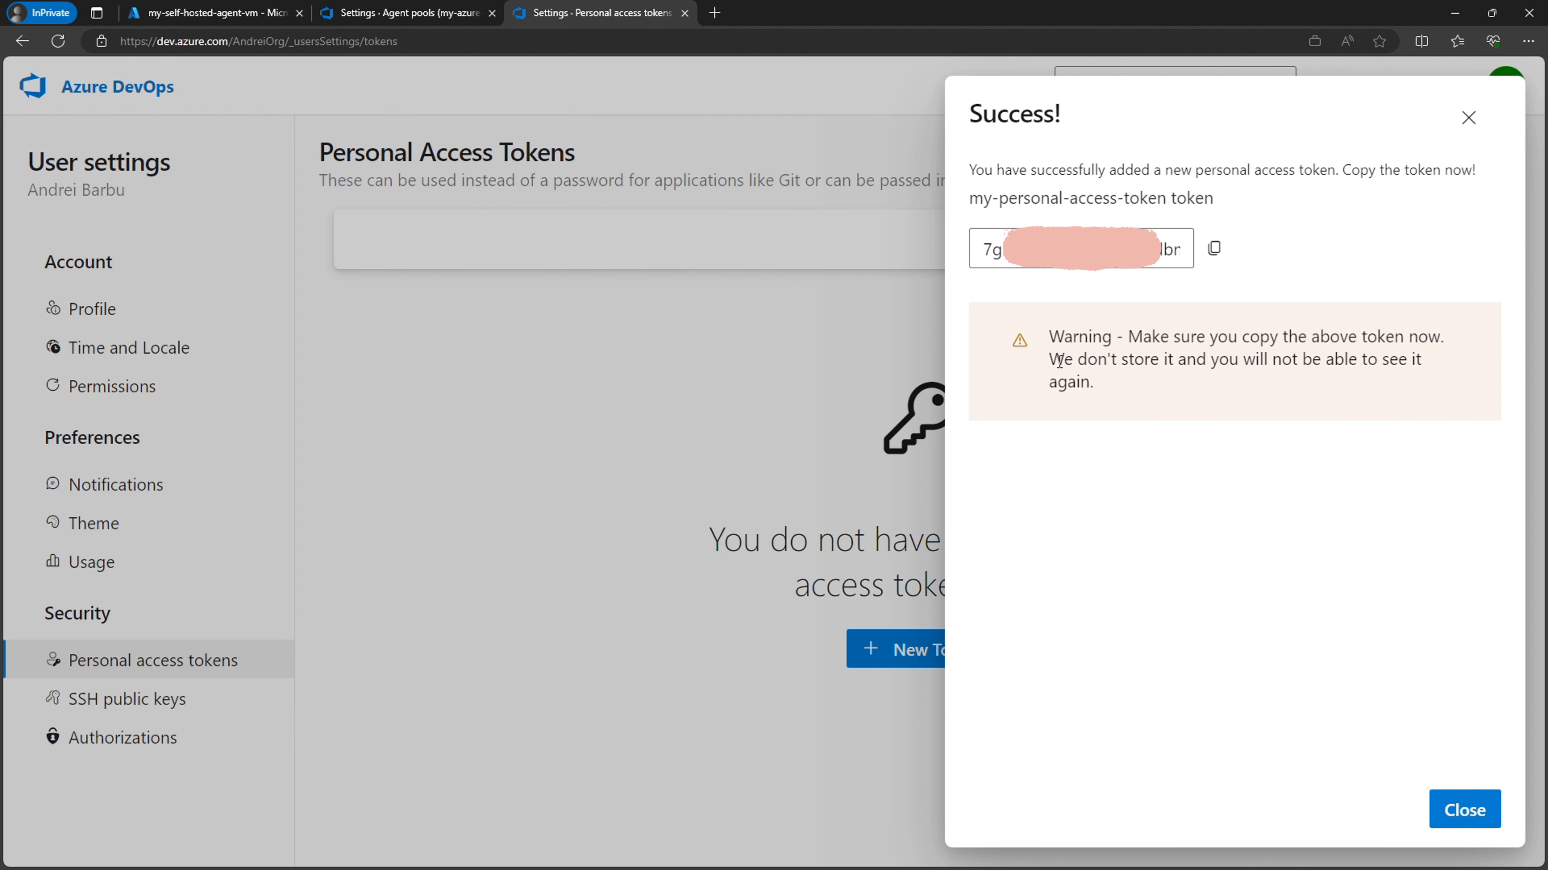
{"action": "mouse_move", "coordinate": [1179, 353]}
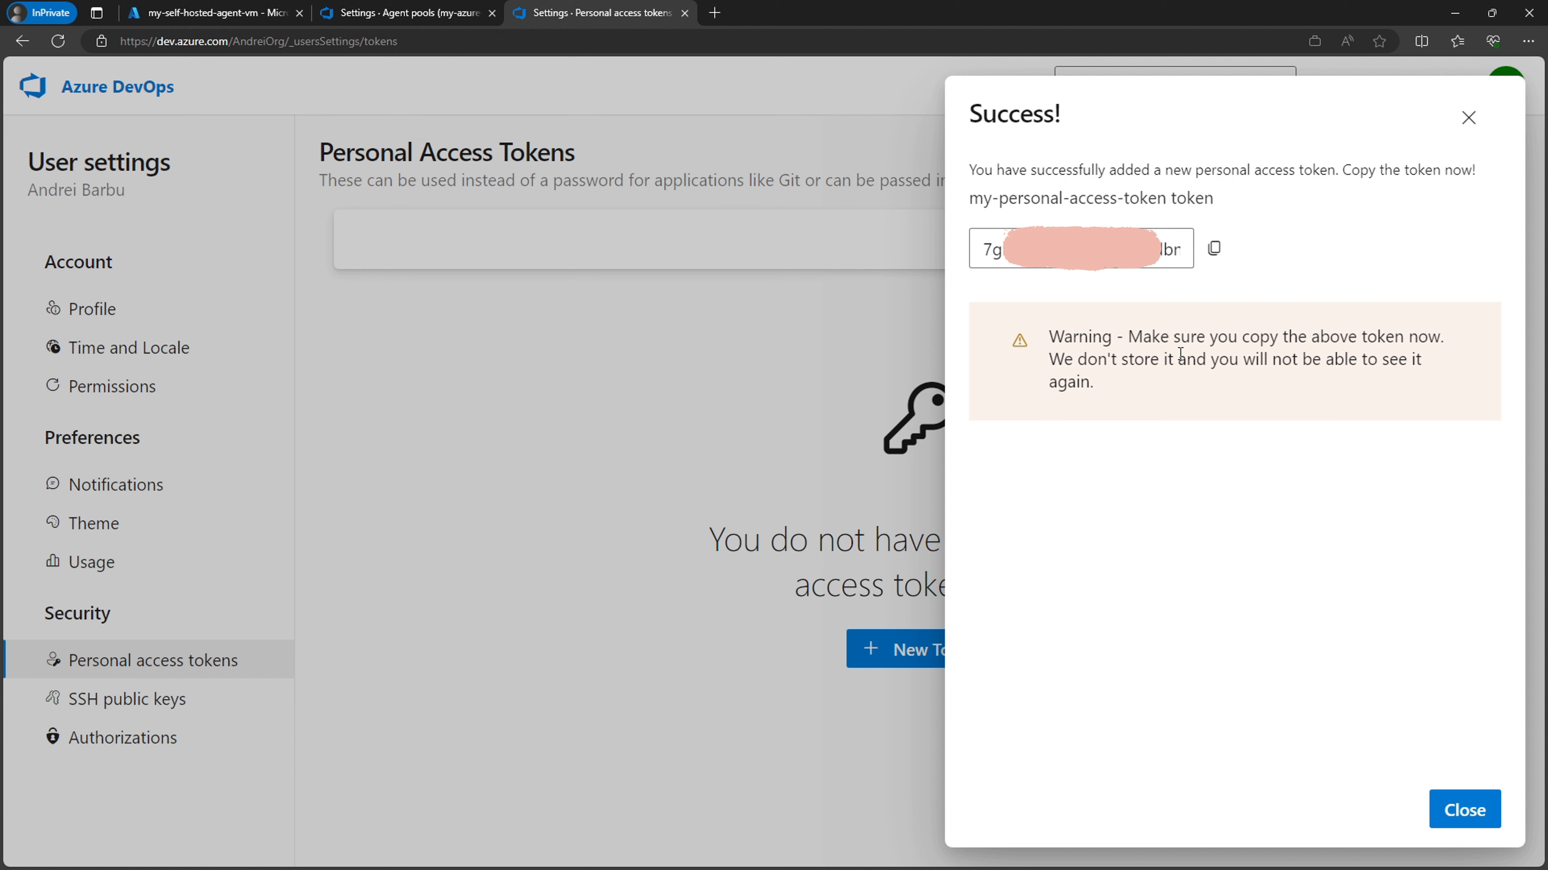
{"action": "mouse_move", "coordinate": [1395, 350]}
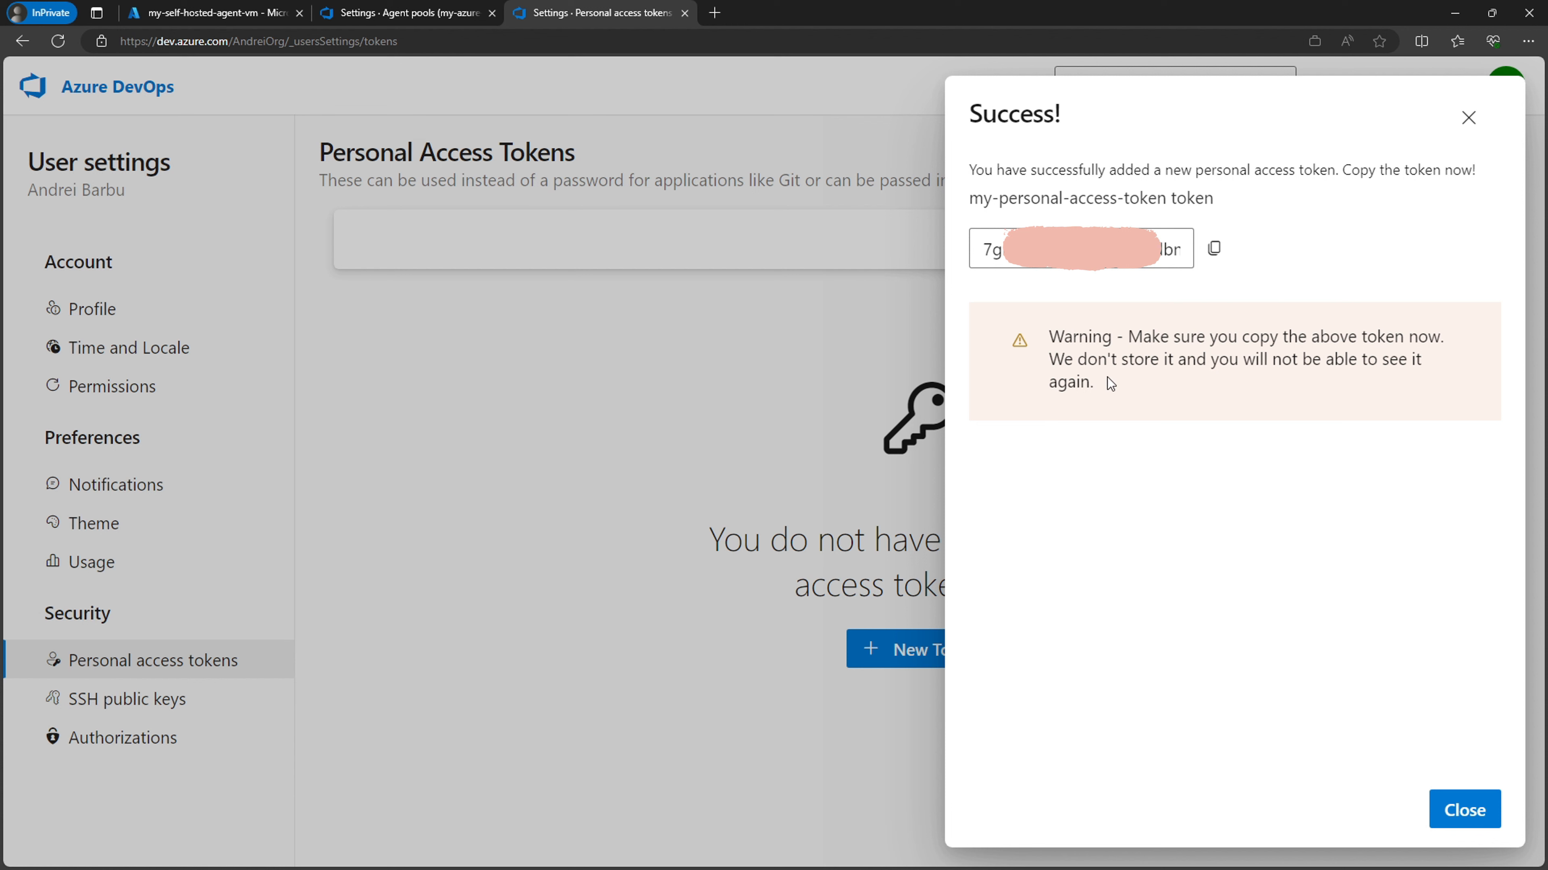
{"action": "mouse_move", "coordinate": [1243, 377]}
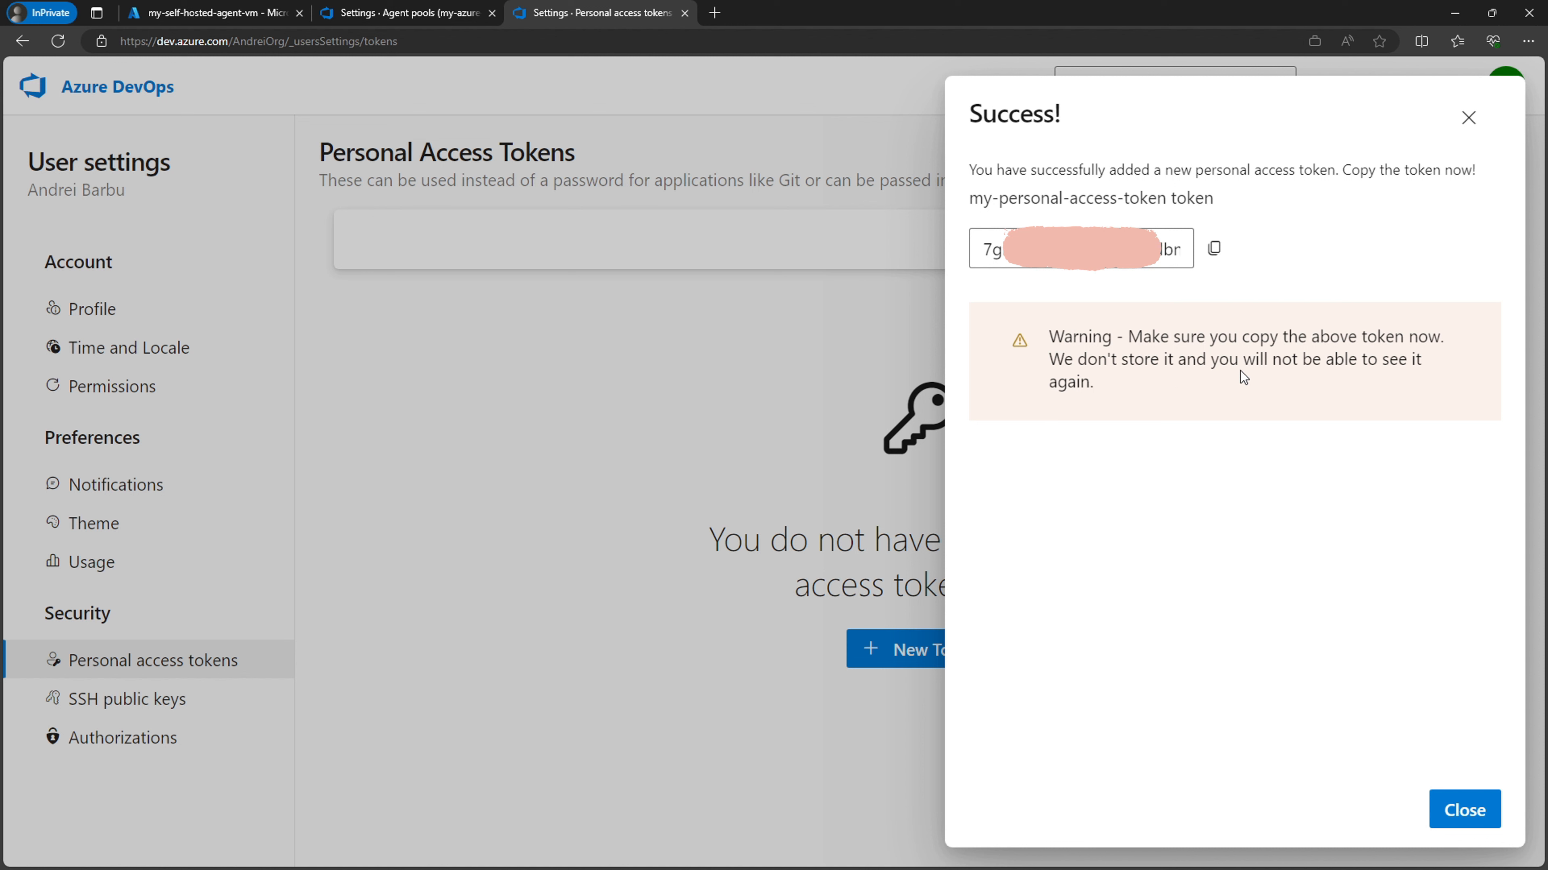
{"action": "mouse_move", "coordinate": [1222, 283]}
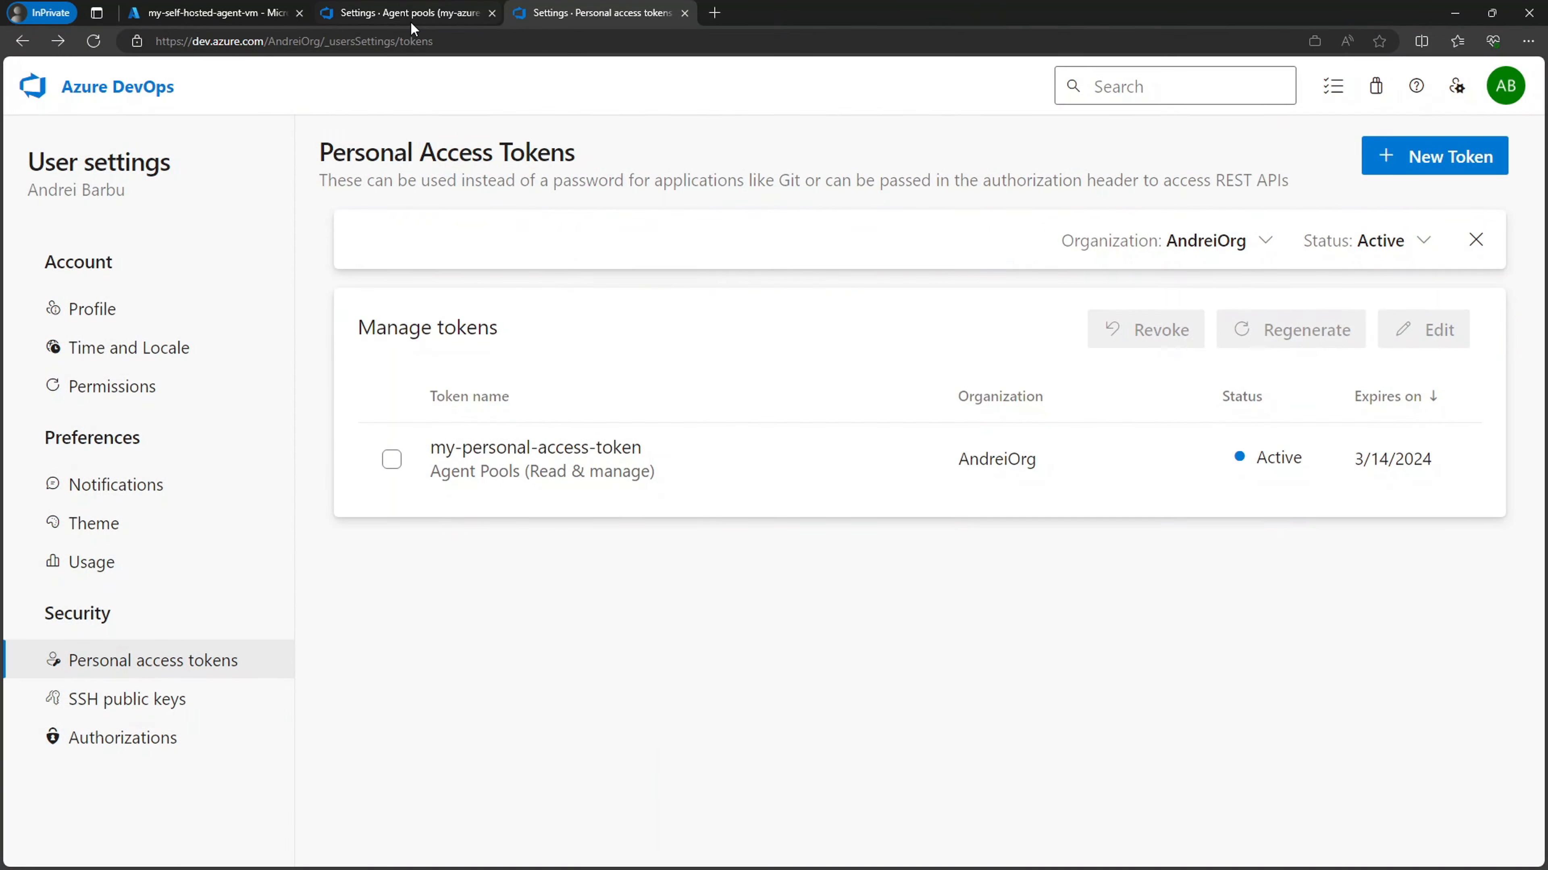
Enter my-pool as agent pool and accept the default agent name and _work folder.
{"action": "left_click", "coordinate": [405, 13]}
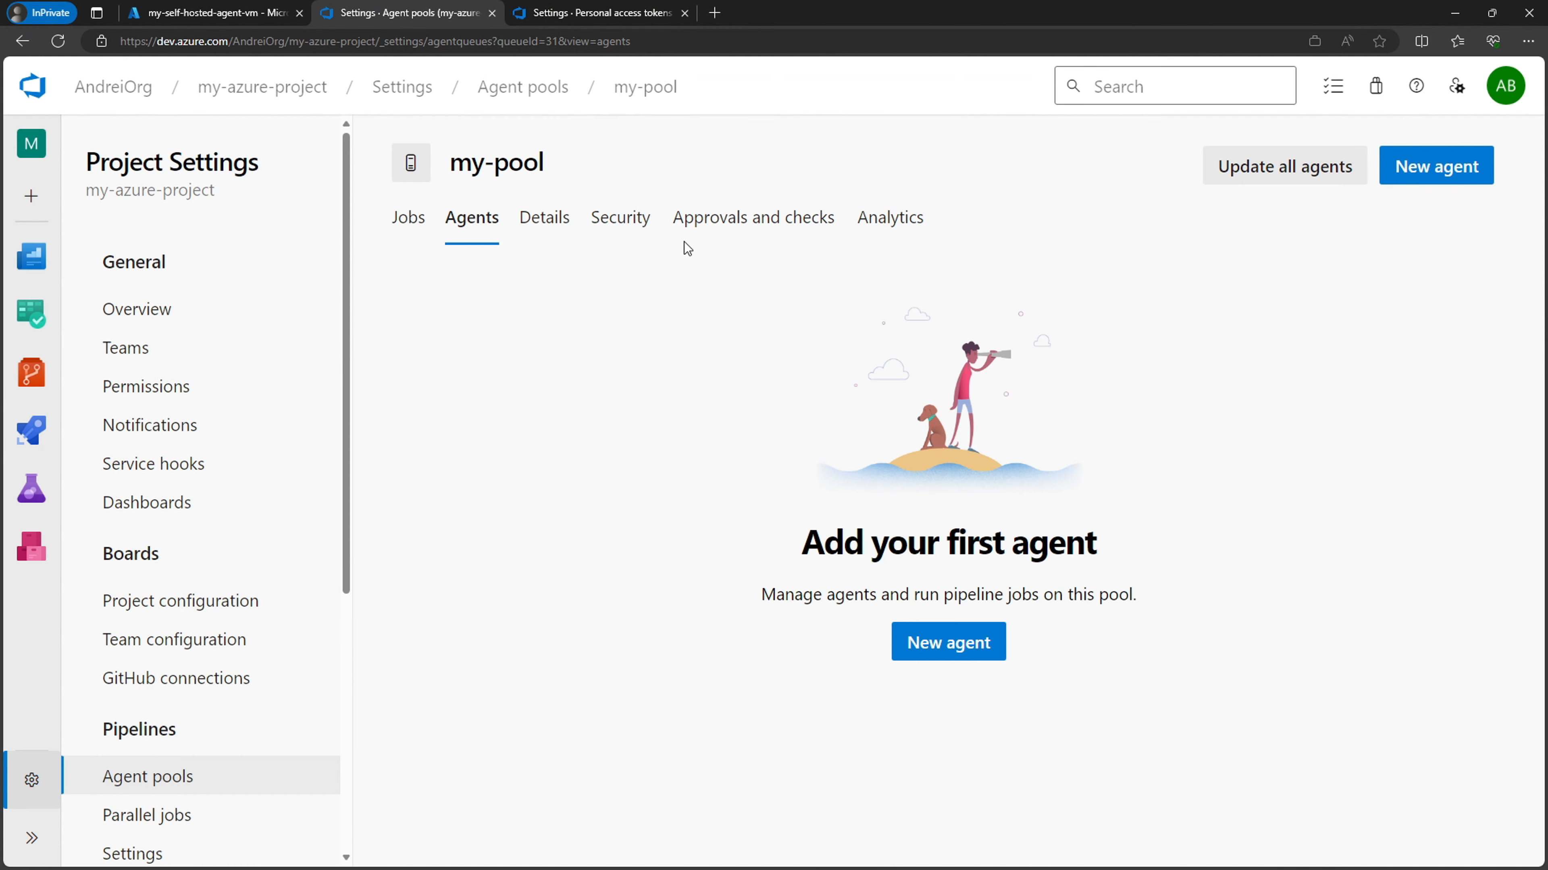
{"action": "double_click", "coordinate": [496, 161]}
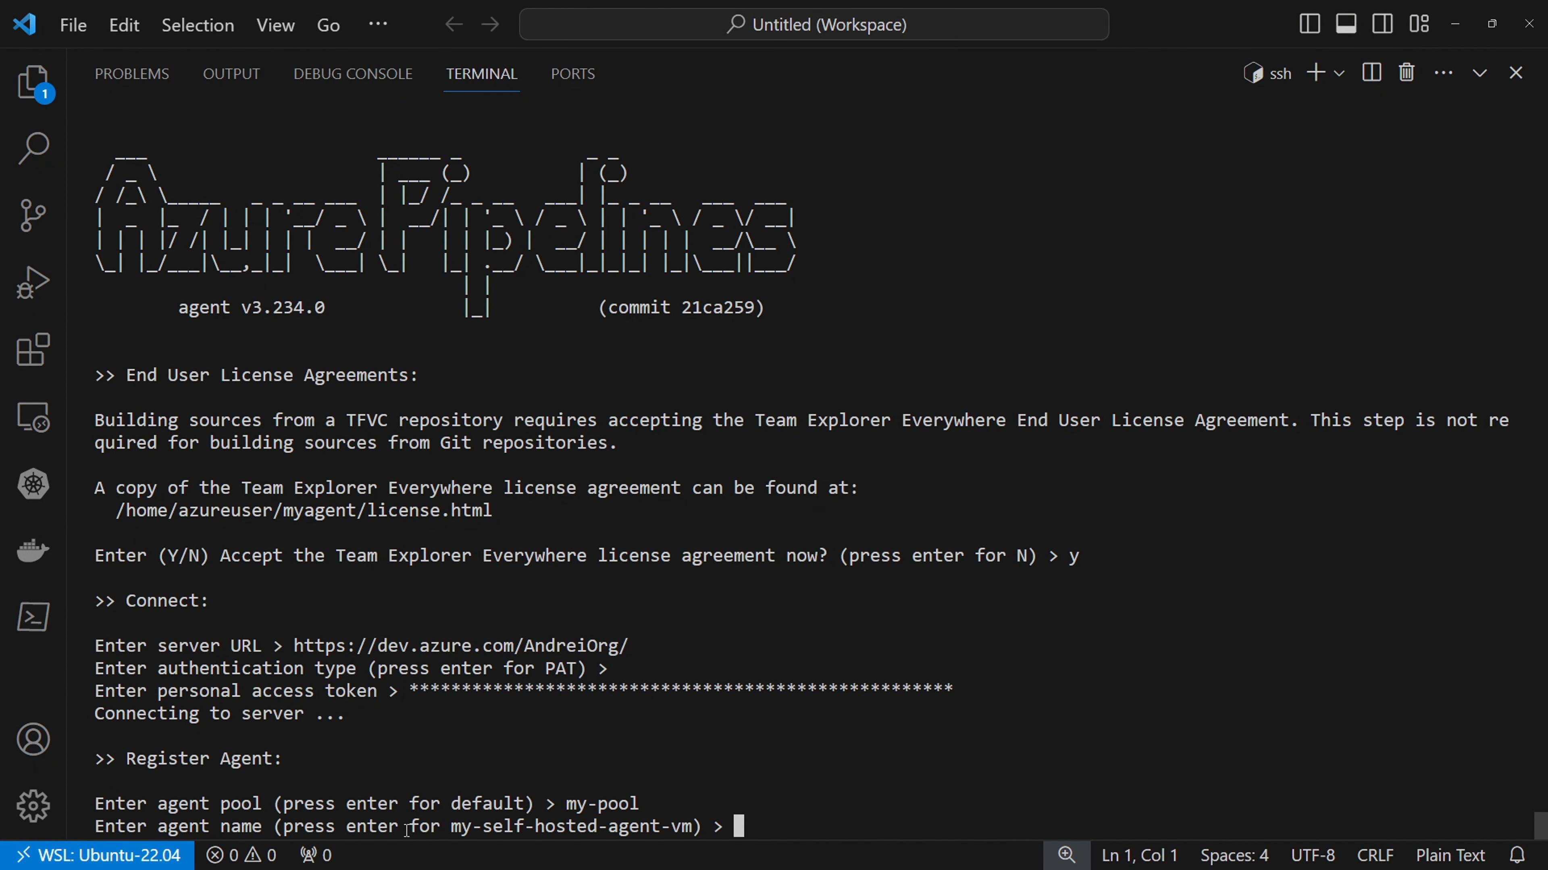
{"action": "mouse_move", "coordinate": [585, 846]}
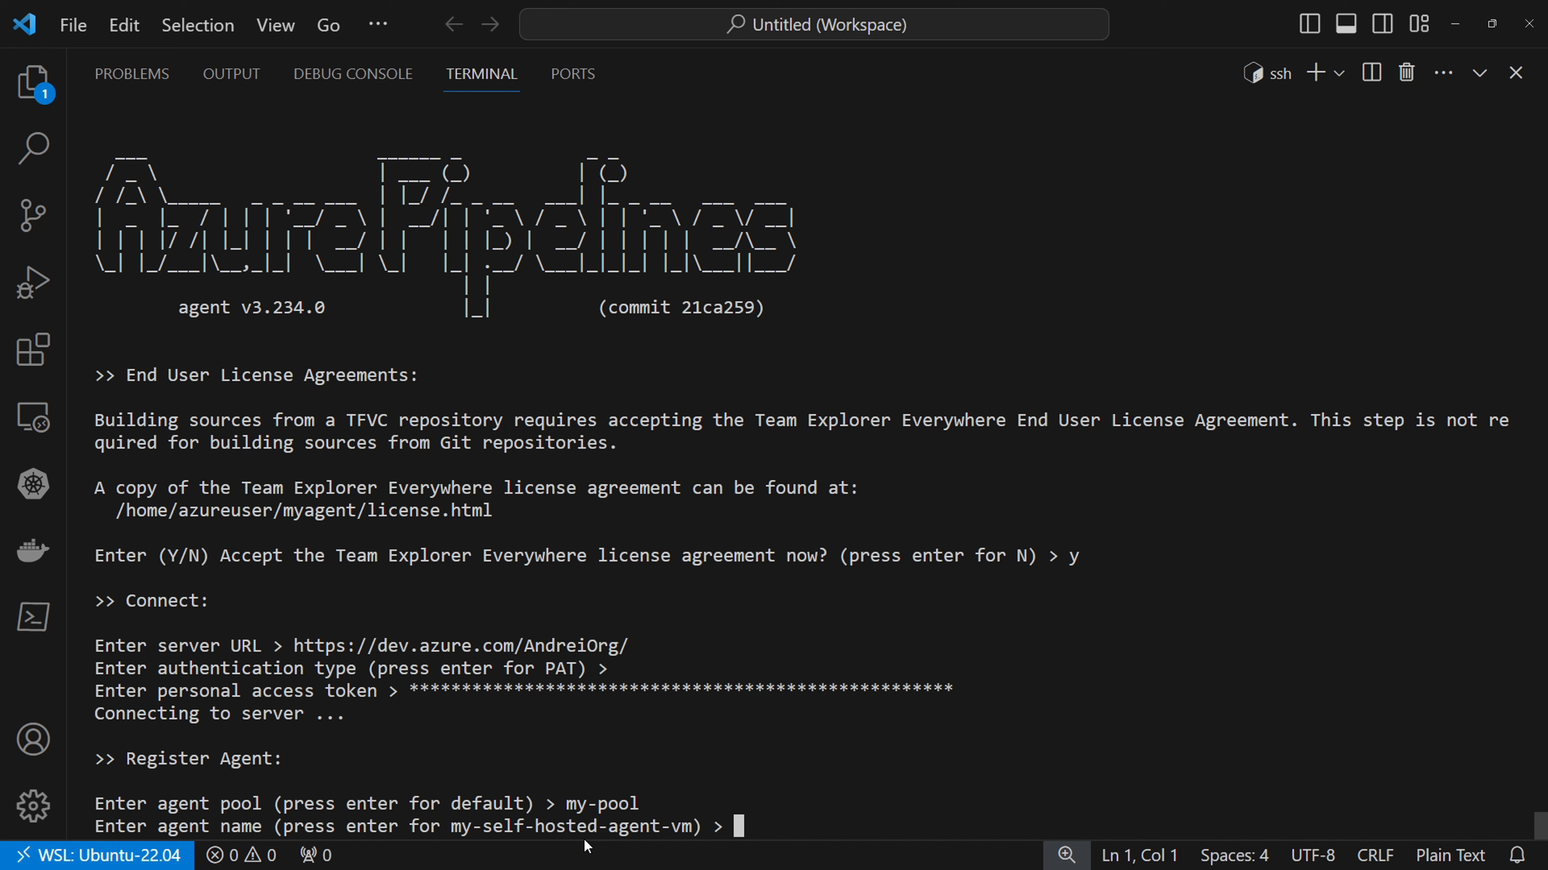
{"action": "key", "text": "enter"}
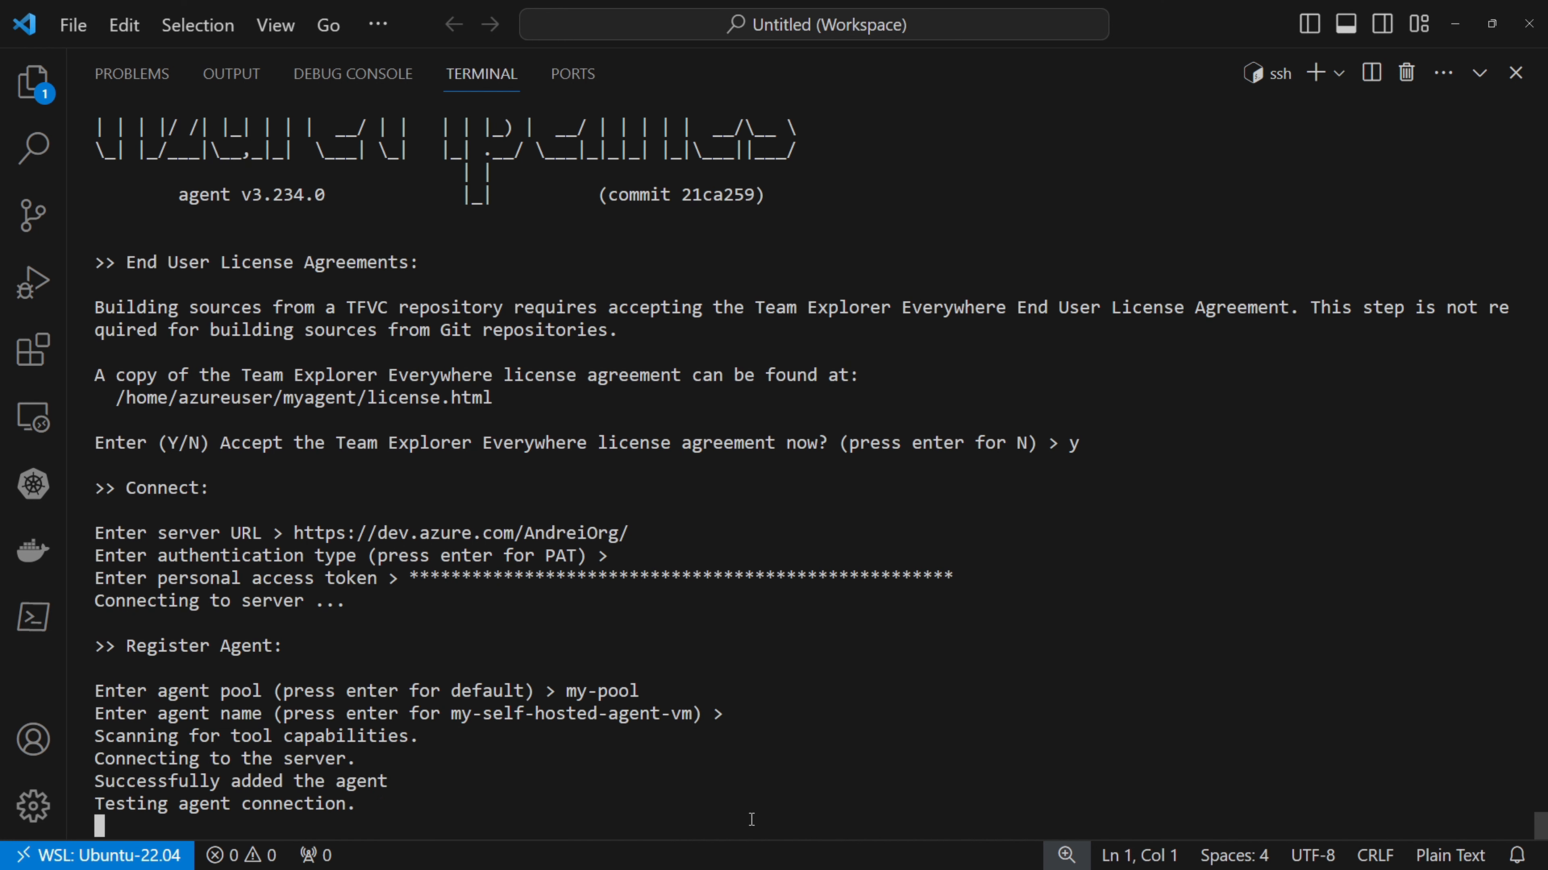
{"action": "key", "text": "enter"}
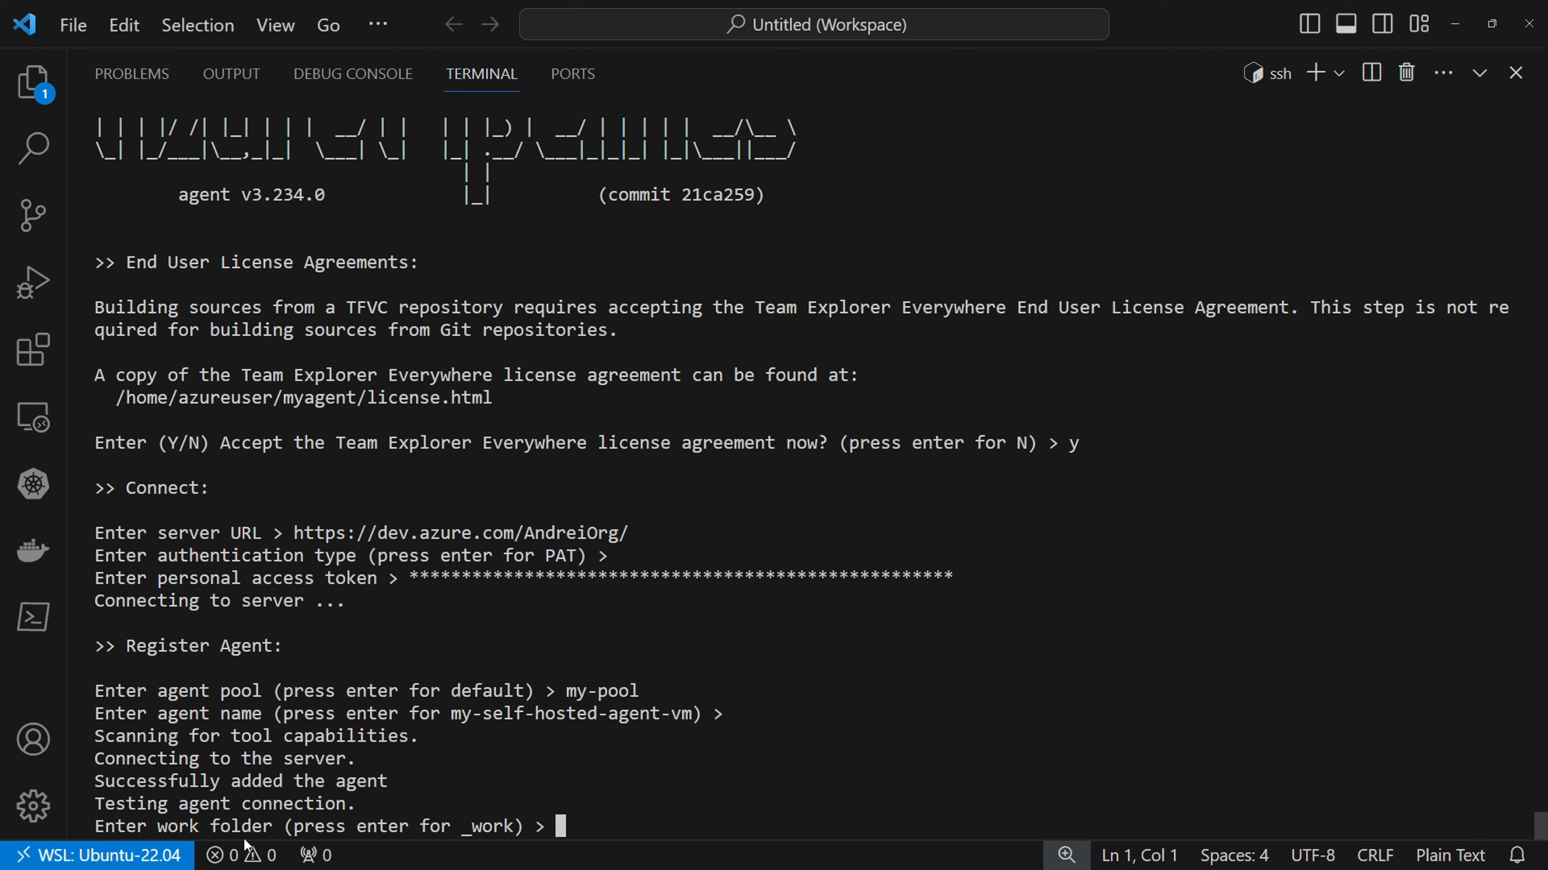
{"action": "mouse_move", "coordinate": [514, 844]}
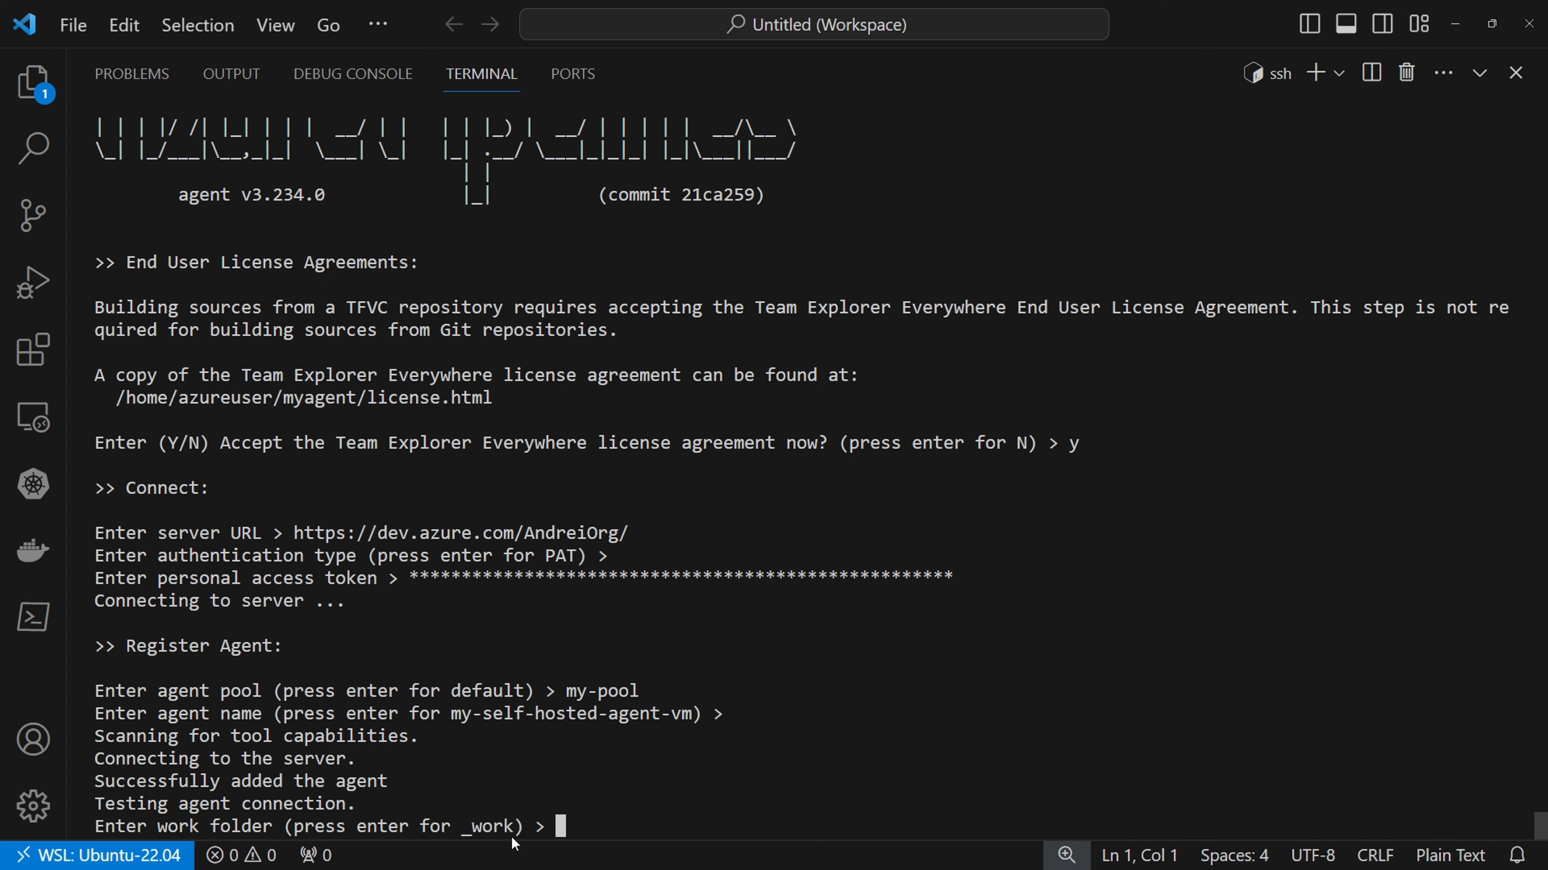
{"action": "key", "text": "enter"}
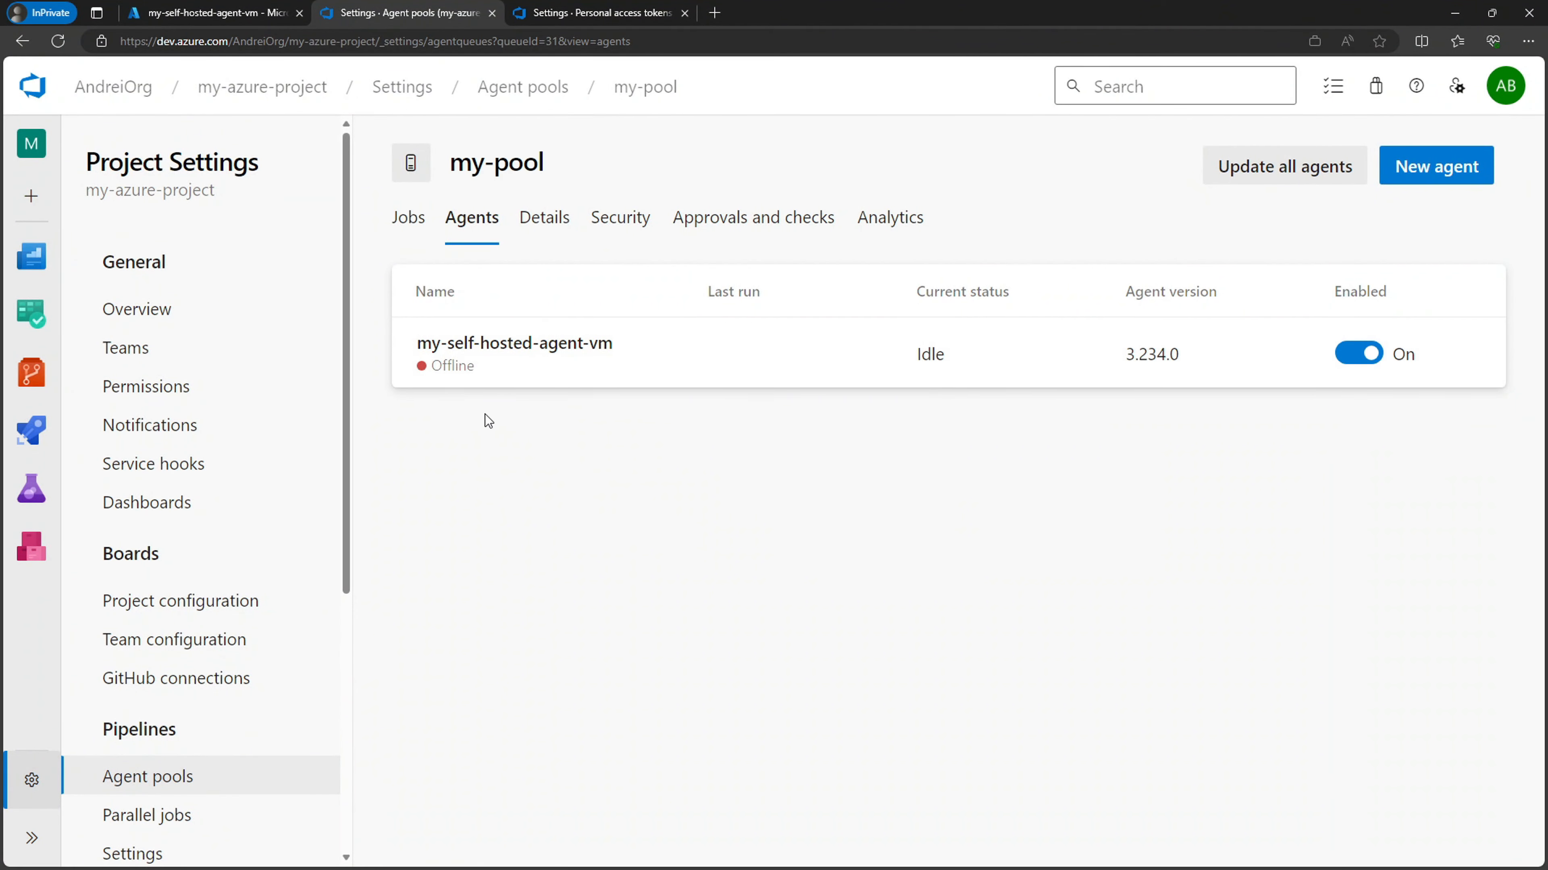
{"action": "mouse_move", "coordinate": [465, 382]}
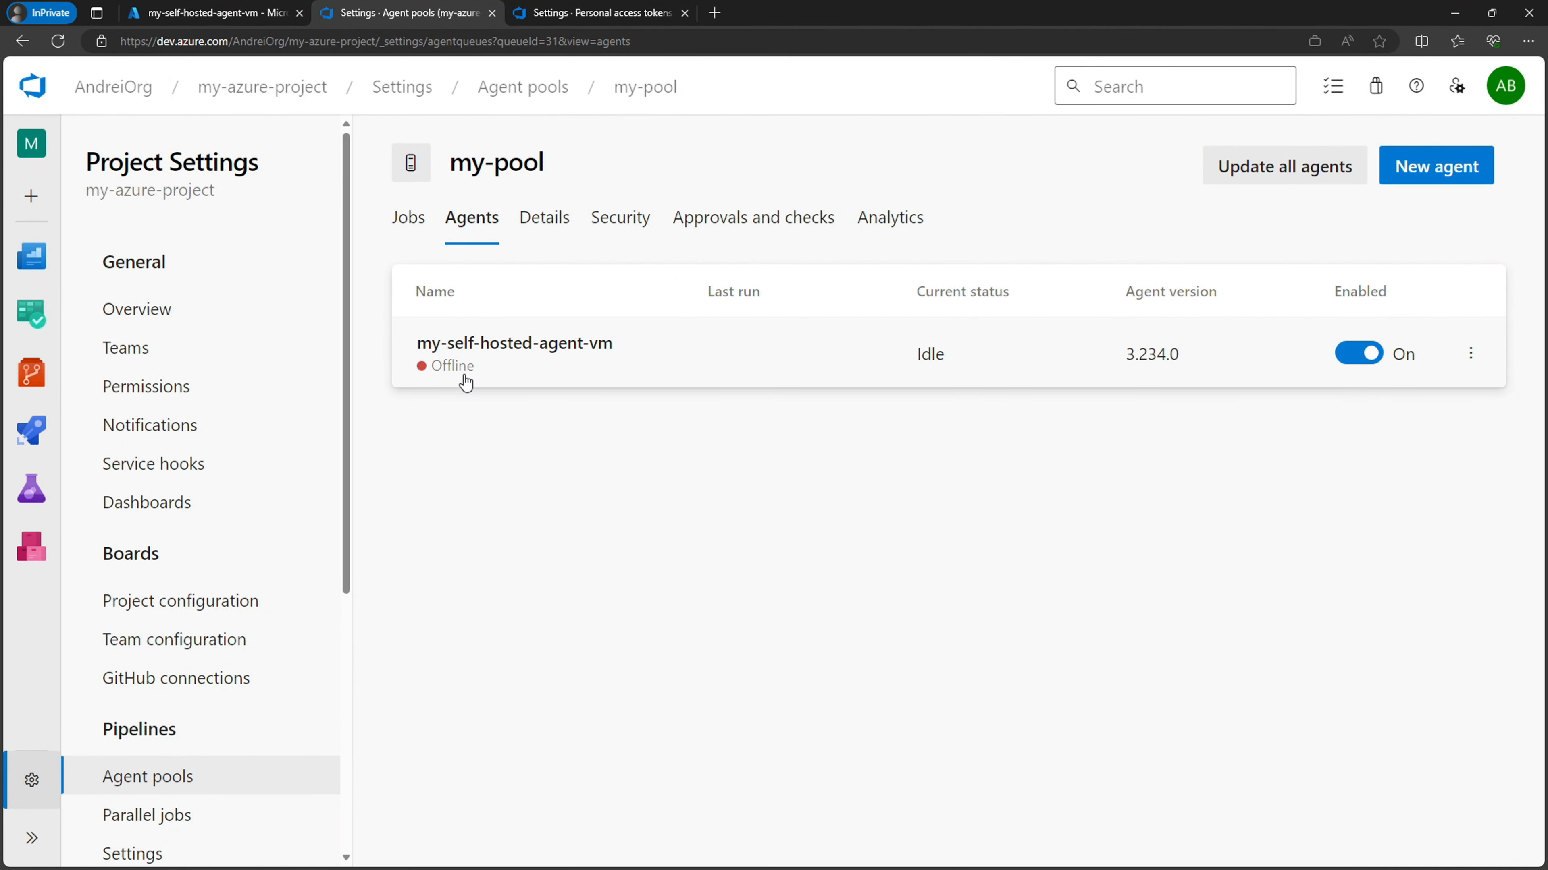
{"action": "mouse_move", "coordinate": [444, 385]}
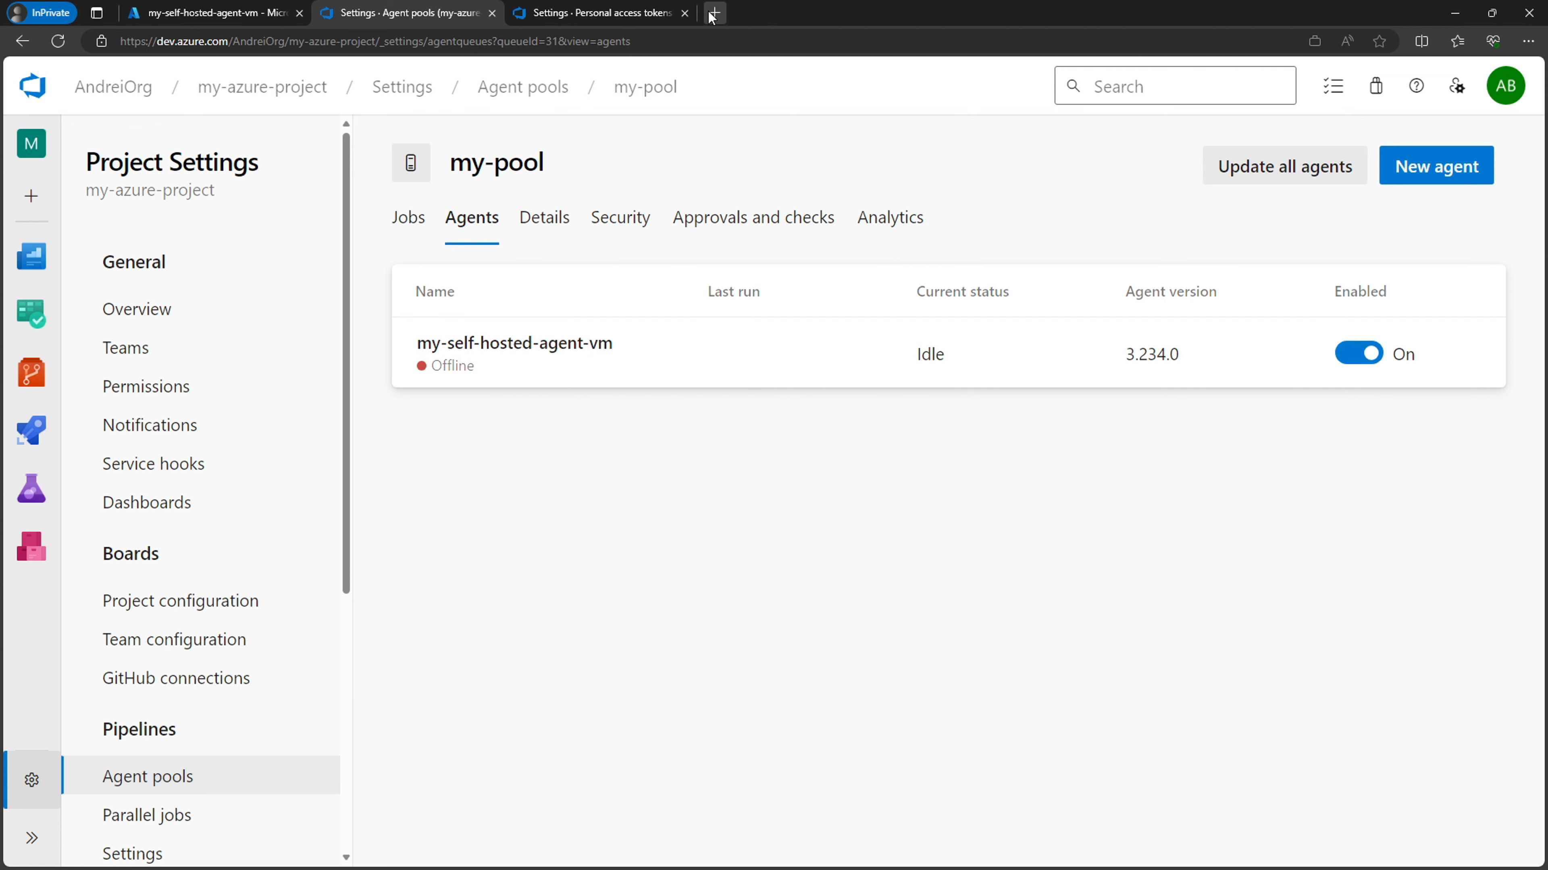
Open a new browser tab after checking my-self-hosted-agent-vm in my-pool.
{"action": "left_click", "coordinate": [709, 13]}
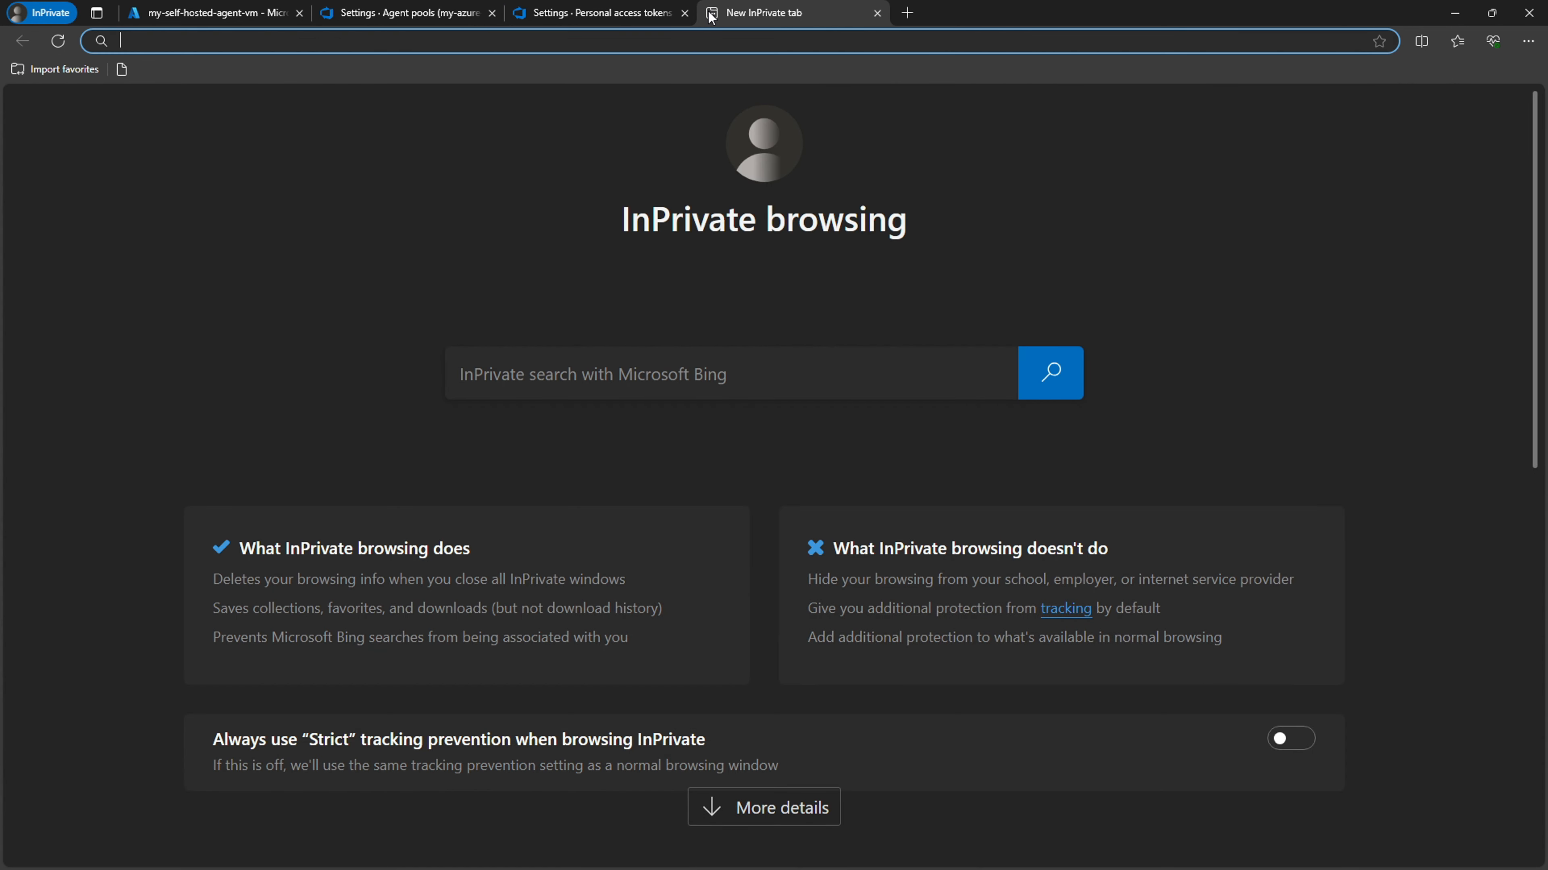
Search 'azure self hosted agent linux' and scroll the Learn article to the run-as-service section.
{"action": "type", "text": "azure self hosted agent linux"}
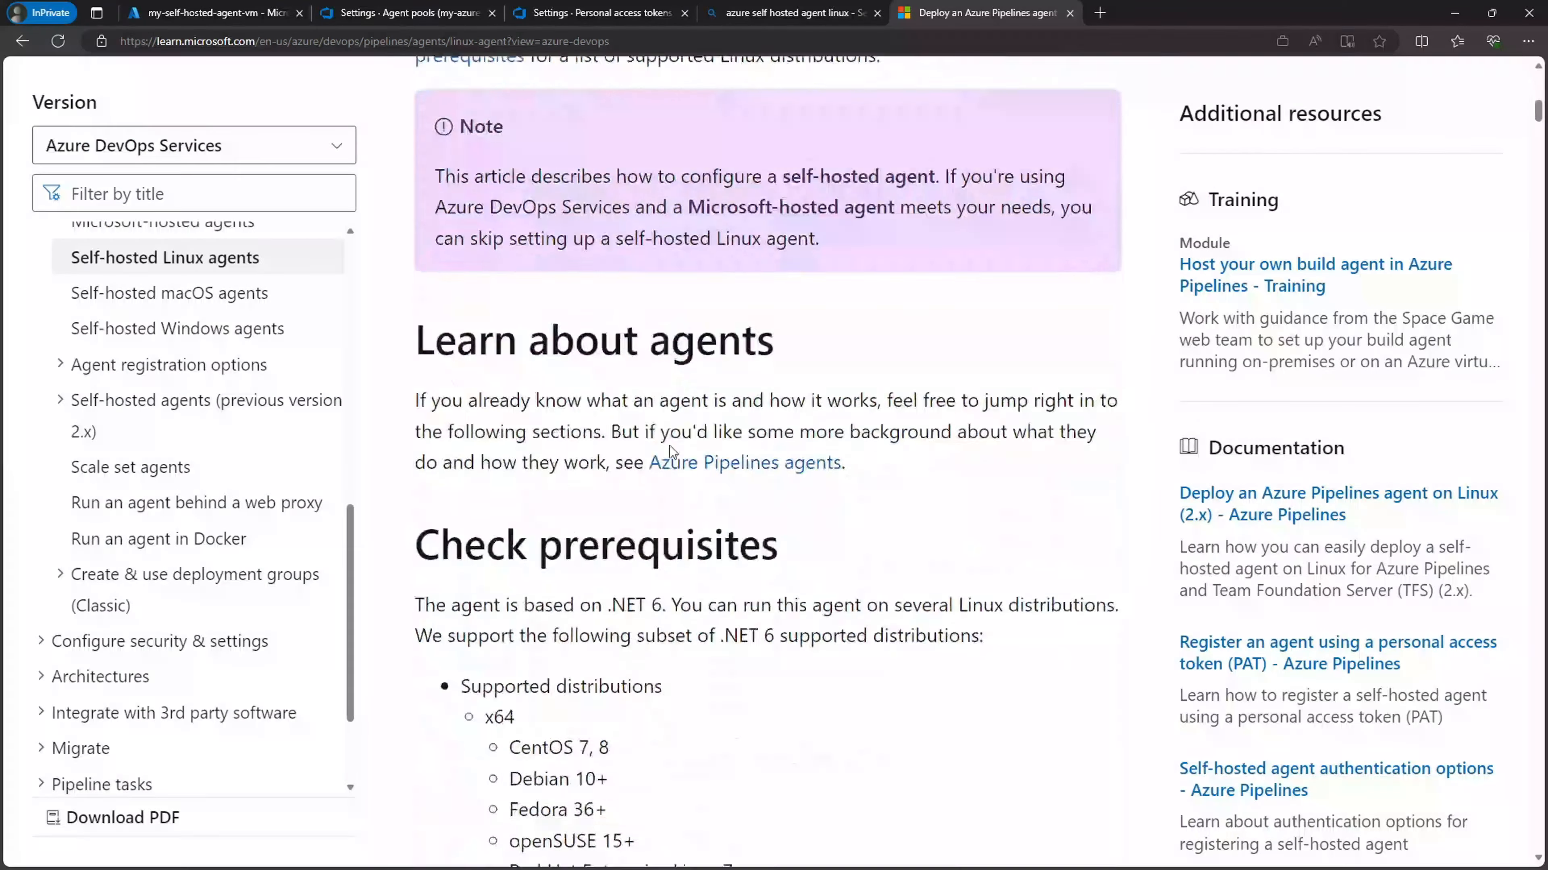
{"action": "scroll", "scroll_direction": "down", "scroll_amount": 3}
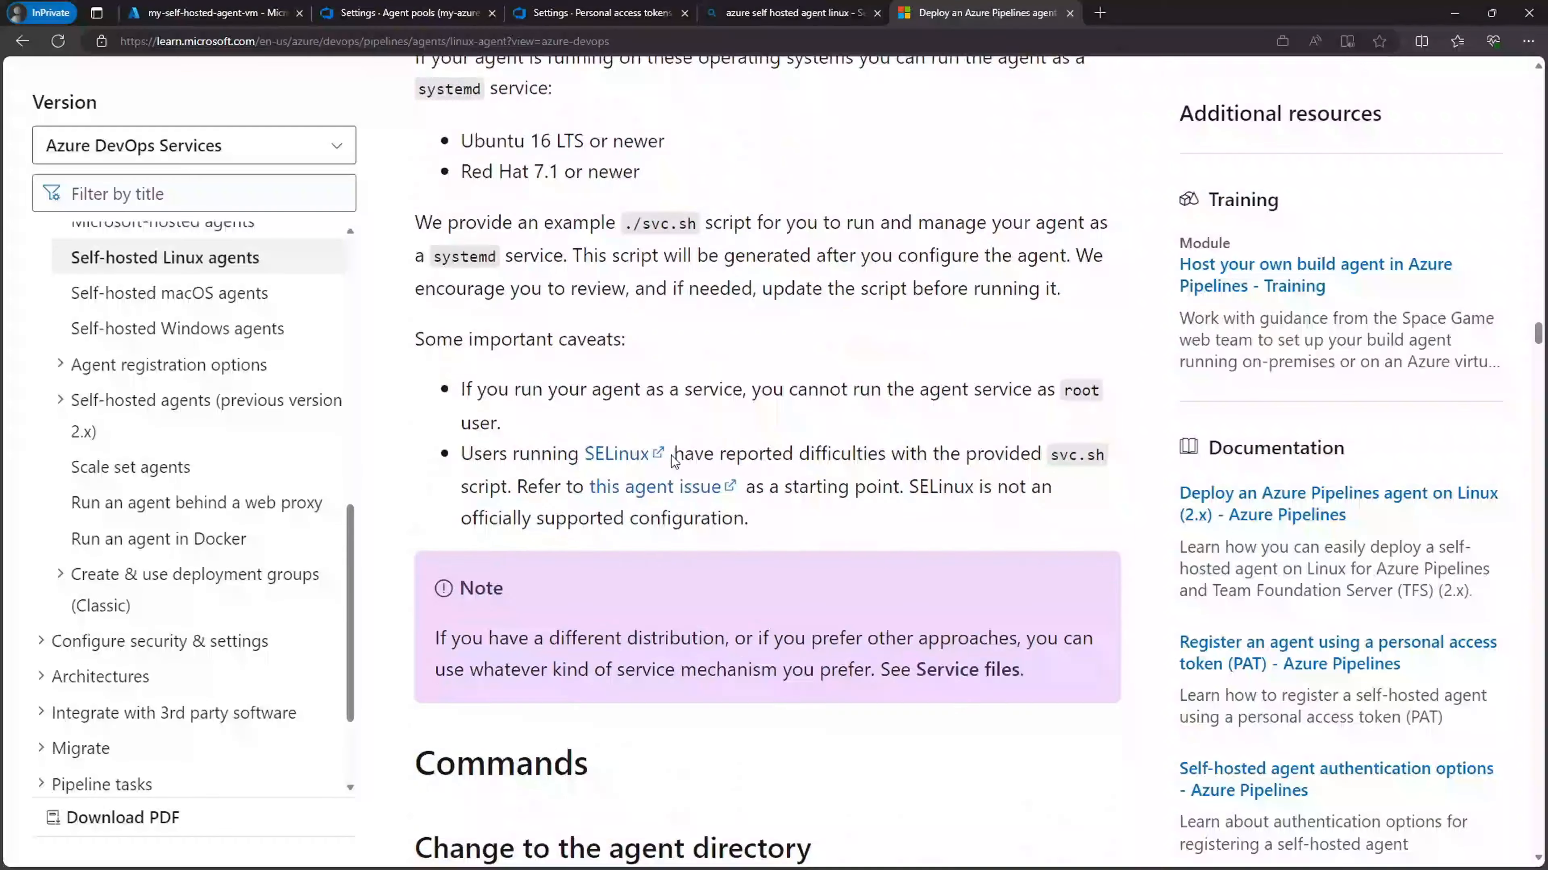
{"action": "scroll", "scroll_direction": "down", "scroll_amount": 3}
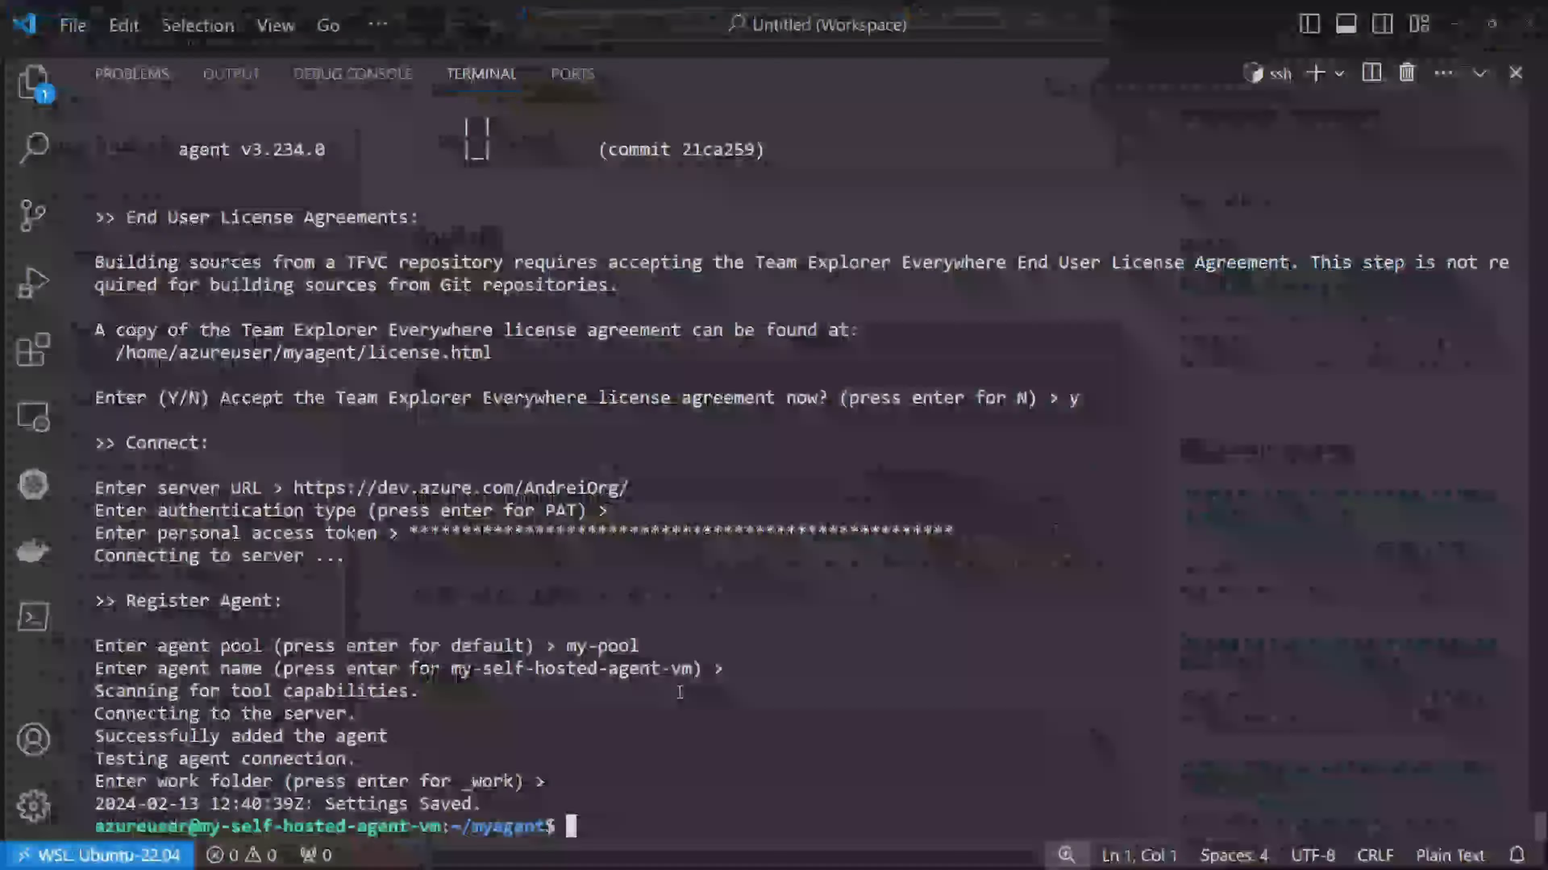
Install and start the agent as a systemd service with sudo ./svc.sh install and start.
{"action": "type", "text": "sudo ./svc.sh install"}
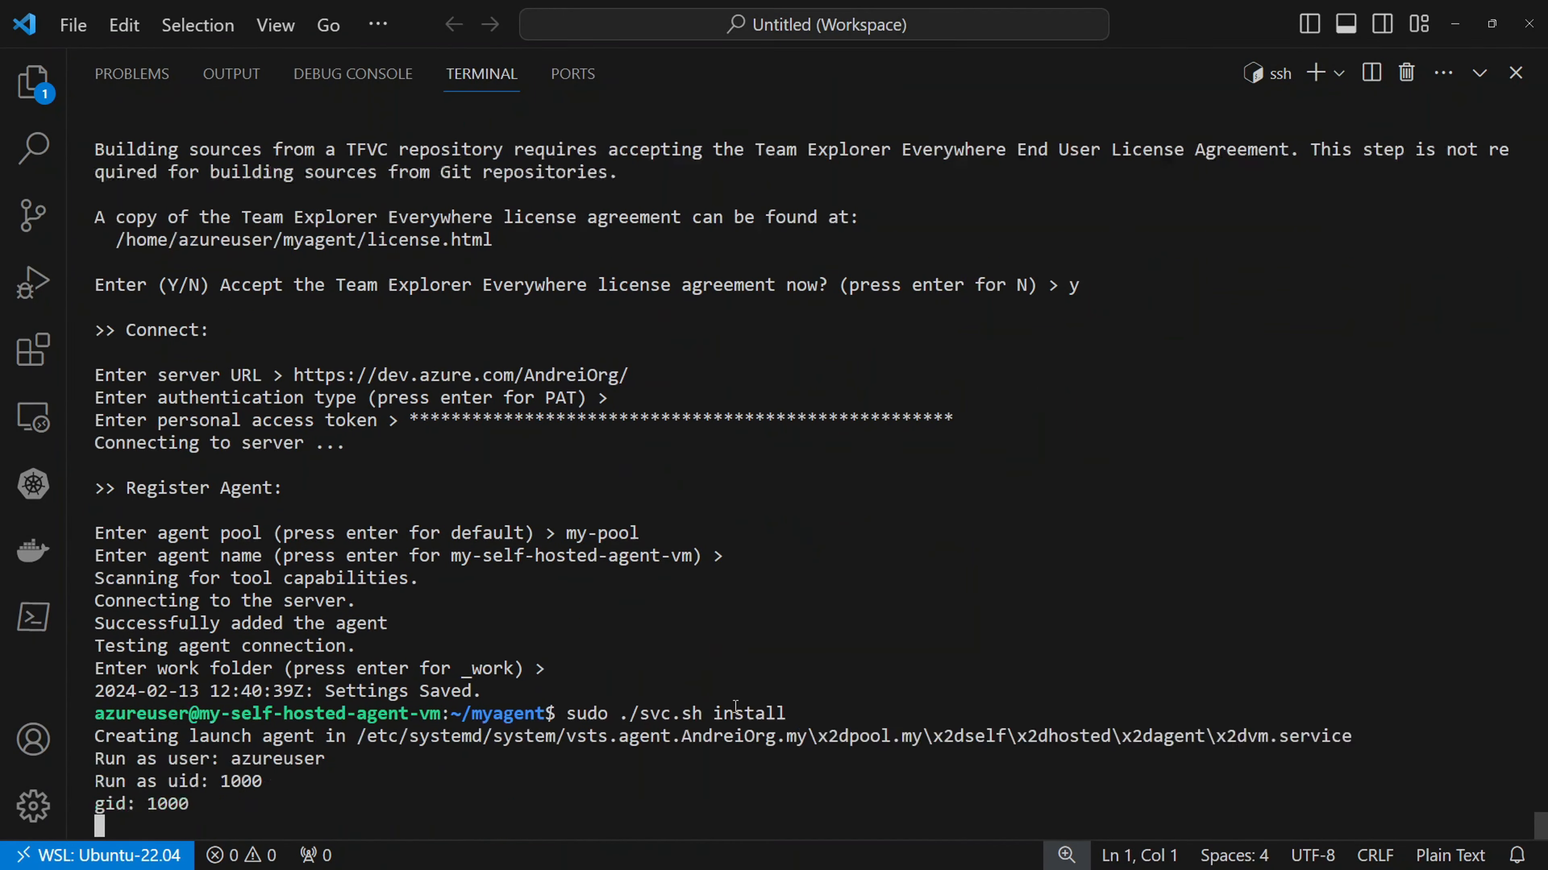
{"action": "left_click", "coordinate": [982, 13]}
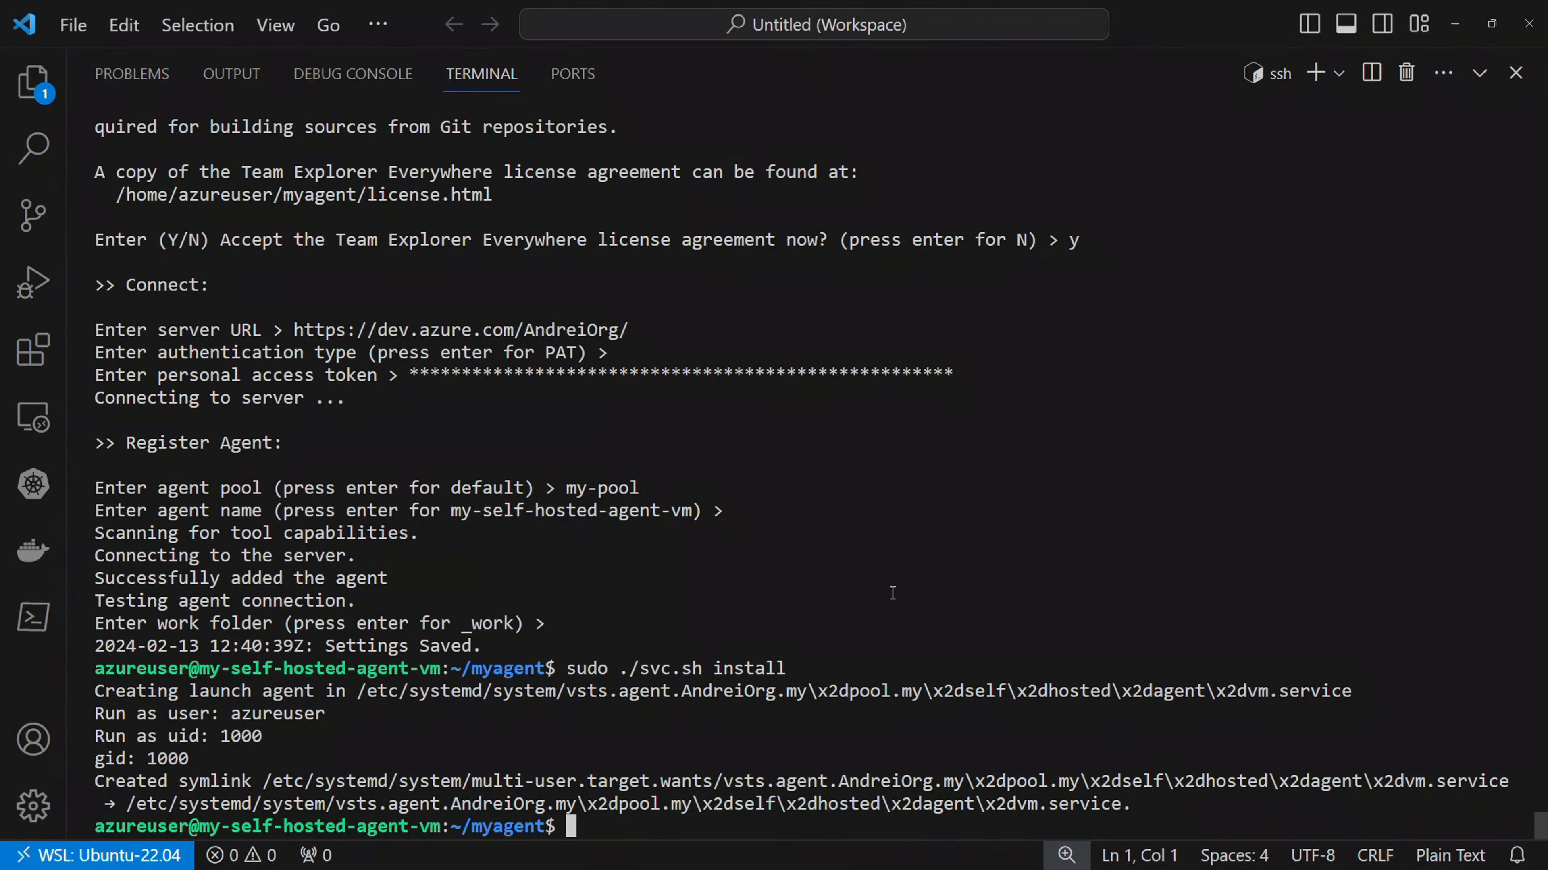
{"action": "type", "text": "sudo ./svc.sh start"}
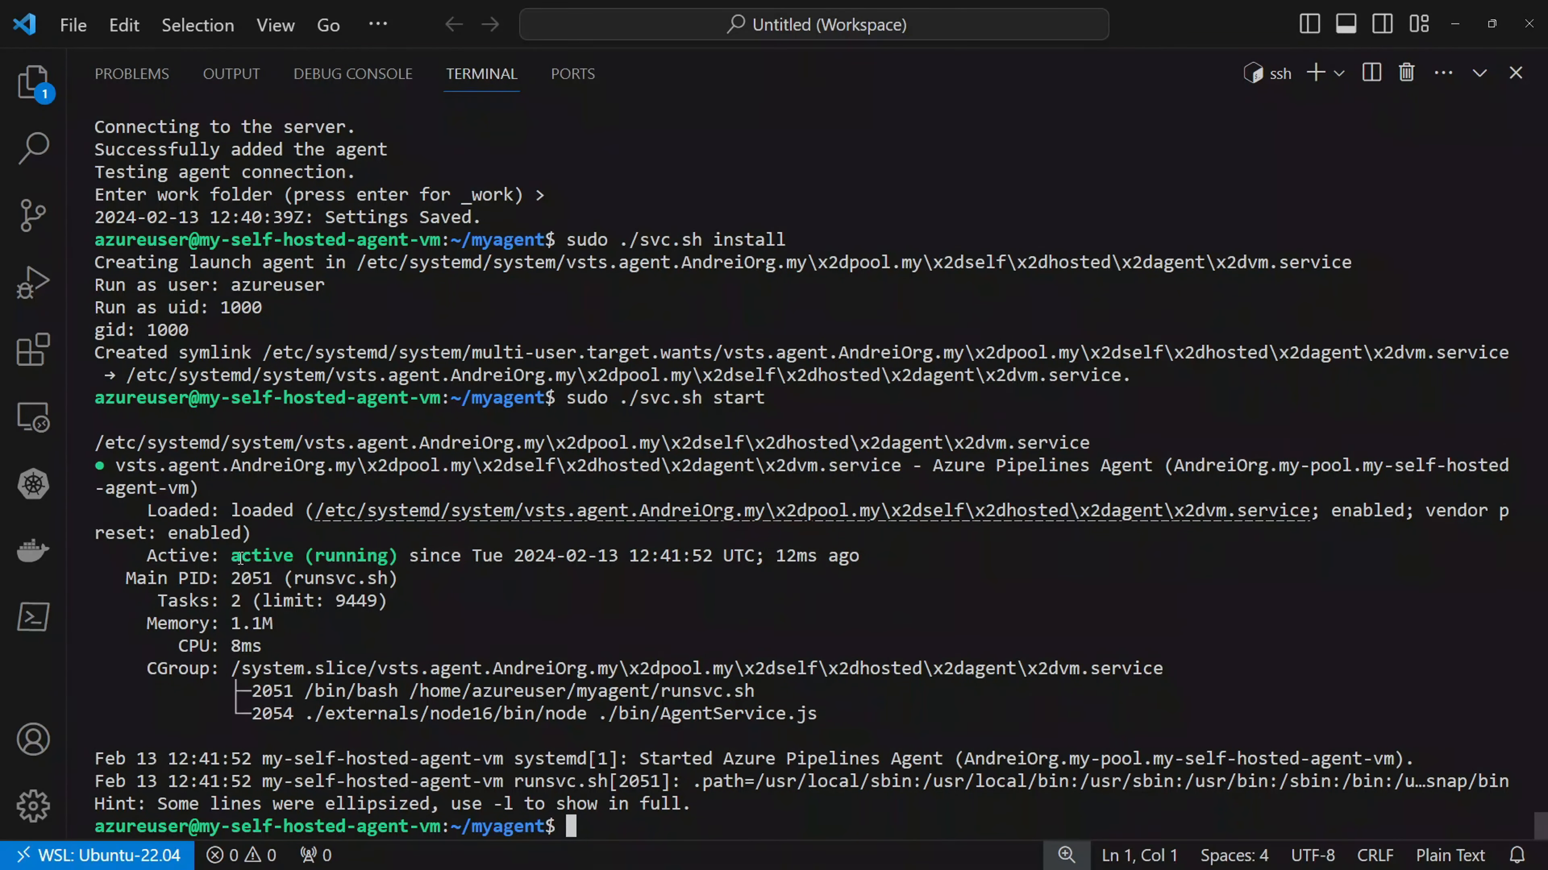
{"action": "double_click", "coordinate": [311, 556]}
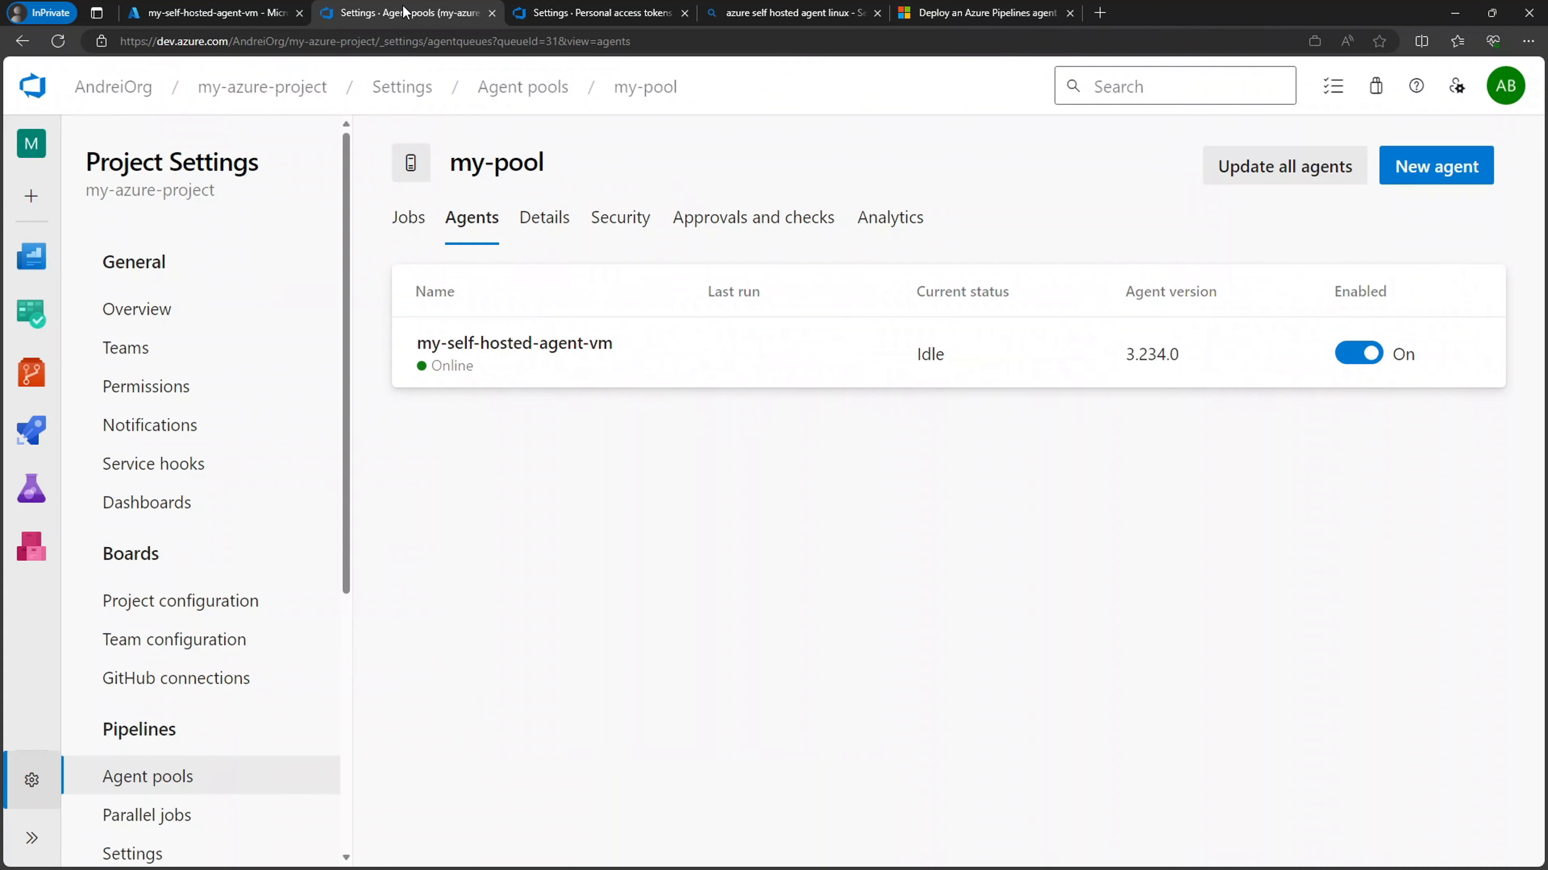
{"action": "mouse_move", "coordinate": [478, 388]}
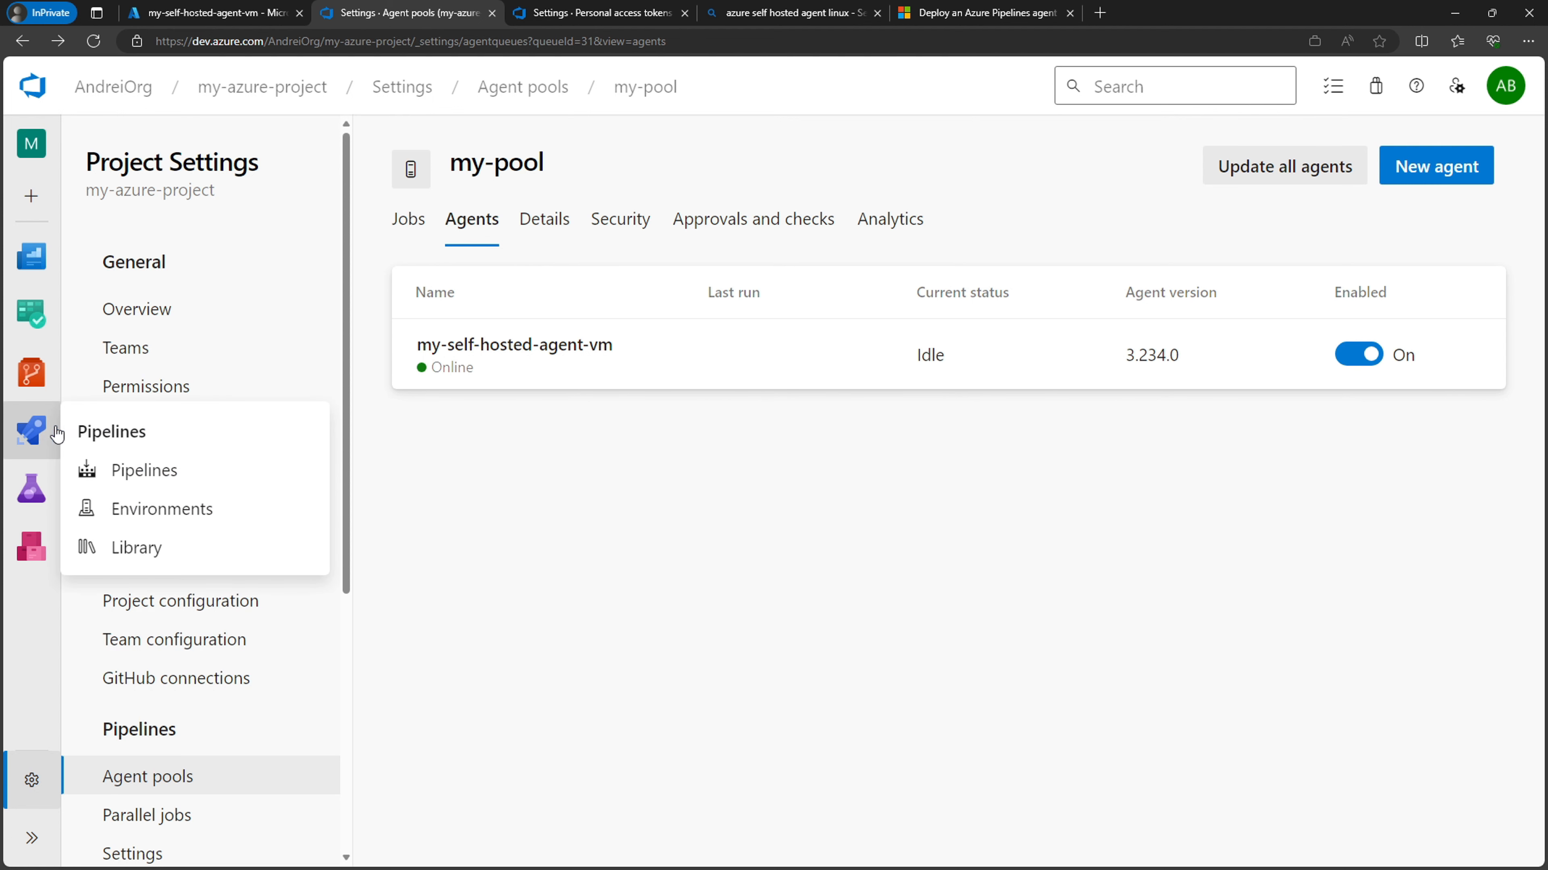
Create a new pipeline from Azure Repos Git on my-azure-project using the Starter pipeline.
{"action": "left_click", "coordinate": [145, 470]}
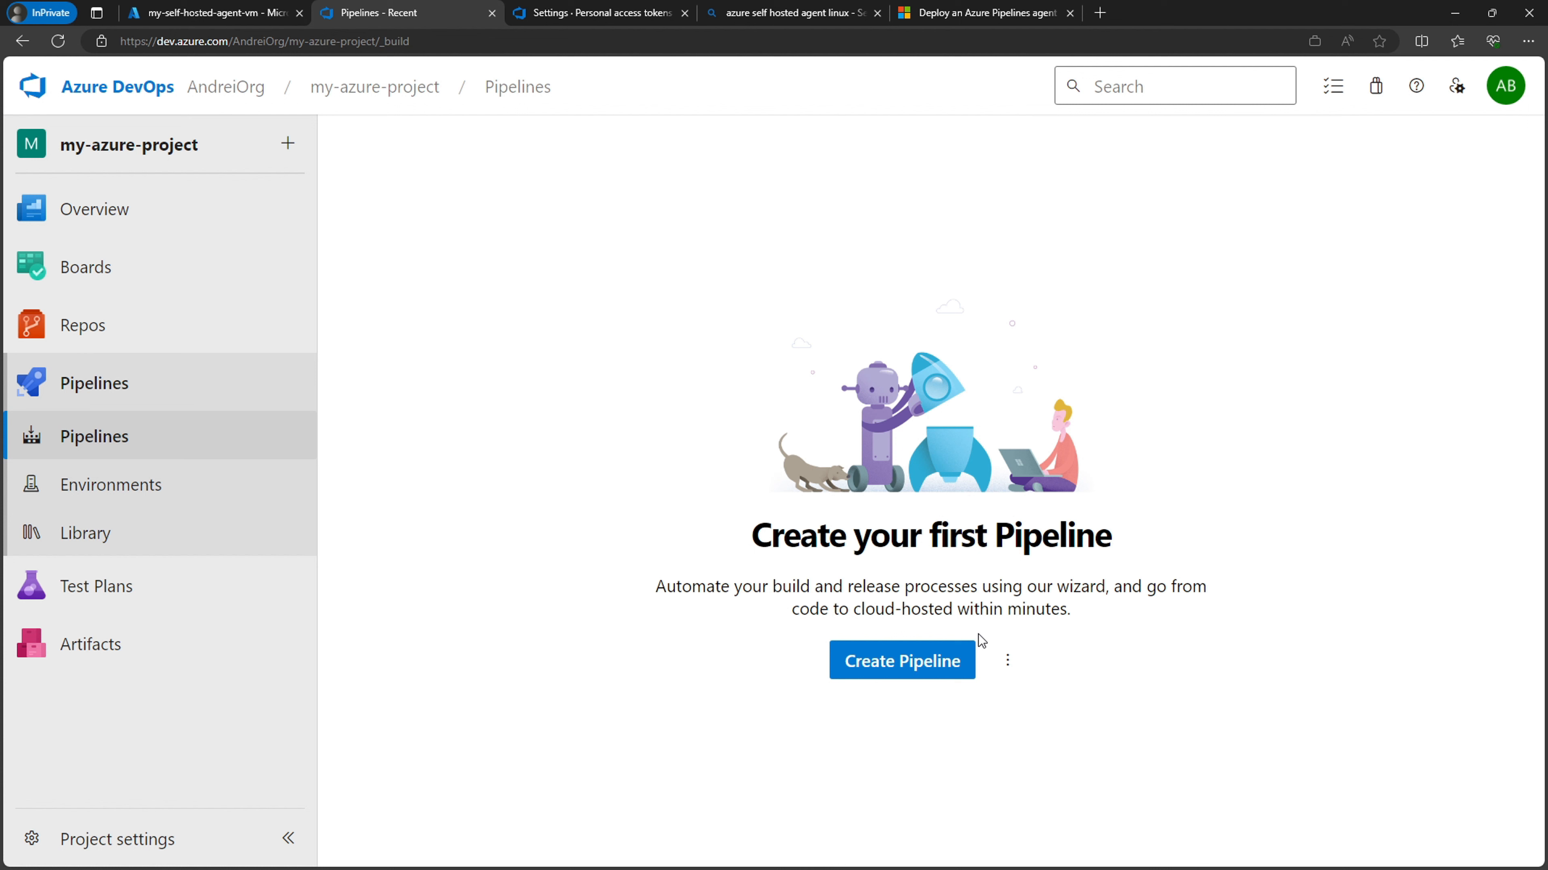
{"action": "left_click", "coordinate": [900, 660]}
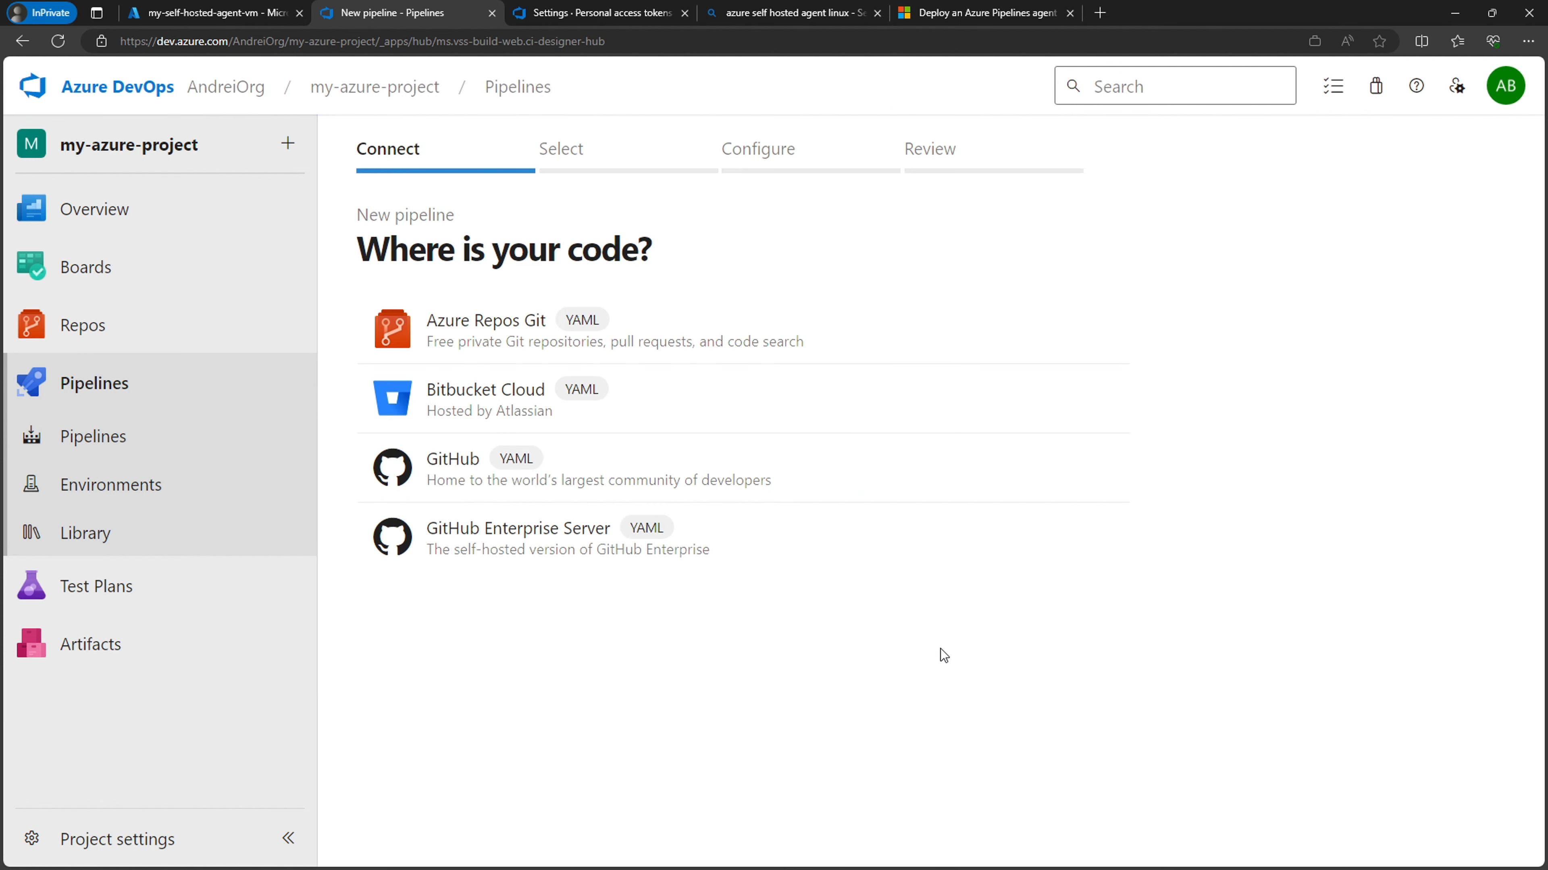
{"action": "mouse_move", "coordinate": [471, 343]}
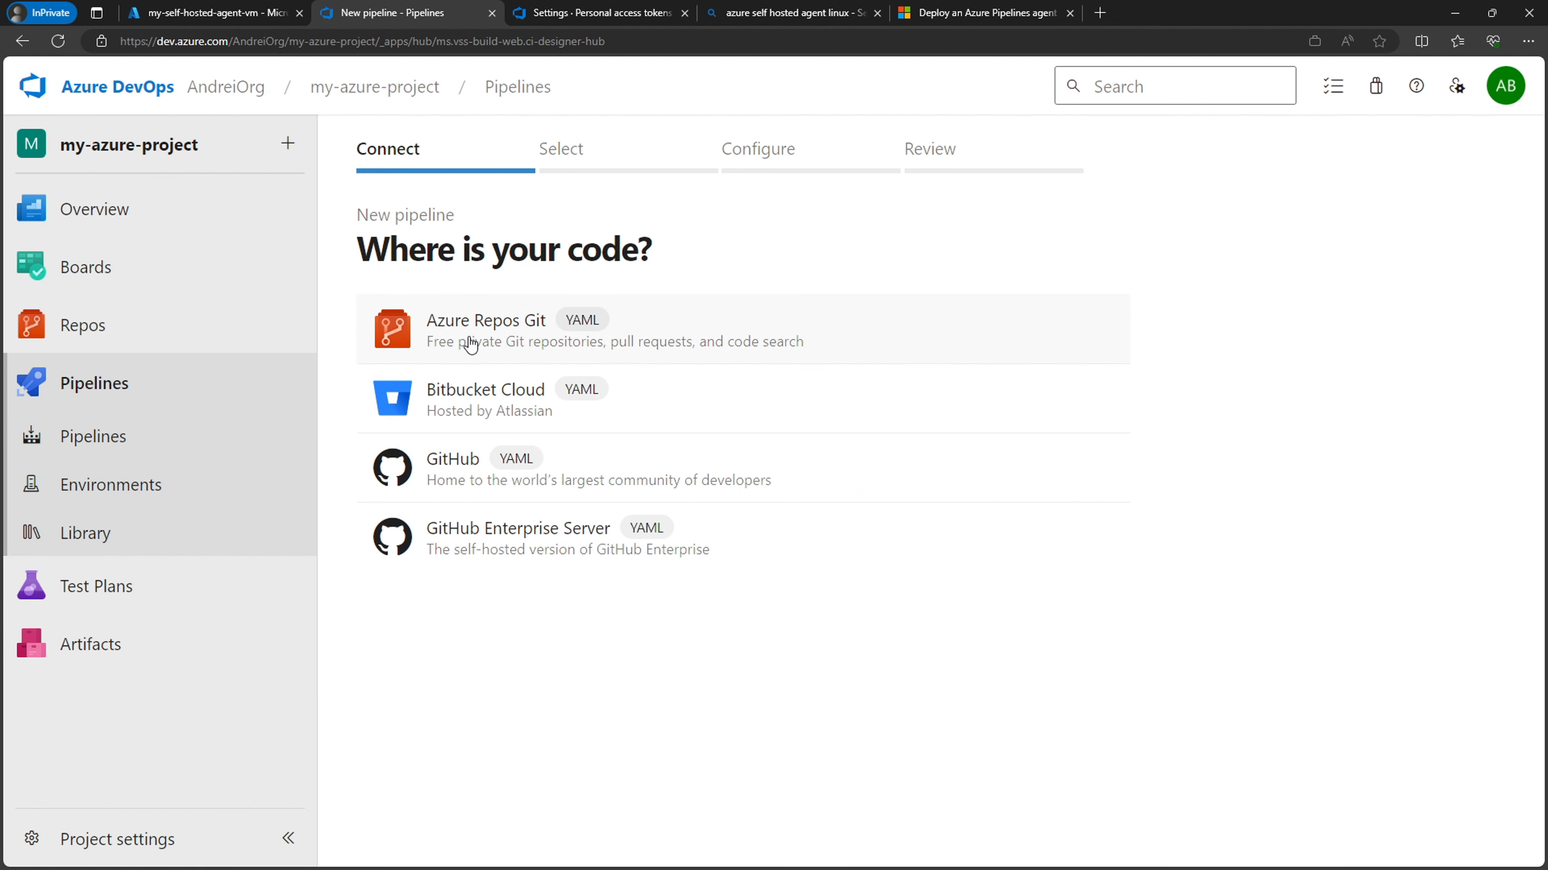
{"action": "left_click", "coordinate": [485, 329]}
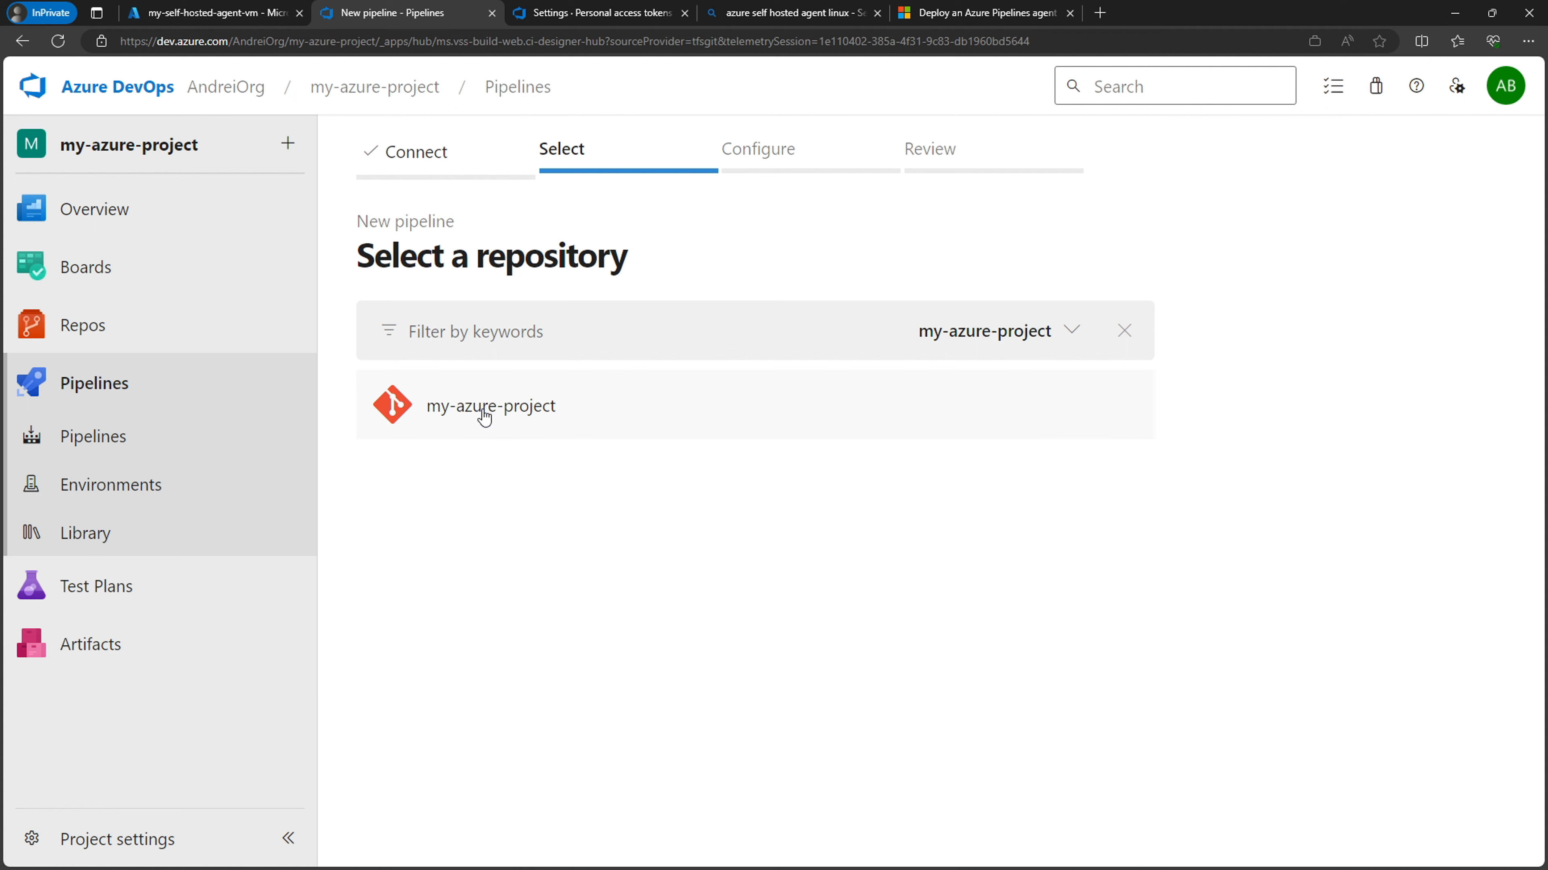
{"action": "left_click", "coordinate": [483, 405]}
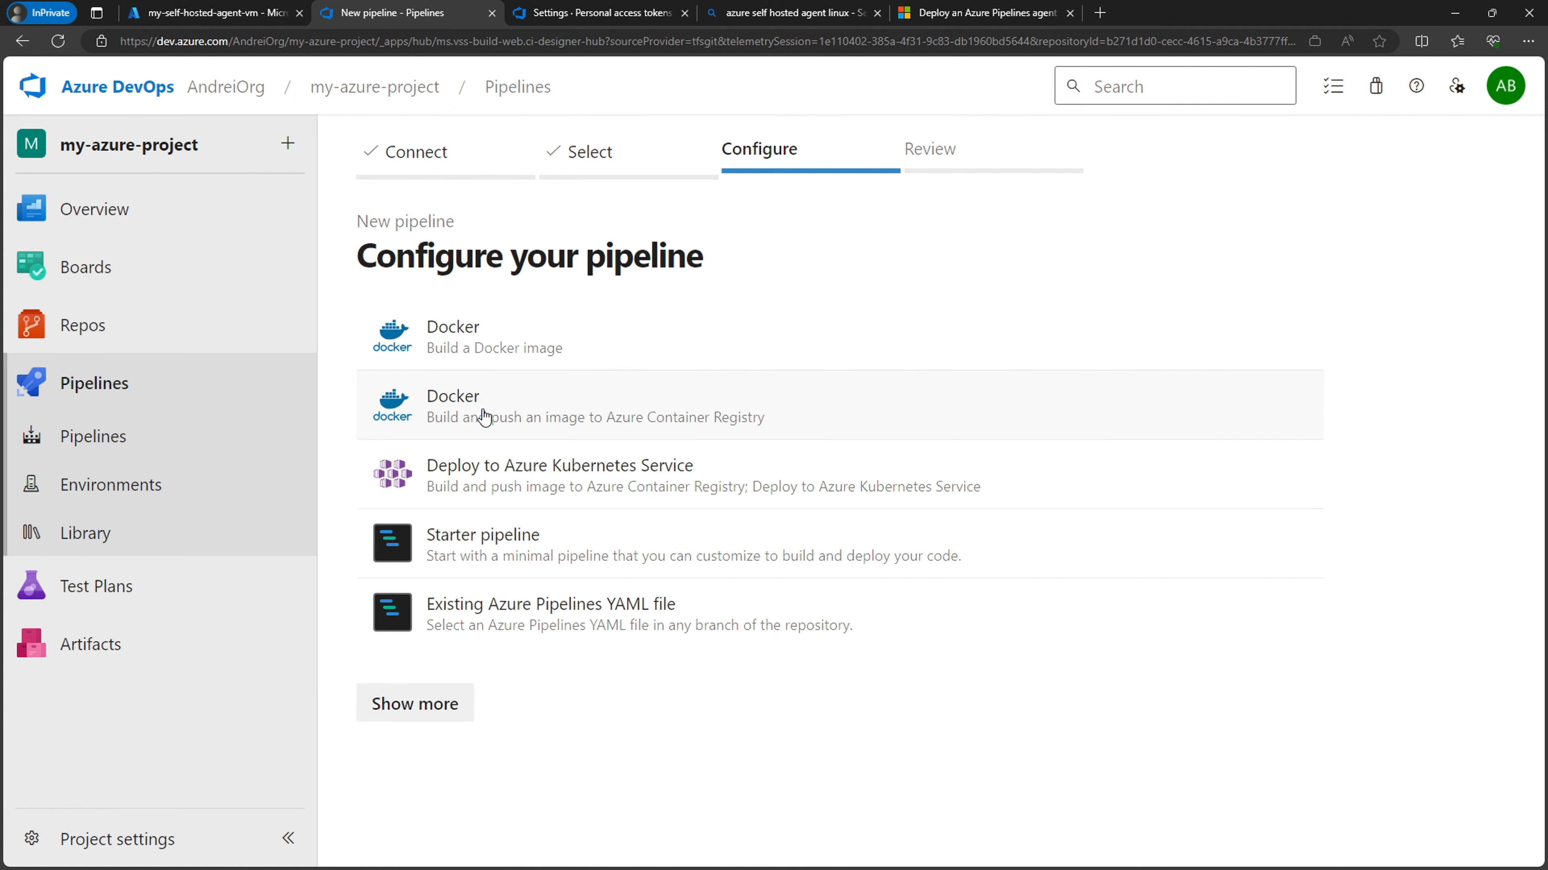
{"action": "mouse_move", "coordinate": [491, 553]}
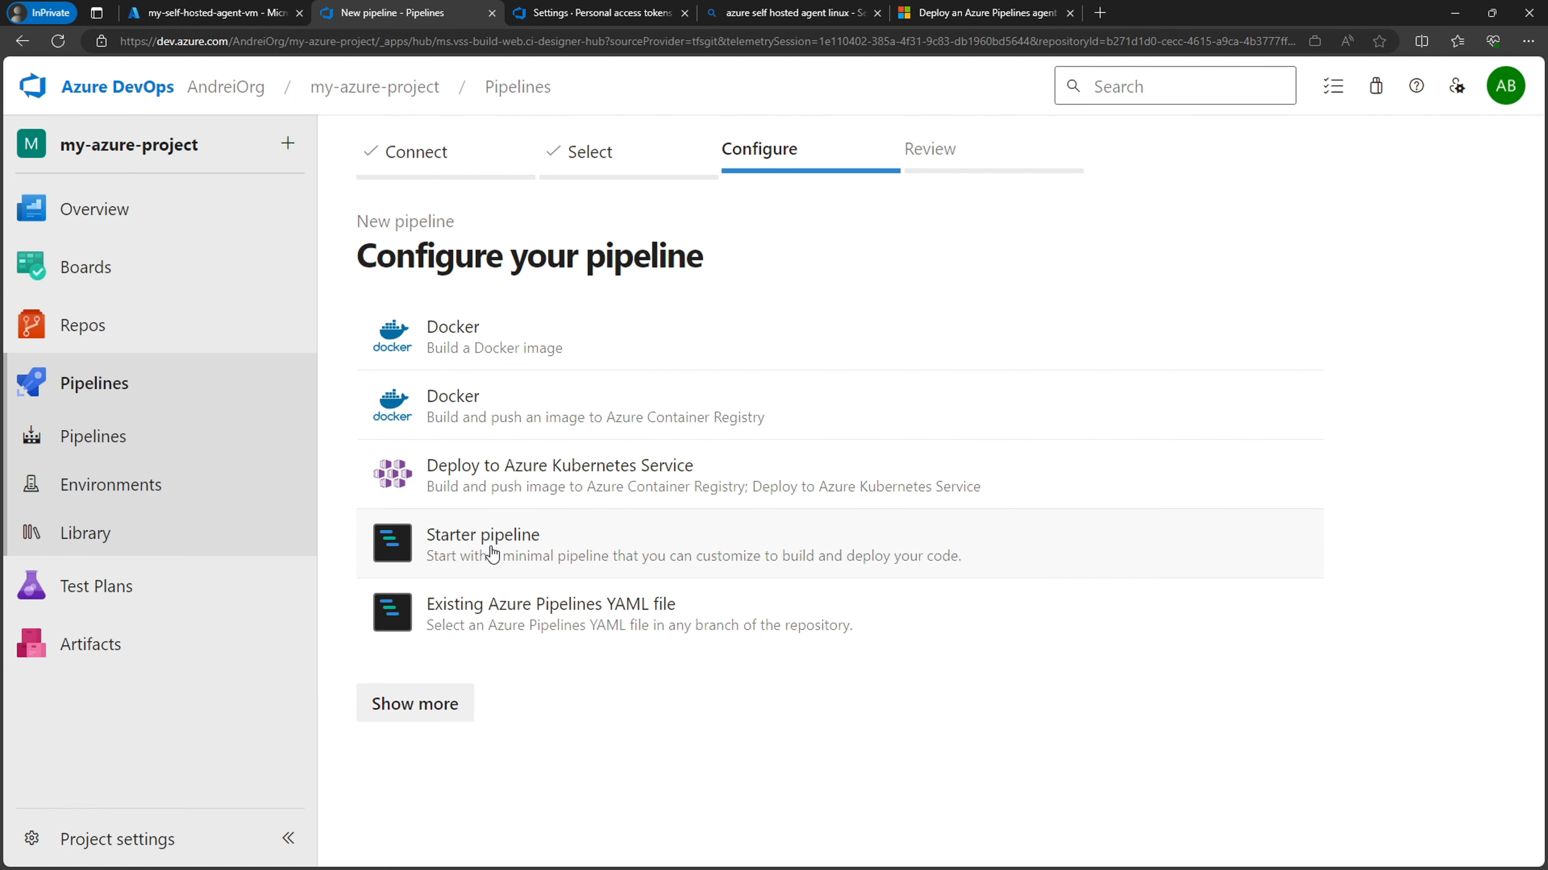
{"action": "left_click", "coordinate": [483, 544]}
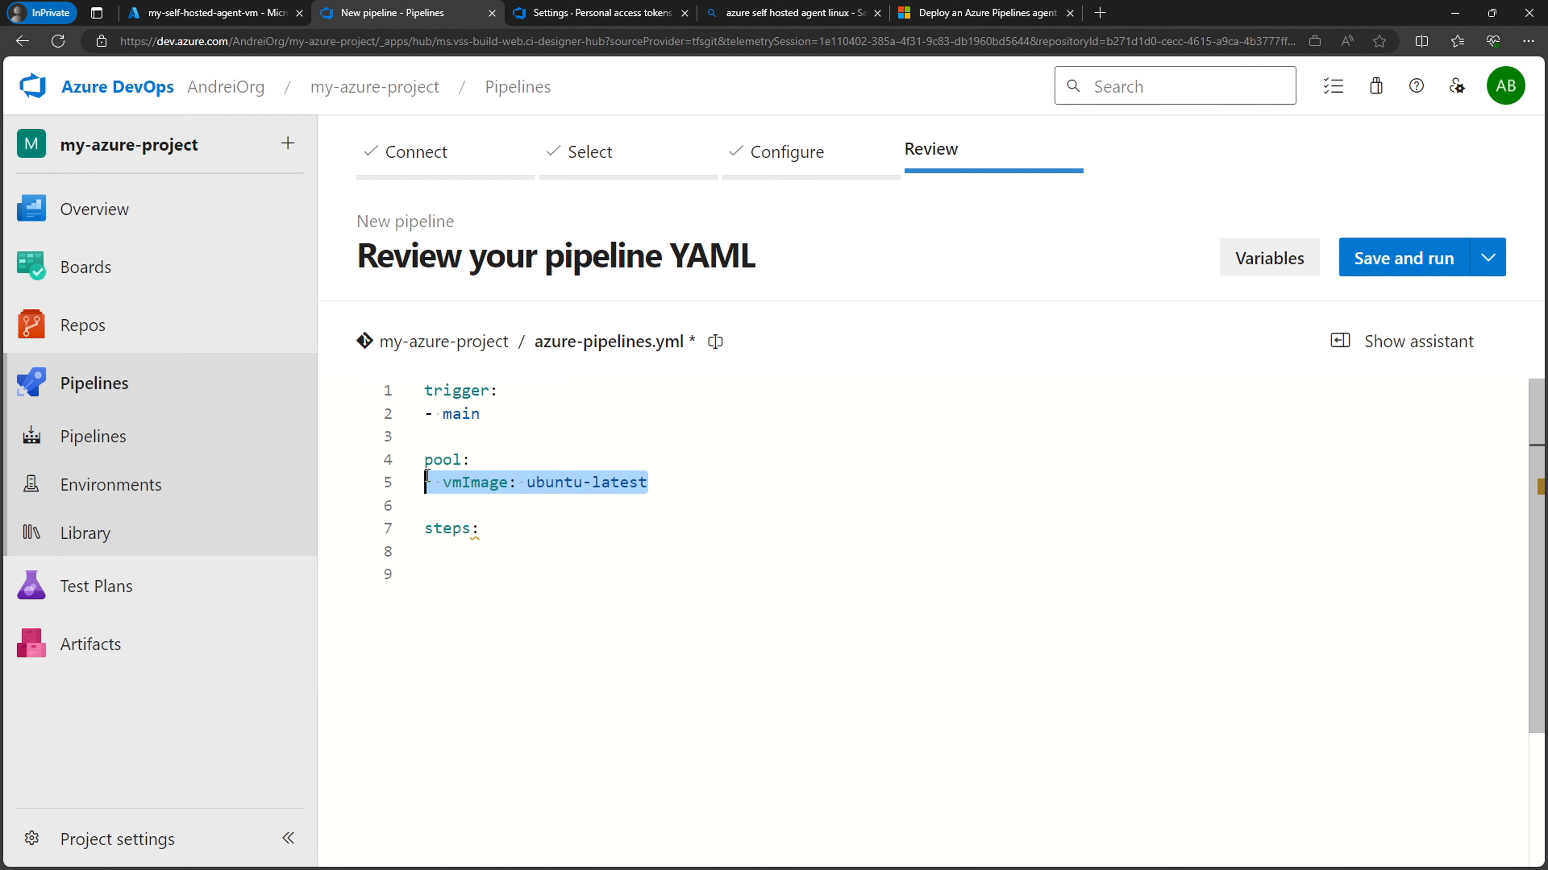
Remove the vmImage line from the pipeline YAML and position after pool:.
{"action": "left_click", "coordinate": [646, 483]}
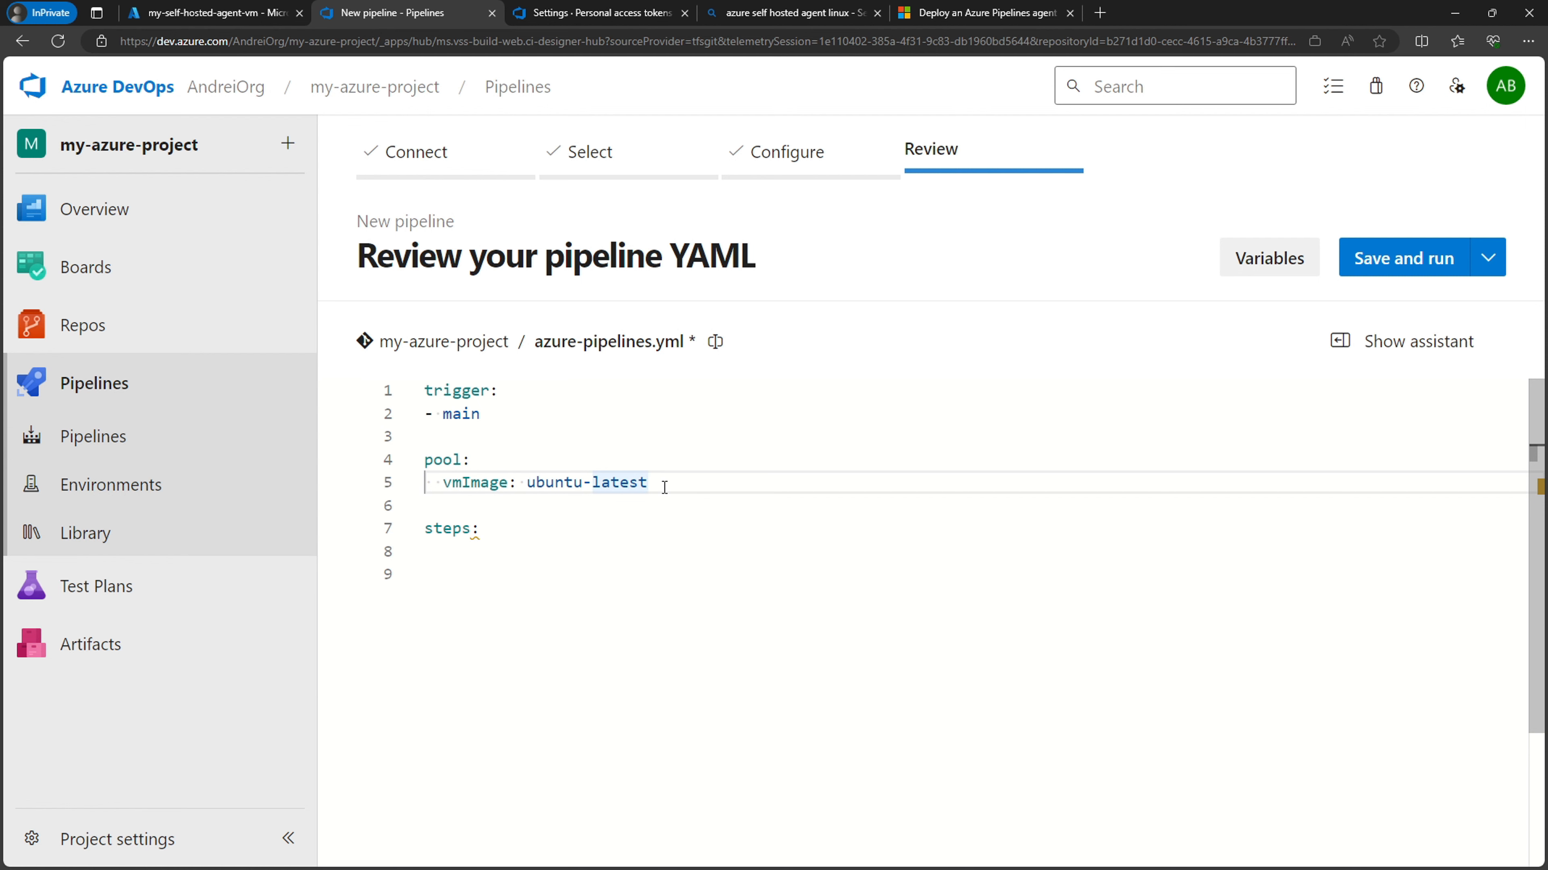
{"action": "triple_click", "coordinate": [537, 483]}
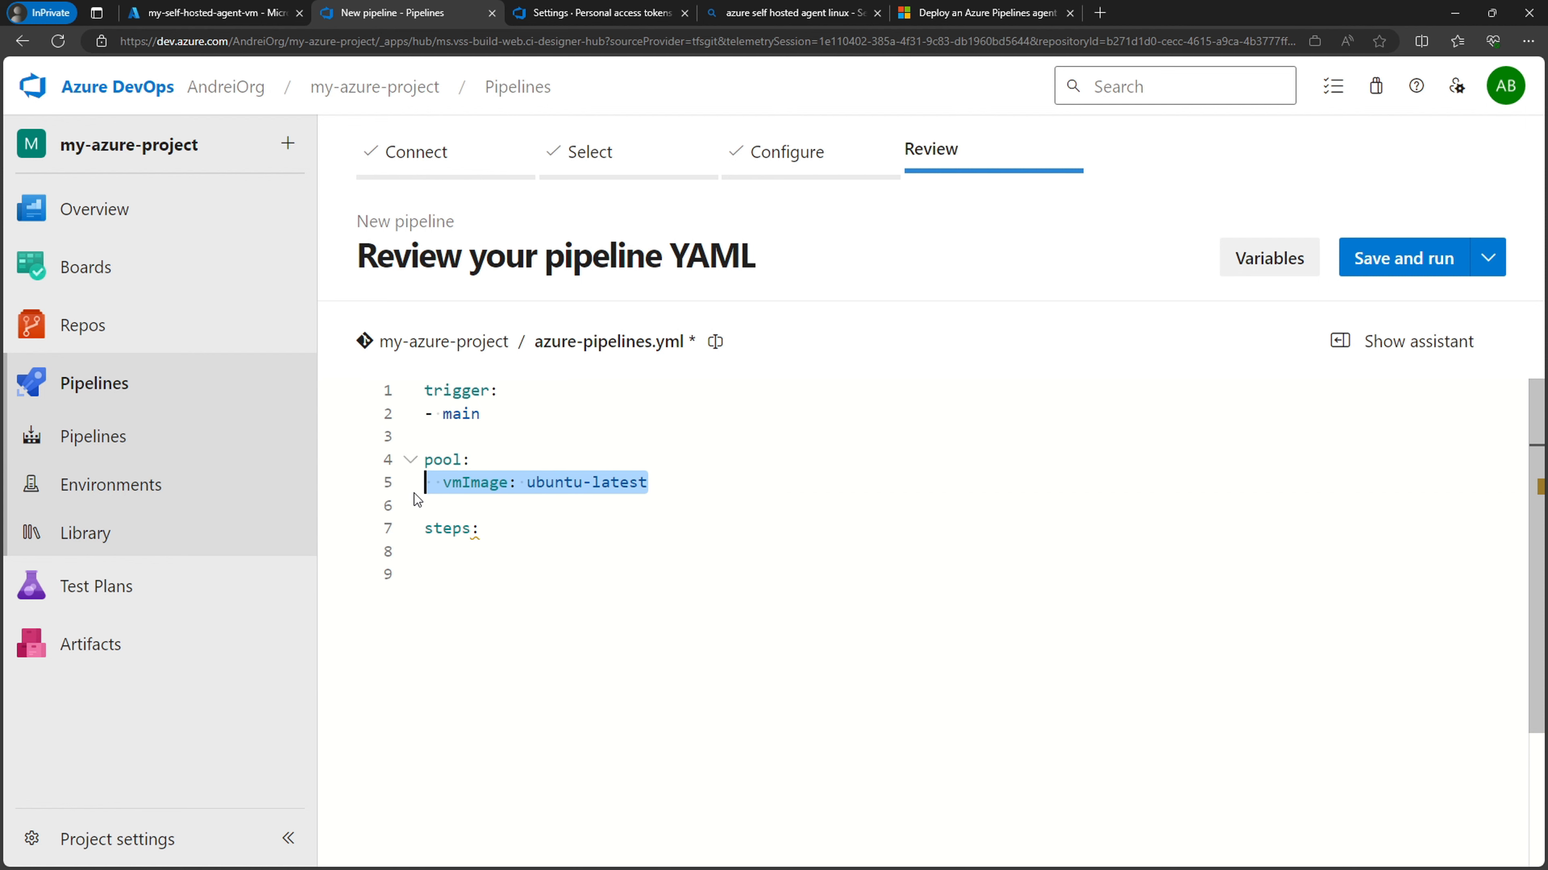
{"action": "key", "text": "Delete"}
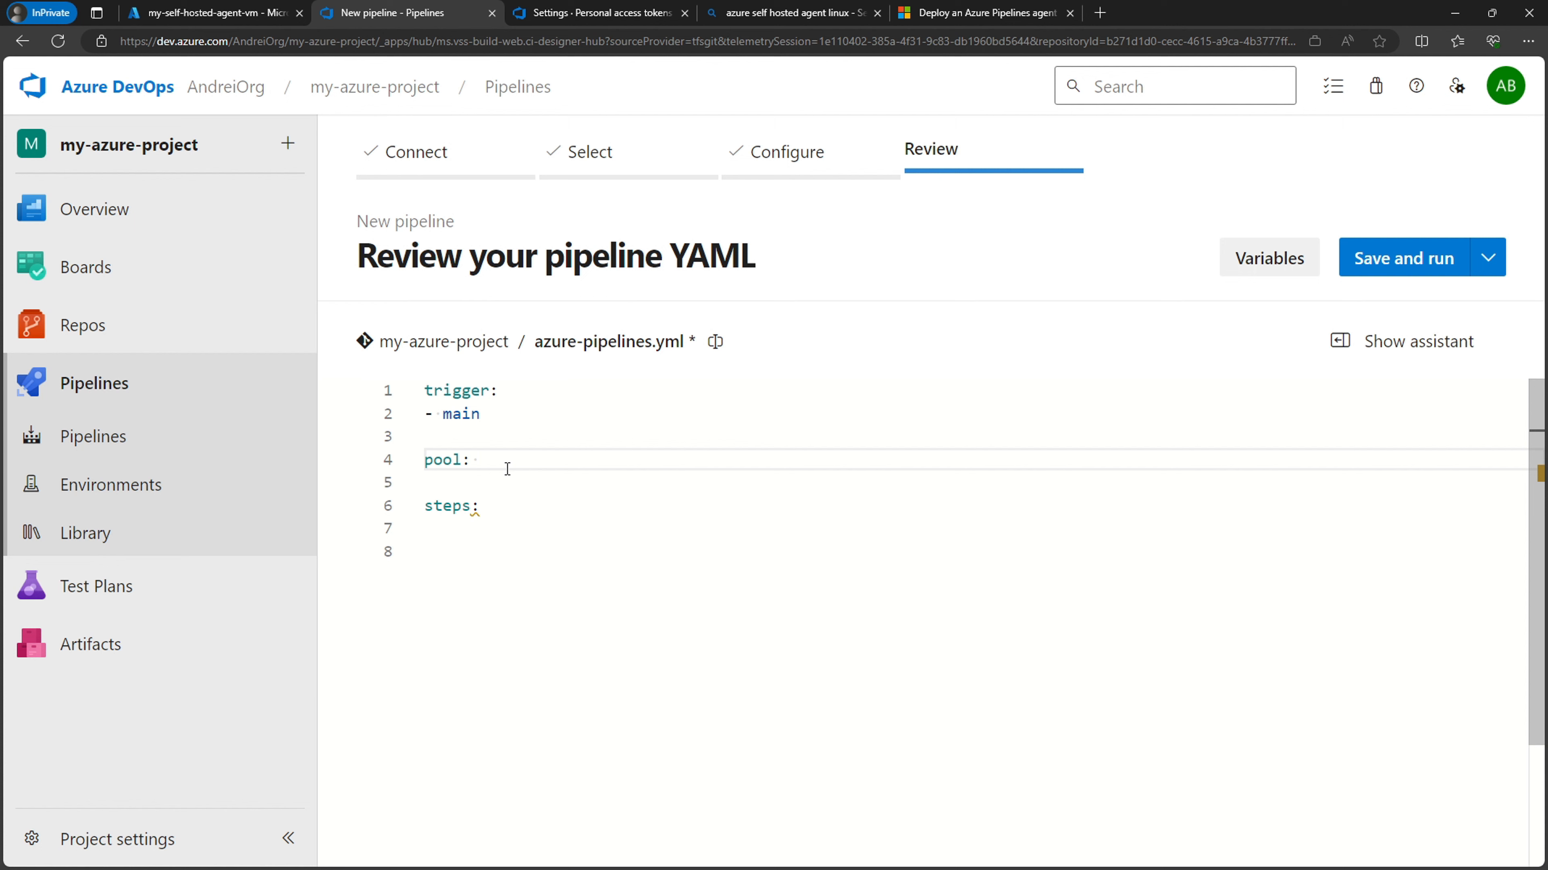
{"action": "left_click", "coordinate": [481, 461]}
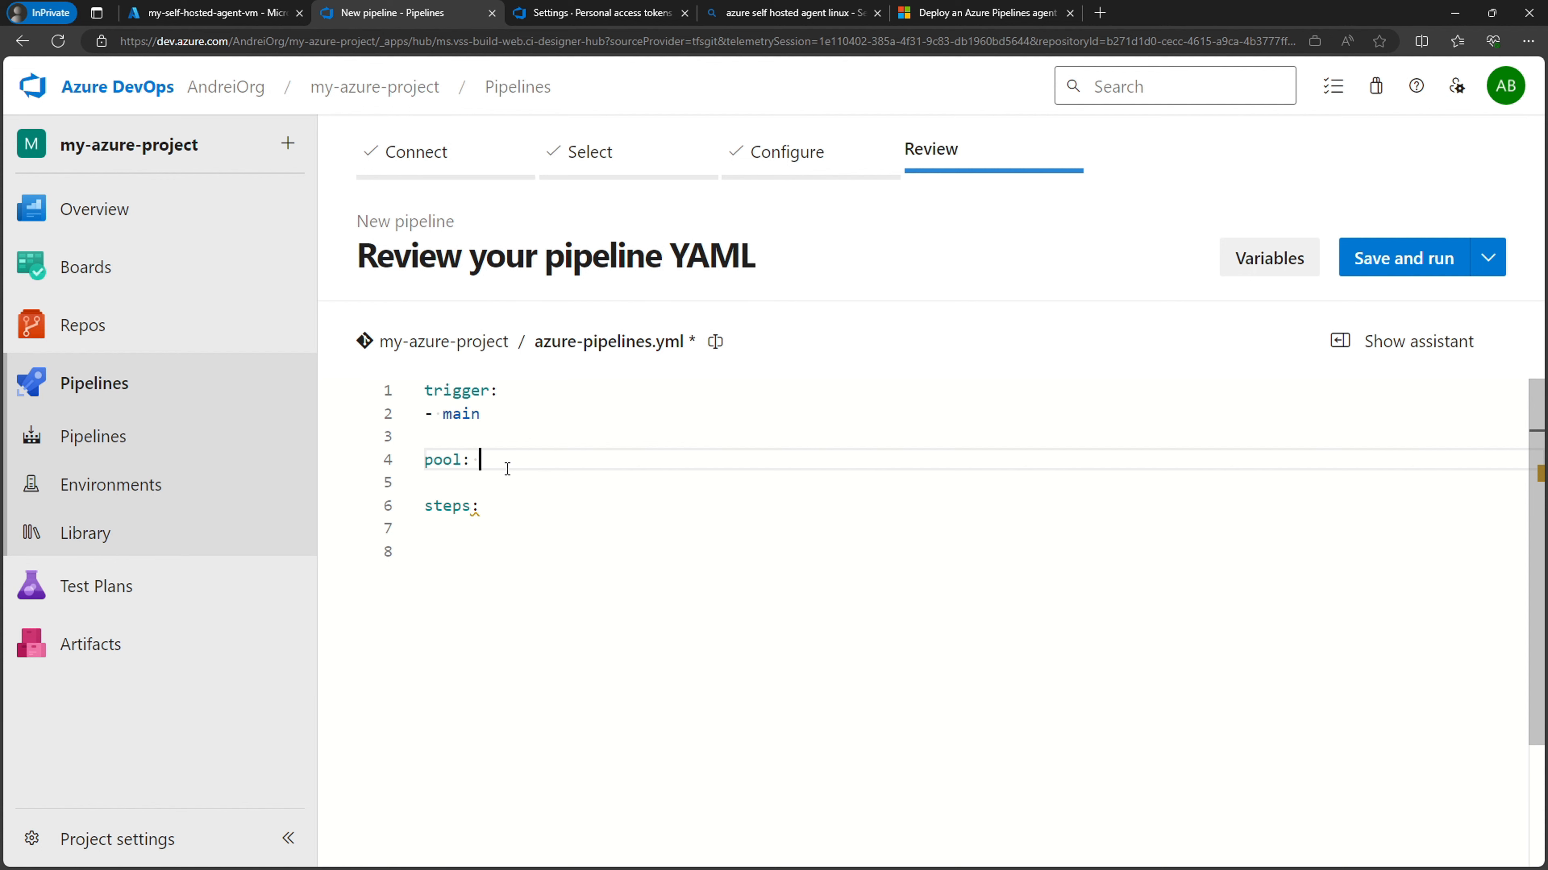
Confirm the my-pool agent pool in Project Settings and set the YAML pool to my-pool.
{"action": "left_click", "coordinate": [597, 13]}
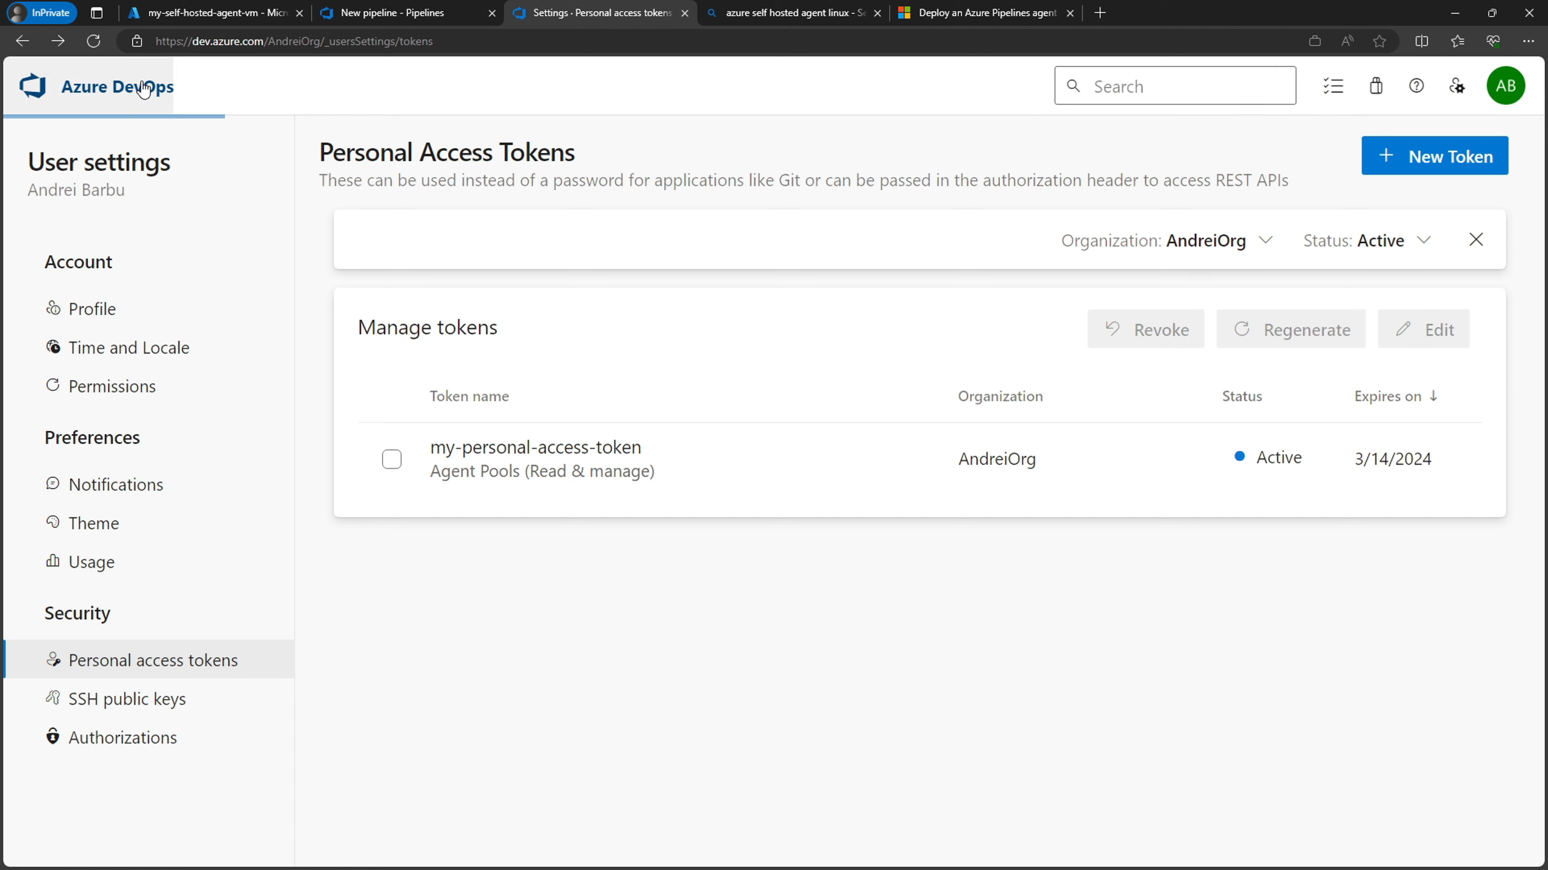
{"action": "left_click", "coordinate": [110, 86]}
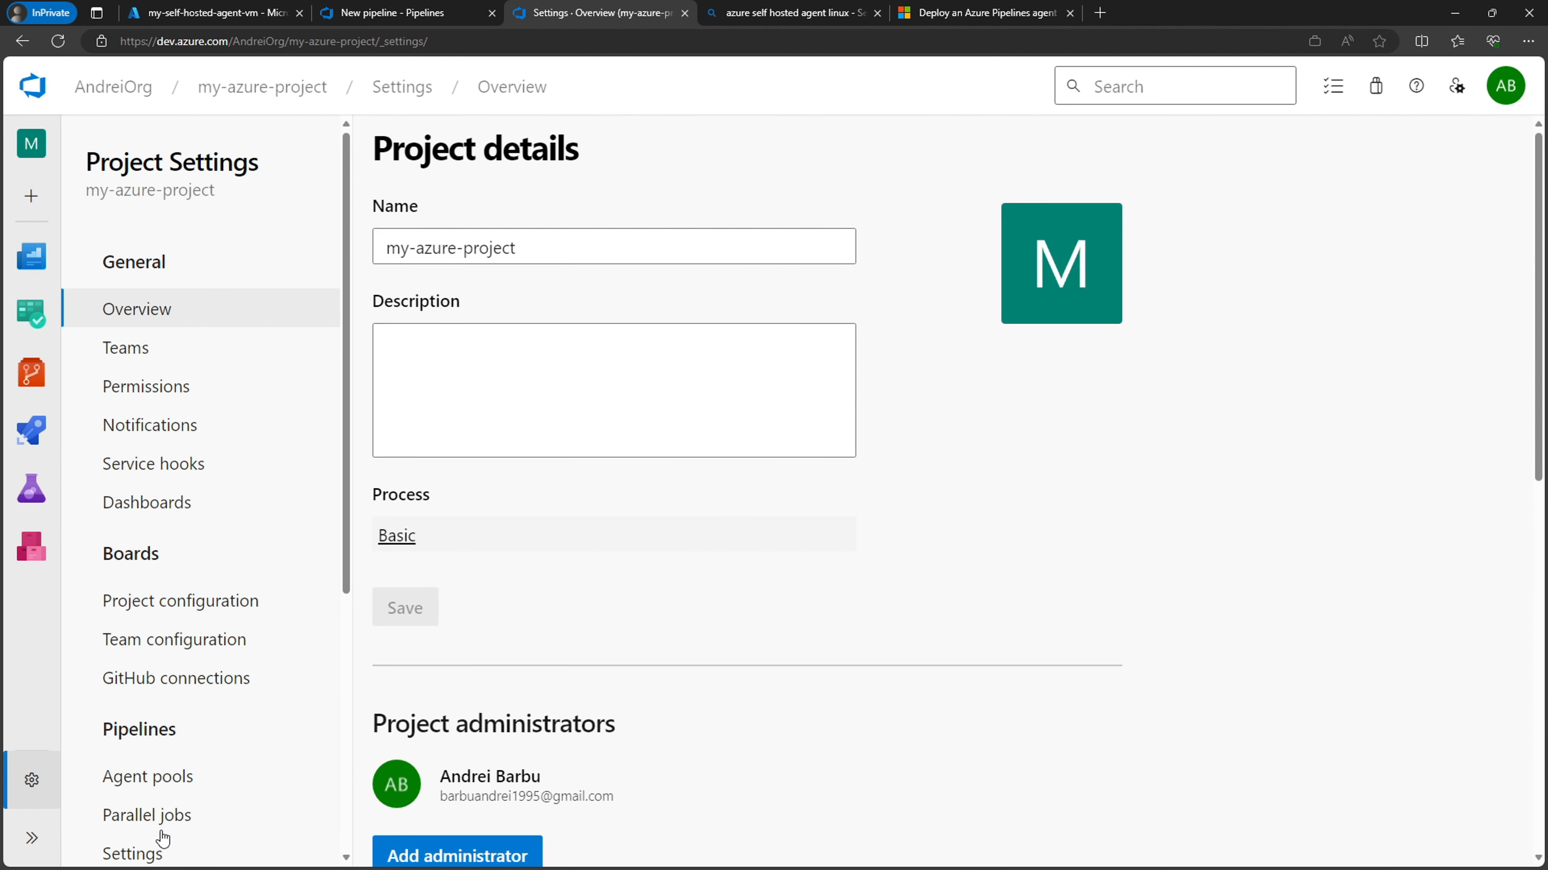
{"action": "left_click", "coordinate": [148, 776]}
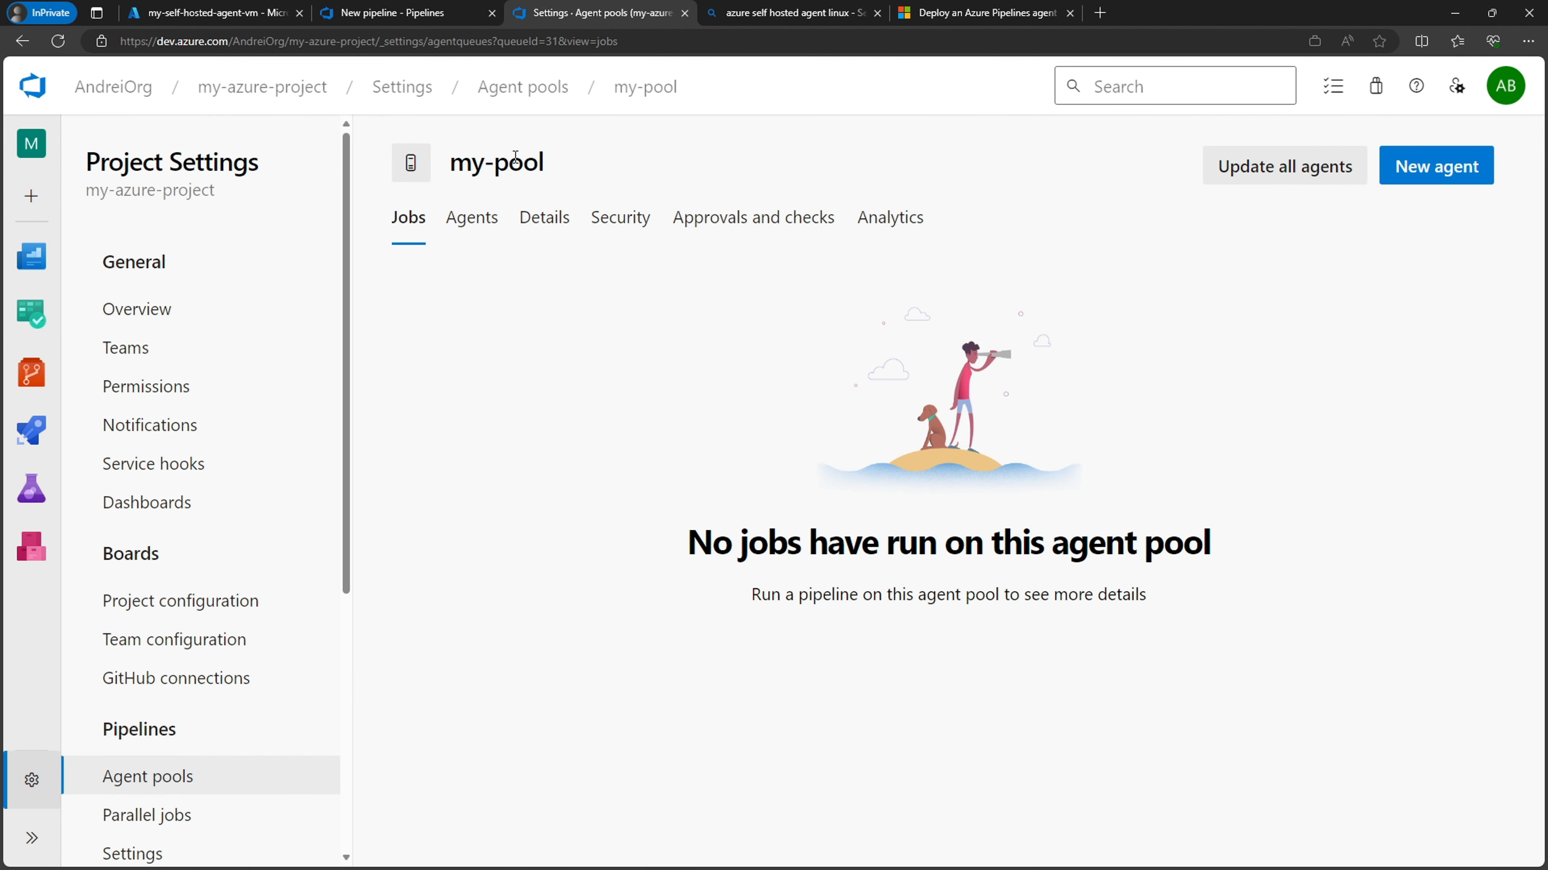
{"action": "left_click", "coordinate": [395, 13]}
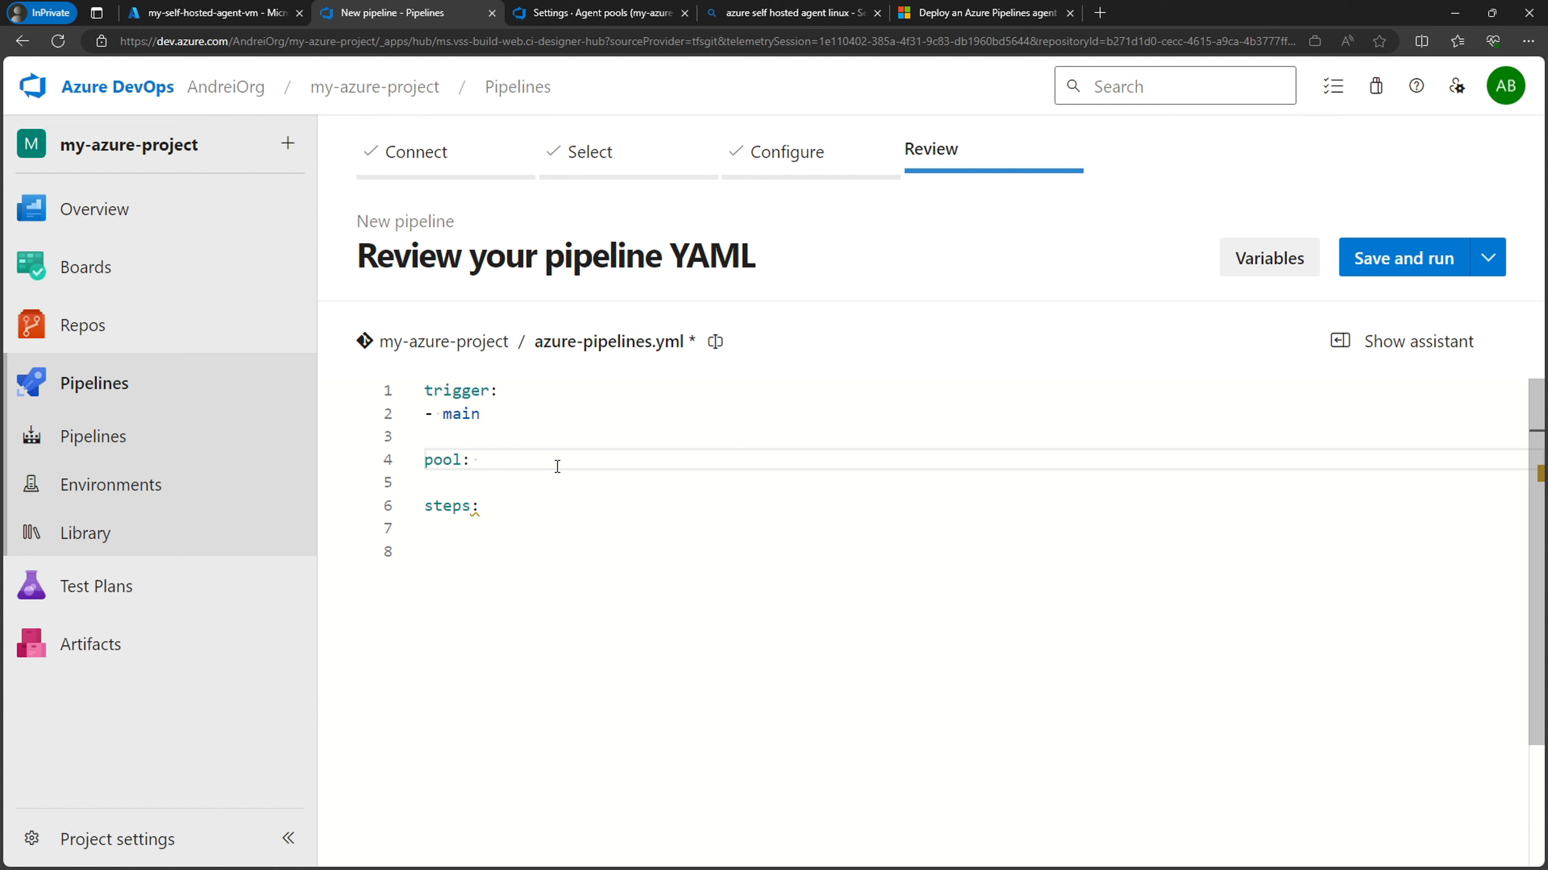
{"action": "type", "text": "my-pool"}
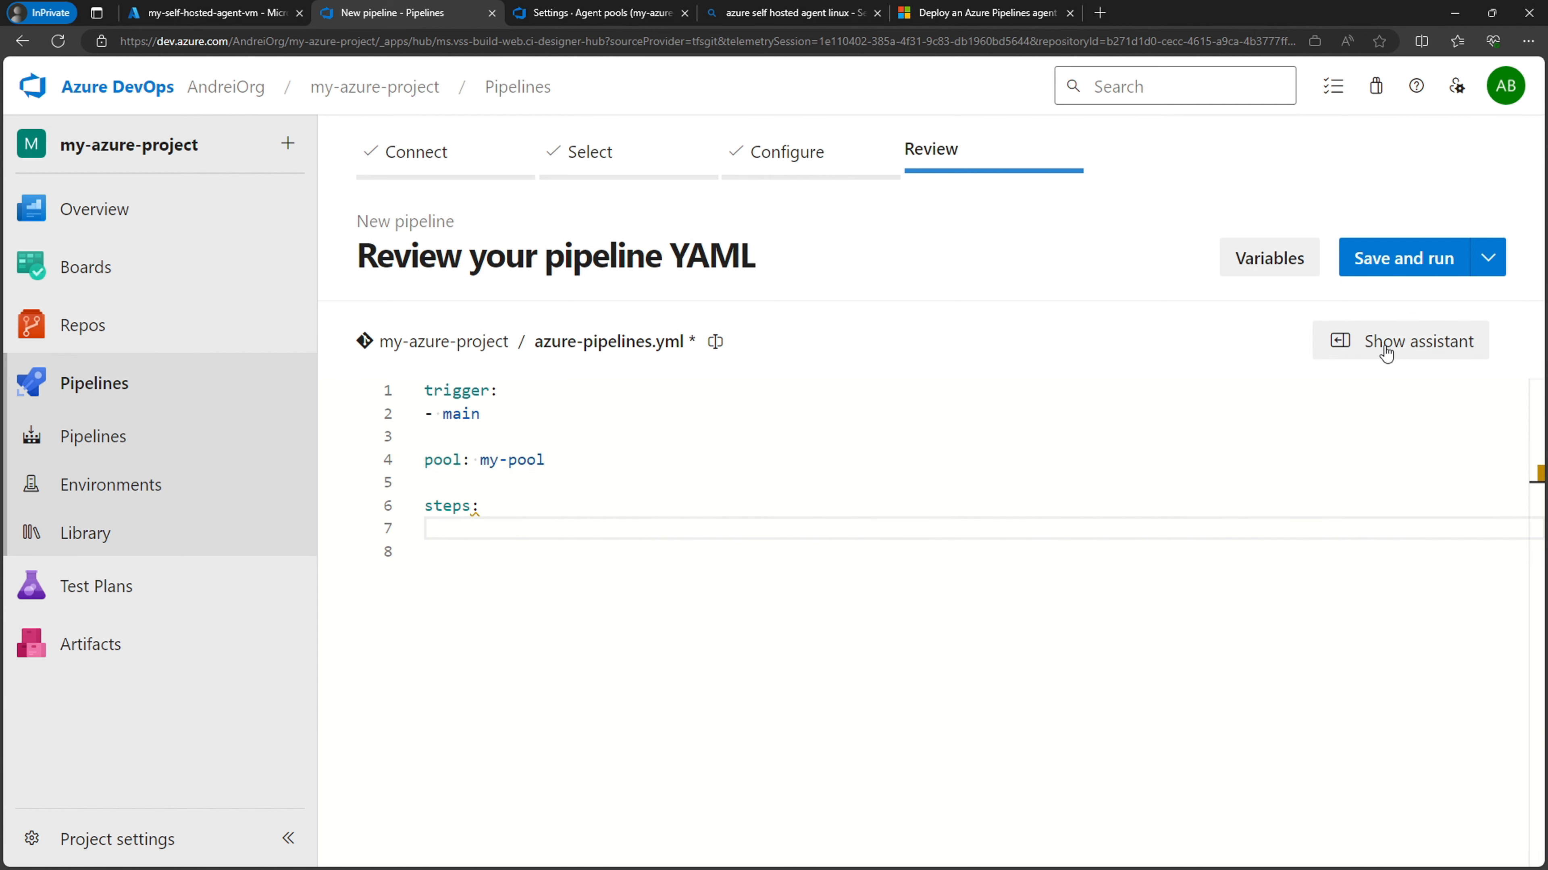
Add an Azure CLI task using connection ado-sc, script type Shell and inline script location.
{"action": "type", "text": "azure cli"}
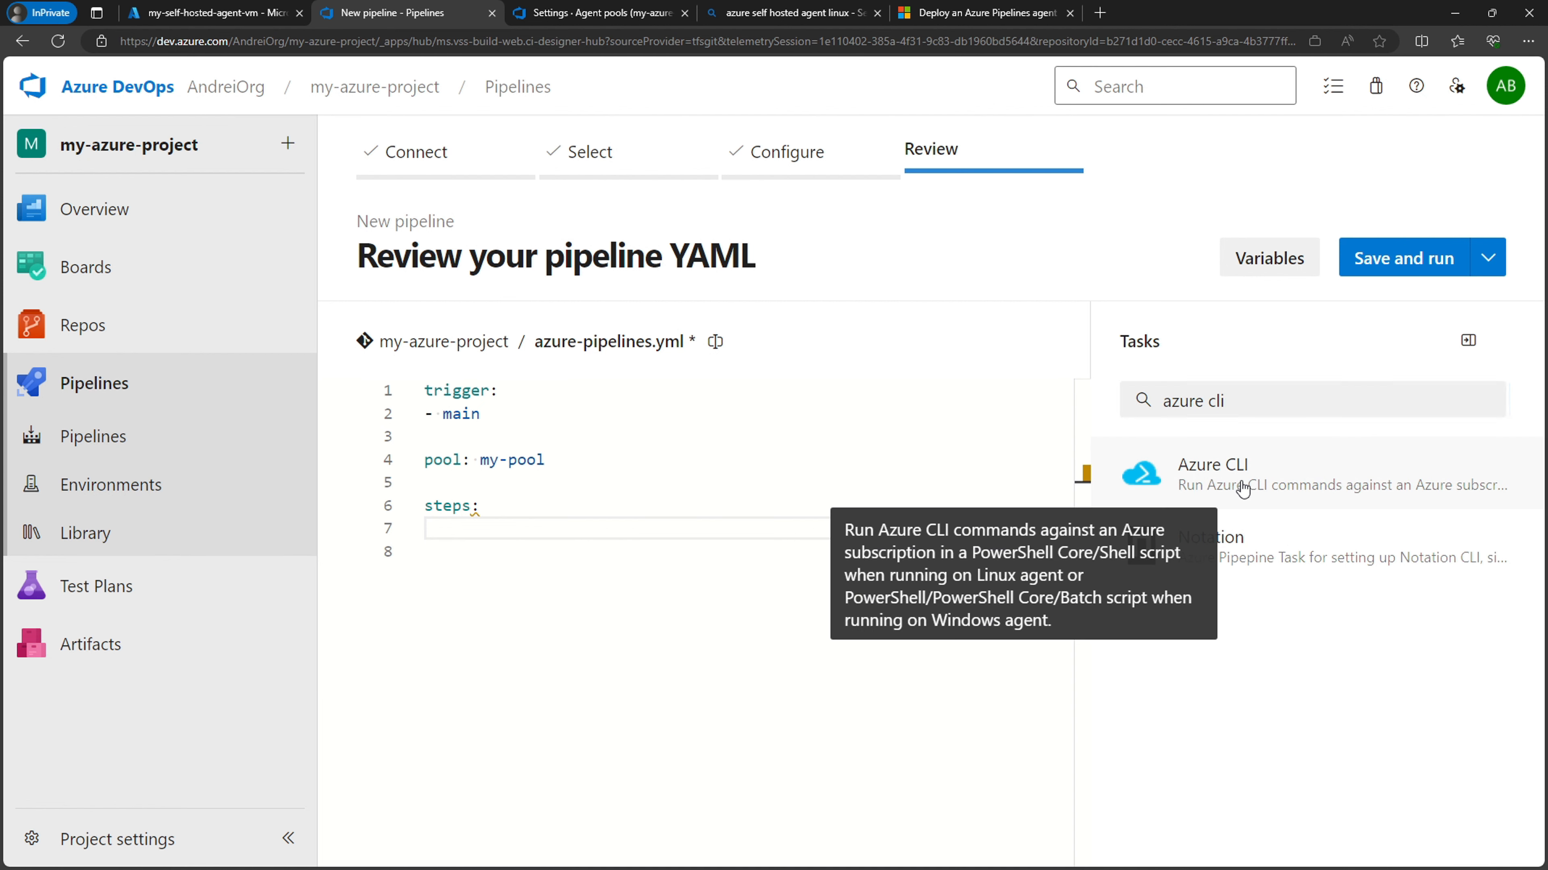
{"action": "left_click", "coordinate": [1211, 465]}
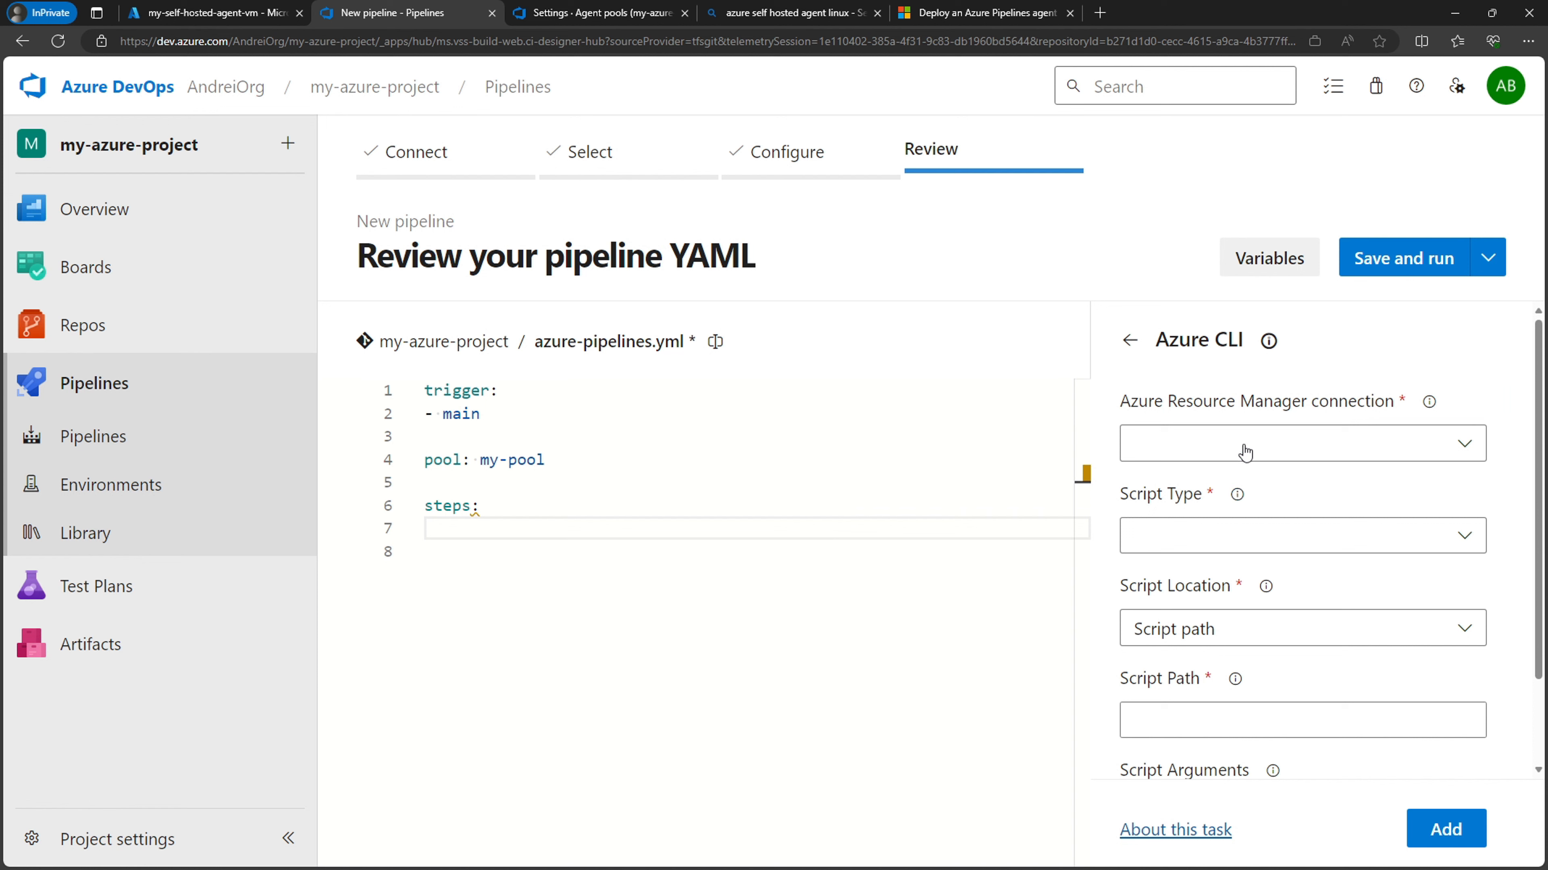
{"action": "left_click", "coordinate": [1298, 442]}
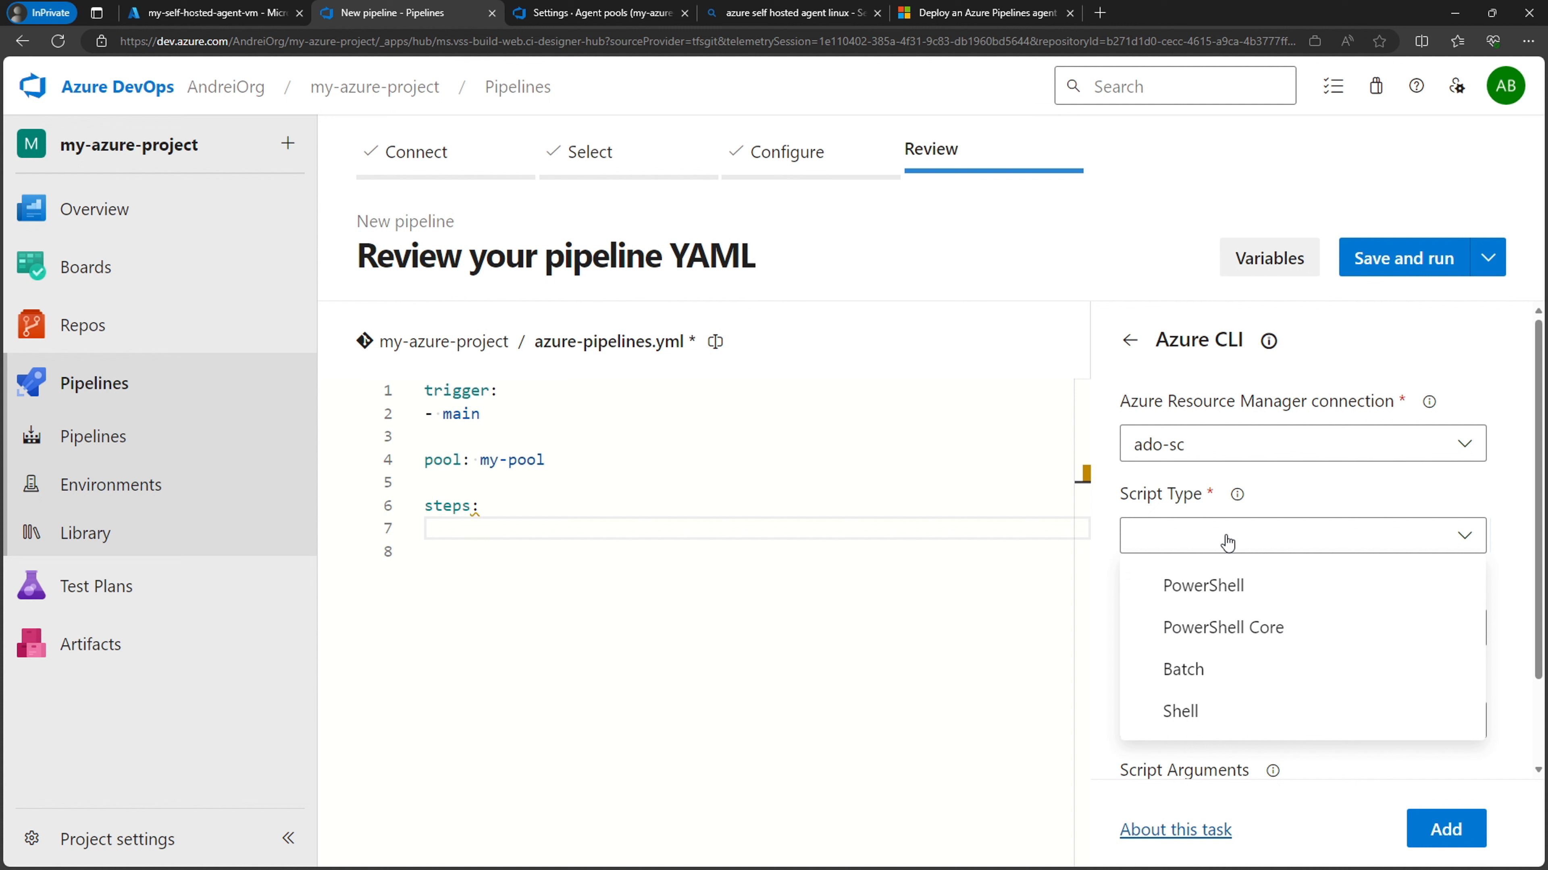
{"action": "left_click", "coordinate": [1178, 711]}
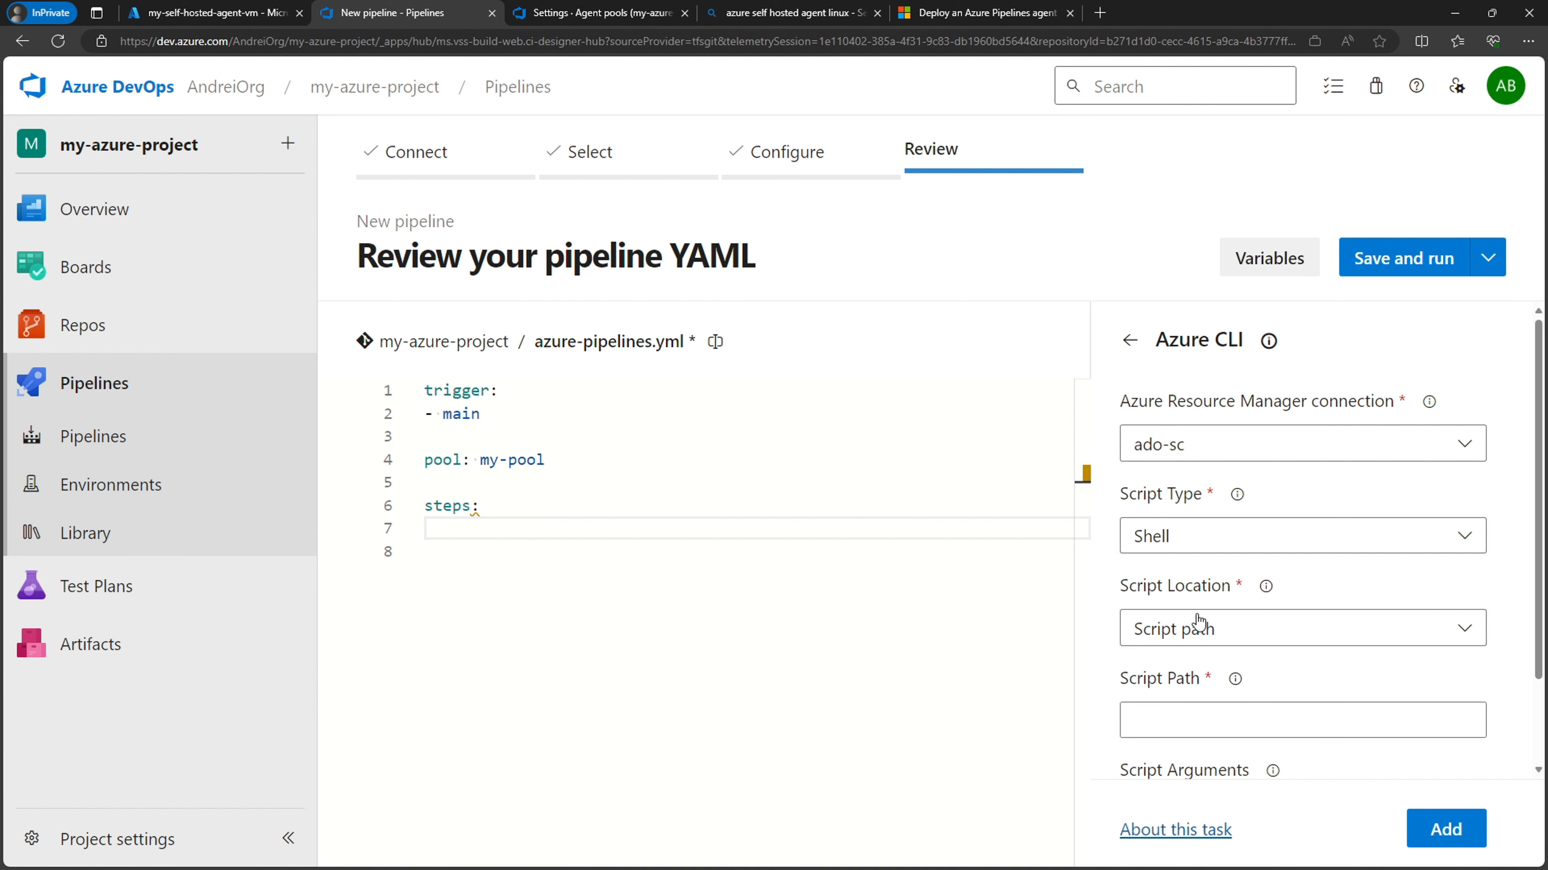
{"action": "left_click", "coordinate": [1301, 628]}
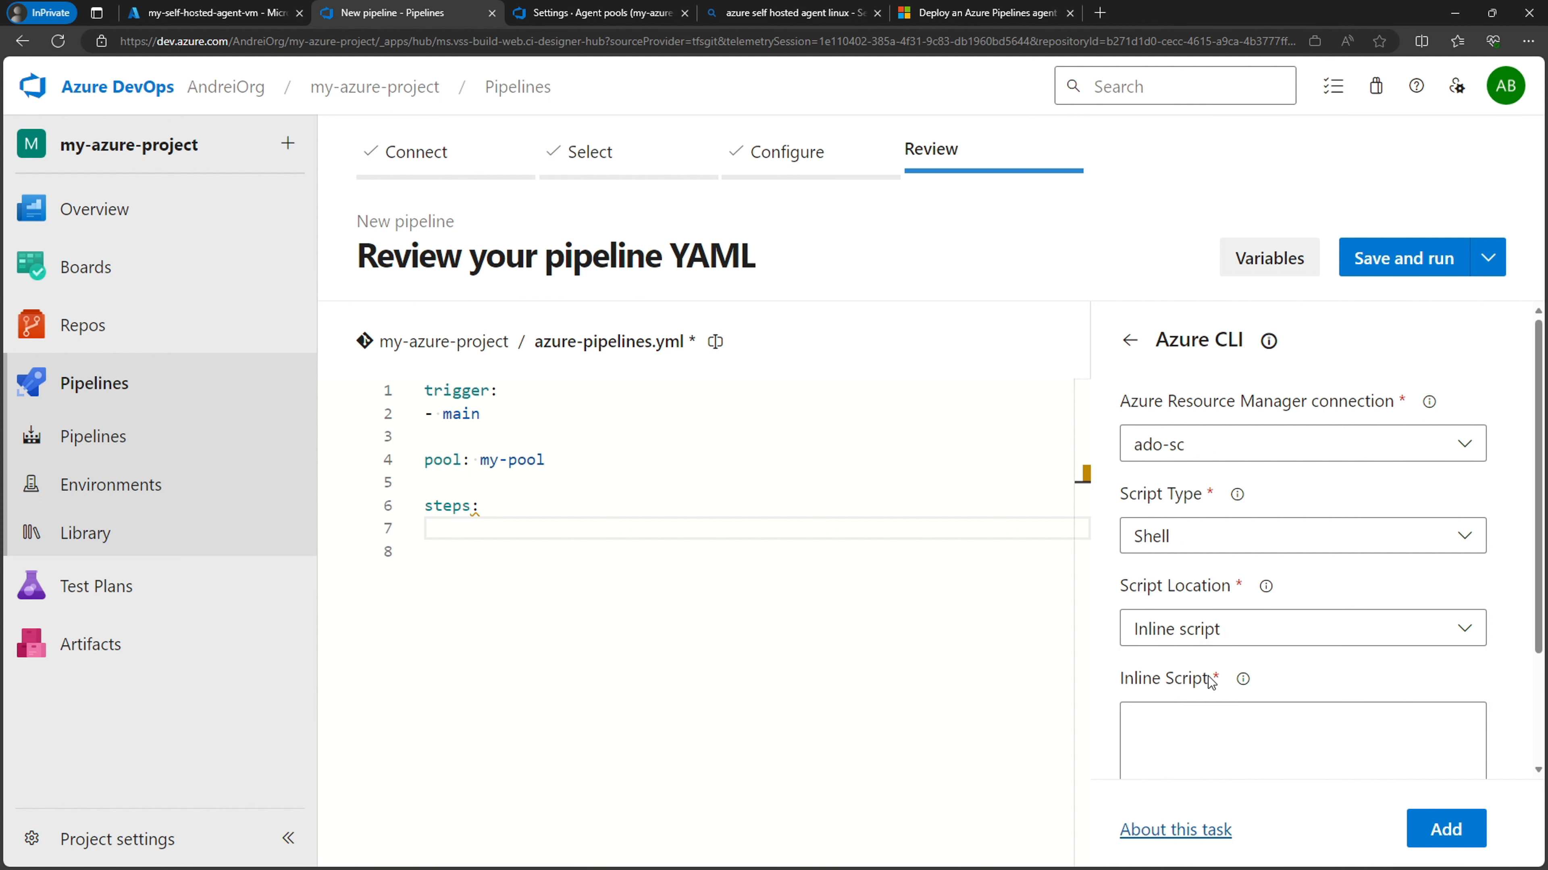
{"action": "left_click", "coordinate": [1298, 718]}
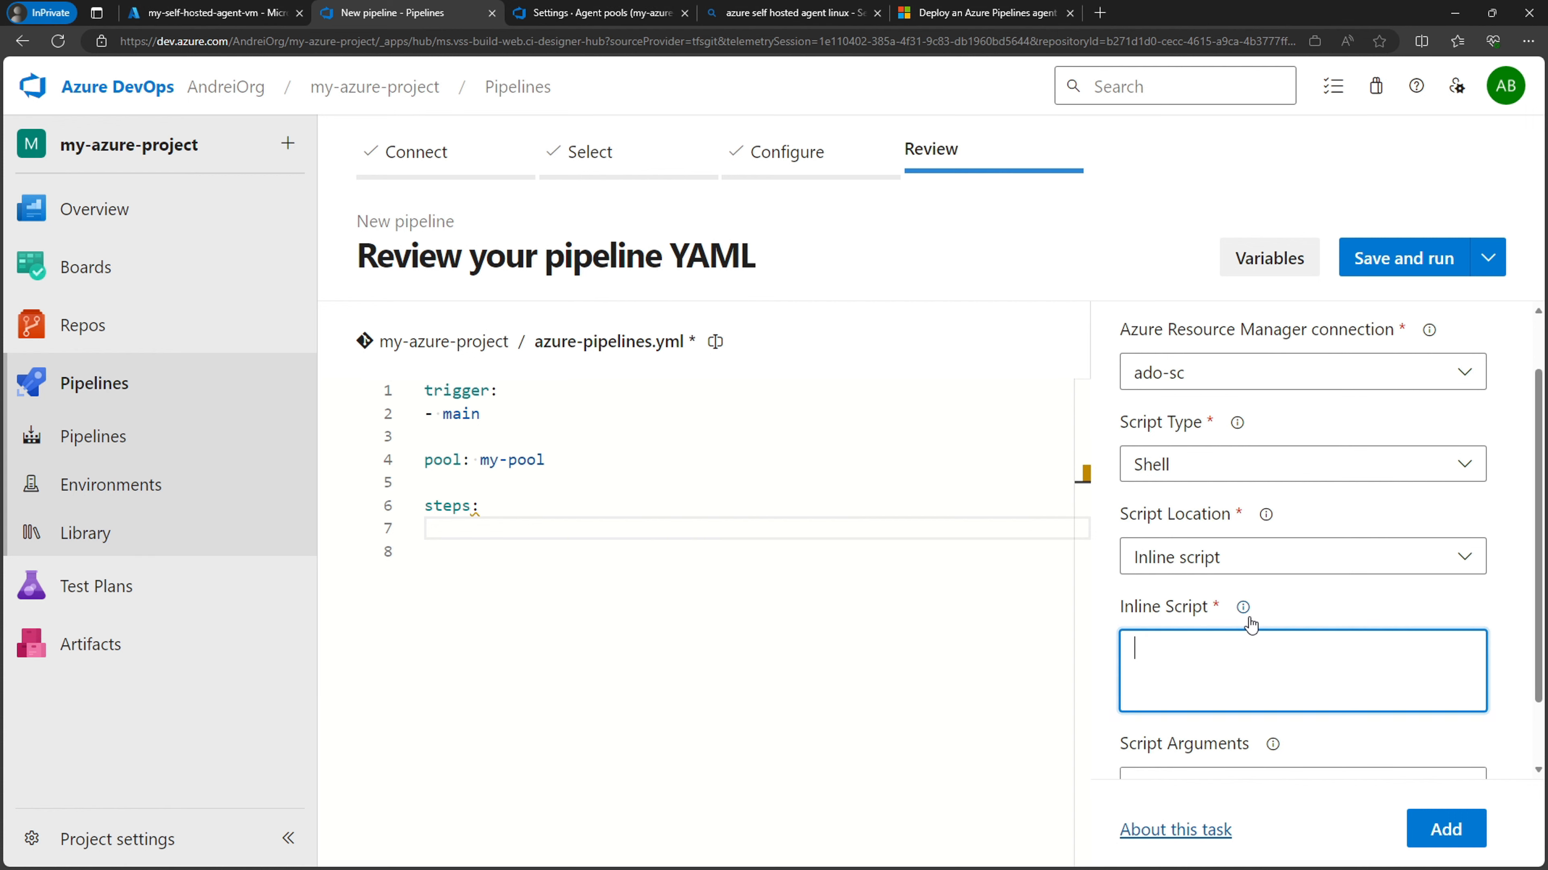
Enter the inline script docker build -t acrado111.azurecr.io/test-app-self-ado:$(tag).
{"action": "type", "text": "docker build"}
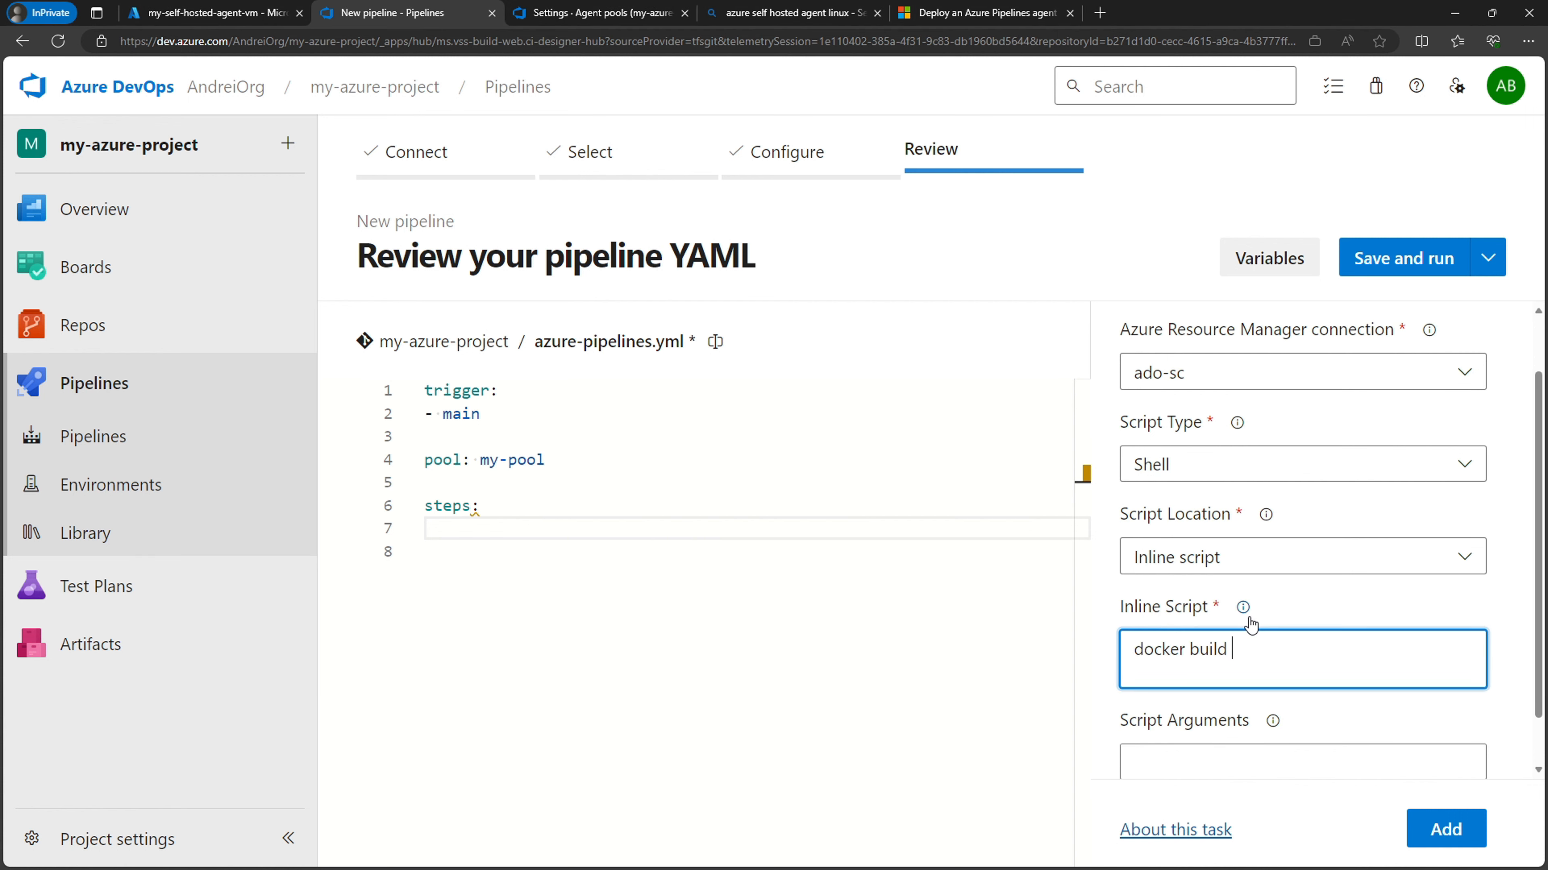
{"action": "type", "text": "-t"}
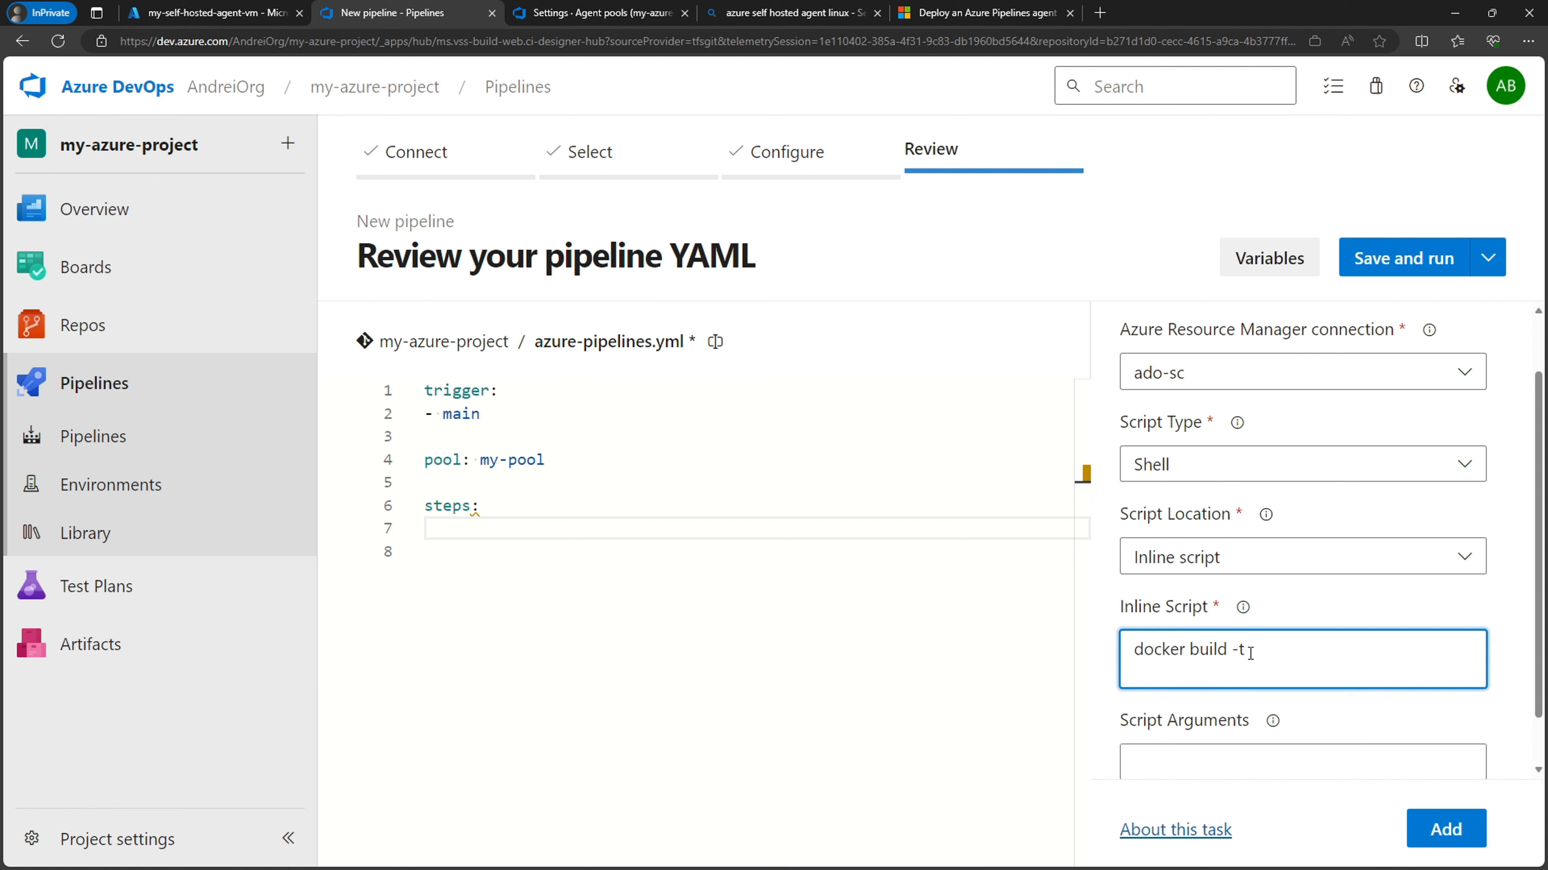
{"action": "type", "text": "acrado"}
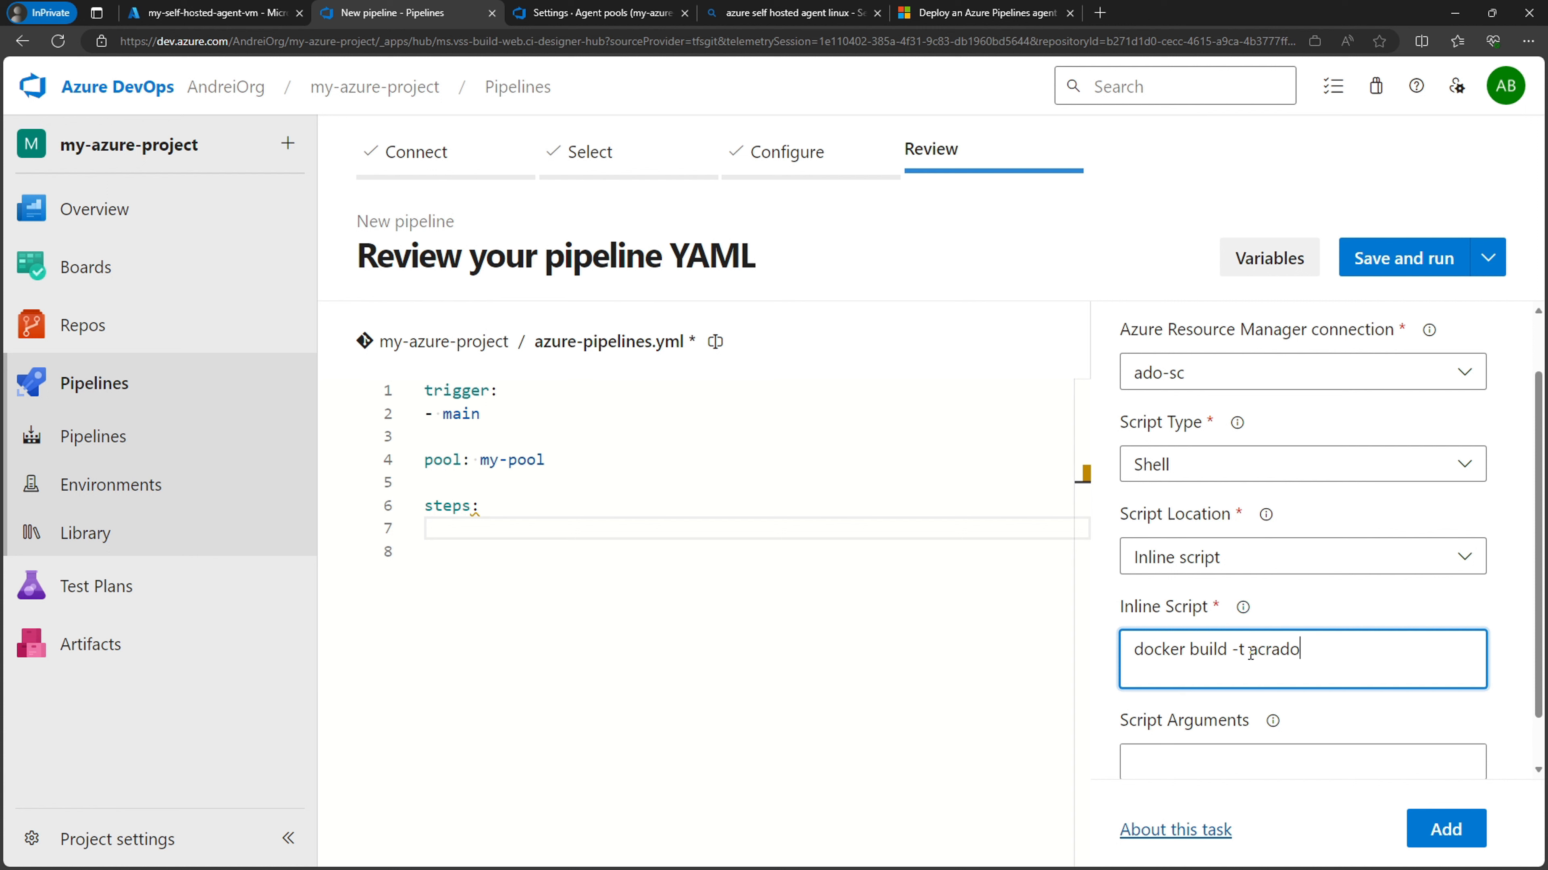
{"action": "type", "text": "111.azurecr."}
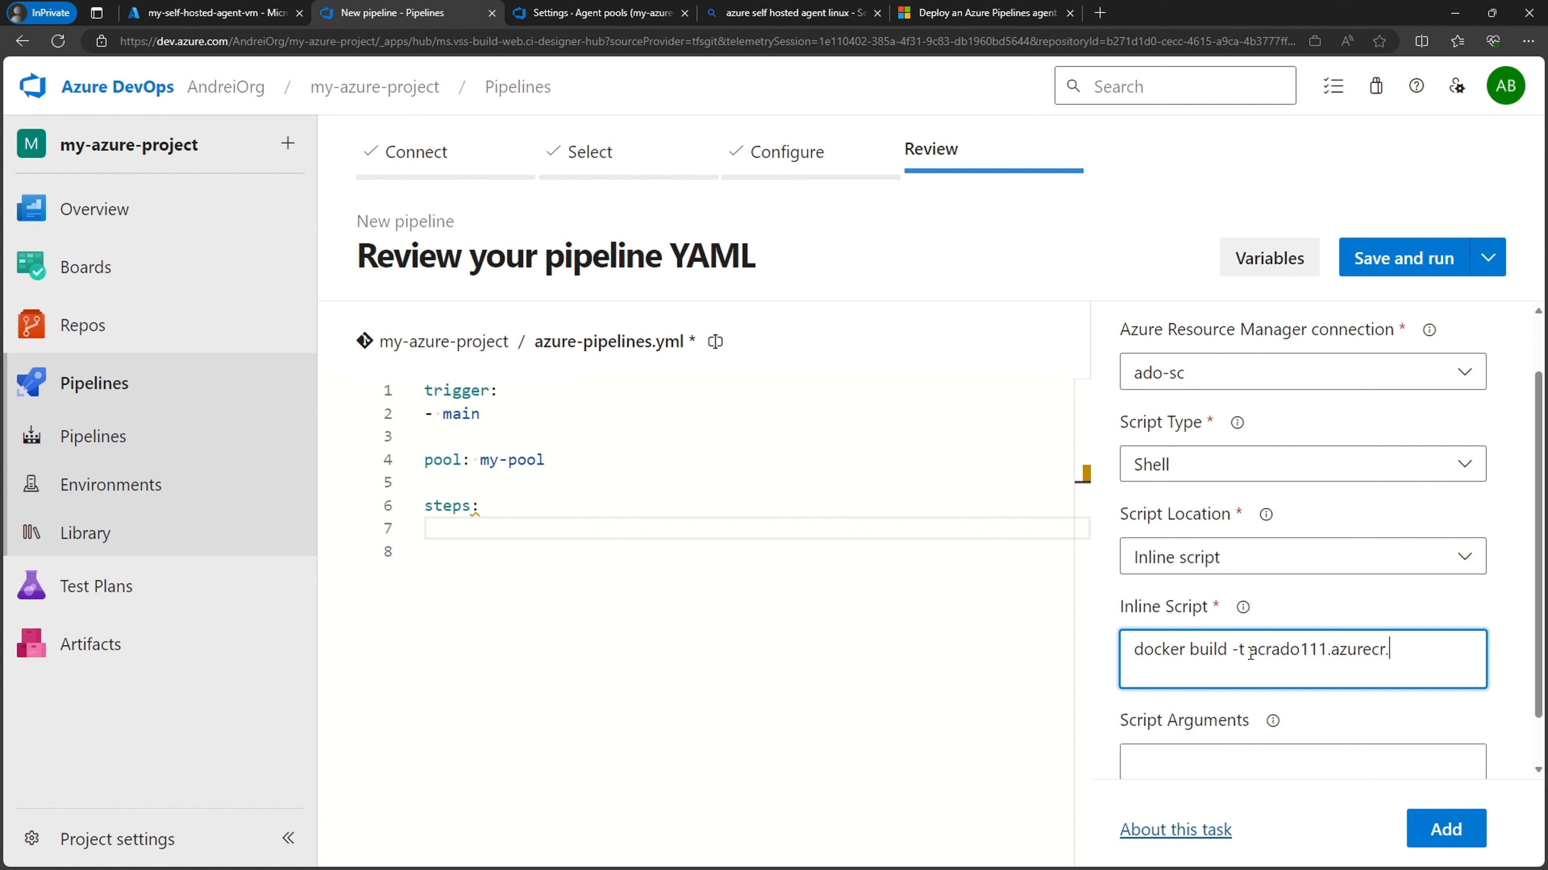
{"action": "type", "text": "io/"}
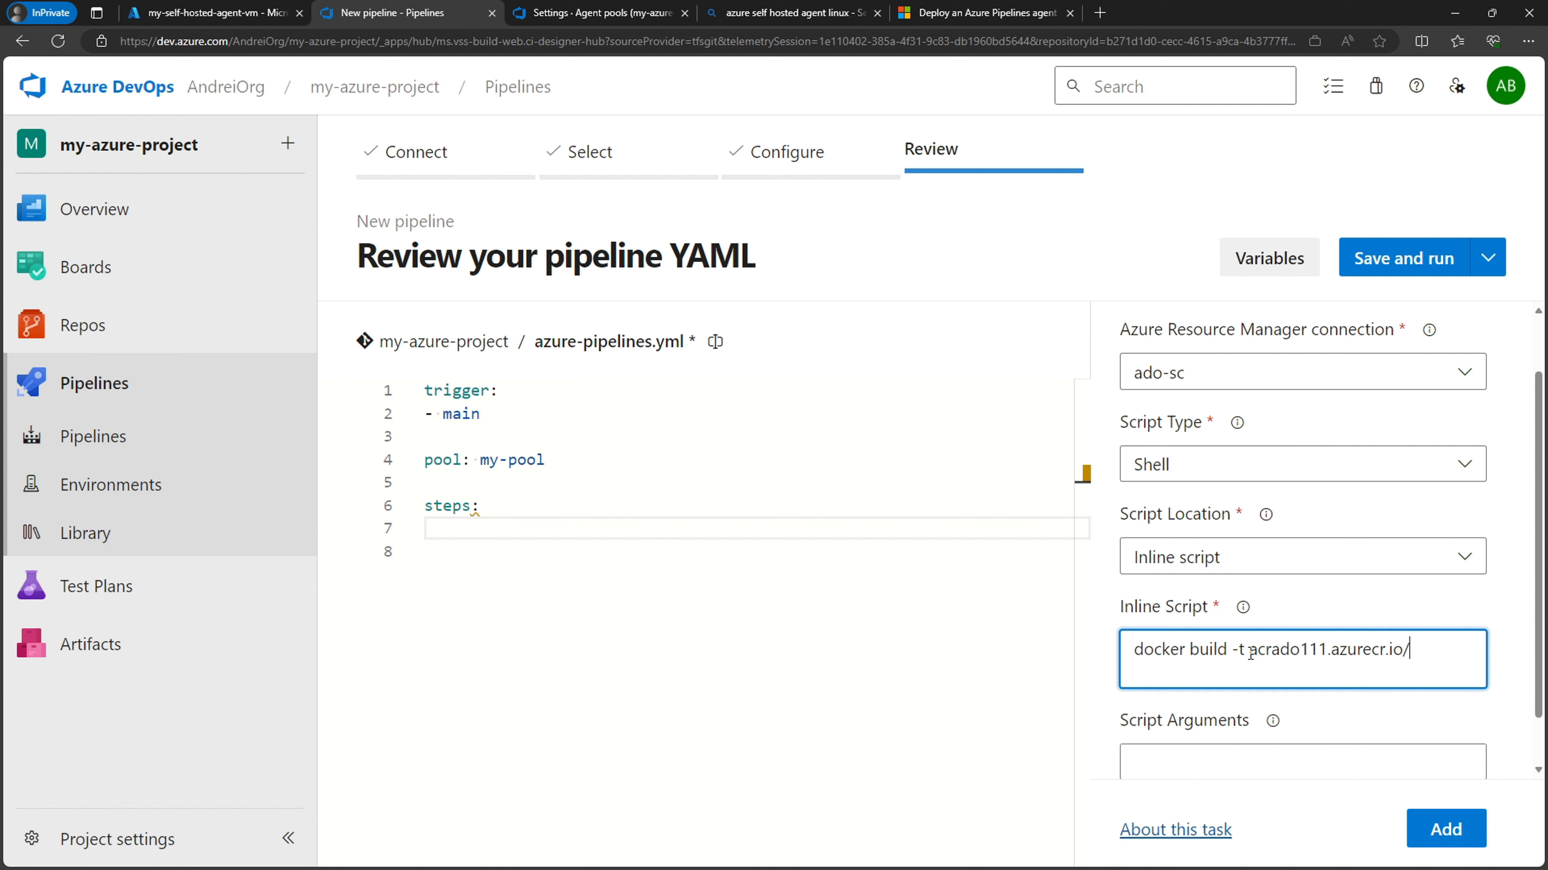
{"action": "type", "text": "test-app-self"}
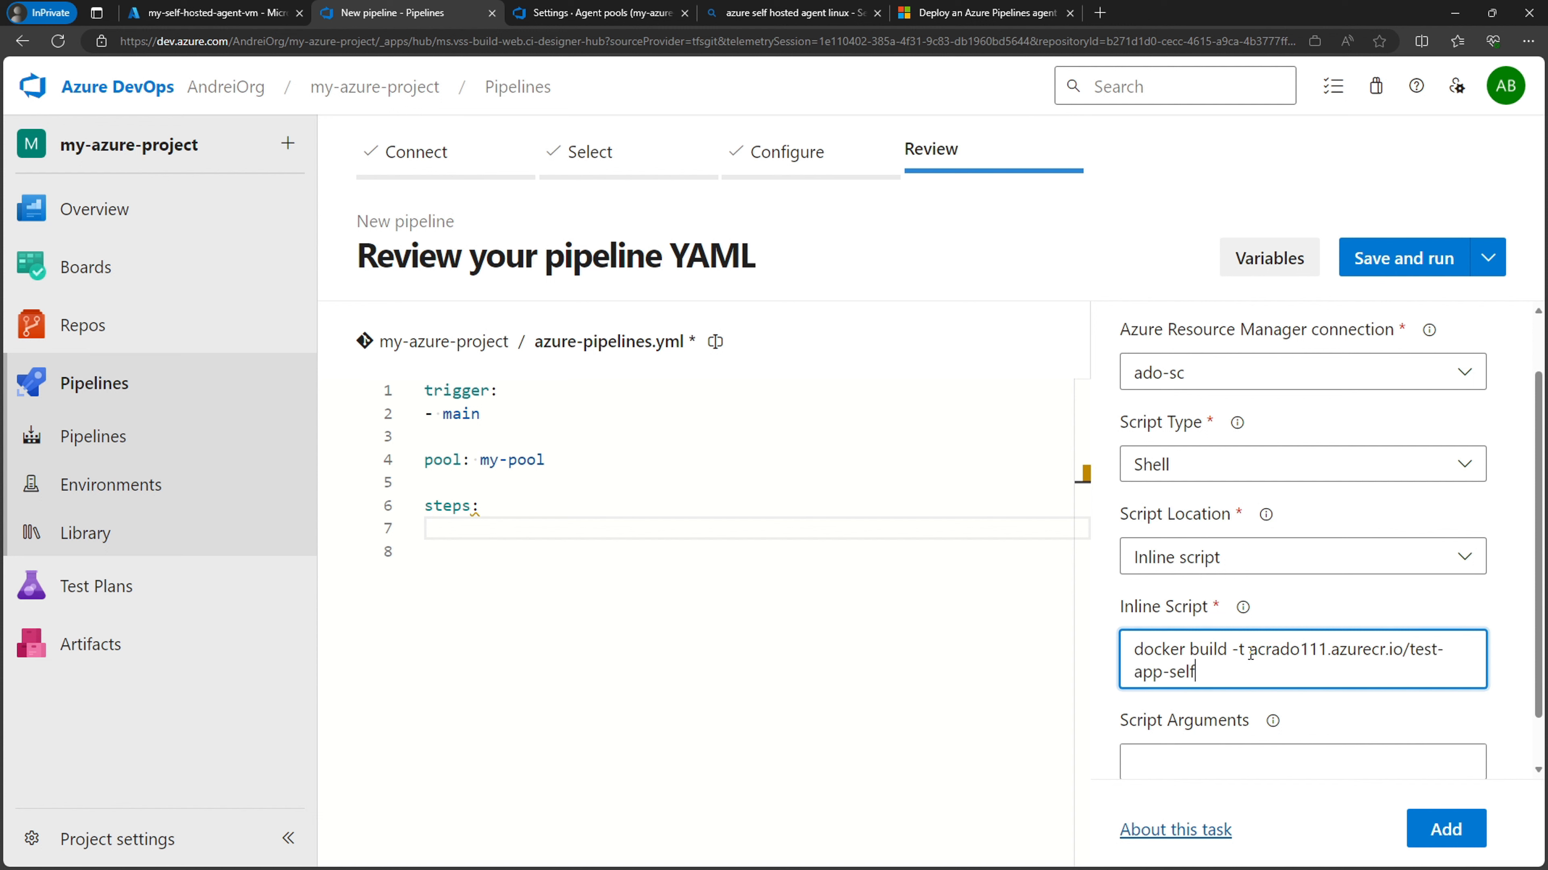
{"action": "type", "text": "-ado:"}
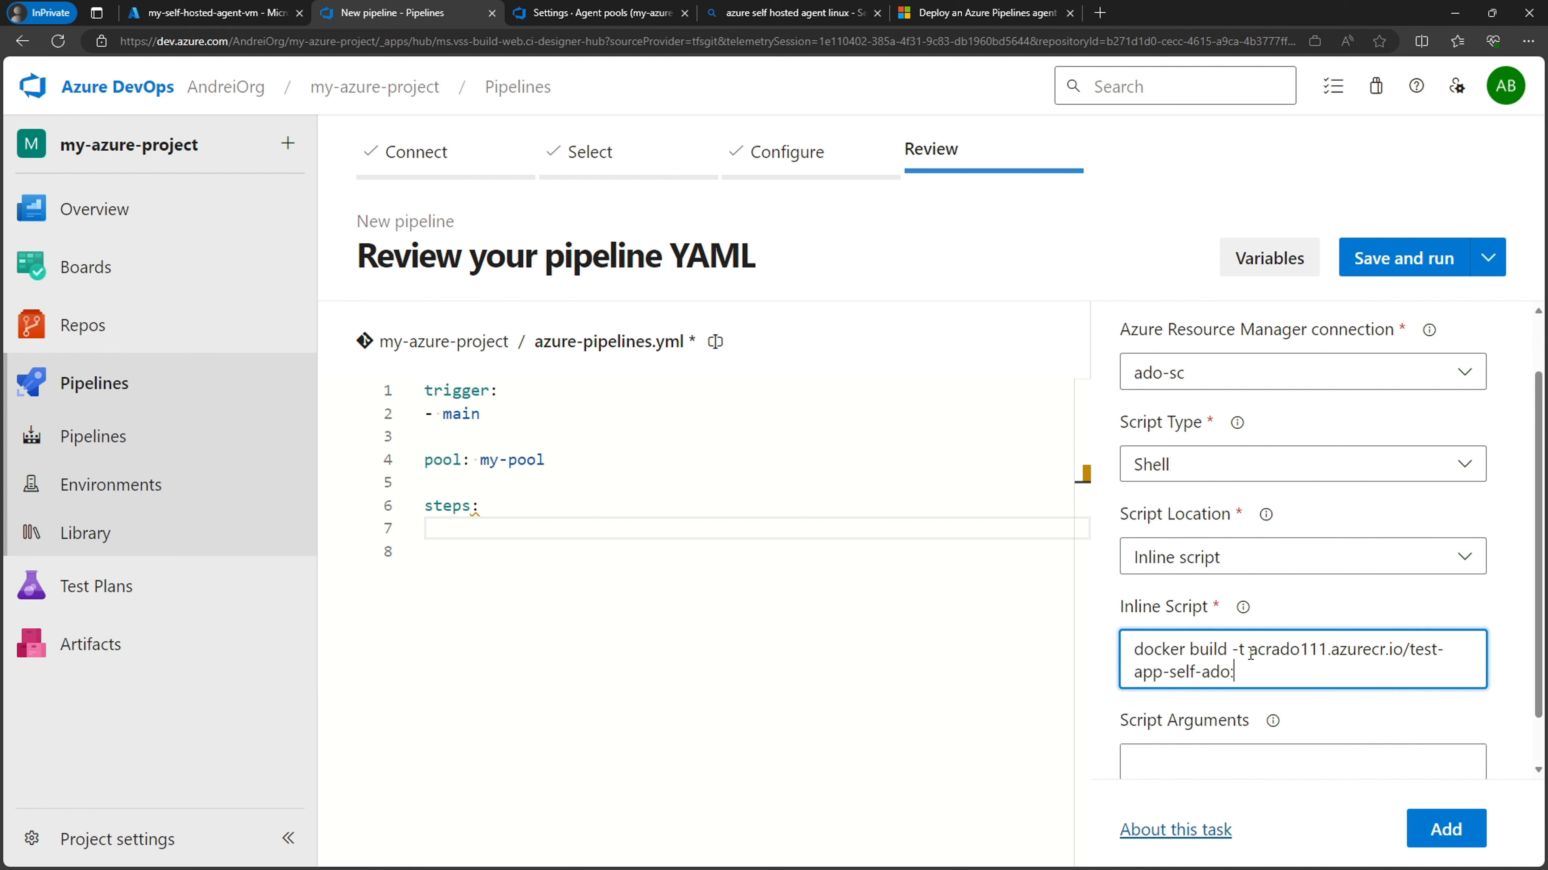
{"action": "type", "text": "$"}
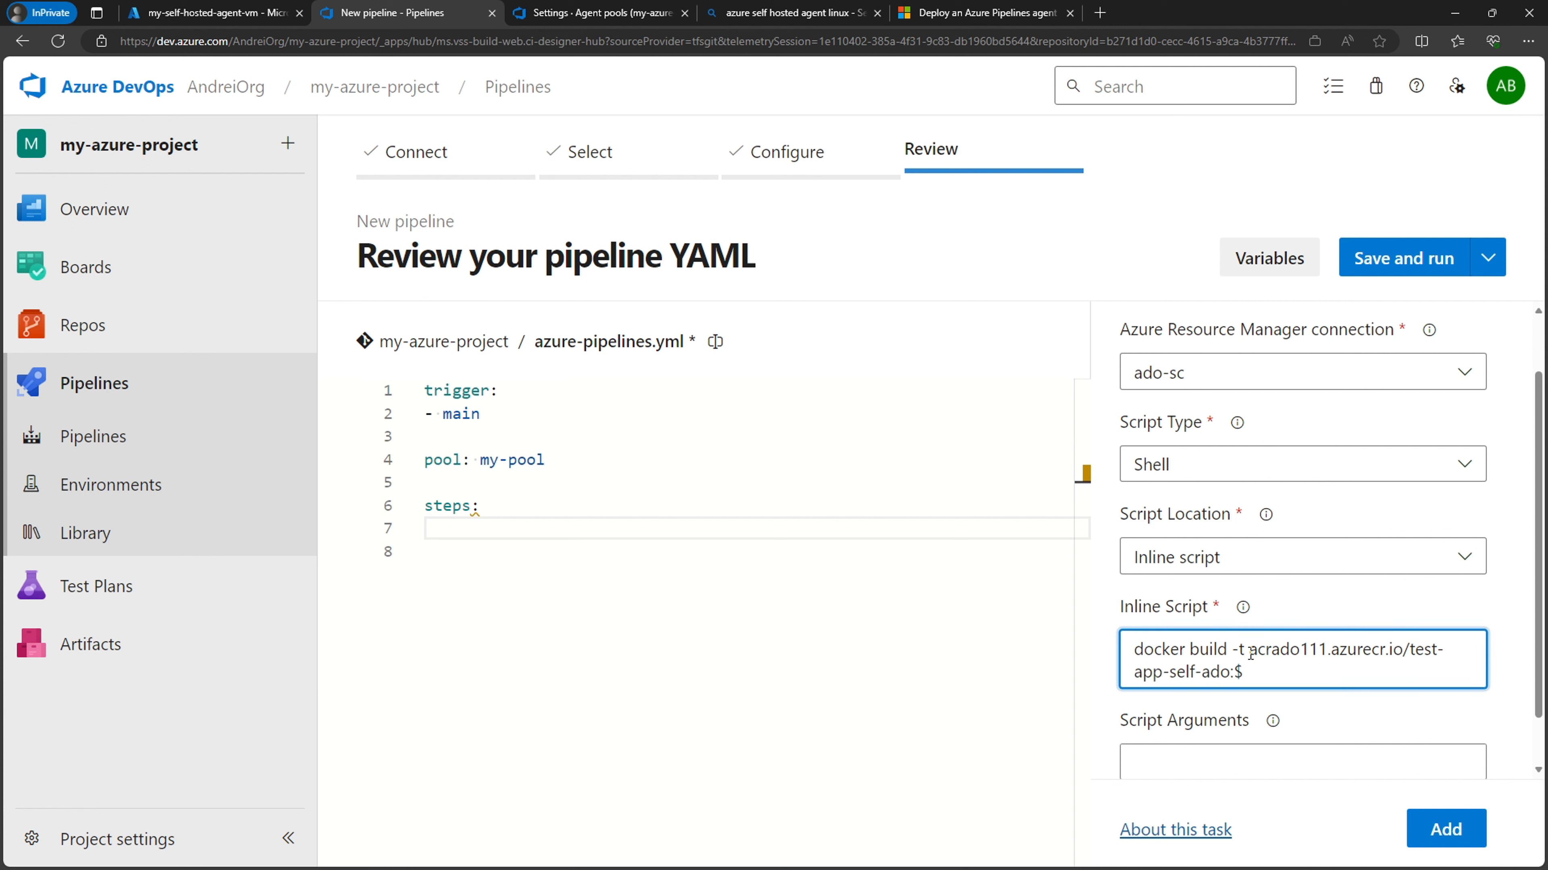
{"action": "type", "text": "(tag)"}
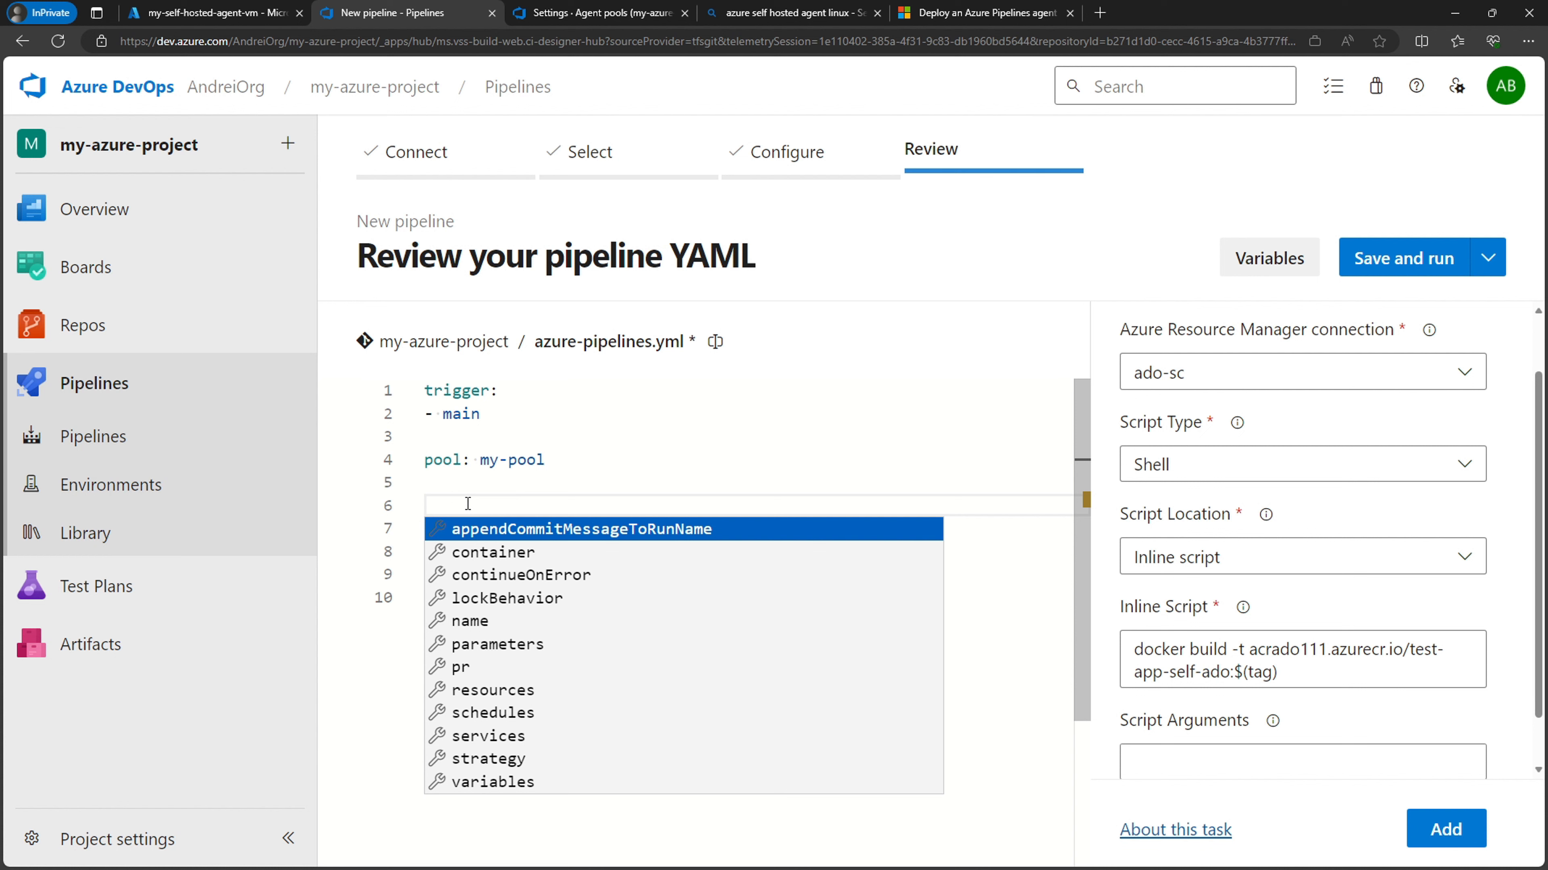
Add a variables block defining tag: '$(Build.BuildId)' in the pipeline YAML.
{"action": "type", "text": "variables:"}
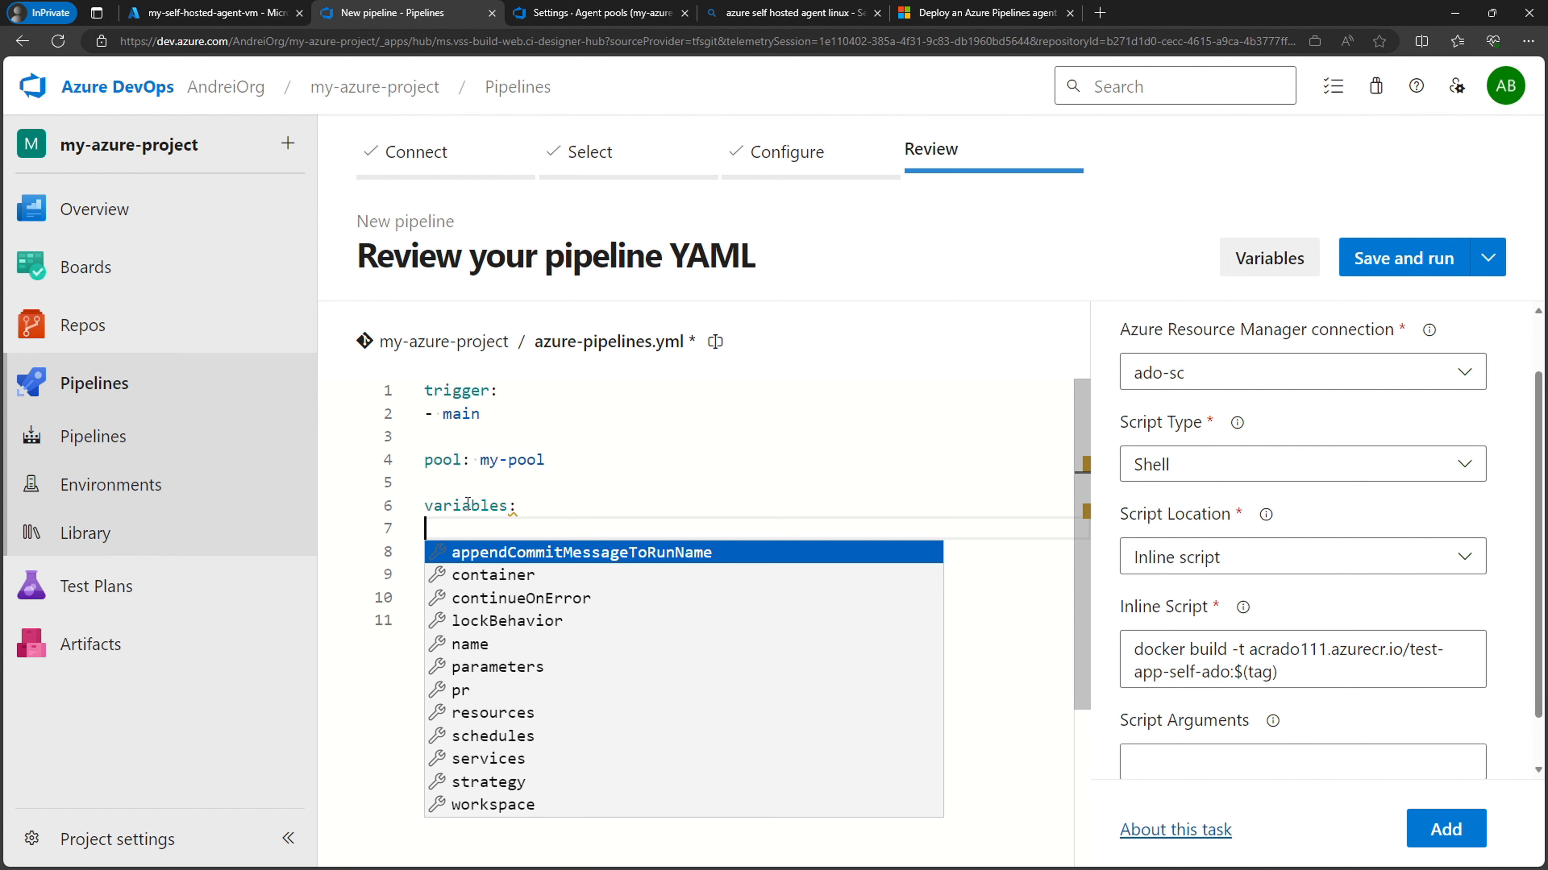
{"action": "type", "text": "tag: '"}
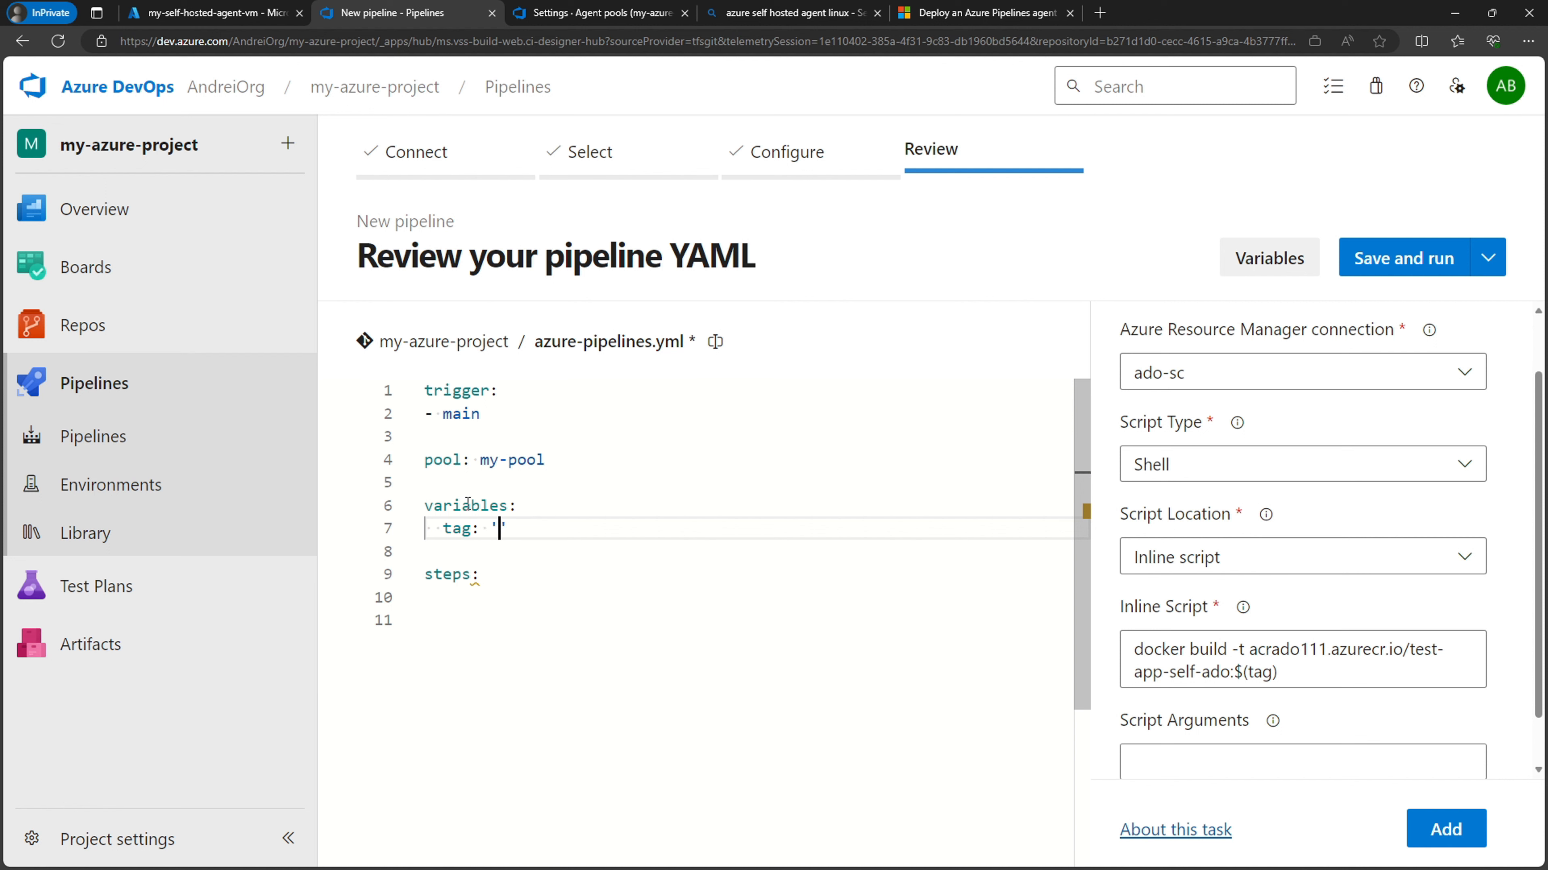
{"action": "type", "text": "$(Build."}
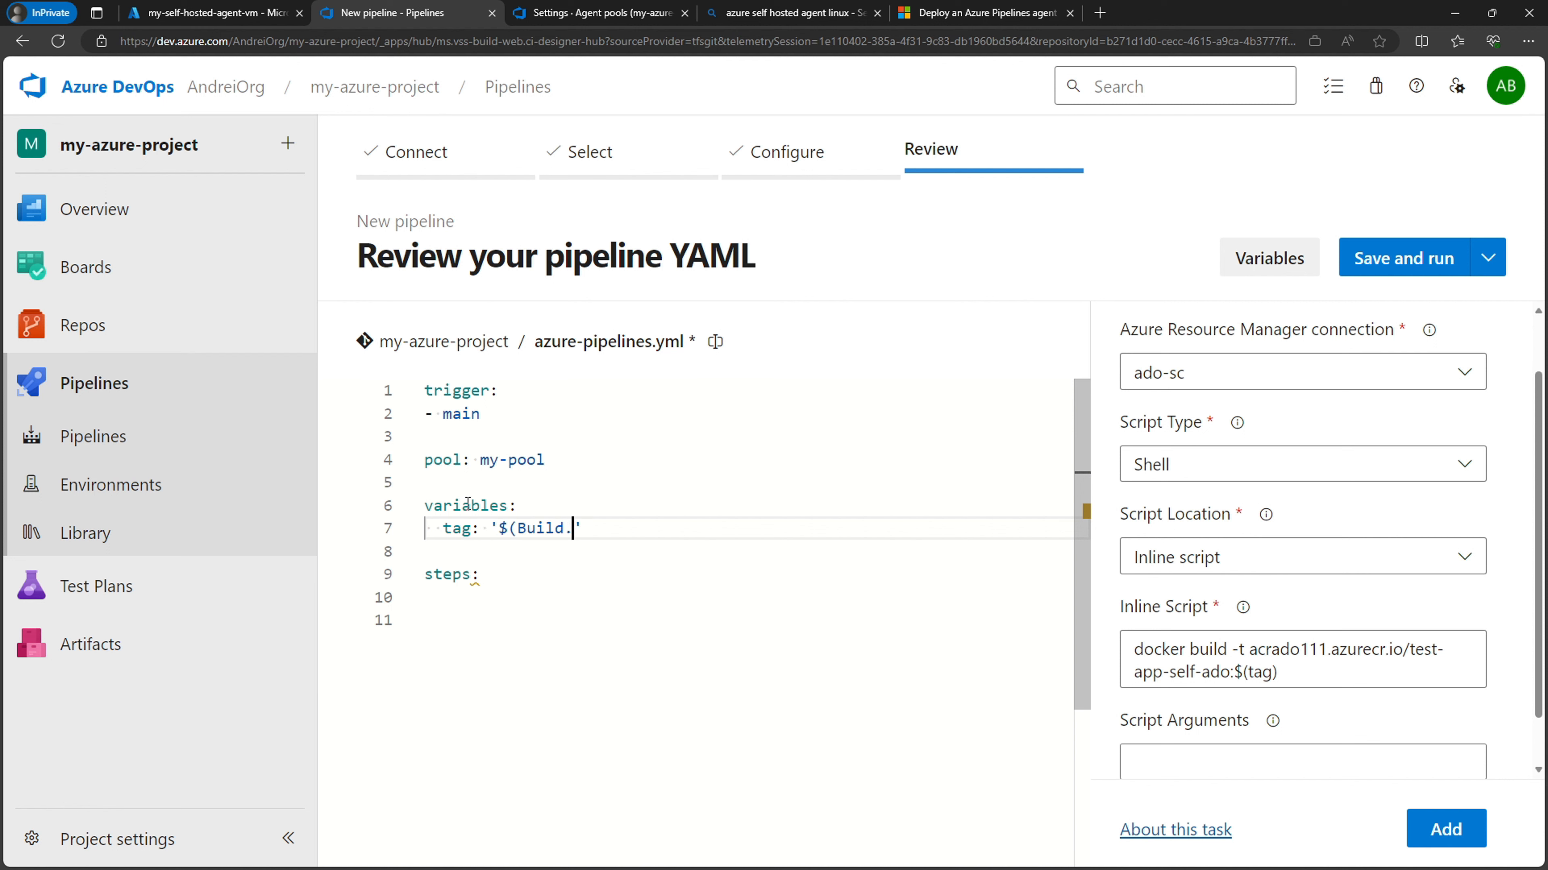
{"action": "type", "text": "BuildId"}
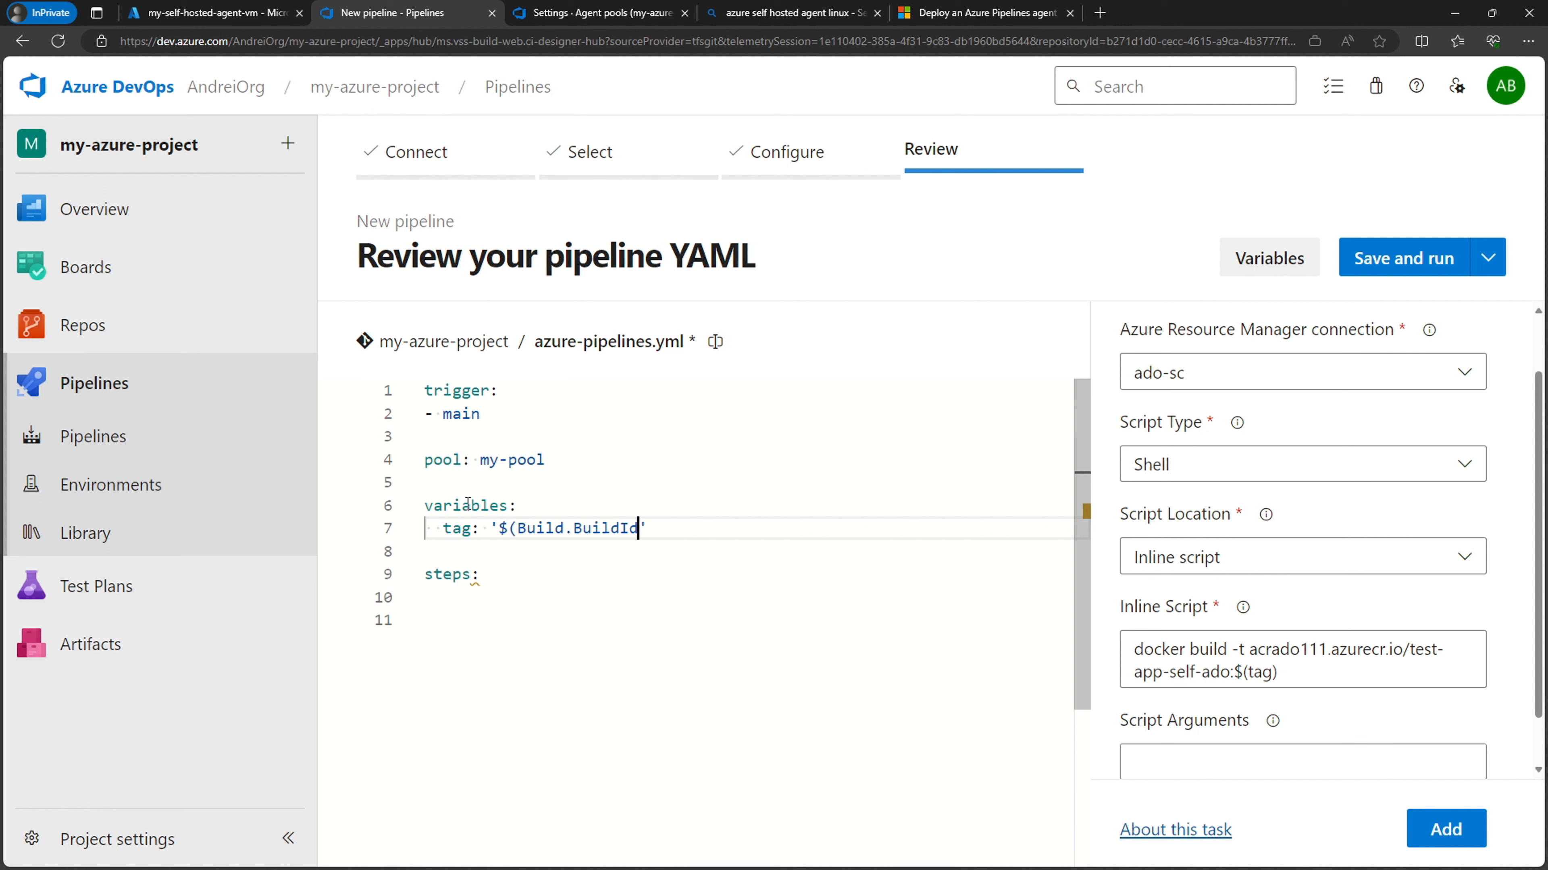
{"action": "type", "text": ")'"}
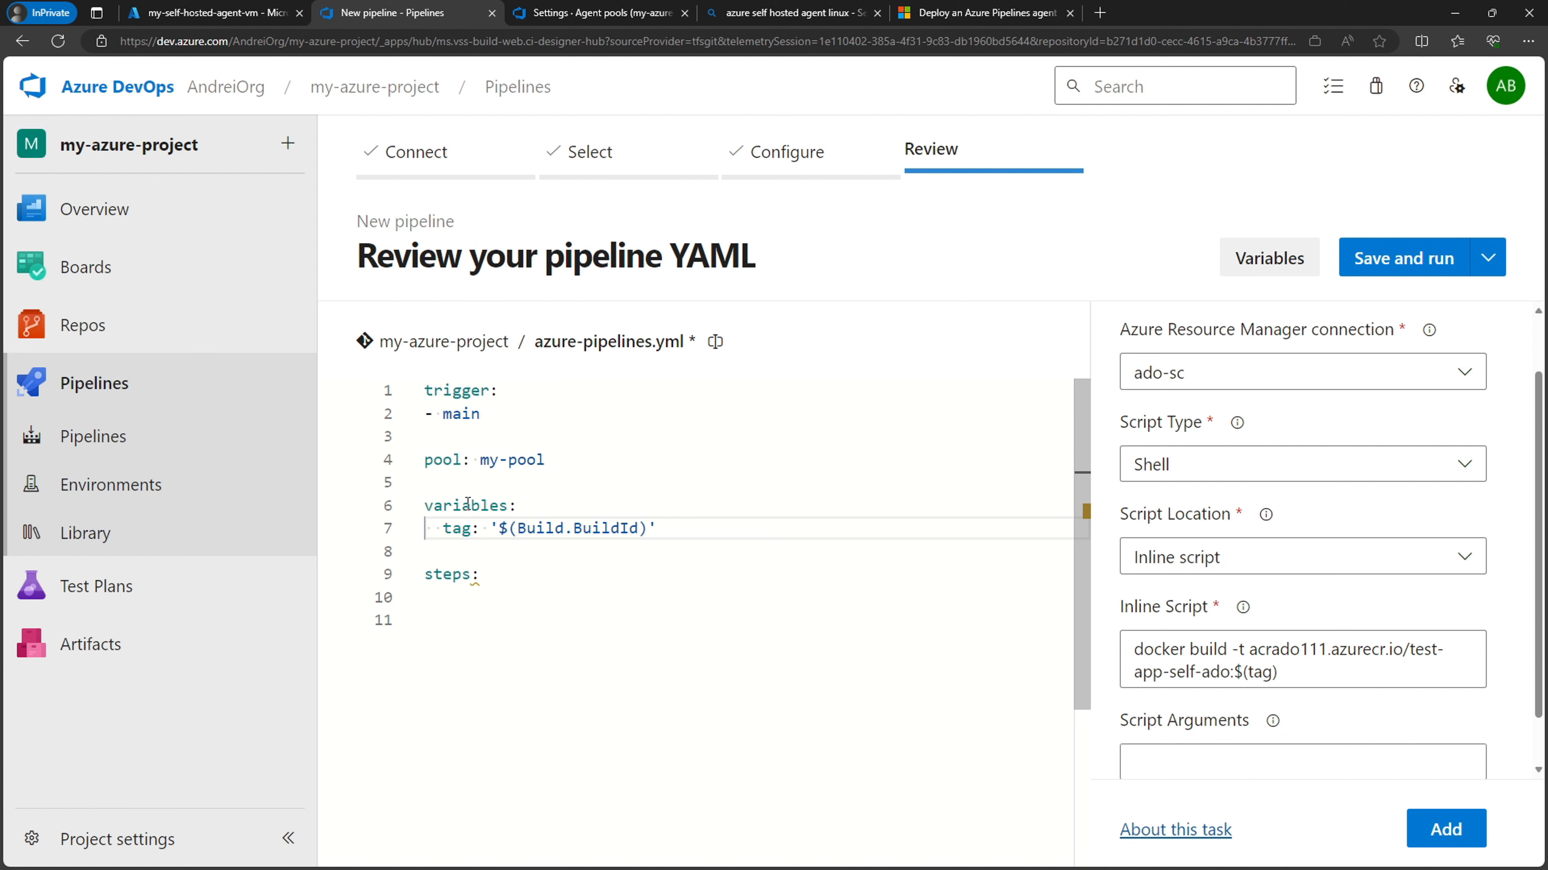
{"action": "left_click", "coordinate": [647, 528]}
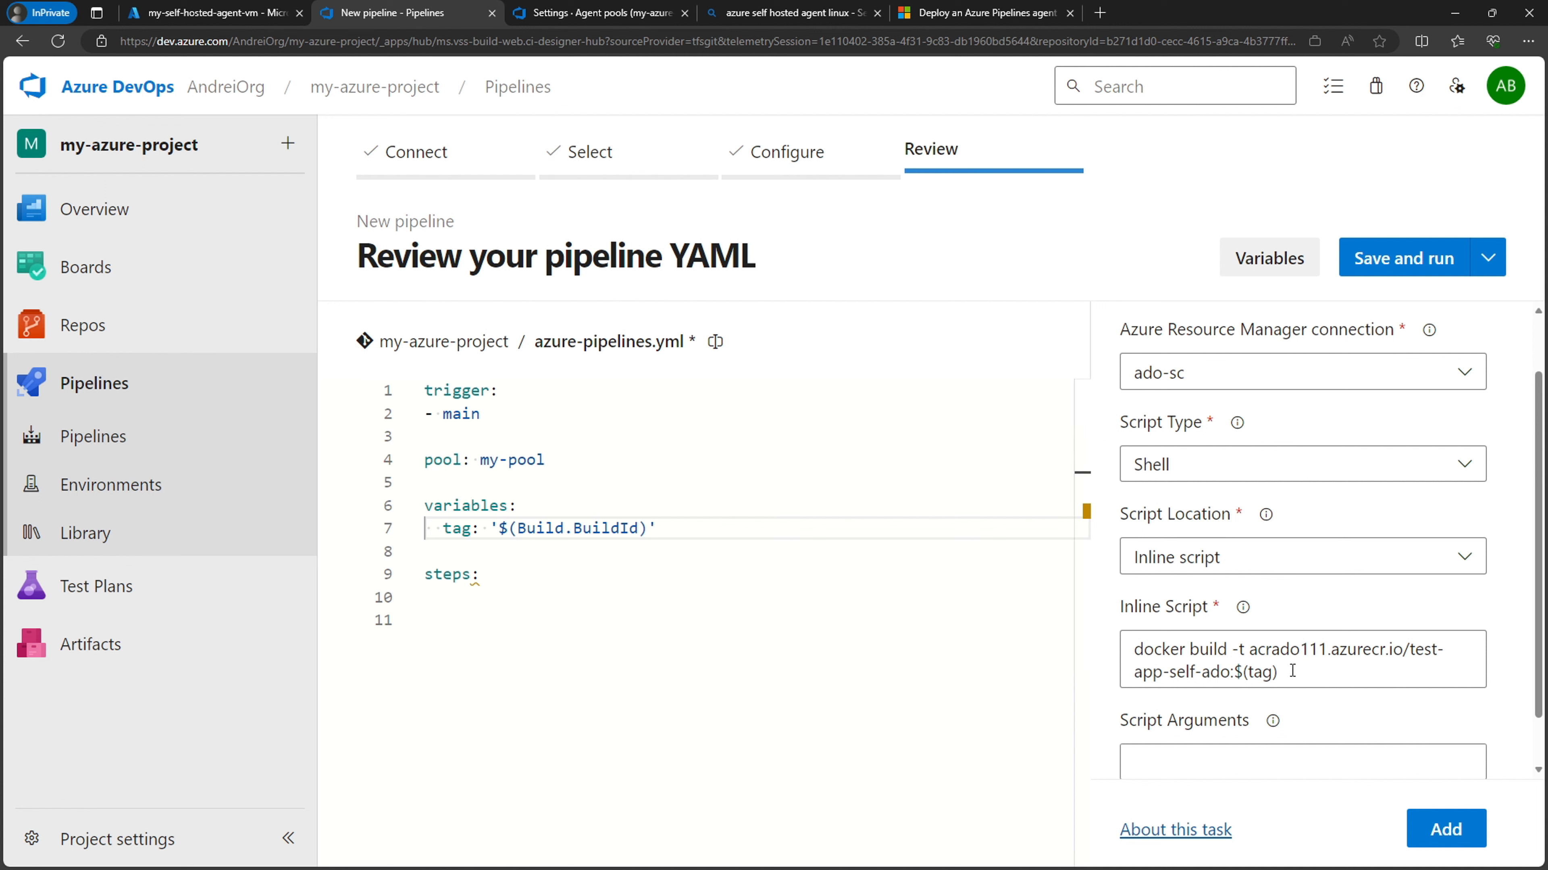
Append the current-directory dot to the end of the docker build command.
{"action": "left_click", "coordinate": [1301, 659]}
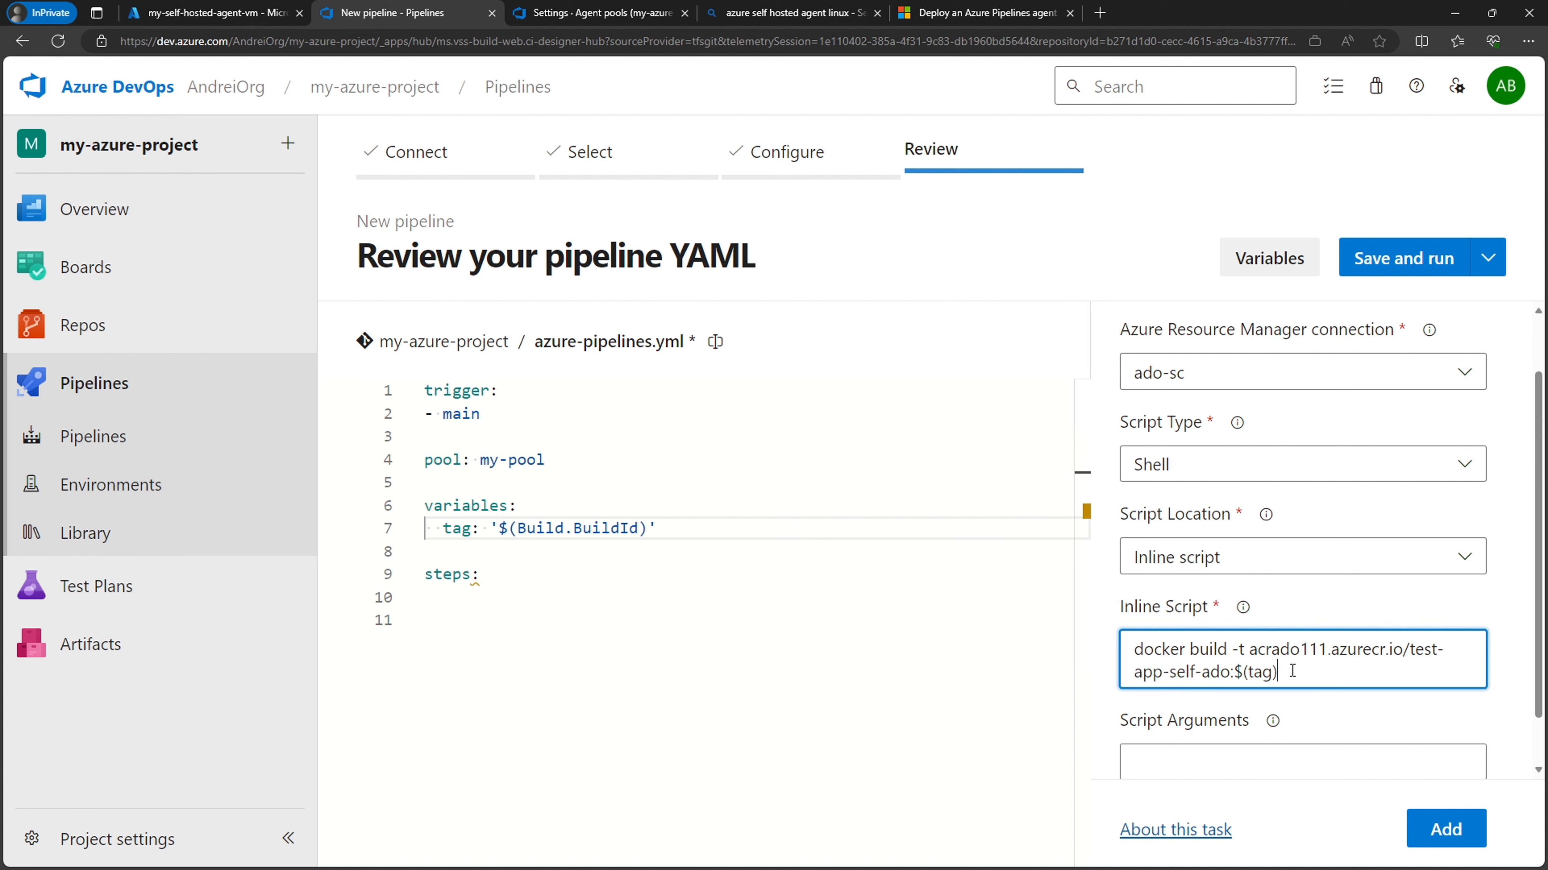
{"action": "type", "text": "."}
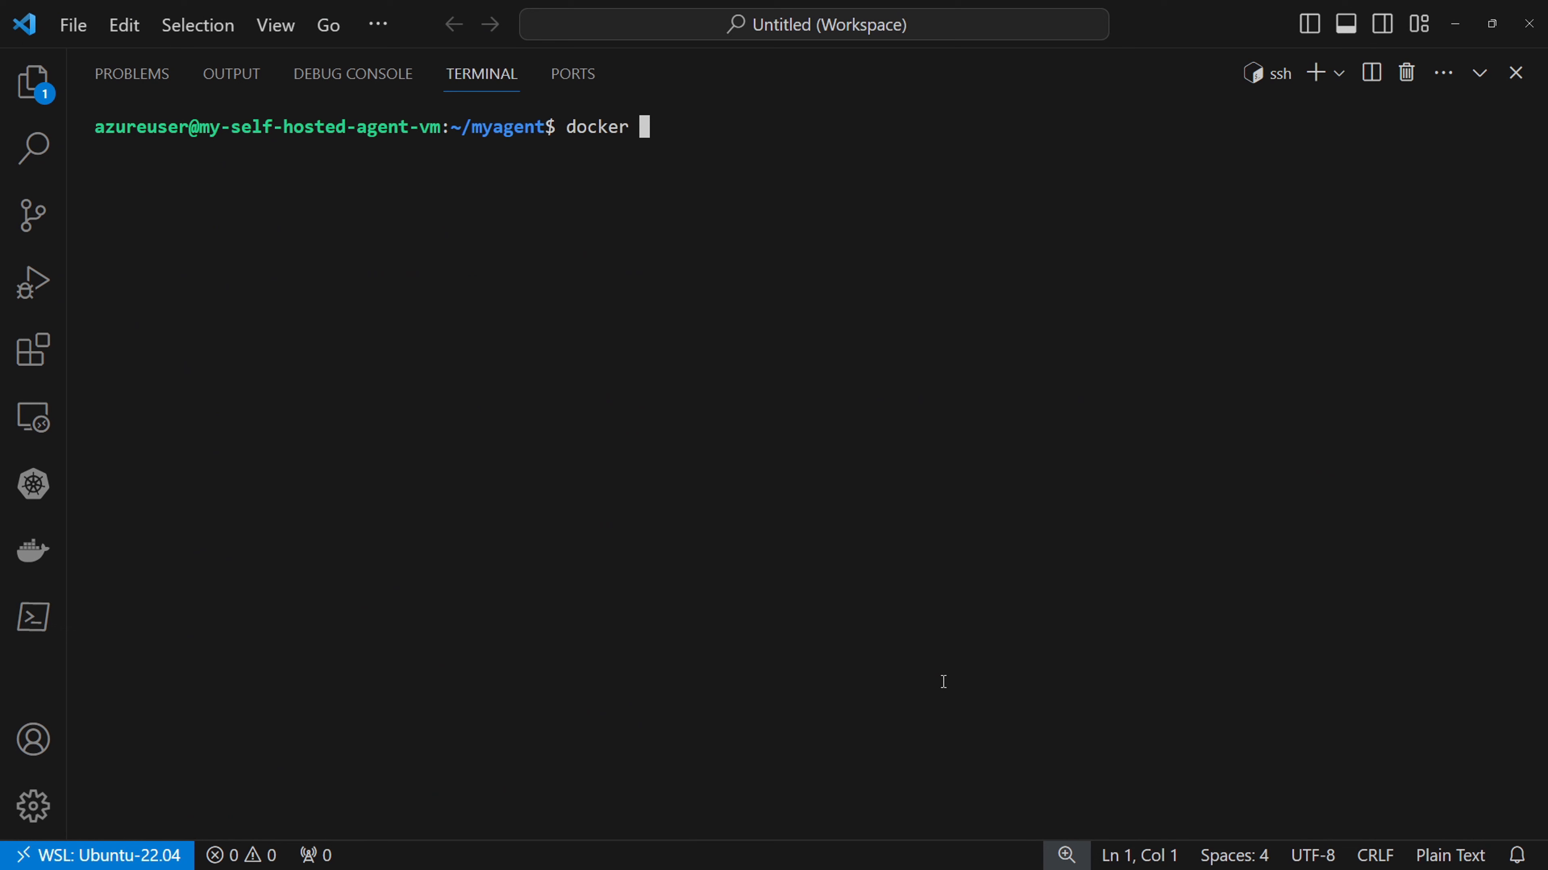
Run a docker version check in the agent VM's terminal.
{"action": "type", "text": "versio"}
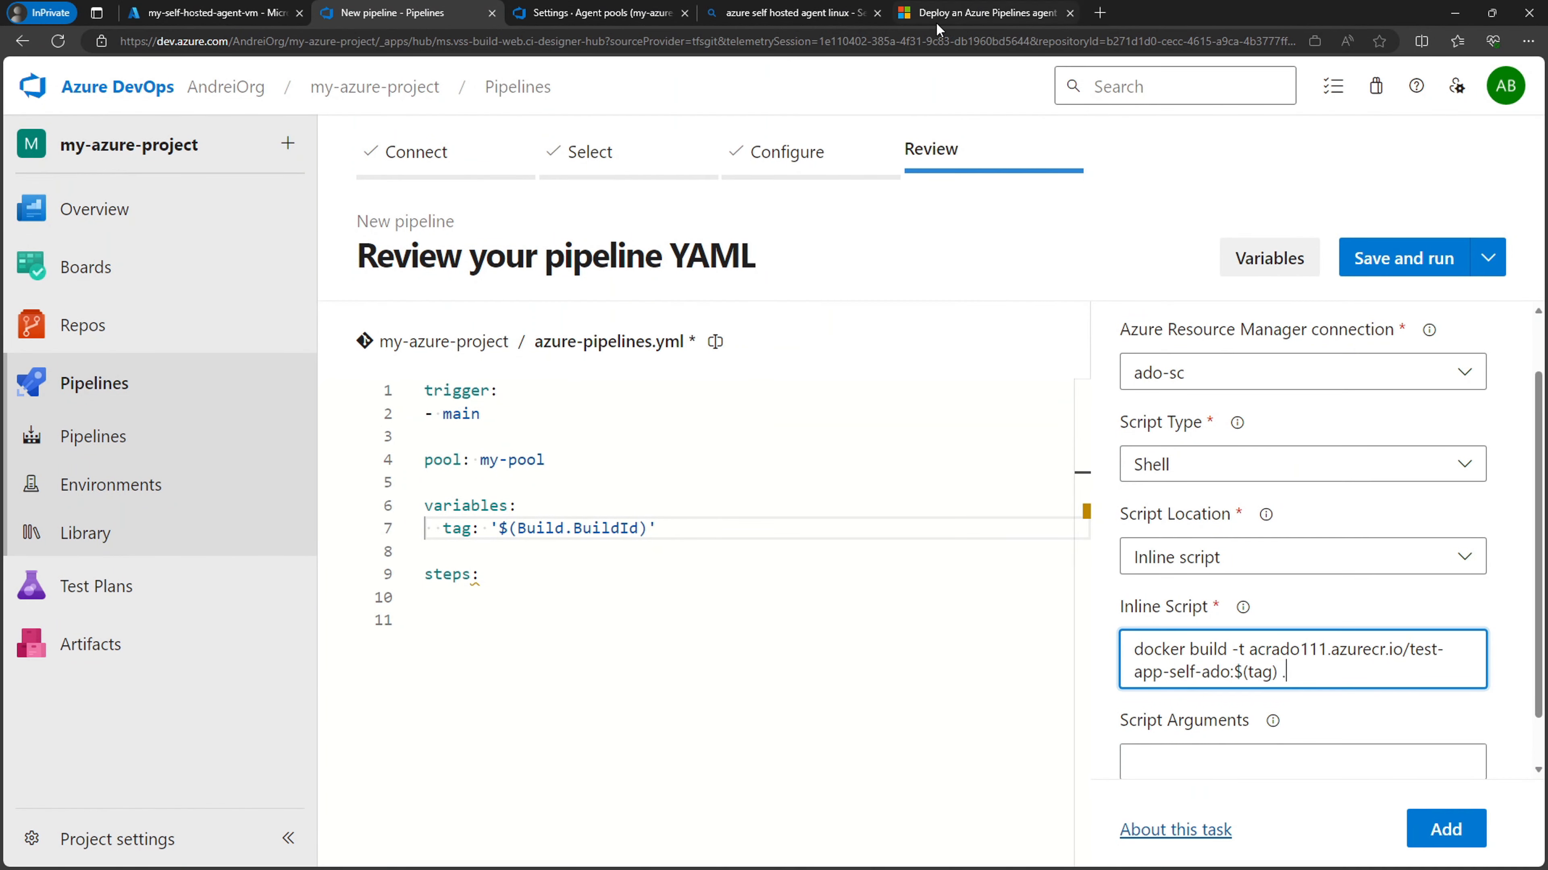
From the Bing results, reach the Docker Docs Ubuntu install guide's apt repository instructions.
{"action": "left_click", "coordinate": [1069, 13]}
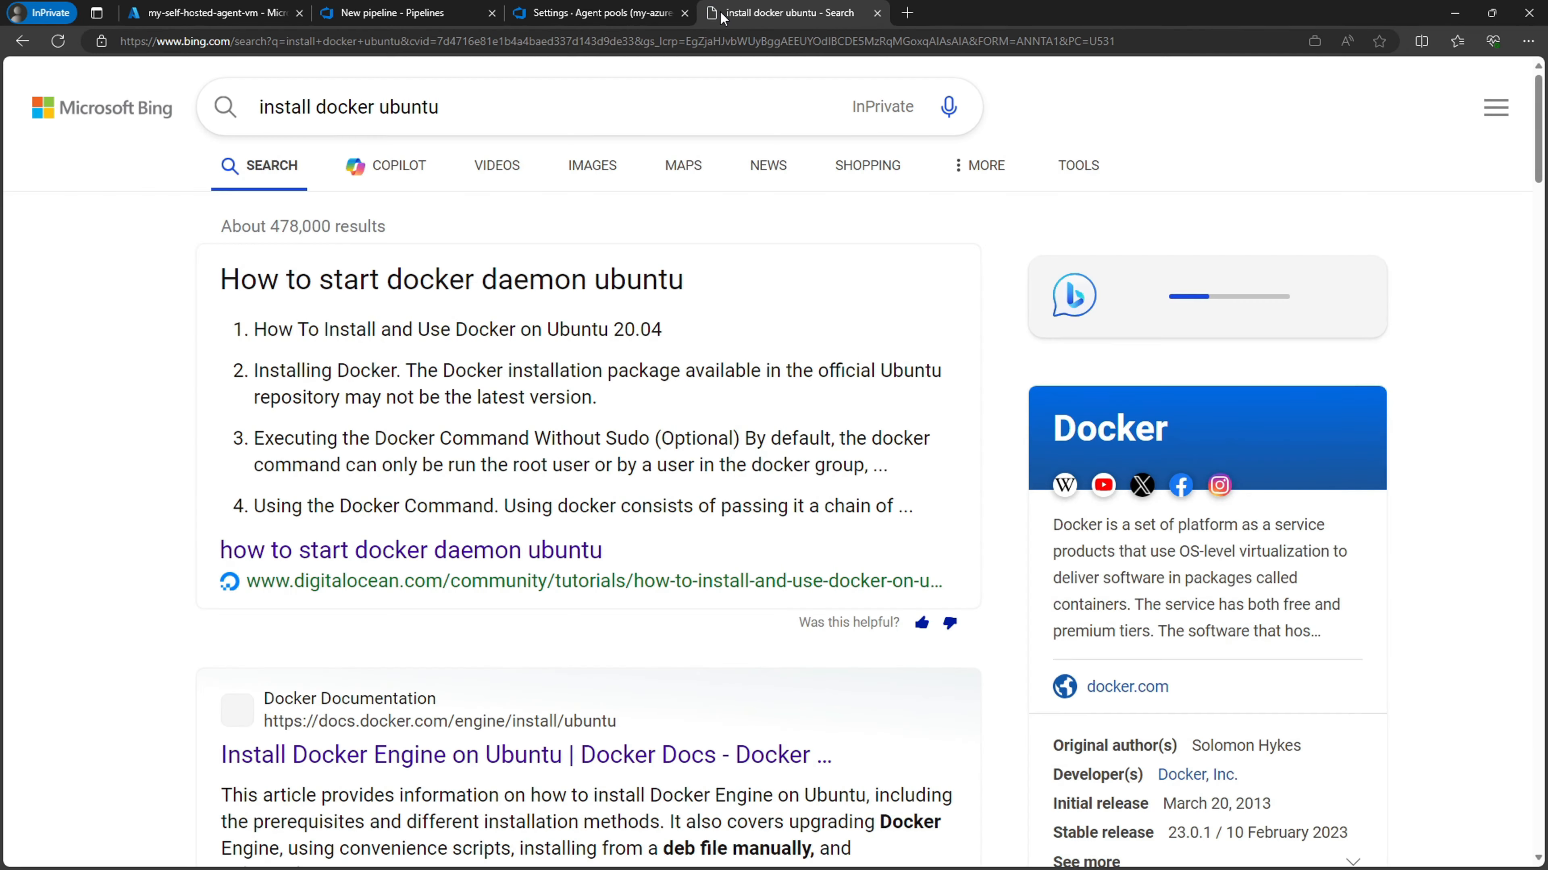
{"action": "scroll", "scroll_direction": "down", "scroll_amount": 3}
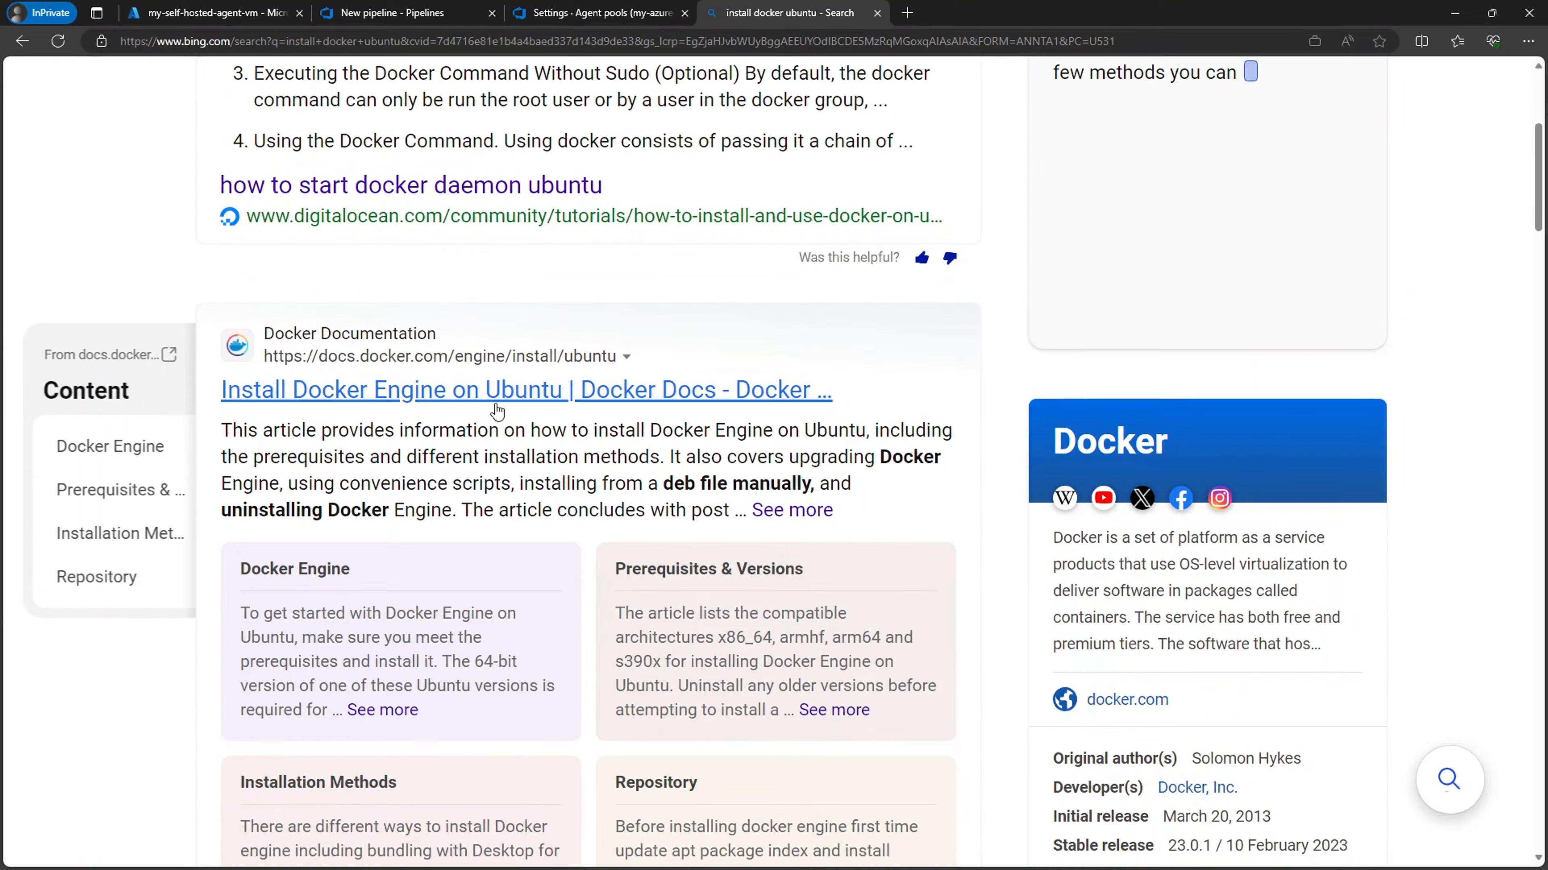
{"action": "left_click", "coordinate": [525, 390]}
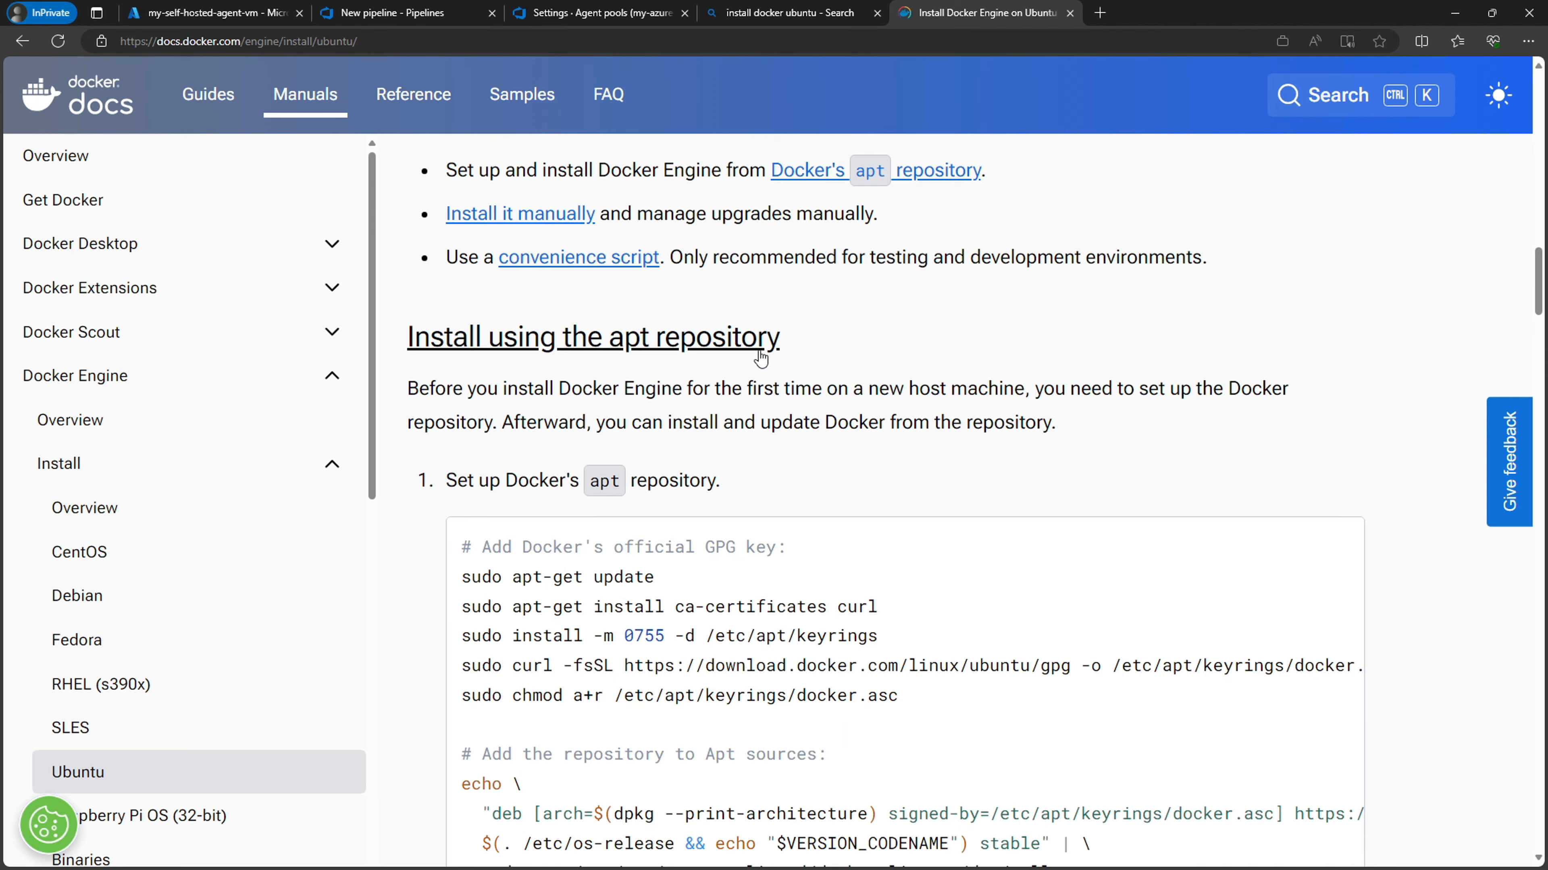
{"action": "scroll", "scroll_direction": "down", "scroll_amount": 3}
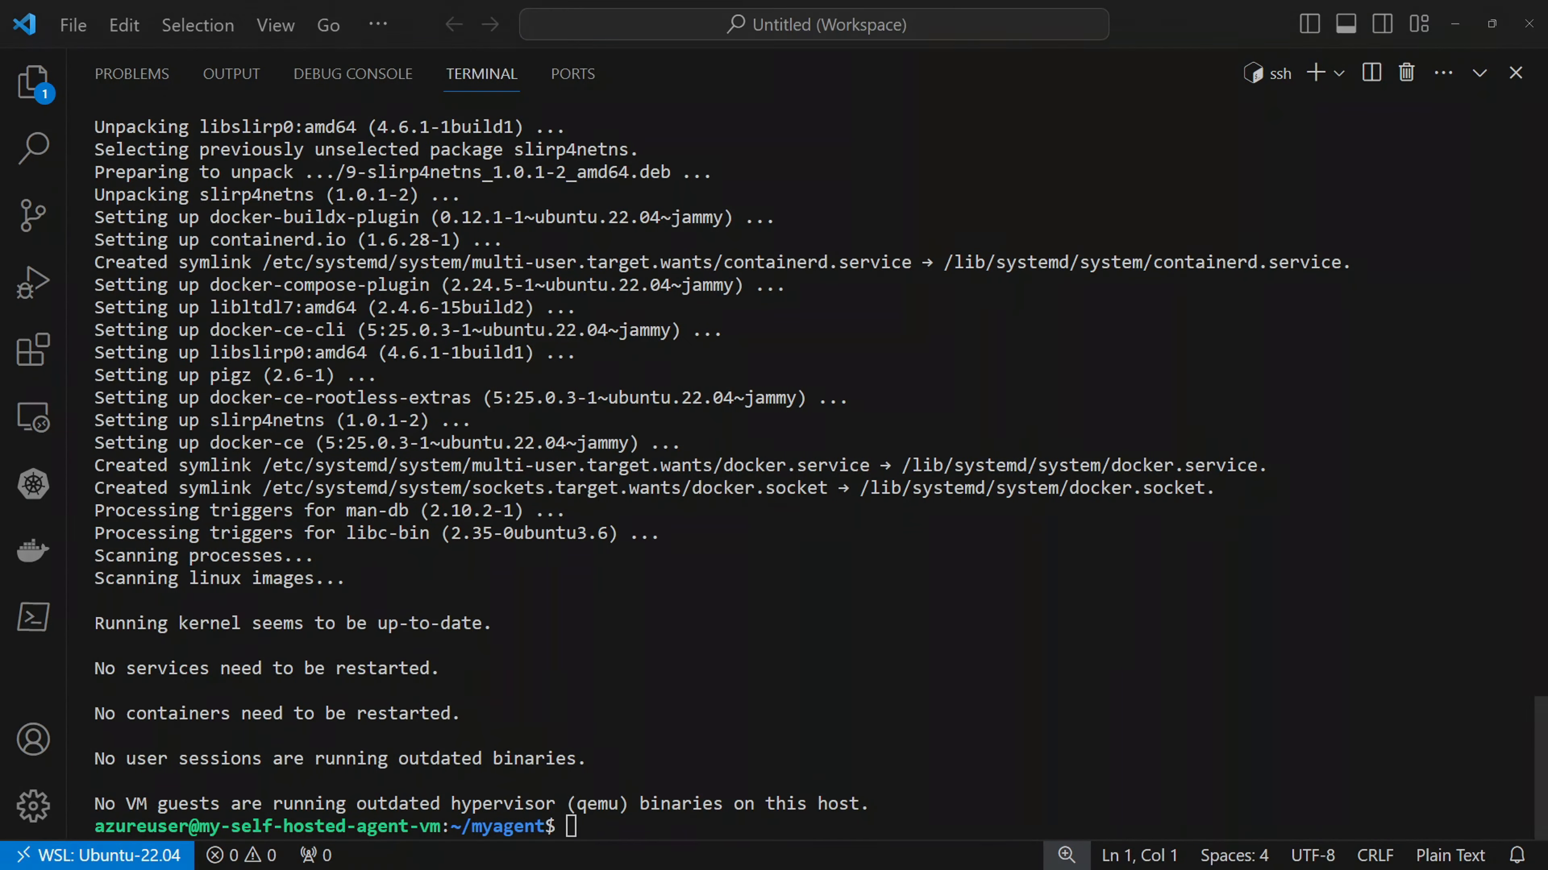
Add a second inline script line beginning az acr login -n acra...
{"action": "left_click", "coordinate": [386, 13]}
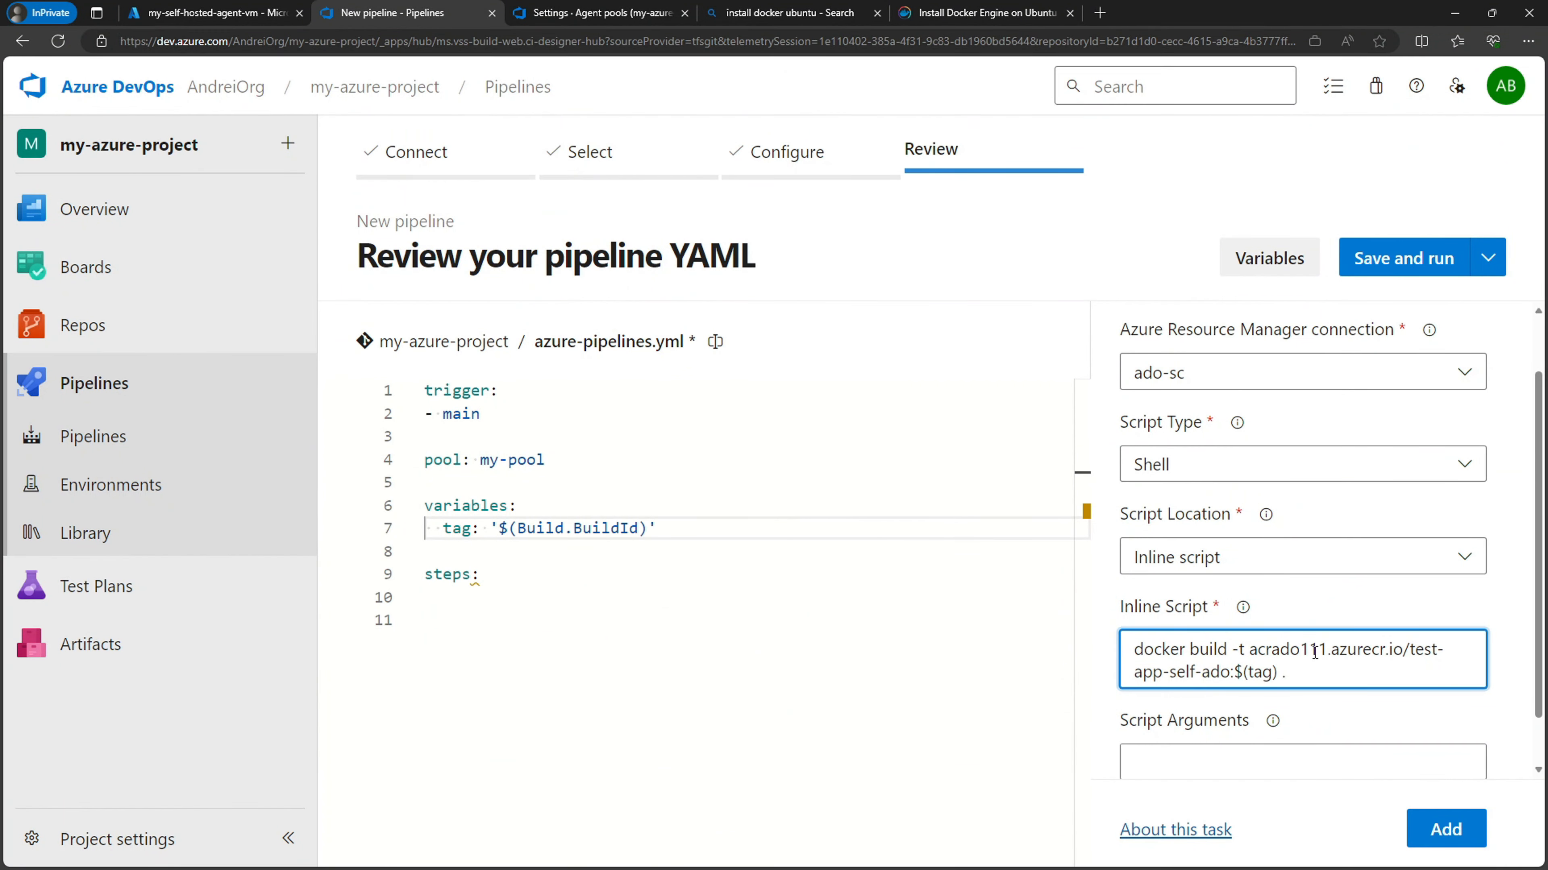
{"action": "type", "text": "az acr login"}
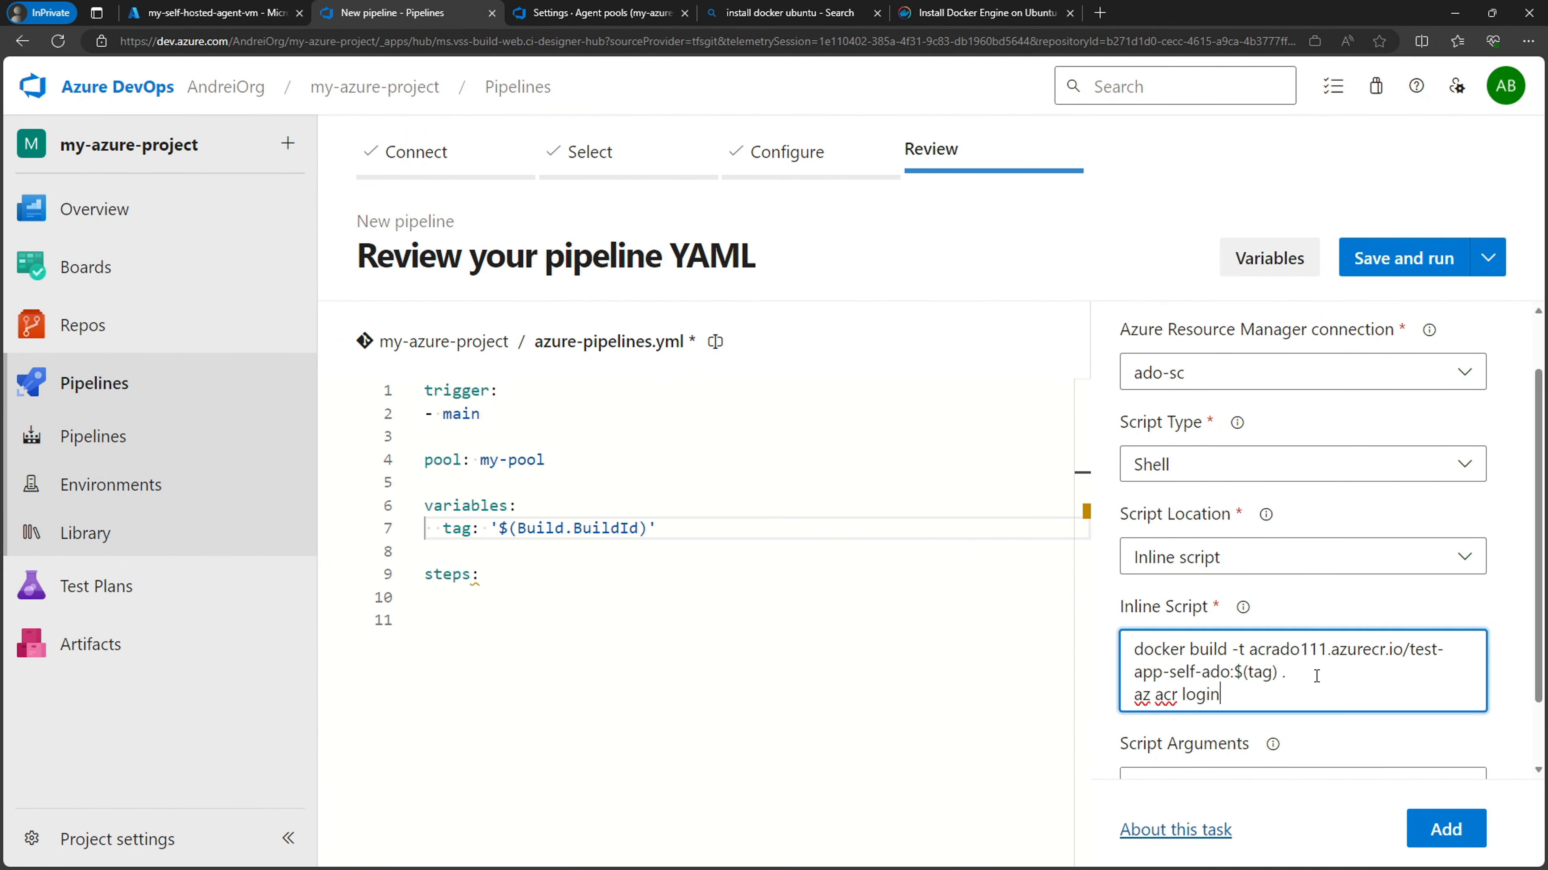
{"action": "type", "text": "-n acra"}
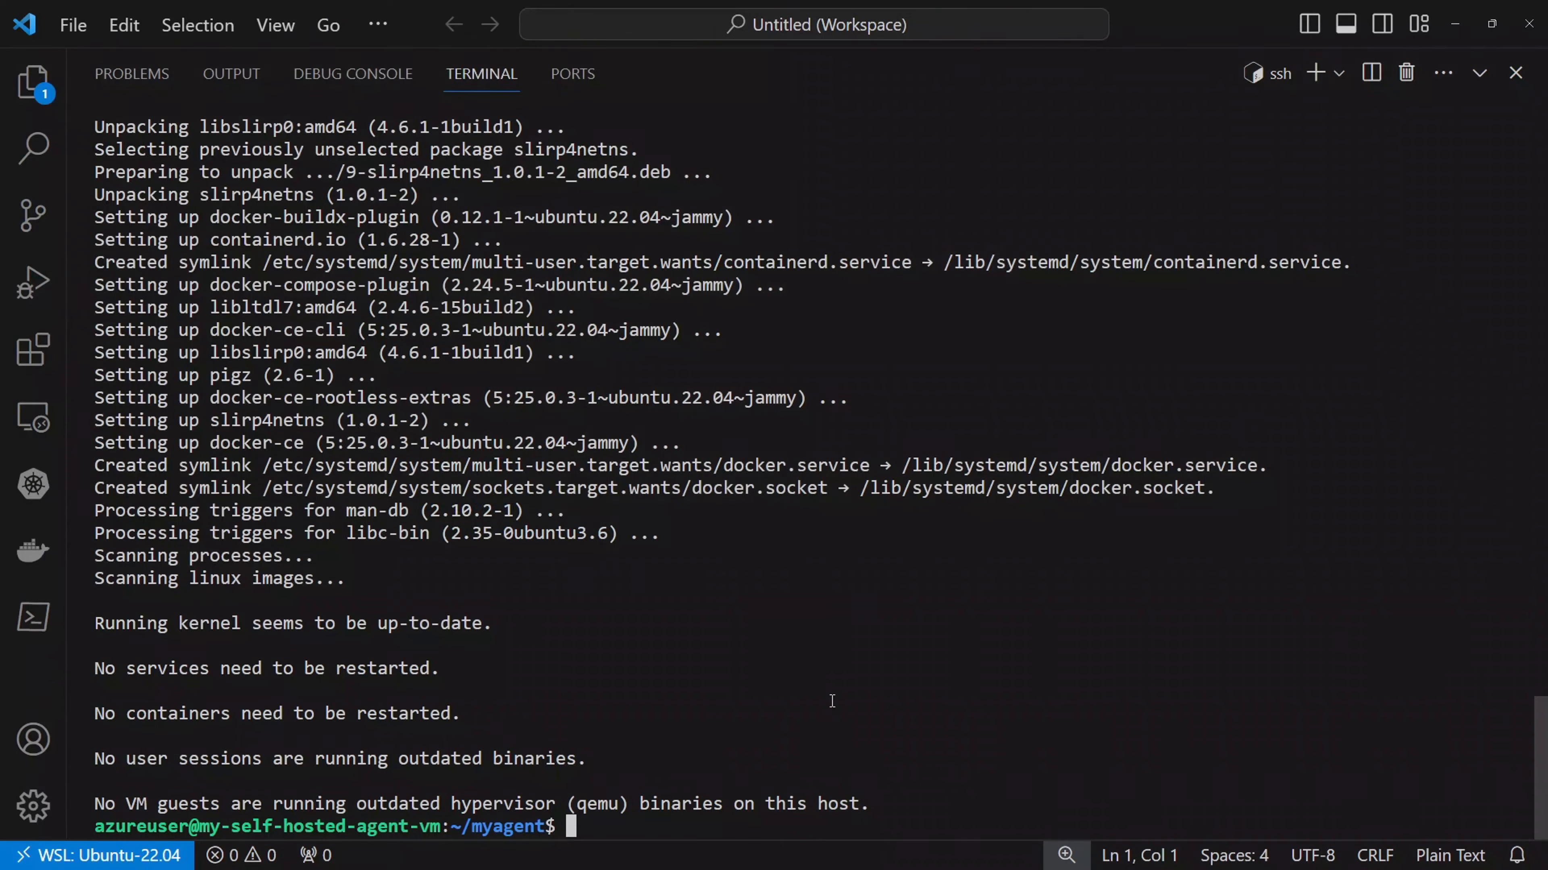
Run az version in the VM terminal to check for the Azure CLI.
{"action": "type", "text": "az version"}
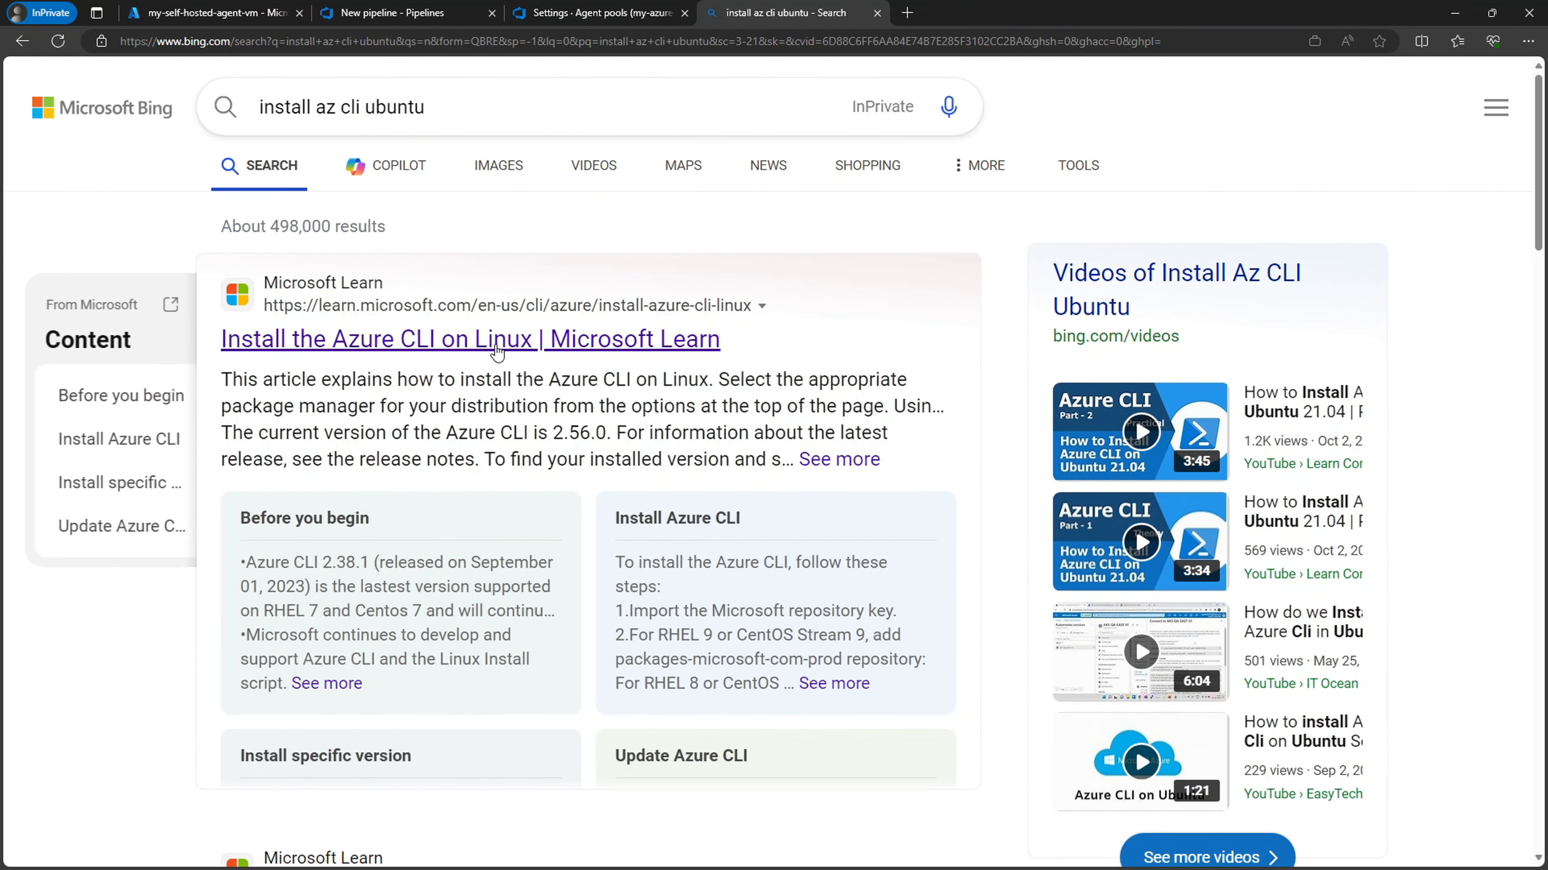
From Microsoft Learn's Azure CLI on Linux article, copy the Option 1 one-command install script.
{"action": "left_click", "coordinate": [470, 339]}
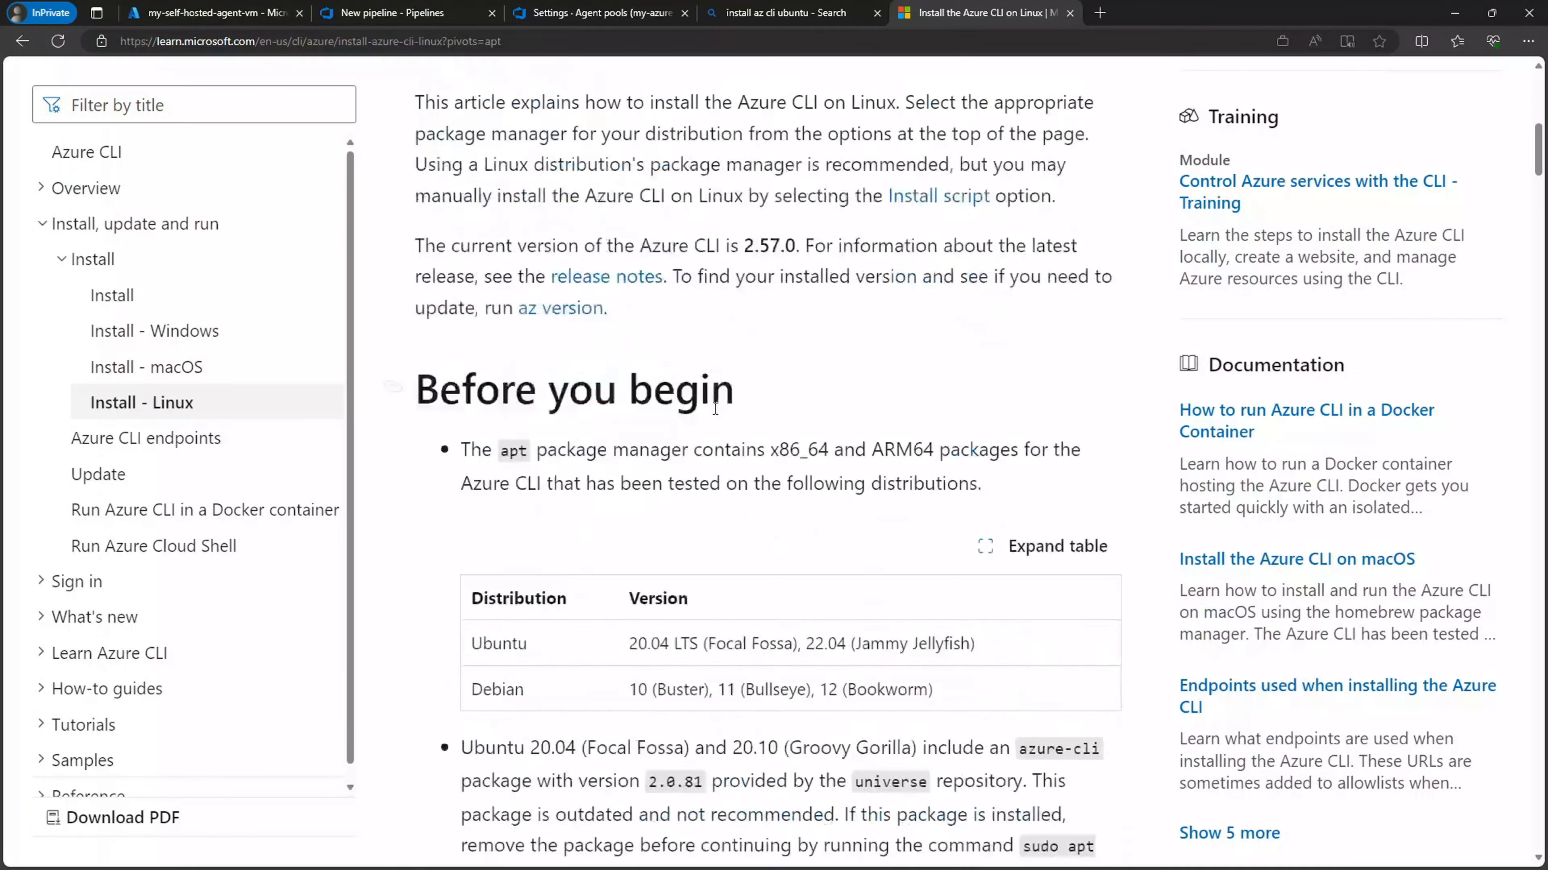
{"action": "scroll", "scroll_direction": "down", "scroll_amount": 3}
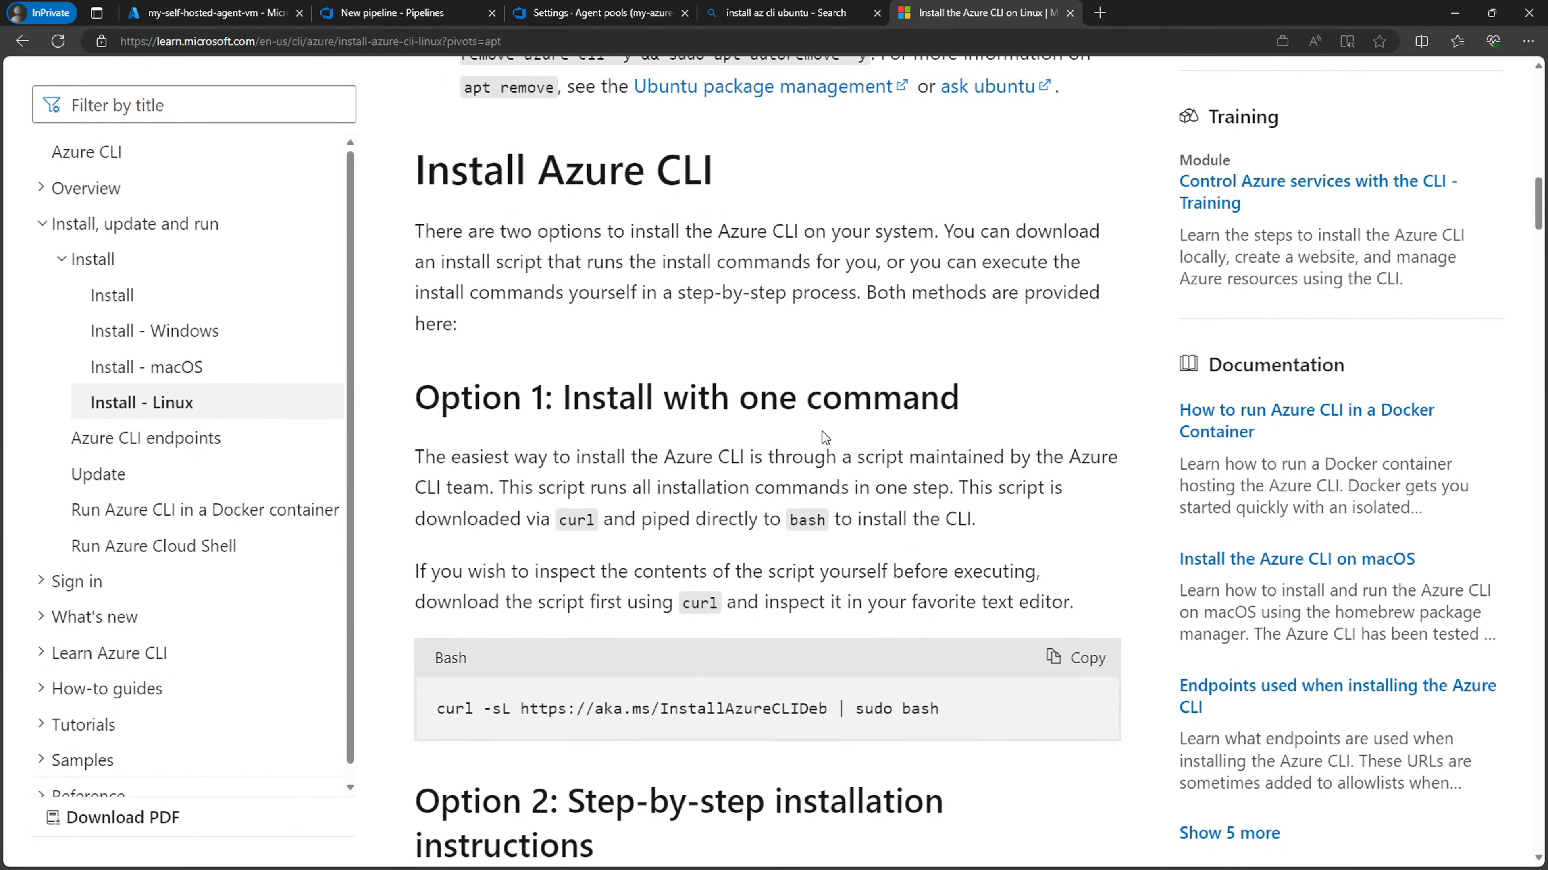
{"action": "left_click", "coordinate": [1075, 658]}
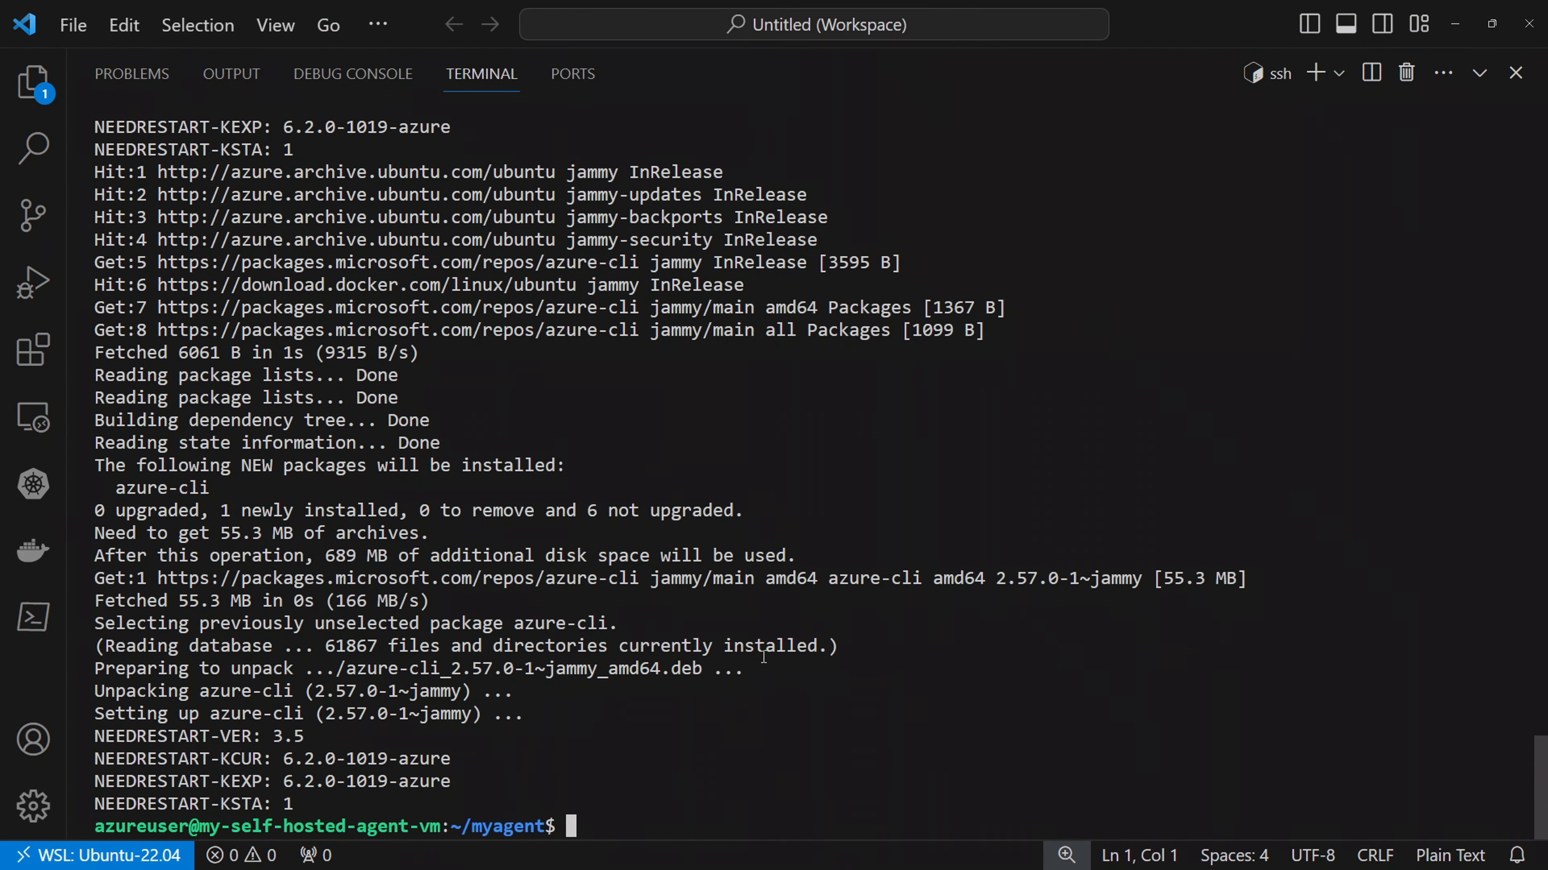
Verify the install with az version, then run docker version and sudo docker version.
{"action": "type", "text": "az version"}
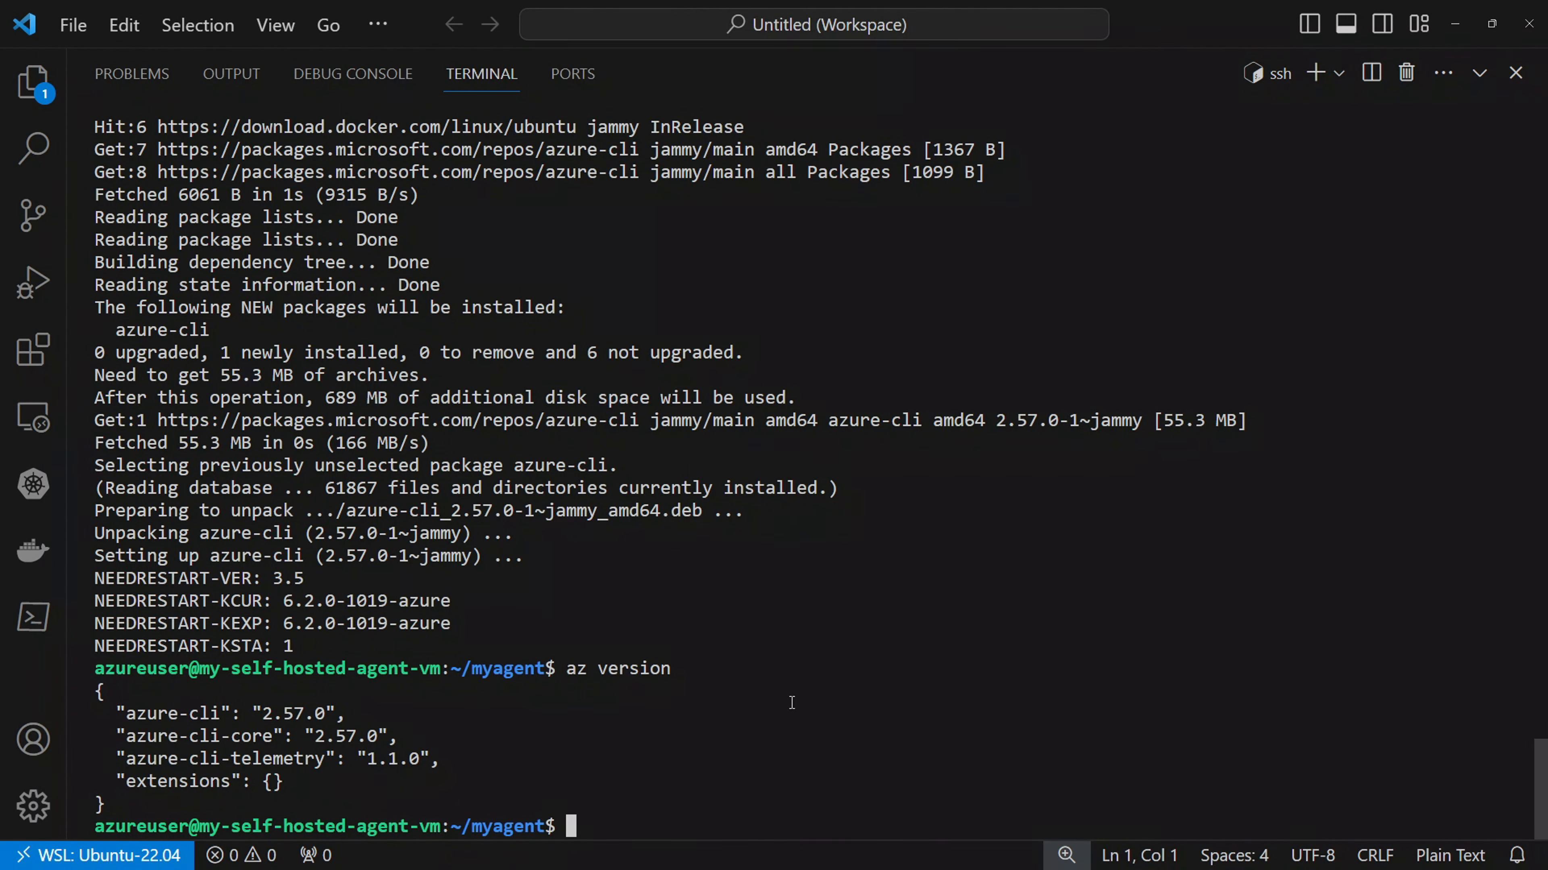
{"action": "type", "text": "docker version"}
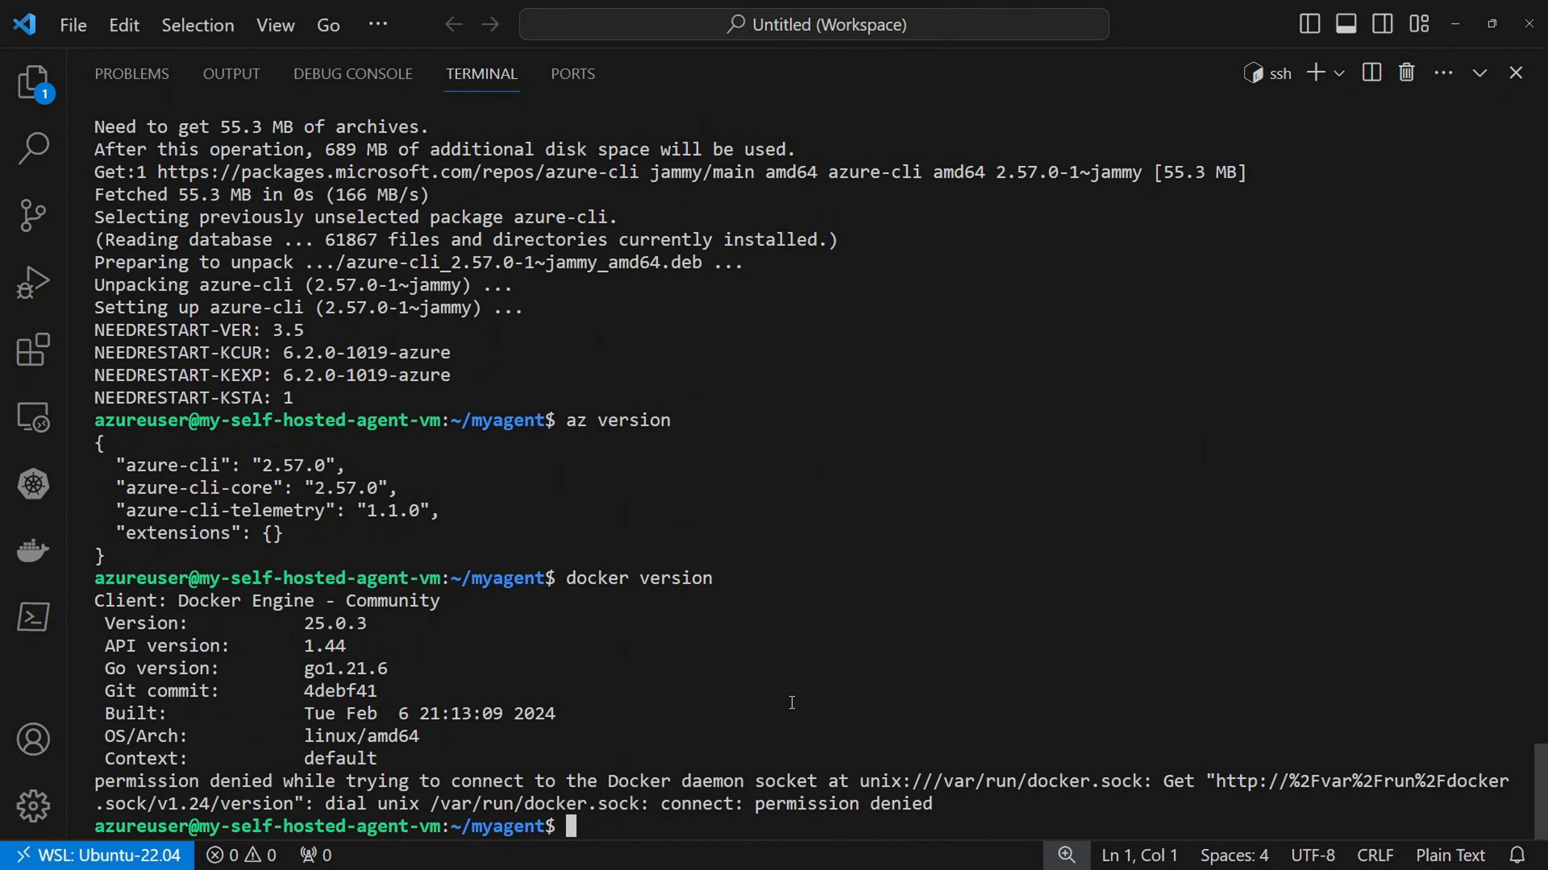
{"action": "type", "text": "docker version"}
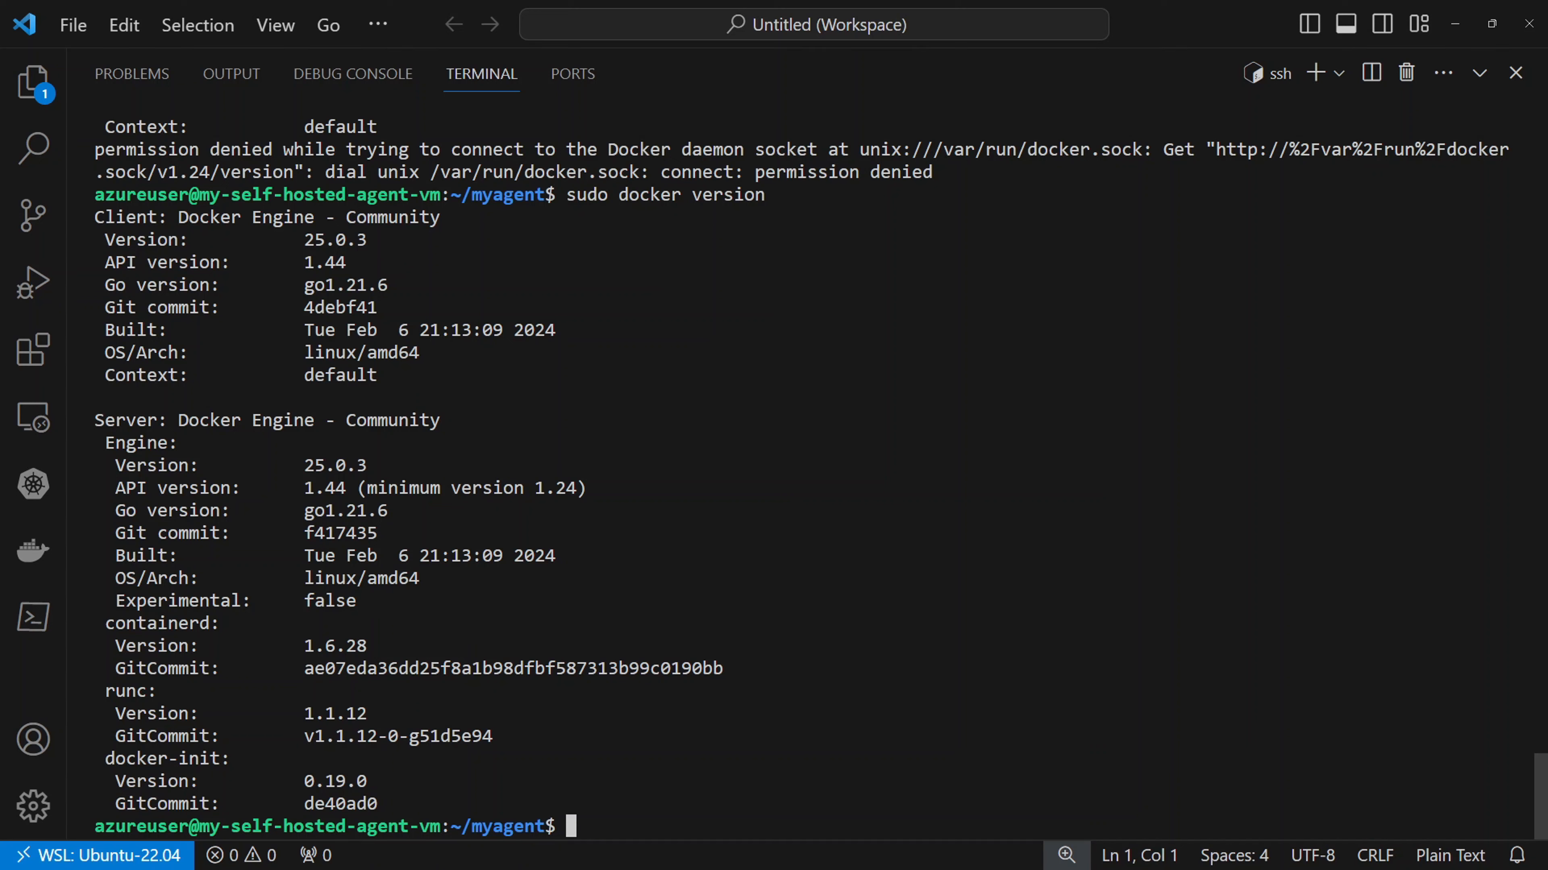
Add azureuser to the docker group with 'sudo usermod -aG docker azureuser'.
{"action": "type", "text": "sudo"}
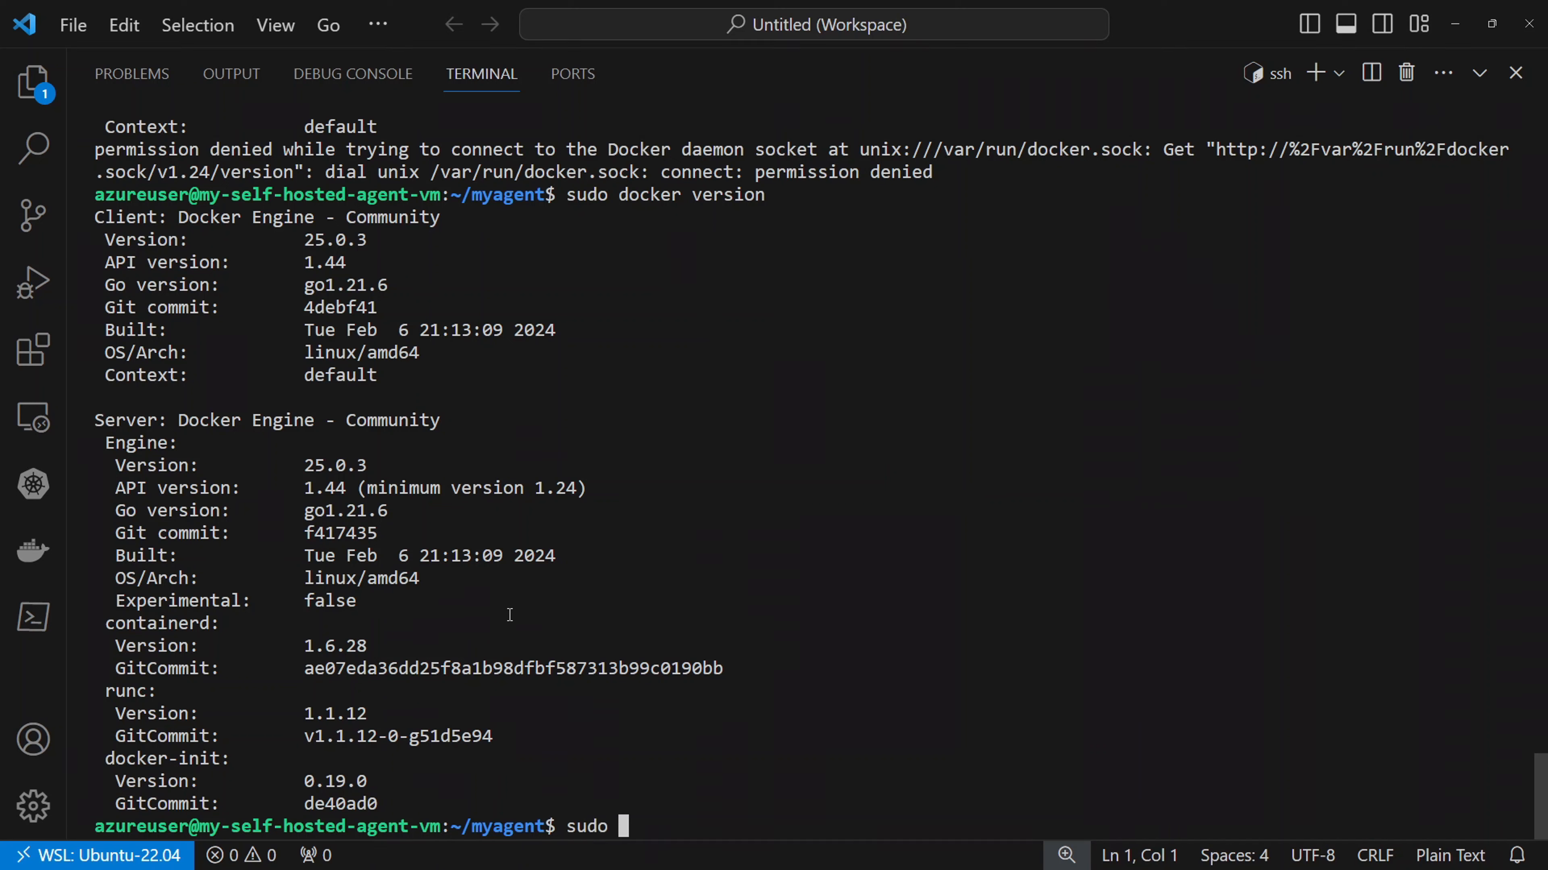
{"action": "type", "text": "usermod -a"}
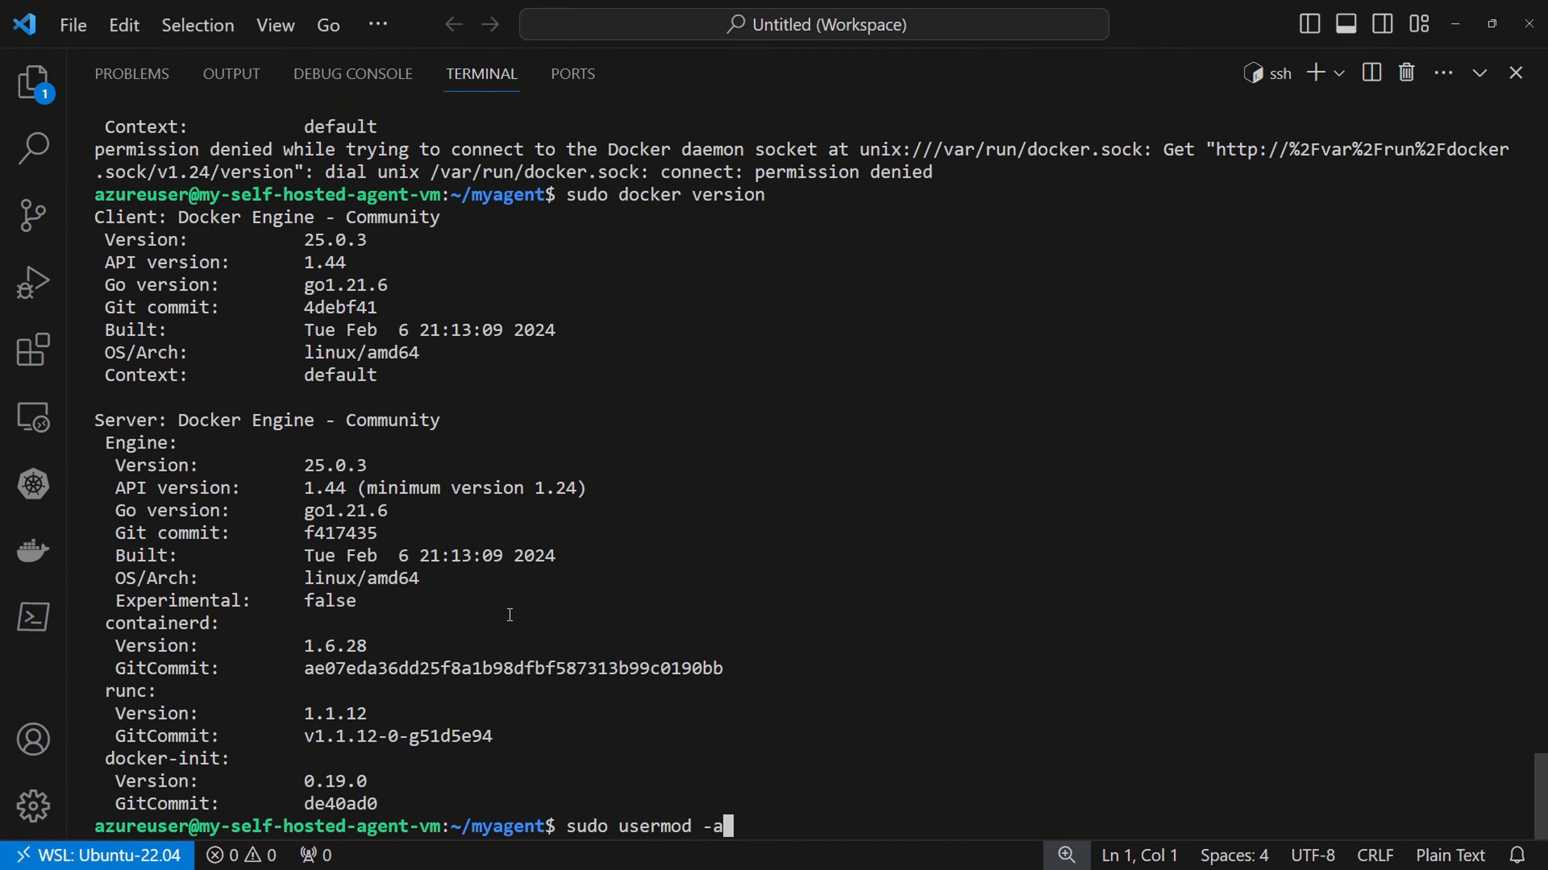
{"action": "type", "text": "G docker az"}
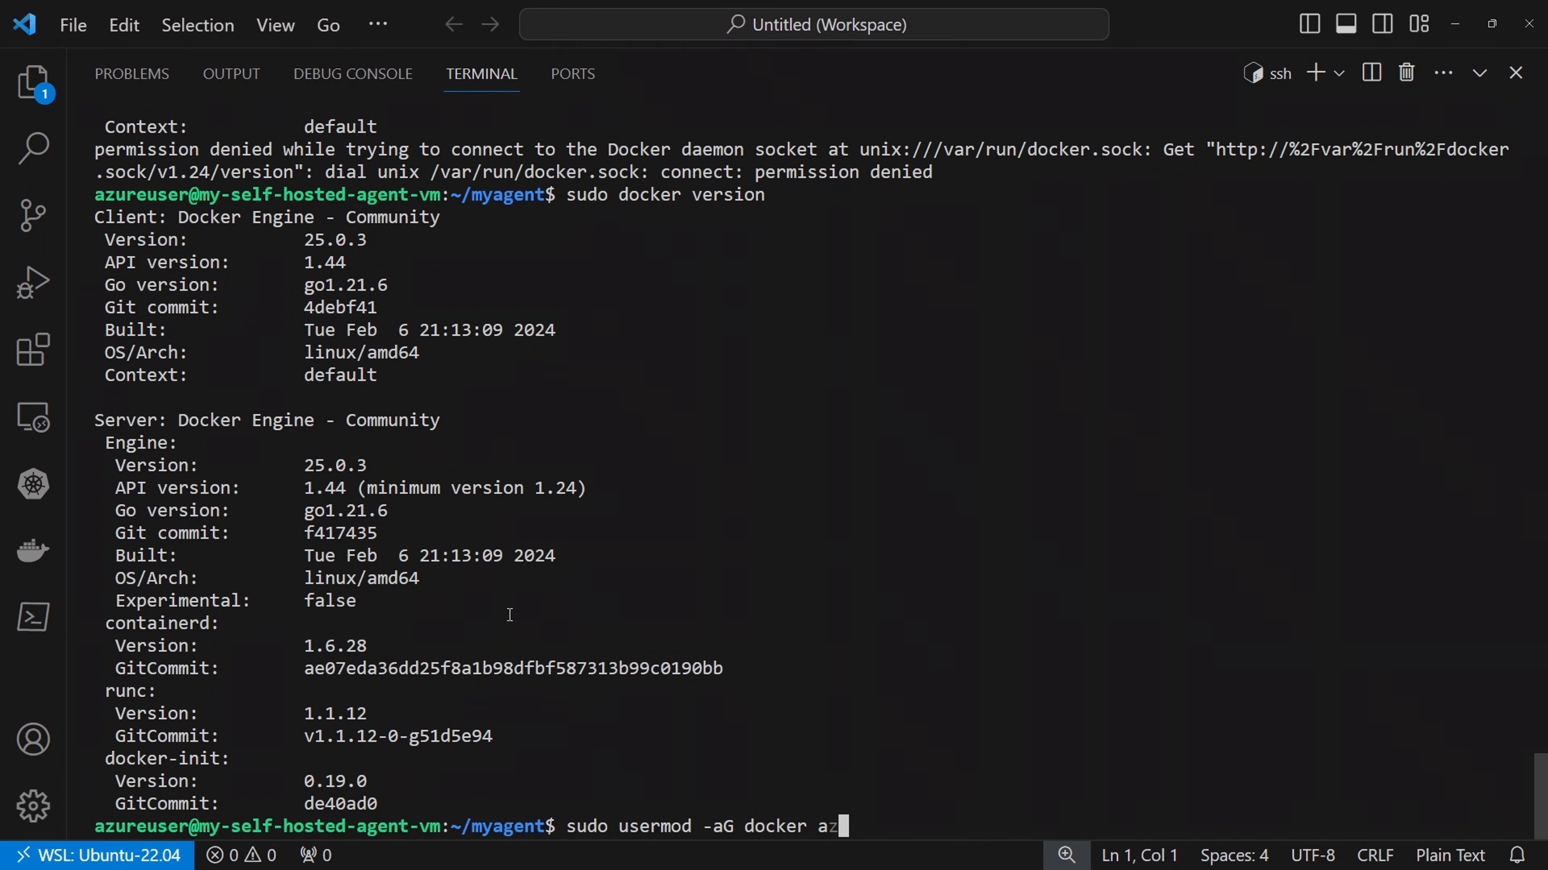
{"action": "type", "text": "ureuser"}
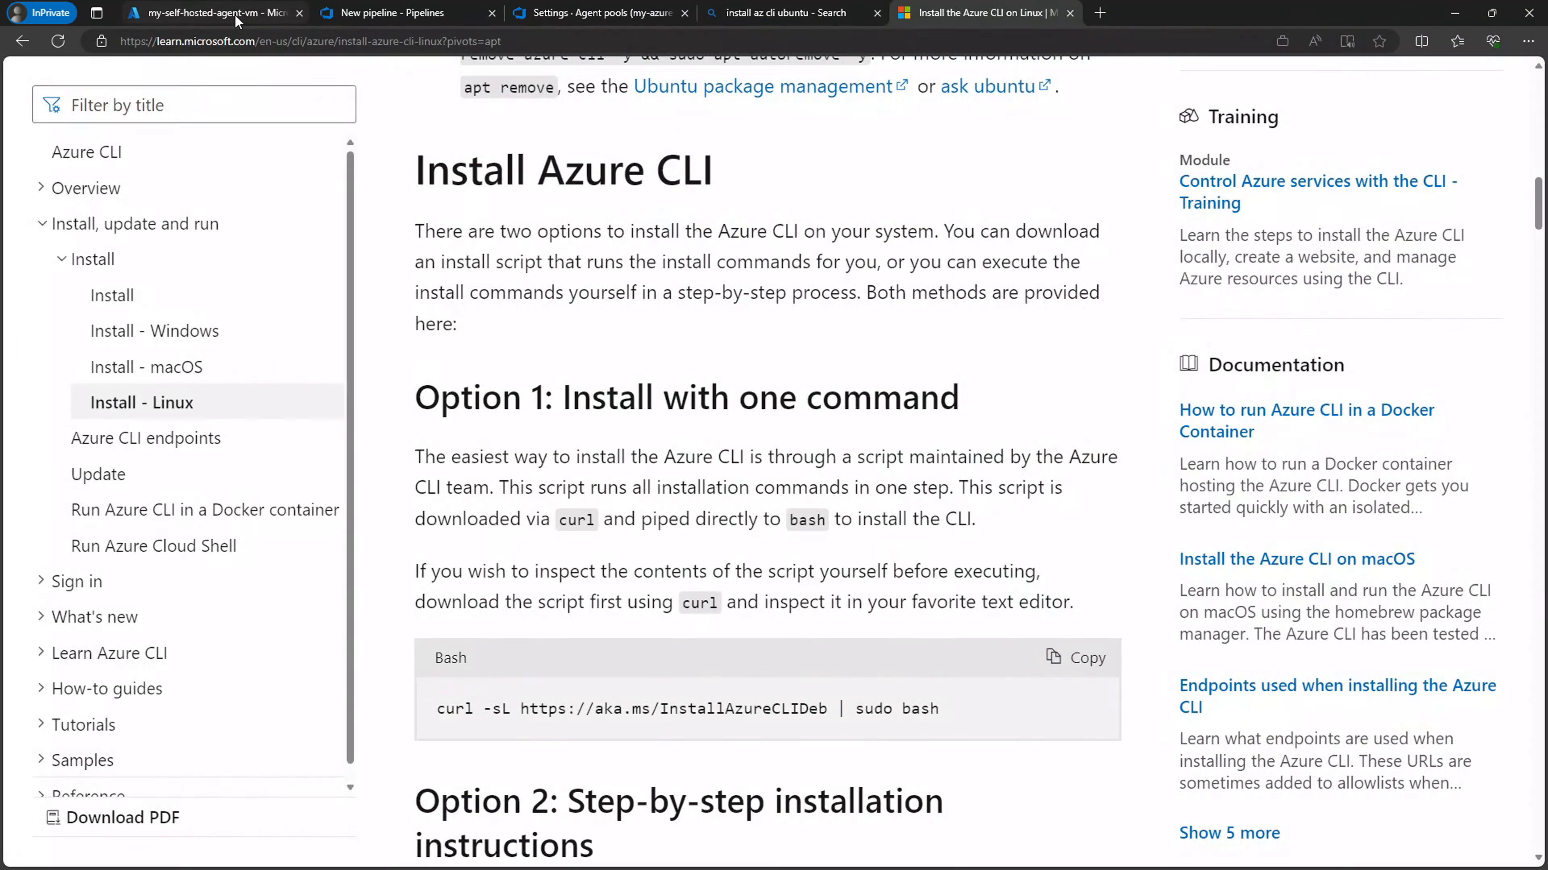
Restart my-self-hosted-agent-vm from its portal Overview and confirm with Yes.
{"action": "left_click", "coordinate": [207, 13]}
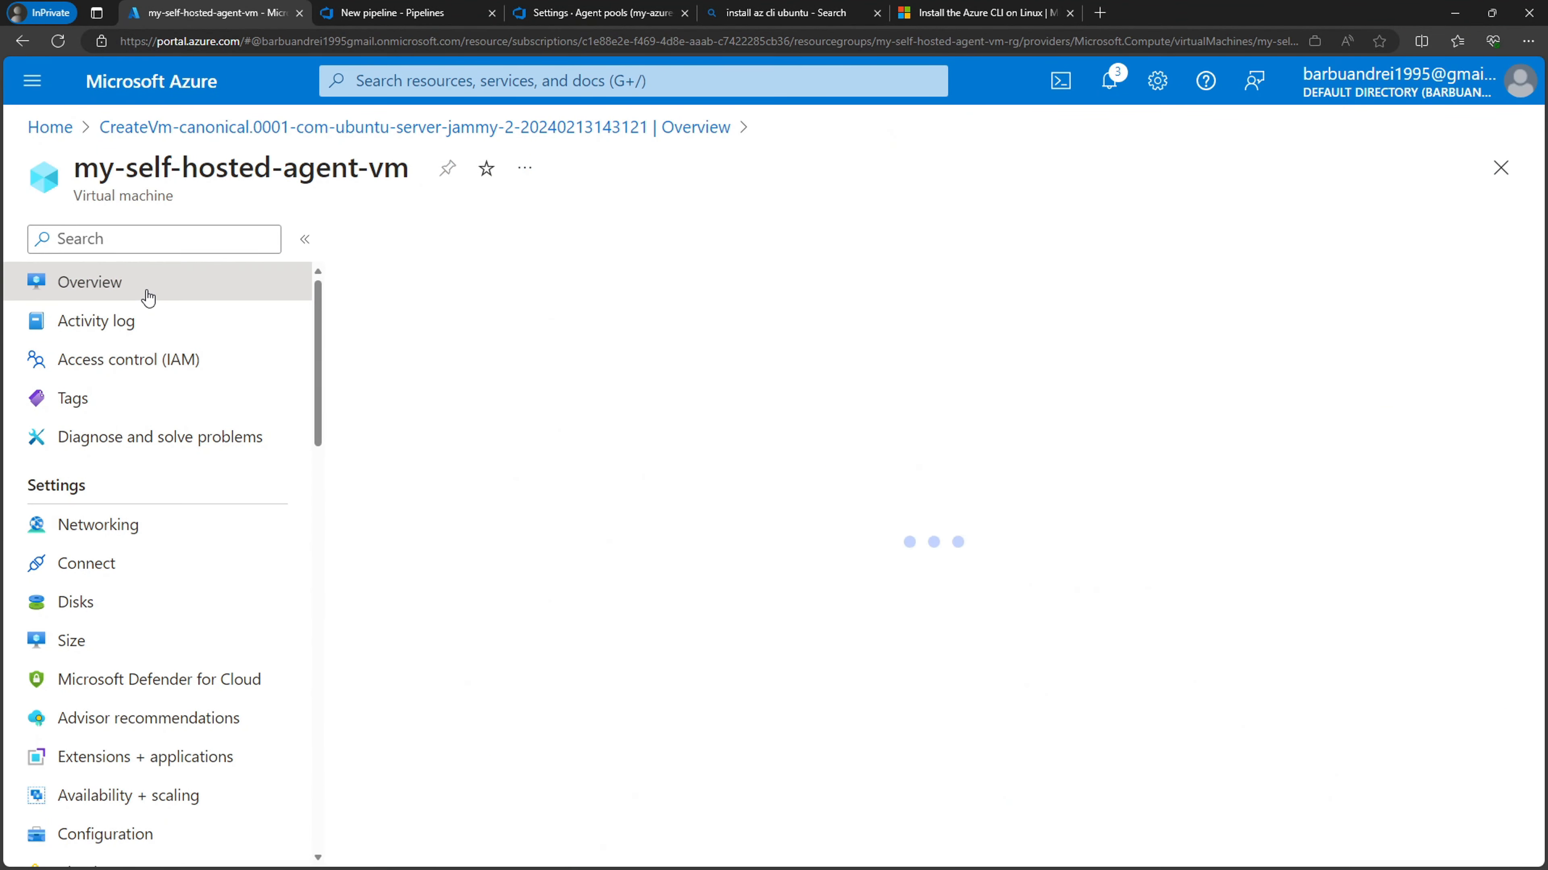
{"action": "left_click", "coordinate": [620, 238]}
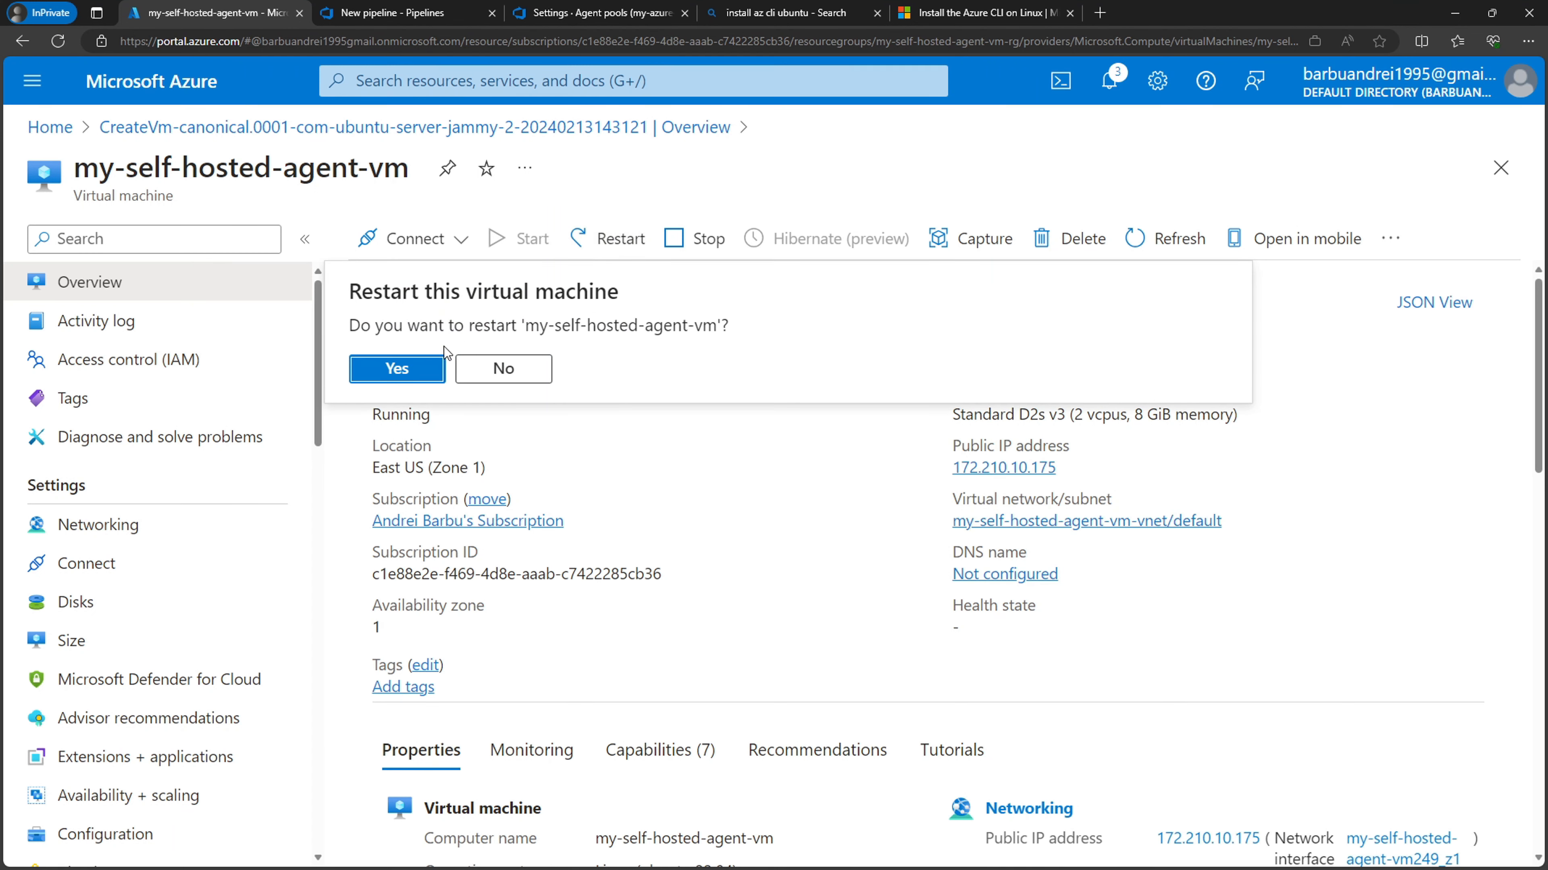
{"action": "left_click", "coordinate": [396, 368]}
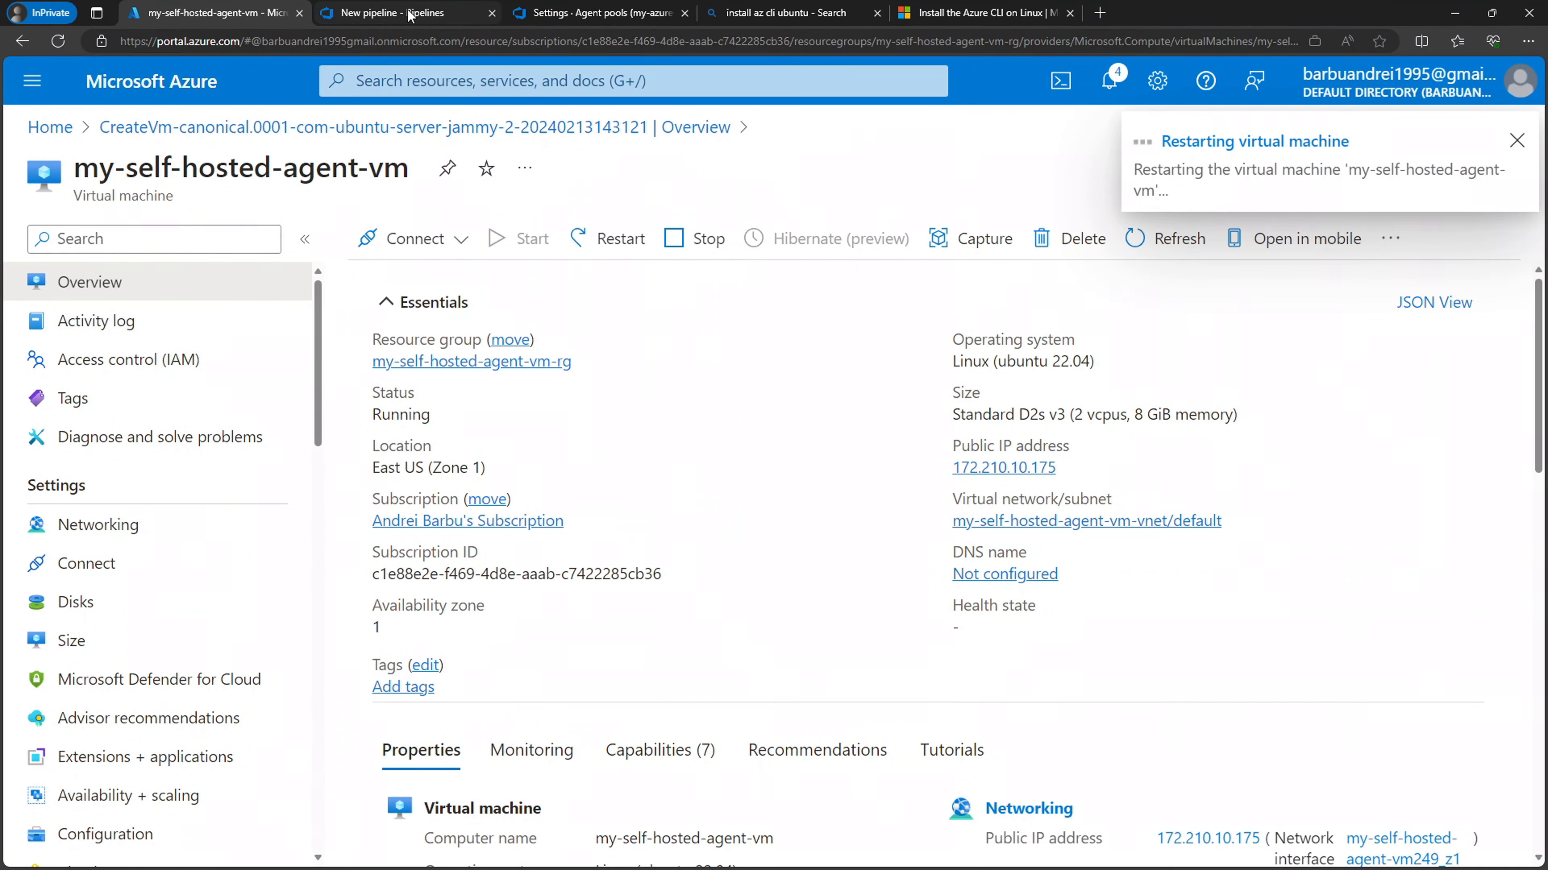
Finish the inline script with 'docker push acrado111.azurecr.io/test-app-self-ado:$(tag)'.
{"action": "left_click", "coordinate": [395, 13]}
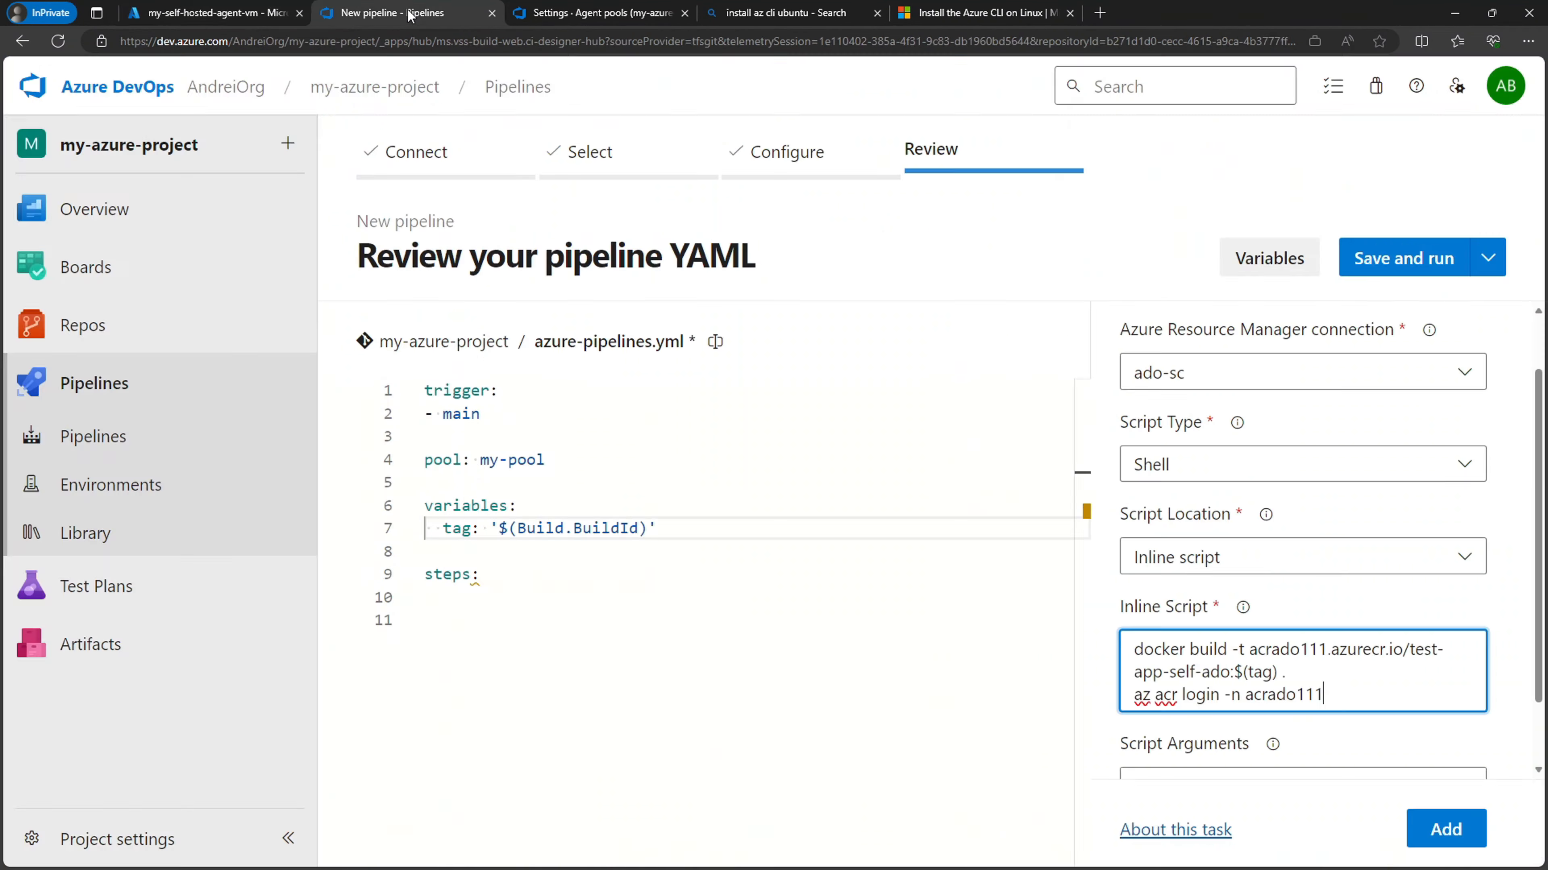
{"action": "type", "text": "docker push"}
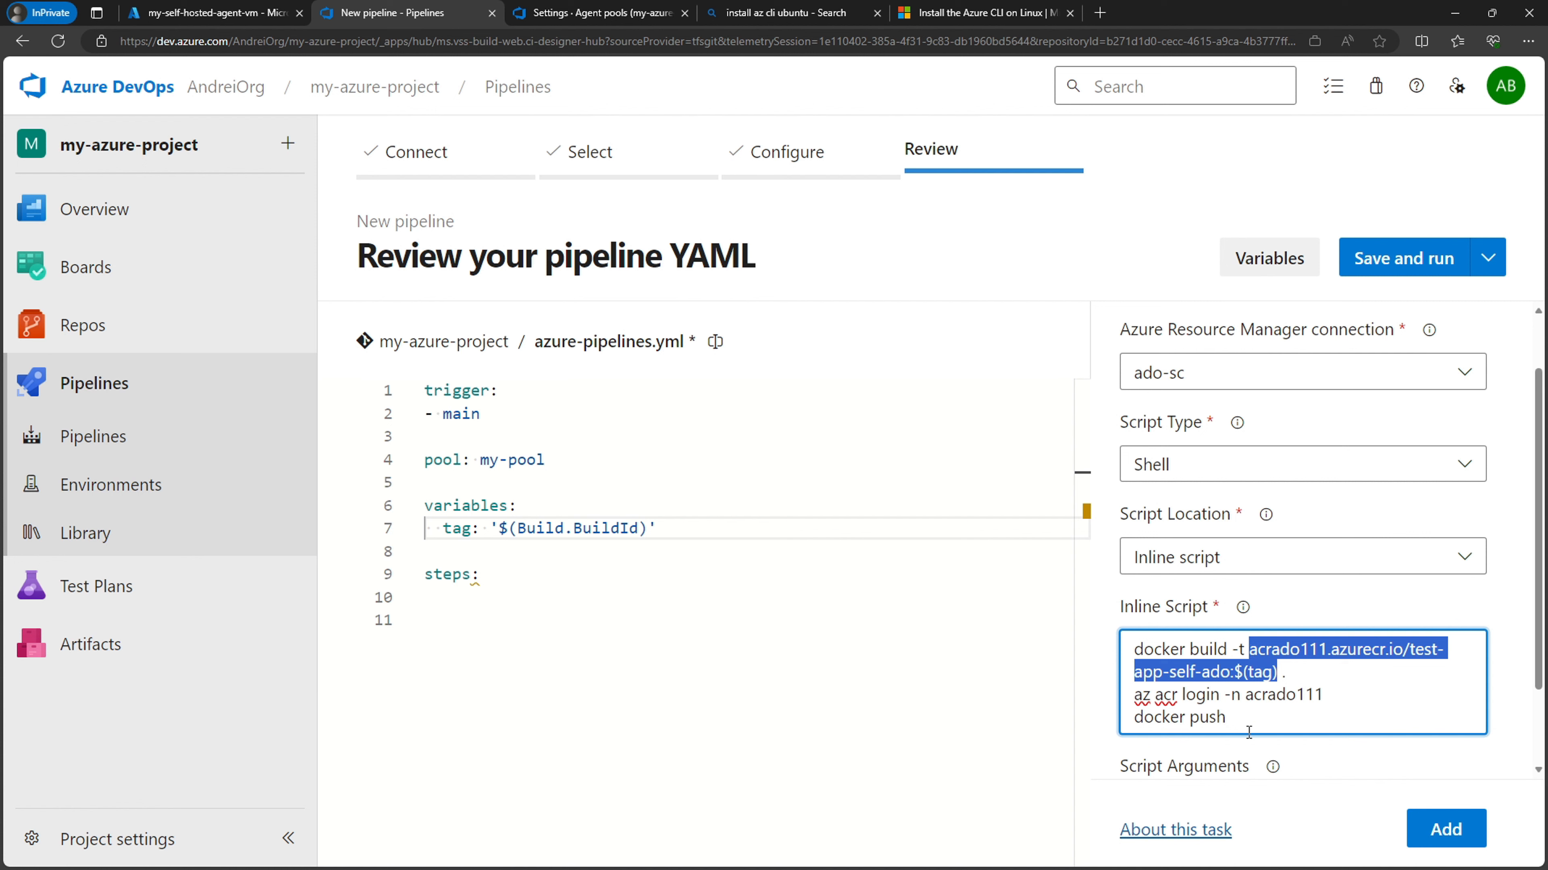
{"action": "type", "text": "acrado111.azurecr.io/test-app-self-ado:$(tag)"}
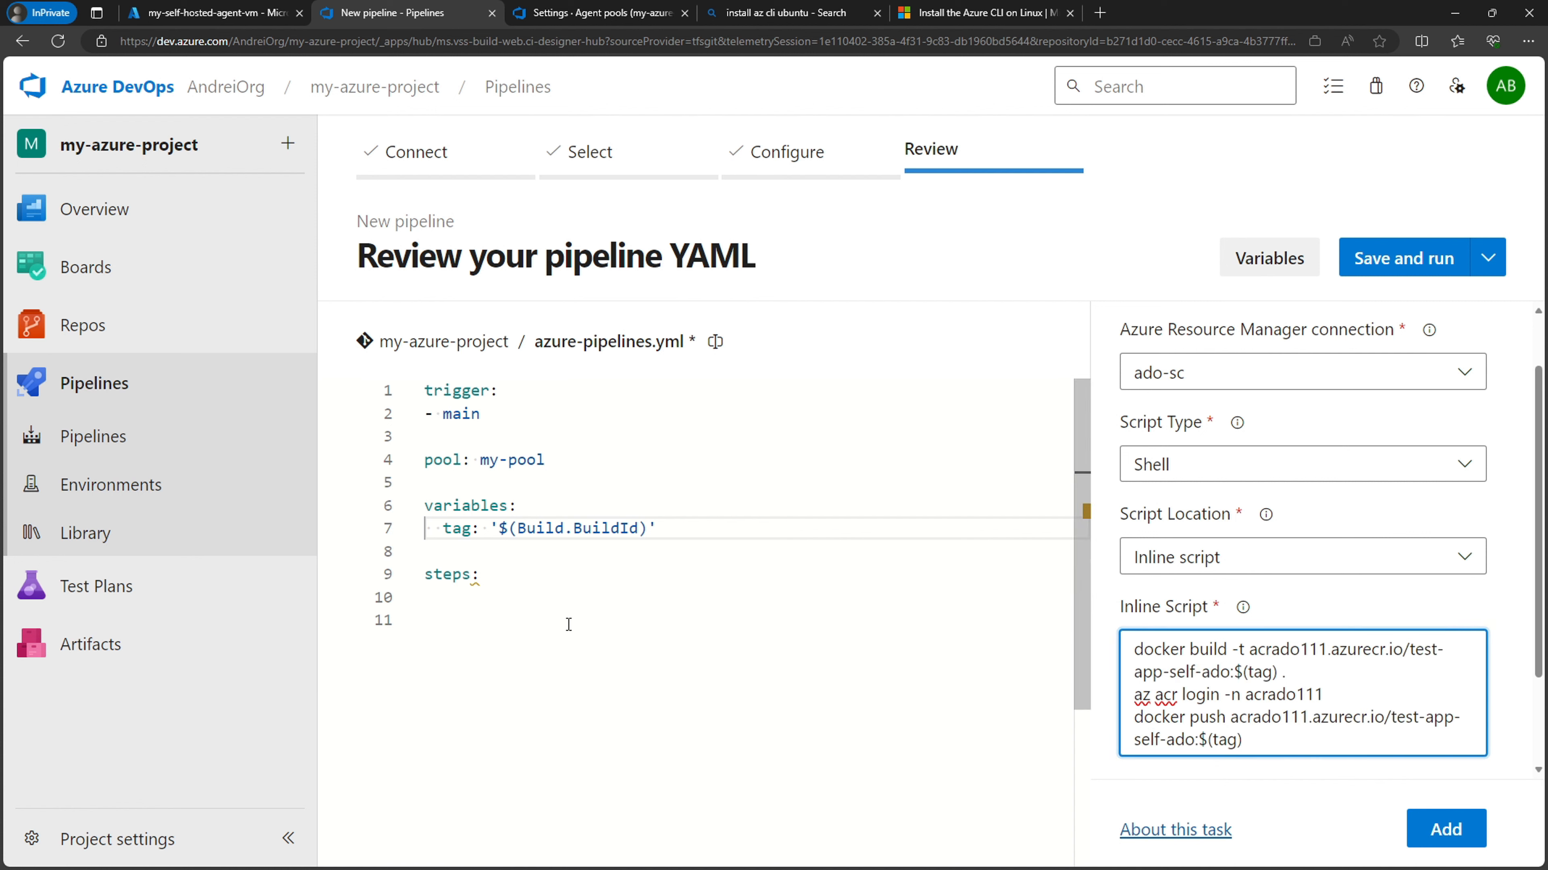
{"action": "scroll", "scroll_direction": "down", "scroll_amount": 3}
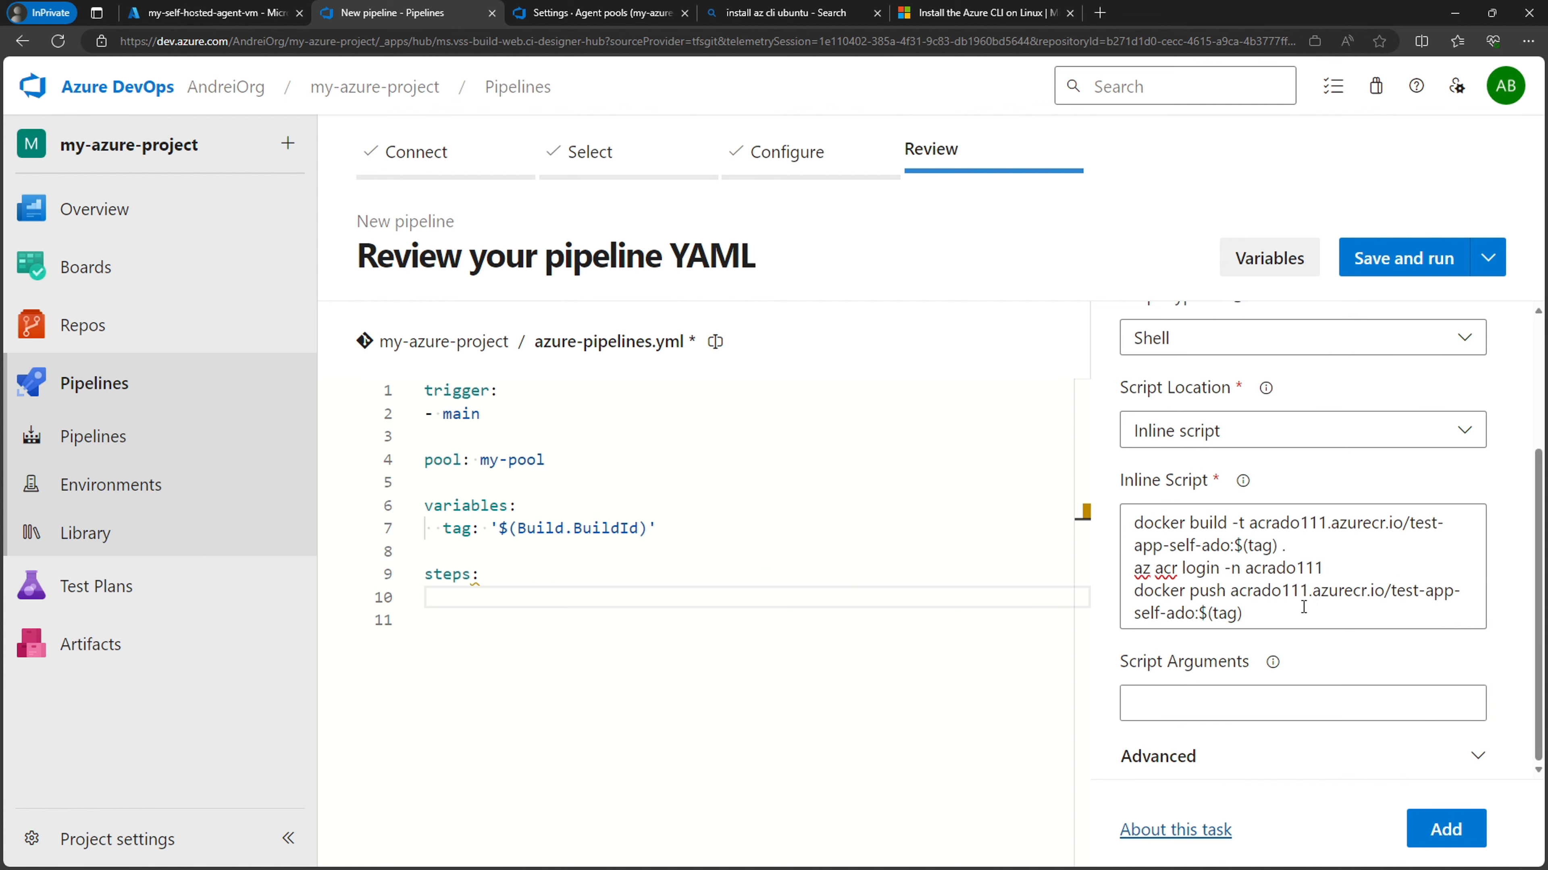
{"action": "mouse_move", "coordinate": [1298, 607]}
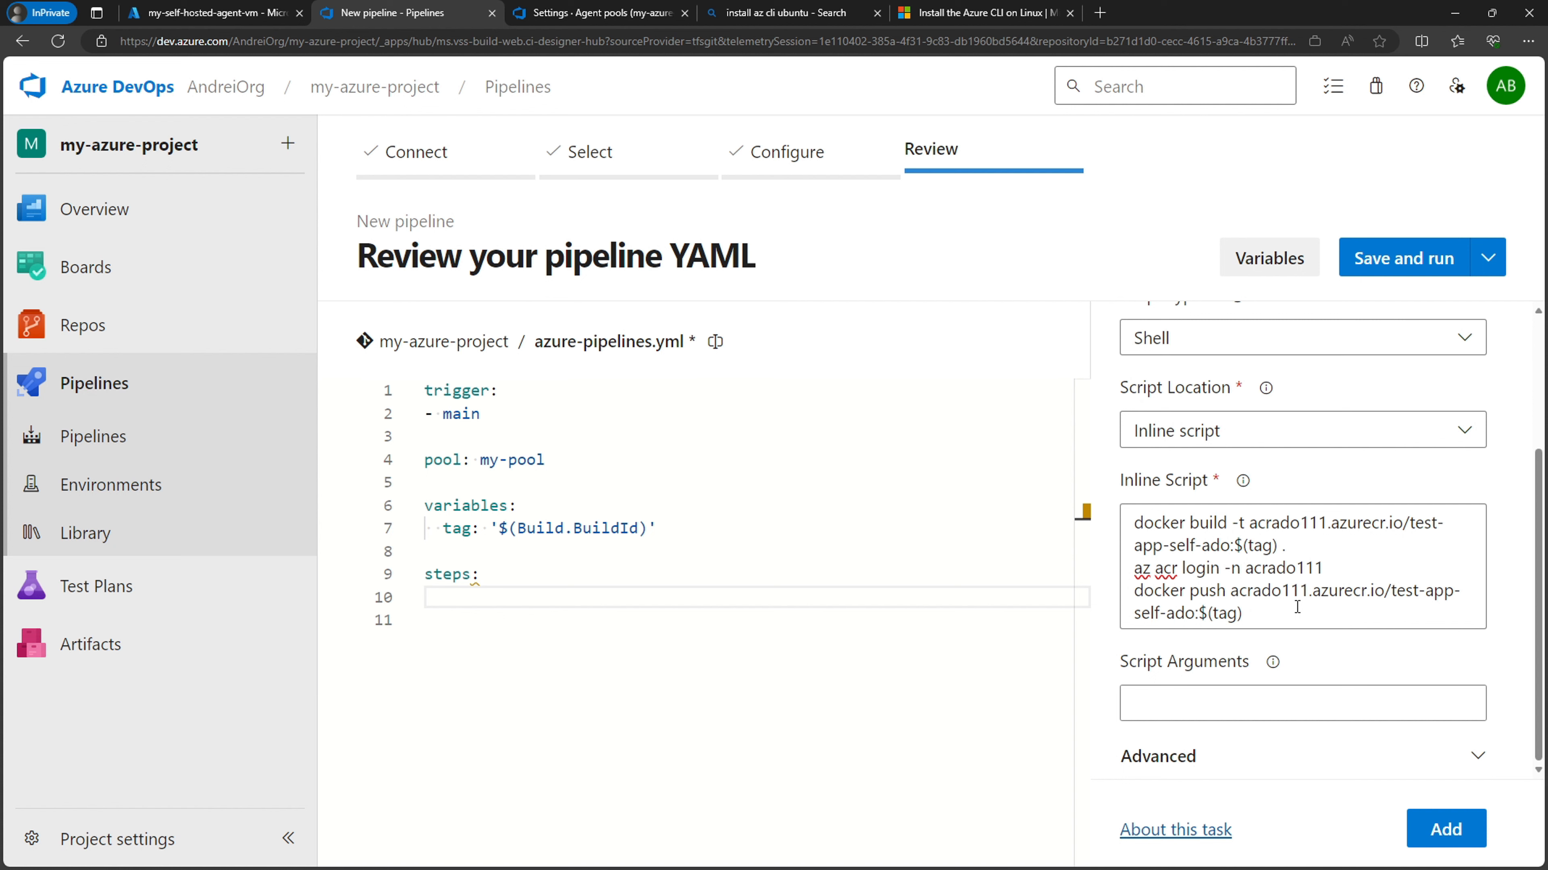
Add the Azure CLI task to the YAML and find the Deploy to Kubernetes task.
{"action": "left_click", "coordinate": [1445, 828]}
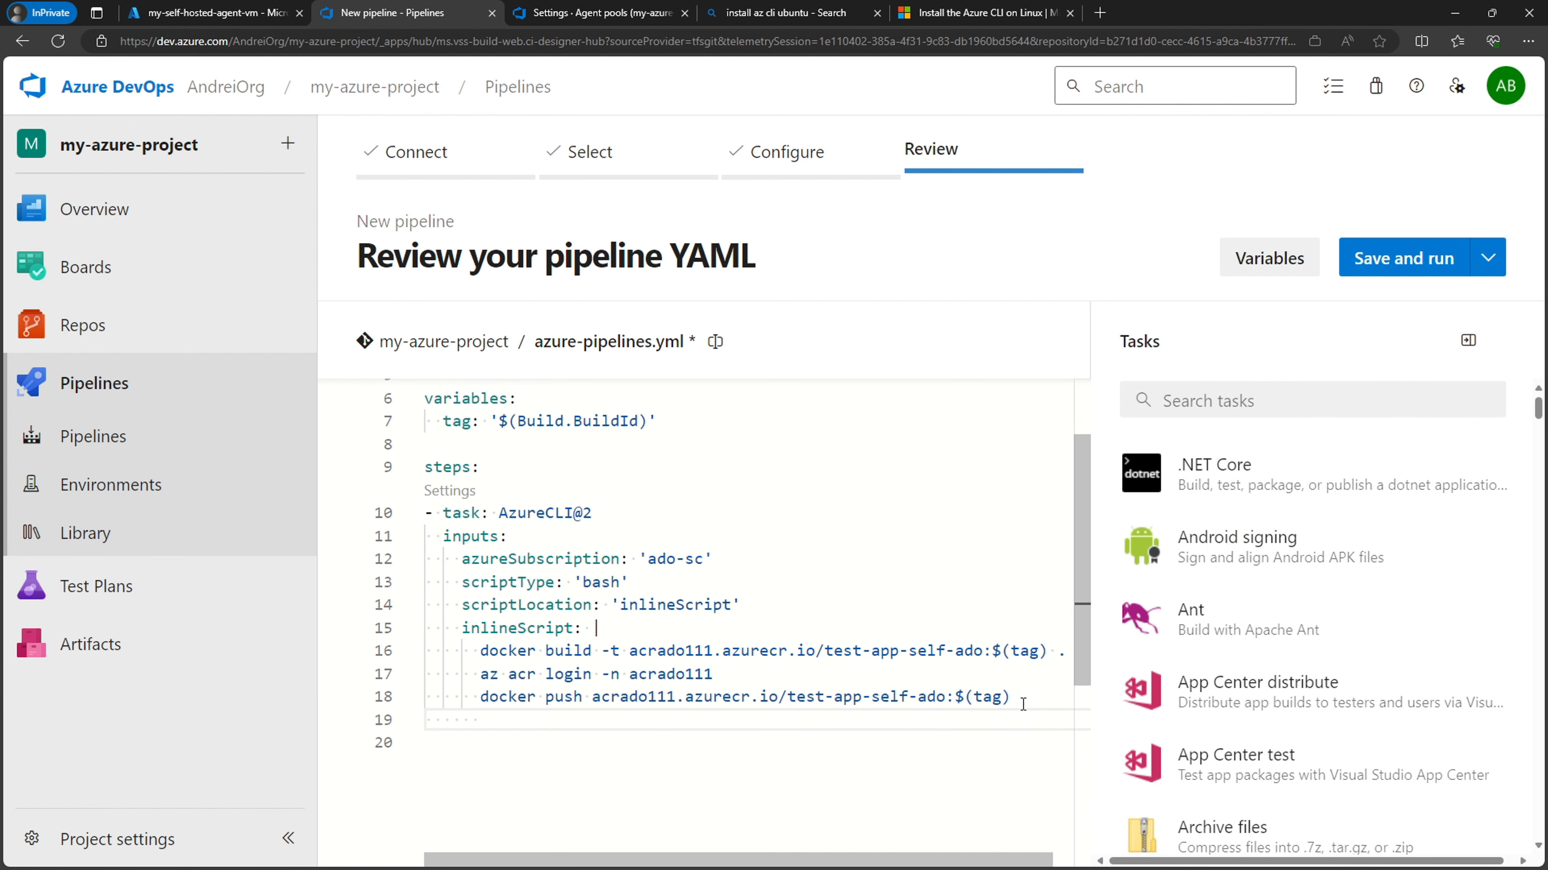
{"action": "left_click", "coordinate": [1311, 400]}
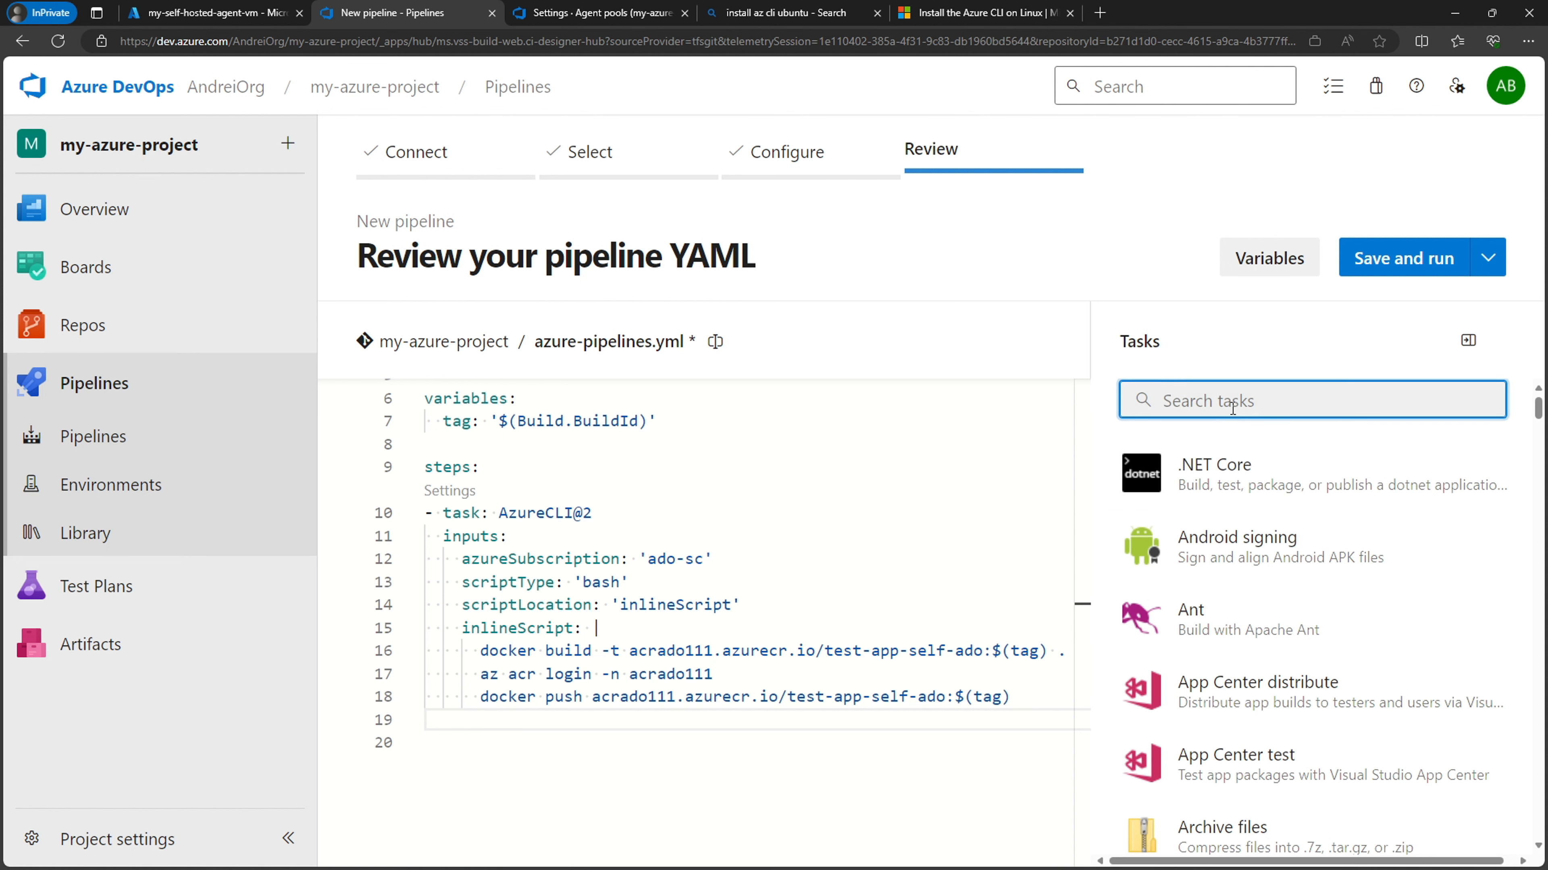
{"action": "type", "text": "deploy to"}
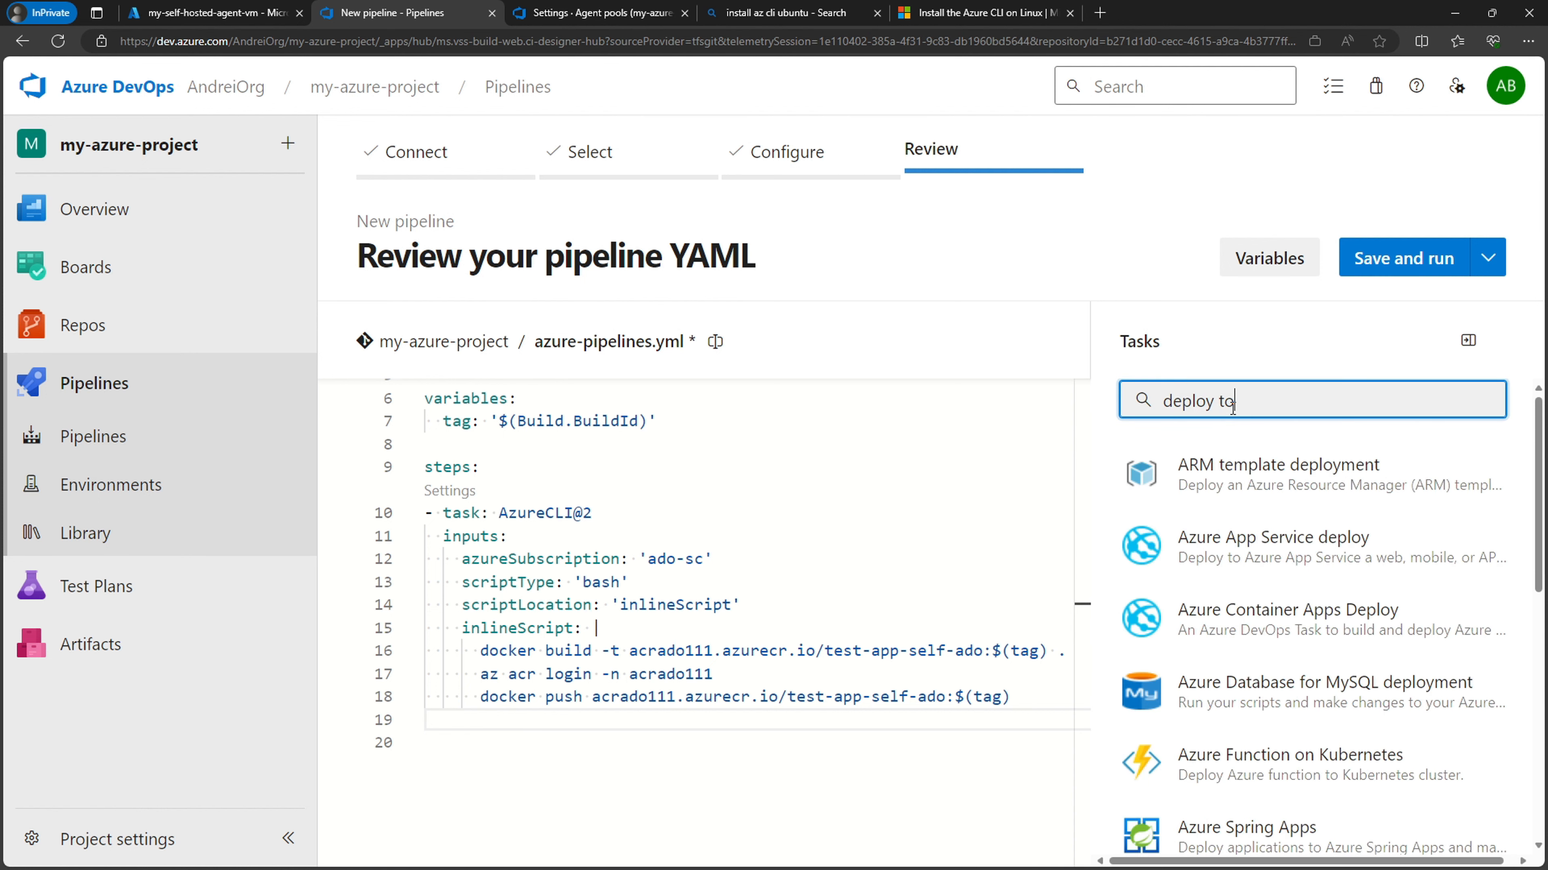
{"action": "type", "text": "kub"}
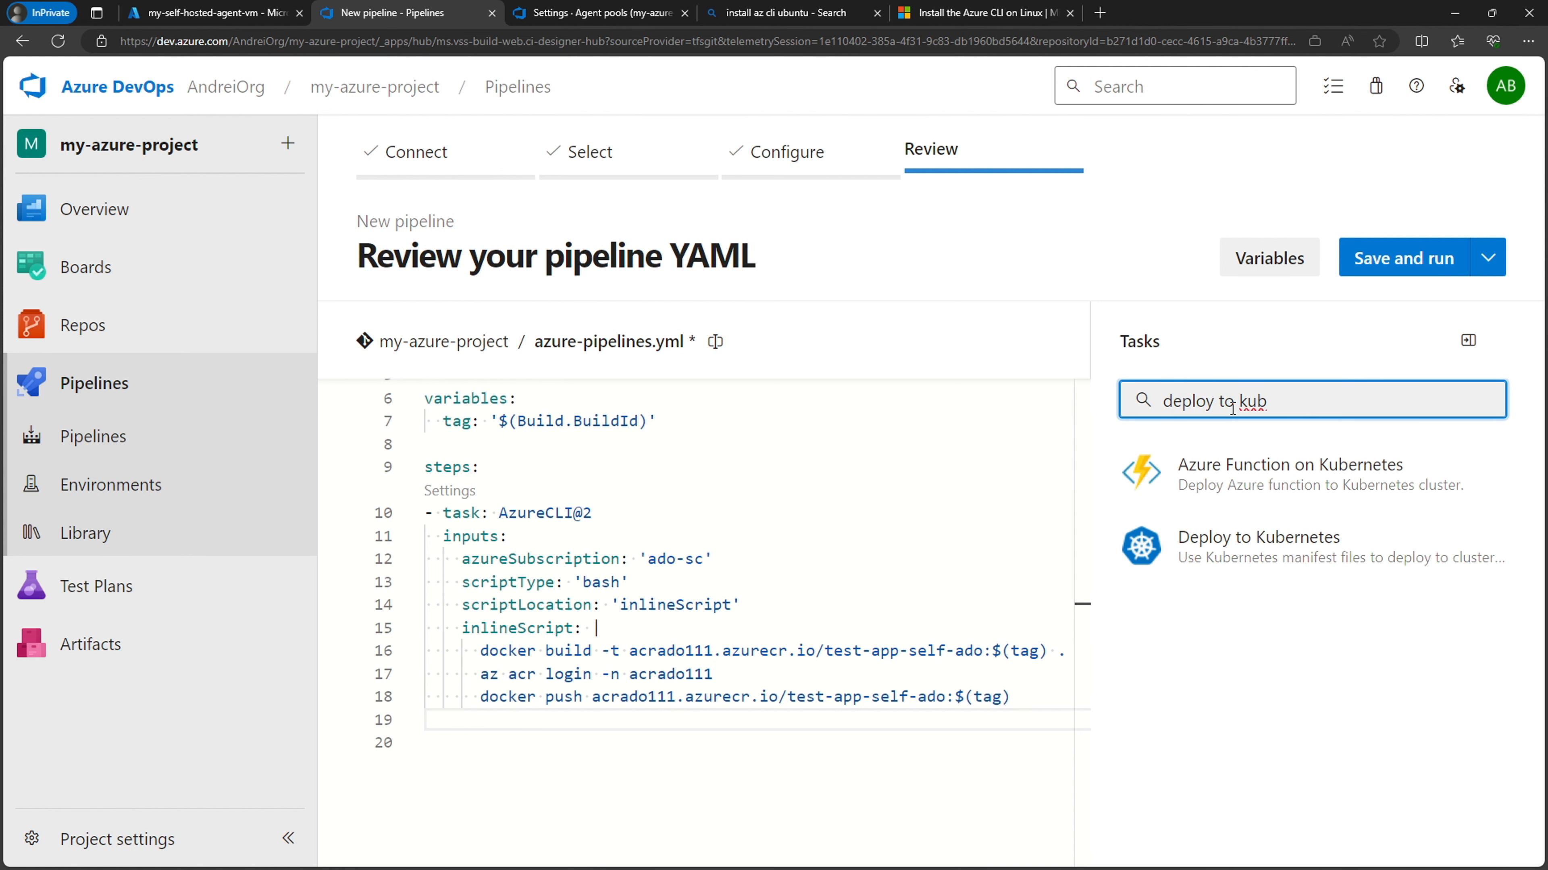
{"action": "left_click", "coordinate": [1257, 546]}
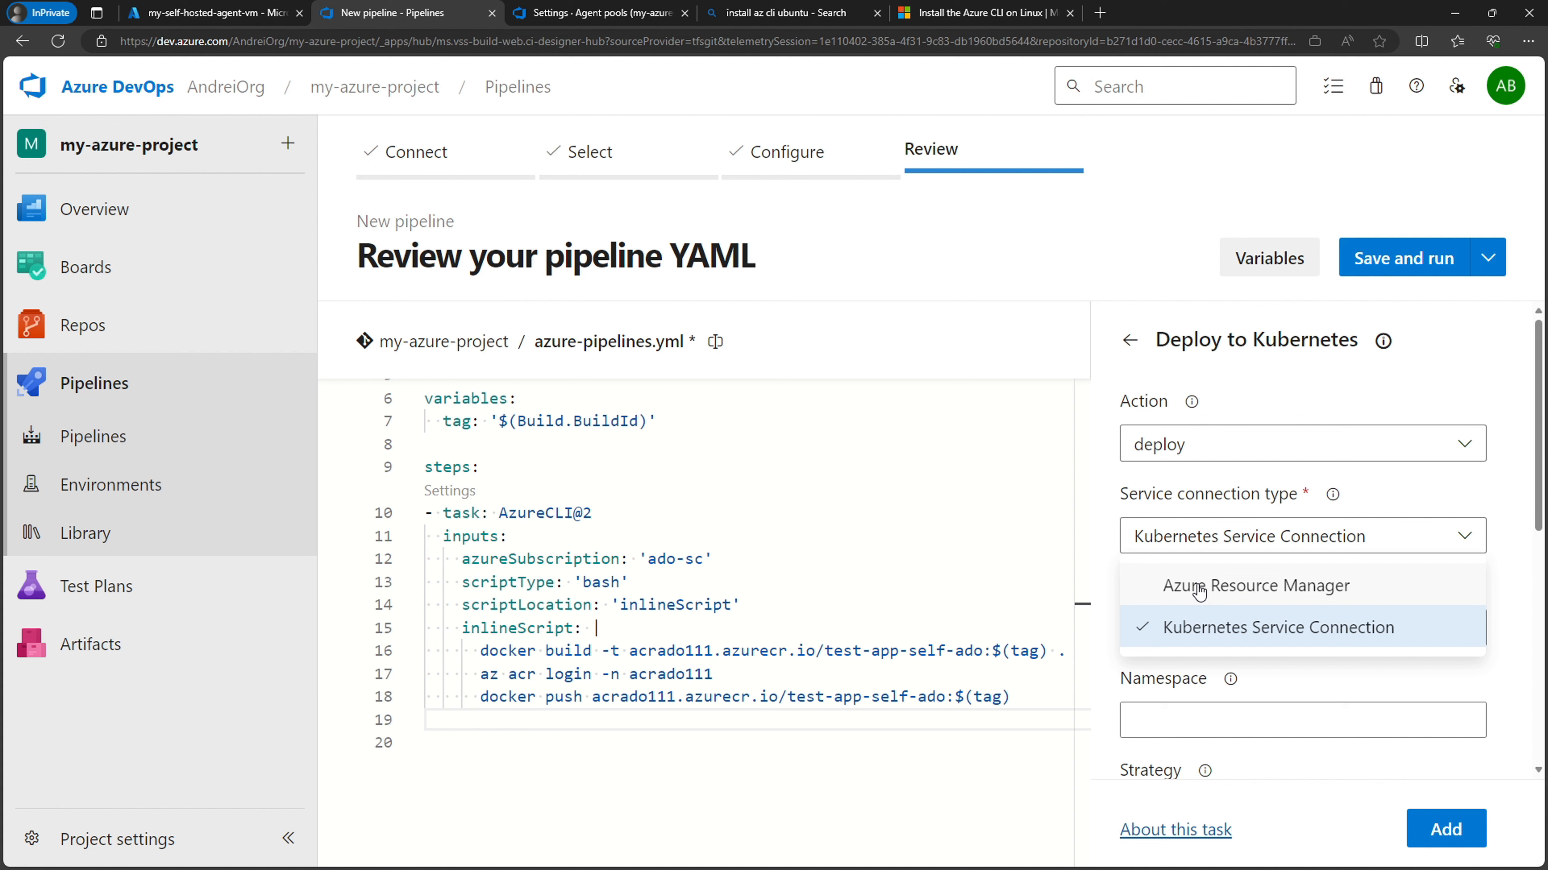
Set Azure Resource Manager connection ado-sc, resource group aks-ado-rg, cluster aks-ado.
{"action": "left_click", "coordinate": [1257, 585]}
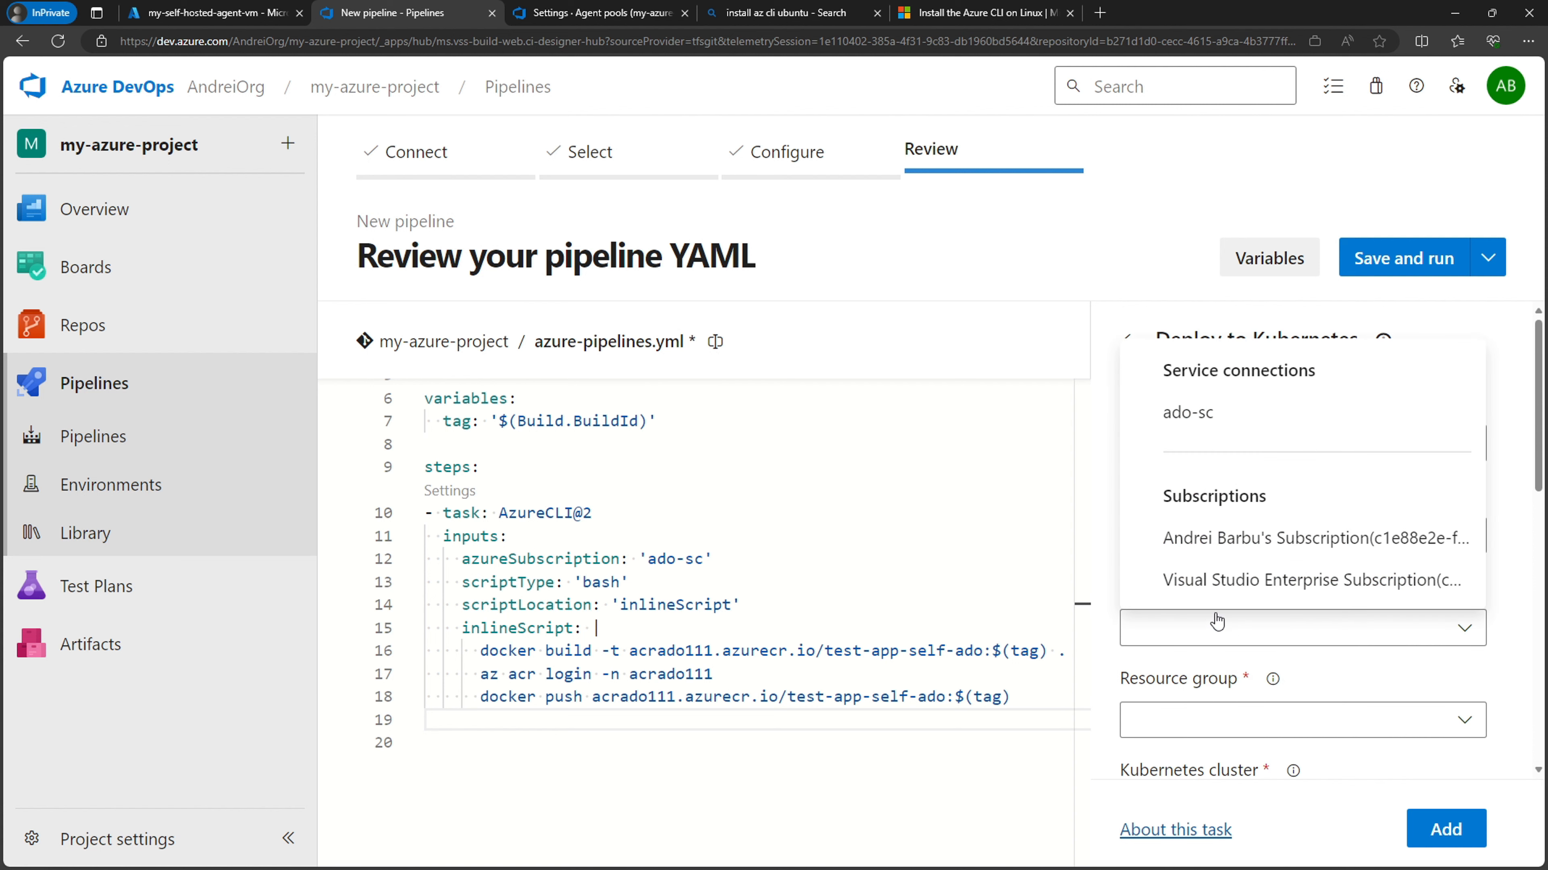
{"action": "left_click", "coordinate": [1187, 413]}
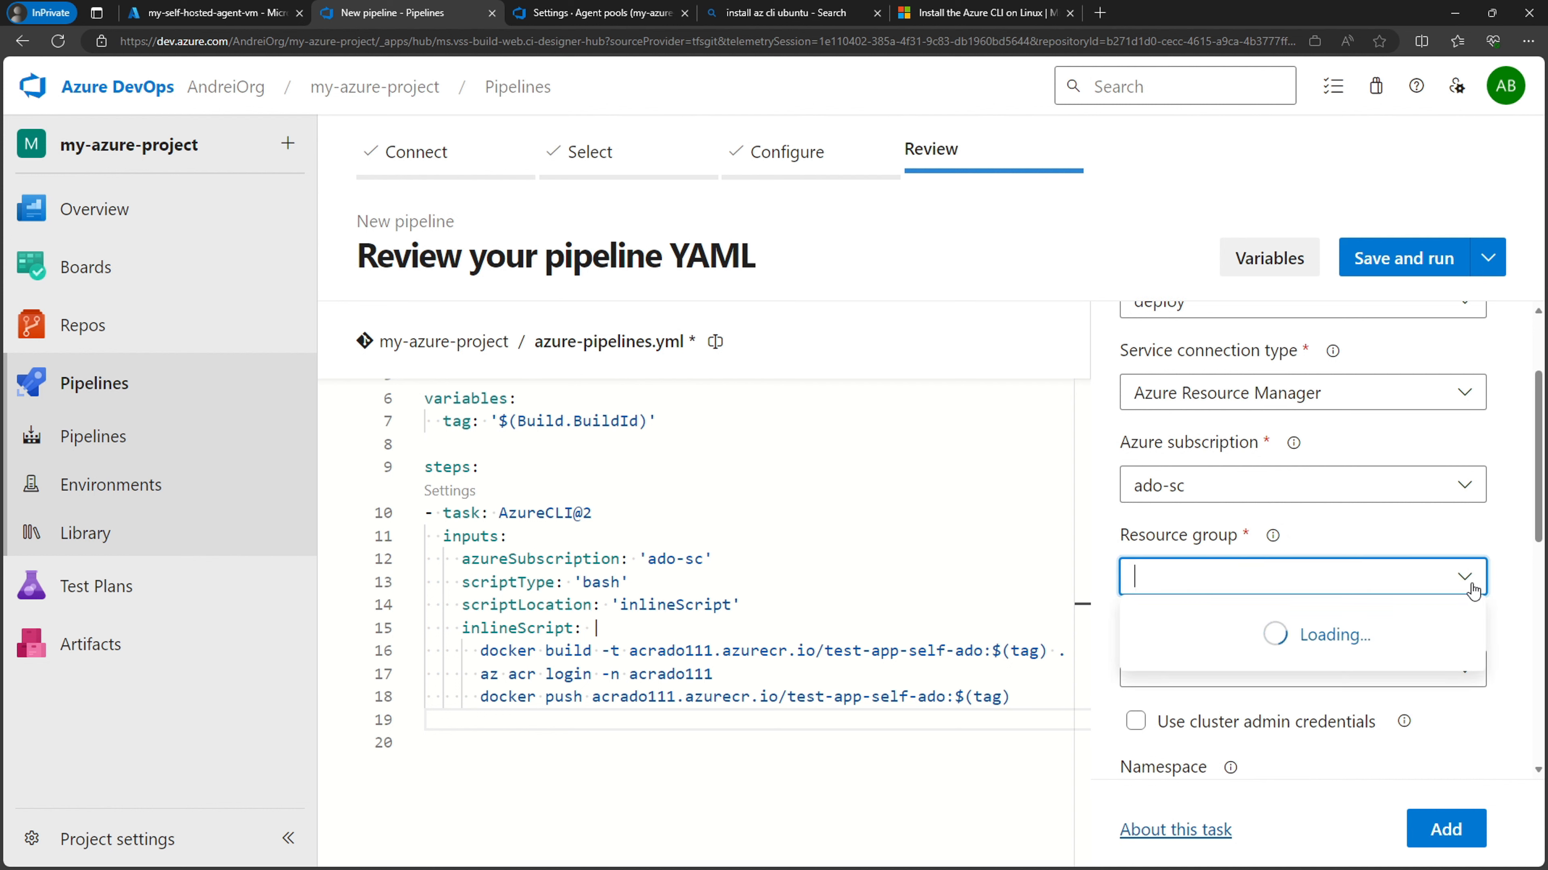
{"action": "left_click", "coordinate": [1301, 576]}
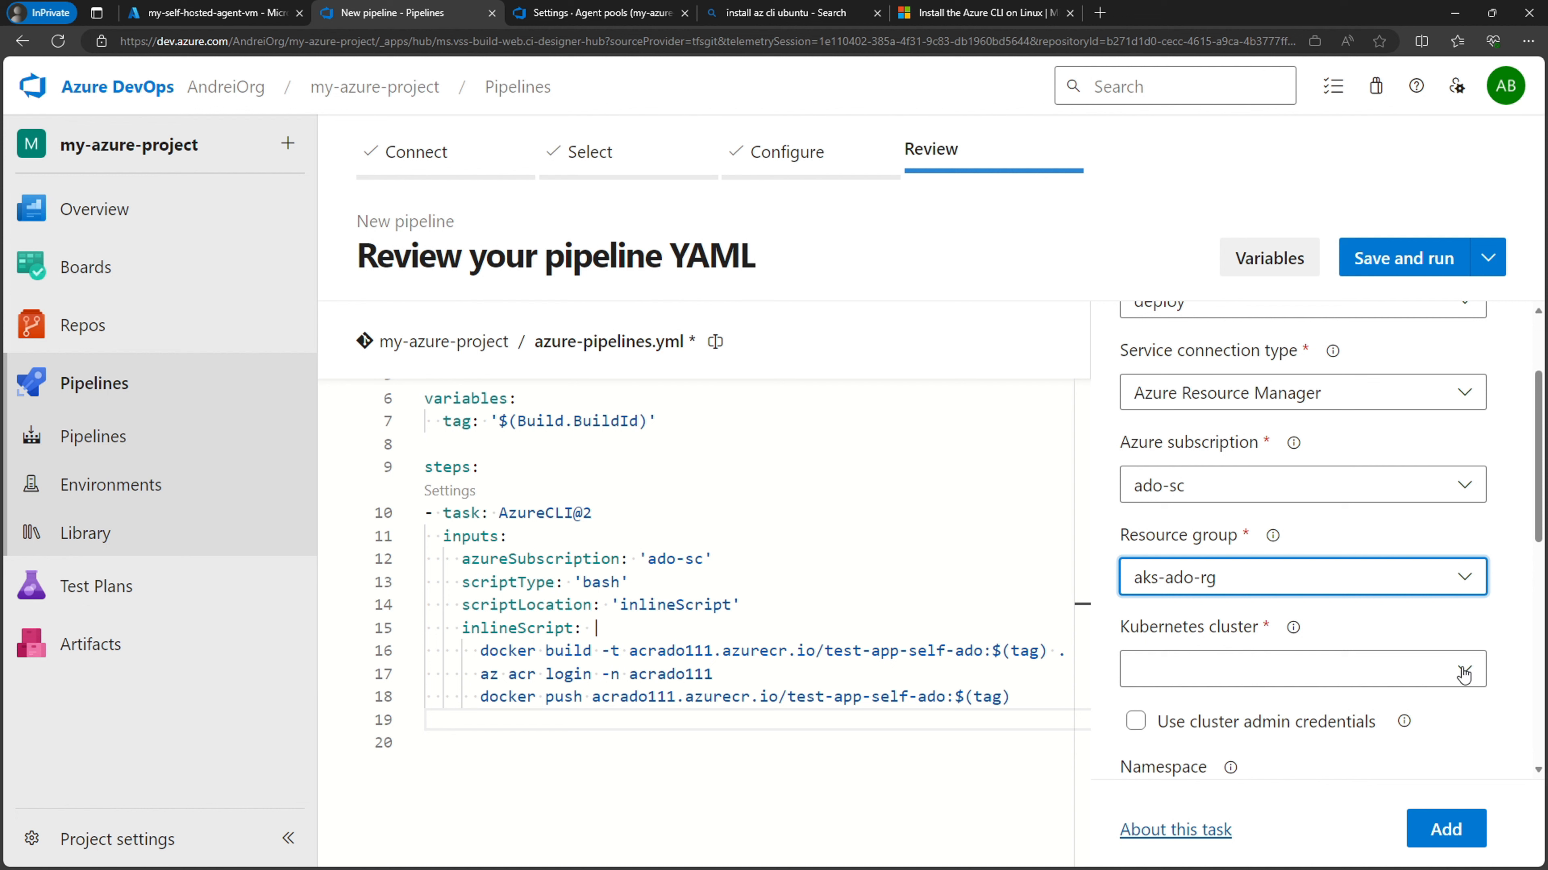
{"action": "left_click", "coordinate": [1301, 669]}
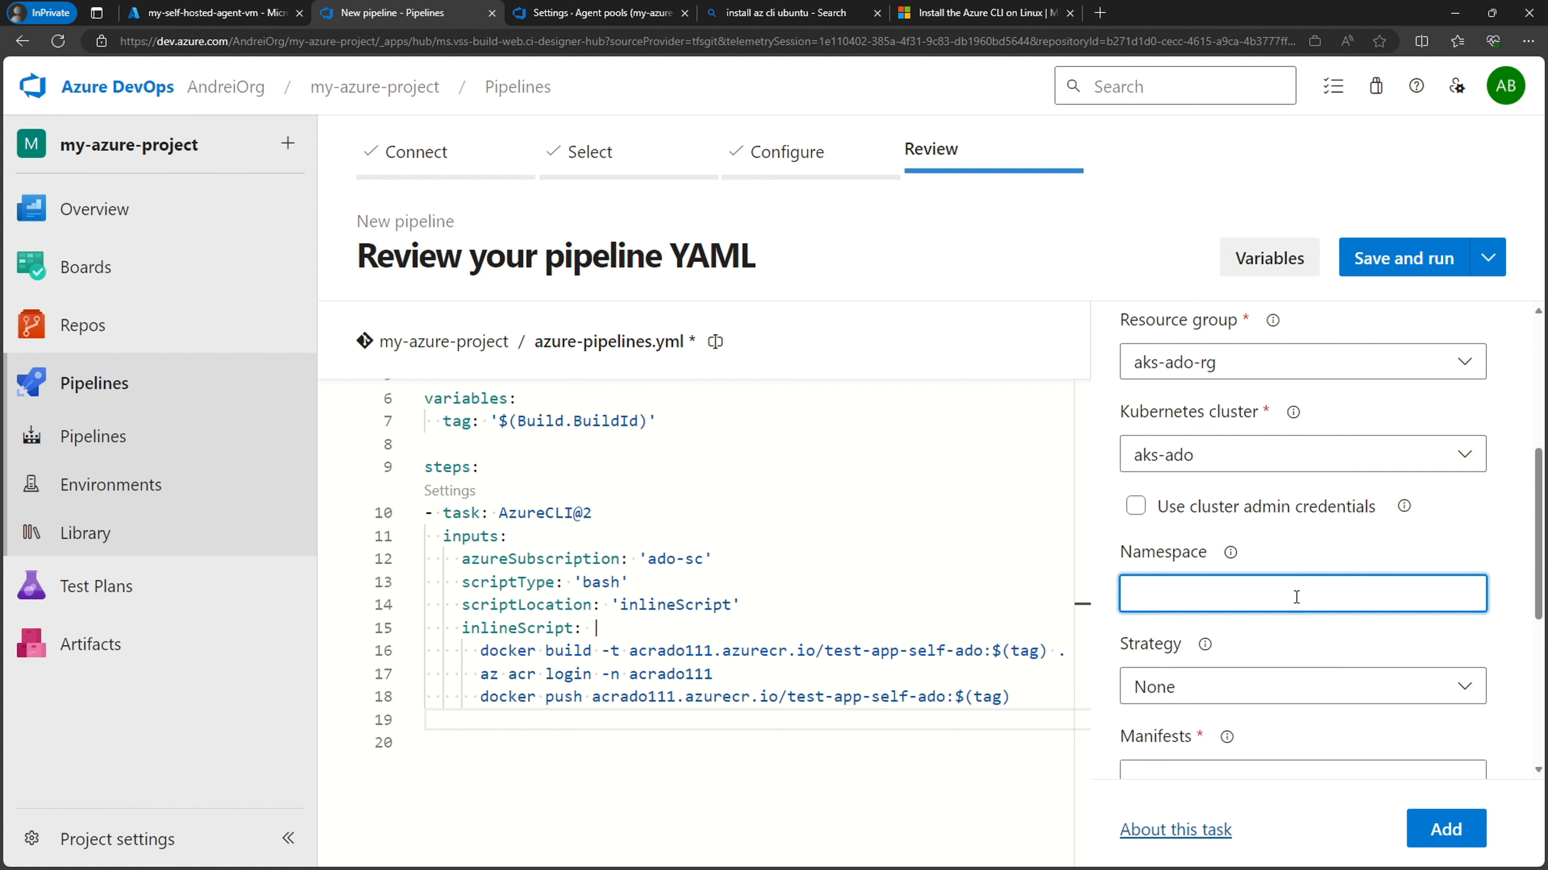
Set namespace default, manifests/*.yaml and container acrado111.azurecr.io/test-app-self-ado:$(tag).
{"action": "type", "text": "default"}
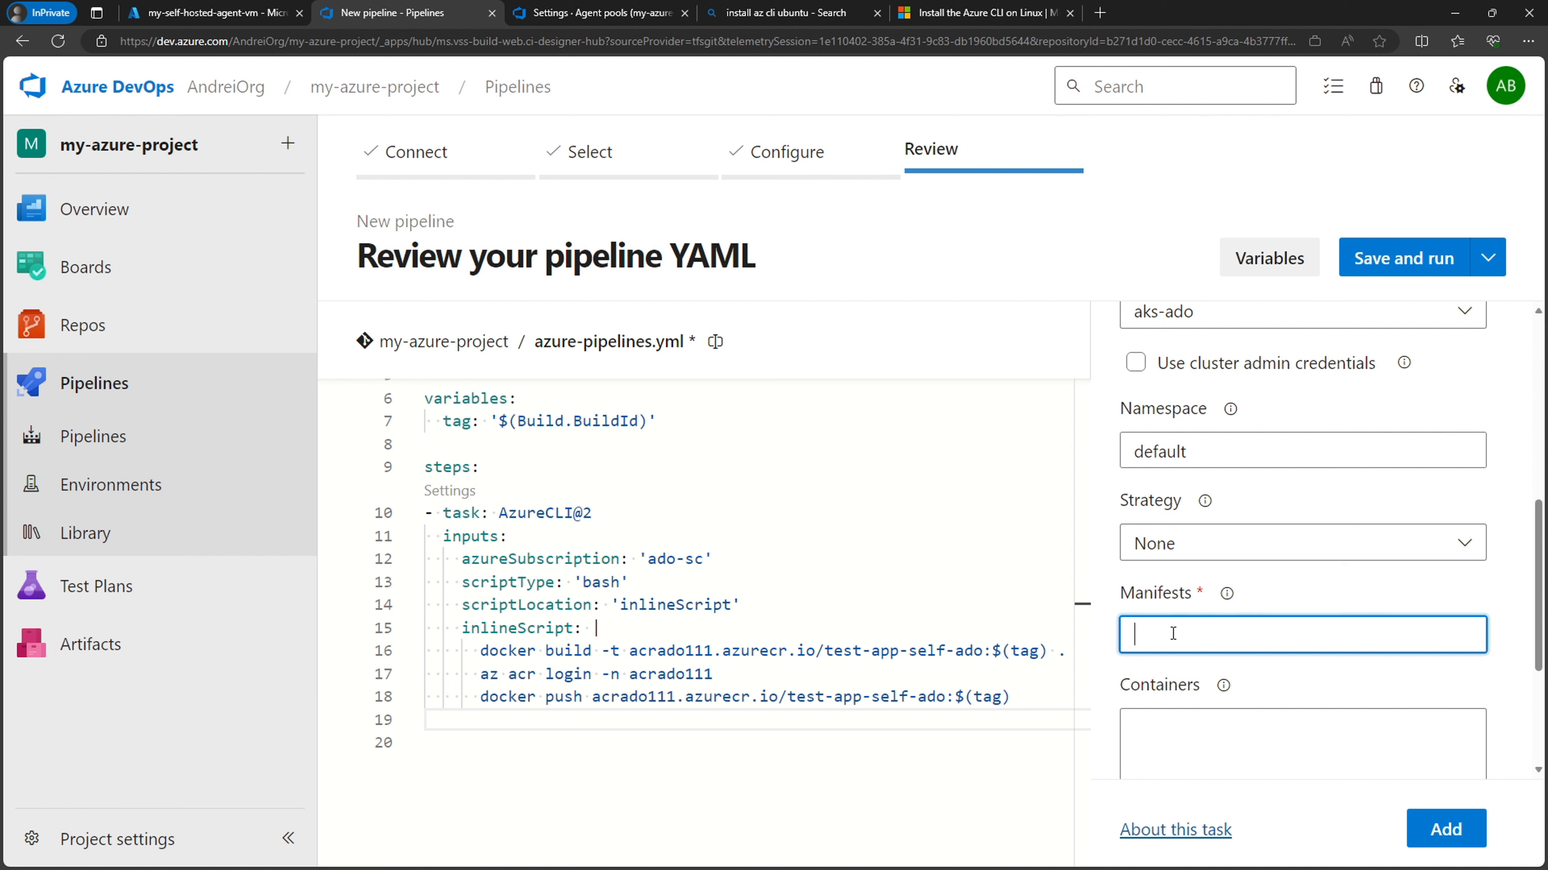
{"action": "type", "text": "manifests"}
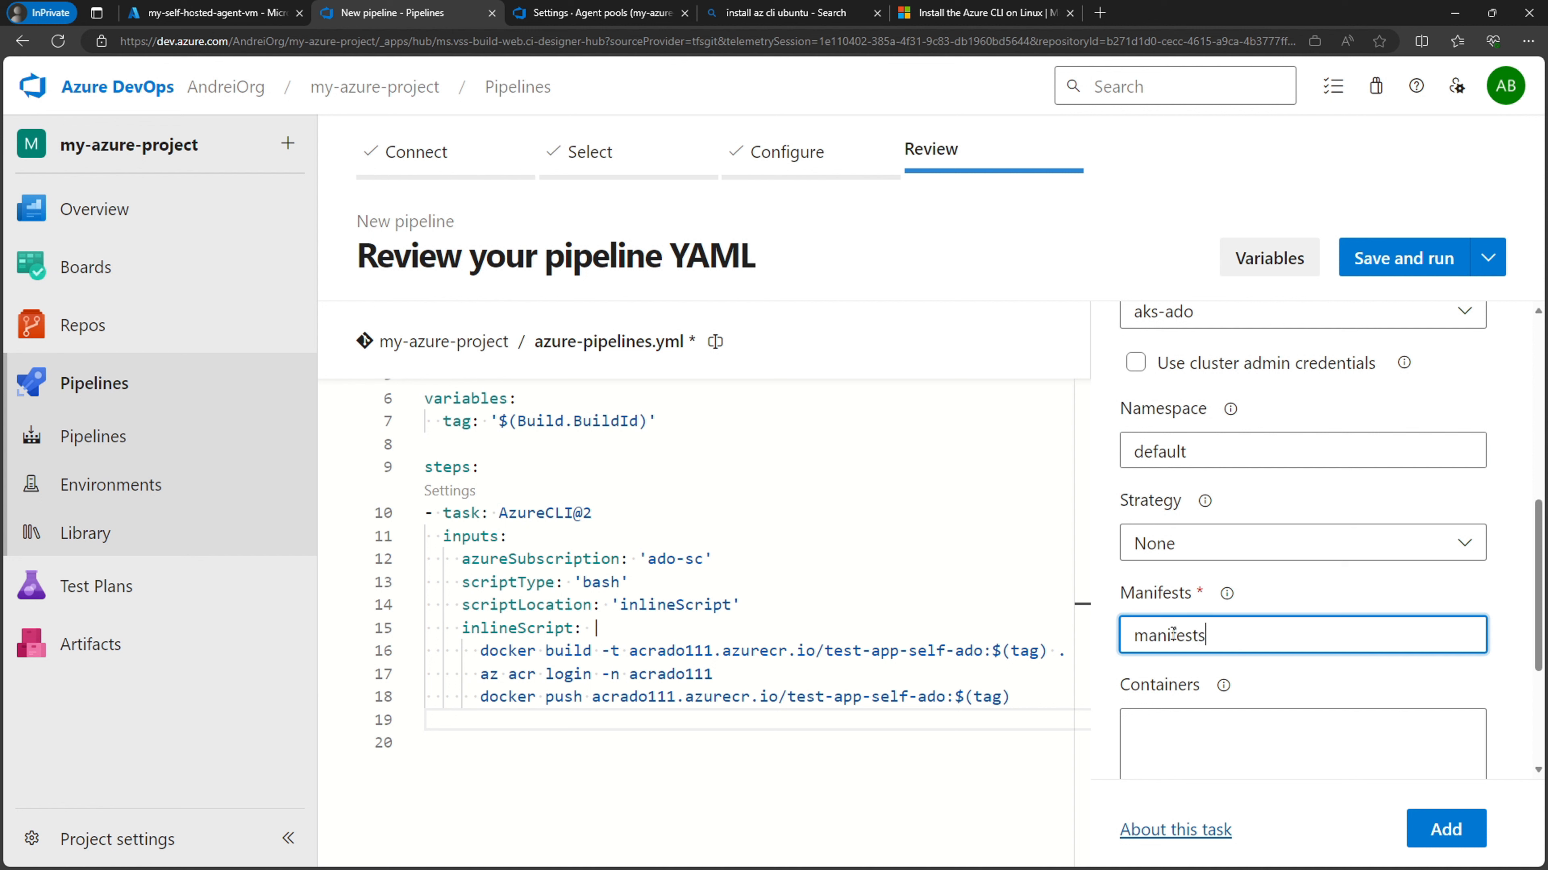
{"action": "type", "text": "/*"}
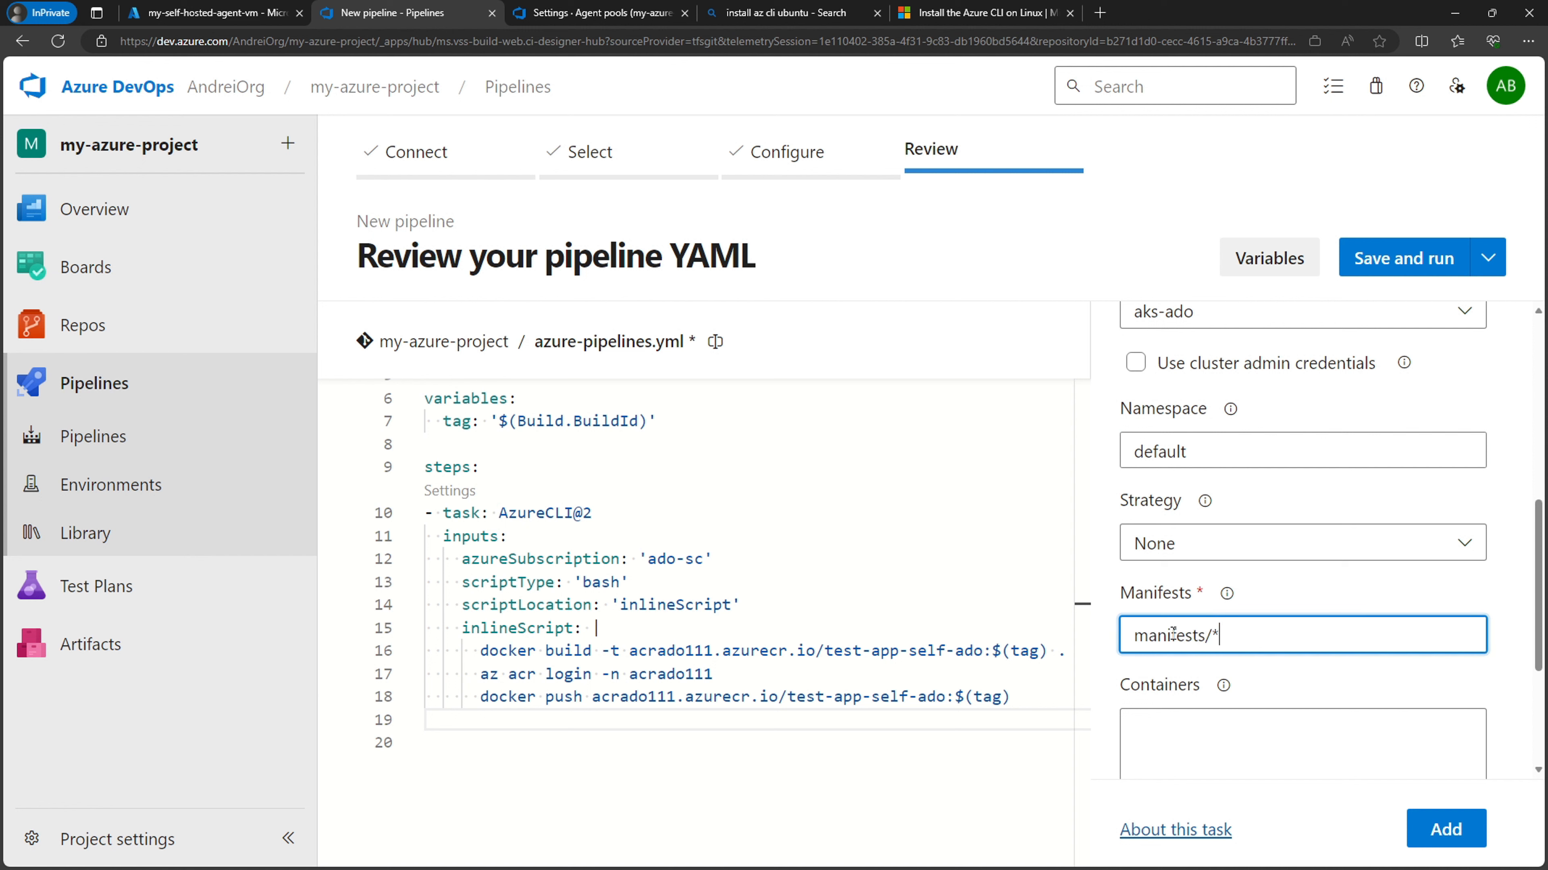
{"action": "type", "text": ".yaml"}
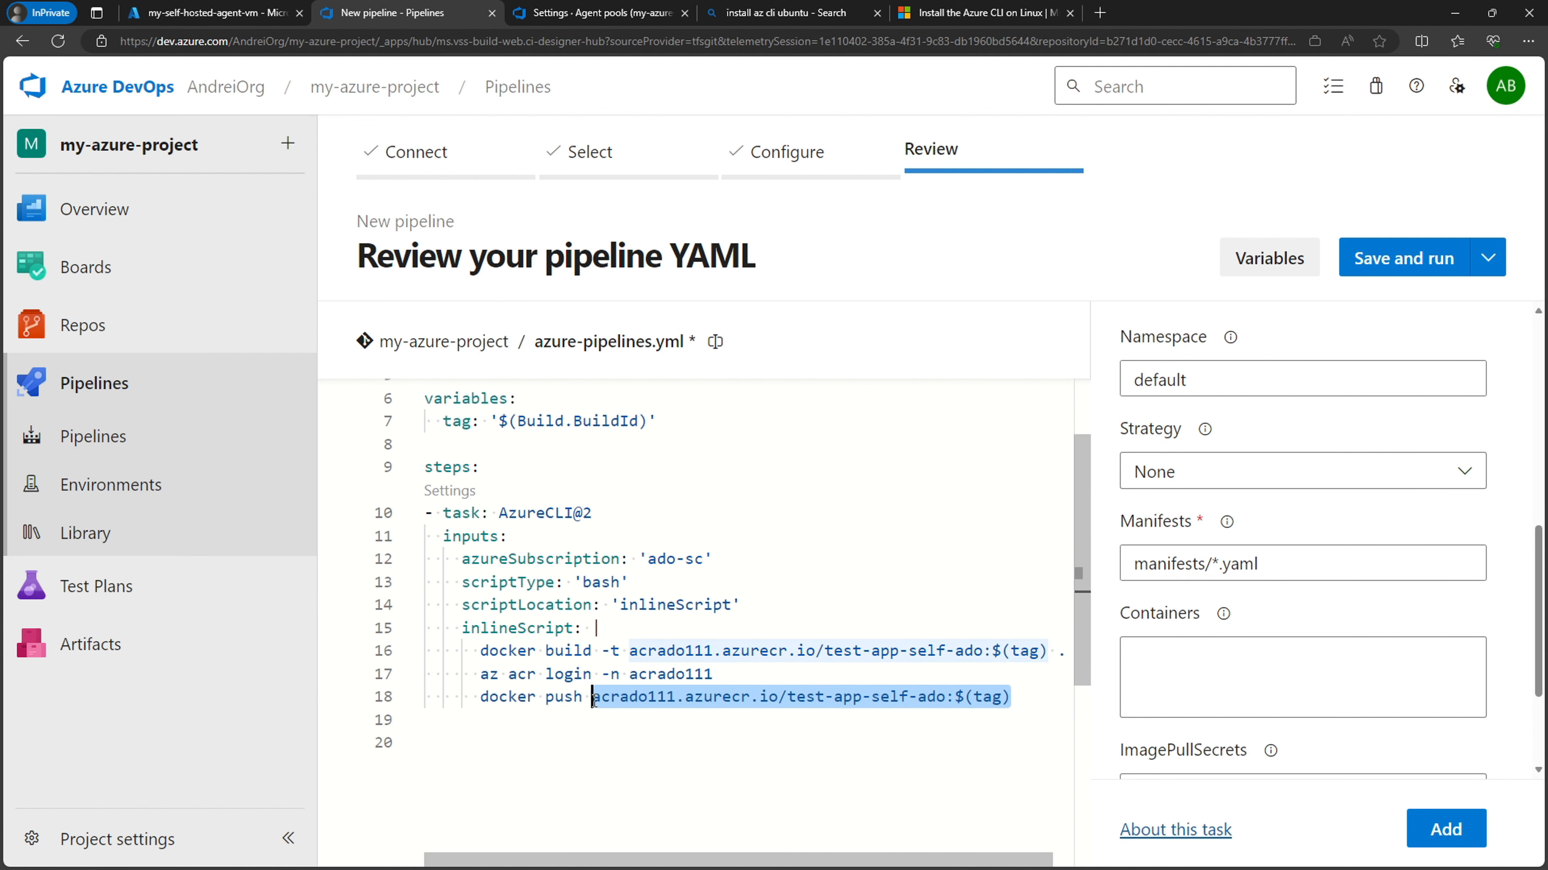
{"action": "type", "text": "acrado111.azurecr.io/test-app-self-ado:$(tag)"}
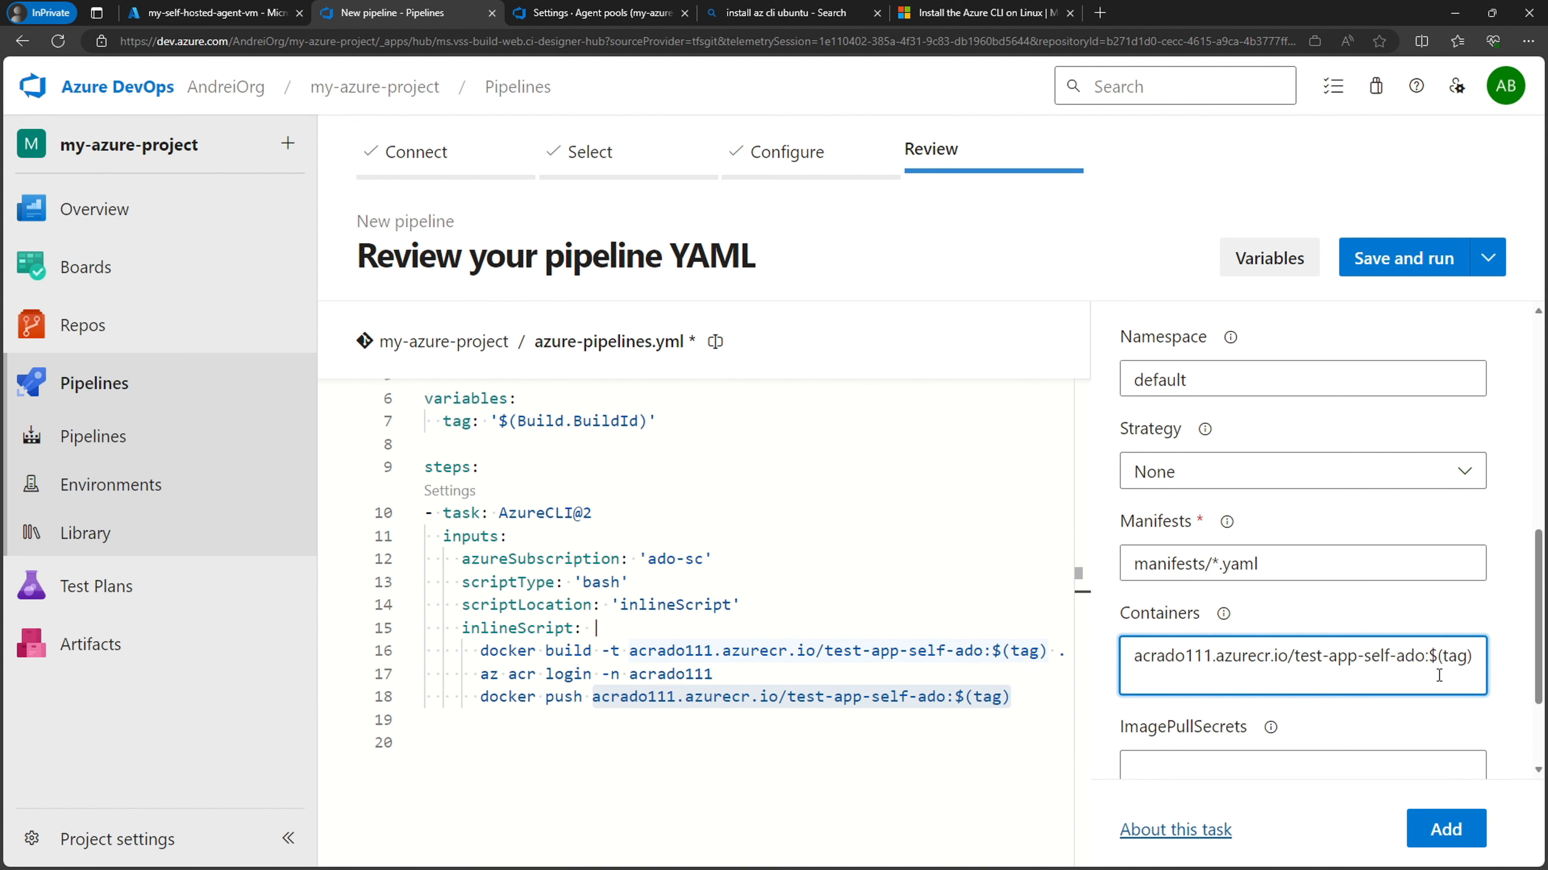
{"action": "mouse_move", "coordinate": [1465, 659]}
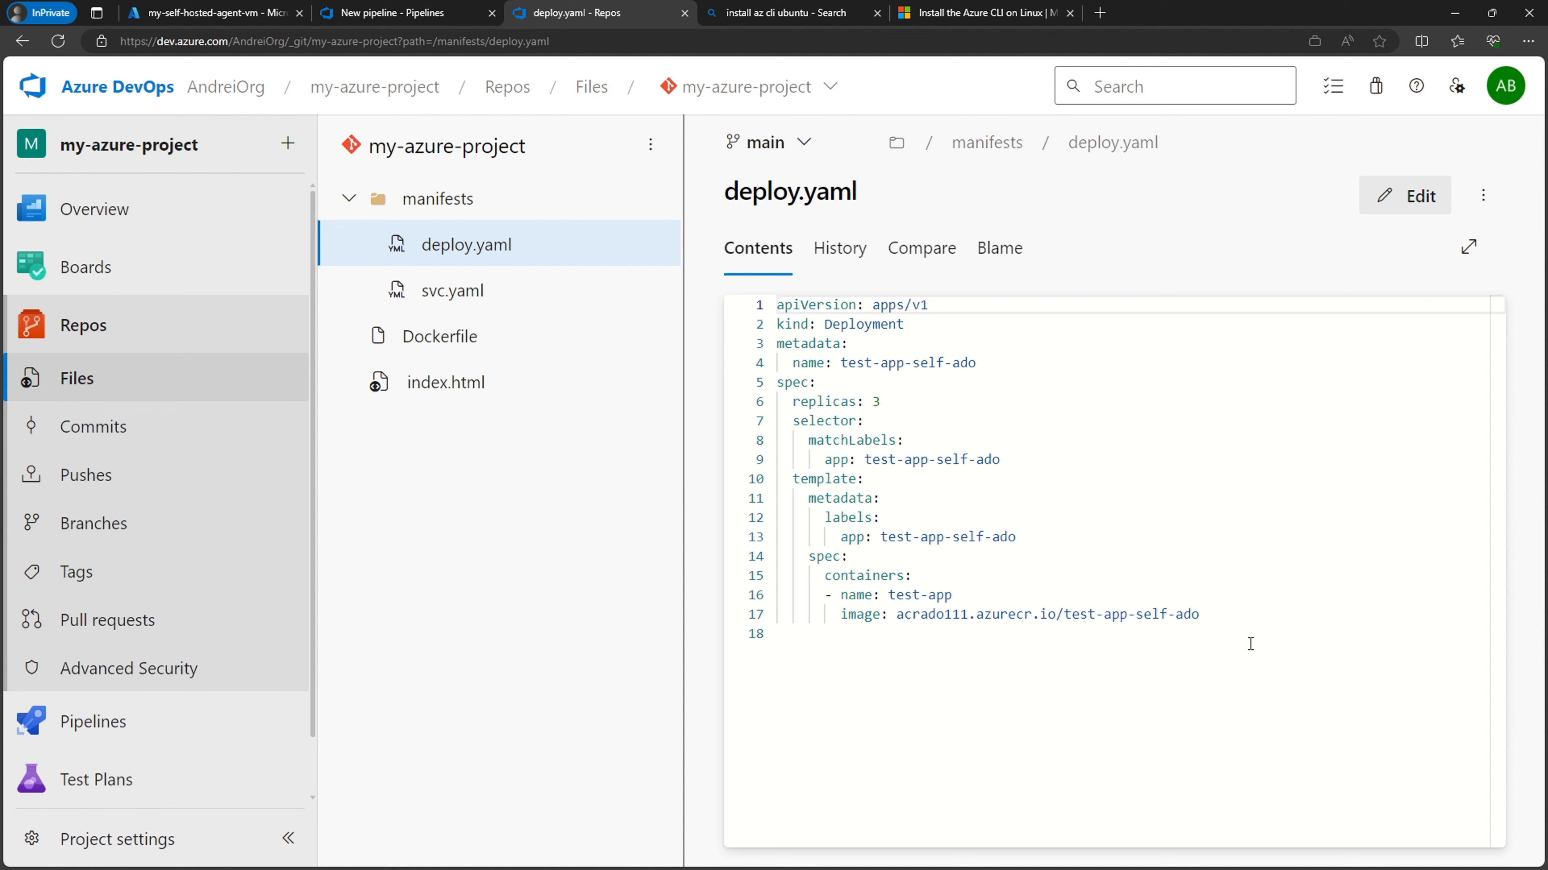
Check the container tag value and add the KubernetesManifest deploy step to the YAML.
{"action": "double_click", "coordinate": [1046, 614]}
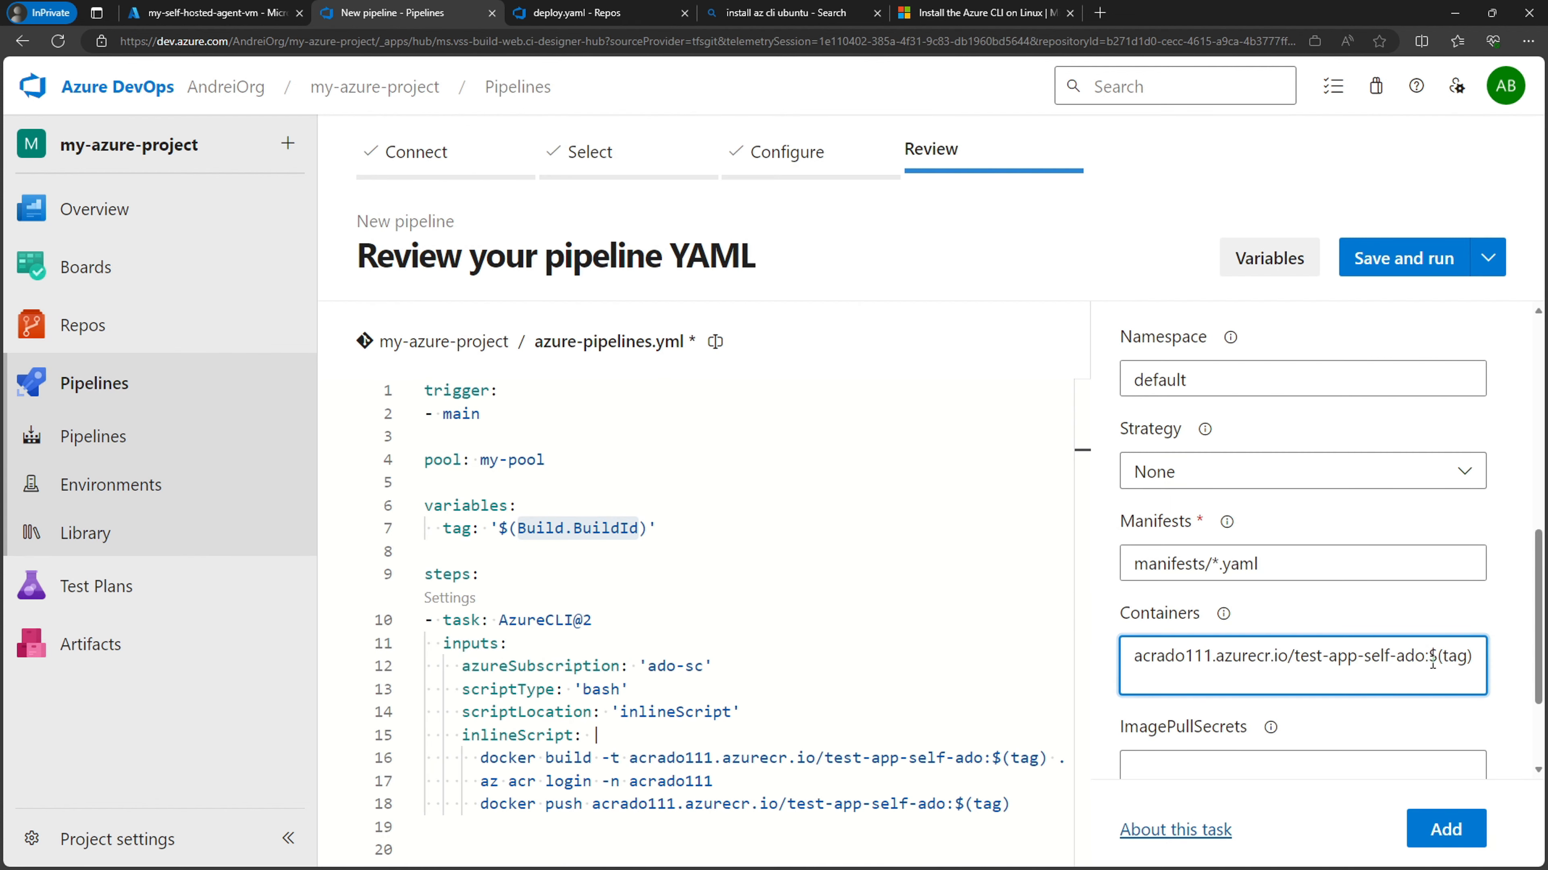
{"action": "double_click", "coordinate": [1450, 657]}
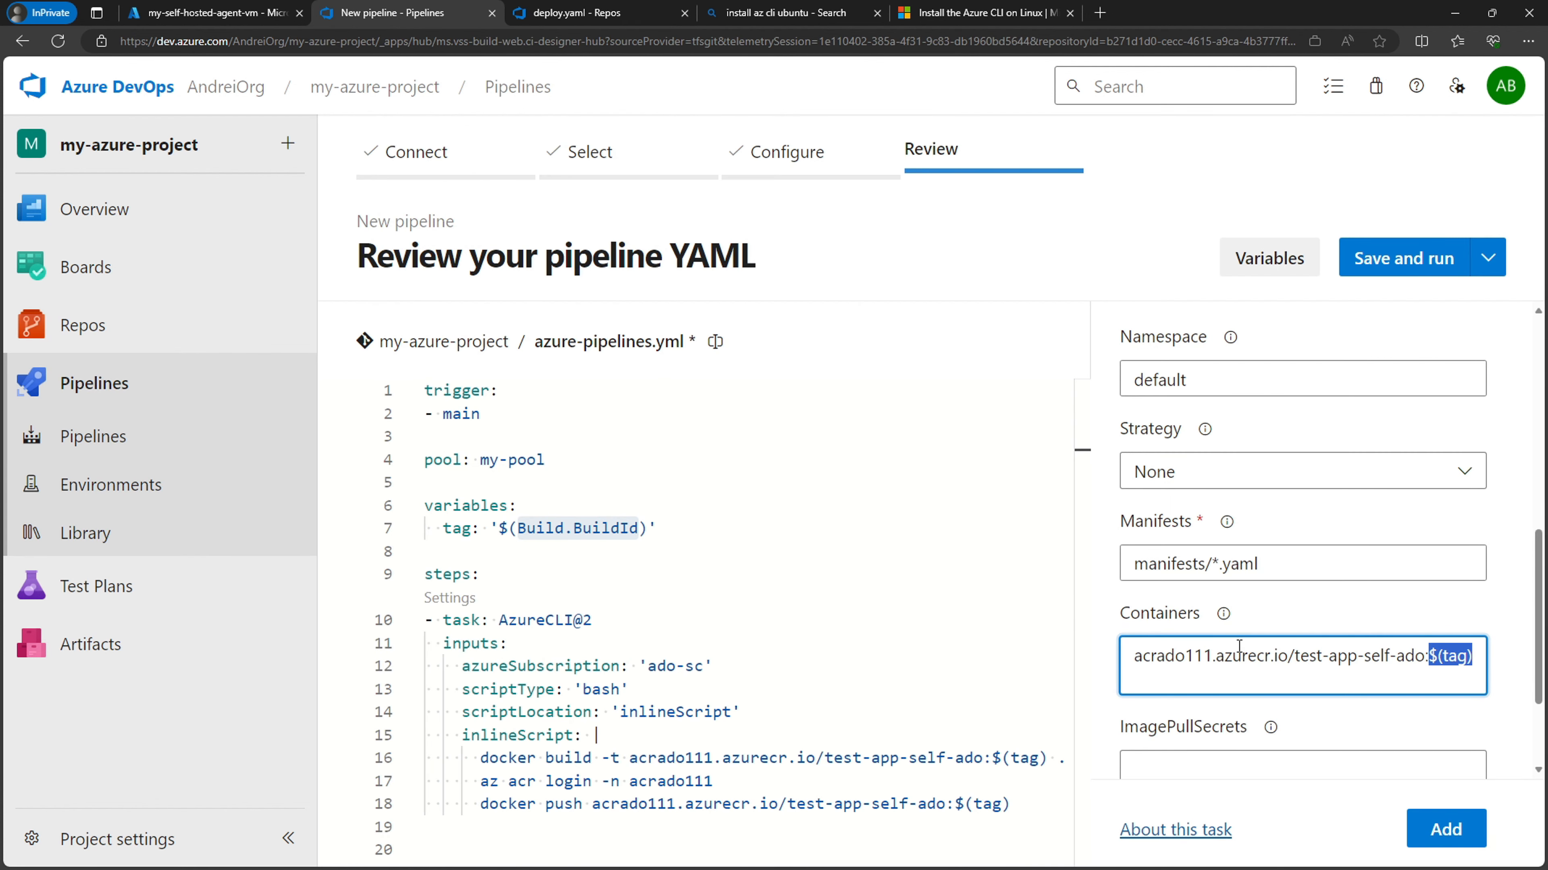
{"action": "scroll", "scroll_direction": "down", "scroll_amount": 3}
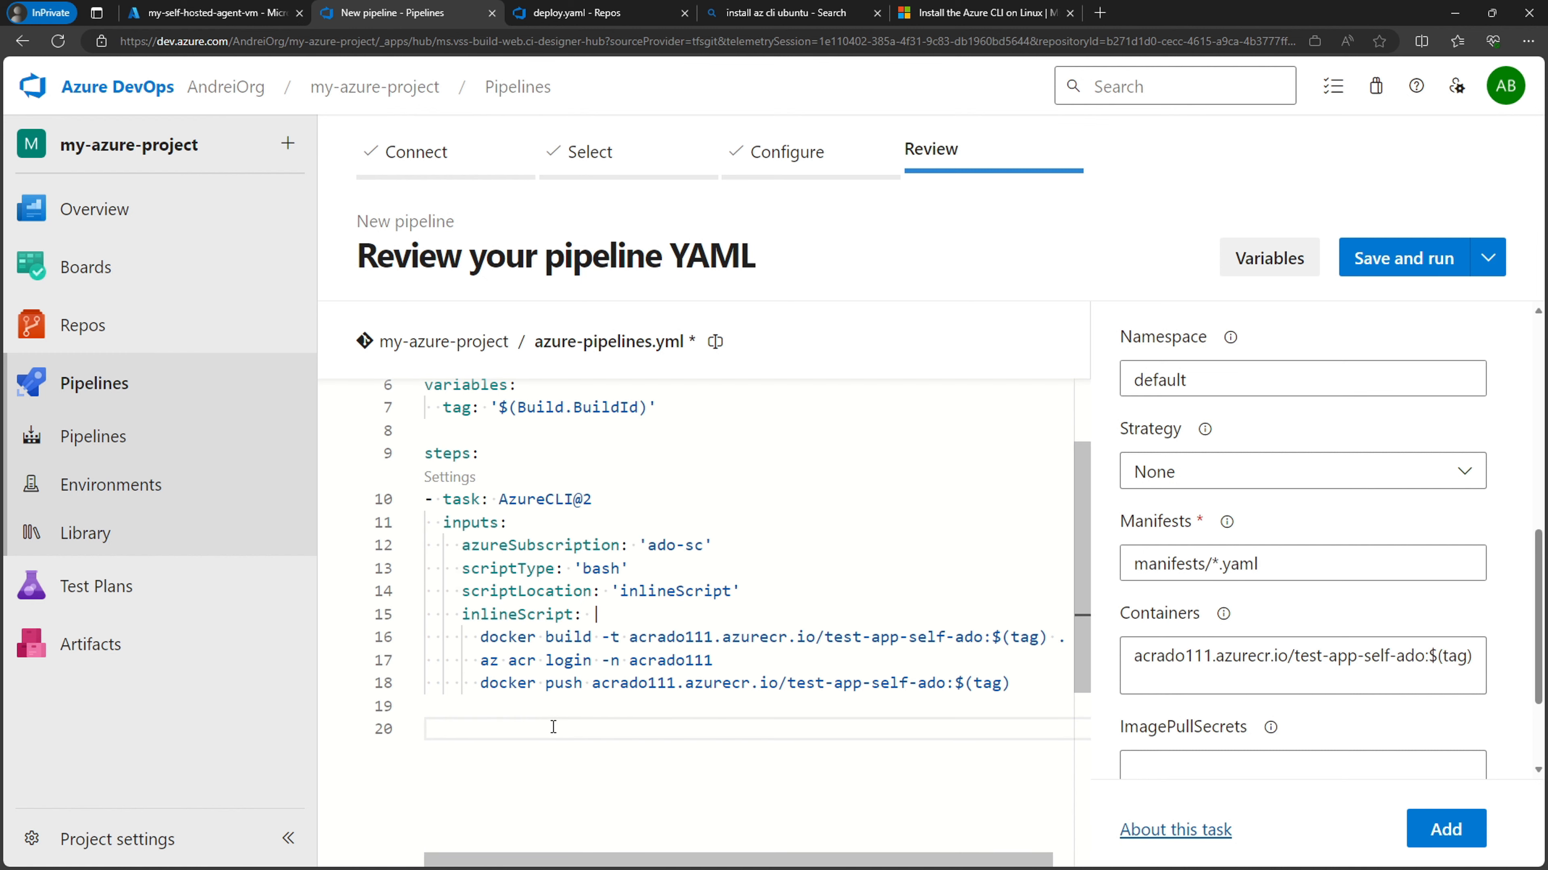
{"action": "left_click", "coordinate": [1445, 830]}
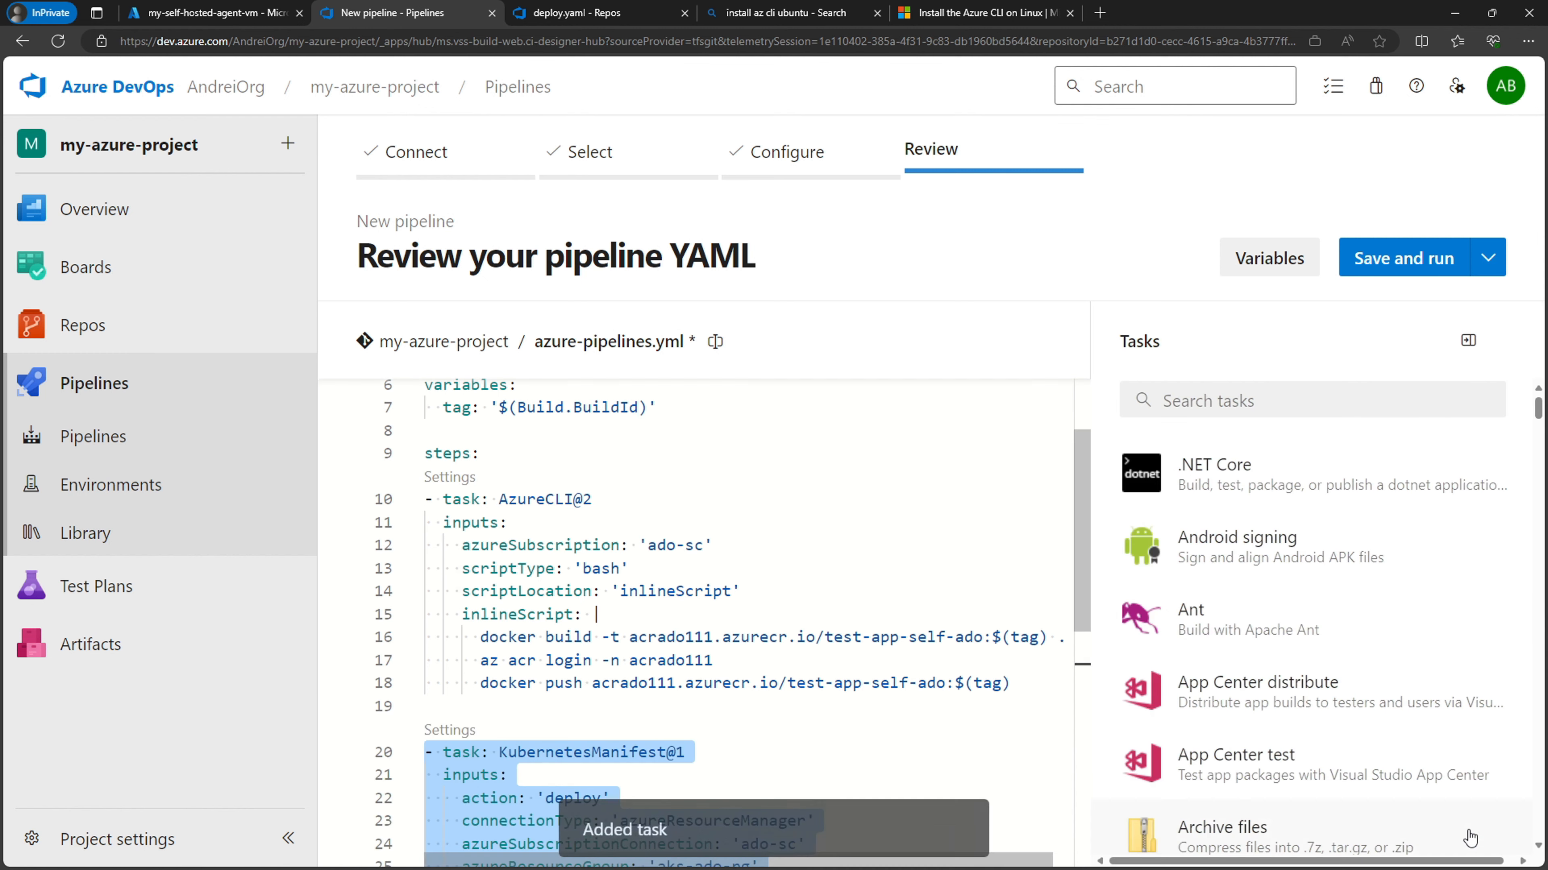
{"action": "scroll", "scroll_direction": "down", "scroll_amount": 3}
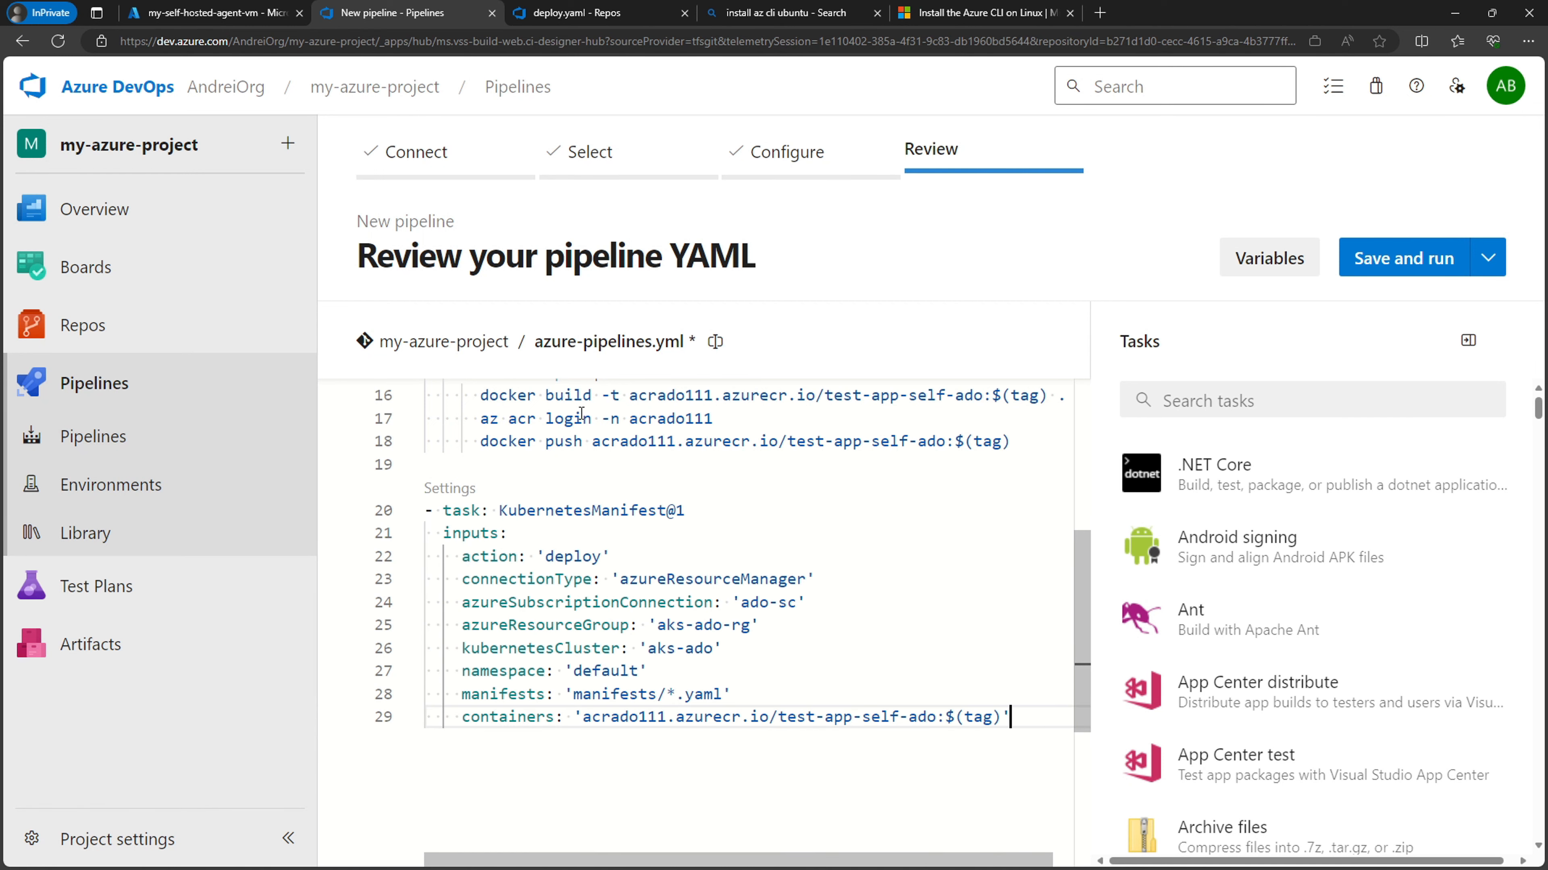
{"action": "left_click", "coordinate": [208, 13]}
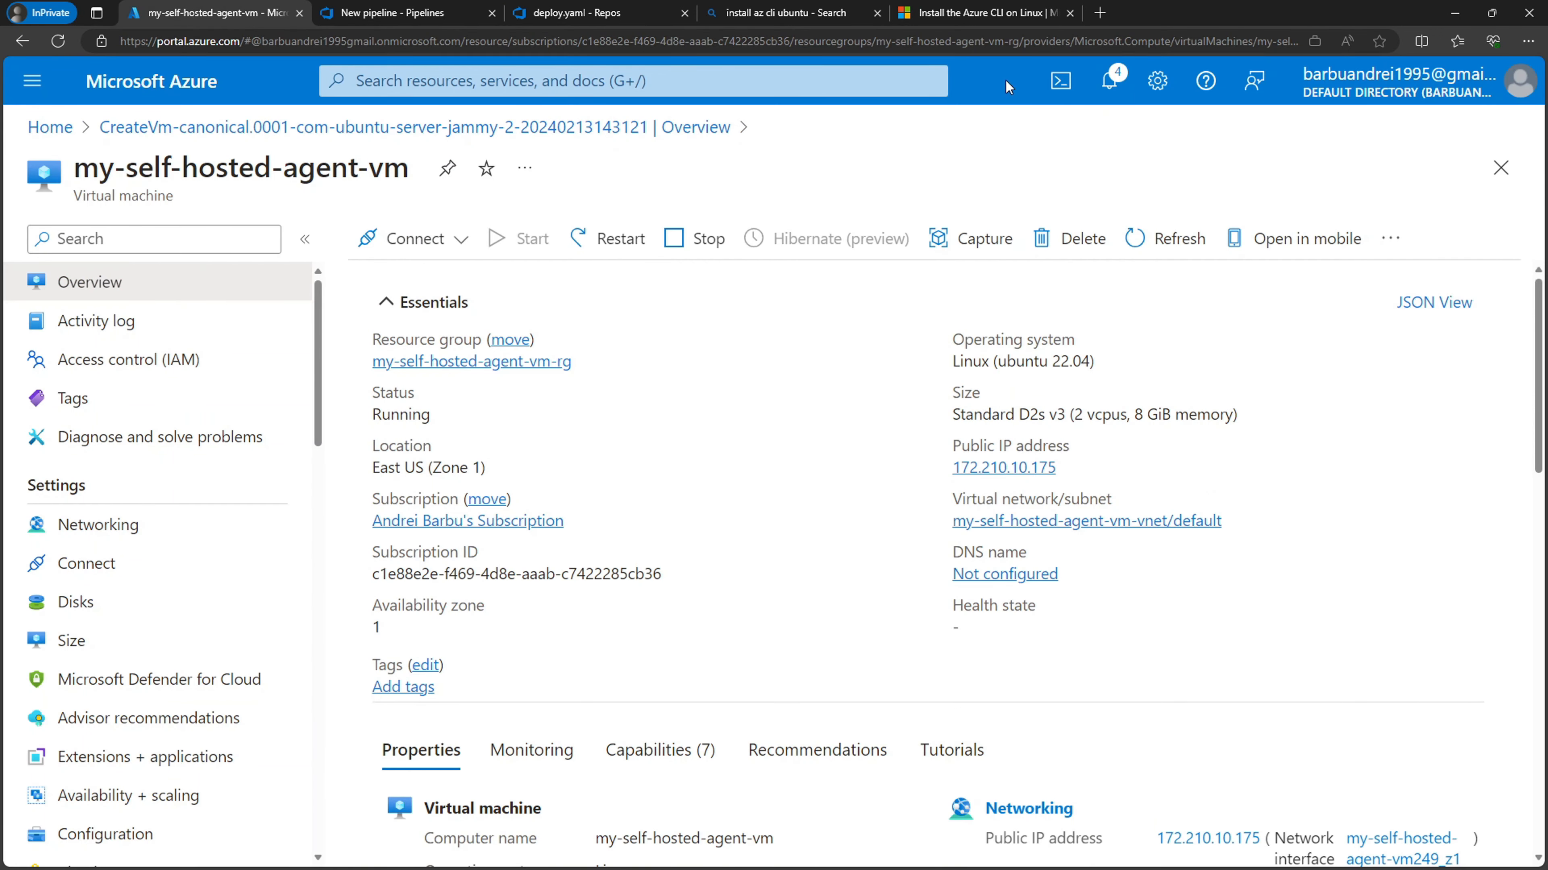
{"action": "mouse_move", "coordinate": [814, 255]}
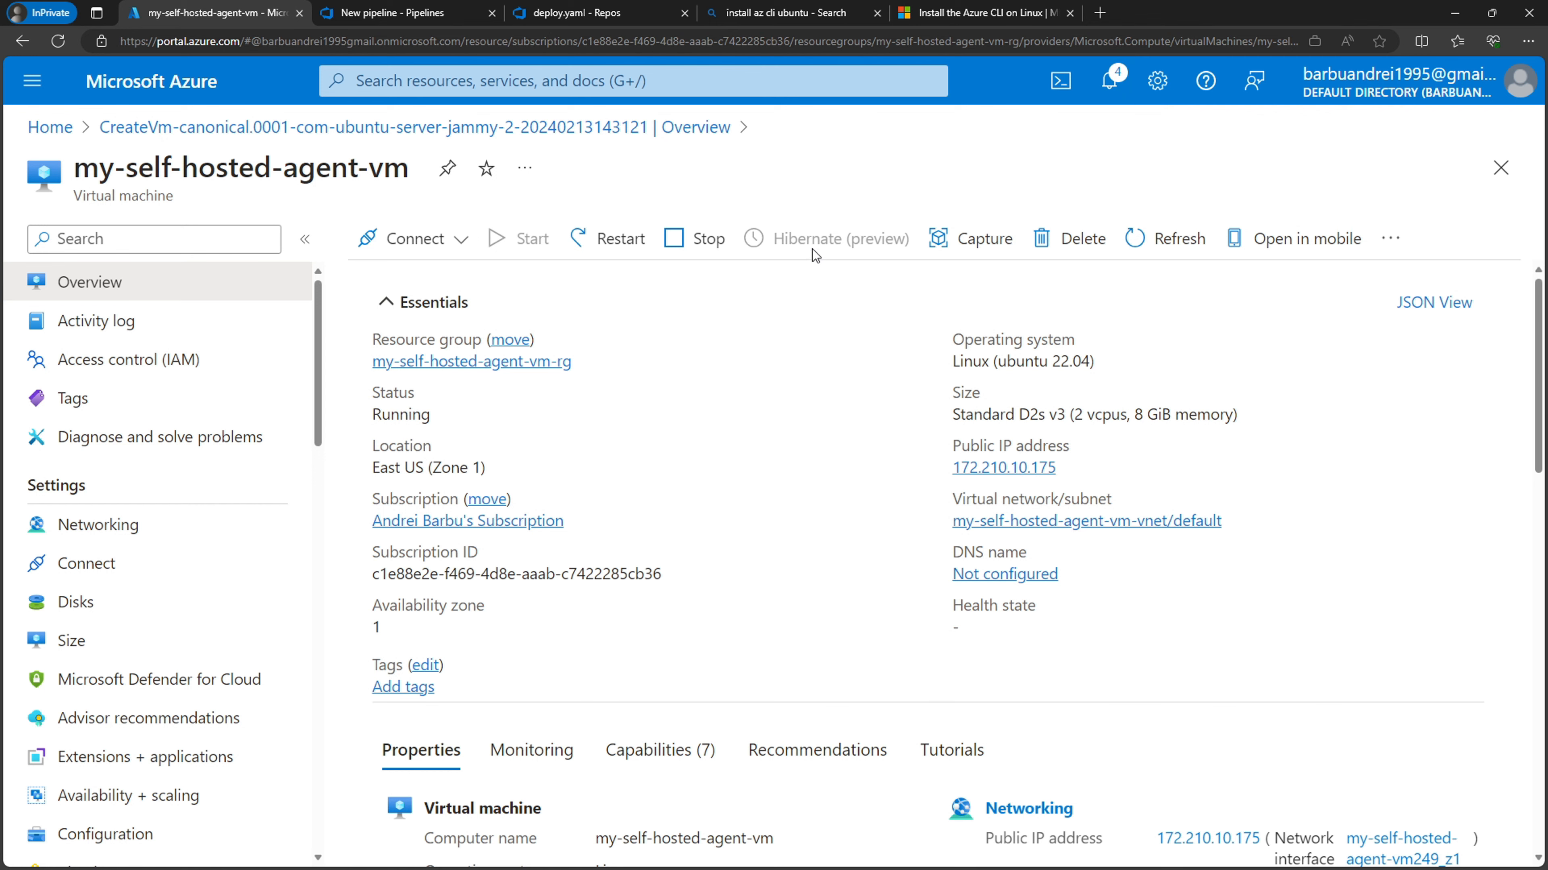
{"action": "mouse_move", "coordinate": [443, 414]}
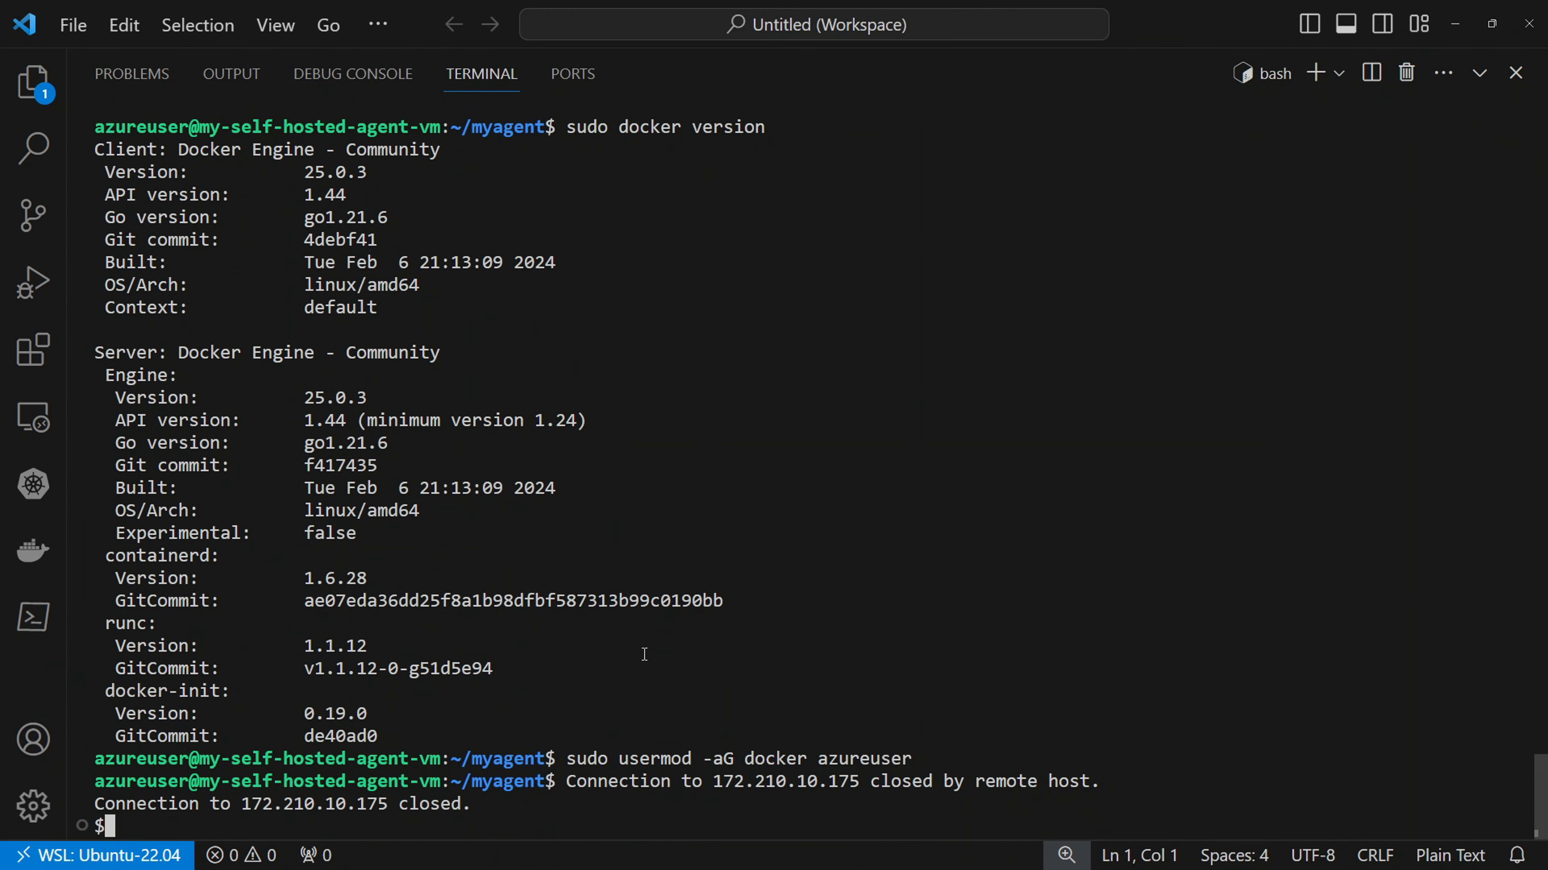
{"action": "type", "text": "ssh azureuser@172.210.10.175"}
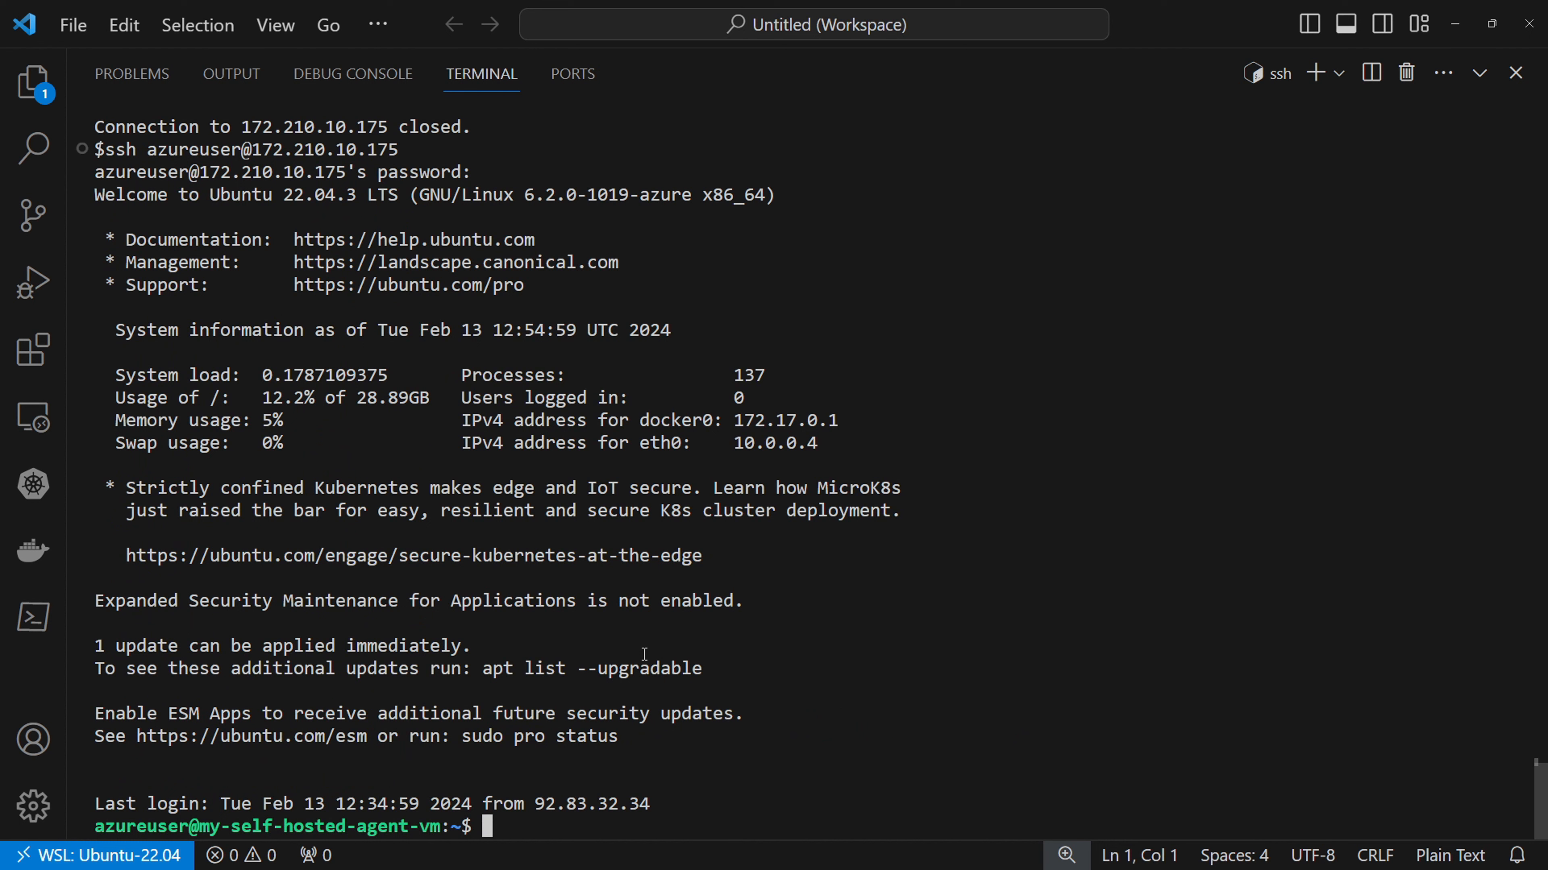
{"action": "type", "text": "docker"}
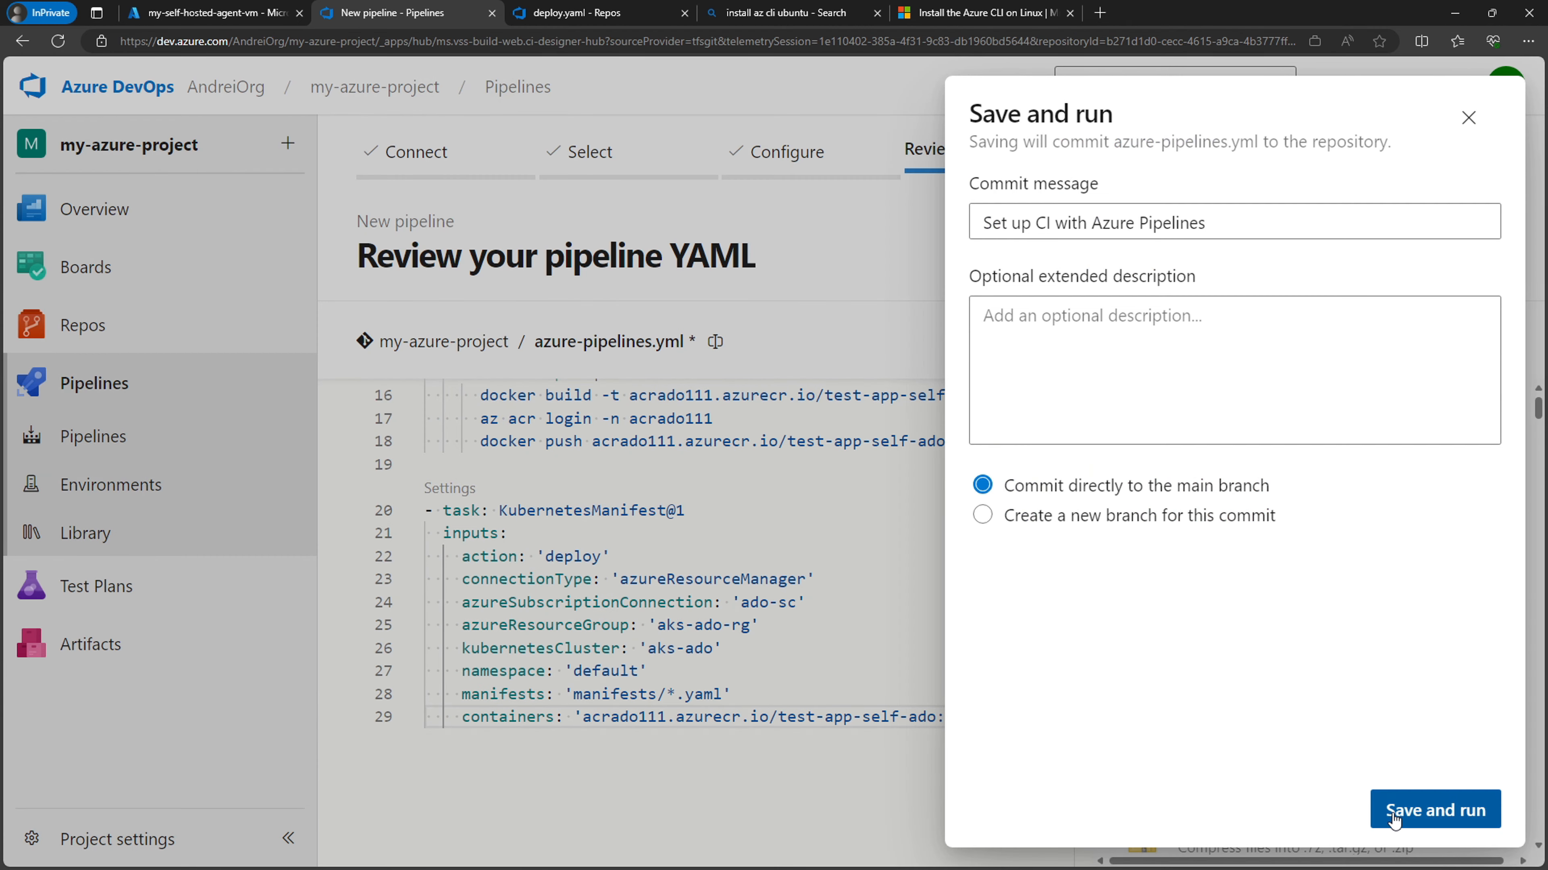
Save and run the pipeline on main, then view run 20240213.1's job summary.
{"action": "left_click", "coordinate": [1433, 809]}
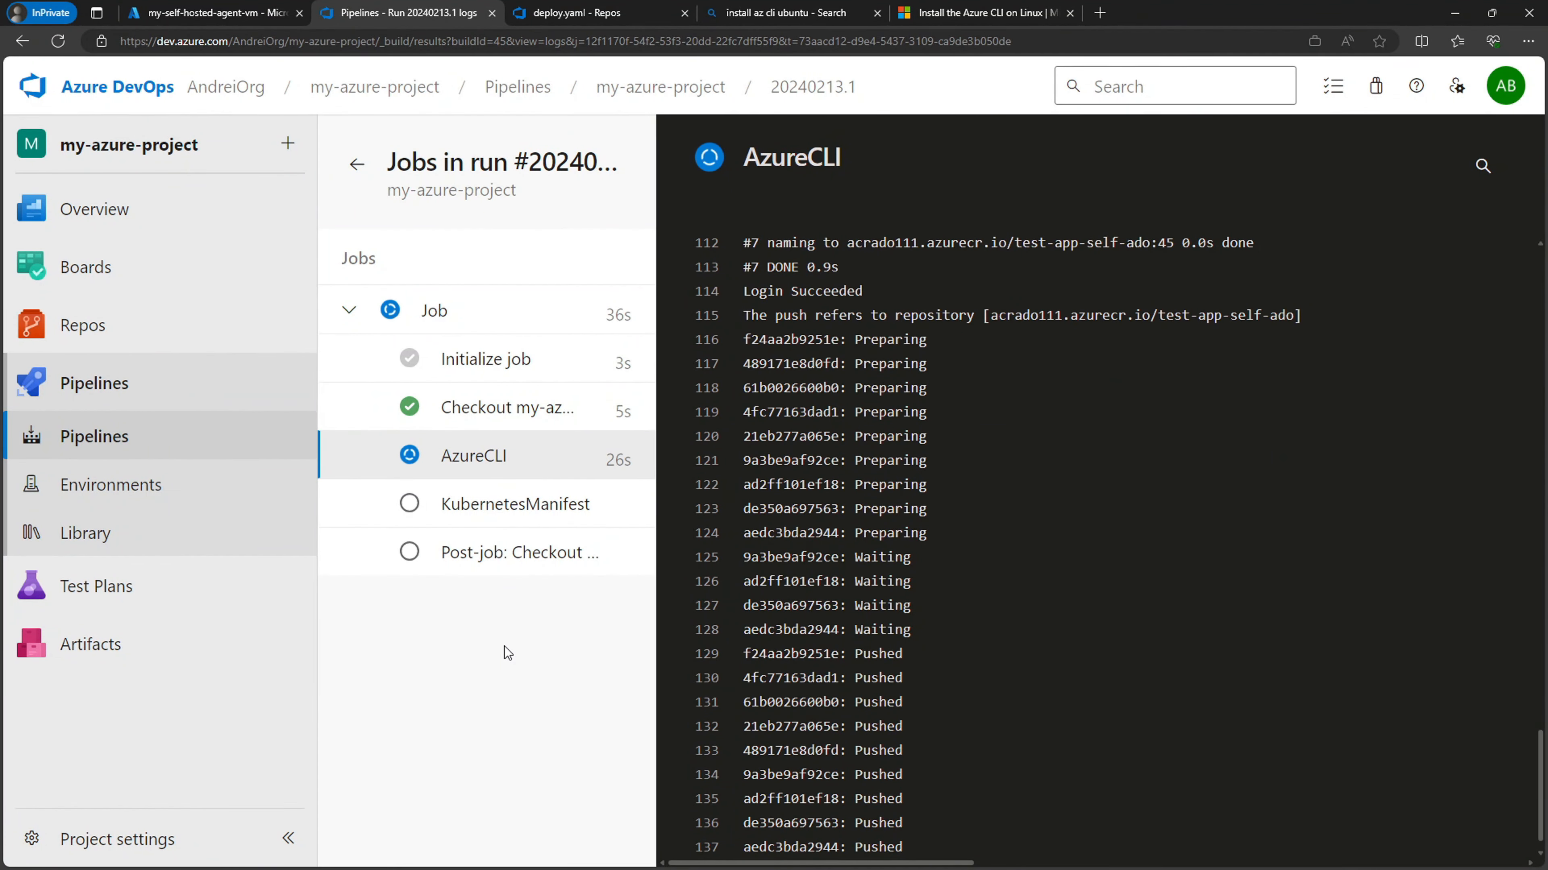
{"action": "left_click", "coordinate": [505, 503]}
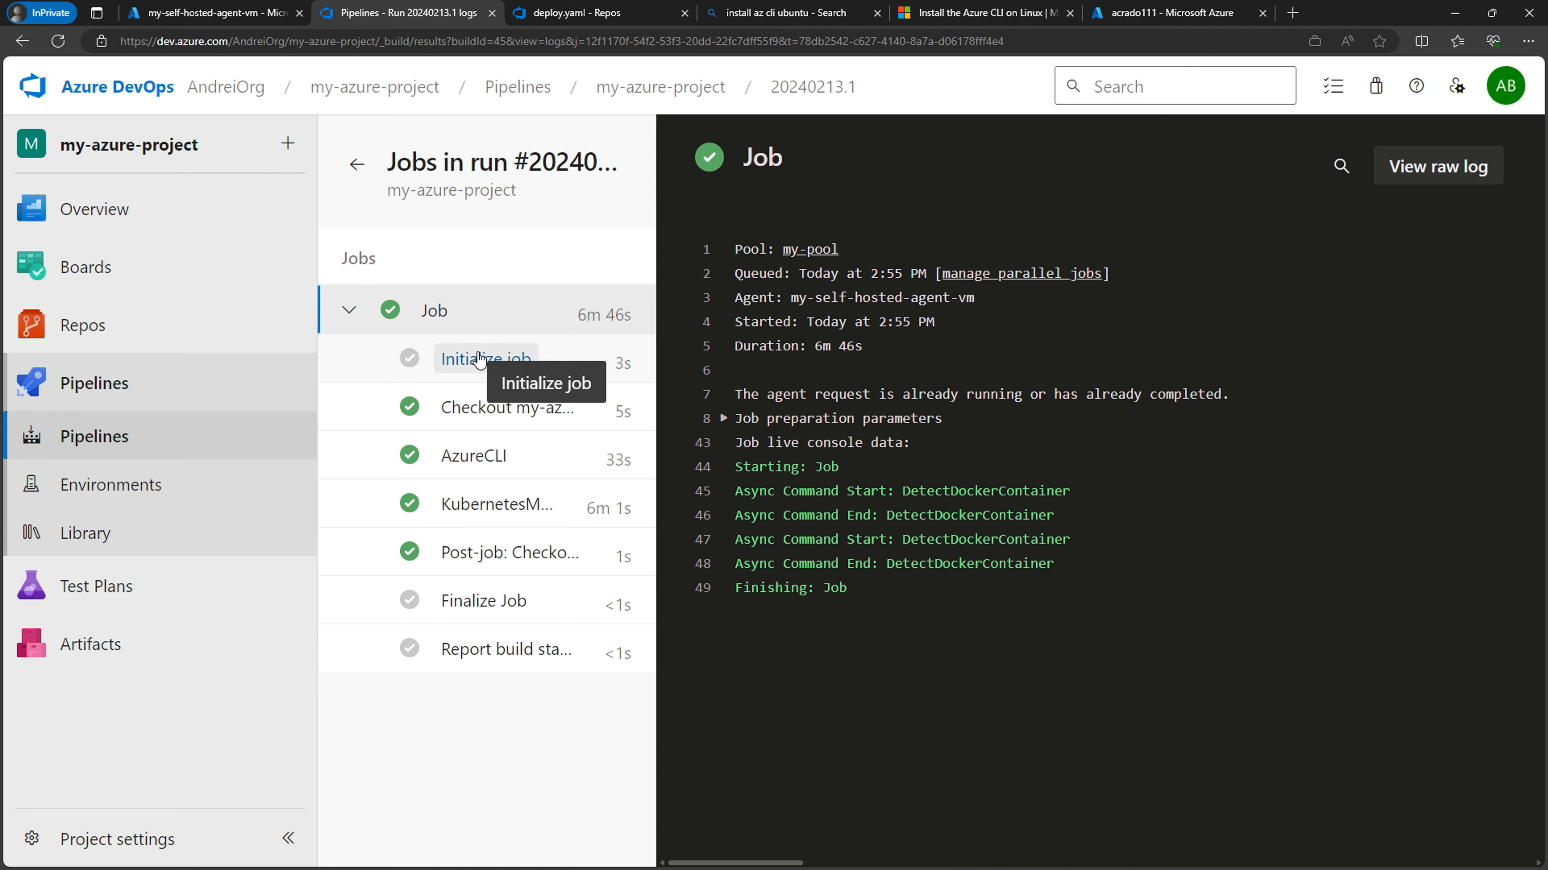
Review the Initialize, Checkout and AzureCLI logs, highlighting the Login Succeeded line.
{"action": "left_click", "coordinate": [484, 358]}
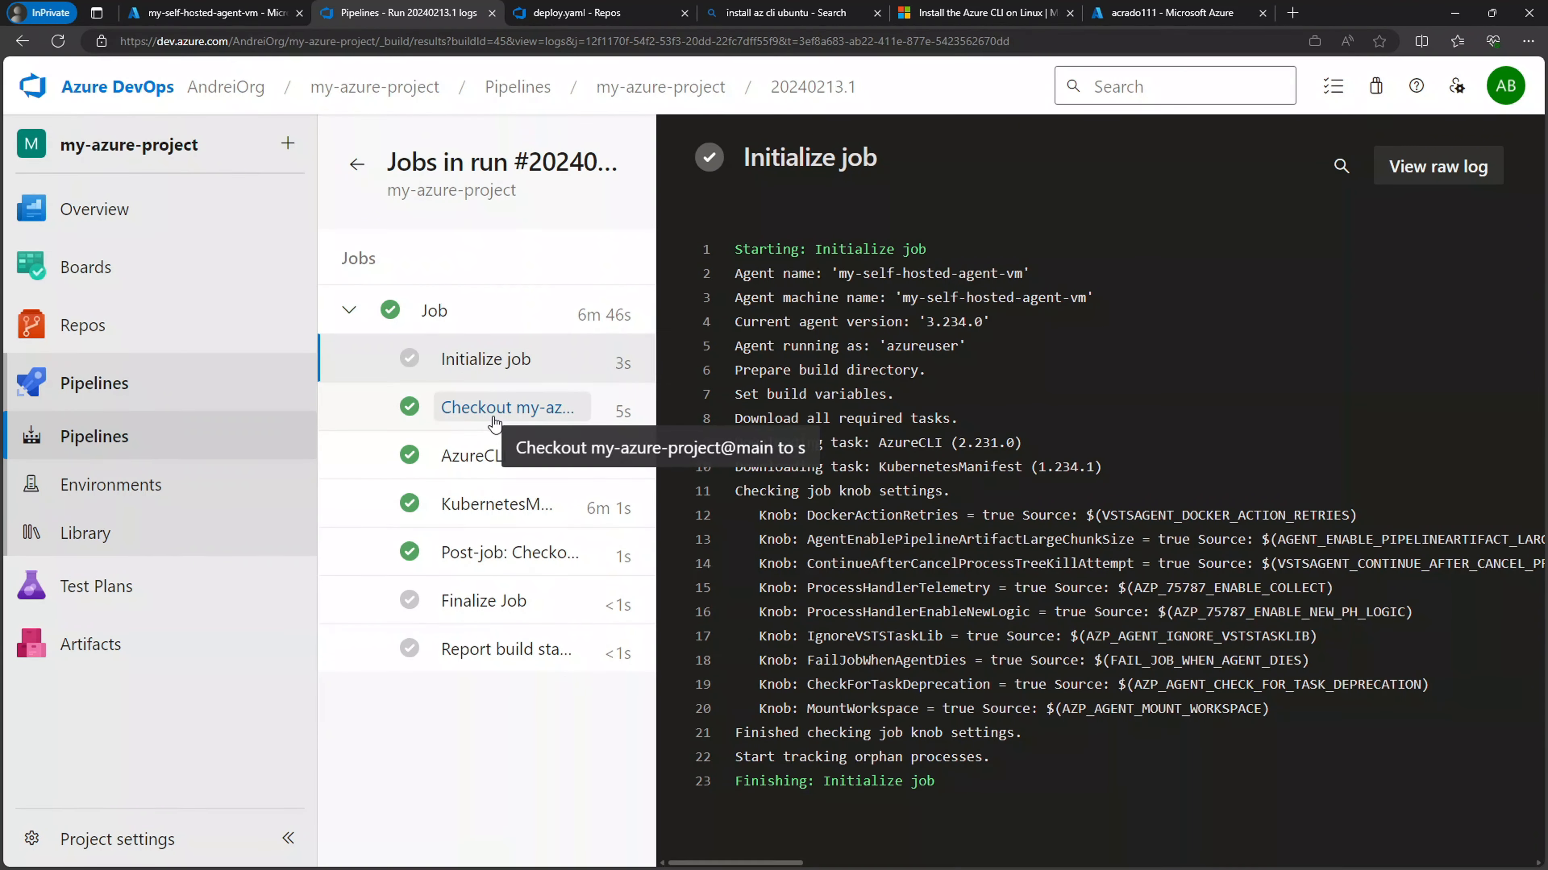
{"action": "left_click", "coordinate": [509, 406]}
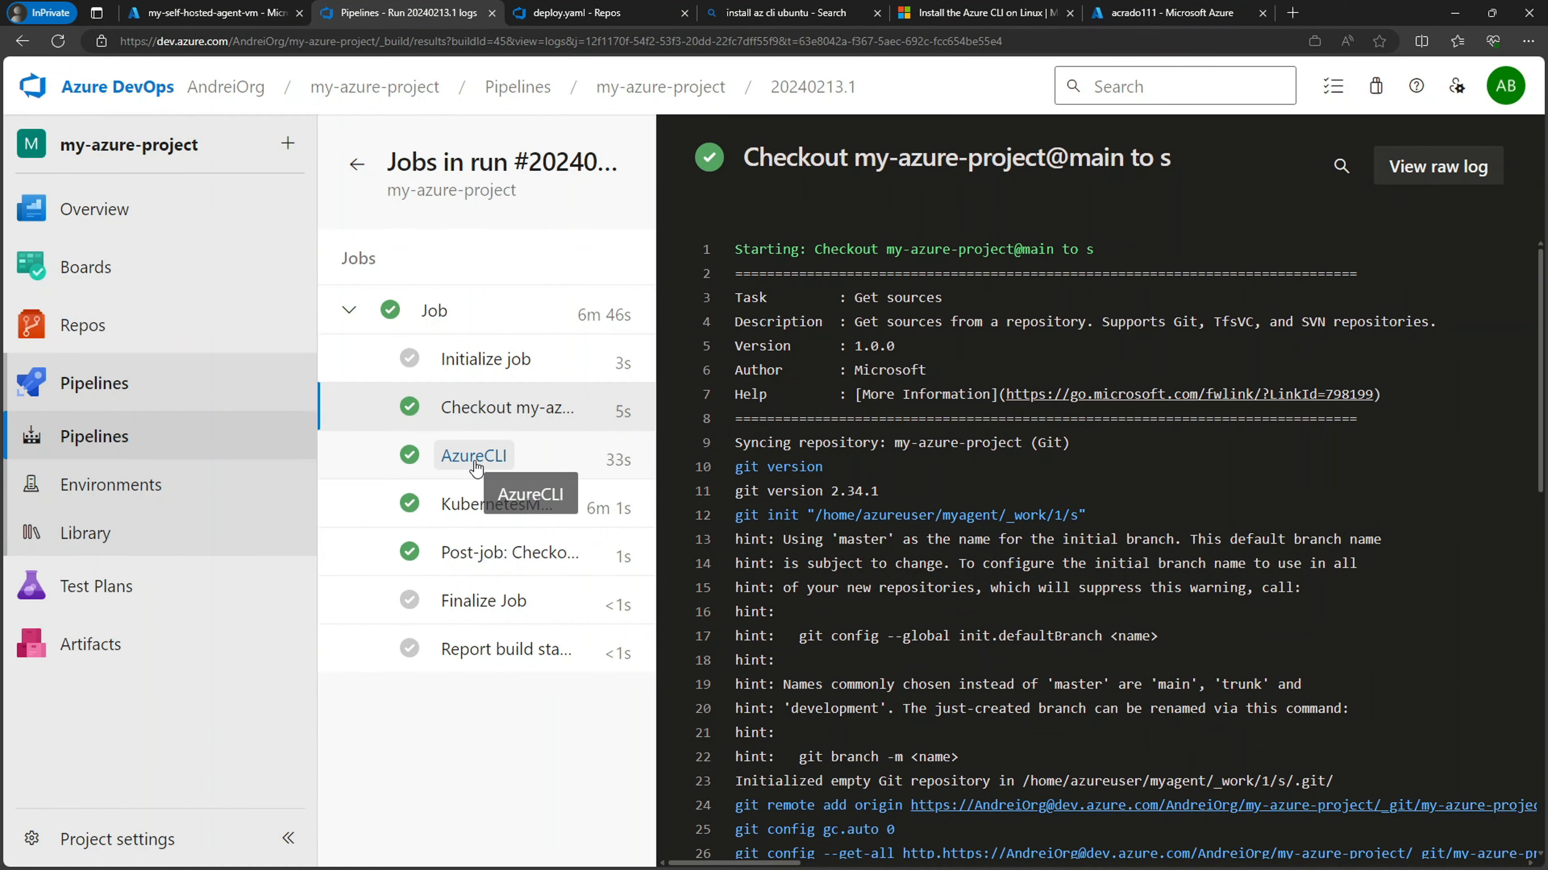
{"action": "left_click", "coordinate": [473, 454]}
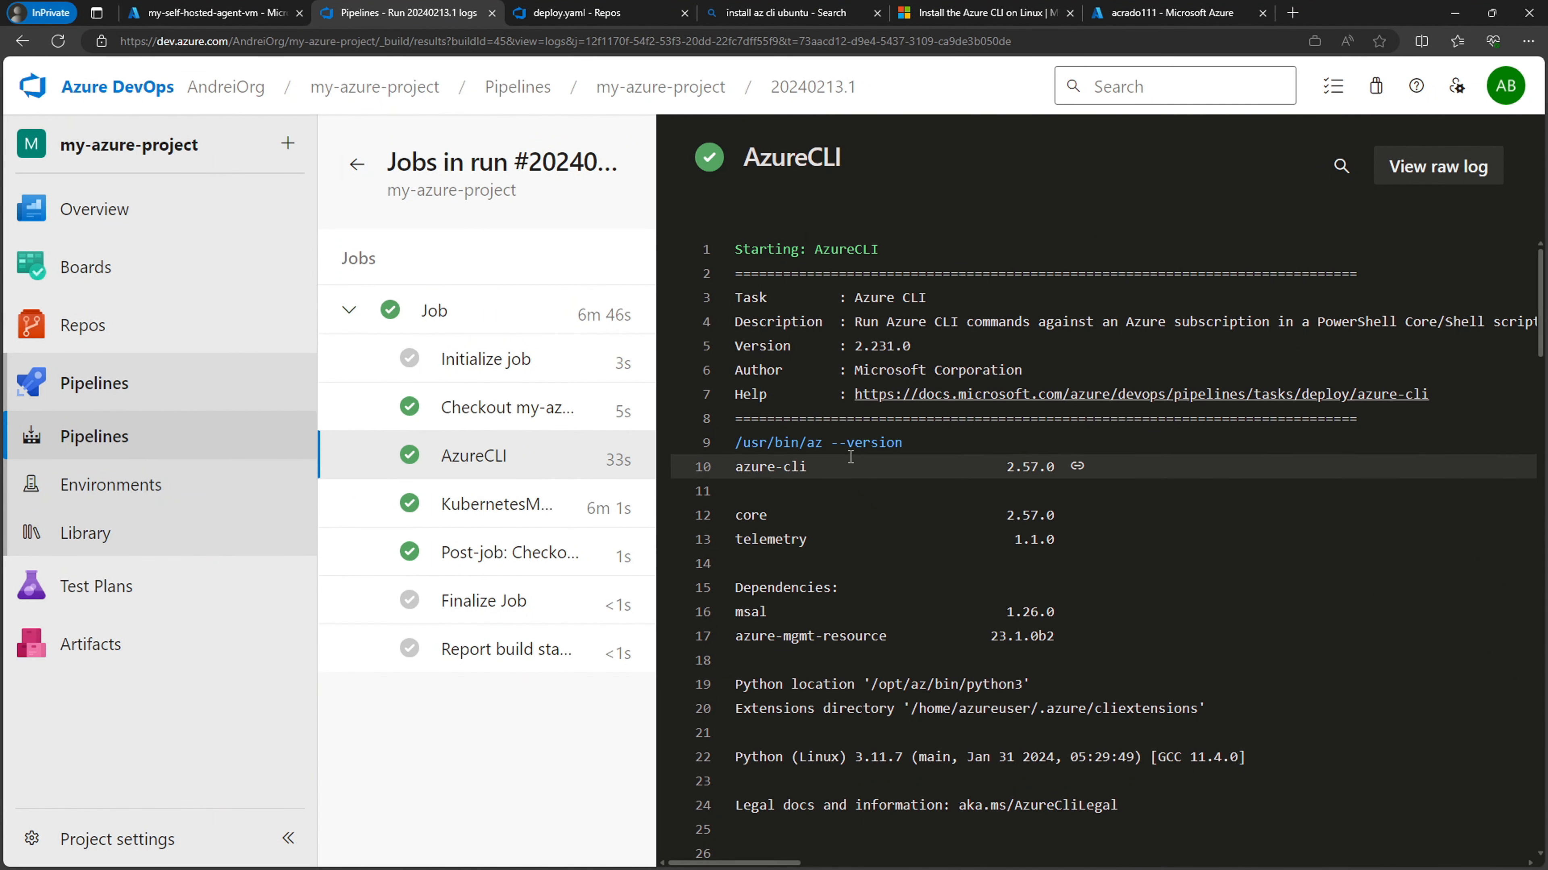
{"action": "scroll", "scroll_direction": "down", "scroll_amount": 3}
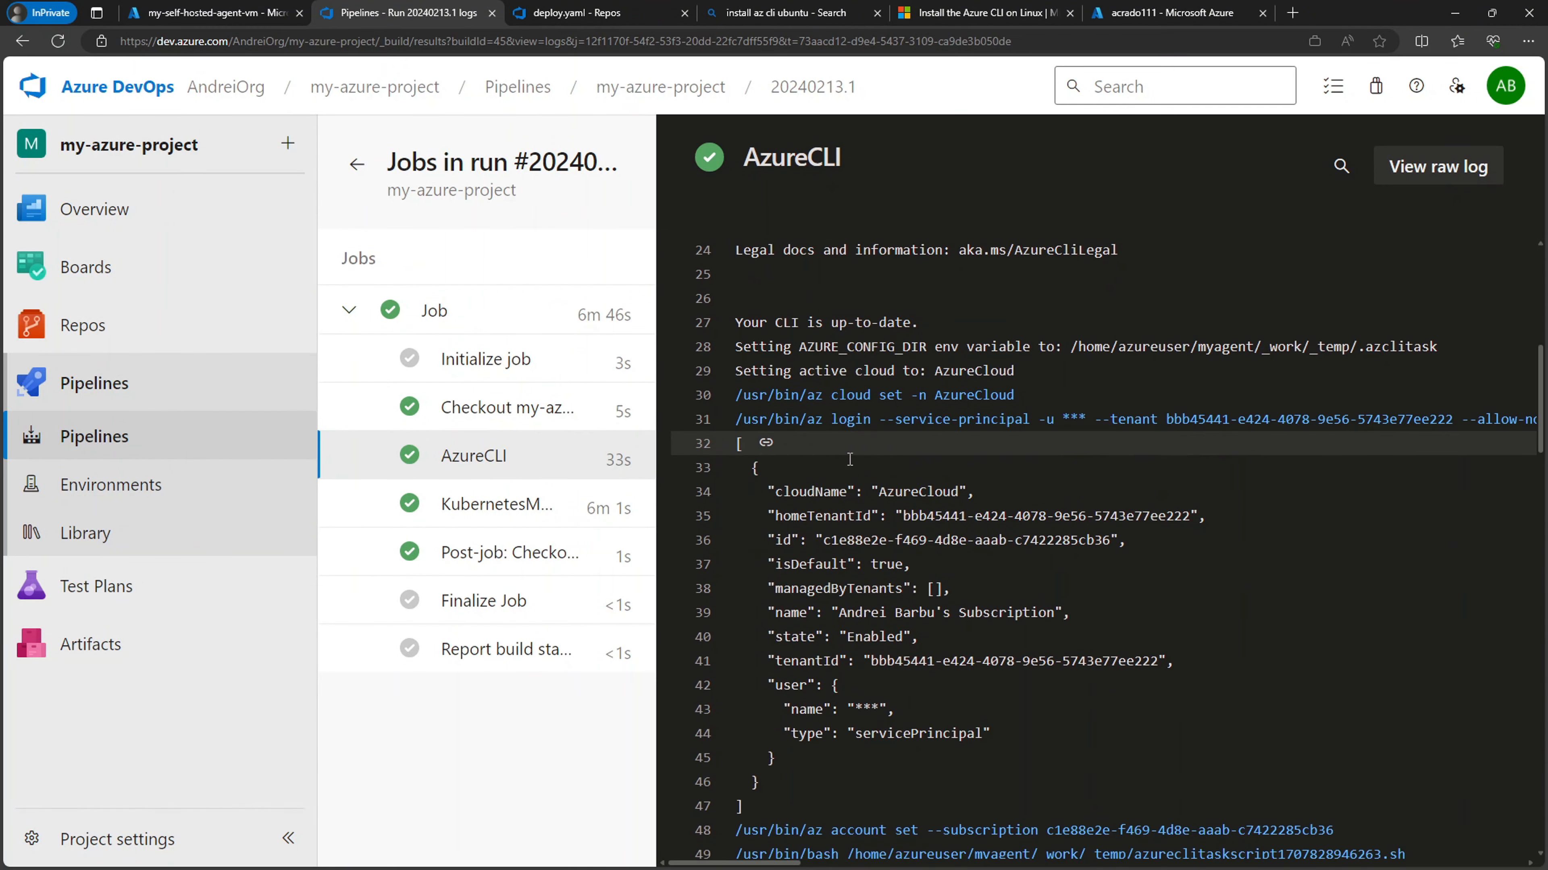
{"action": "scroll", "scroll_direction": "down", "scroll_amount": 3}
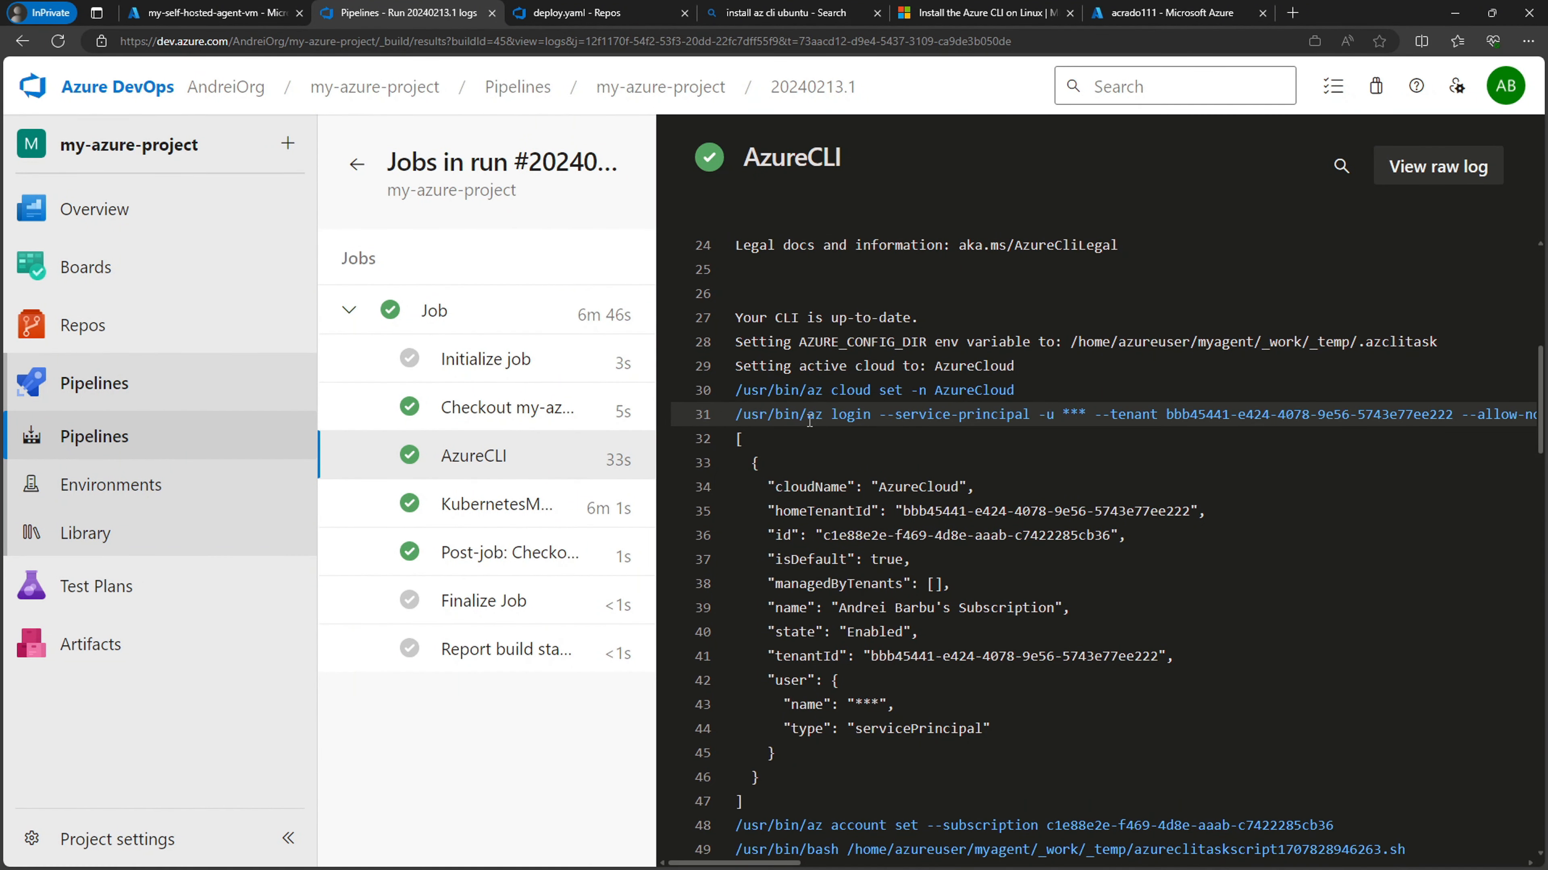
{"action": "left_click_drag", "start_coordinate": [810, 414], "coordinate": [1450, 413]}
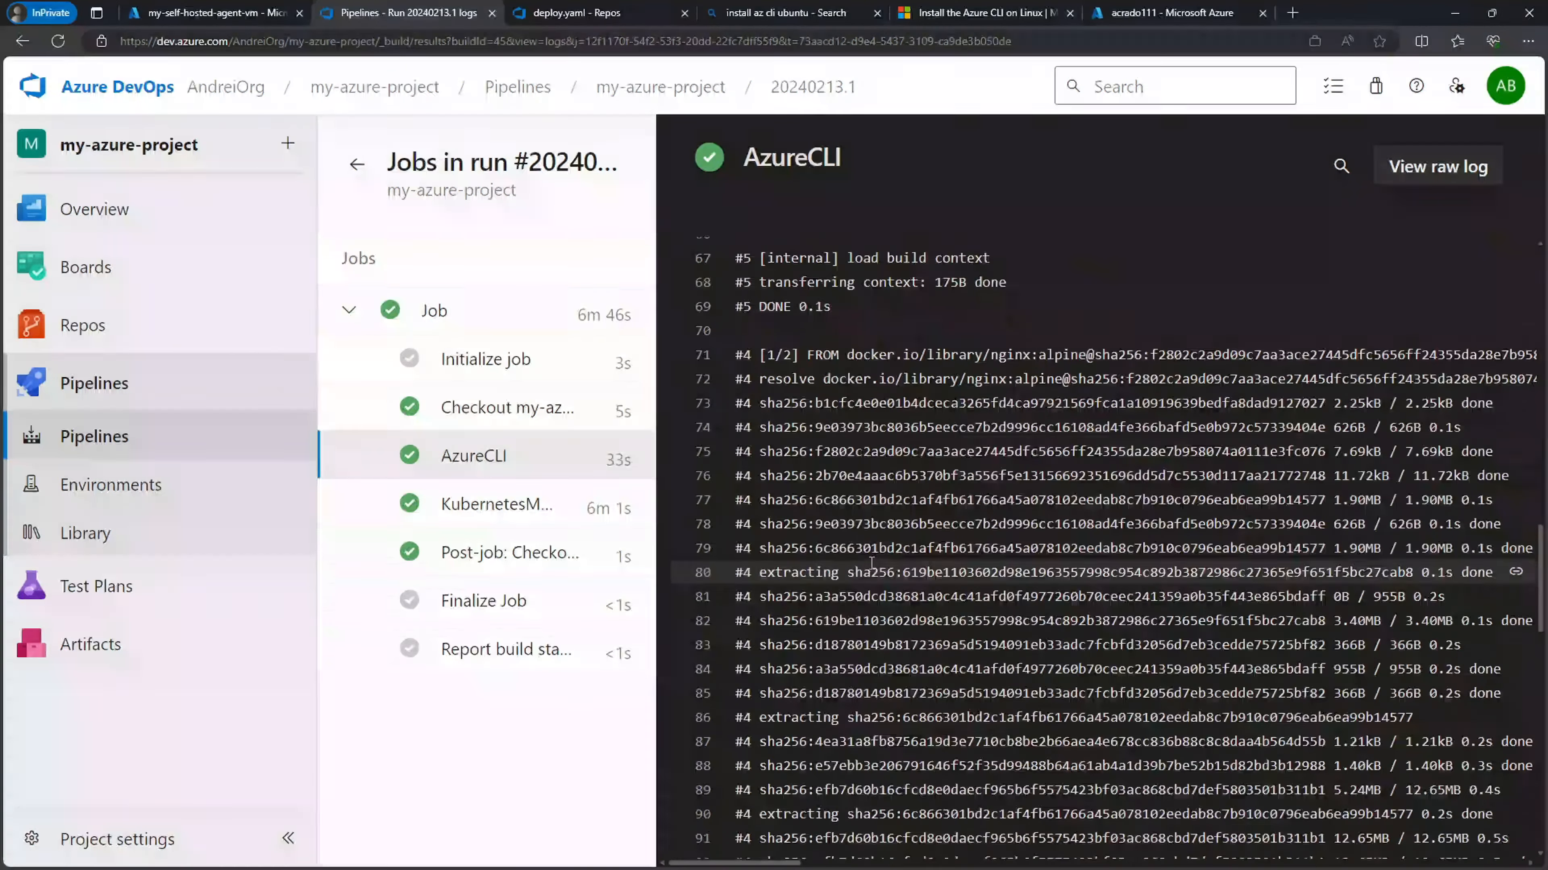
{"action": "scroll", "scroll_direction": "down", "scroll_amount": 3}
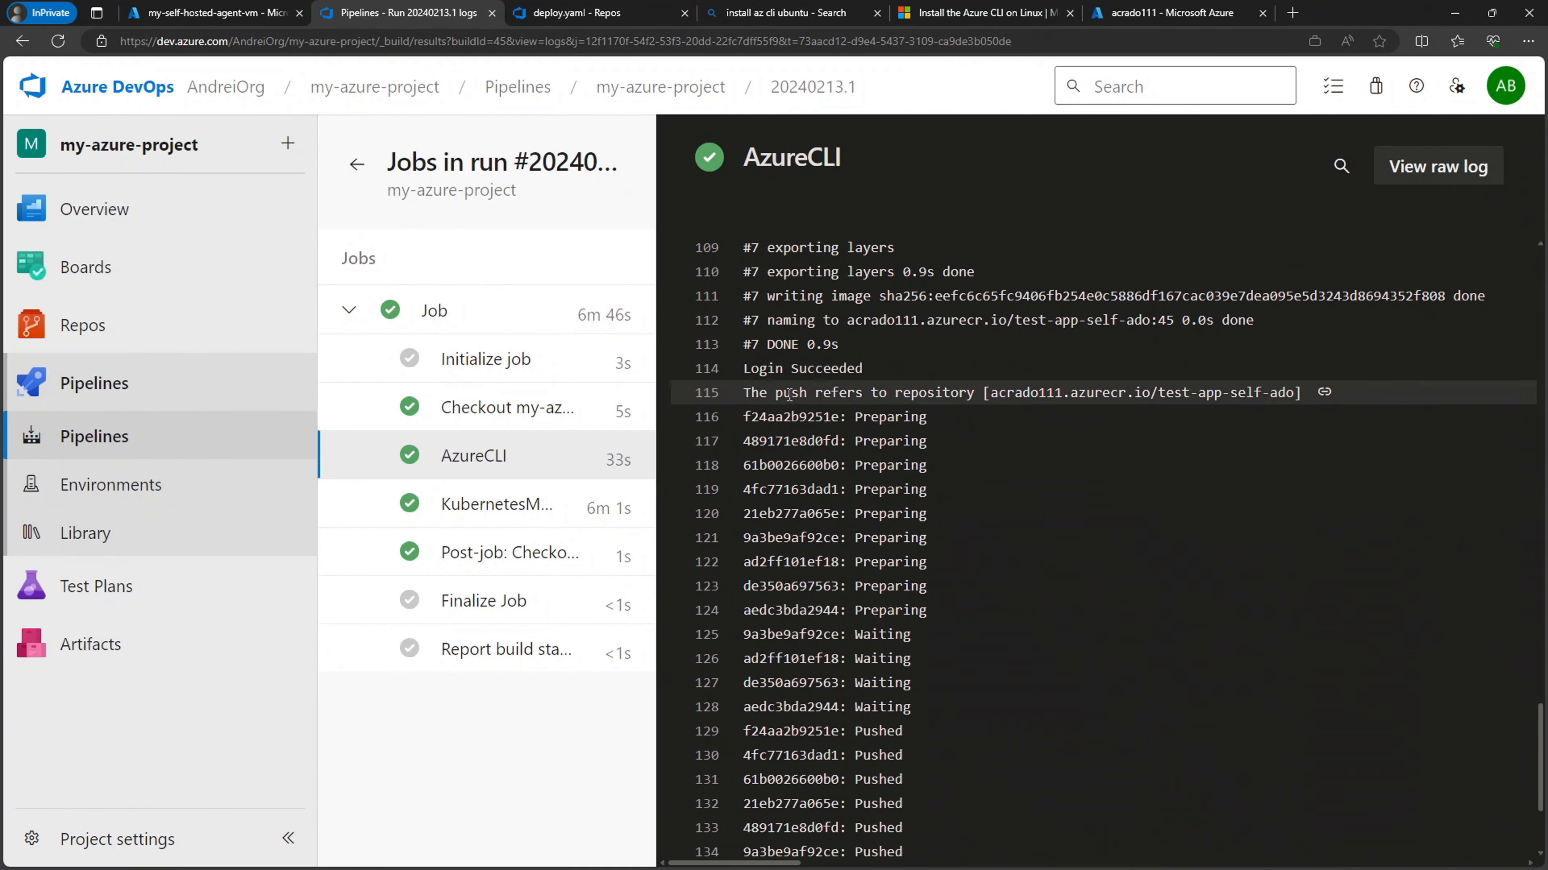
{"action": "double_click", "coordinate": [801, 369]}
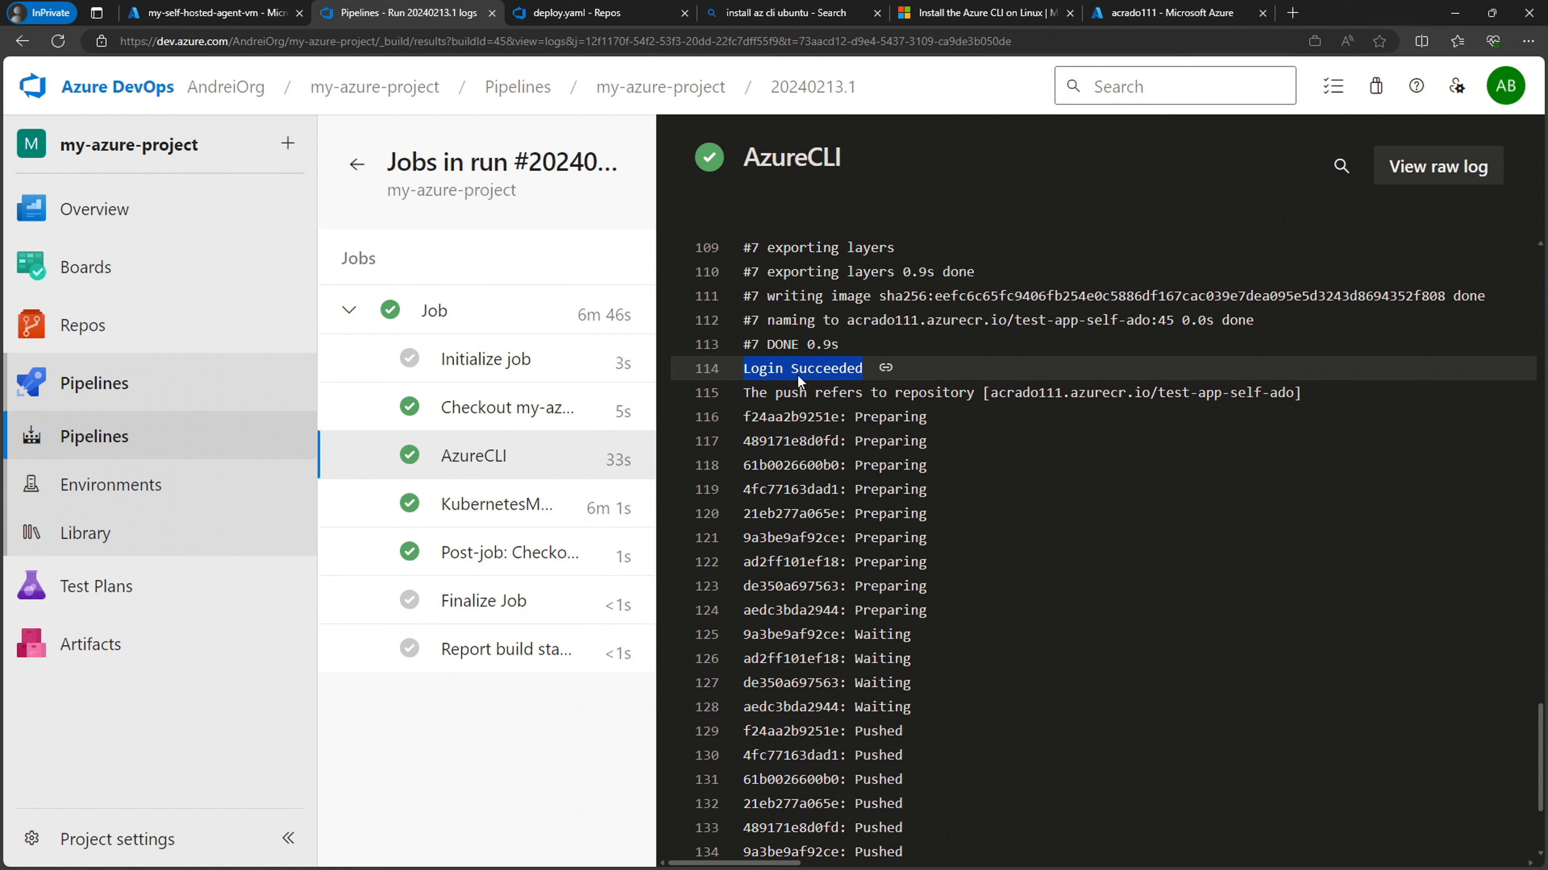
{"action": "mouse_move", "coordinate": [796, 408]}
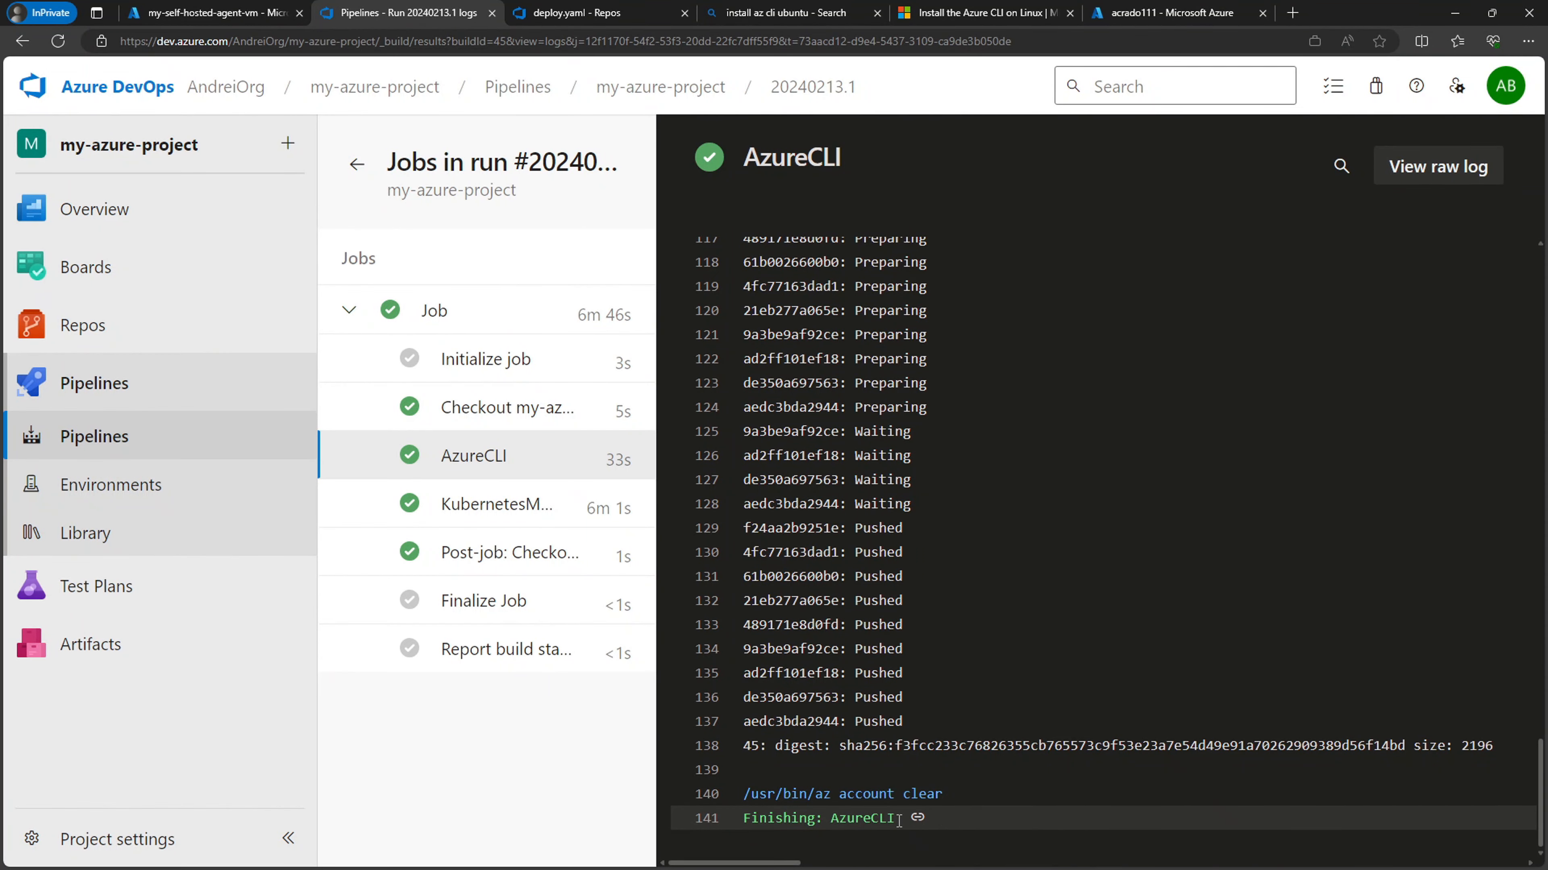
{"action": "mouse_move", "coordinate": [497, 504]}
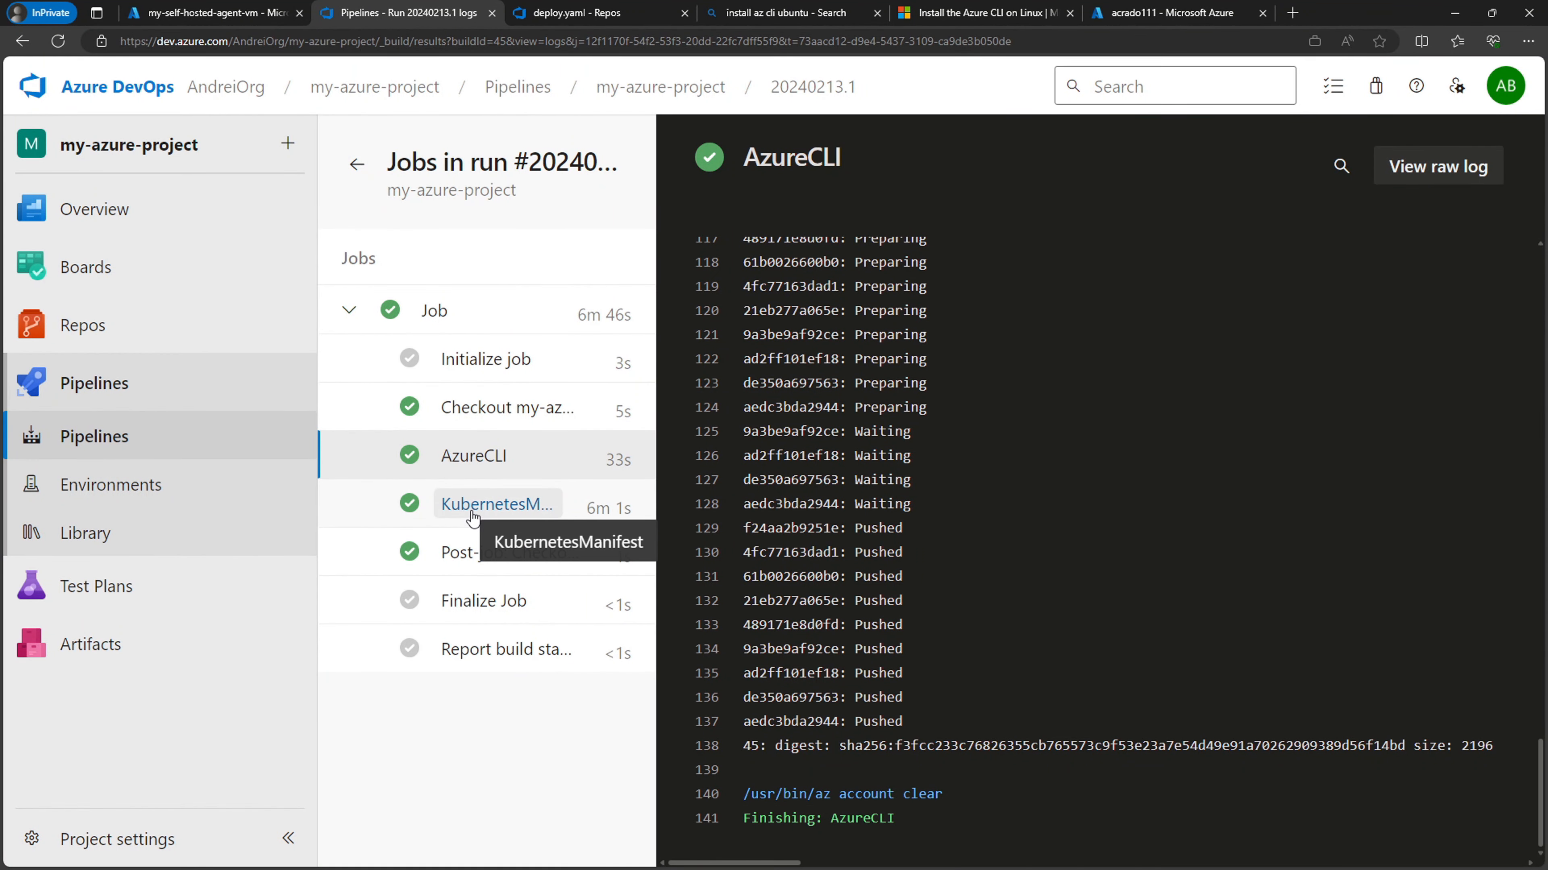
Review the KubernetesManifest log down to test-app-service's external IP 4.255.42.55.
{"action": "left_click", "coordinate": [497, 504]}
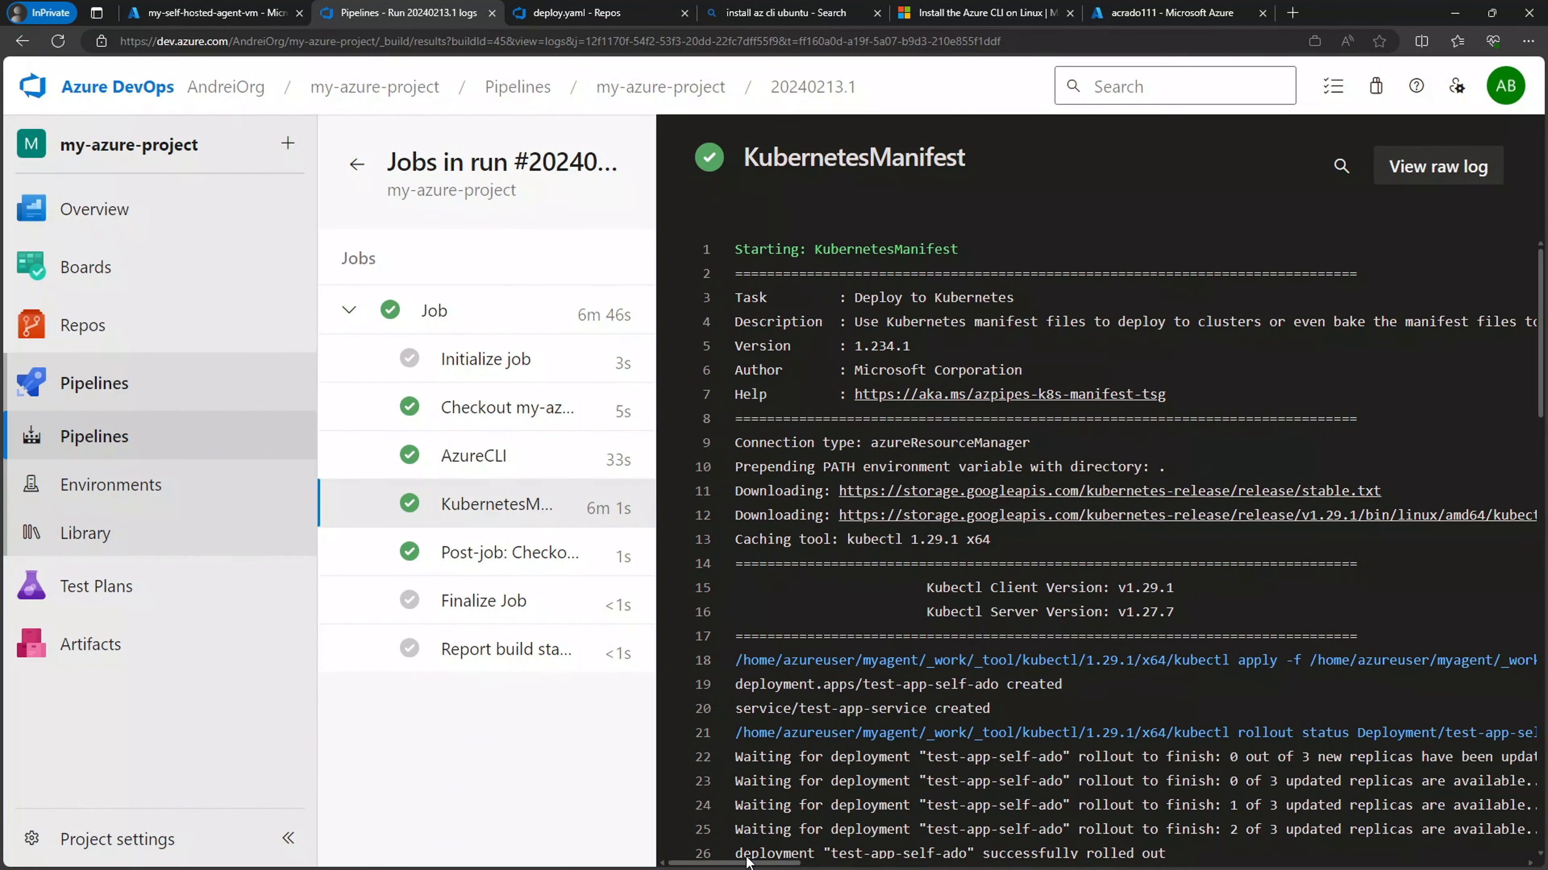
{"action": "scroll", "scroll_direction": "right", "scroll_amount": 3}
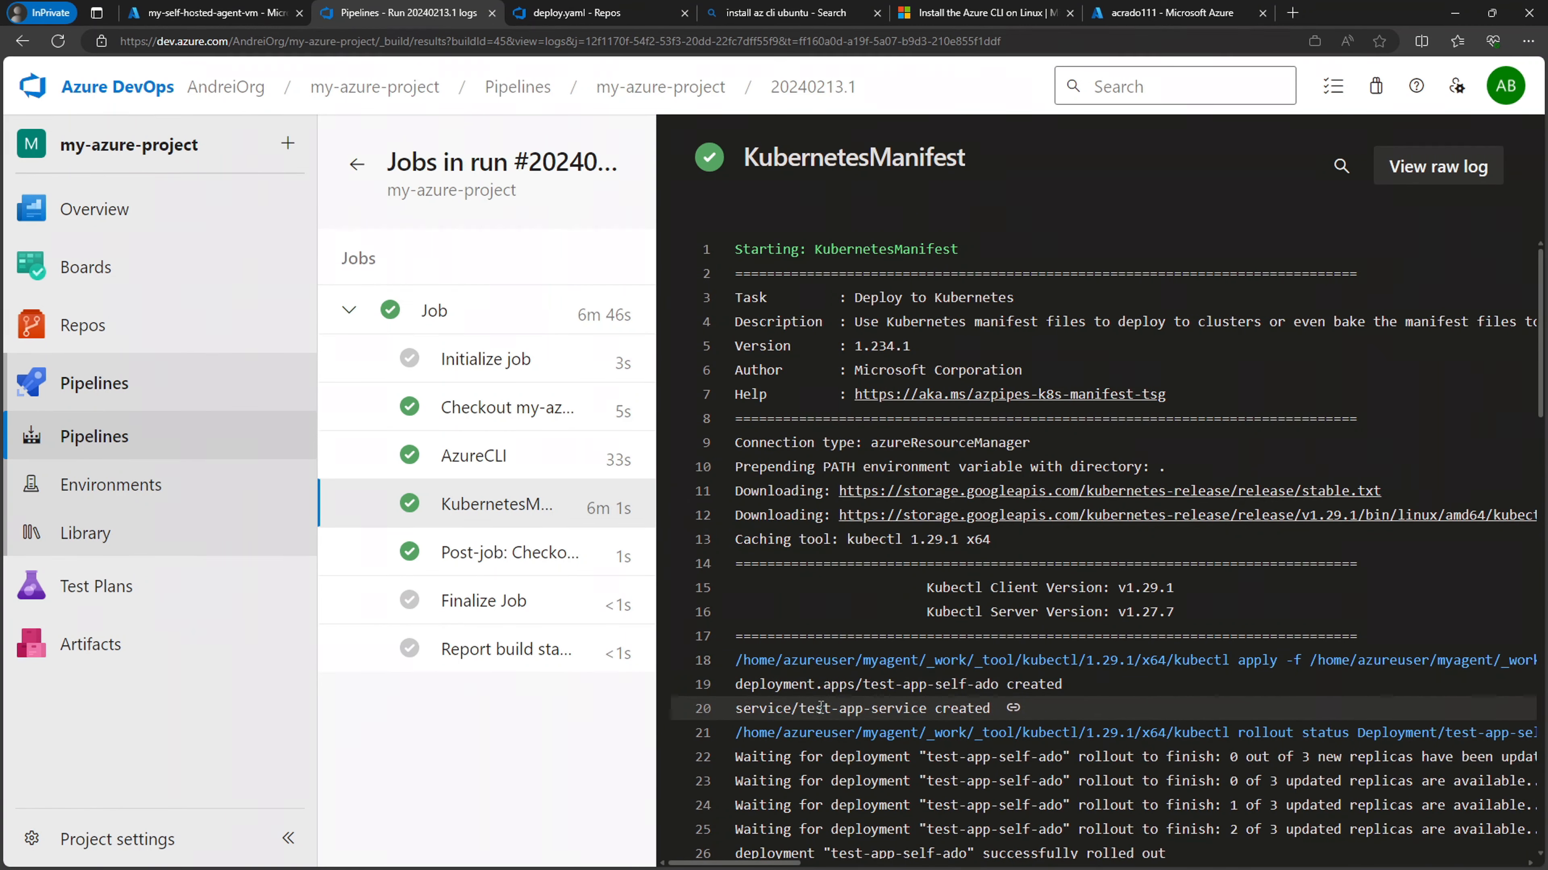
{"action": "scroll", "scroll_direction": "down", "scroll_amount": 3}
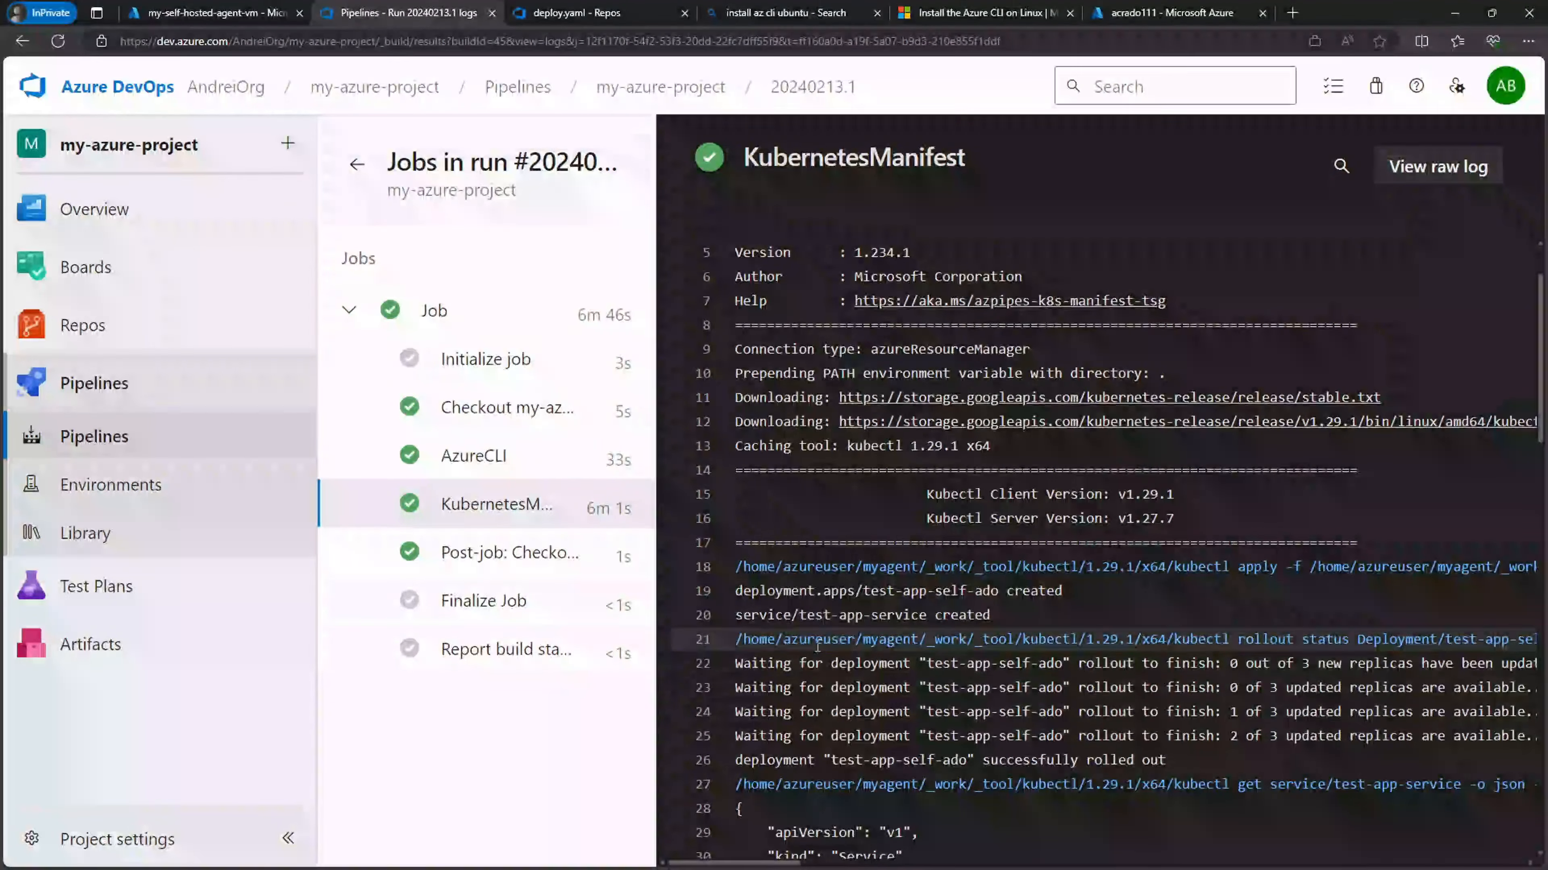
{"action": "scroll", "scroll_direction": "down", "scroll_amount": 3}
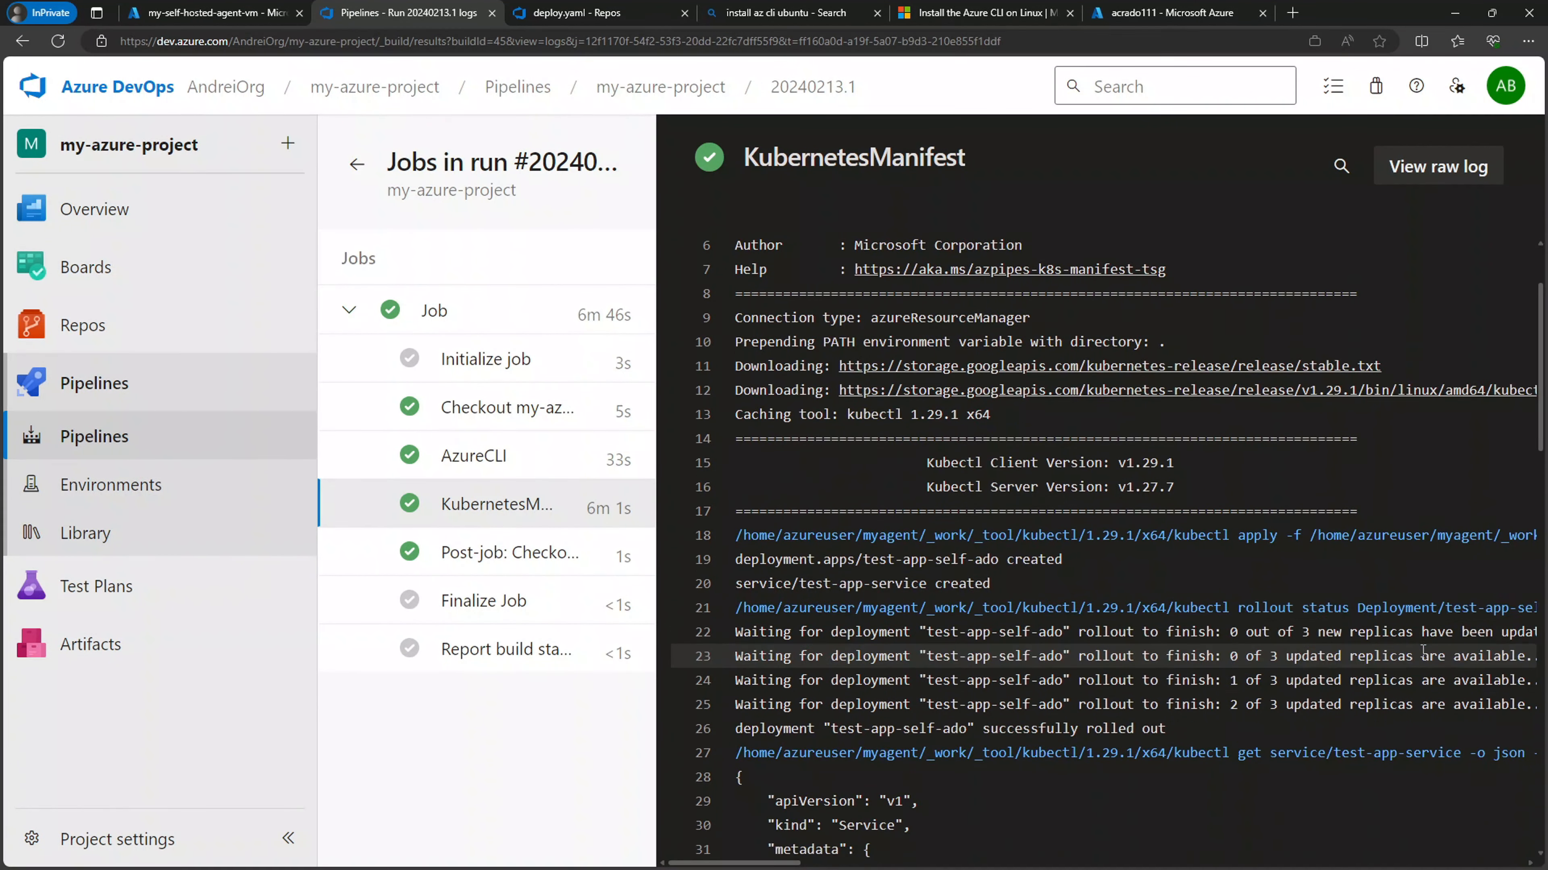
{"action": "scroll", "scroll_direction": "down", "scroll_amount": 3}
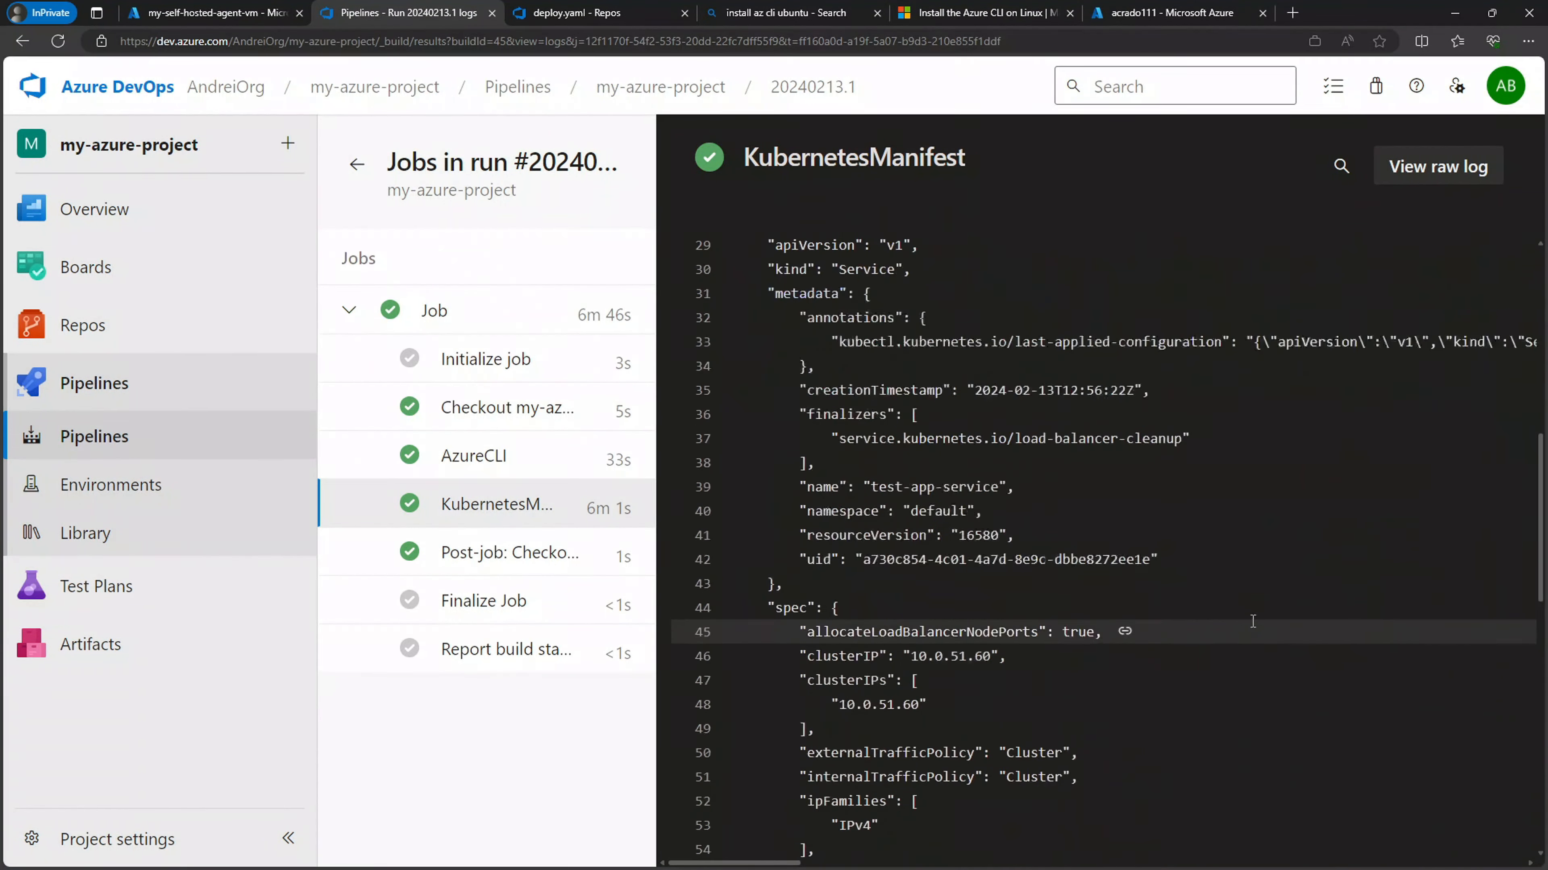
{"action": "scroll", "scroll_direction": "down", "scroll_amount": 3}
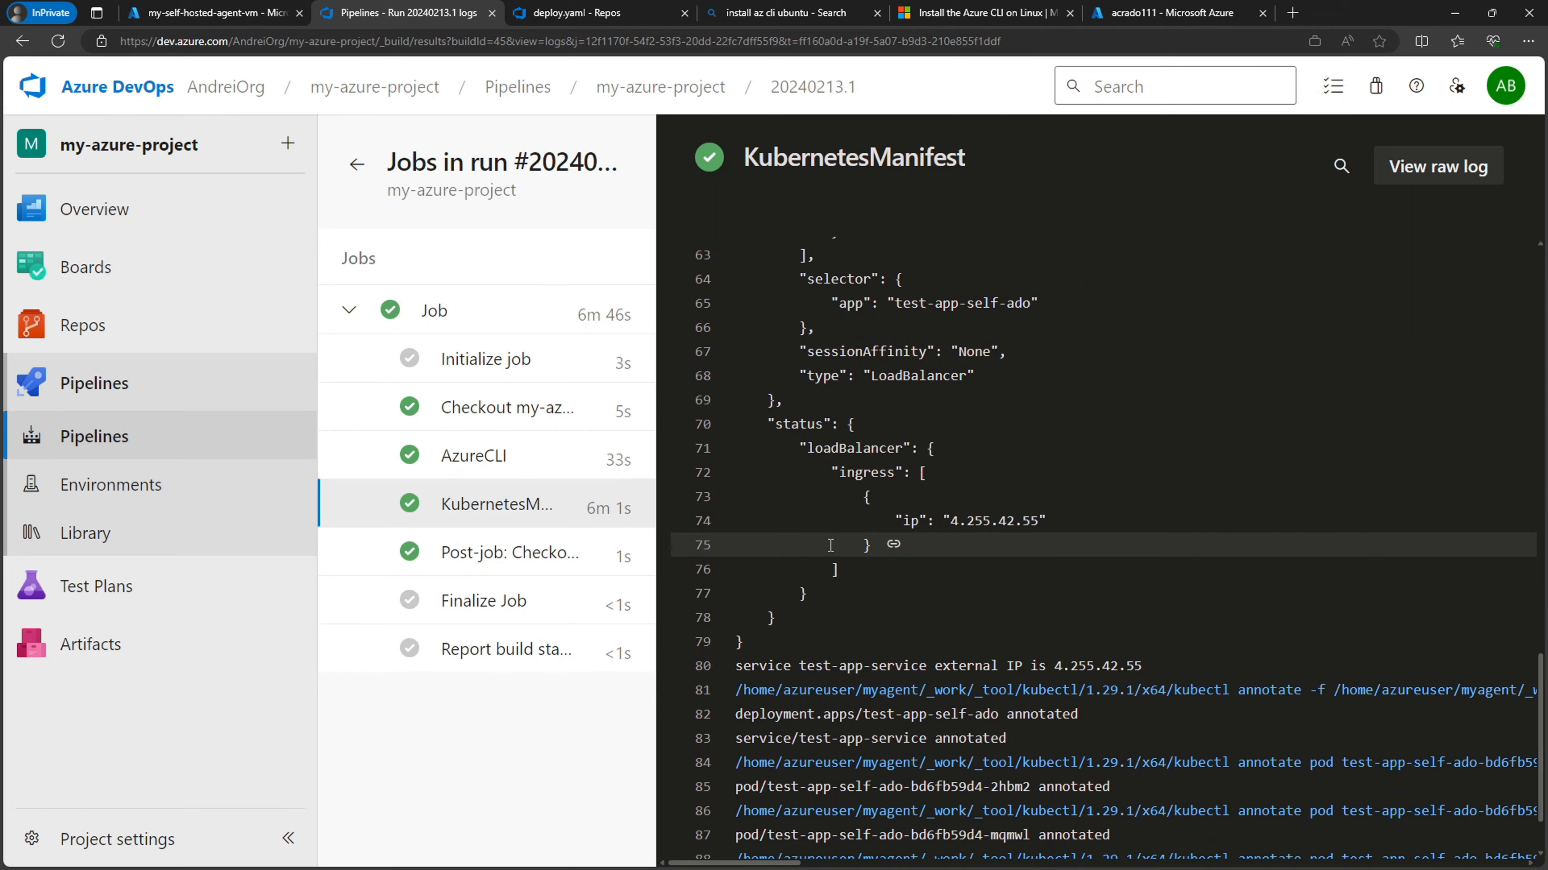
{"action": "scroll", "scroll_direction": "down", "scroll_amount": 3}
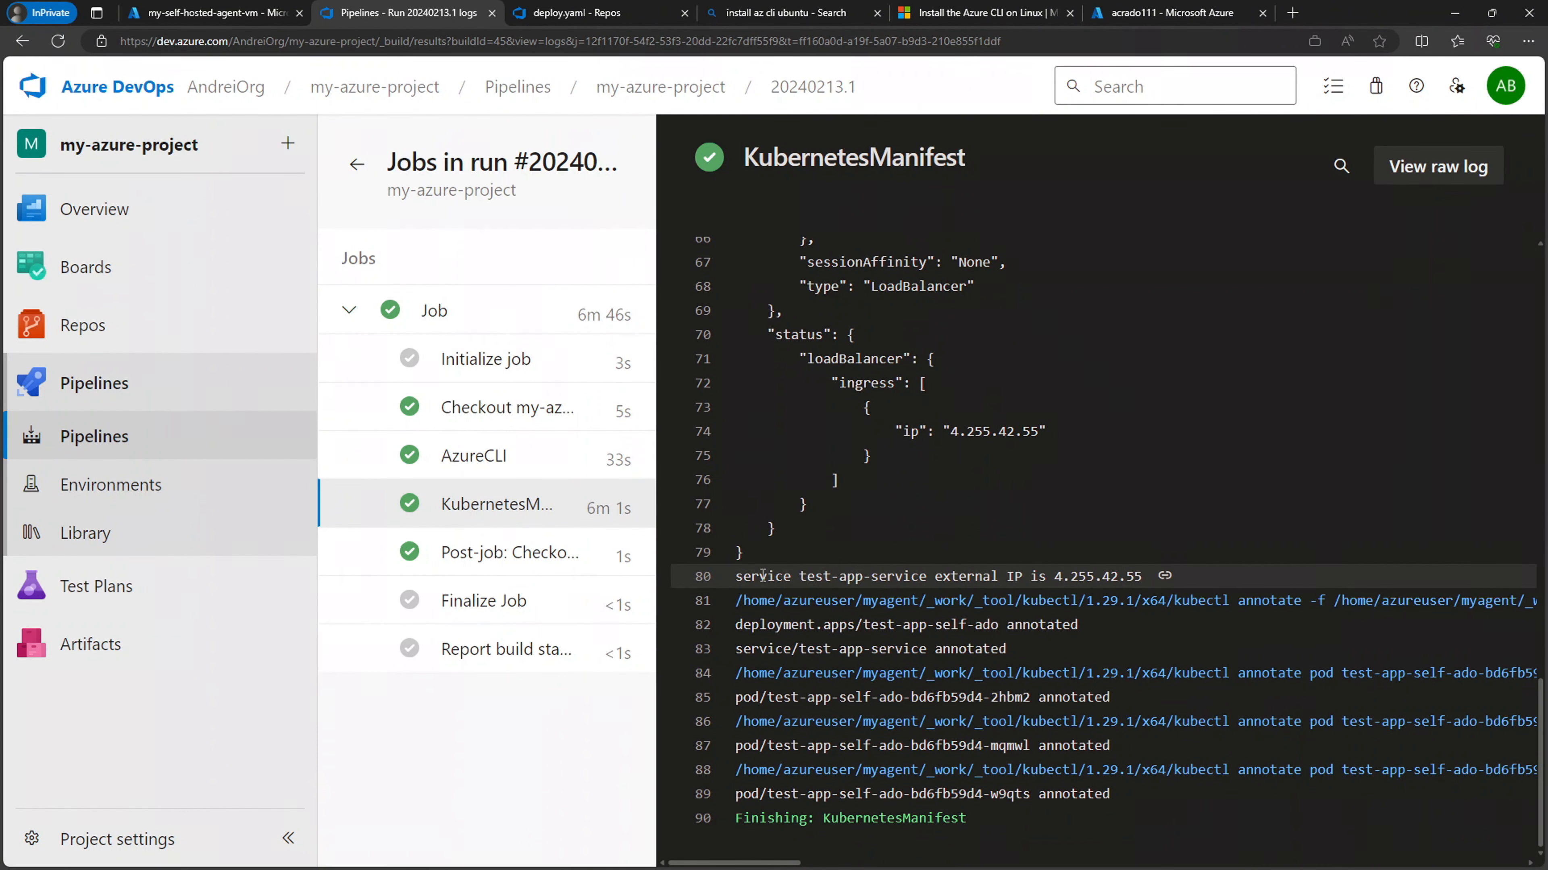
{"action": "mouse_move", "coordinate": [1055, 582]}
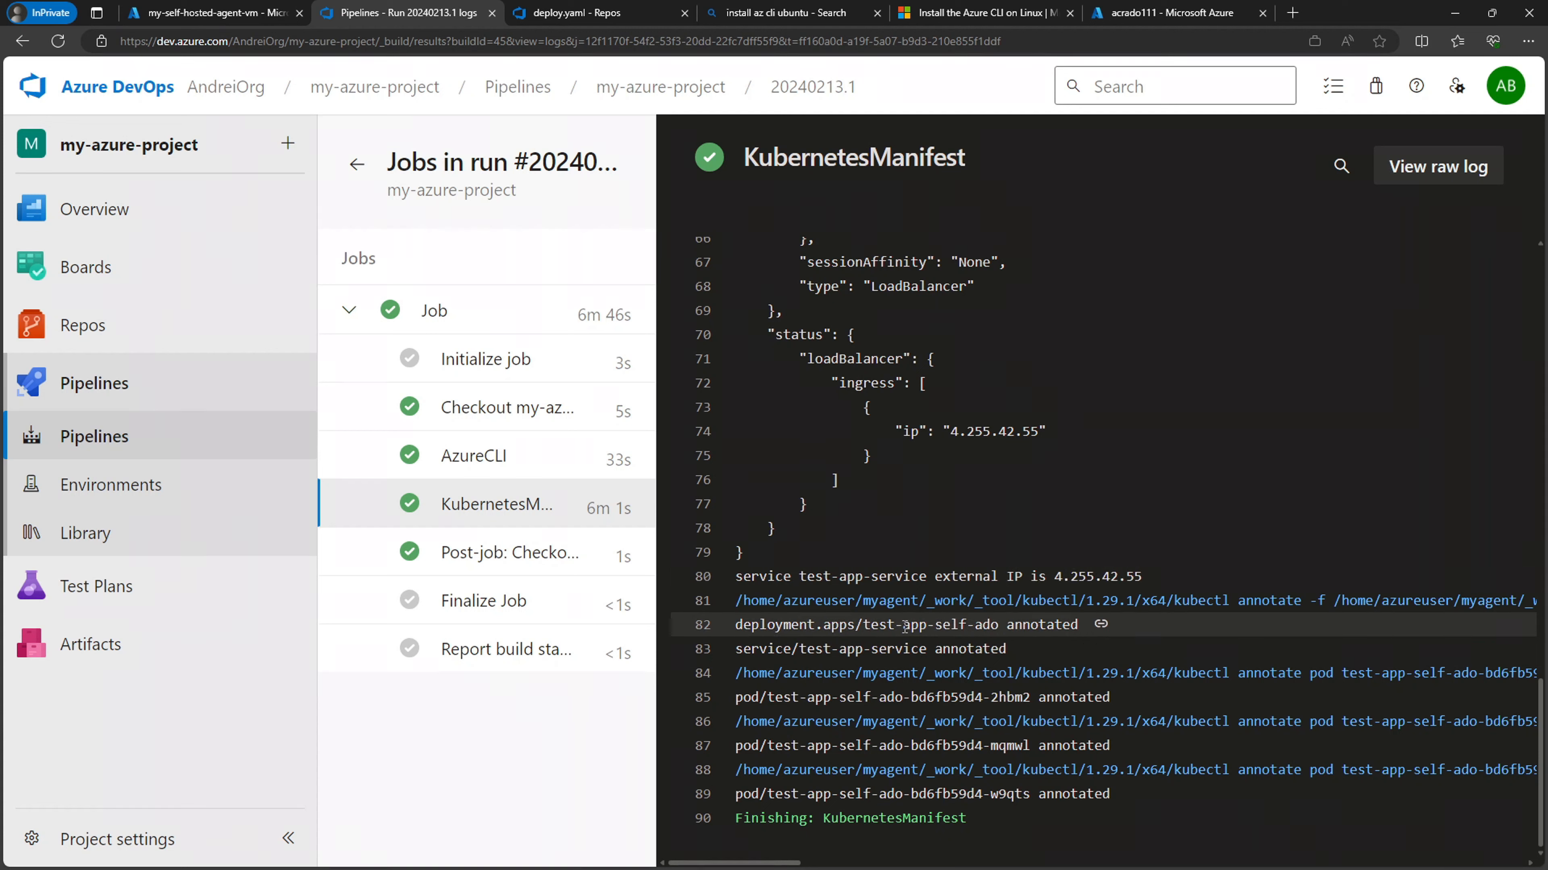
{"action": "mouse_move", "coordinate": [779, 721]}
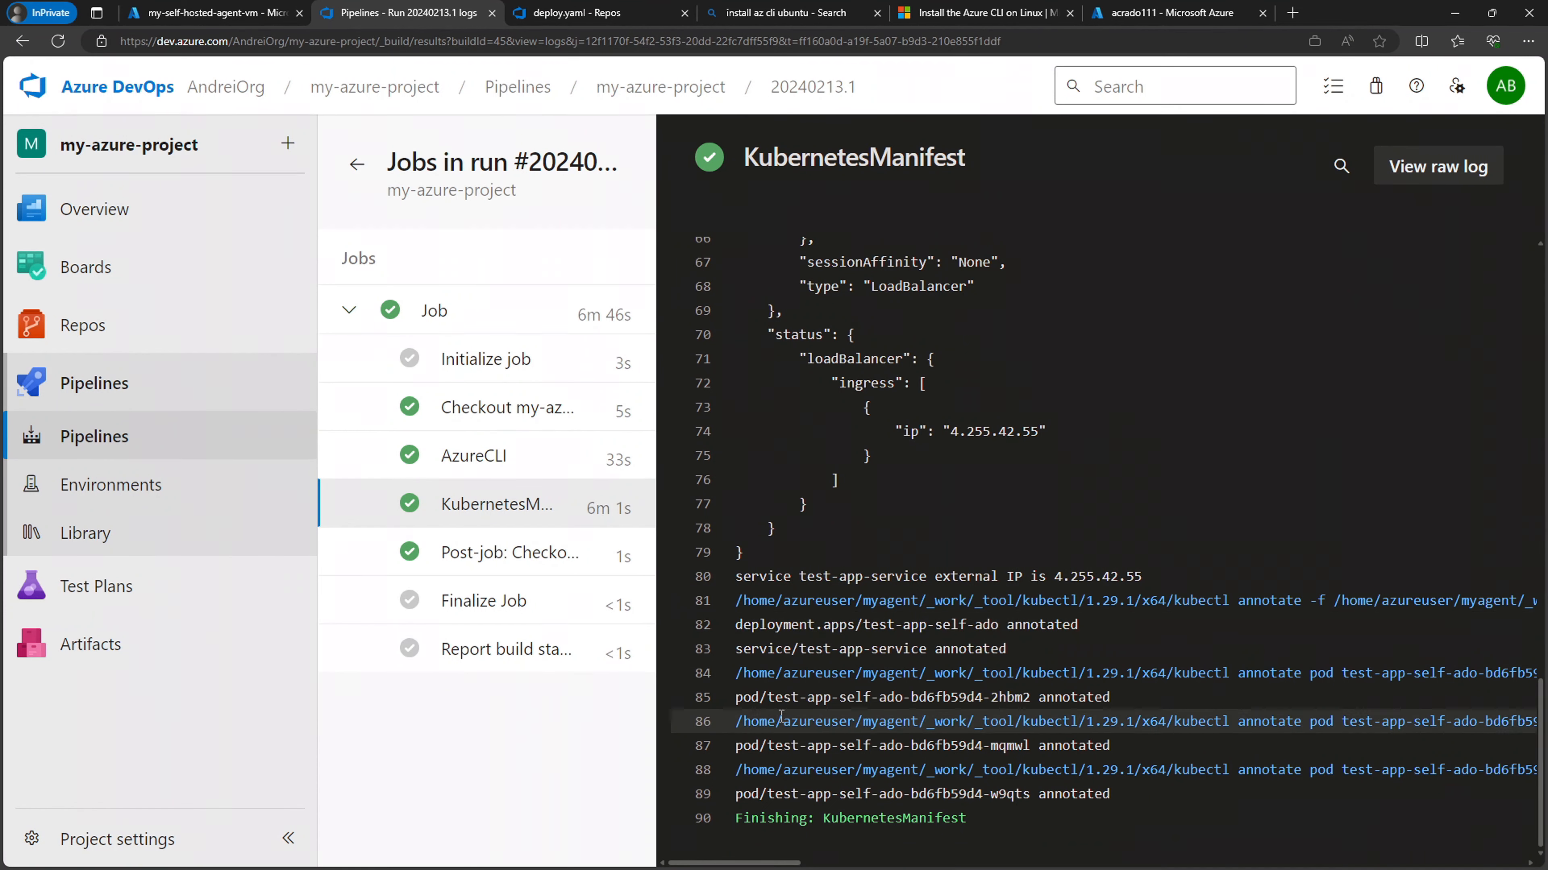
{"action": "mouse_move", "coordinate": [497, 504]}
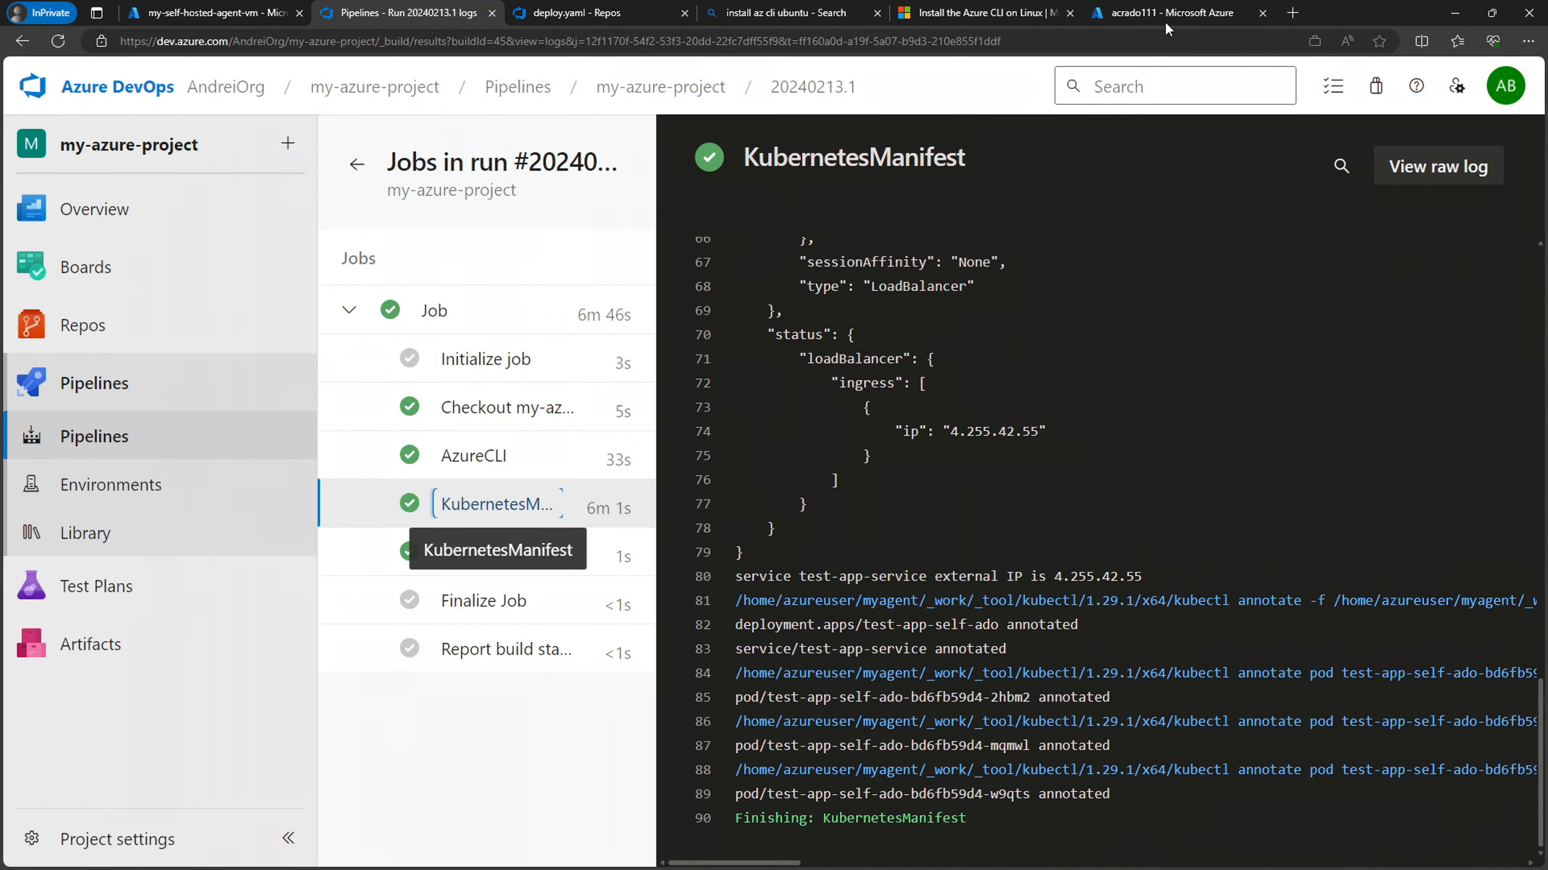
View acrado111's Repositories and the test-app-self-ado repository with tag 45.
{"action": "left_click", "coordinate": [1165, 13]}
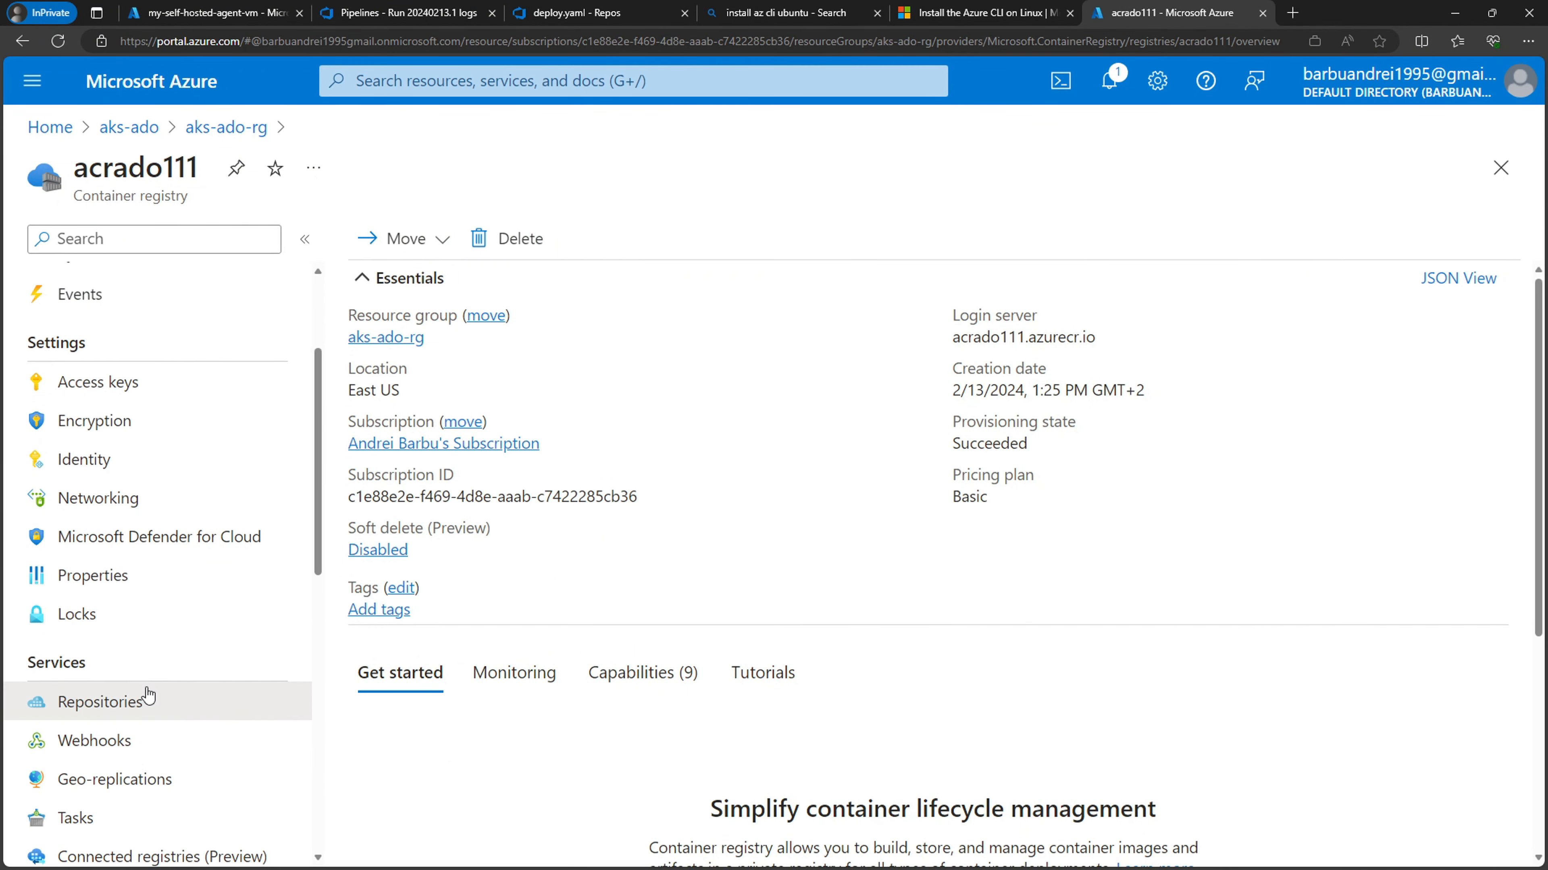
{"action": "left_click", "coordinate": [101, 702]}
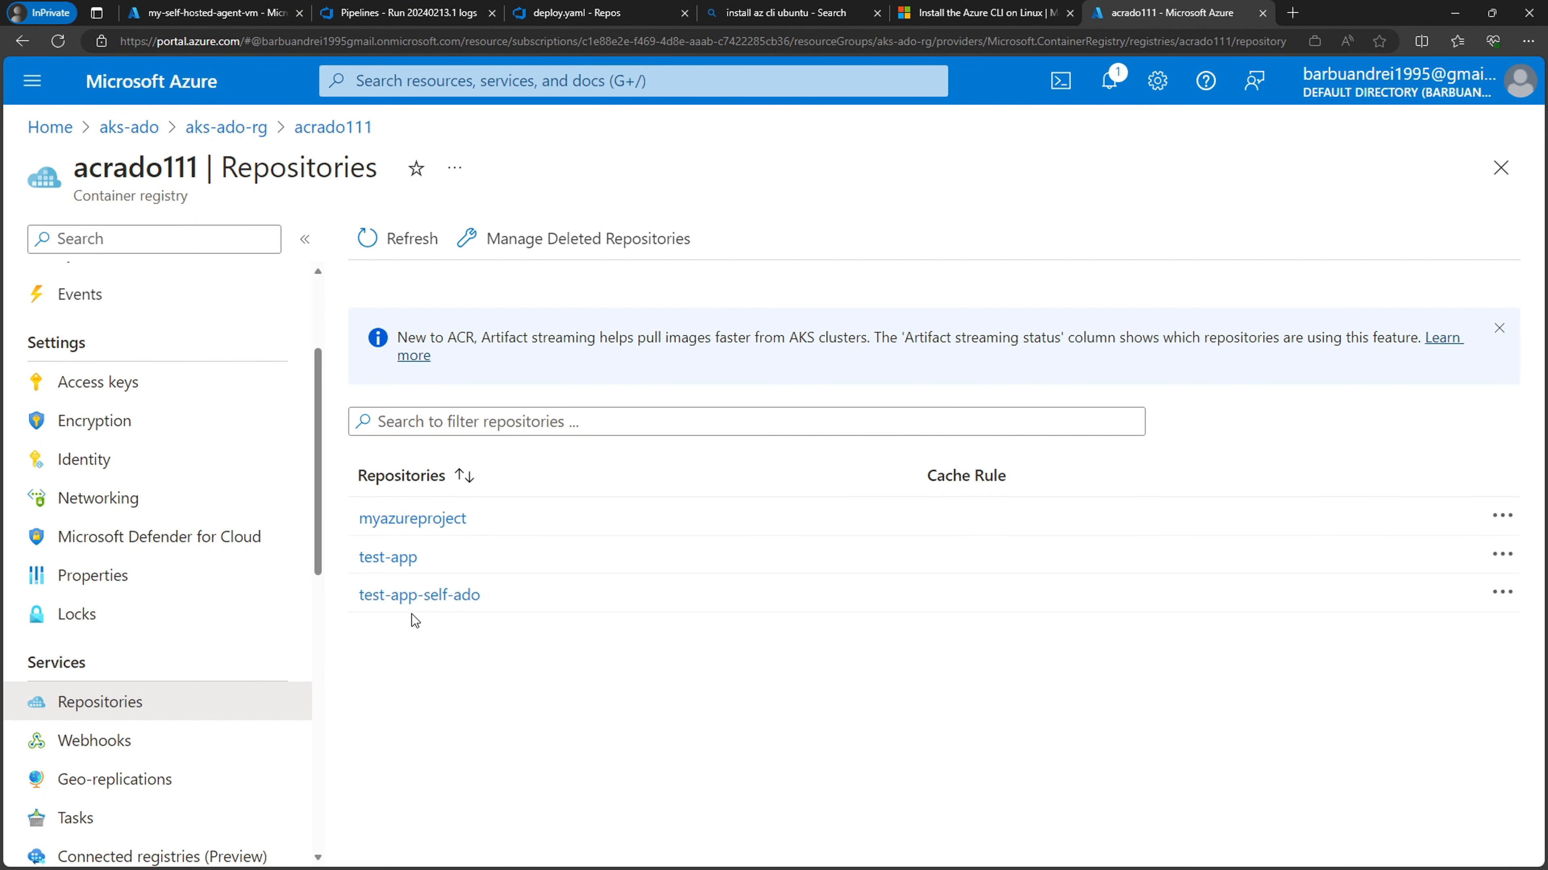
{"action": "left_click", "coordinate": [418, 594]}
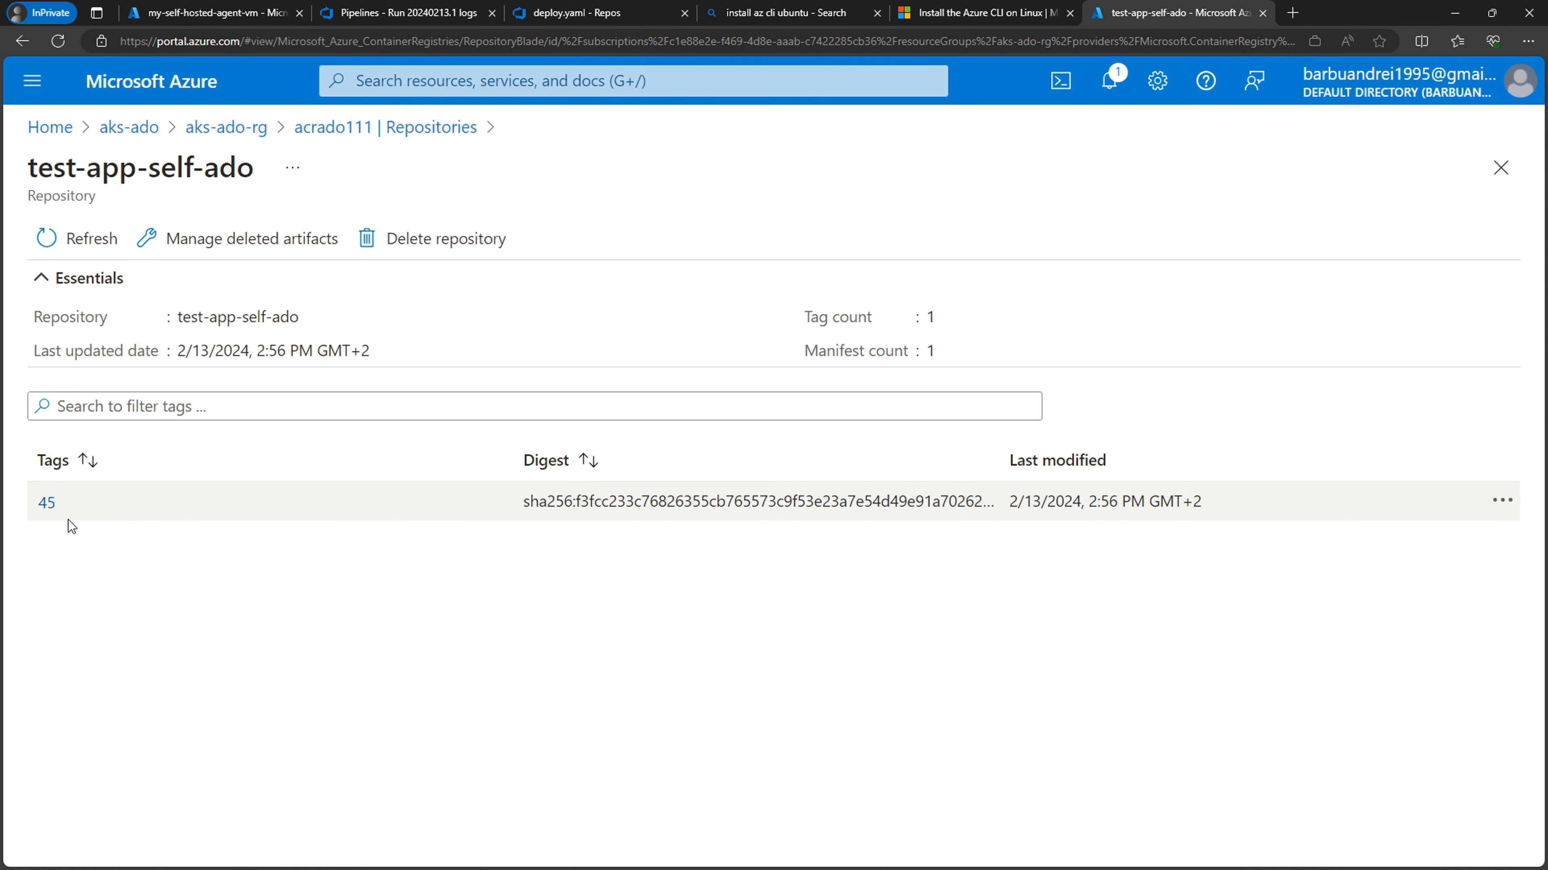
{"action": "mouse_move", "coordinate": [87, 524]}
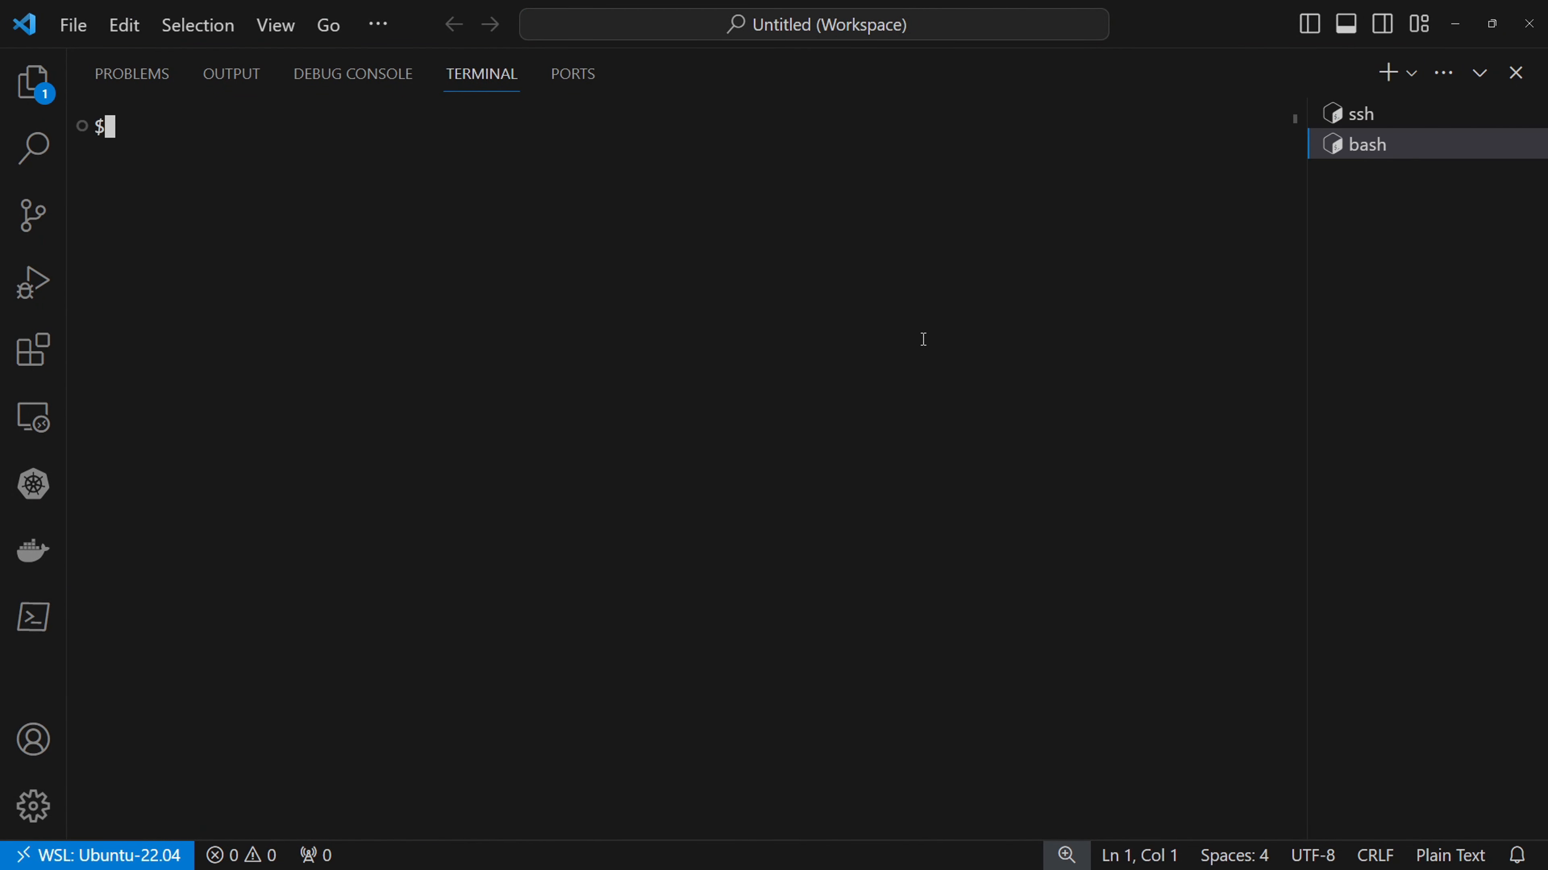
Run 'k get pod,deploy,svc' and 'k describe svc test-app-service', selecting IP 4.255.42.55.
{"action": "type", "text": "k get"}
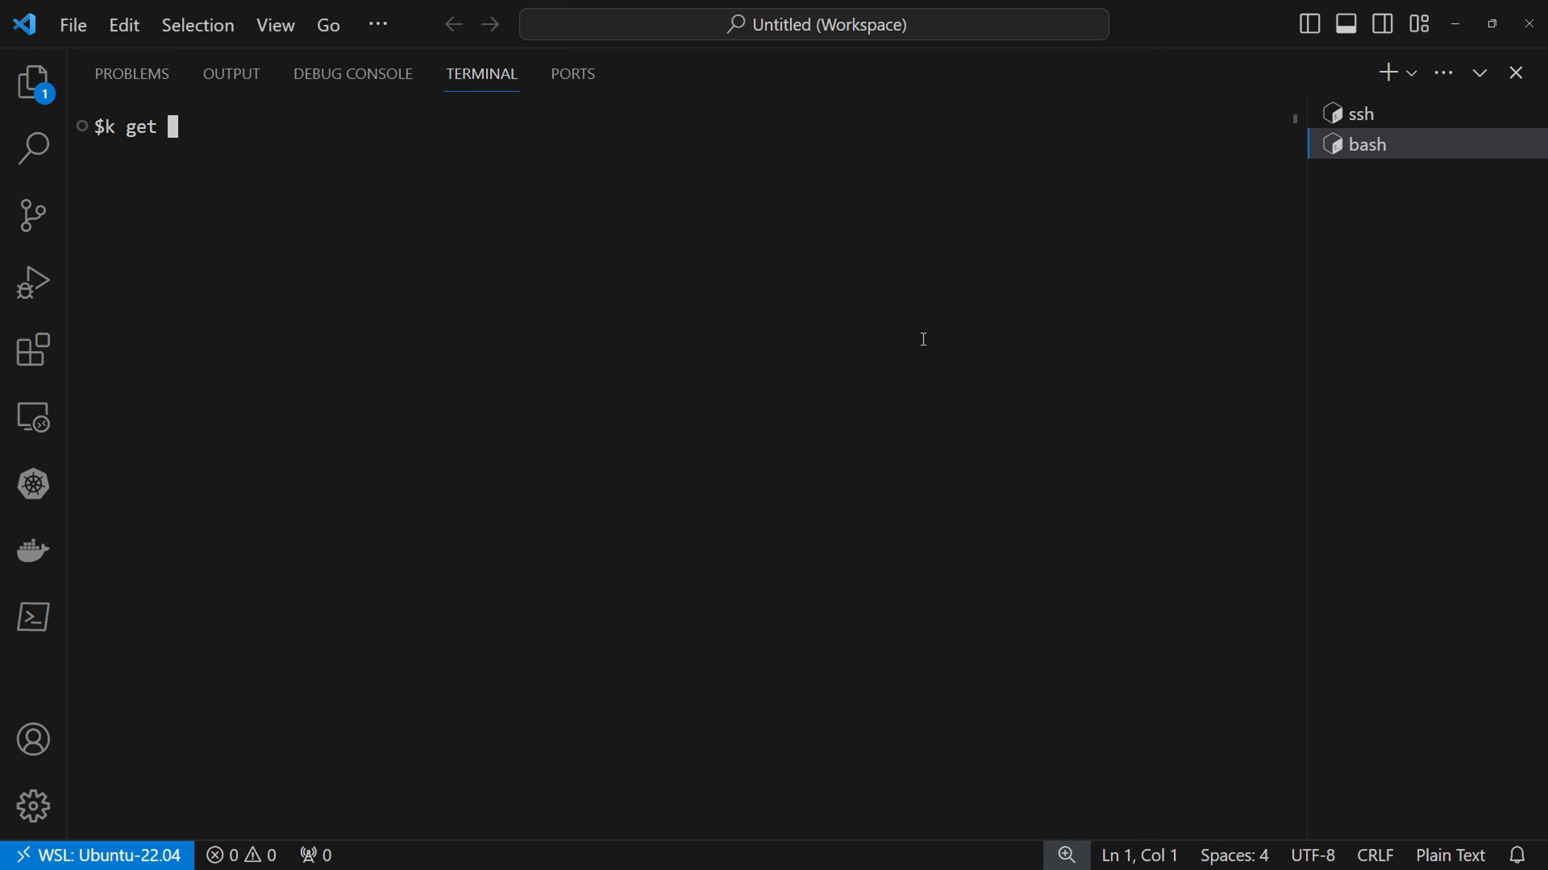
{"action": "type", "text": "pod,deploy,svc"}
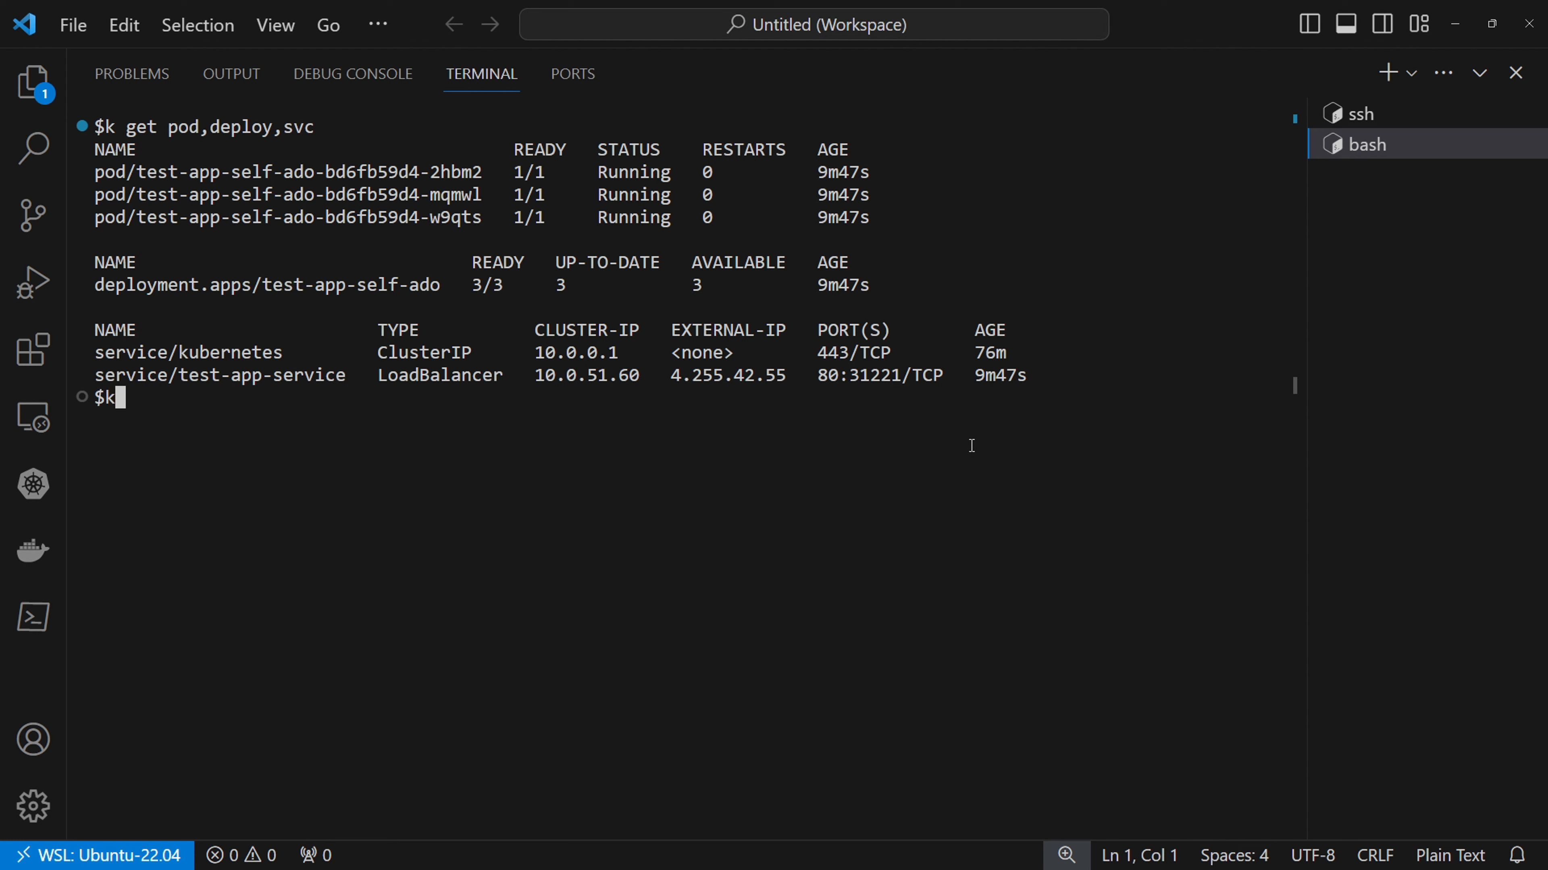
{"action": "type", "text": "describe svc"}
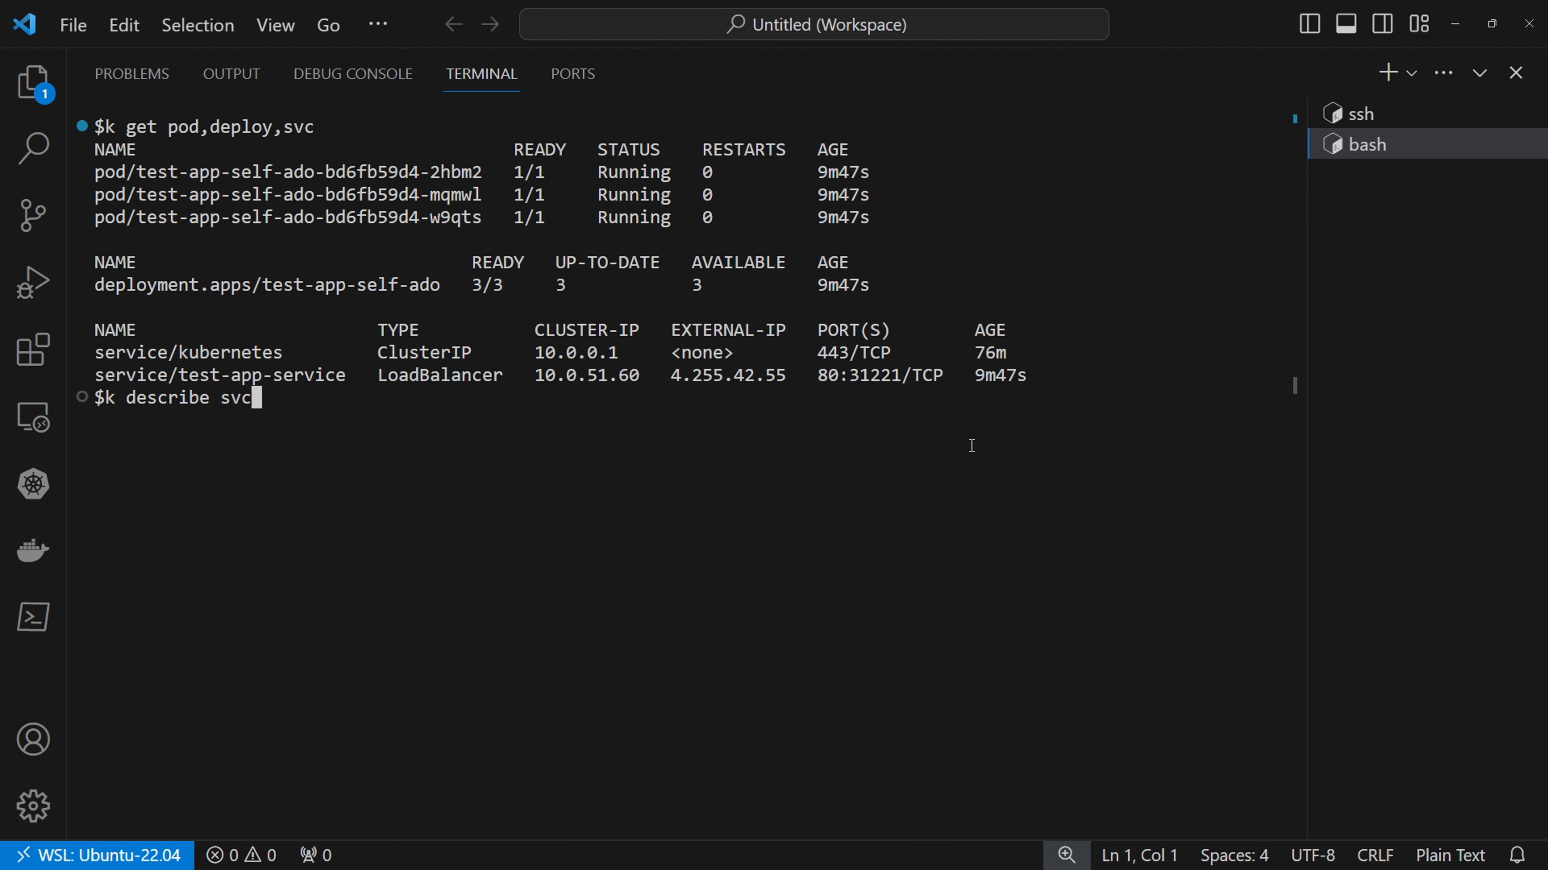
{"action": "type", "text": "test-app-service"}
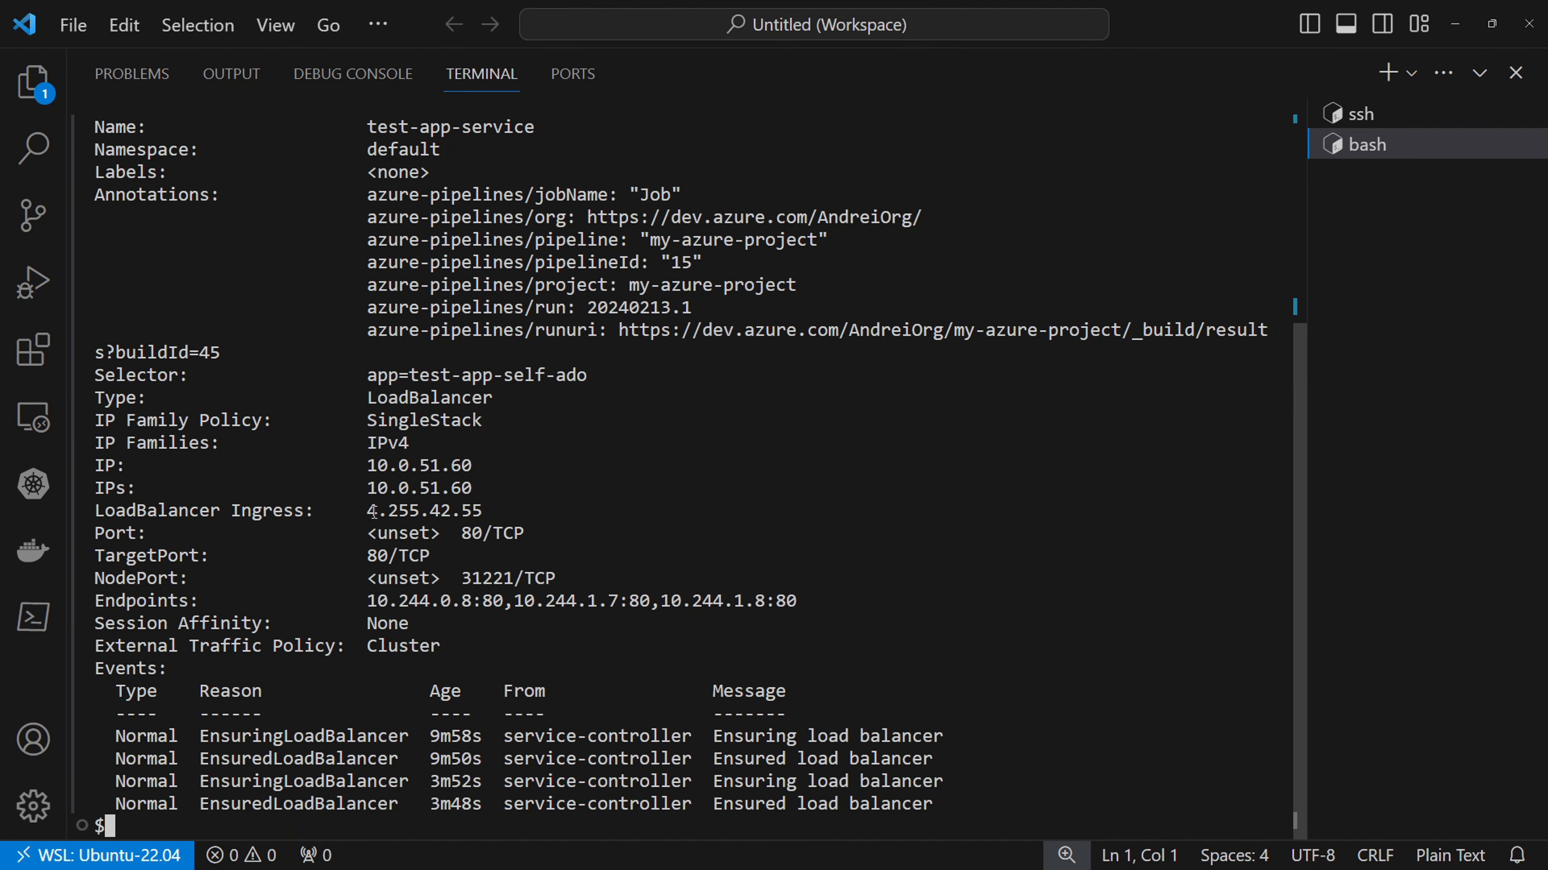
{"action": "double_click", "coordinate": [425, 510]}
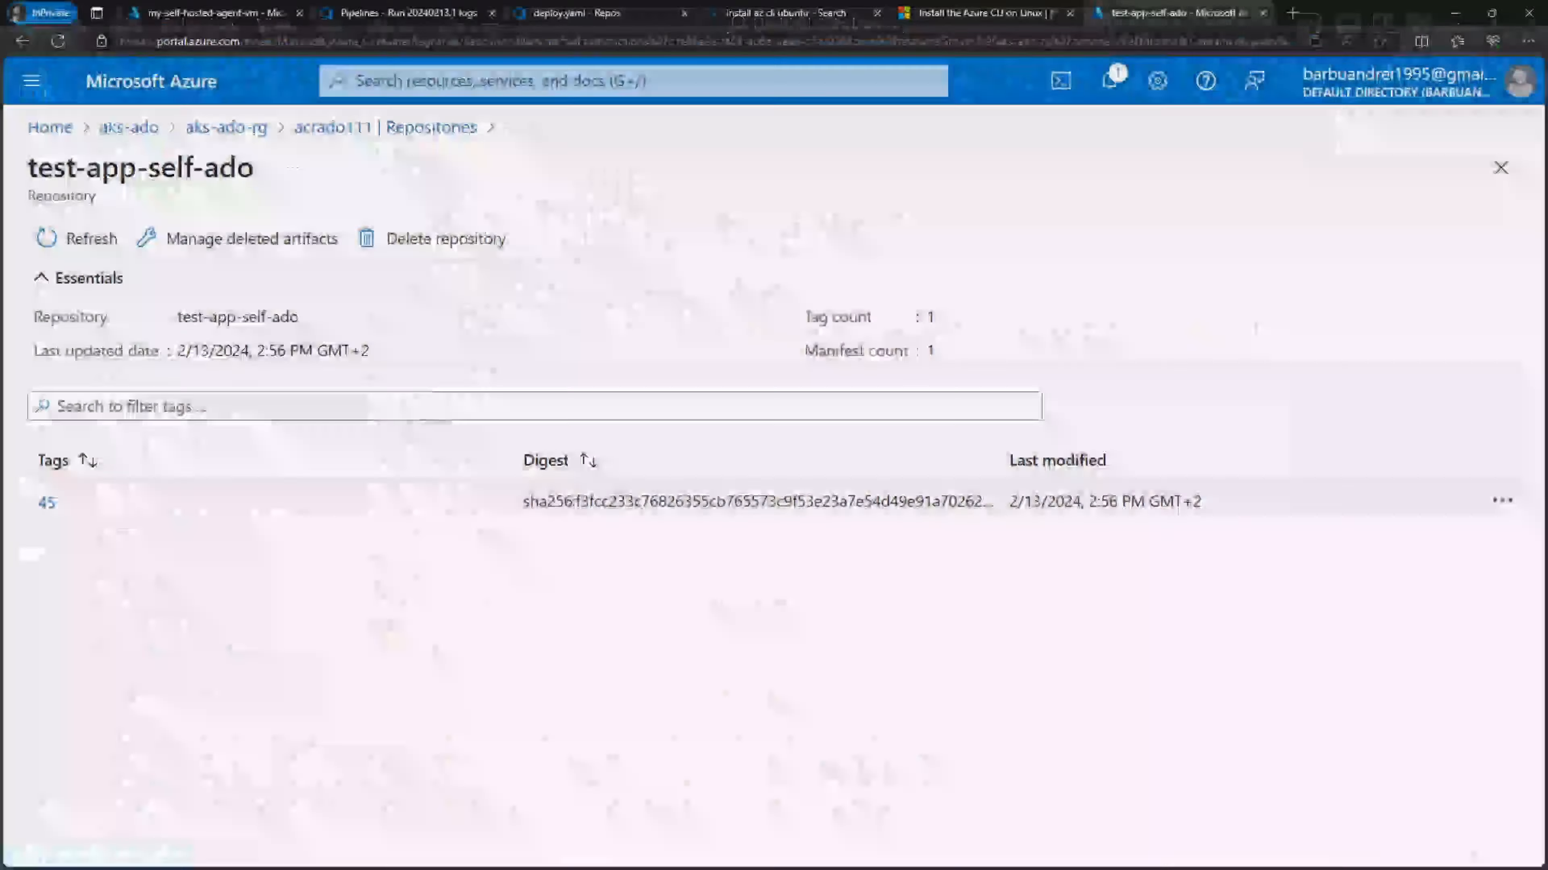
{"action": "type", "text": "htt"}
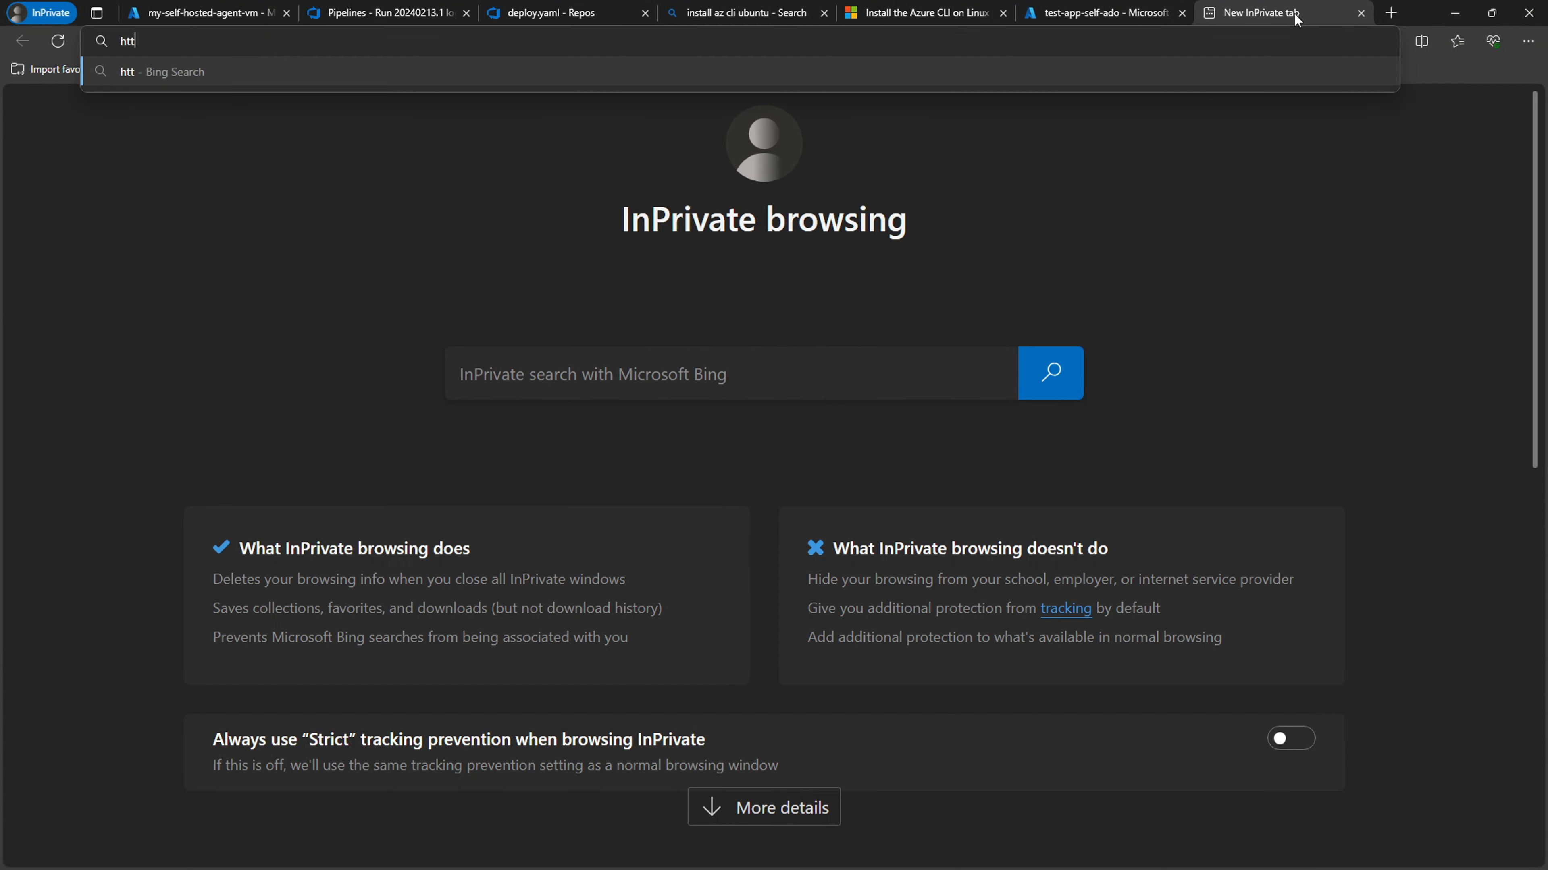
{"action": "type", "text": "4.255.42.55"}
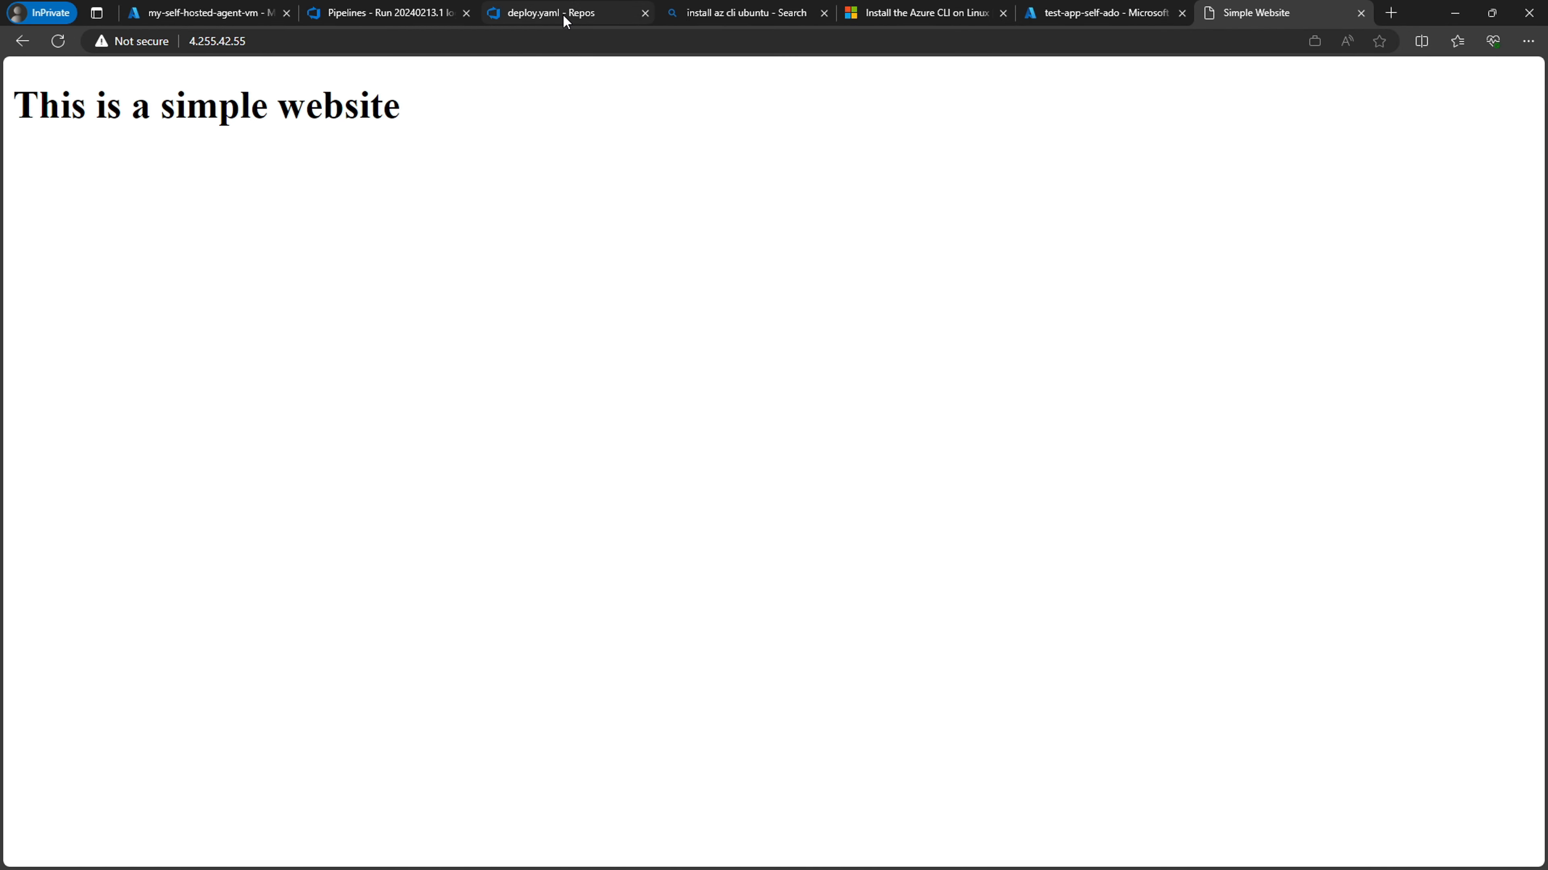
{"action": "left_click", "coordinate": [553, 12]}
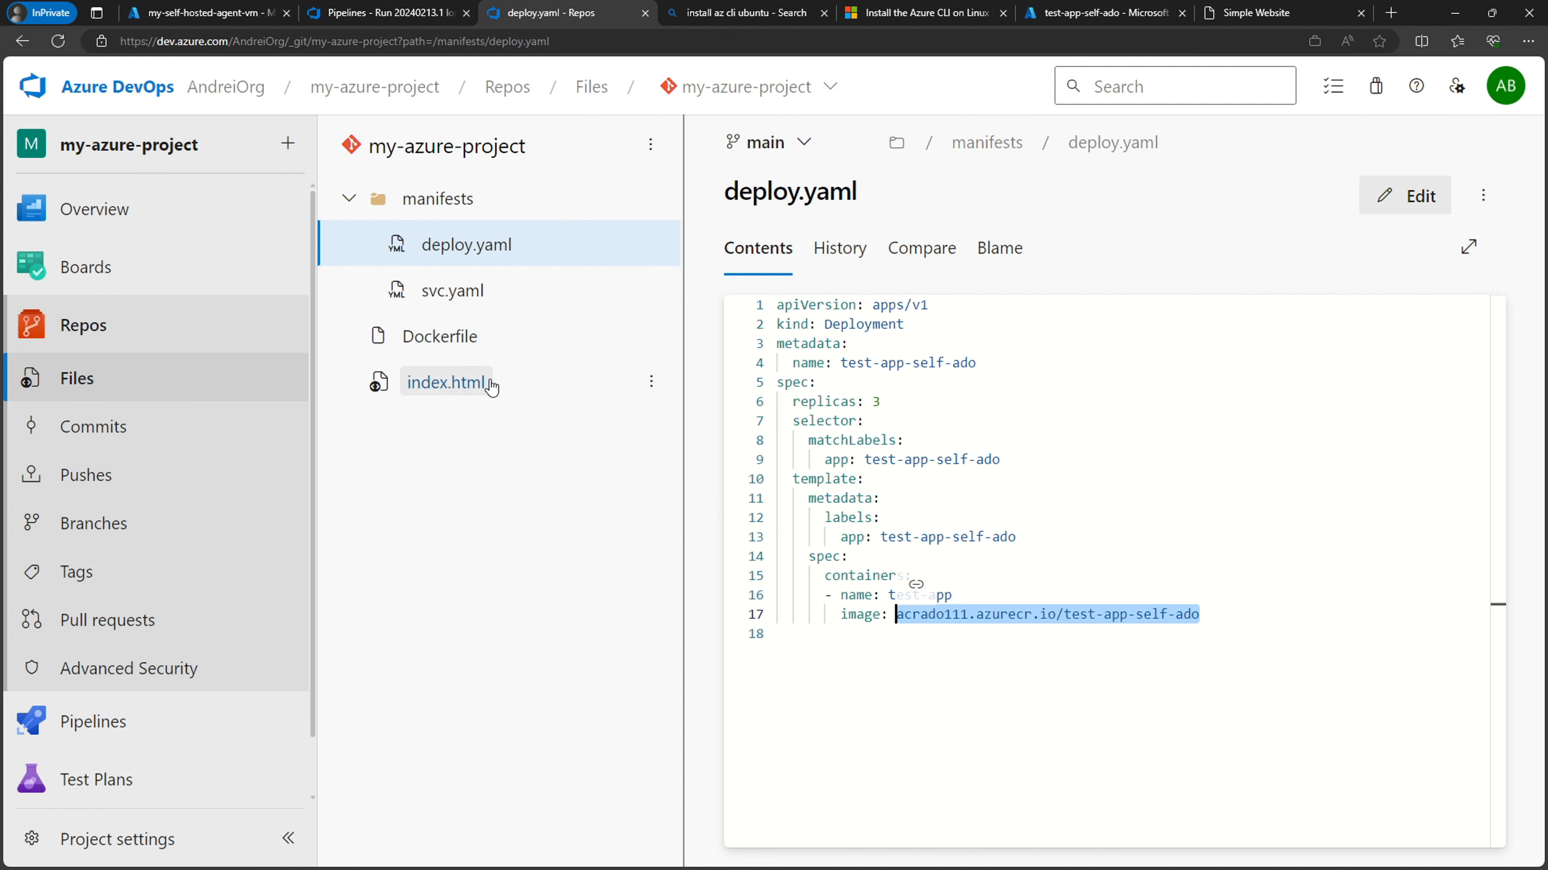
Edit index.html heading to 'This is a simple website modified' and commit it to main.
{"action": "left_click", "coordinate": [445, 382]}
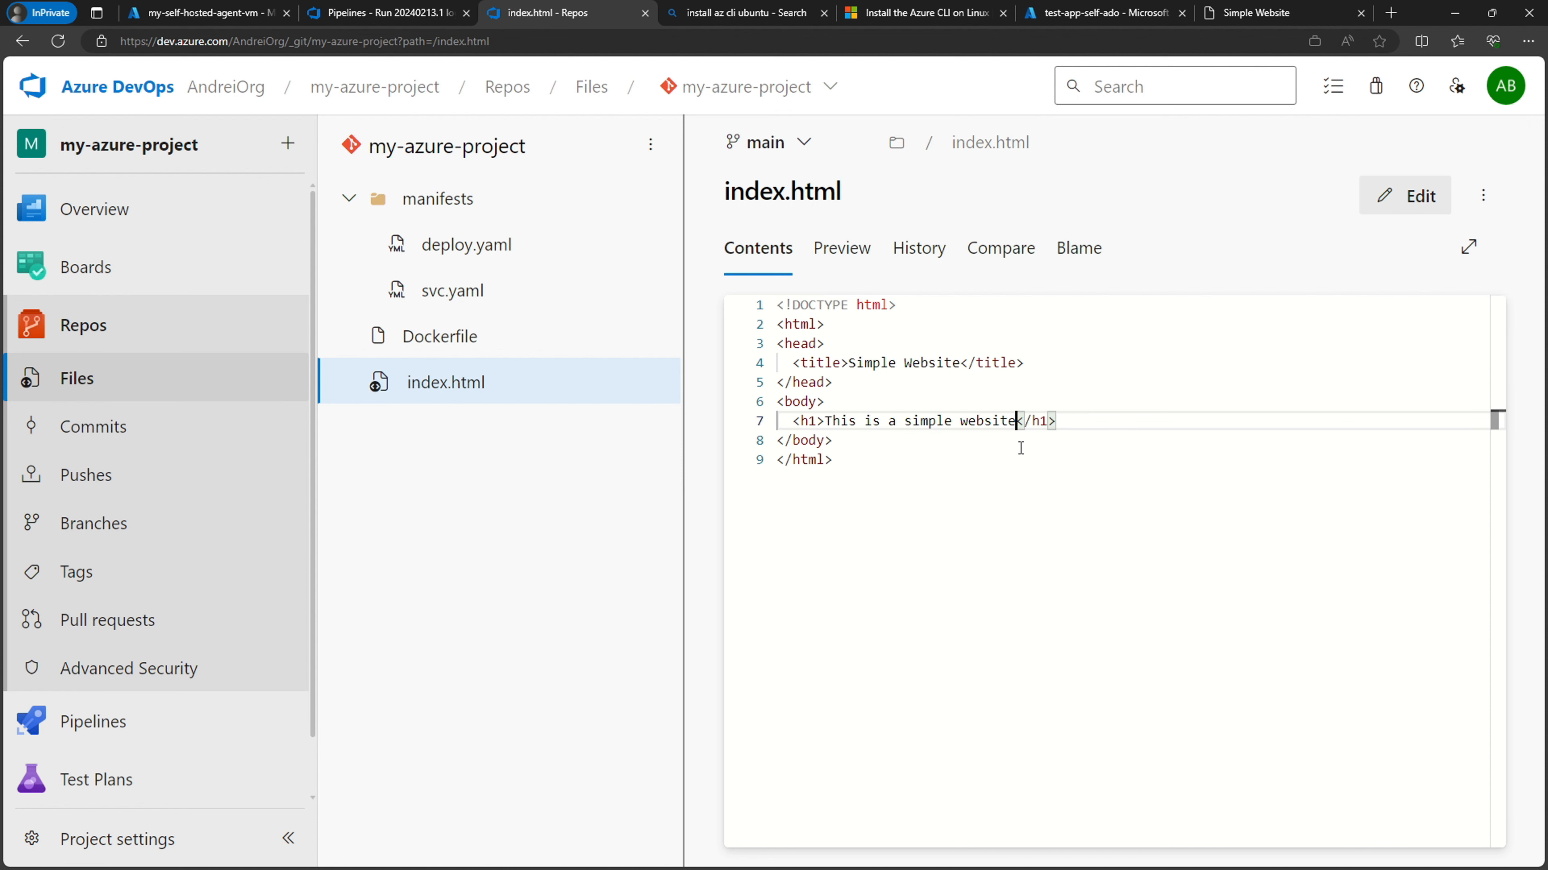
{"action": "left_click", "coordinate": [1402, 194]}
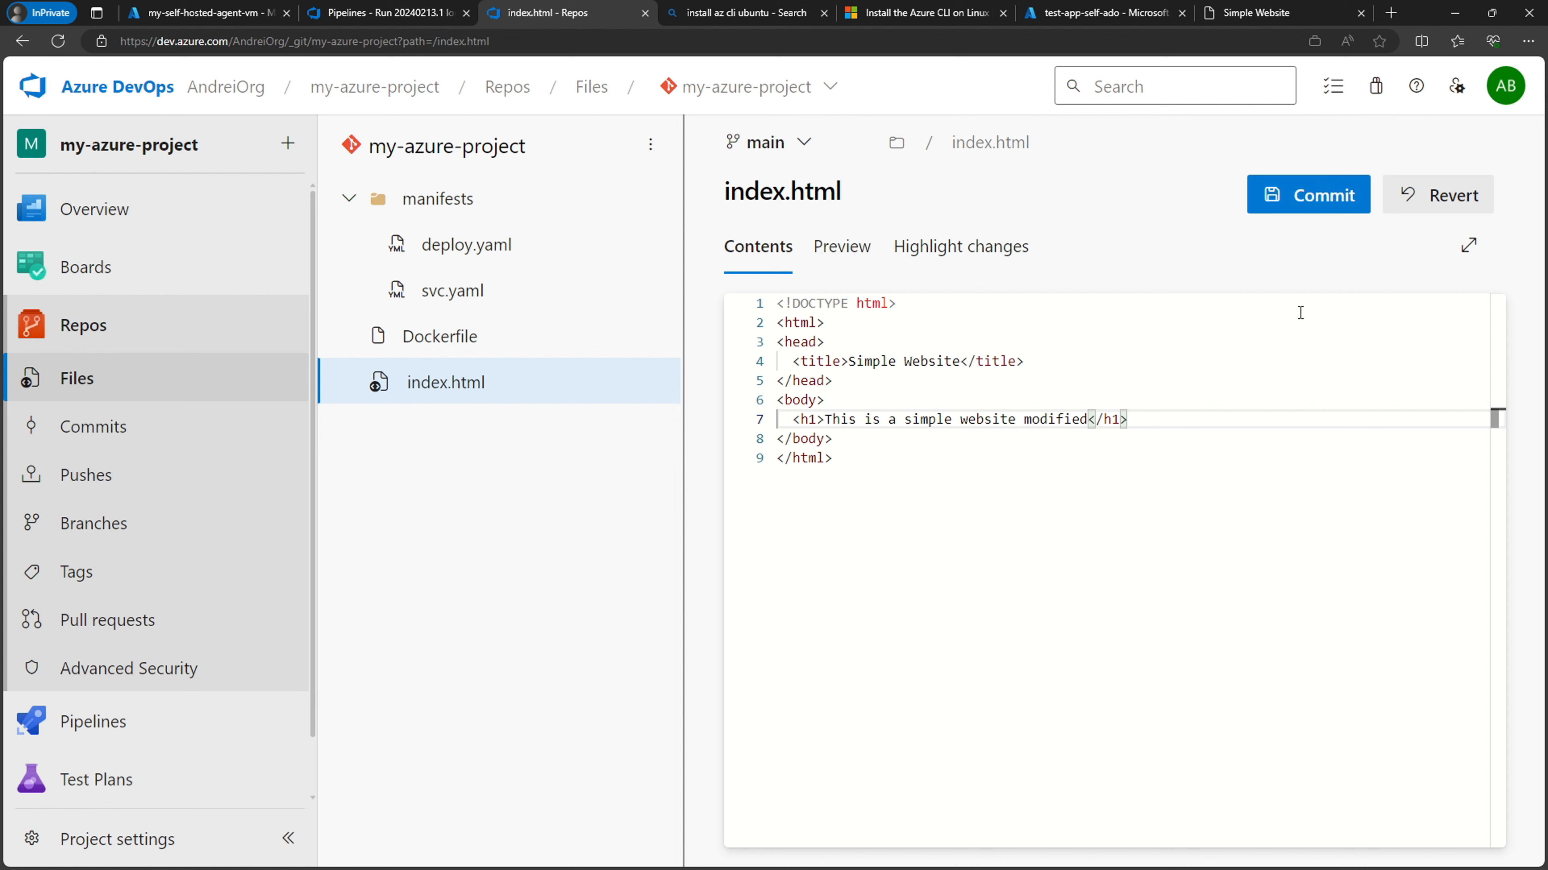
{"action": "left_click", "coordinate": [1308, 193]}
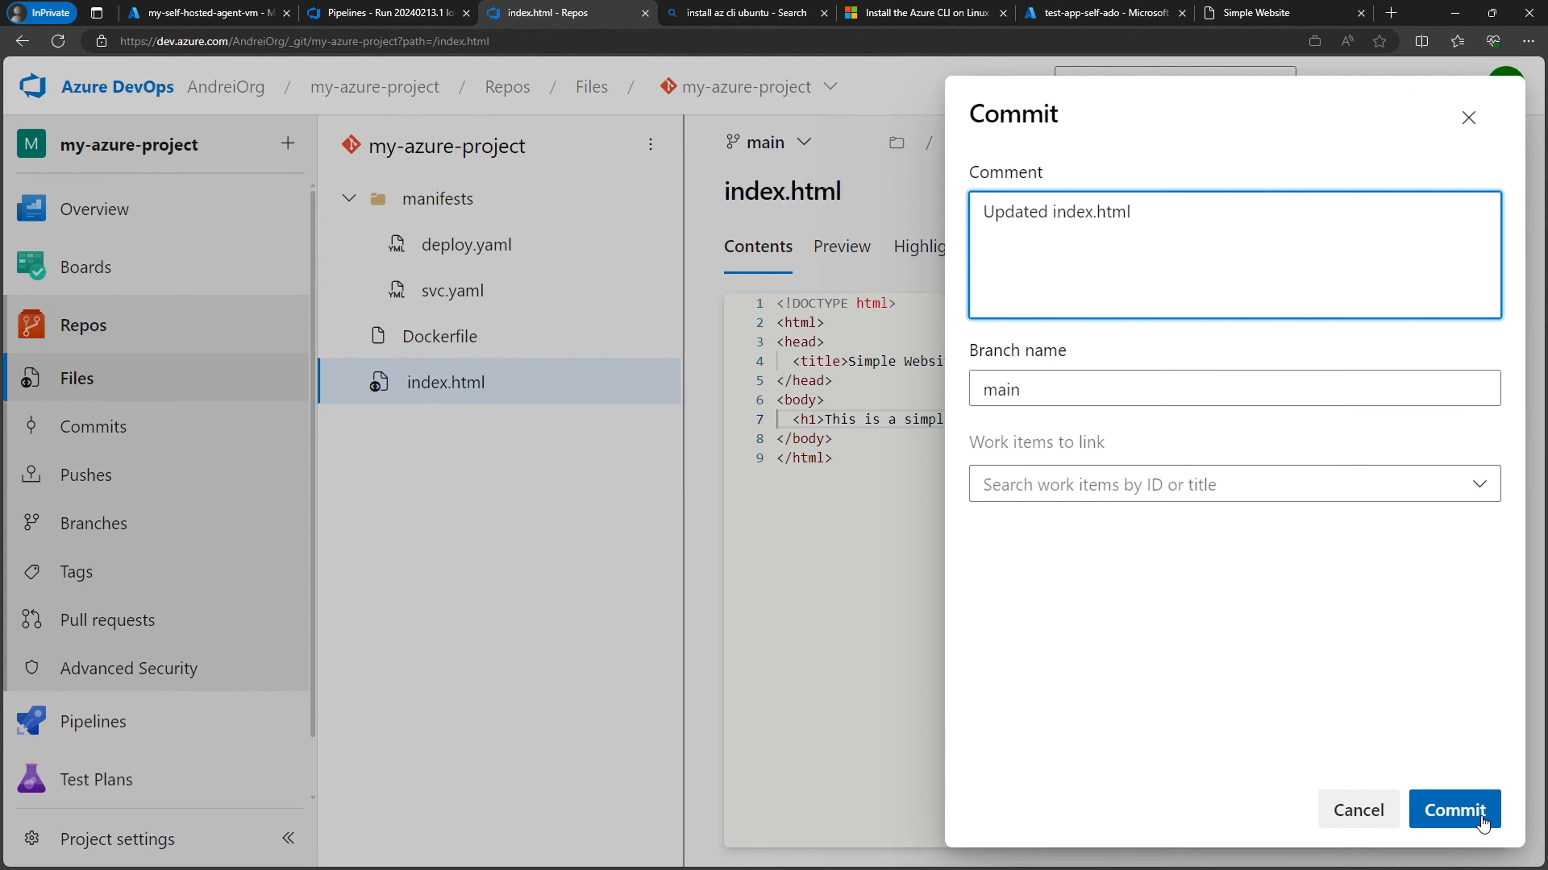
{"action": "left_click", "coordinate": [1452, 809]}
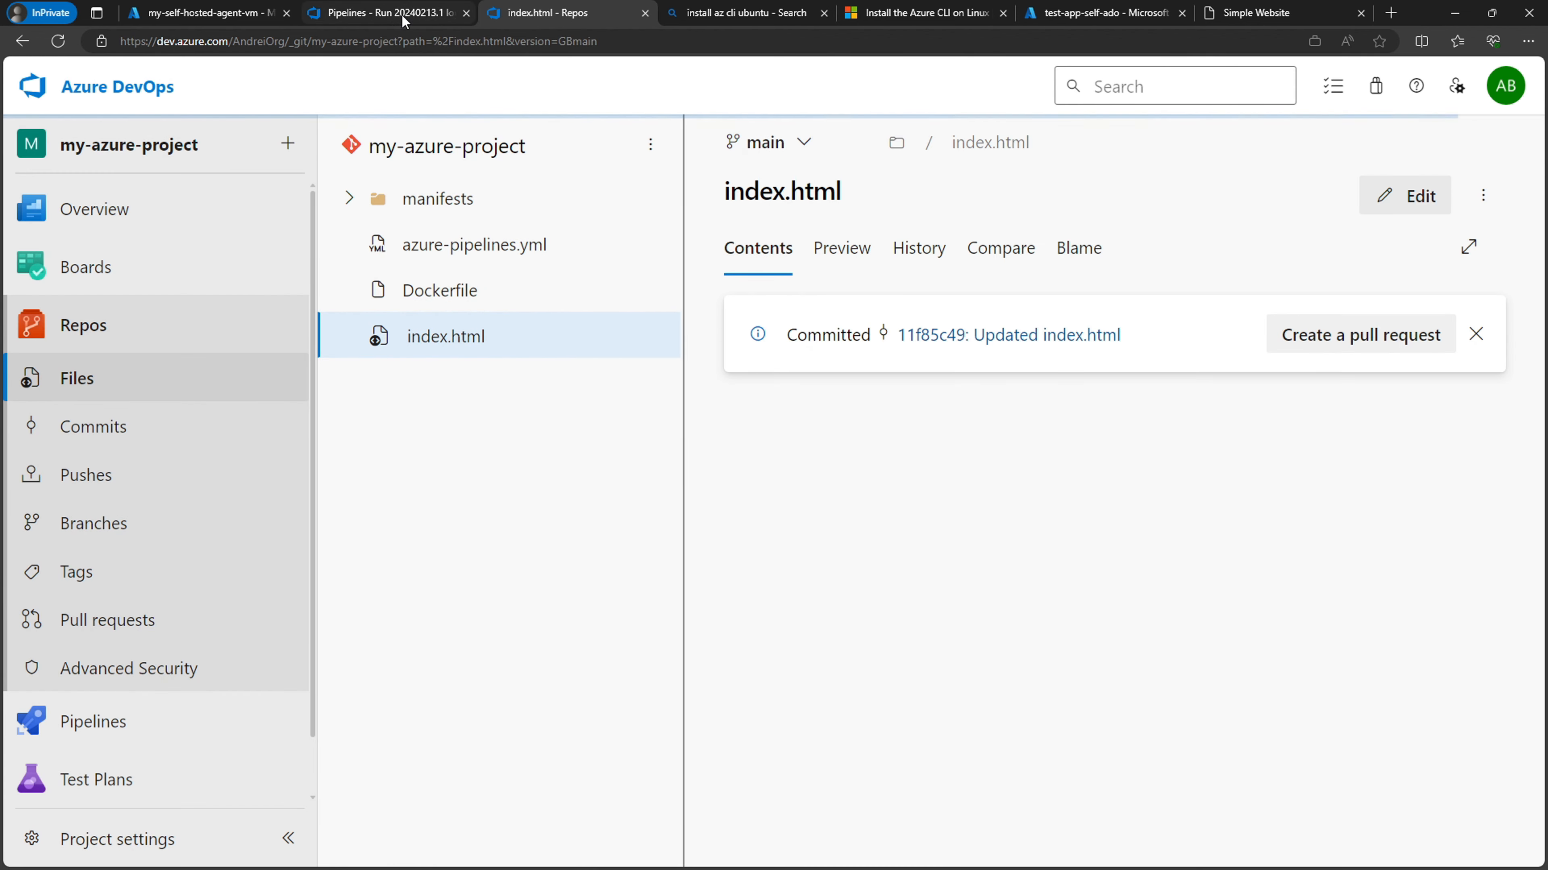
{"action": "left_click", "coordinate": [385, 13]}
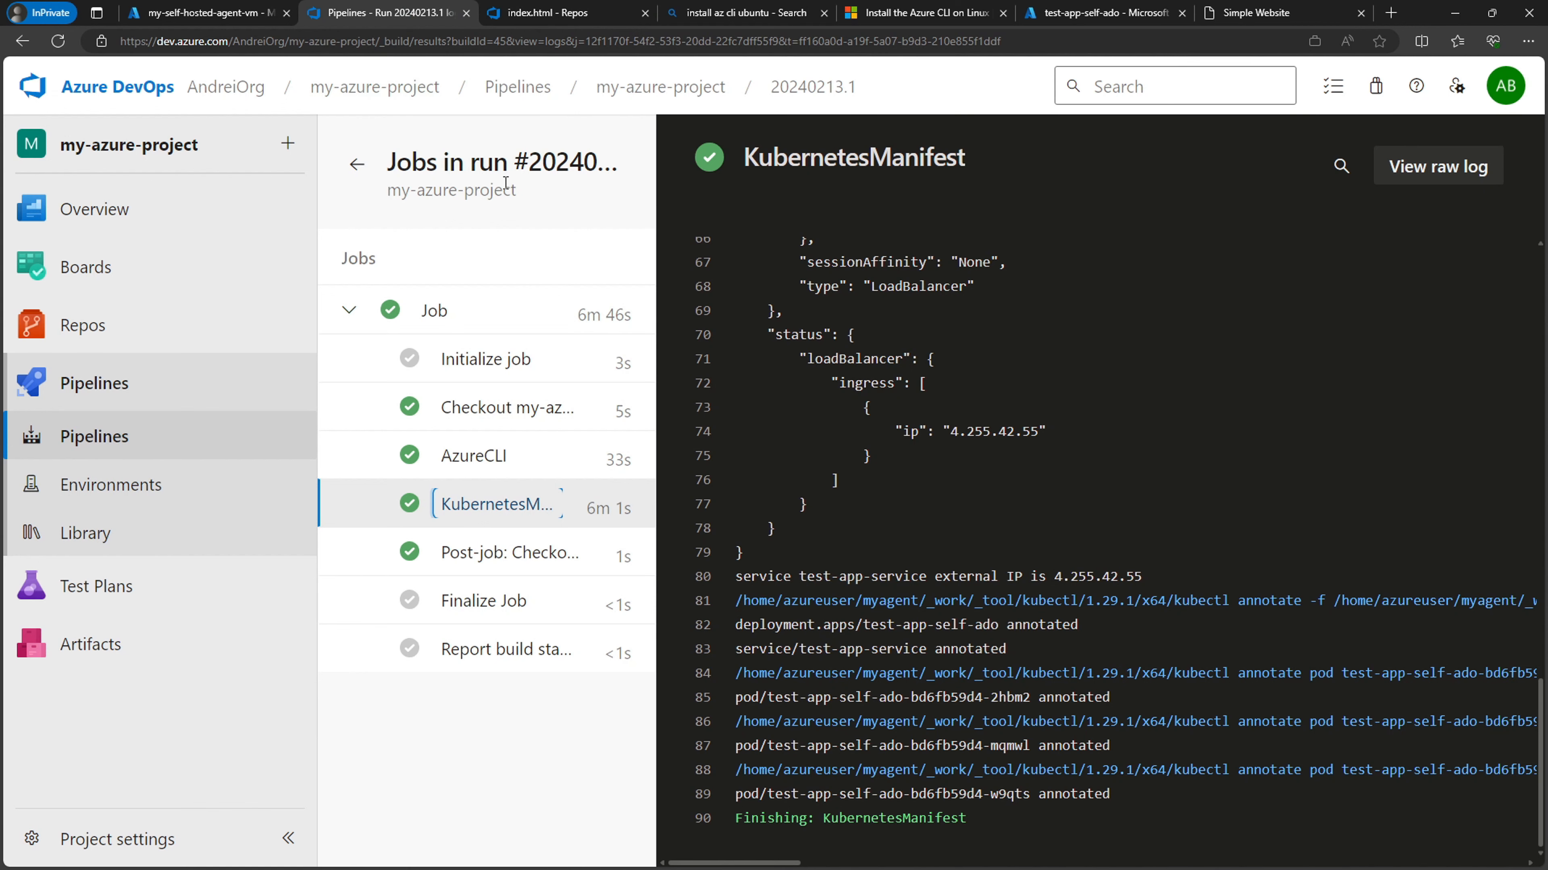
Follow the job of the auto-triggered run #20240213.2 'Updated index.html' from the runs list.
{"action": "left_click", "coordinate": [659, 86]}
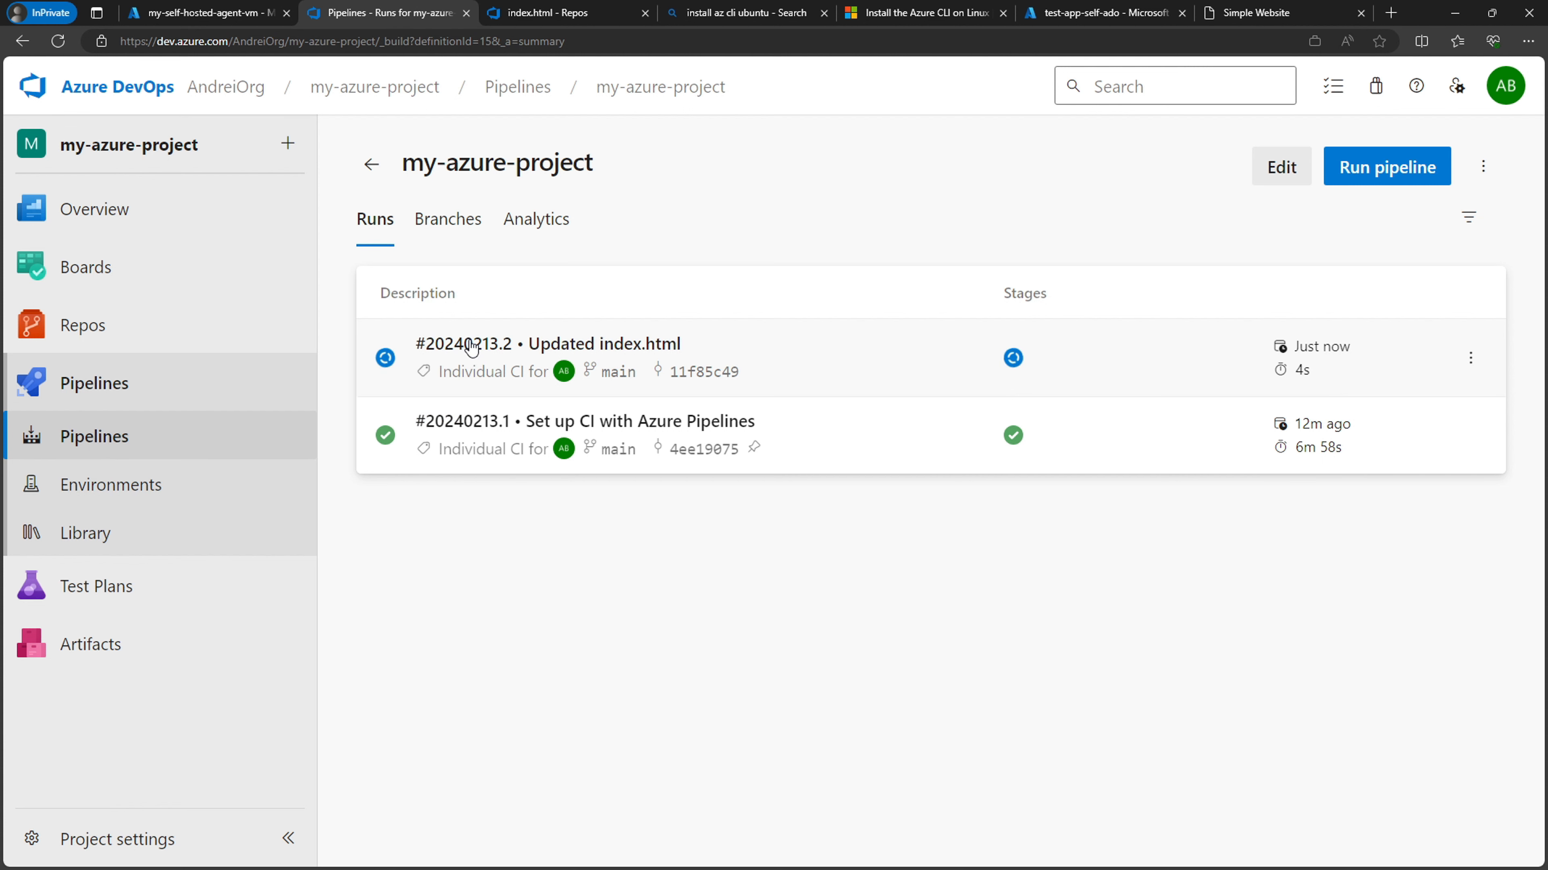
{"action": "left_click", "coordinate": [506, 343]}
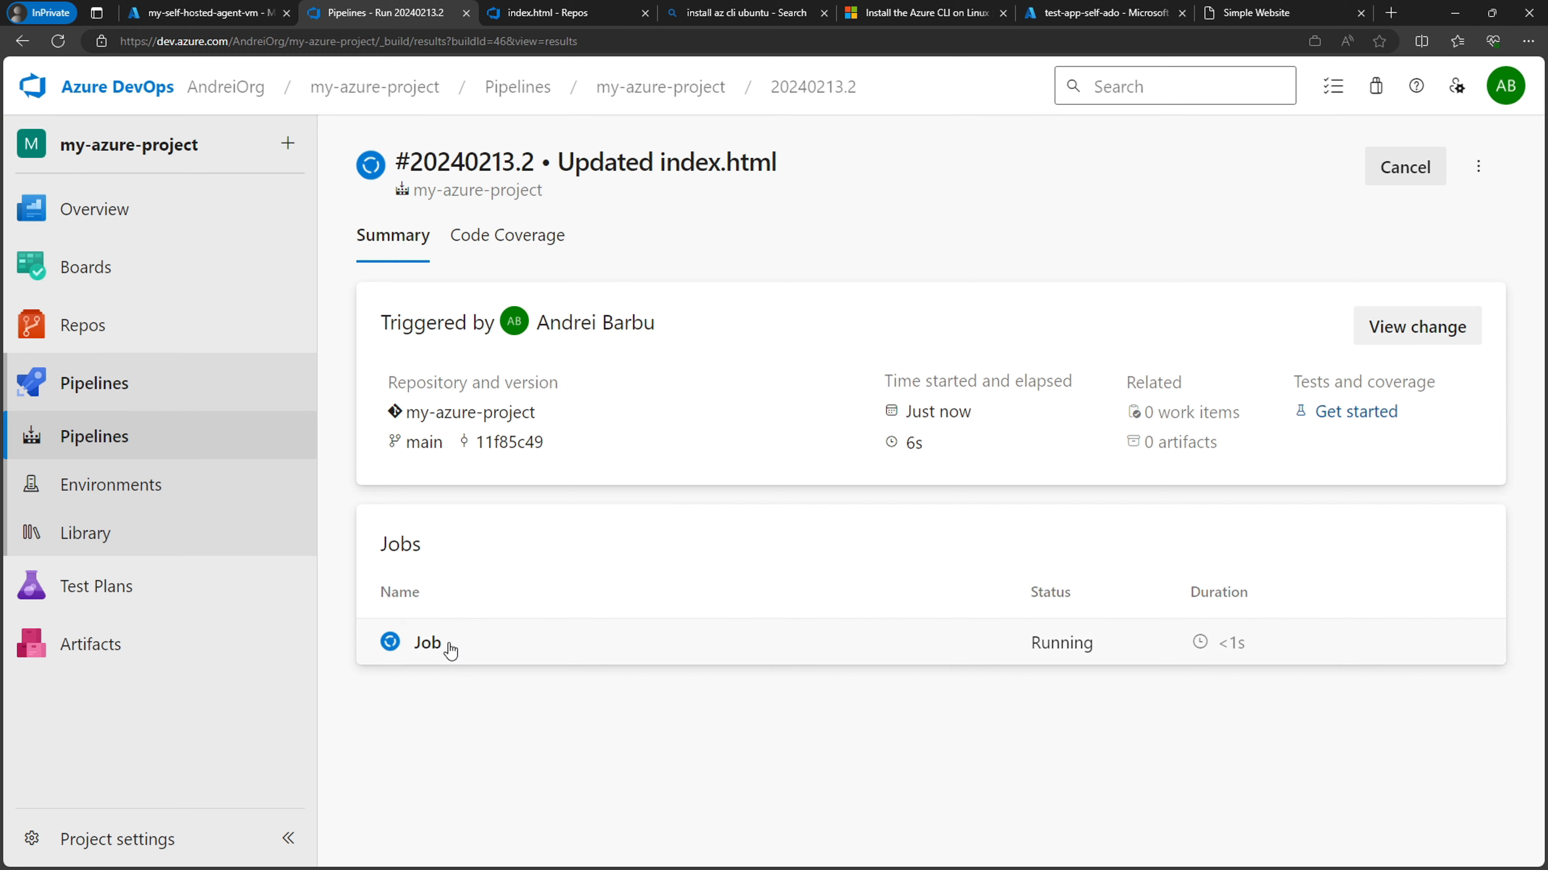
{"action": "left_click", "coordinate": [427, 642]}
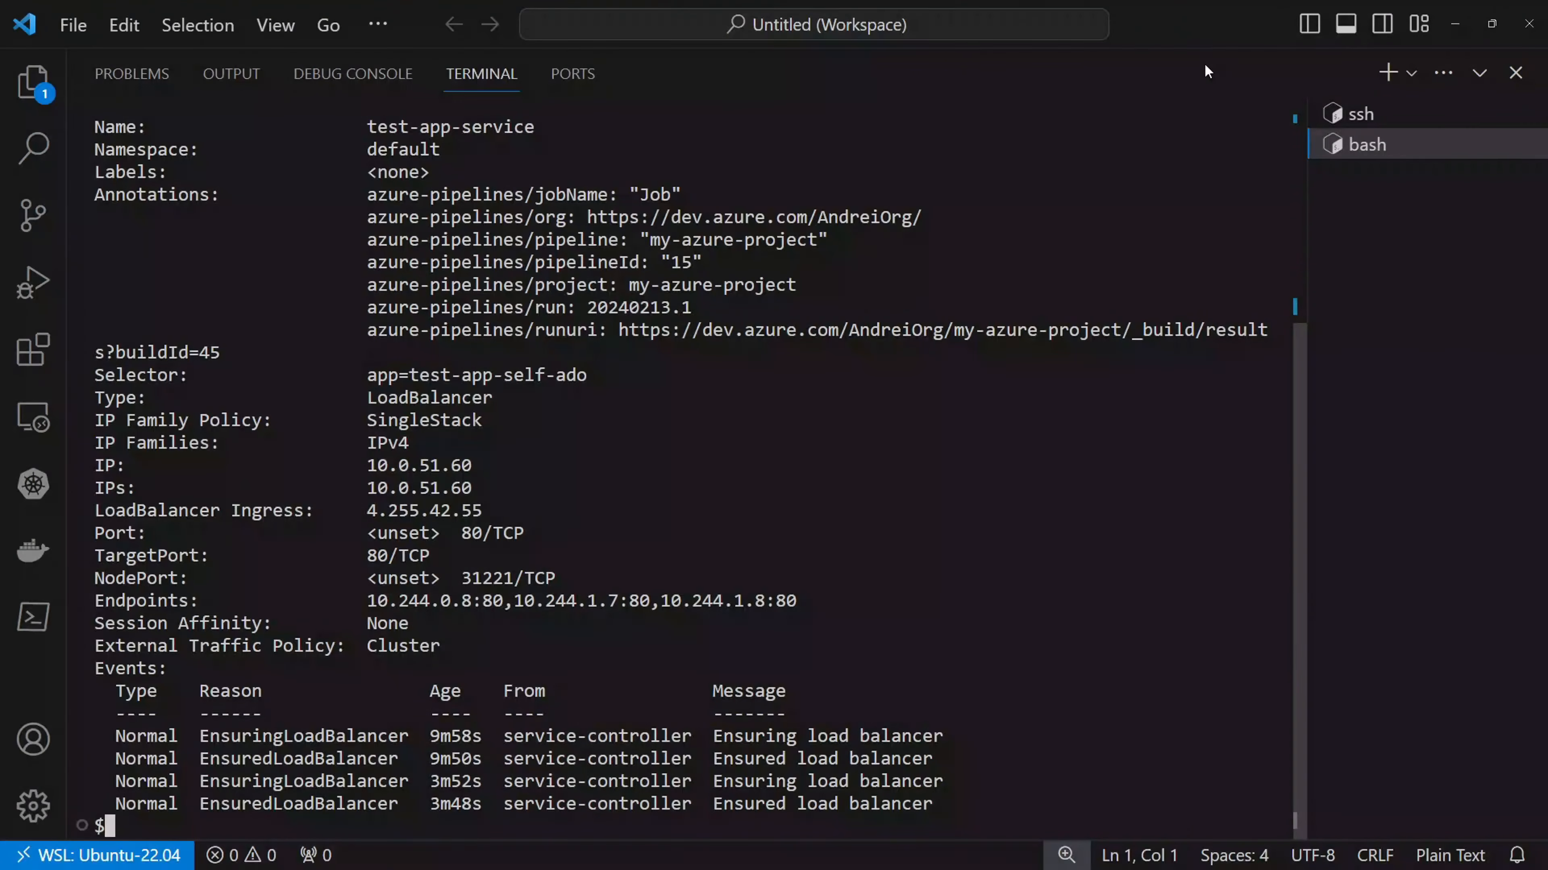
Watch Agent.Worker and kubectl in top on the agent VM's ssh session.
{"action": "left_click", "coordinate": [1367, 113]}
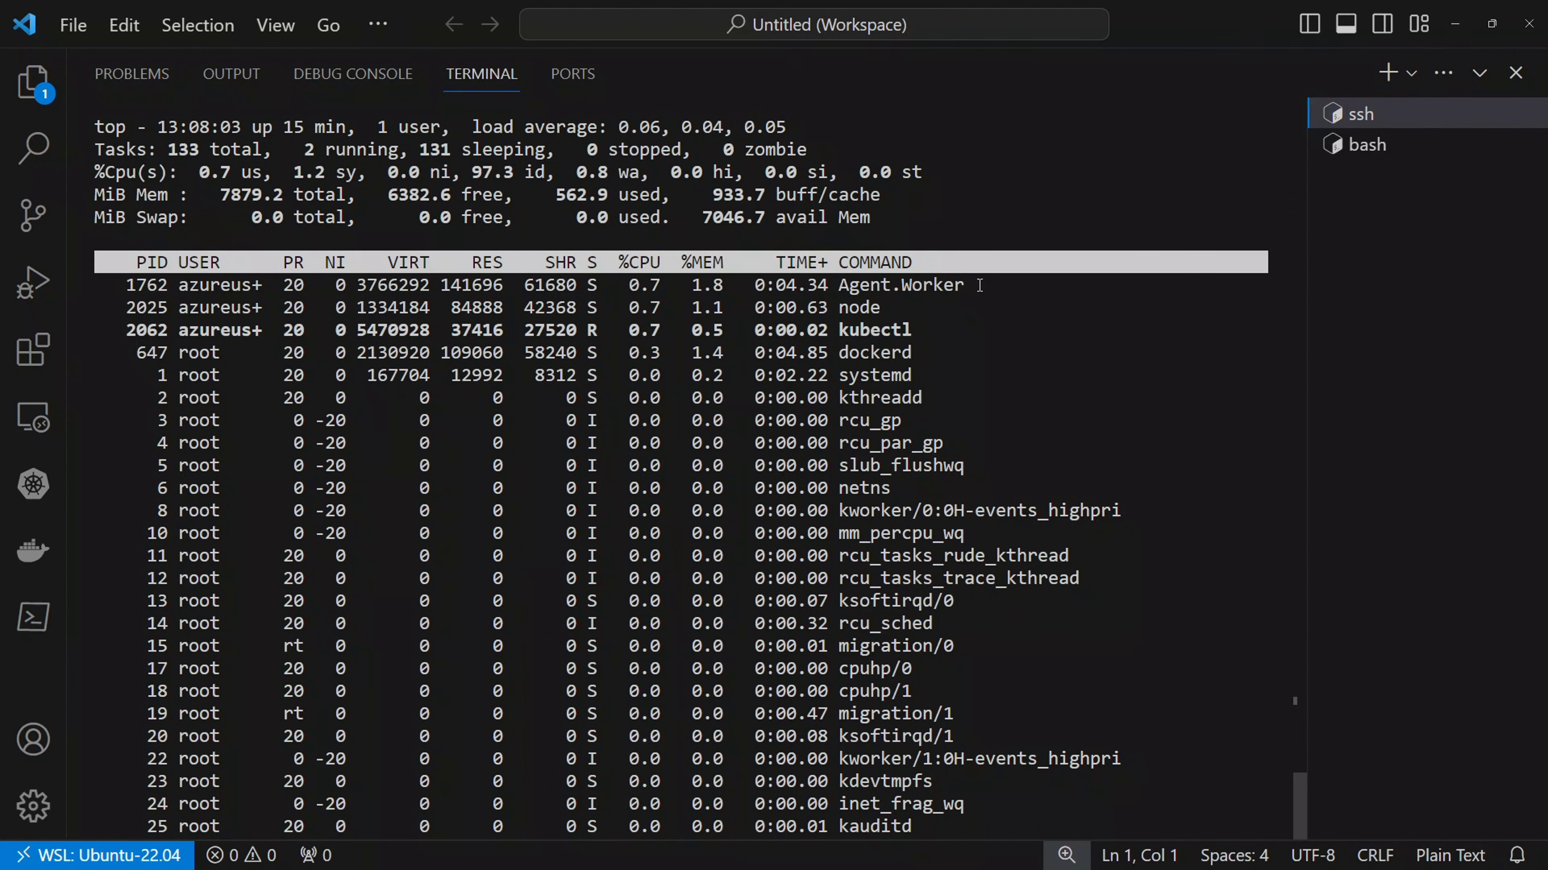
{"action": "double_click", "coordinate": [900, 285]}
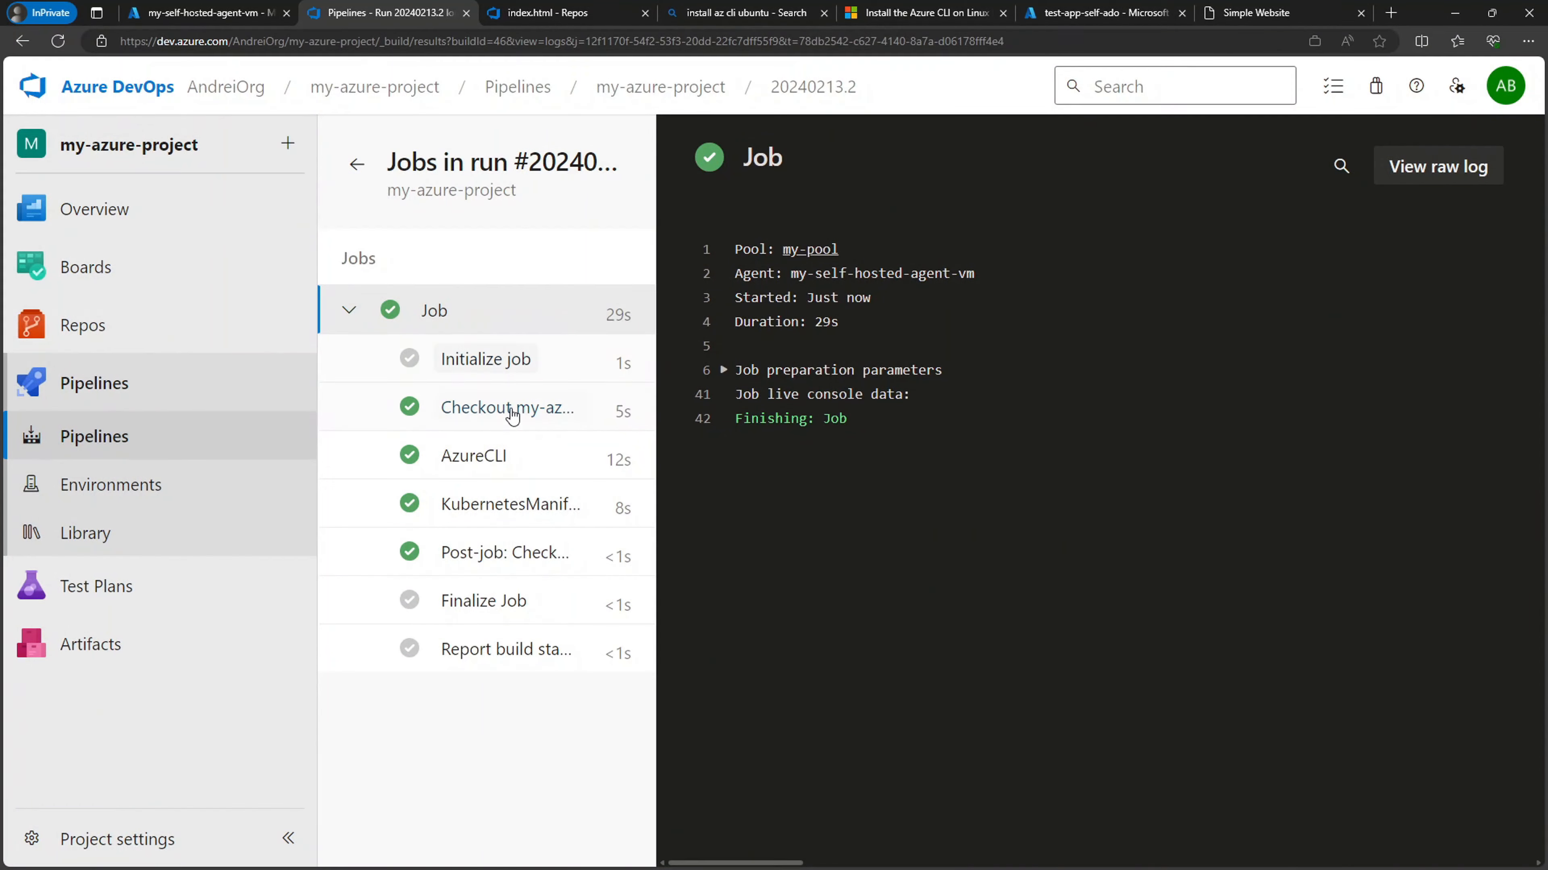
{"action": "mouse_move", "coordinate": [484, 676]}
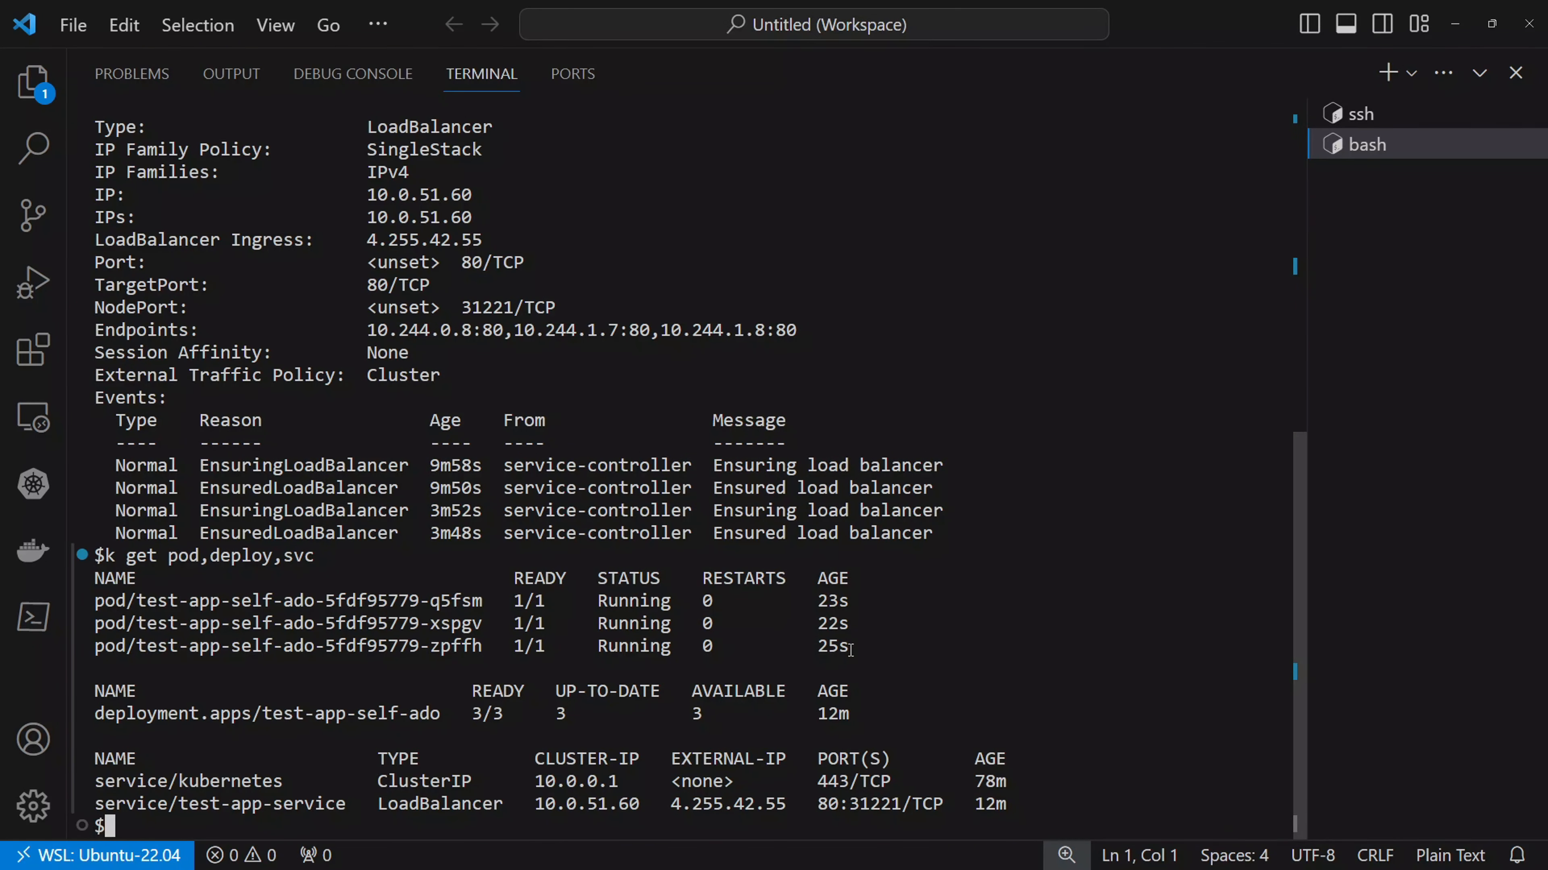
Highlight the three freshly created test-app-self-ado pods in the 'k get pod,deploy,svc' output.
{"action": "left_click_drag", "start_coordinate": [95, 599], "coordinate": [856, 646]}
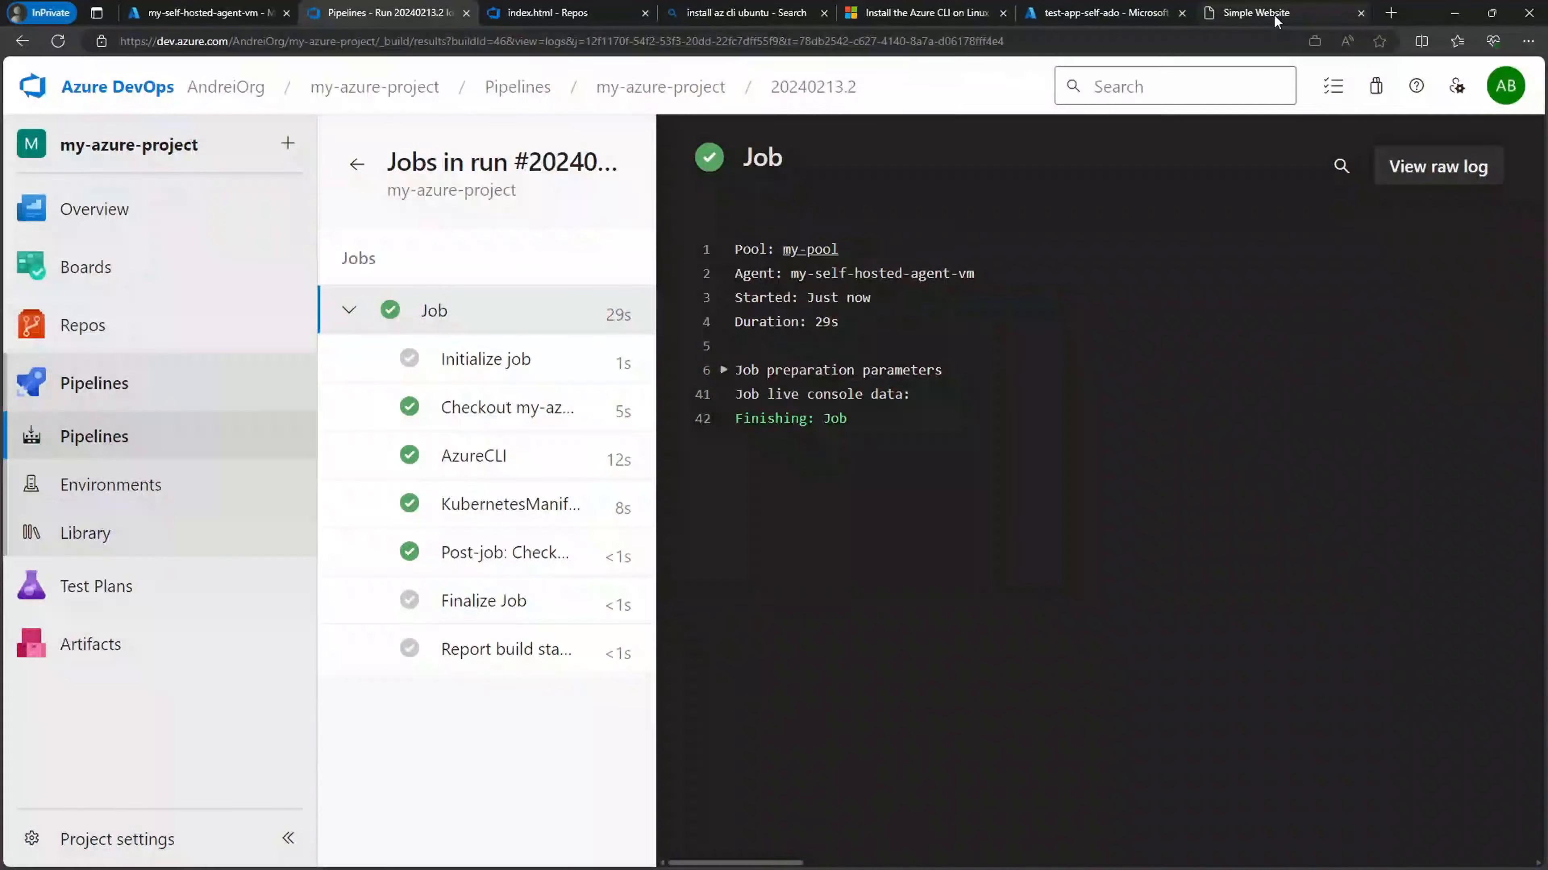
Reload 4.255.42.55 to see 'This is a simple website modified', then go to the ACR repository page.
{"action": "left_click", "coordinate": [1273, 13]}
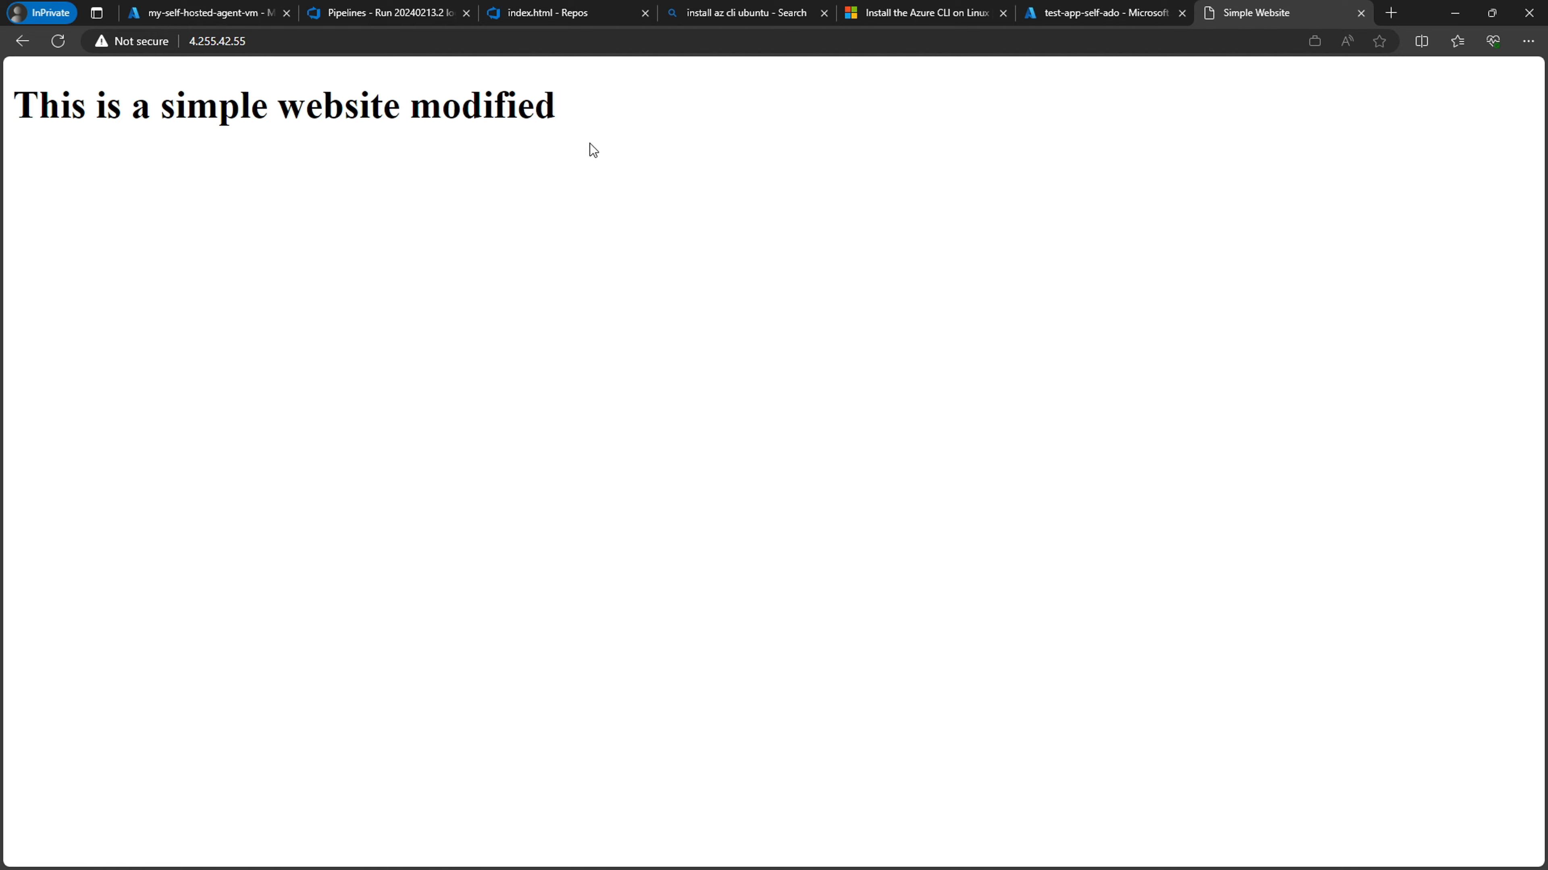
{"action": "left_click", "coordinate": [1098, 13]}
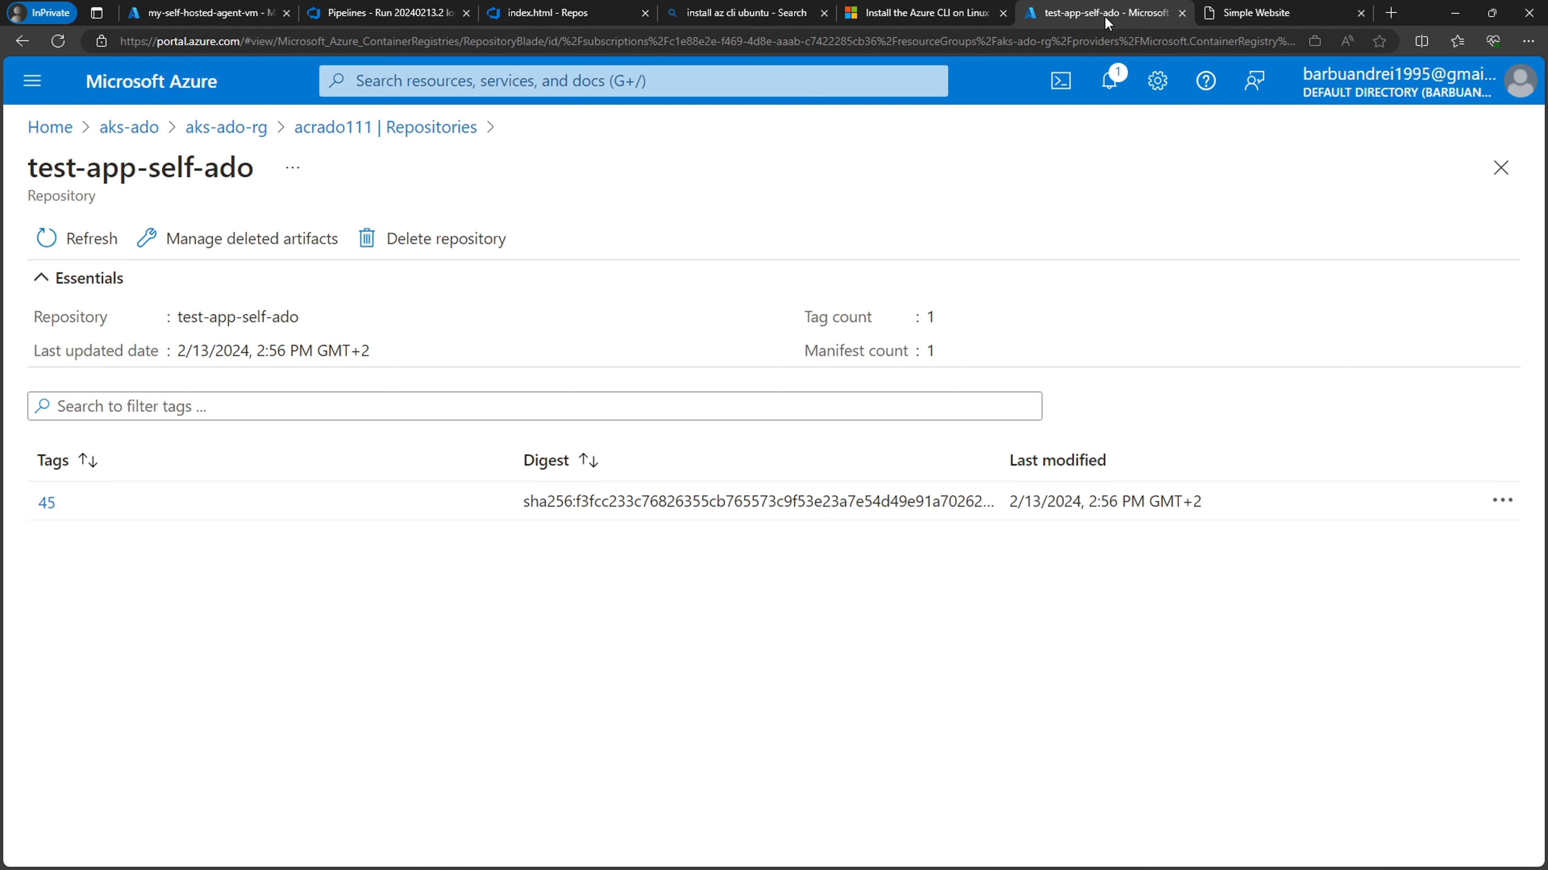
Refresh the test-app-self-ado repository to show new tag 46 beside 45, then go to Azure DevOps.
{"action": "left_click", "coordinate": [90, 238]}
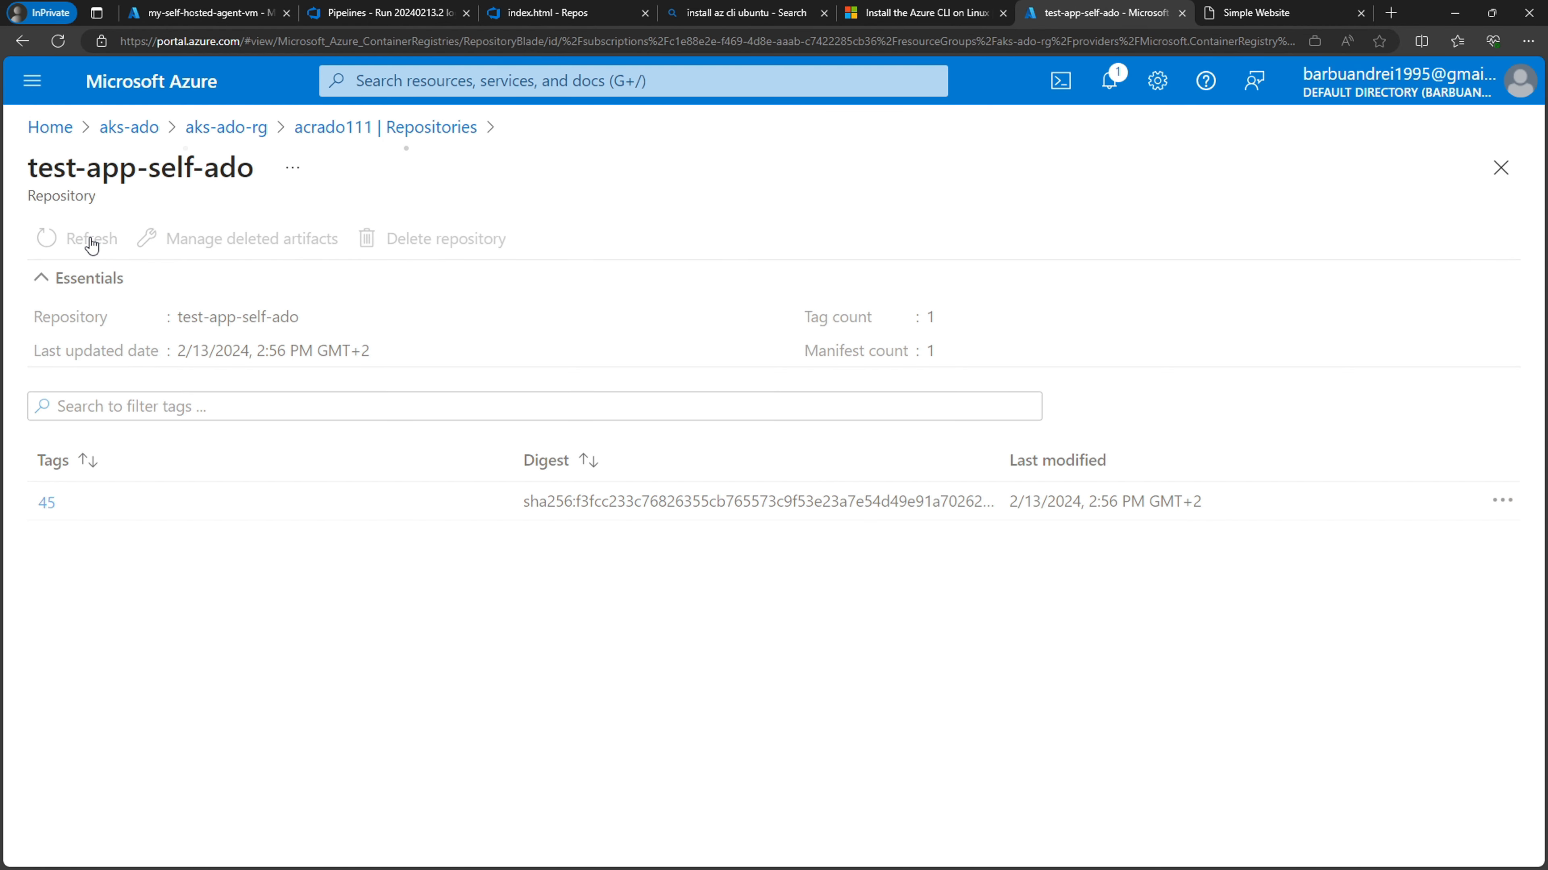
{"action": "left_click", "coordinate": [90, 237]}
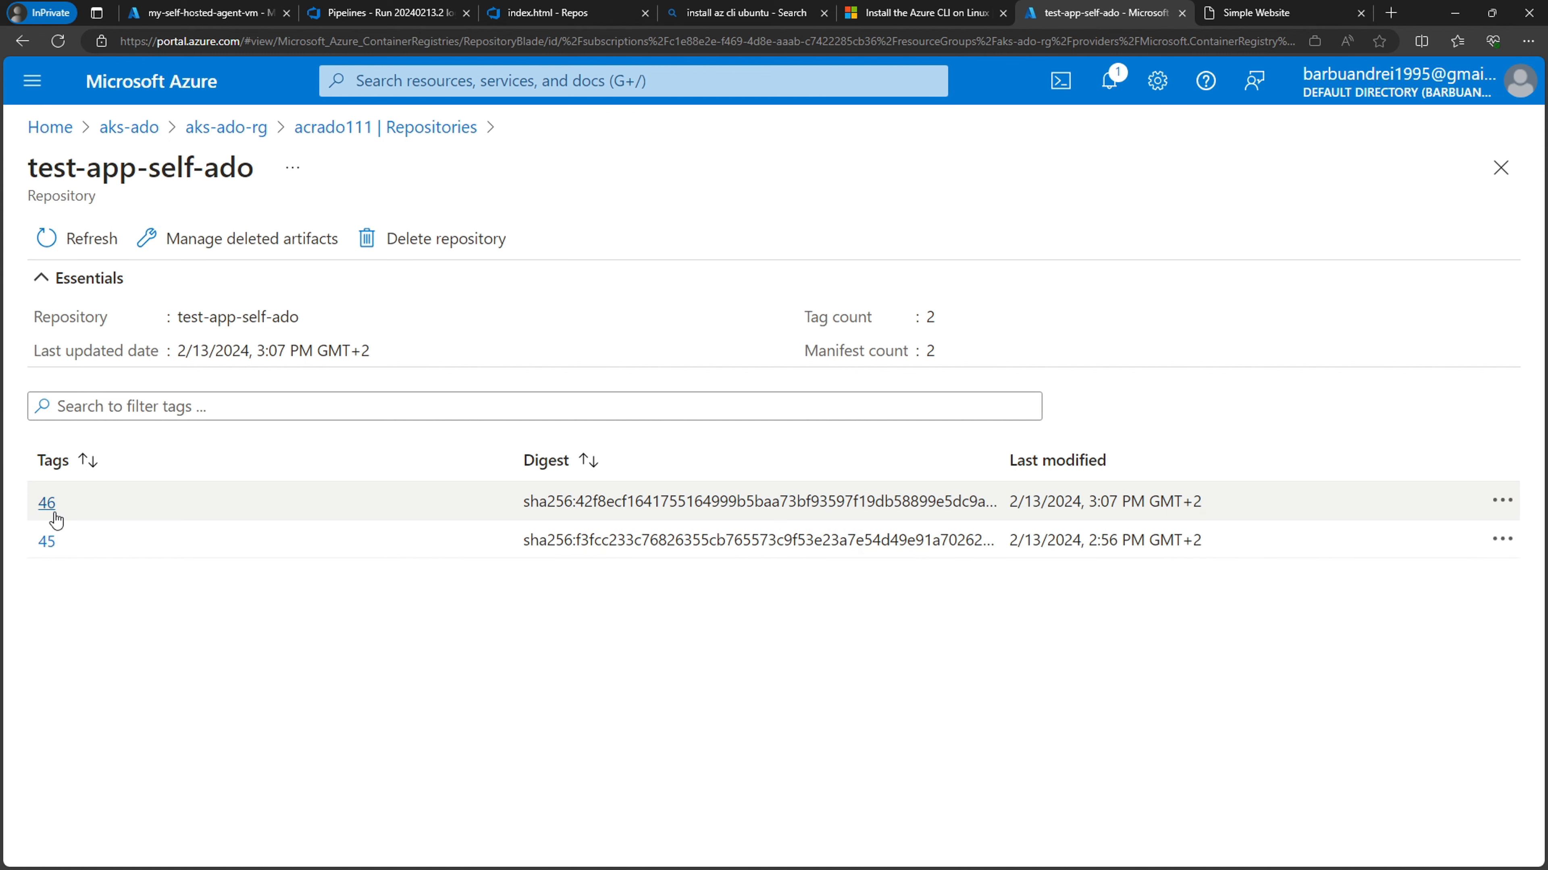
{"action": "left_click", "coordinate": [1276, 12]}
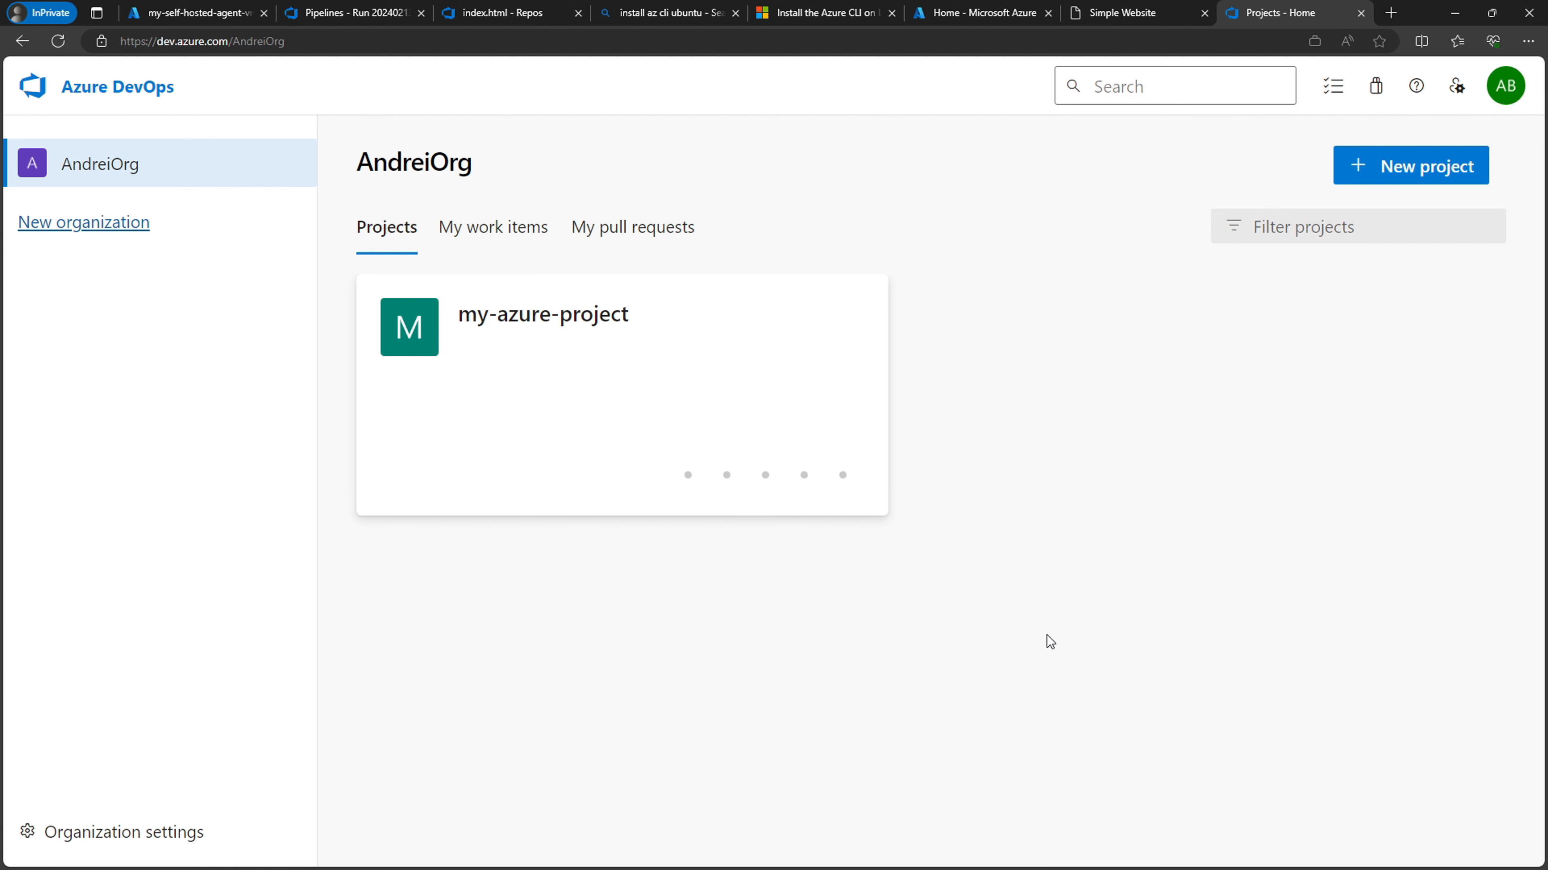
View my-pool's job history in my-azure-project, listing Jobs 60 and 59 as succeeded.
{"action": "left_click", "coordinate": [541, 313]}
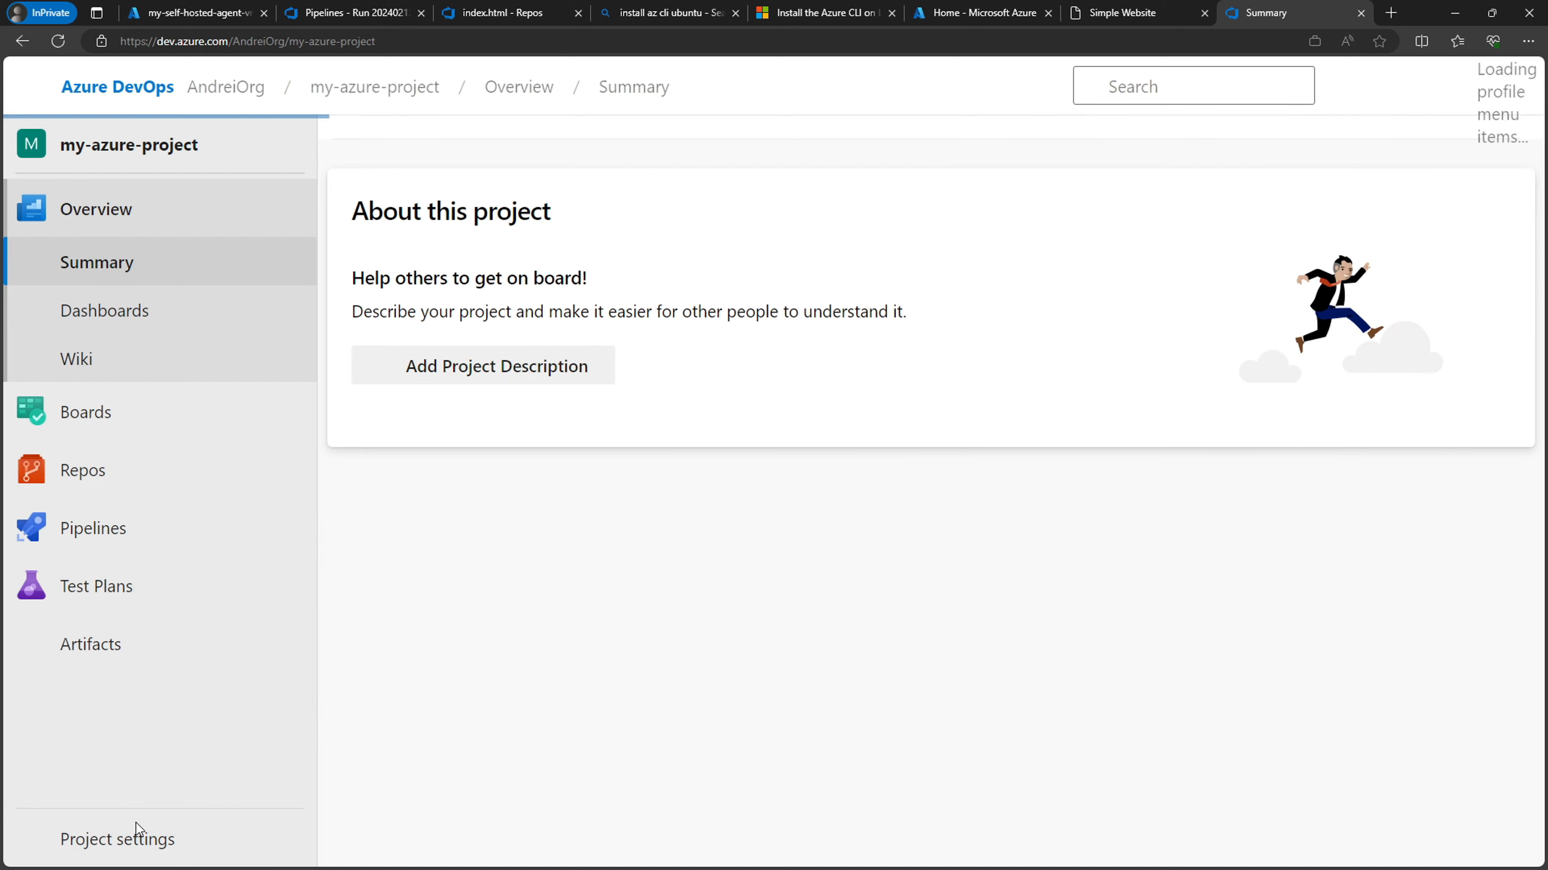
{"action": "left_click", "coordinate": [116, 839]}
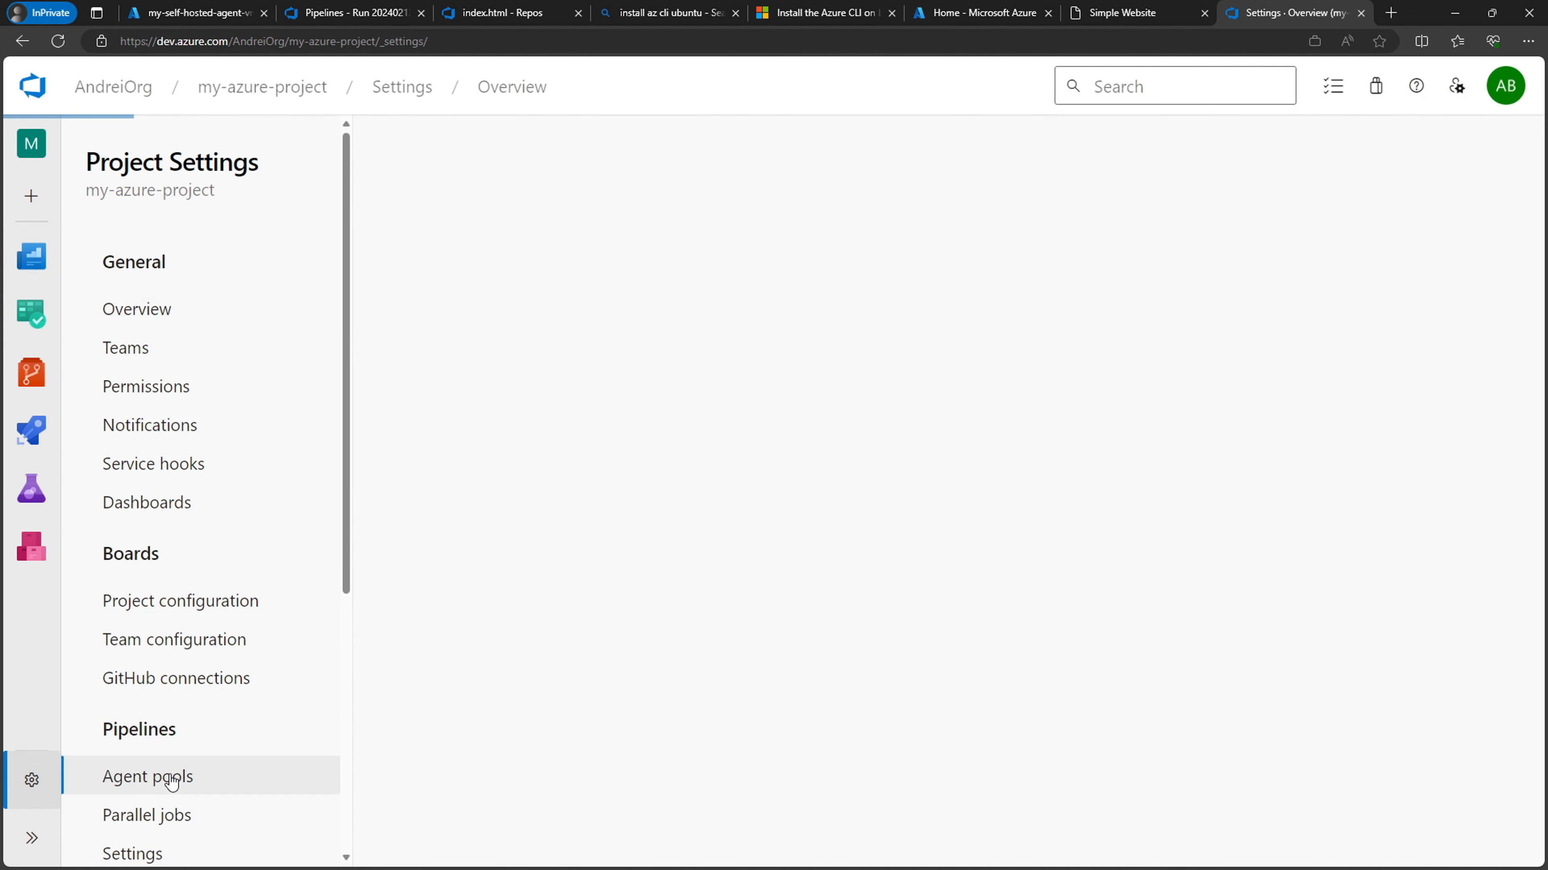
{"action": "left_click", "coordinate": [148, 775]}
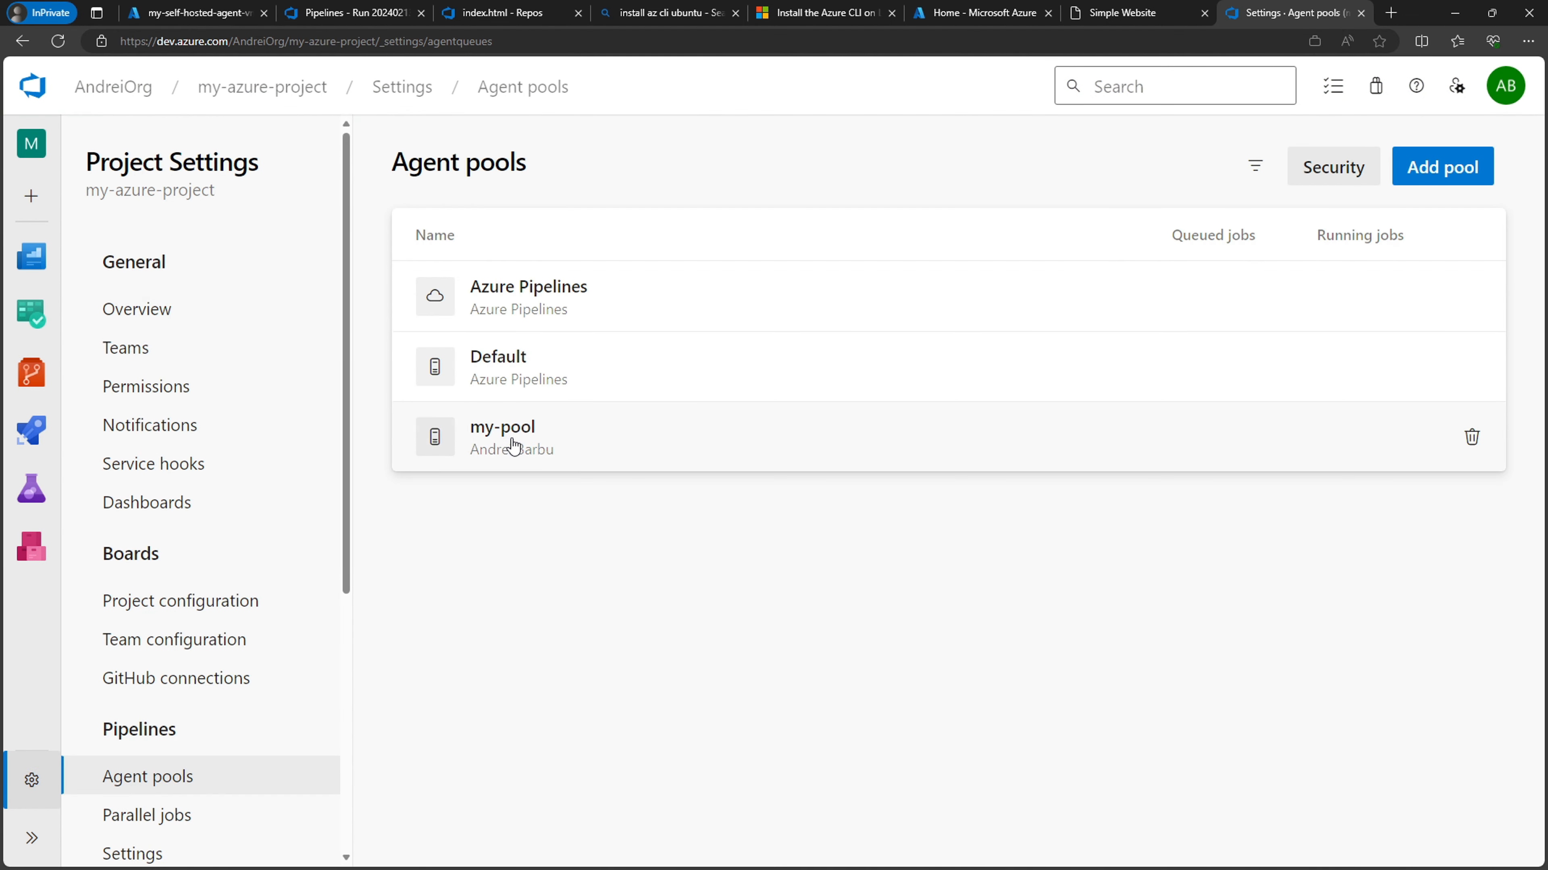
{"action": "left_click", "coordinate": [501, 427]}
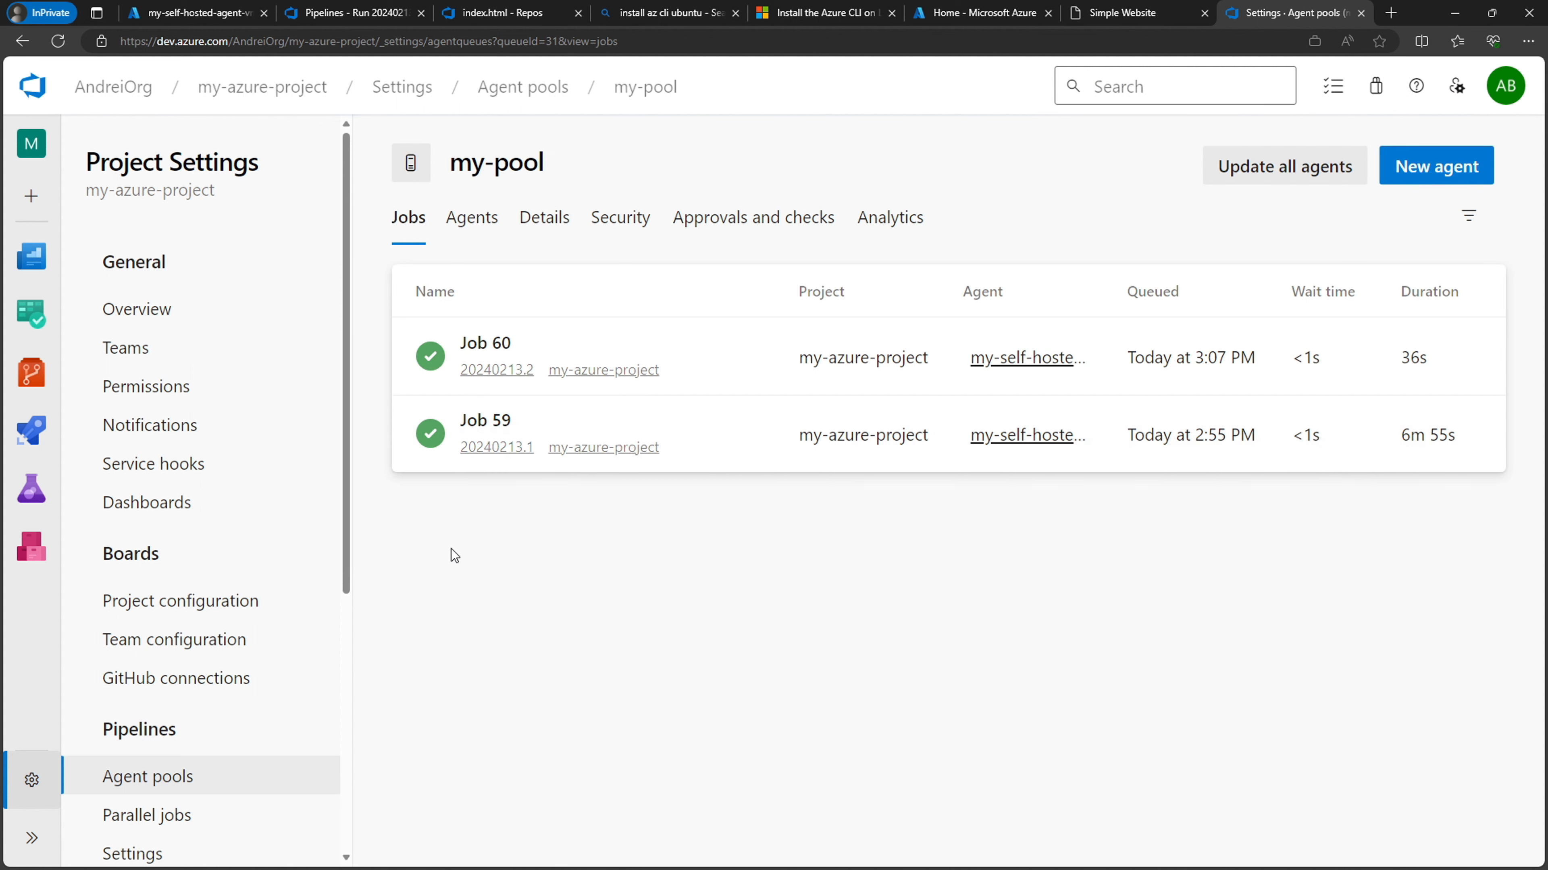